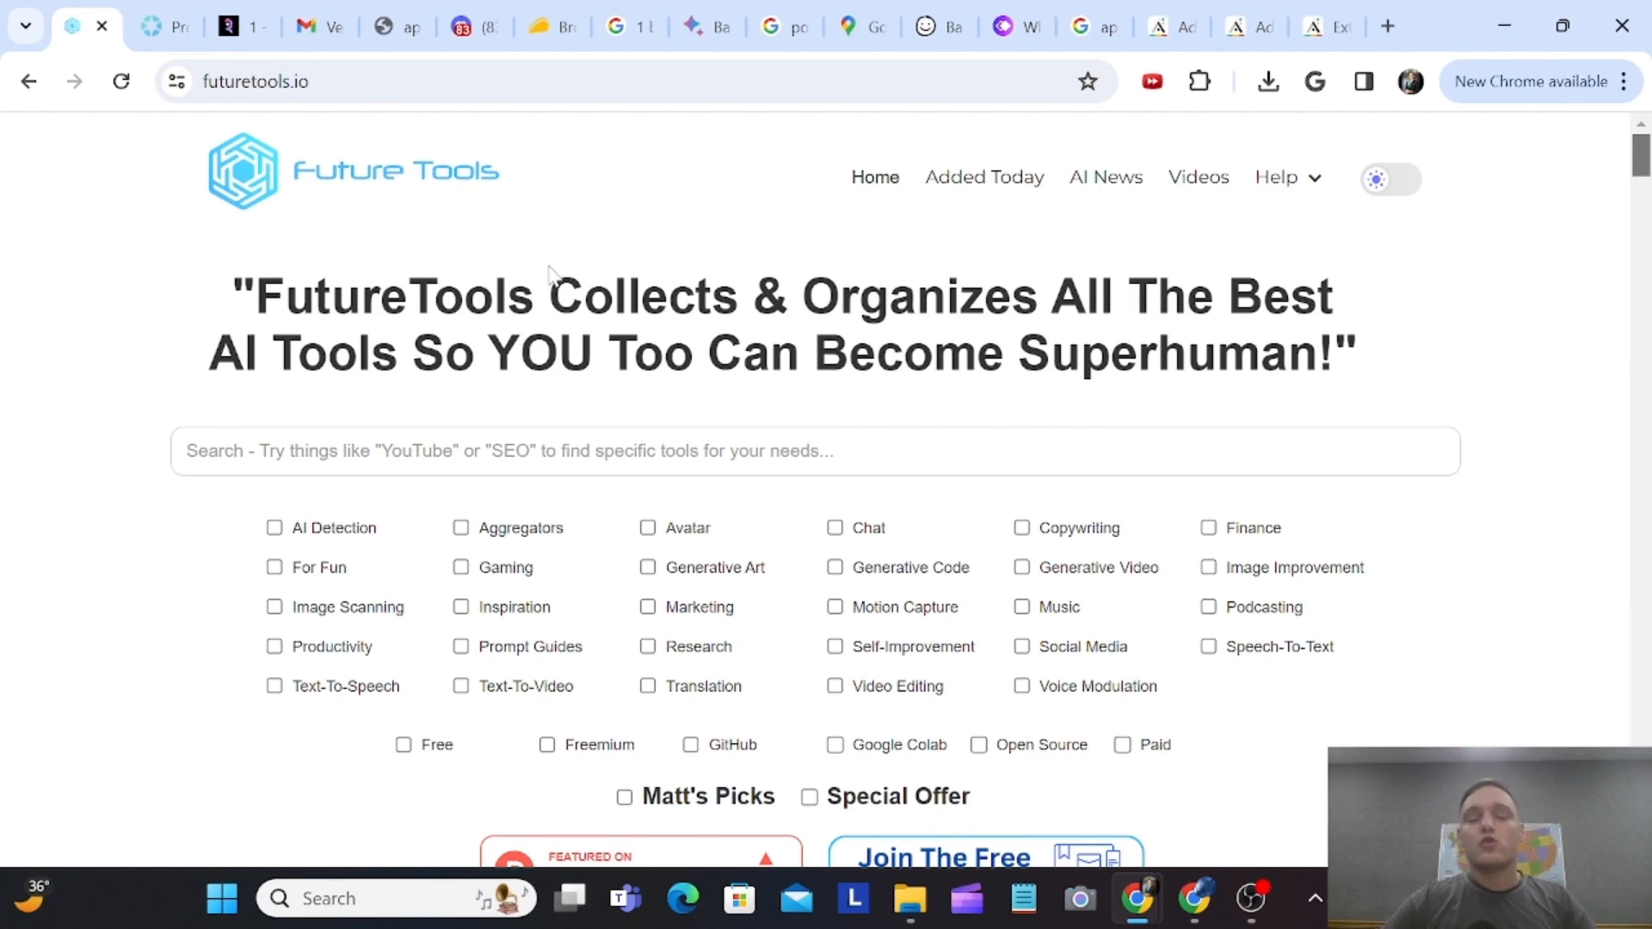
mouse_move(546, 277)
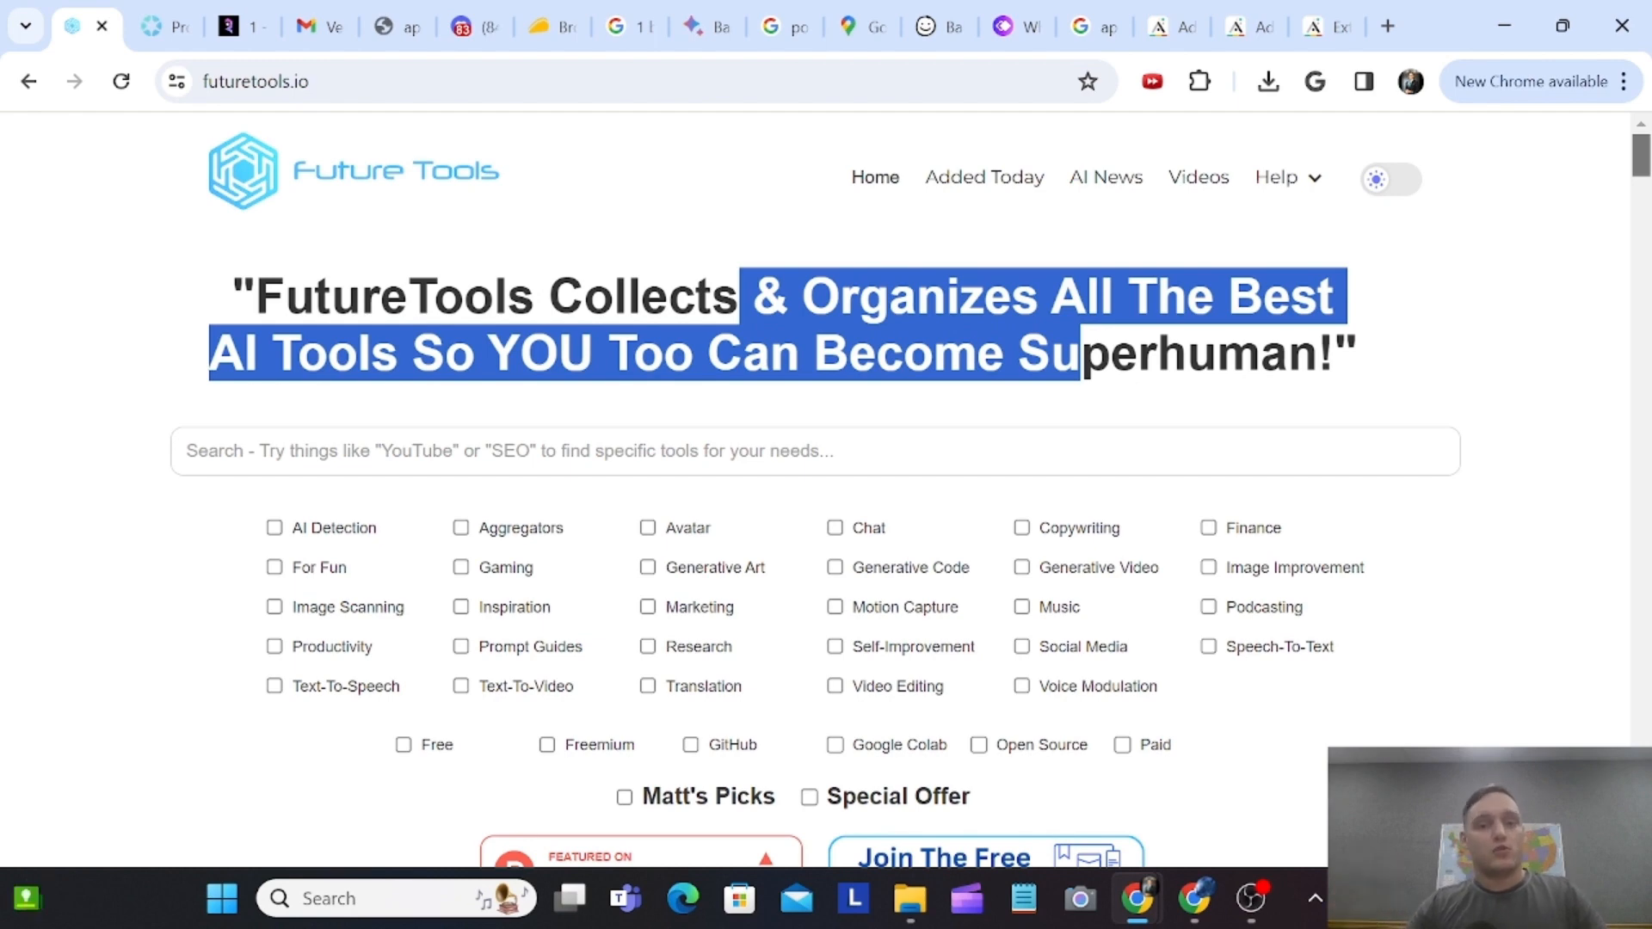
- Browse through the Quizbot Multiple Choice question templates page
scroll(down, 3)
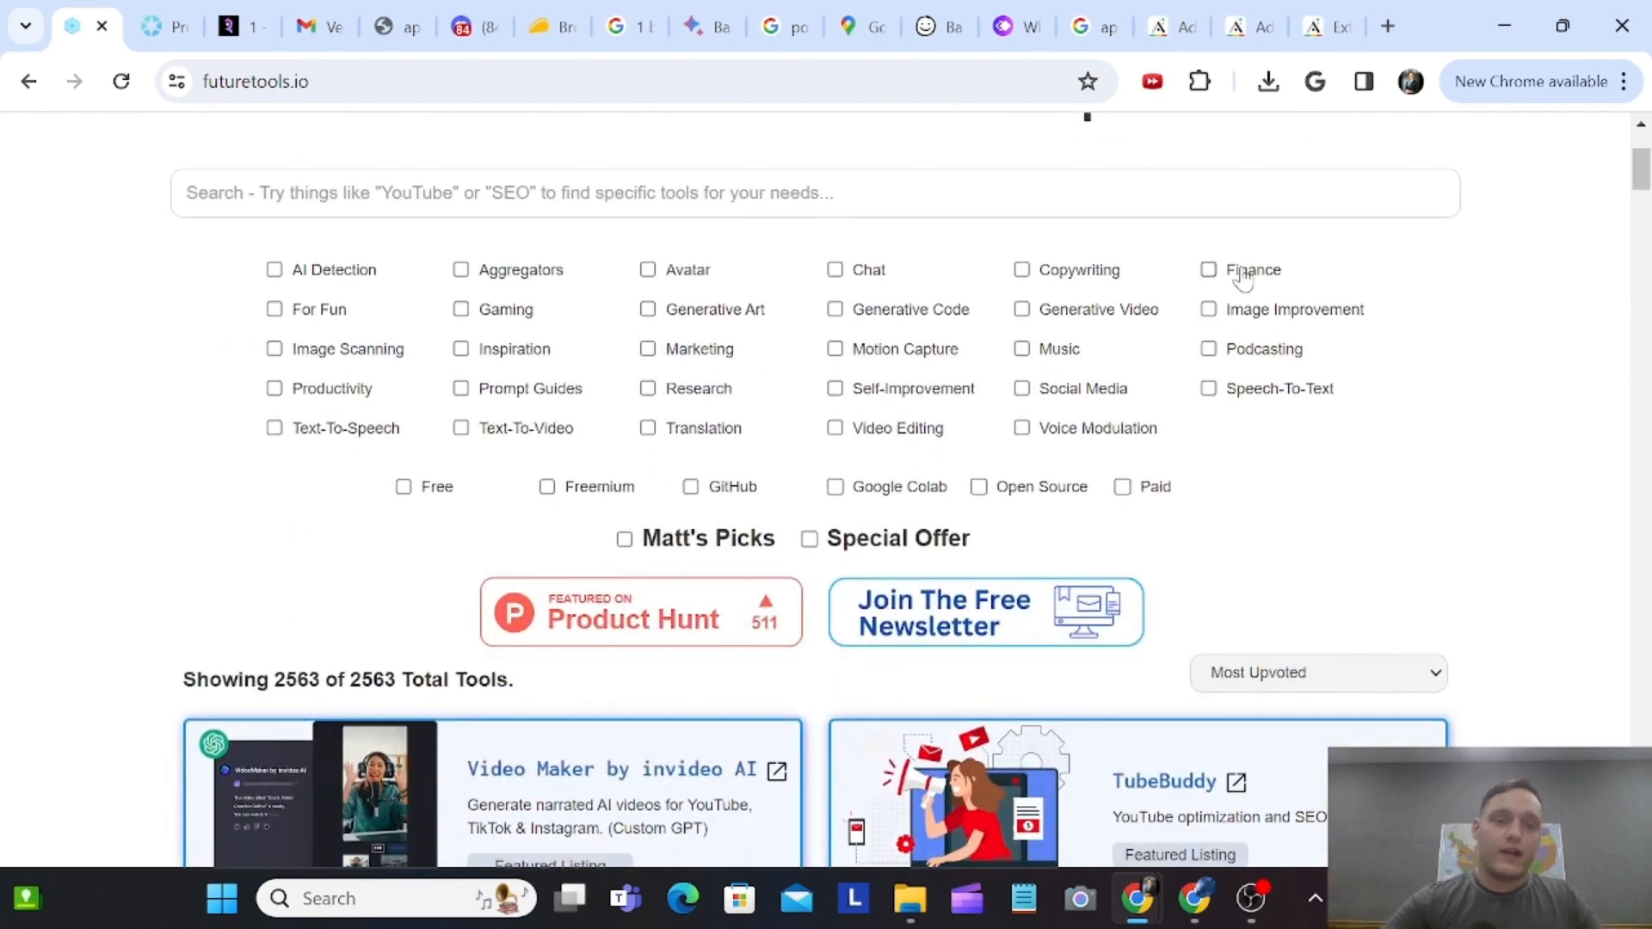
mouse_move(747, 381)
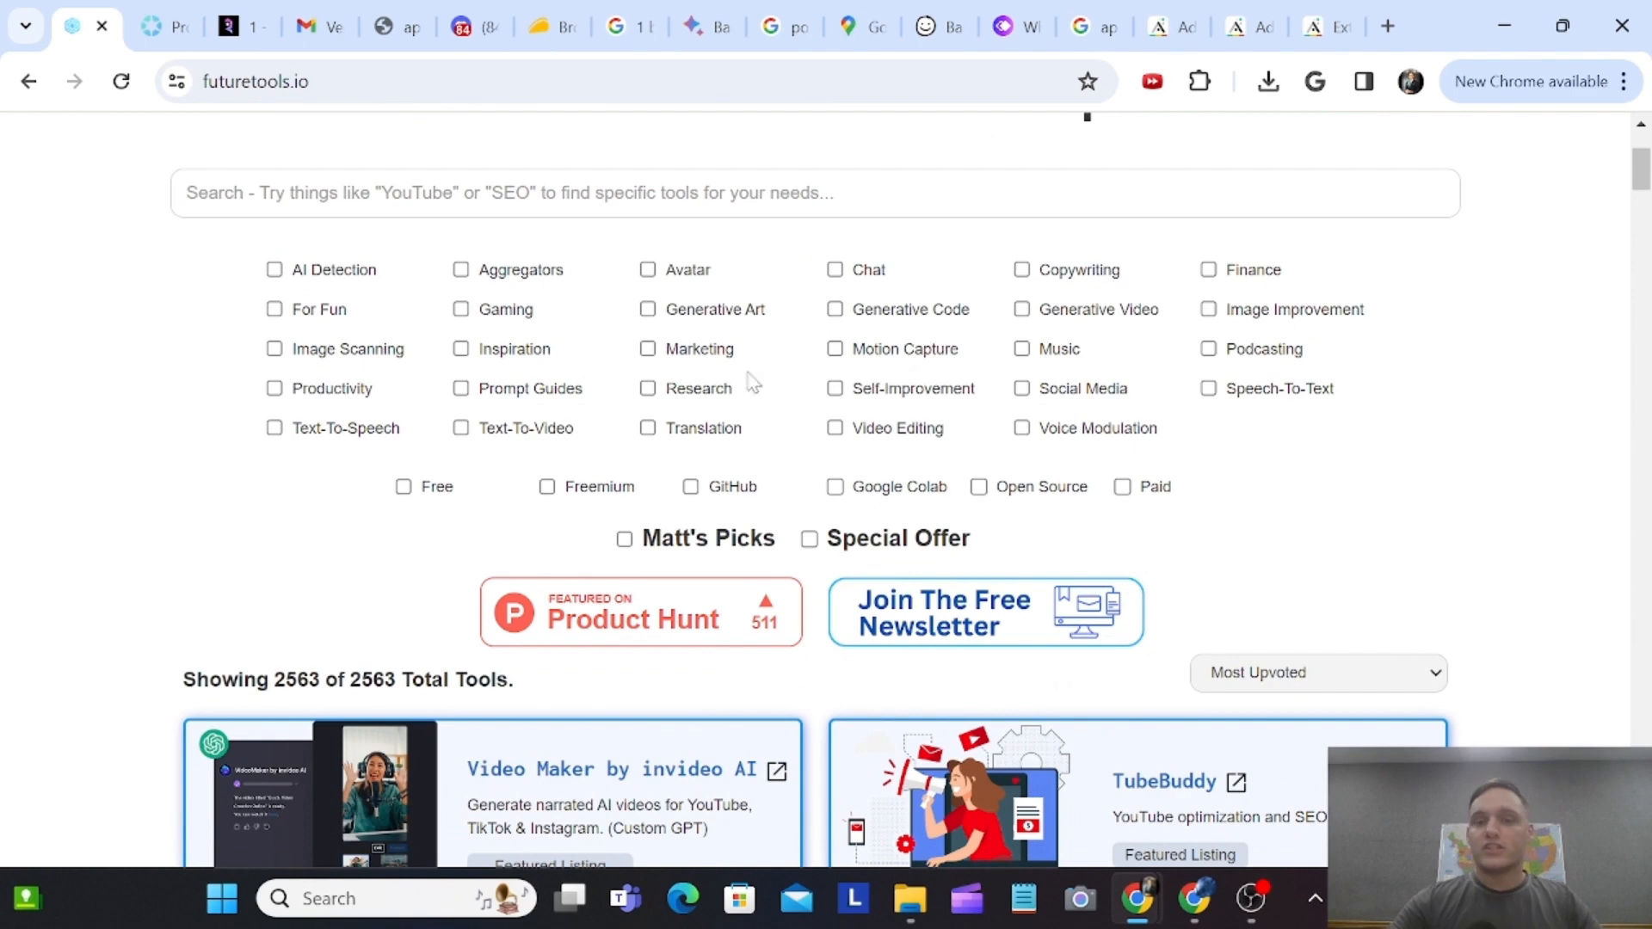
mouse_move(369, 451)
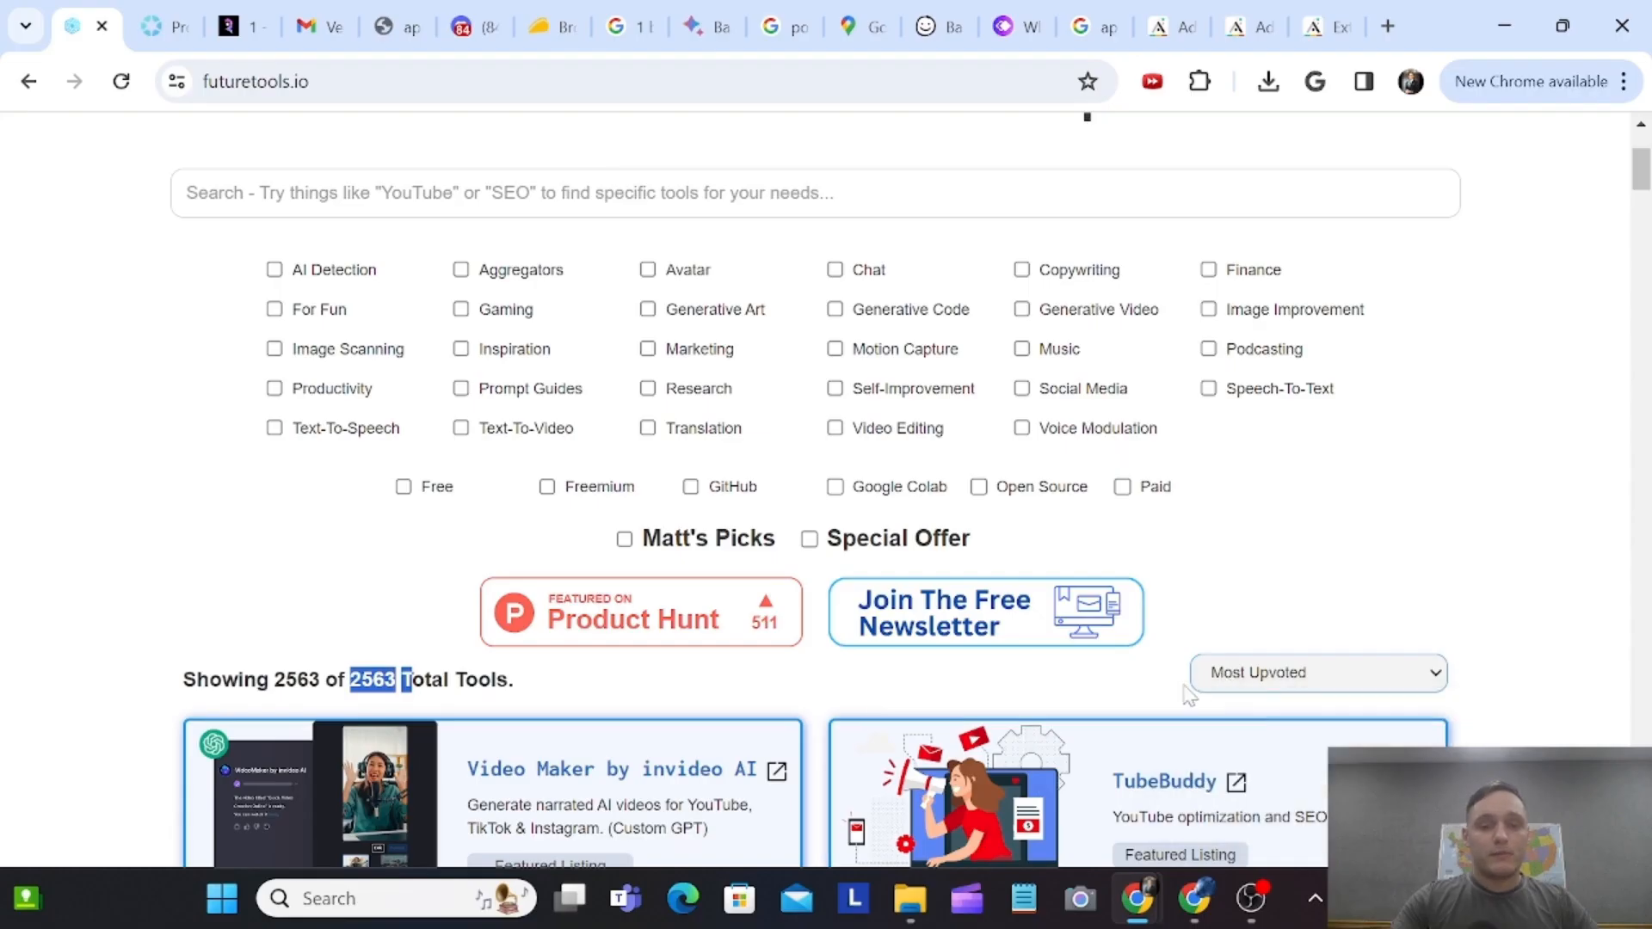
scroll(down, 3)
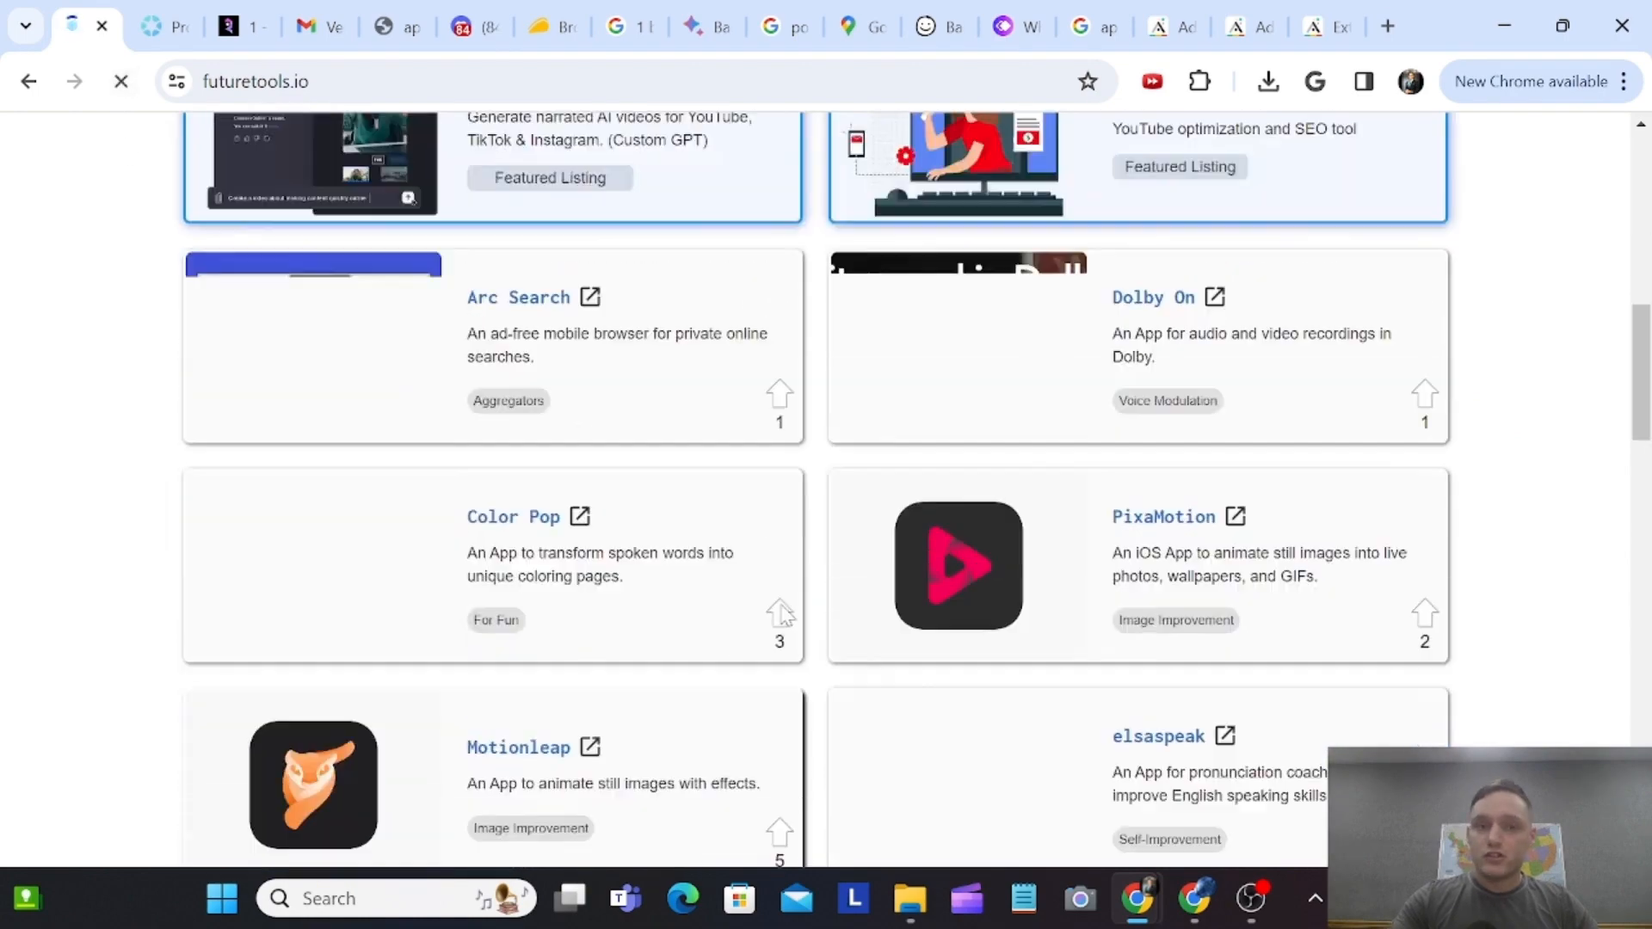
scroll(up, 3)
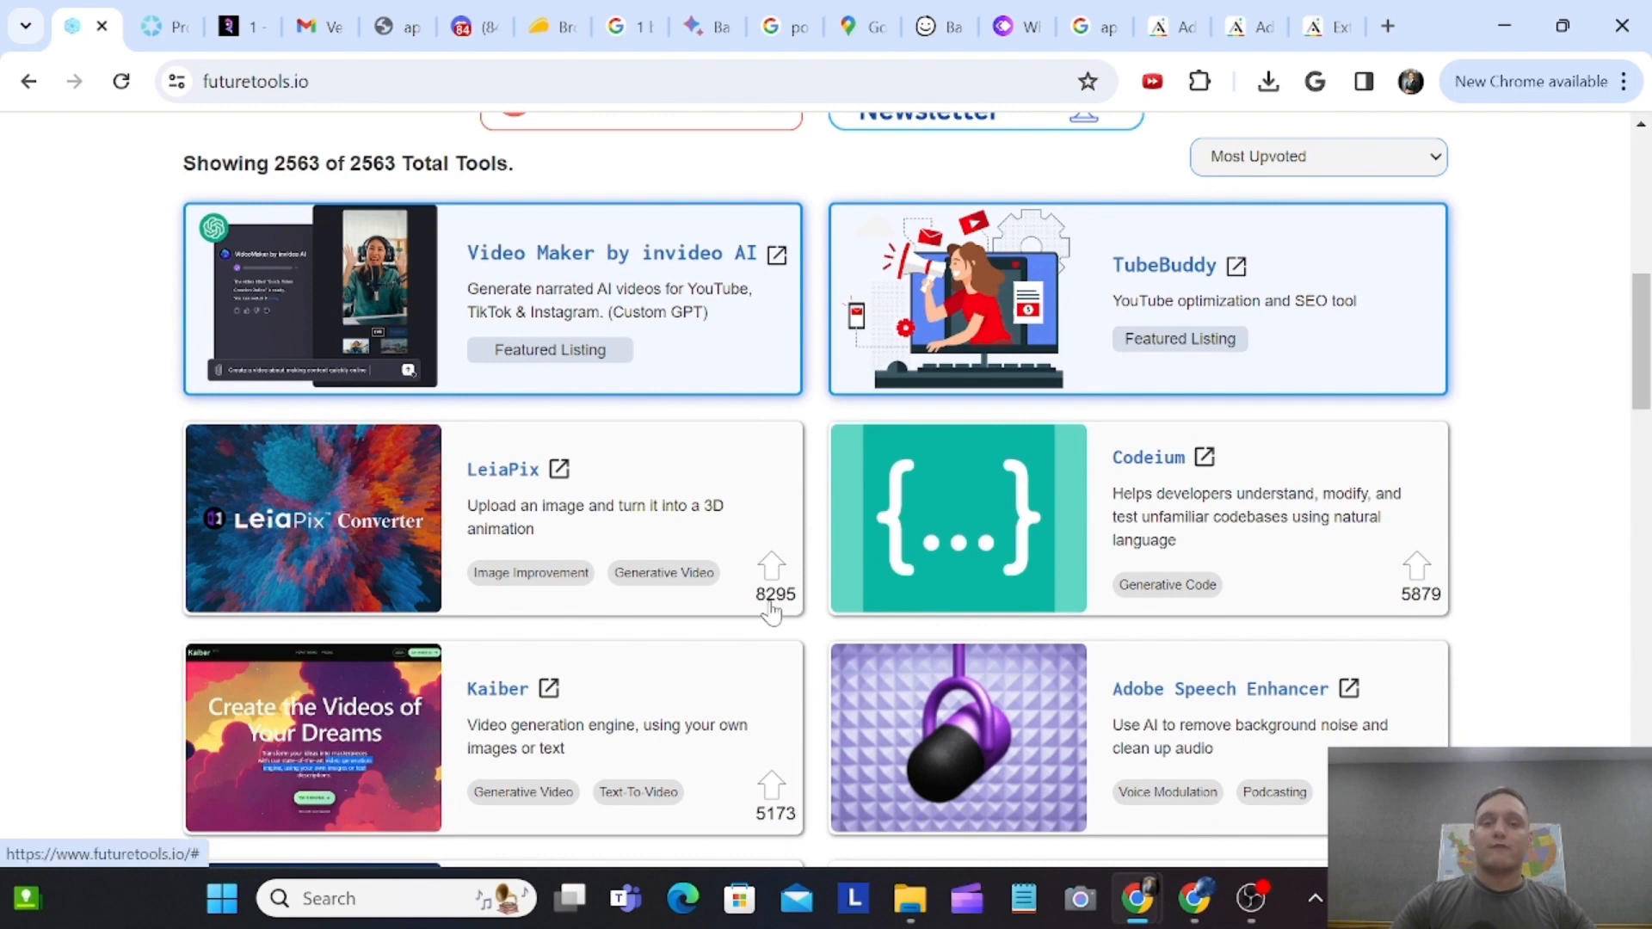
mouse_move(1435, 602)
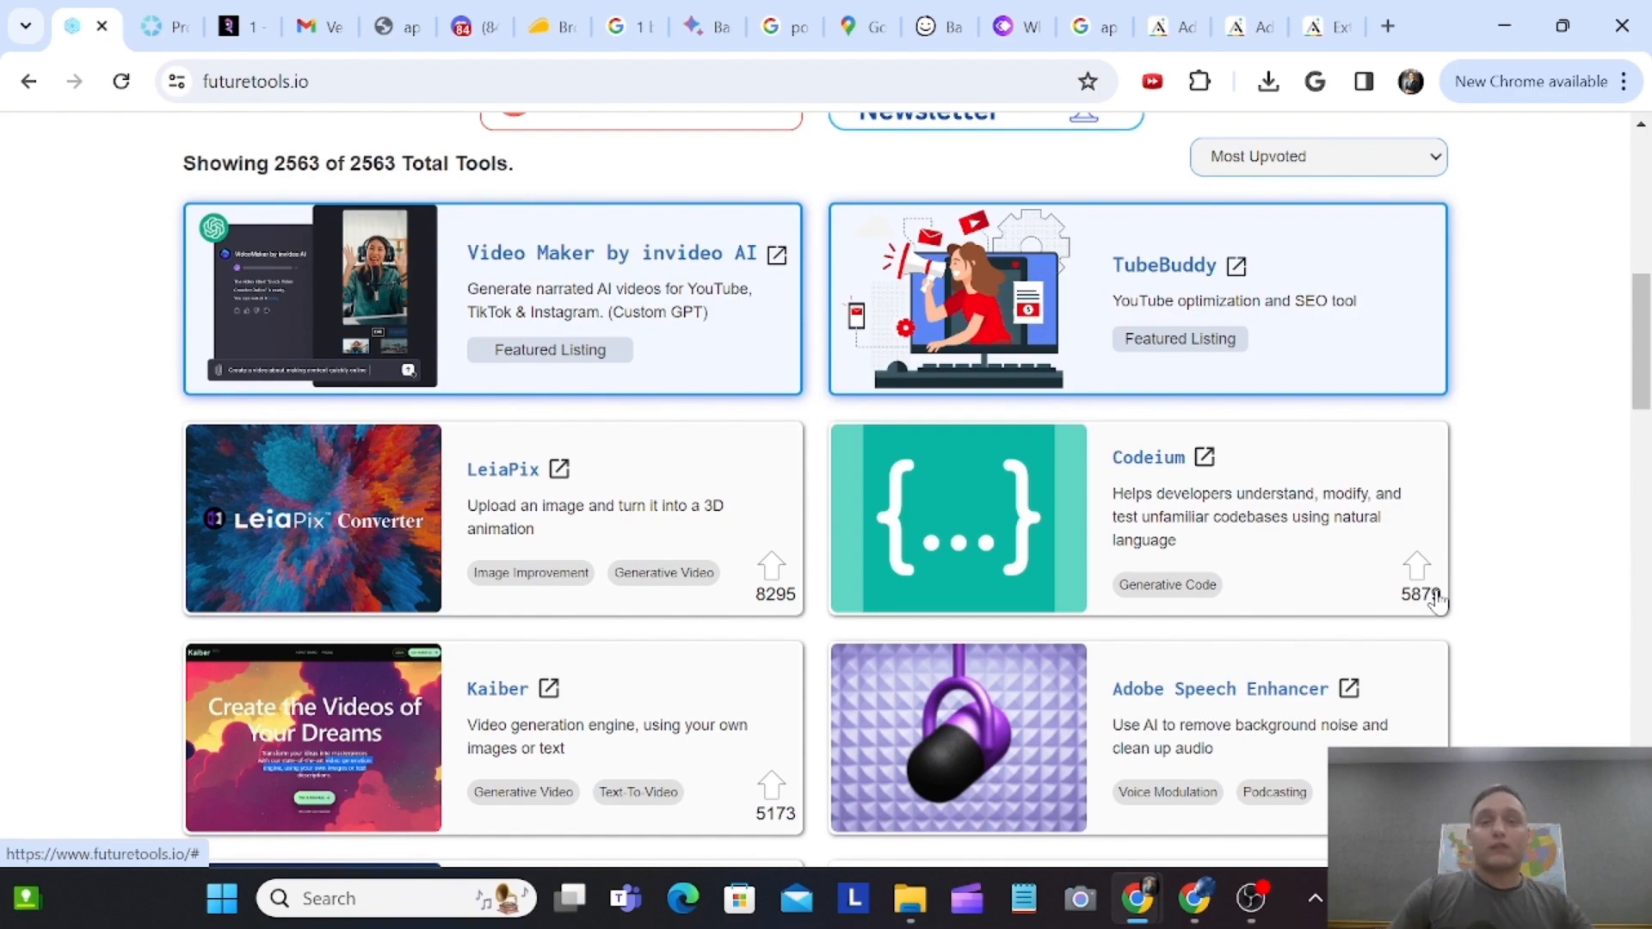
scroll(down, 3)
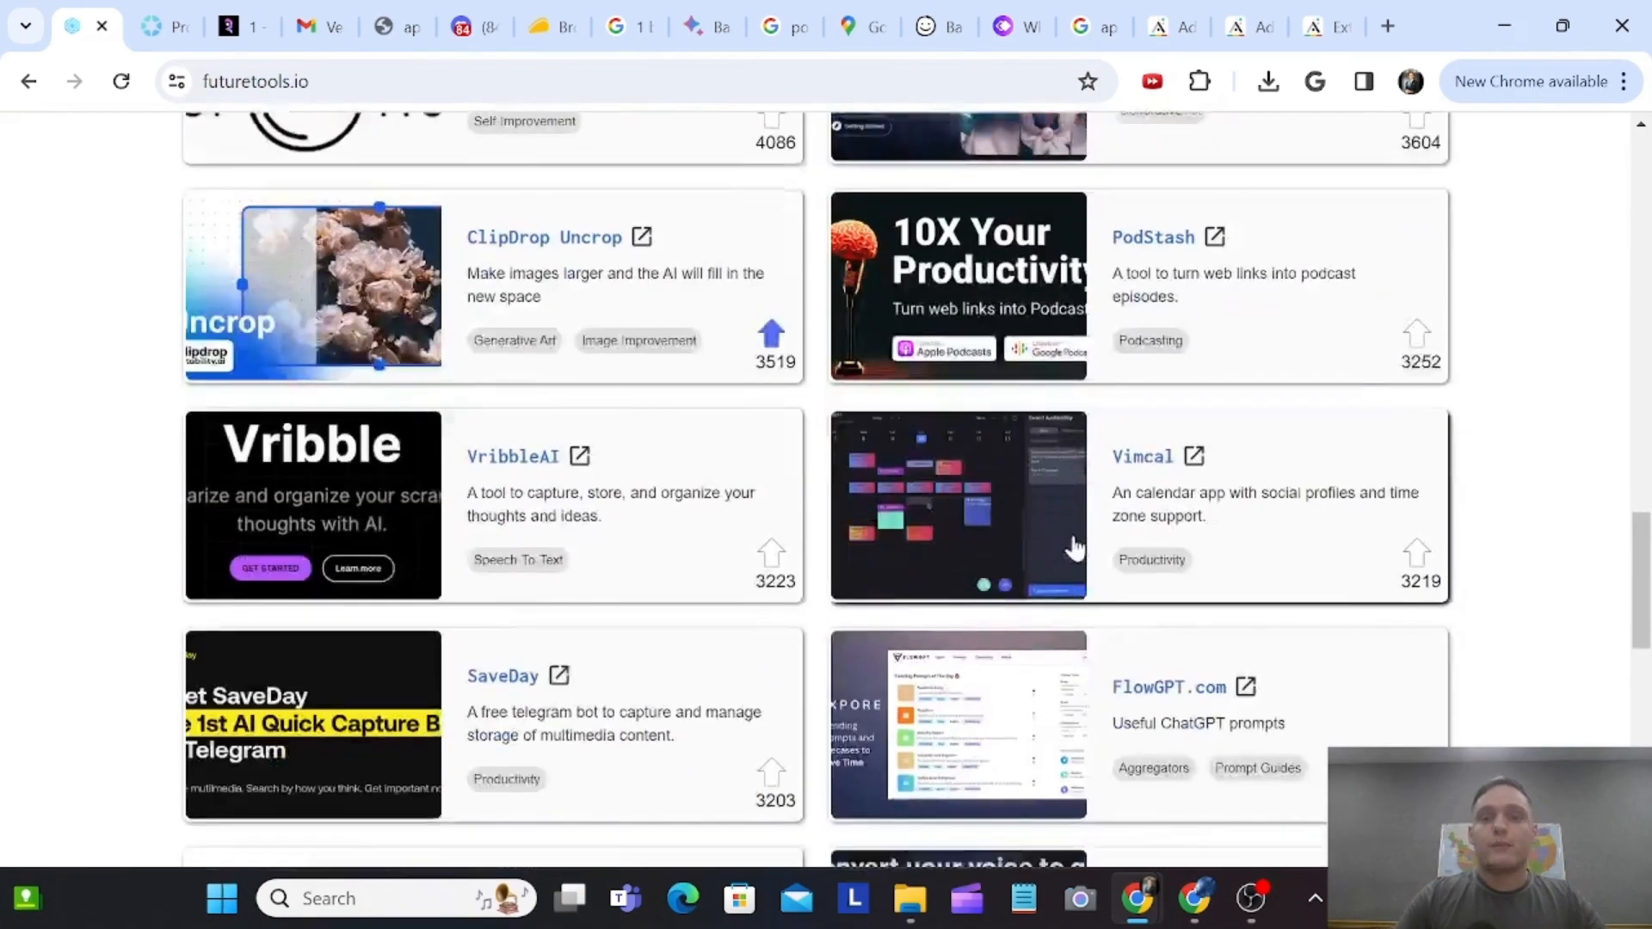
scroll(down, 3)
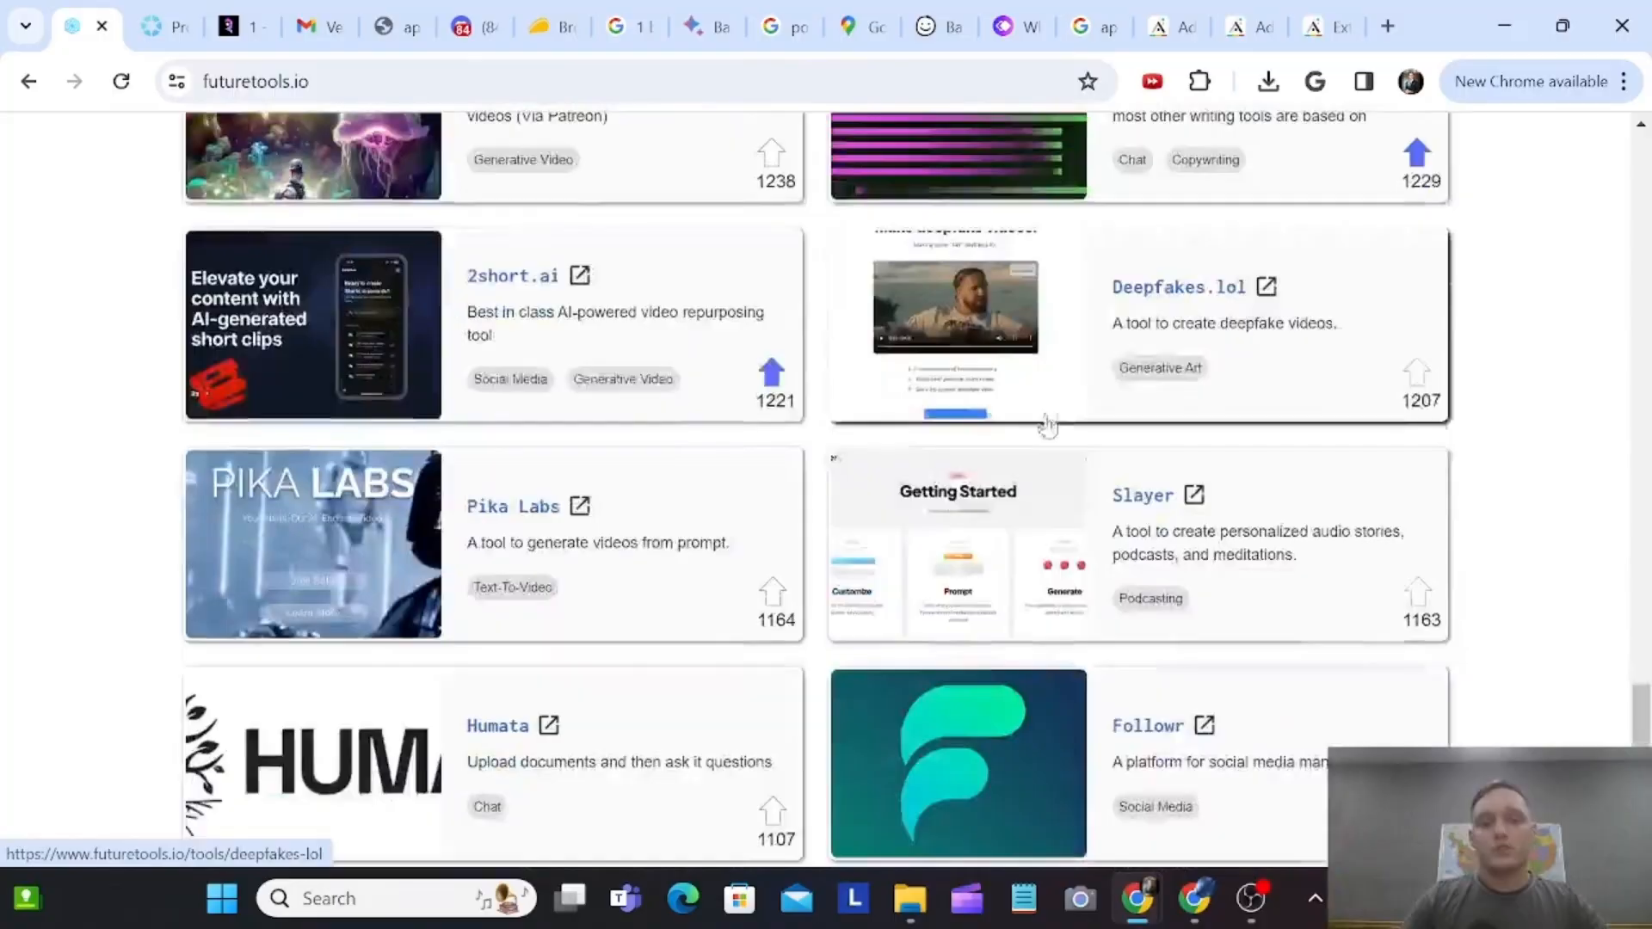
scroll(down, 3)
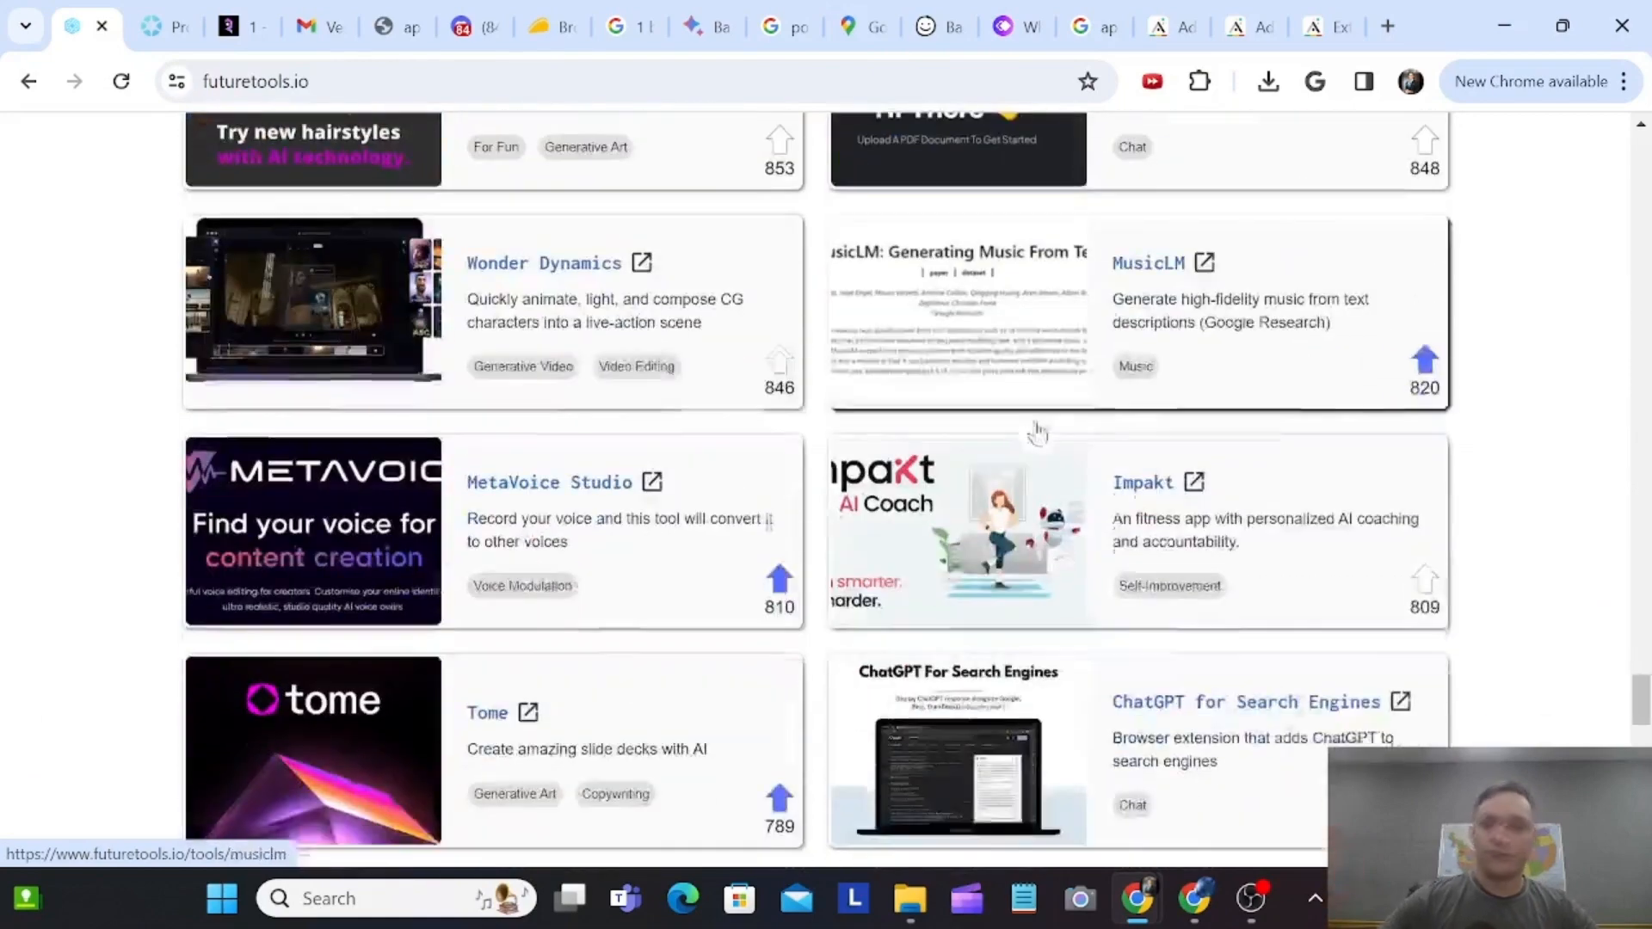
scroll(down, 3)
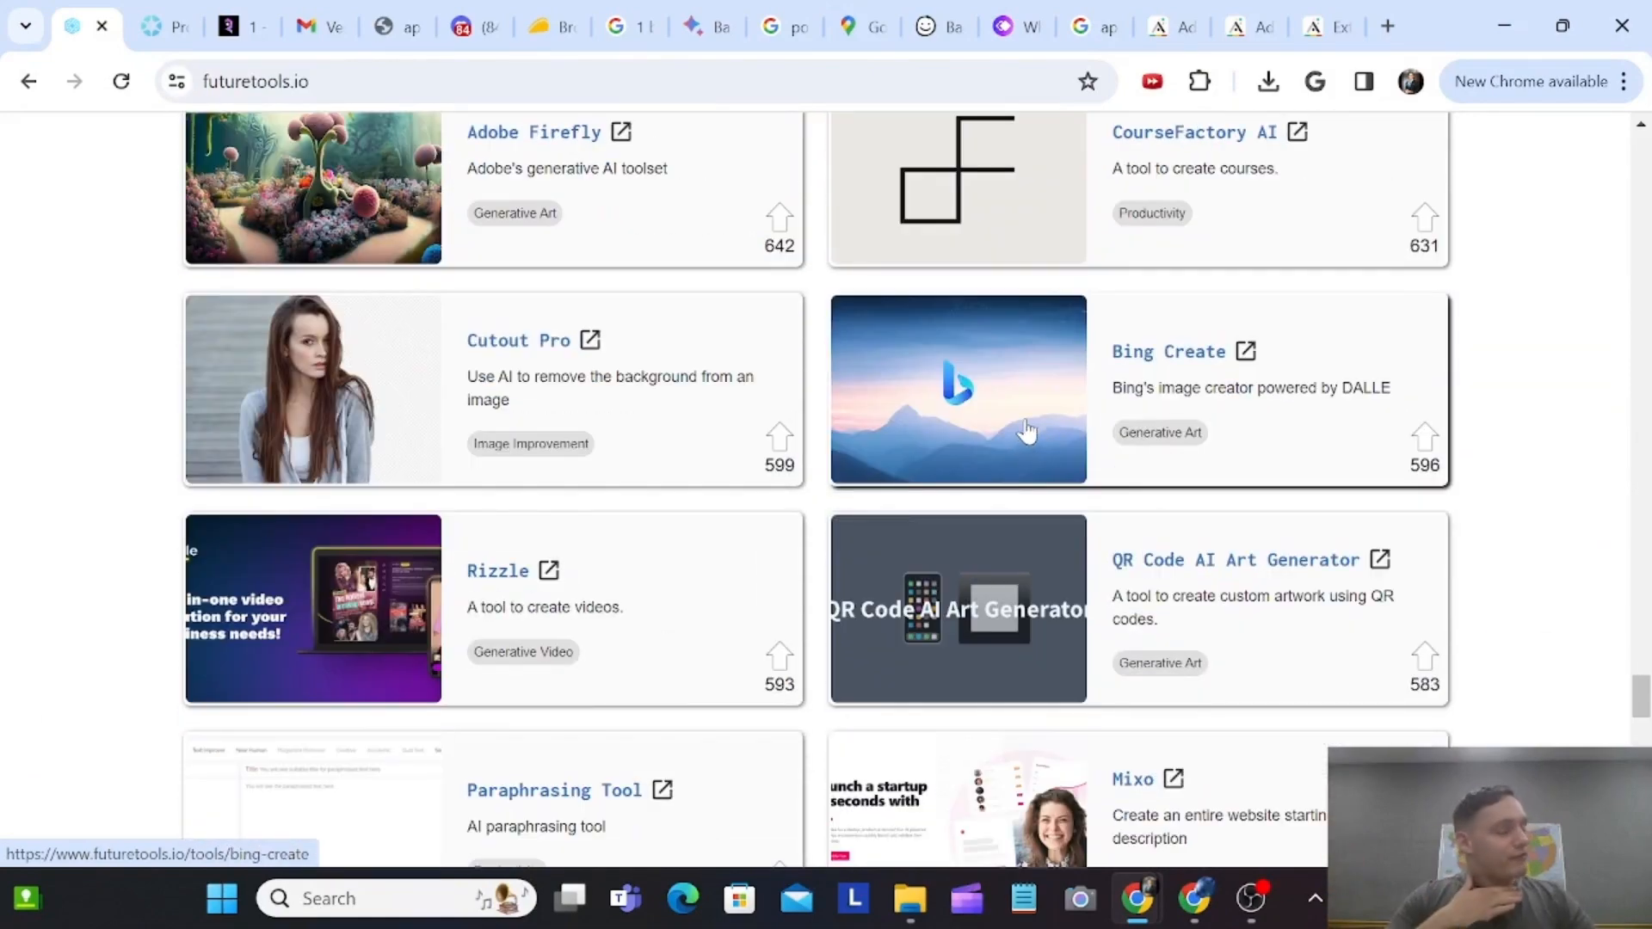
scroll(down, 3)
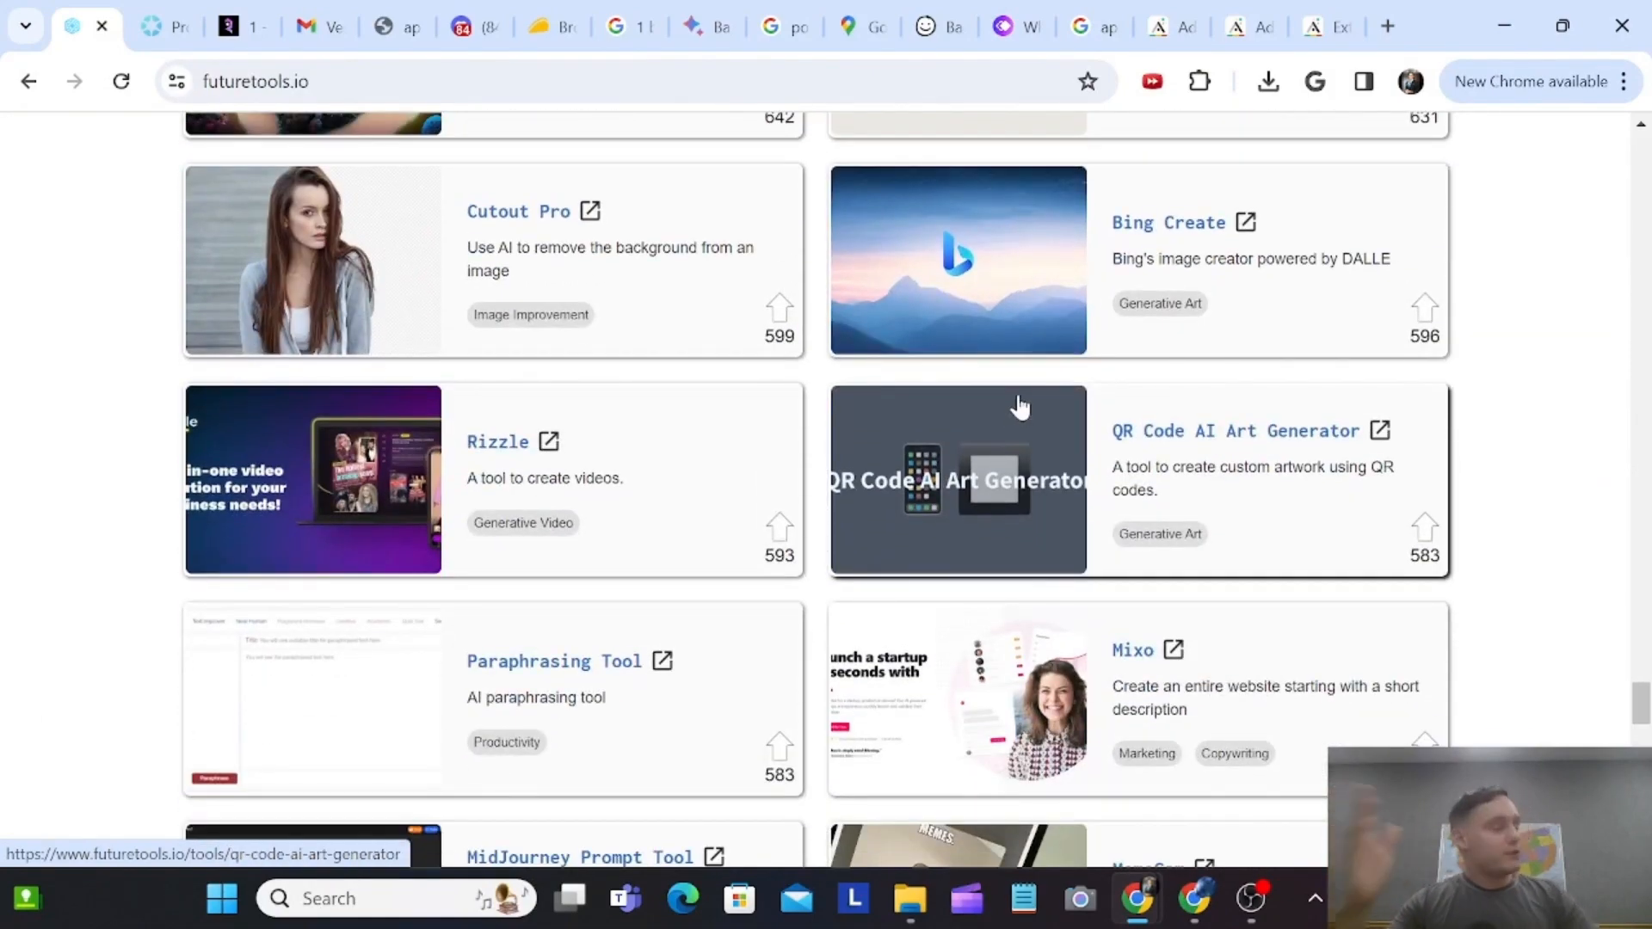
scroll(down, 3)
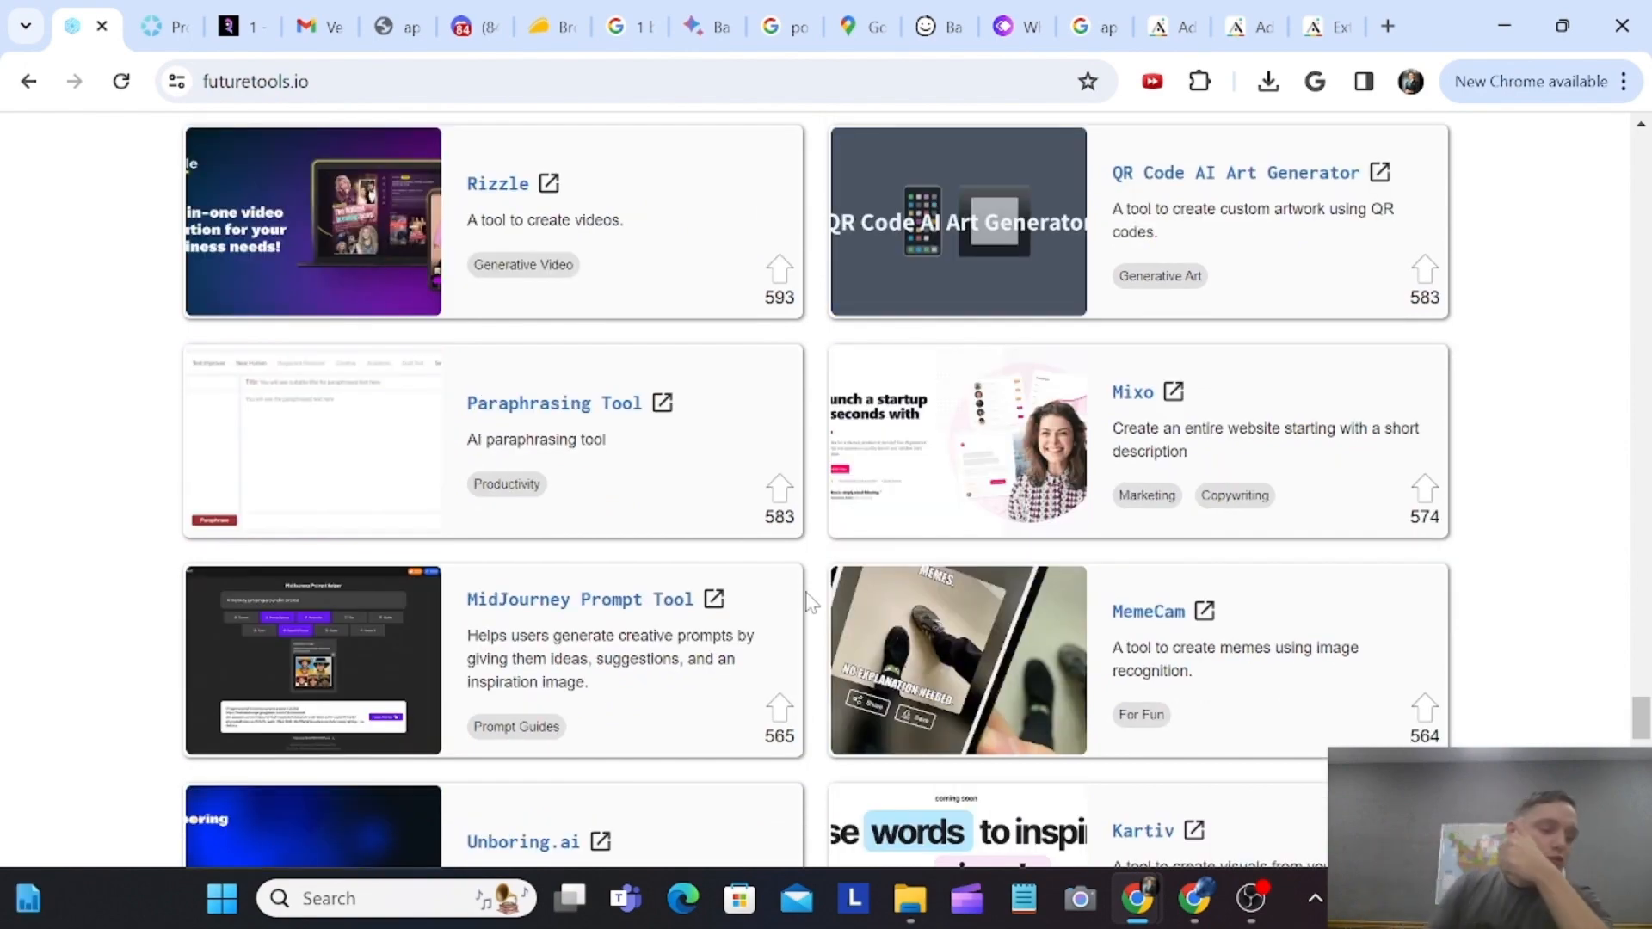
scroll(down, 3)
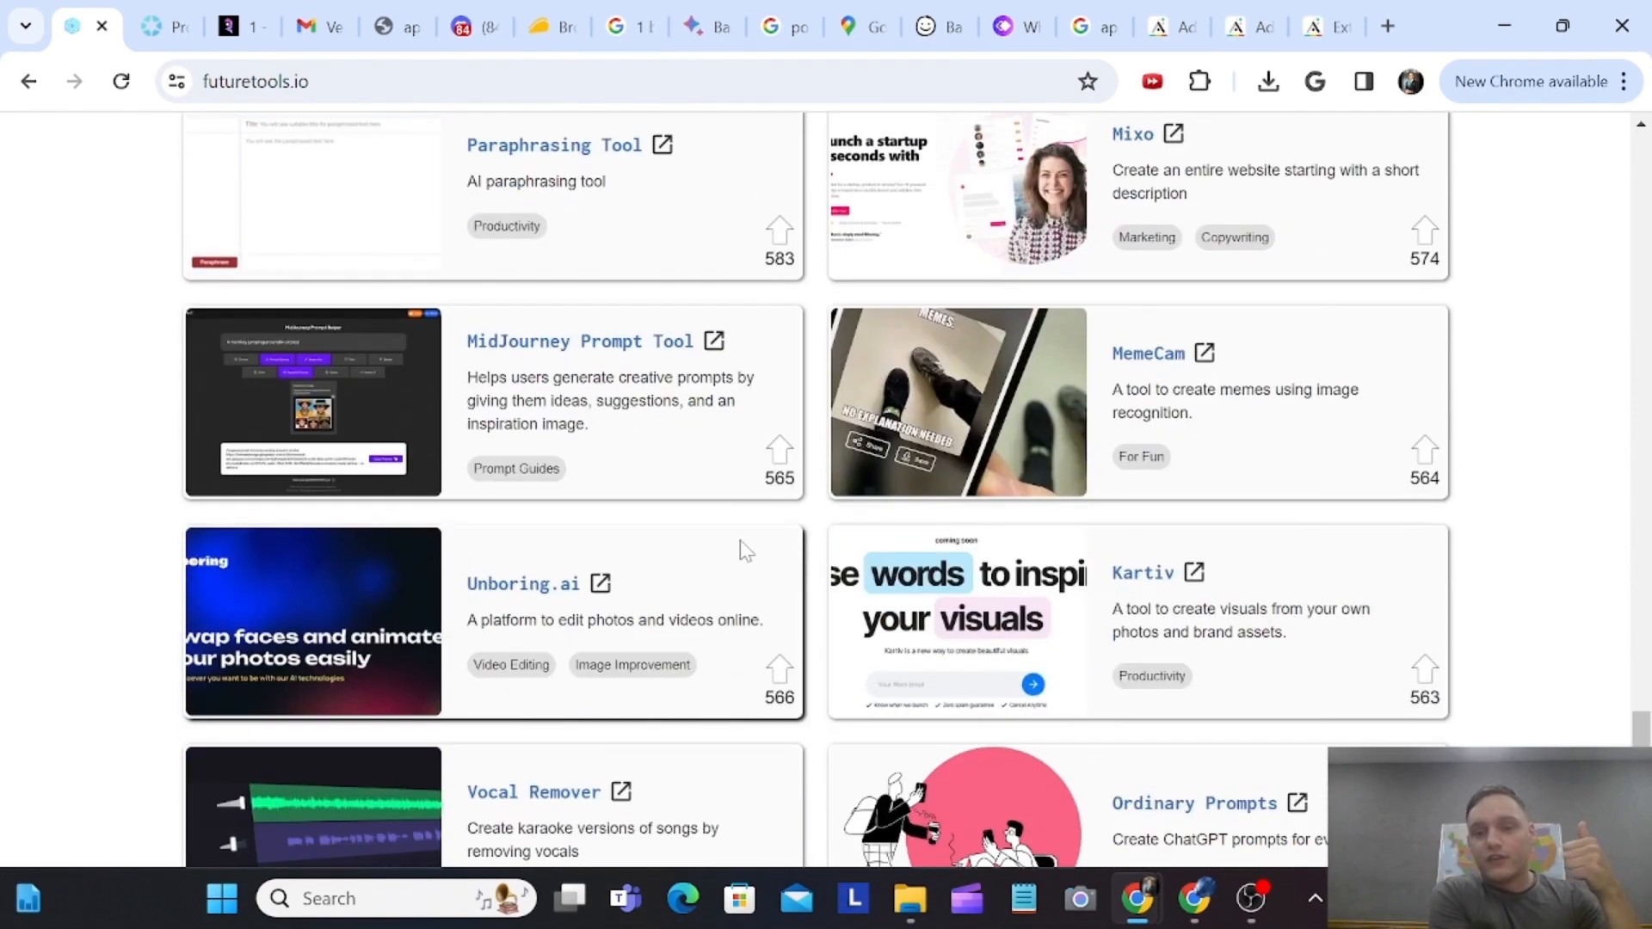
scroll(up, 3)
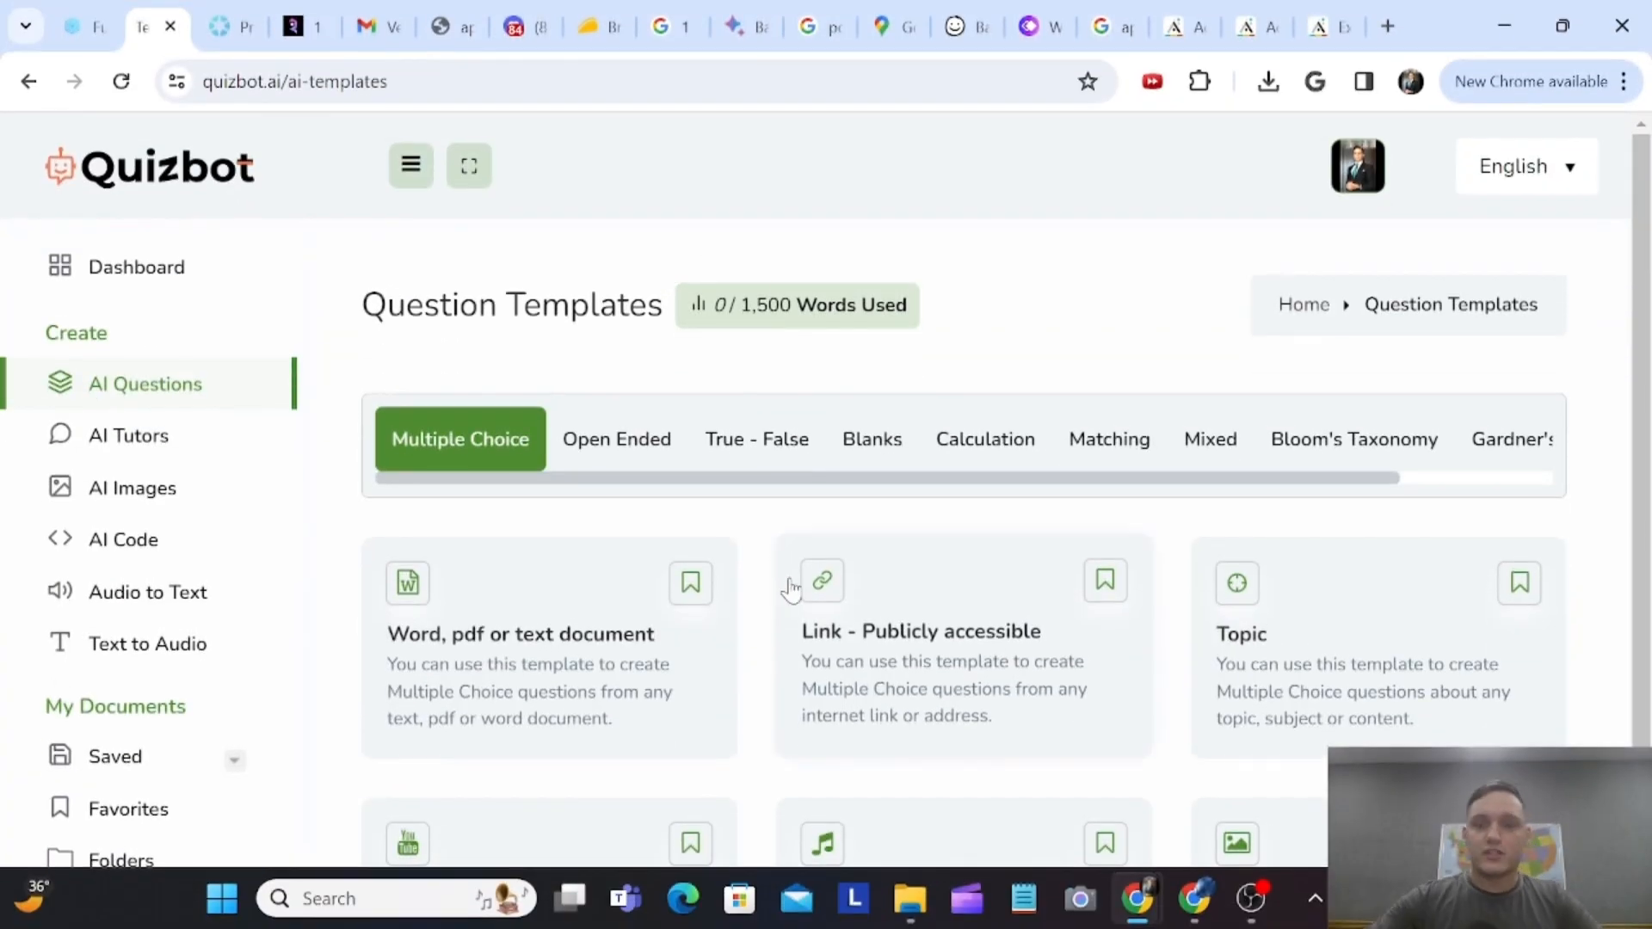
mouse_move(601, 600)
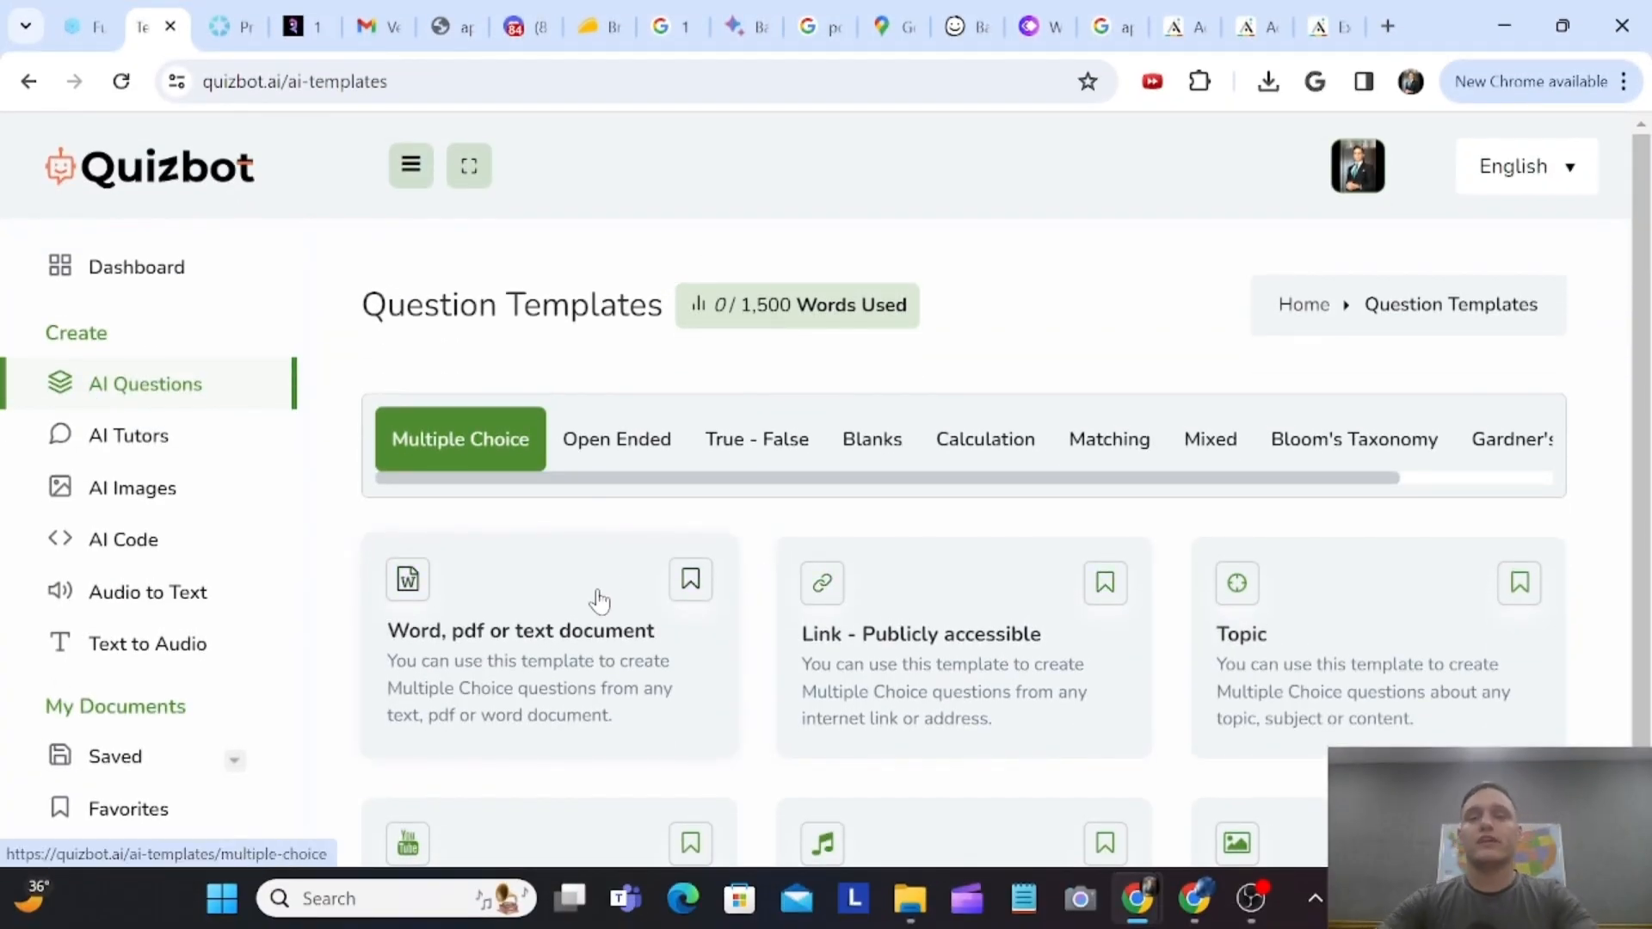
- Check the trial dashboard showing 0 of 1,500 words used, then return to AI Questions
click(121, 267)
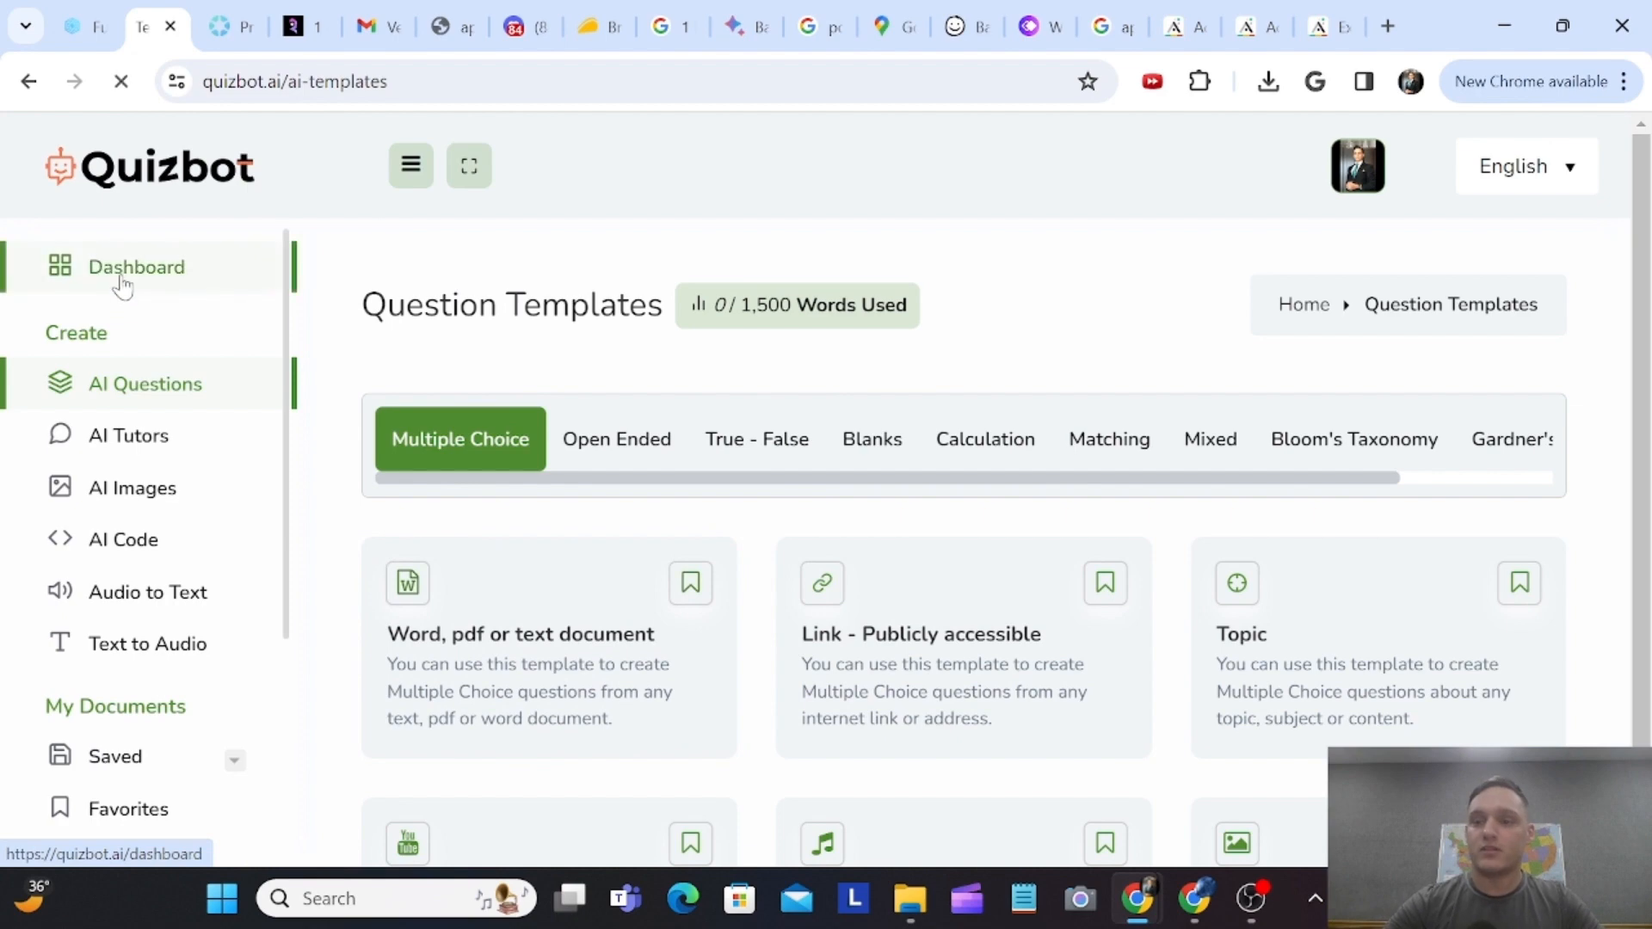
click(136, 266)
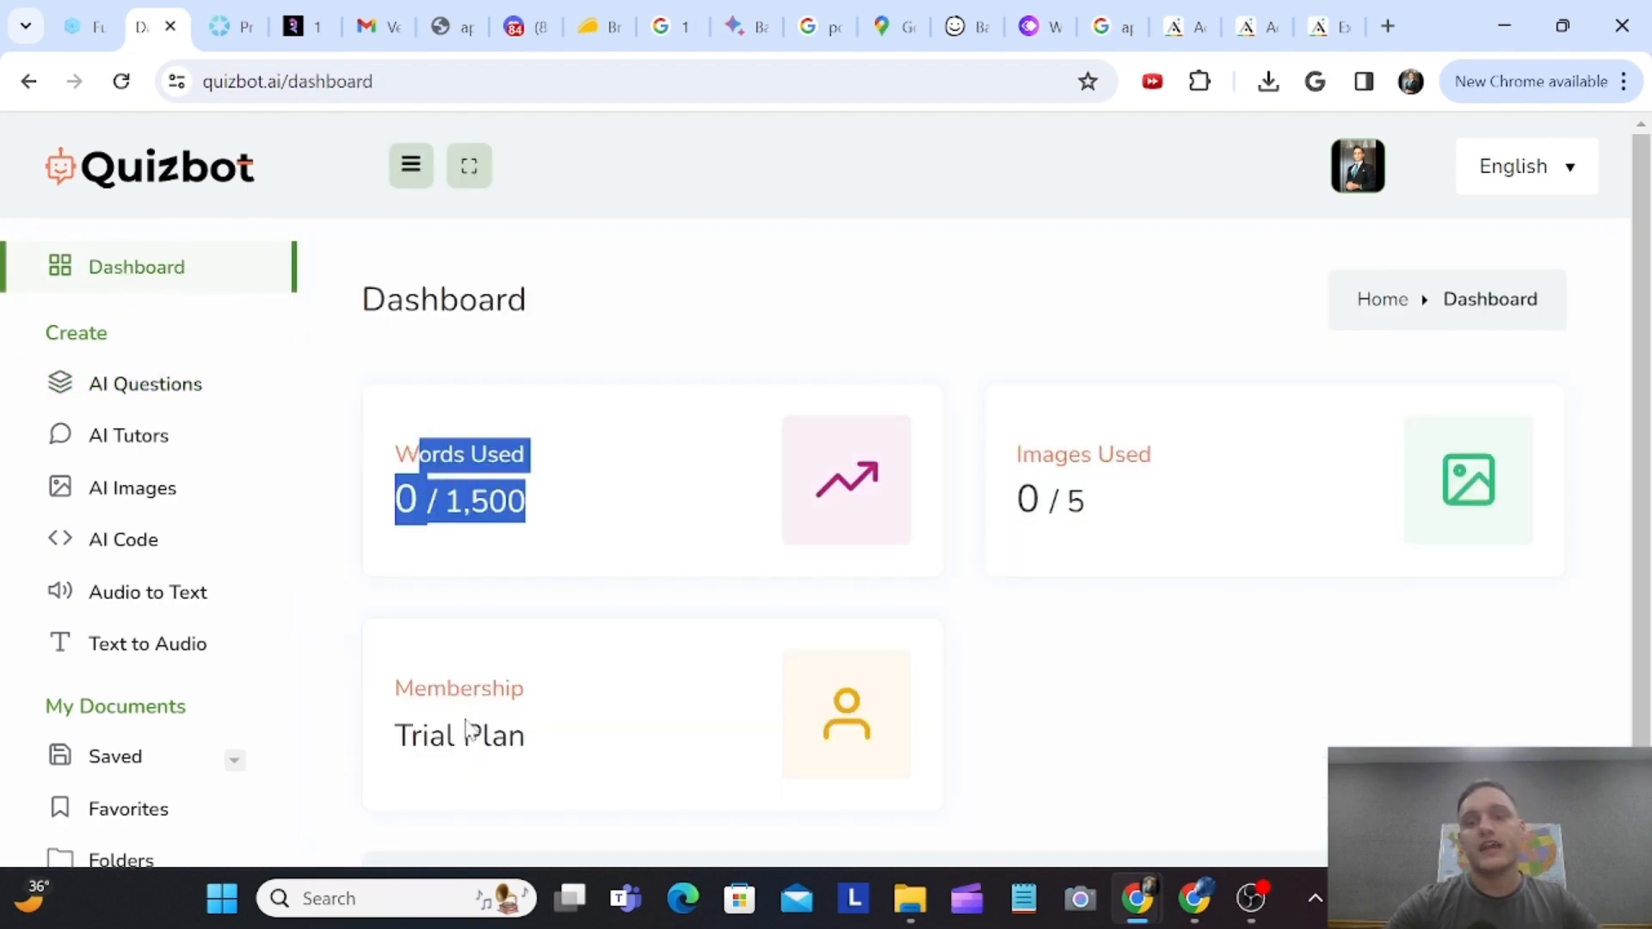
scroll(down, 3)
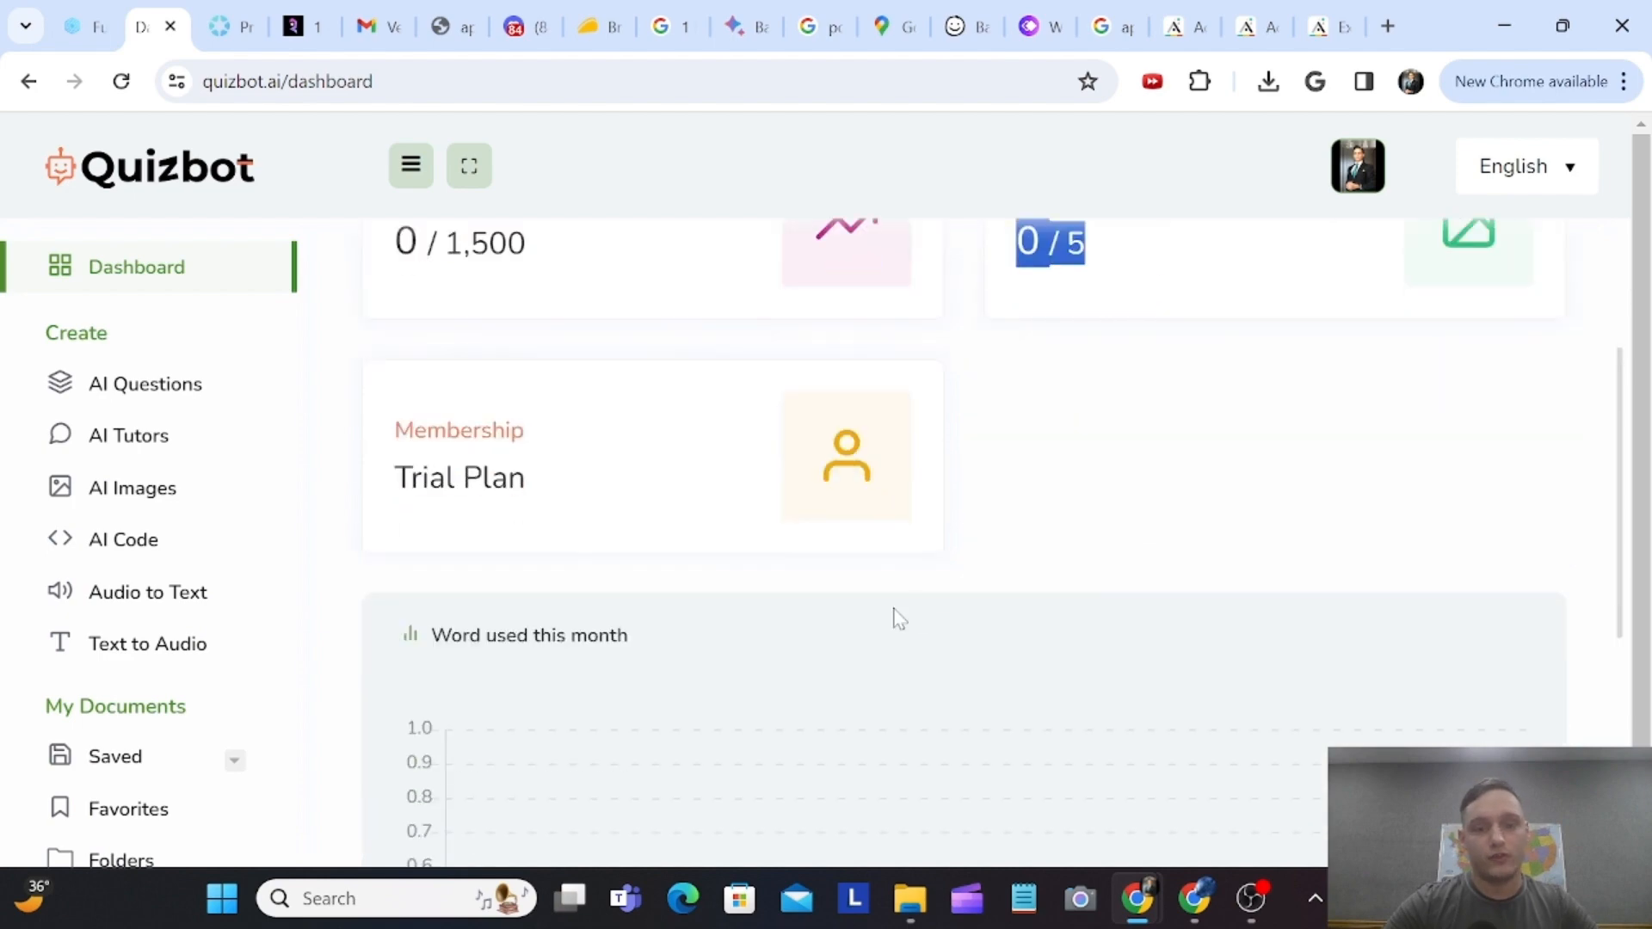
scroll(down, 3)
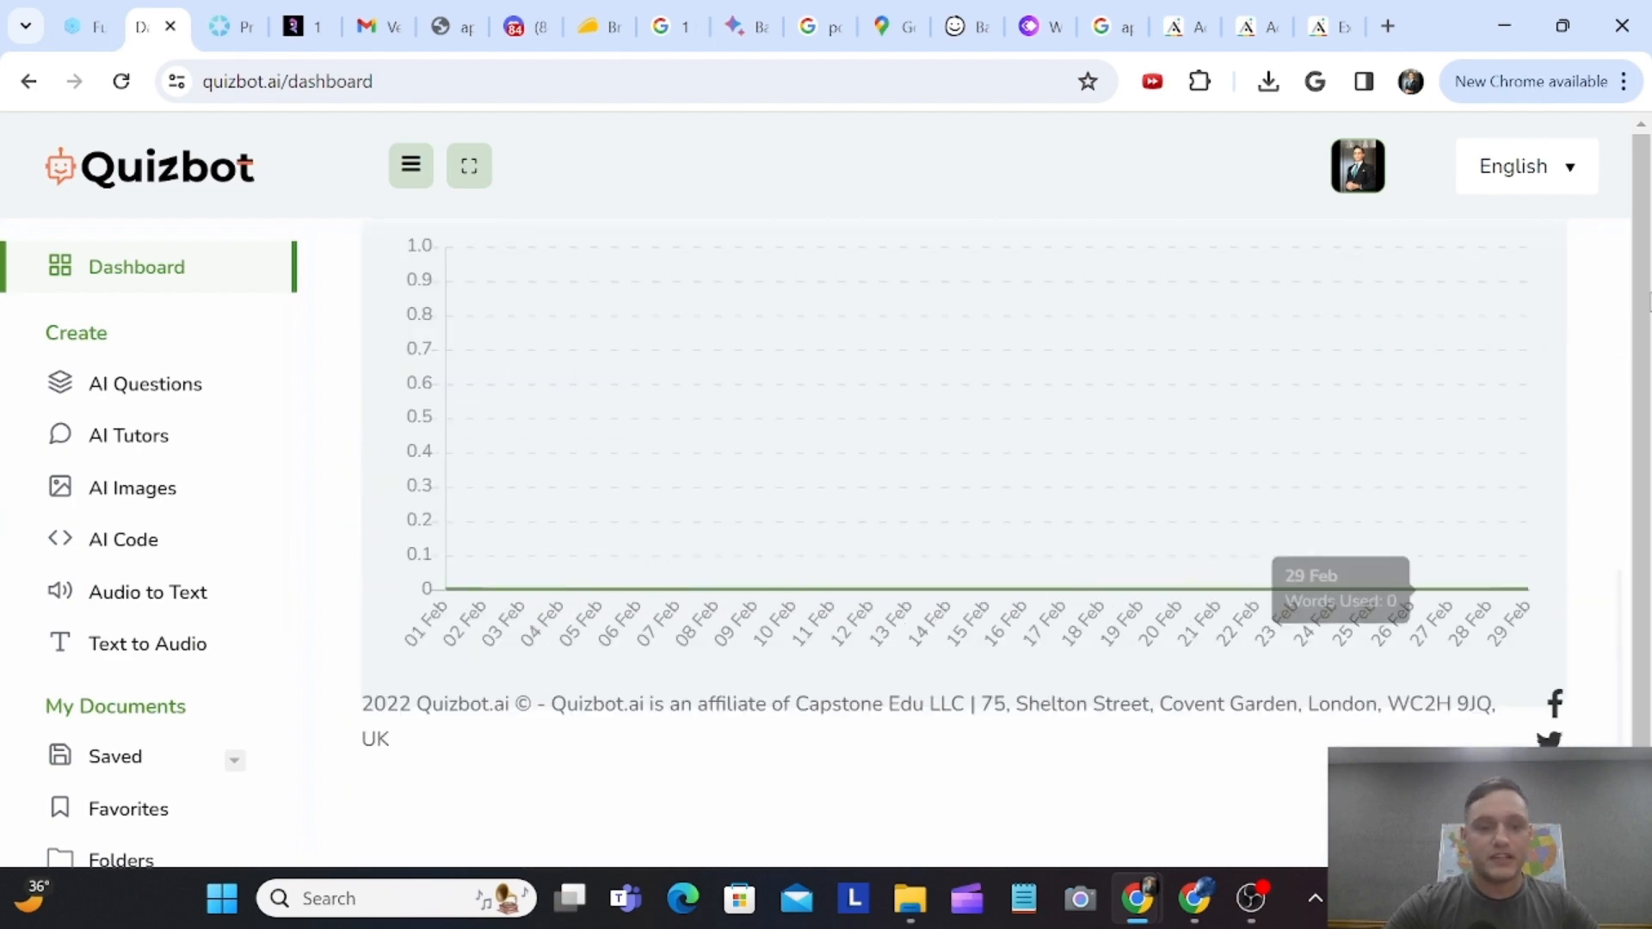
click(146, 382)
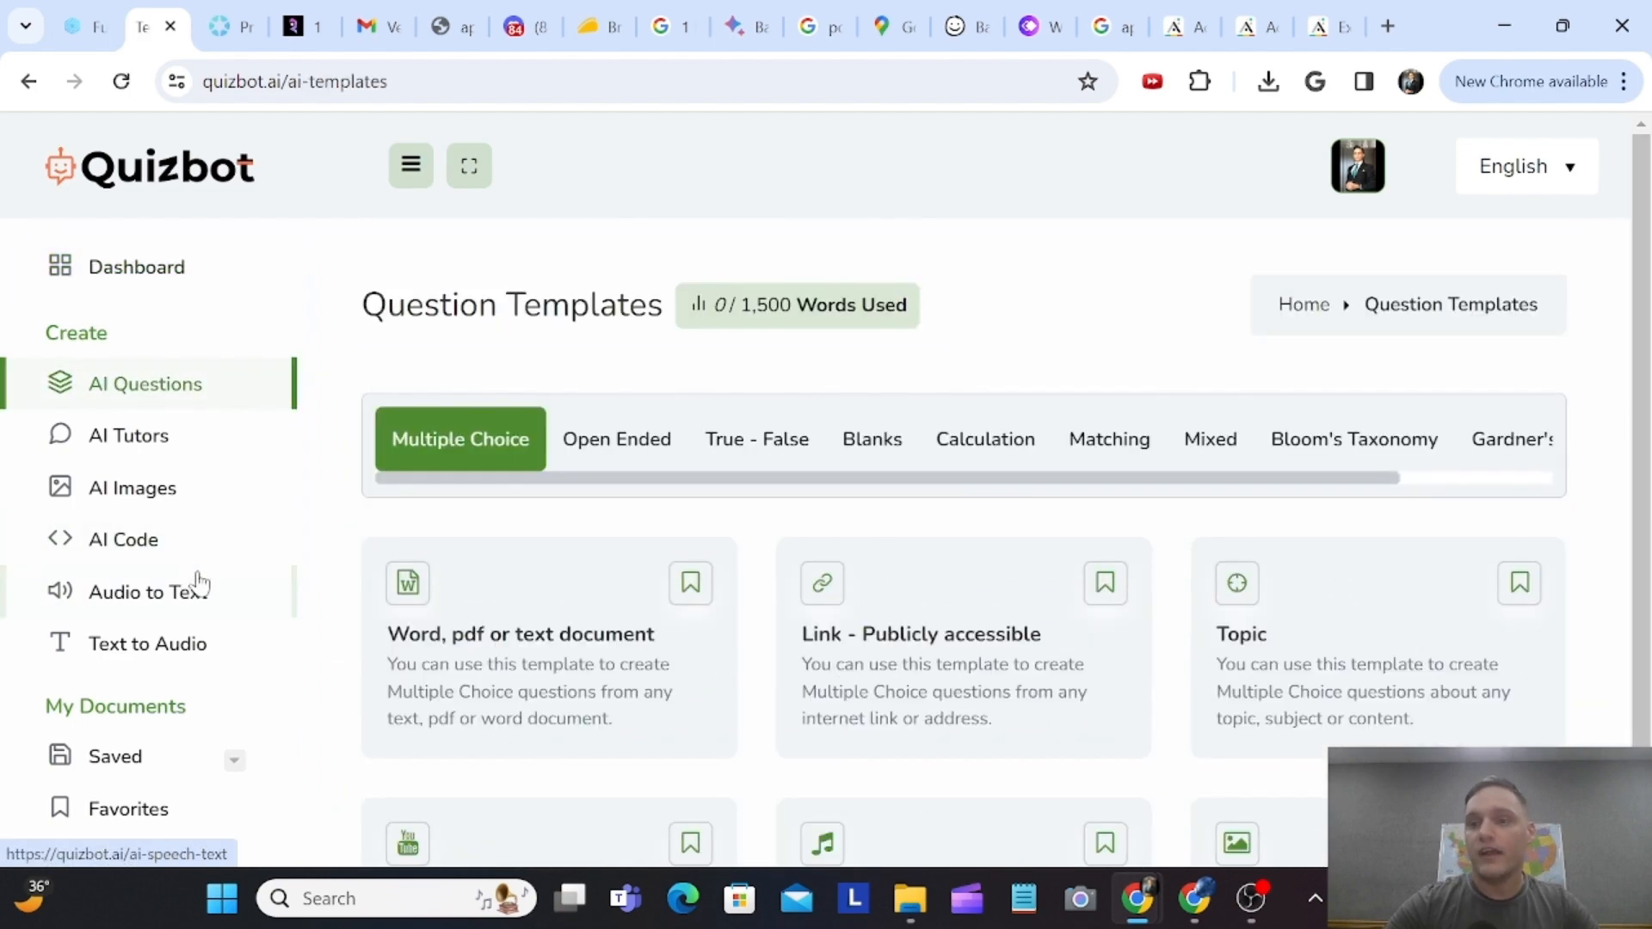
mouse_move(669, 423)
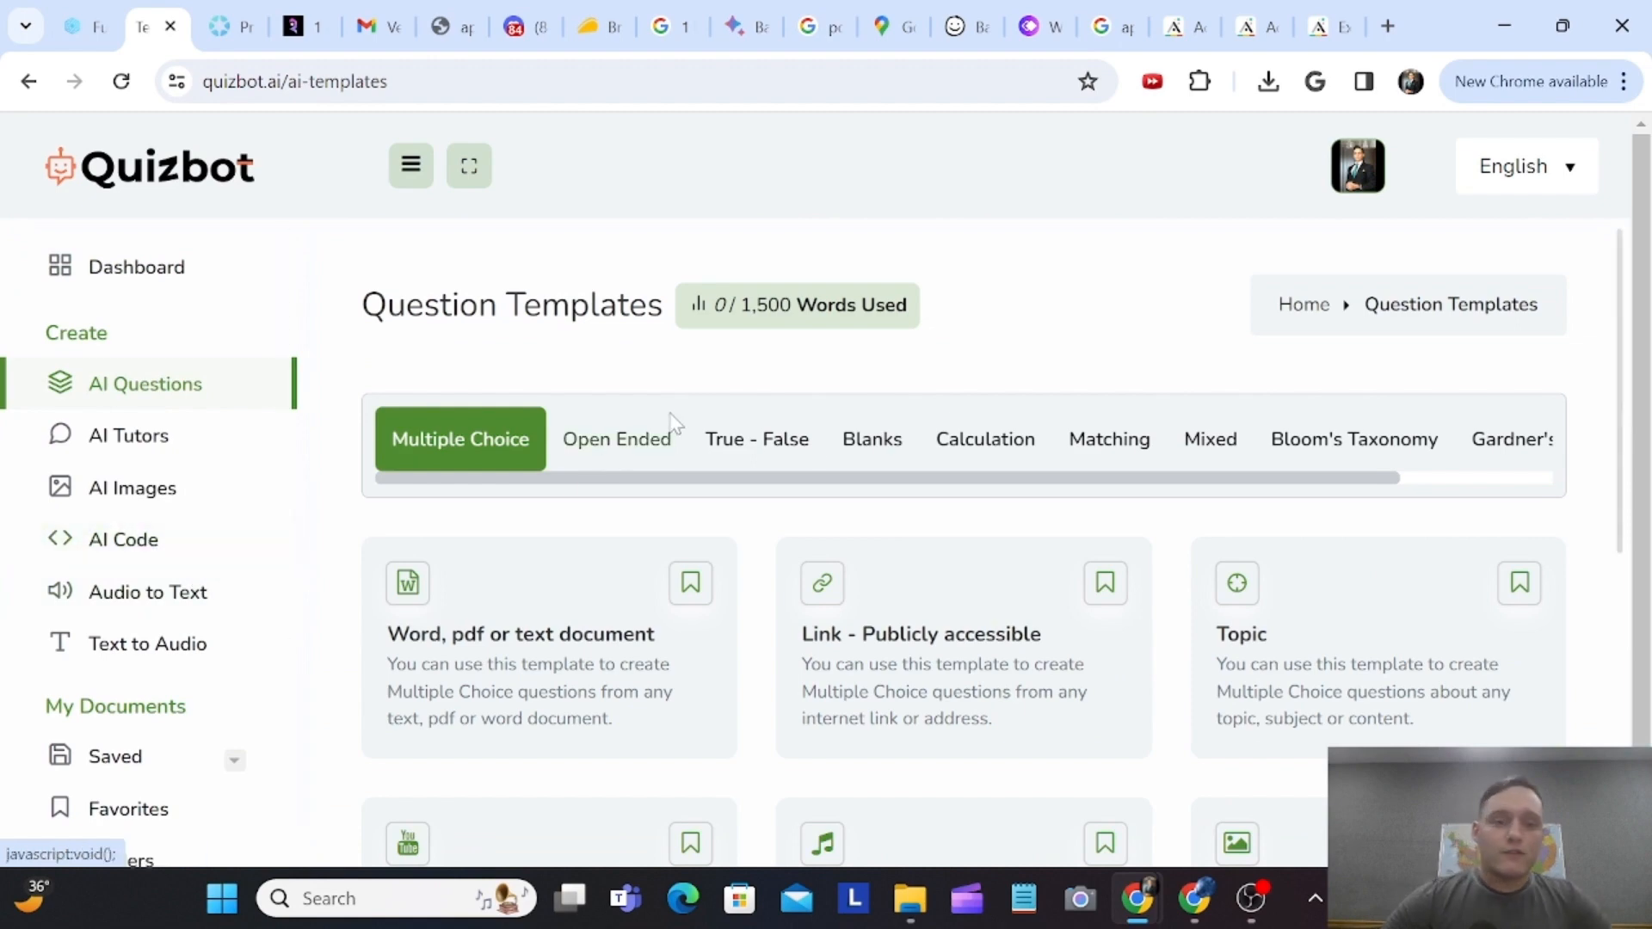
mouse_move(827, 498)
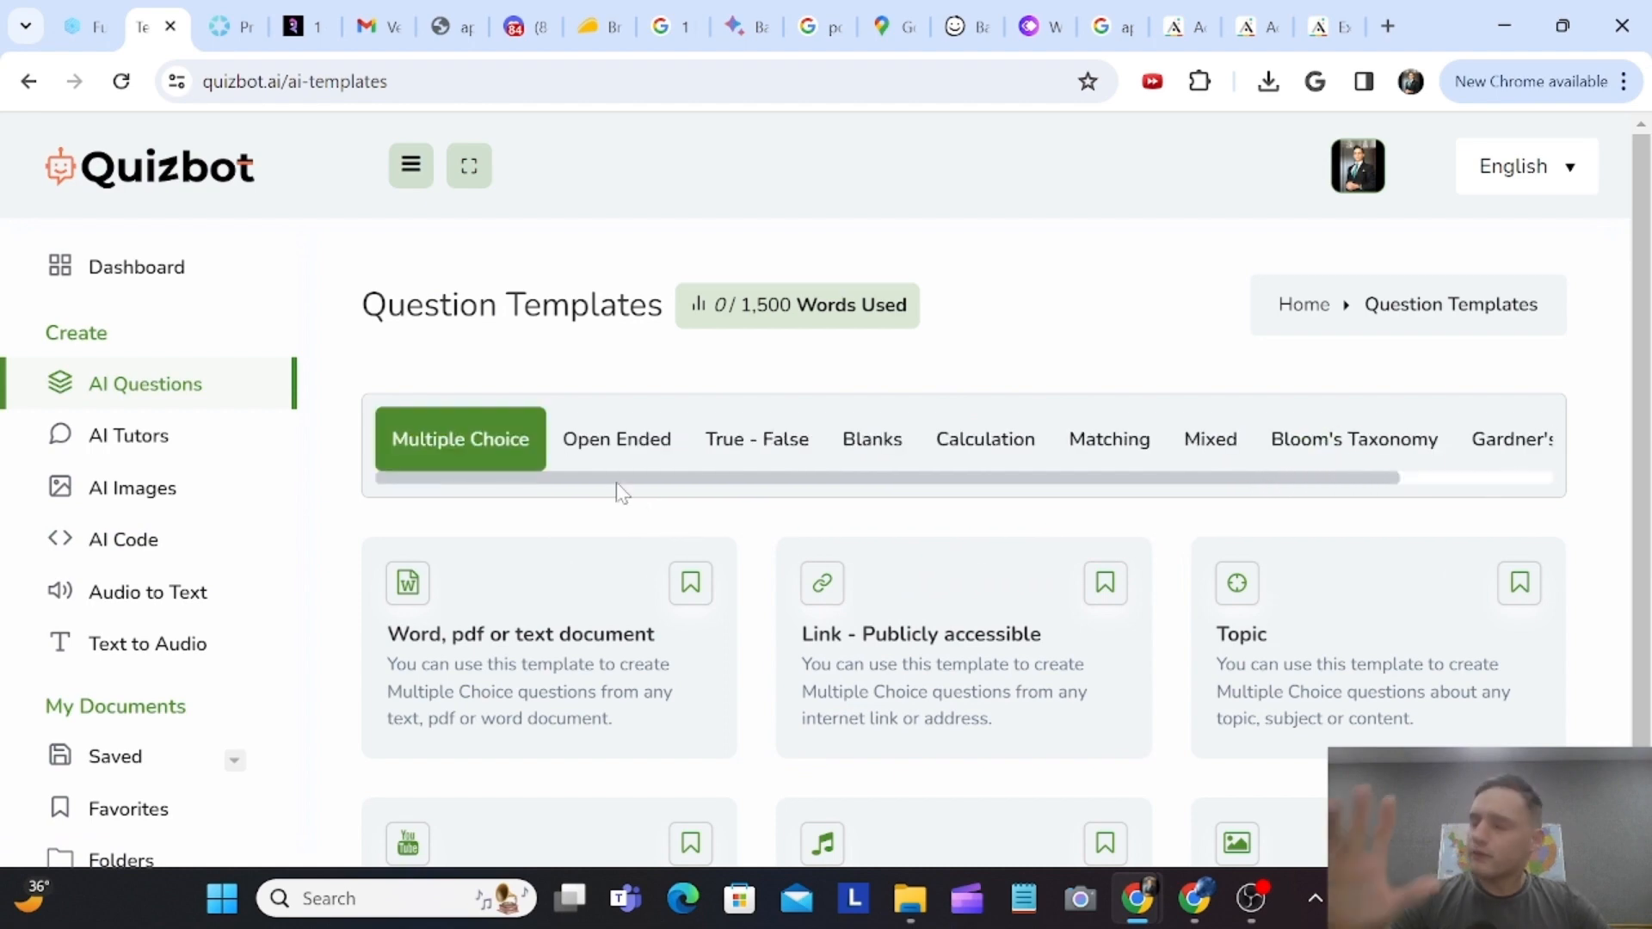
mouse_move(606, 496)
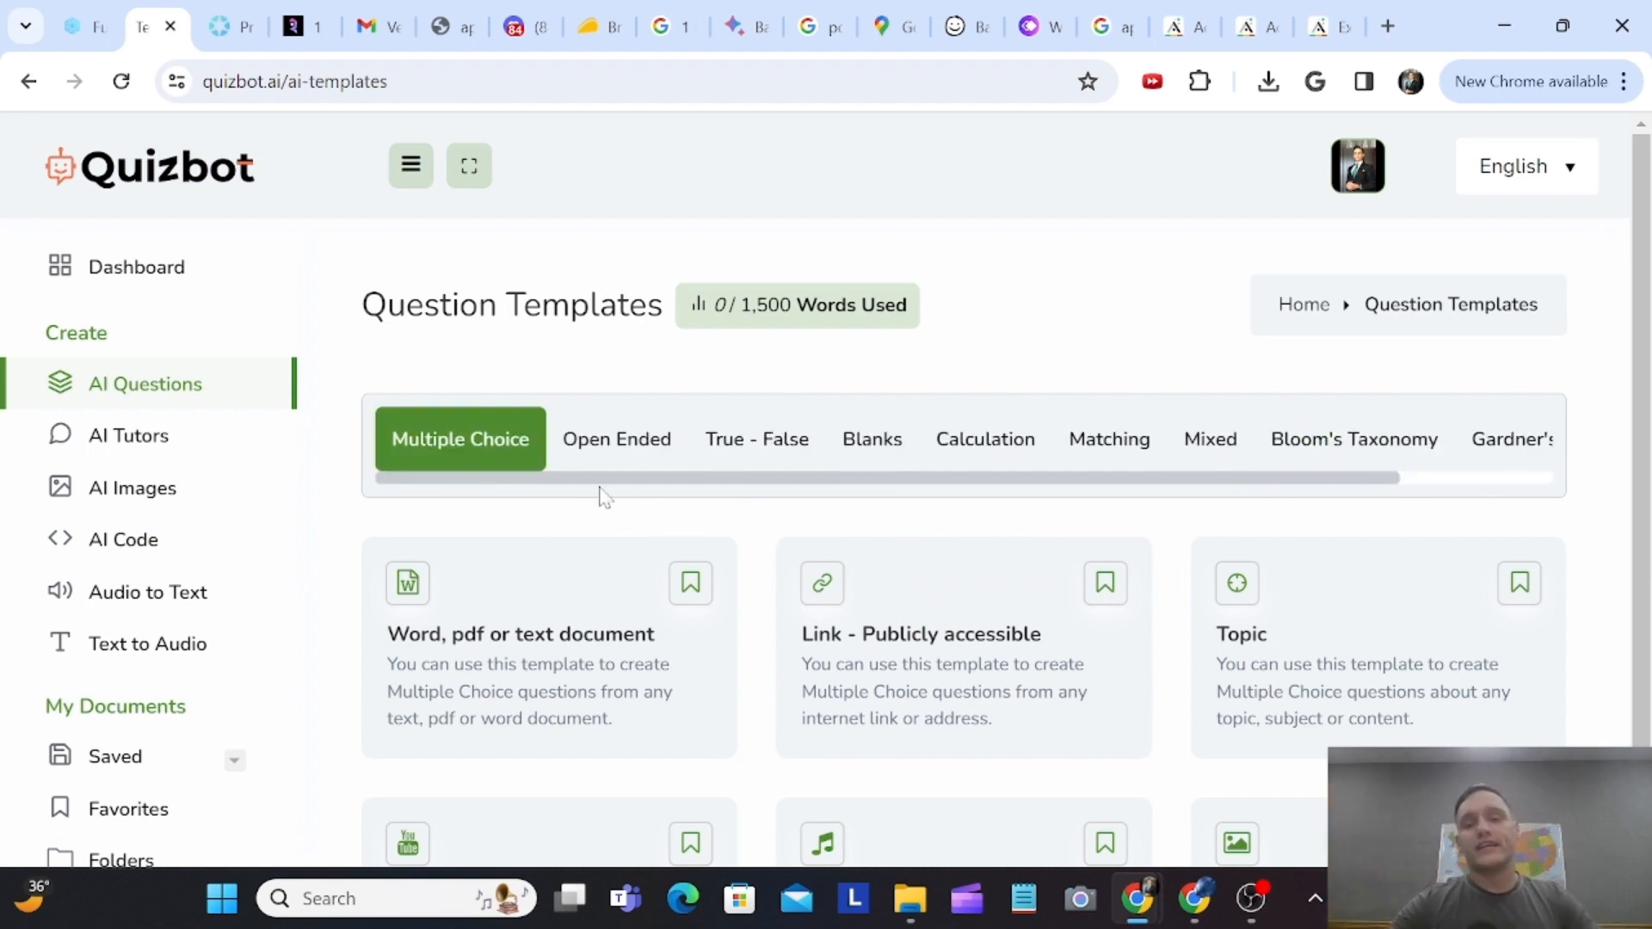
- Scroll down to reveal all Multiple Choice sources, including Word, pdf or text document
scroll(down, 3)
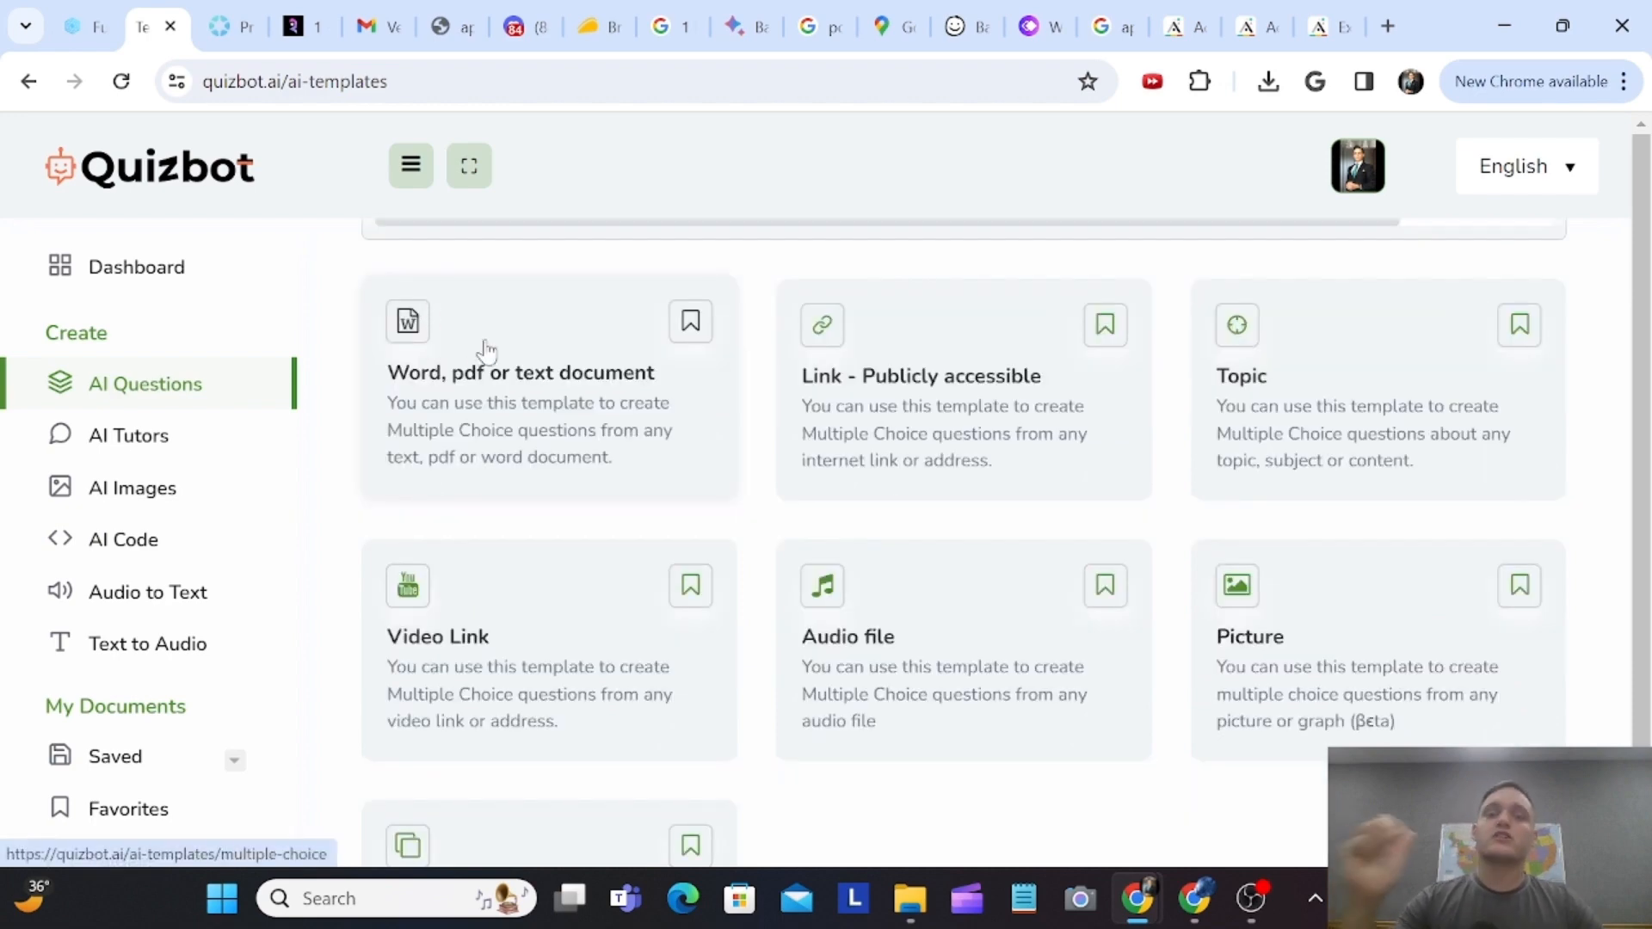
mouse_move(1179, 691)
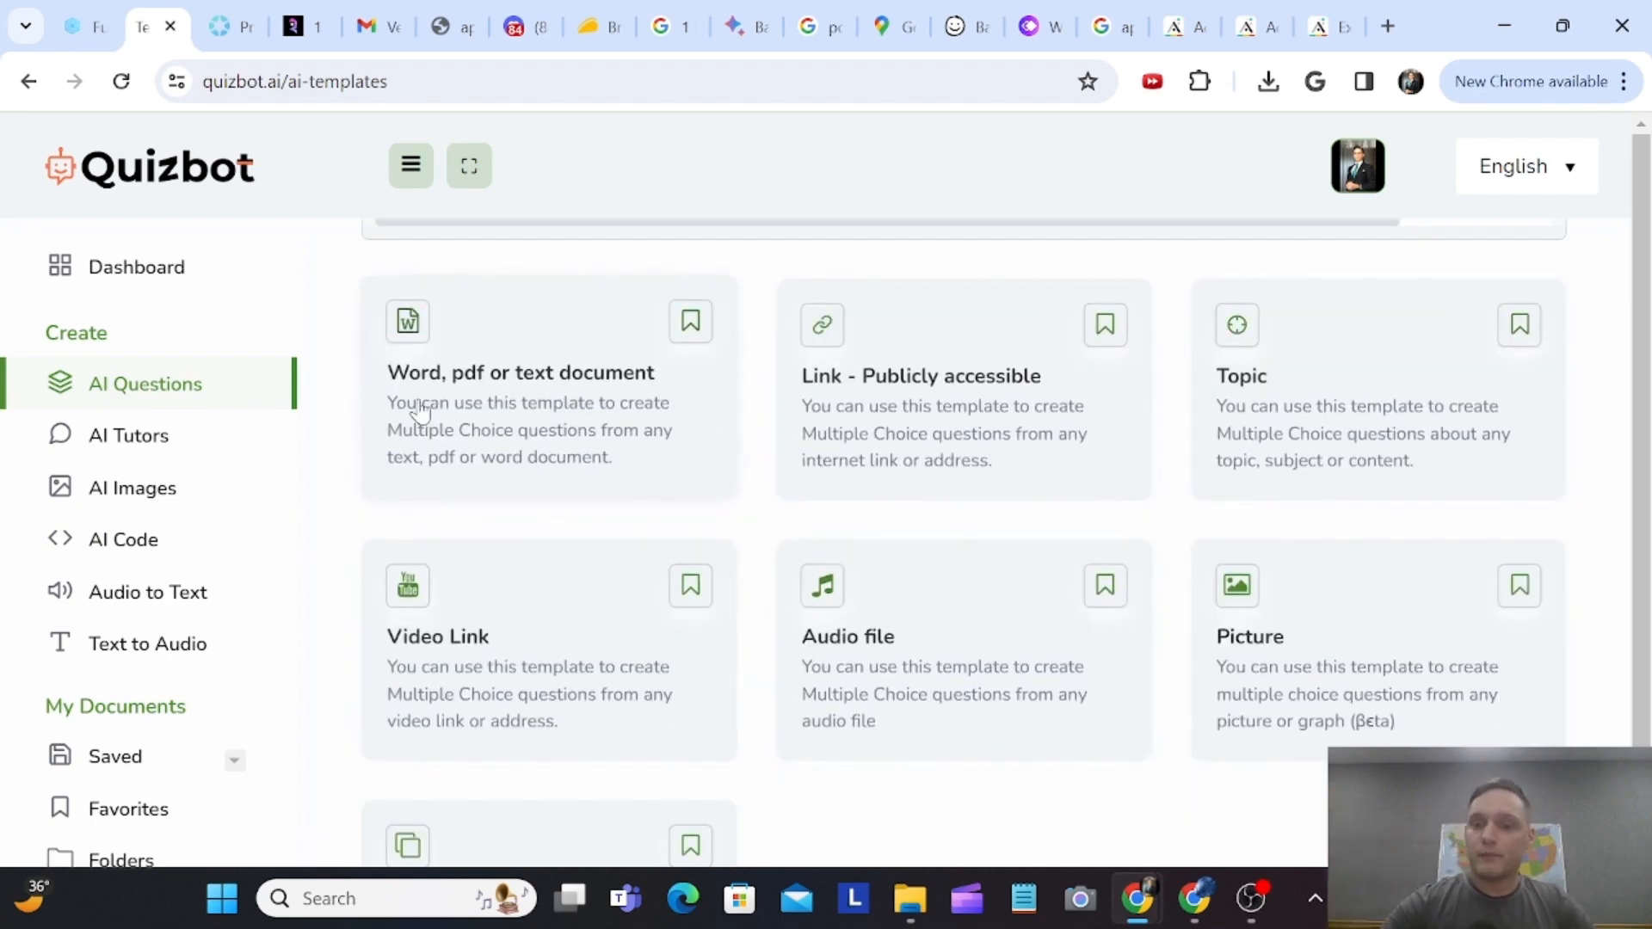
mouse_move(527, 426)
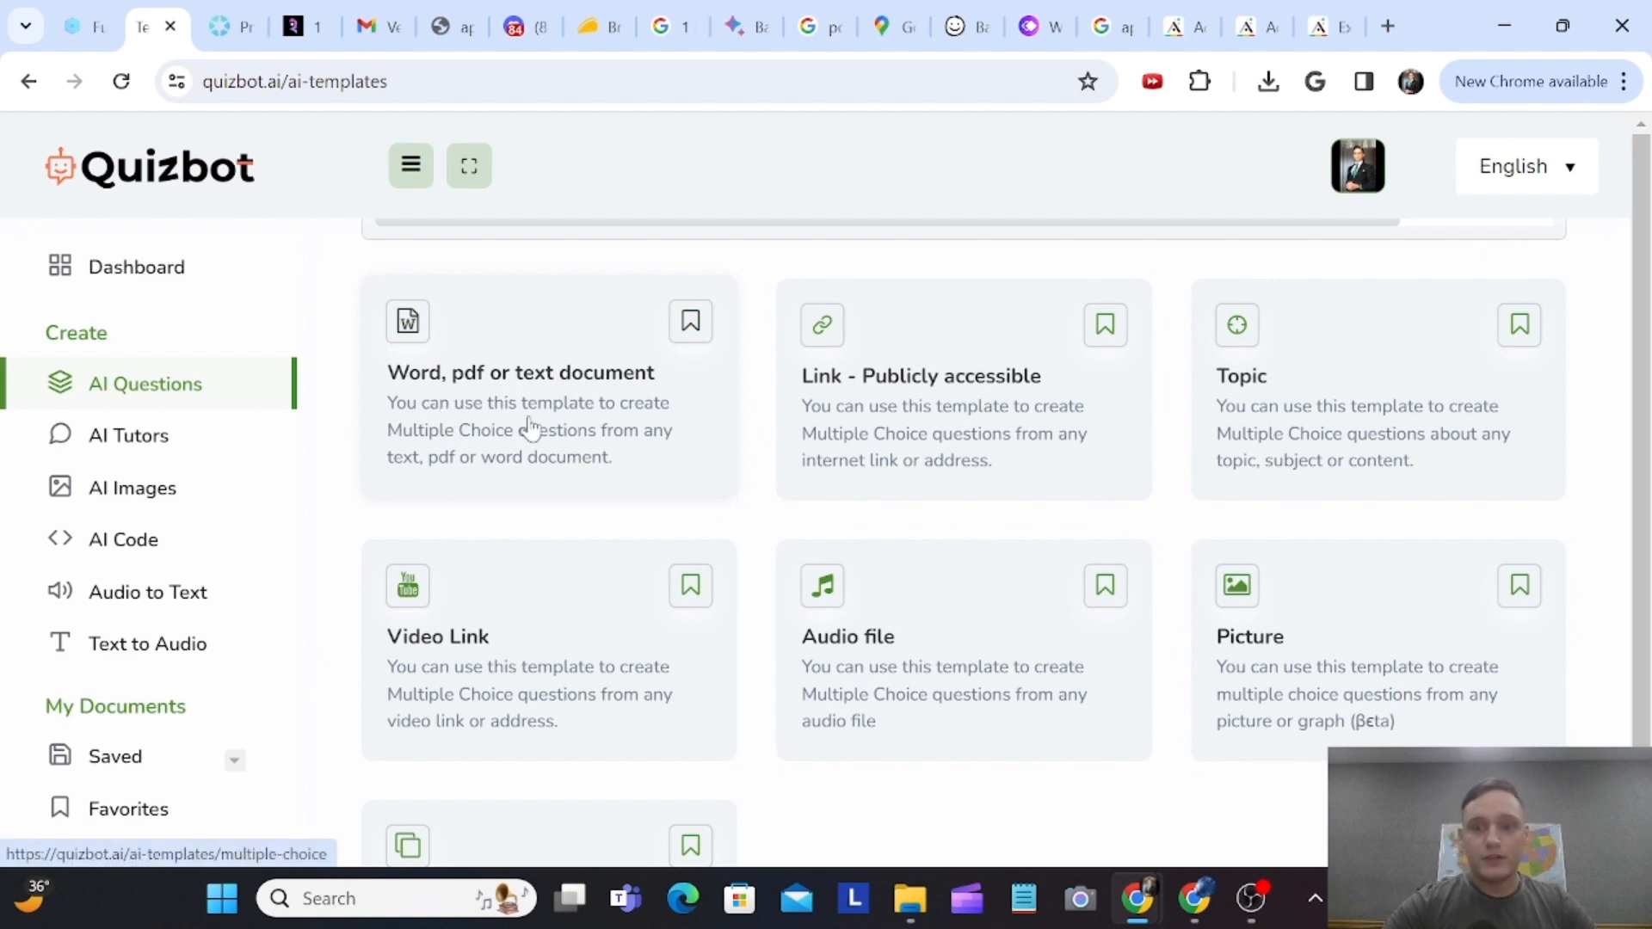
mouse_move(522, 464)
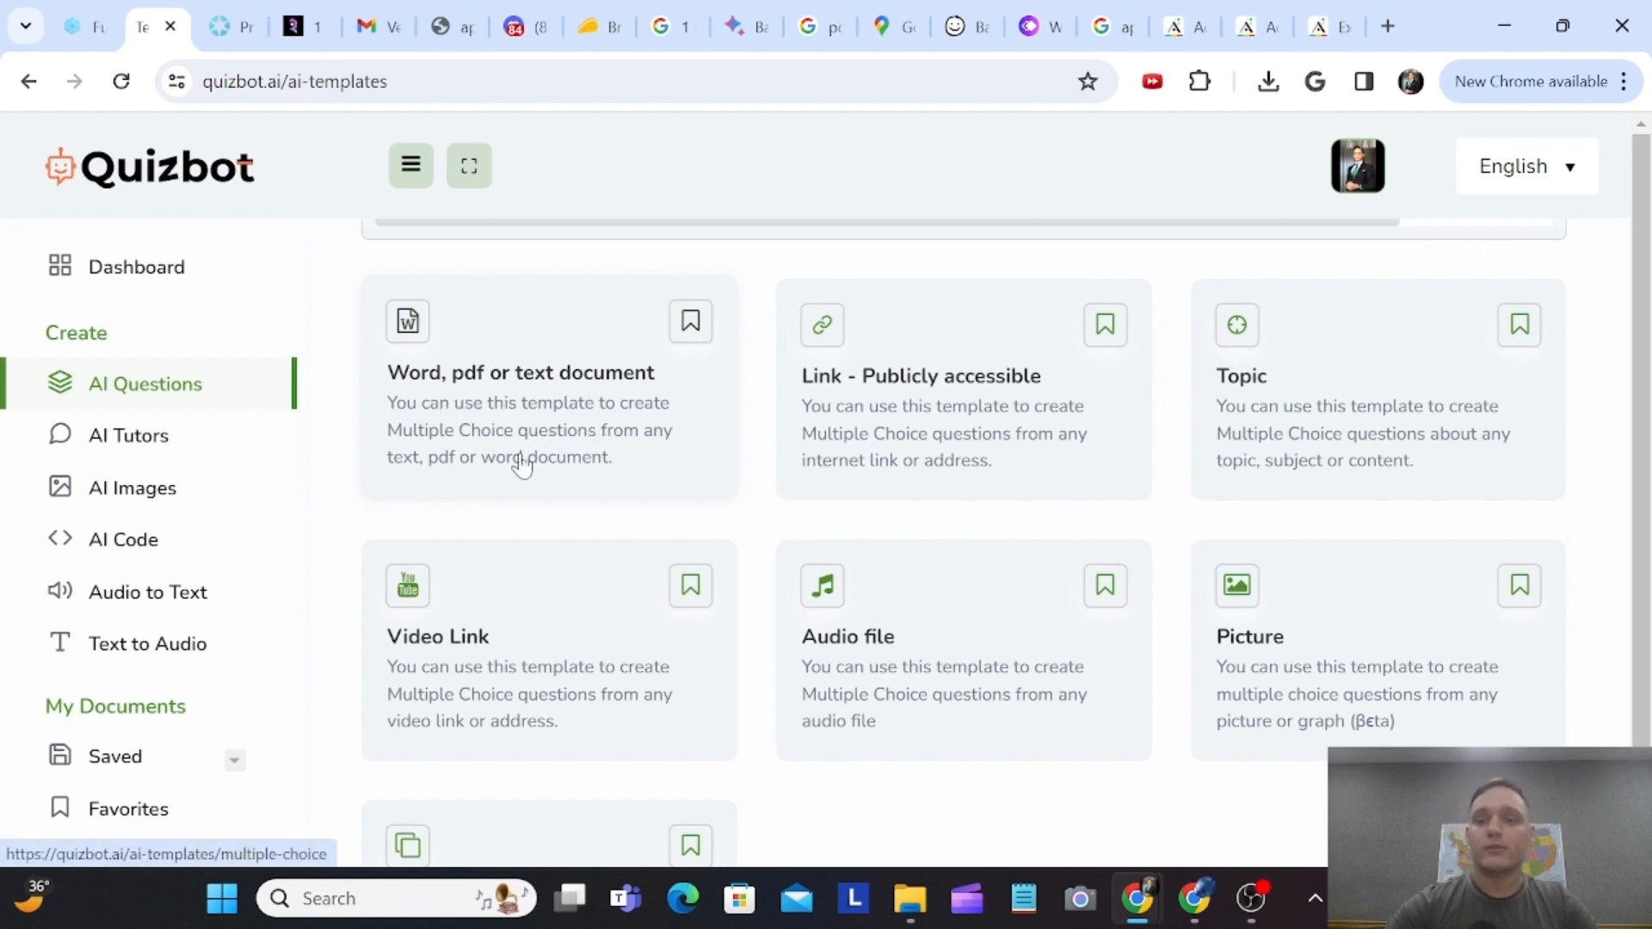
mouse_move(526, 427)
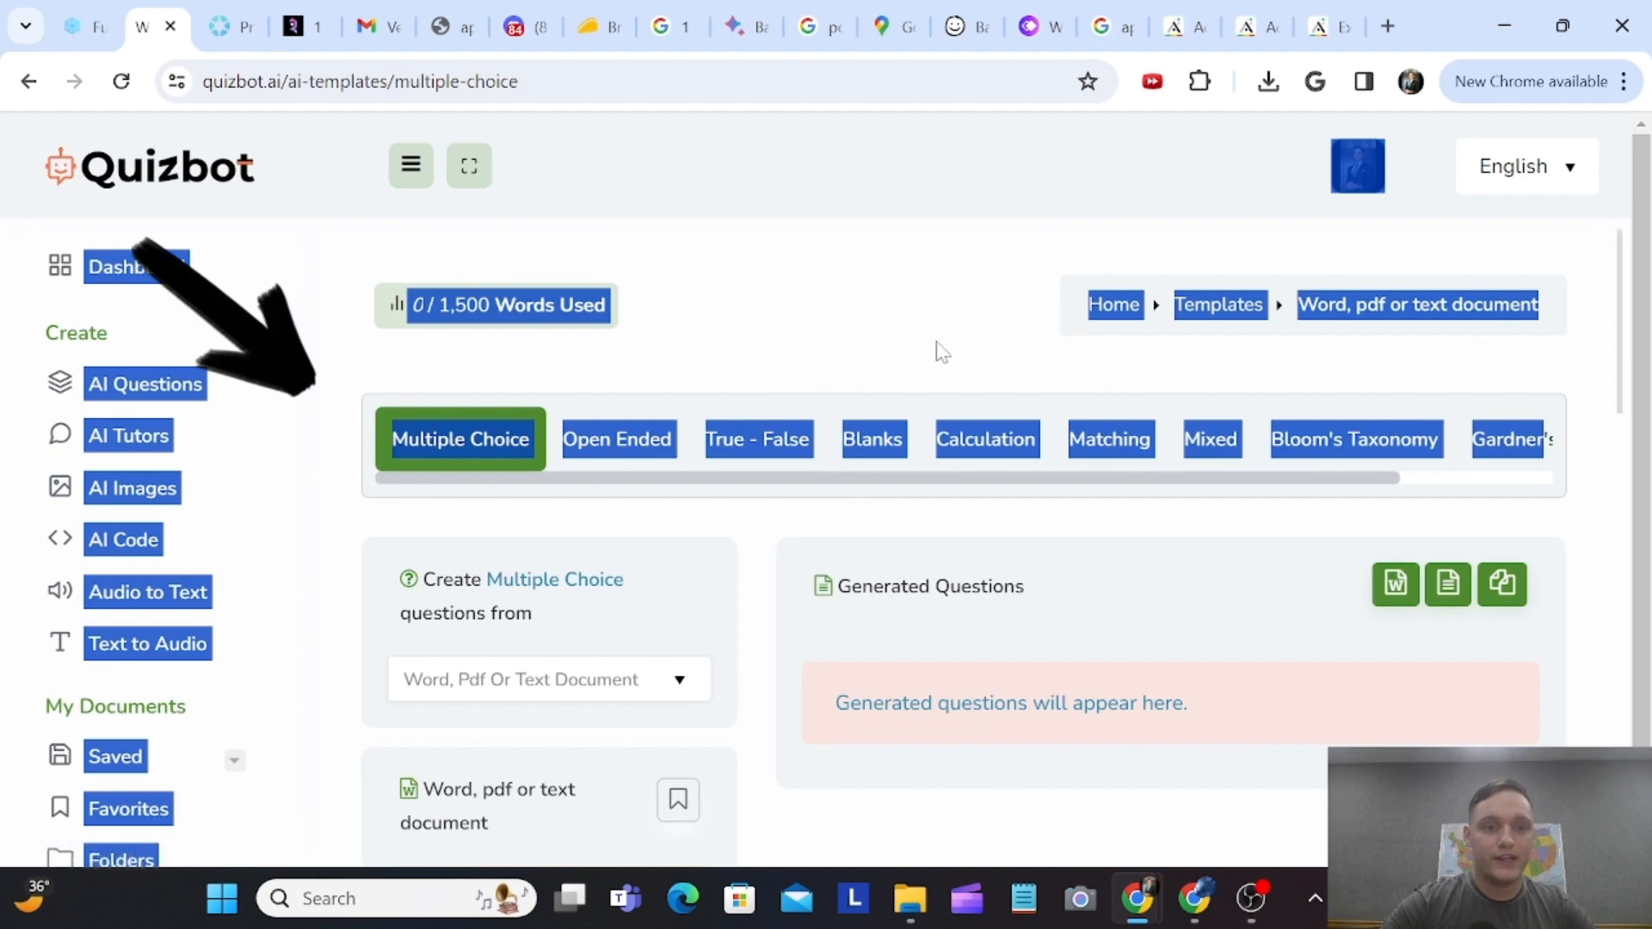
- Set the 8-question form's level to University, after briefly choosing High School
scroll(down, 3)
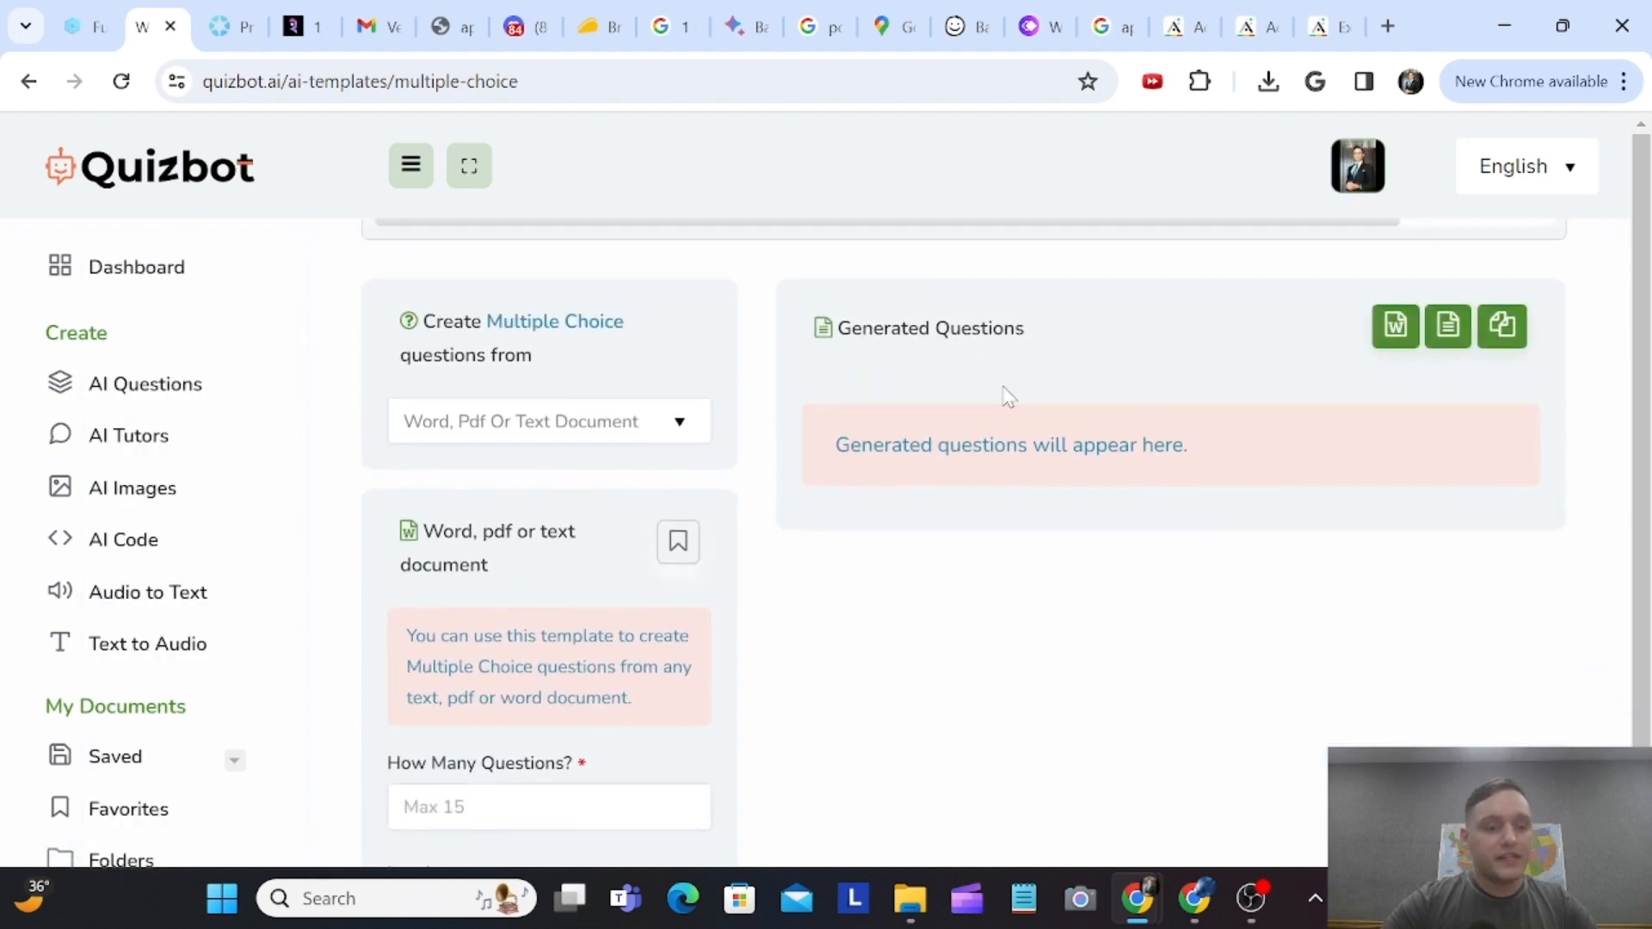
scroll(down, 3)
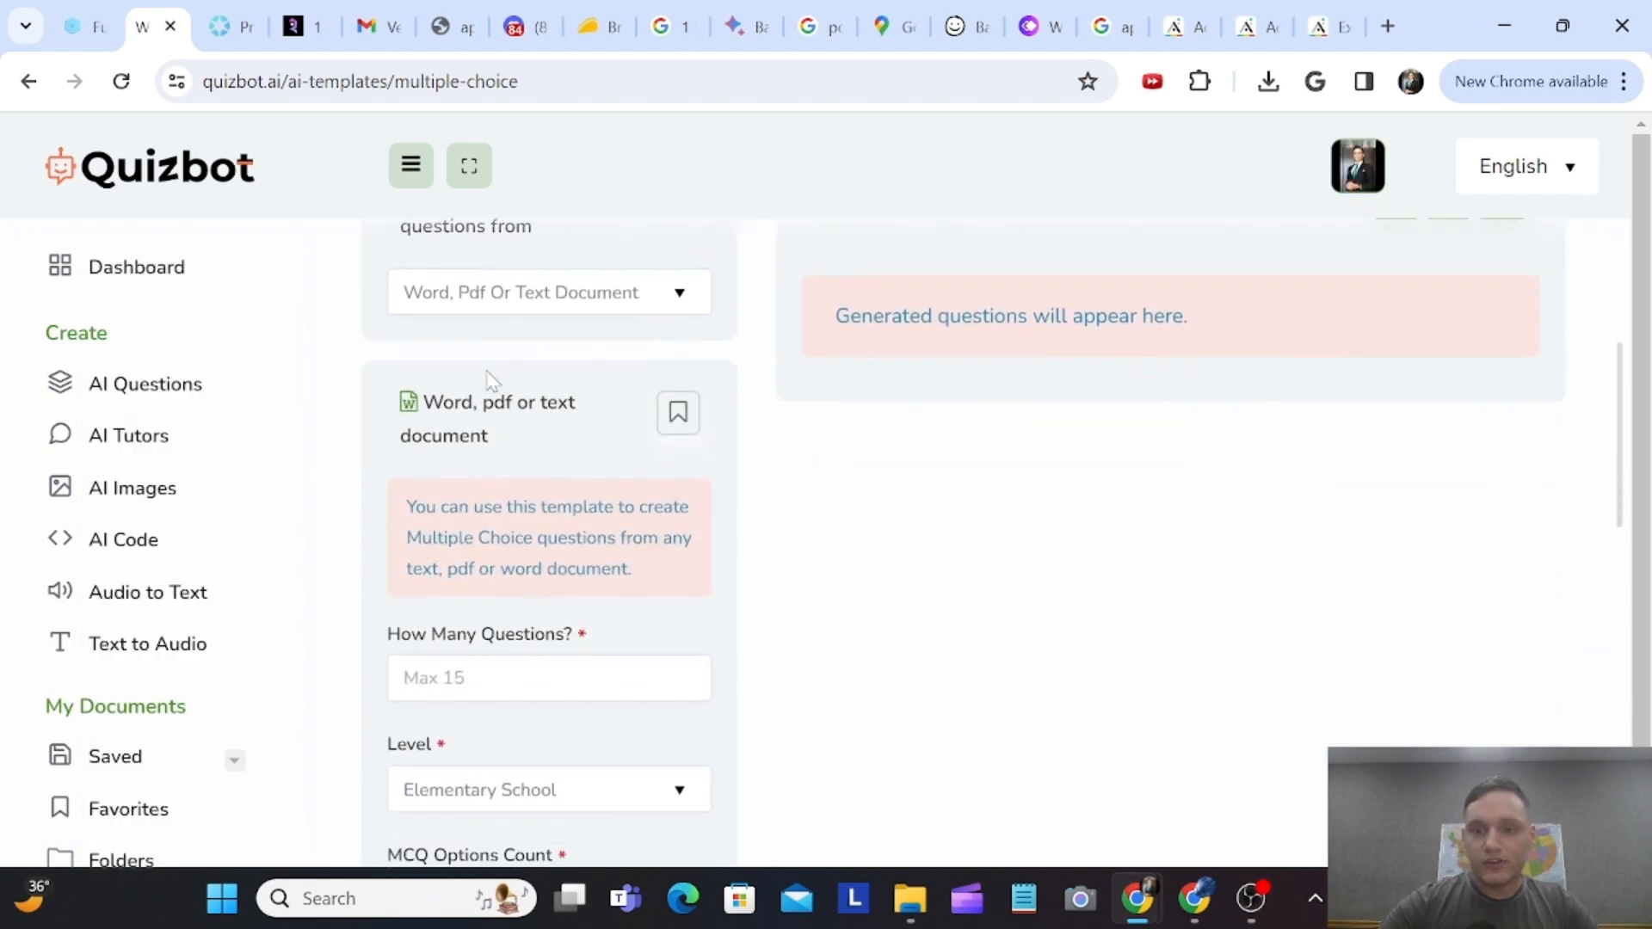
scroll(down, 3)
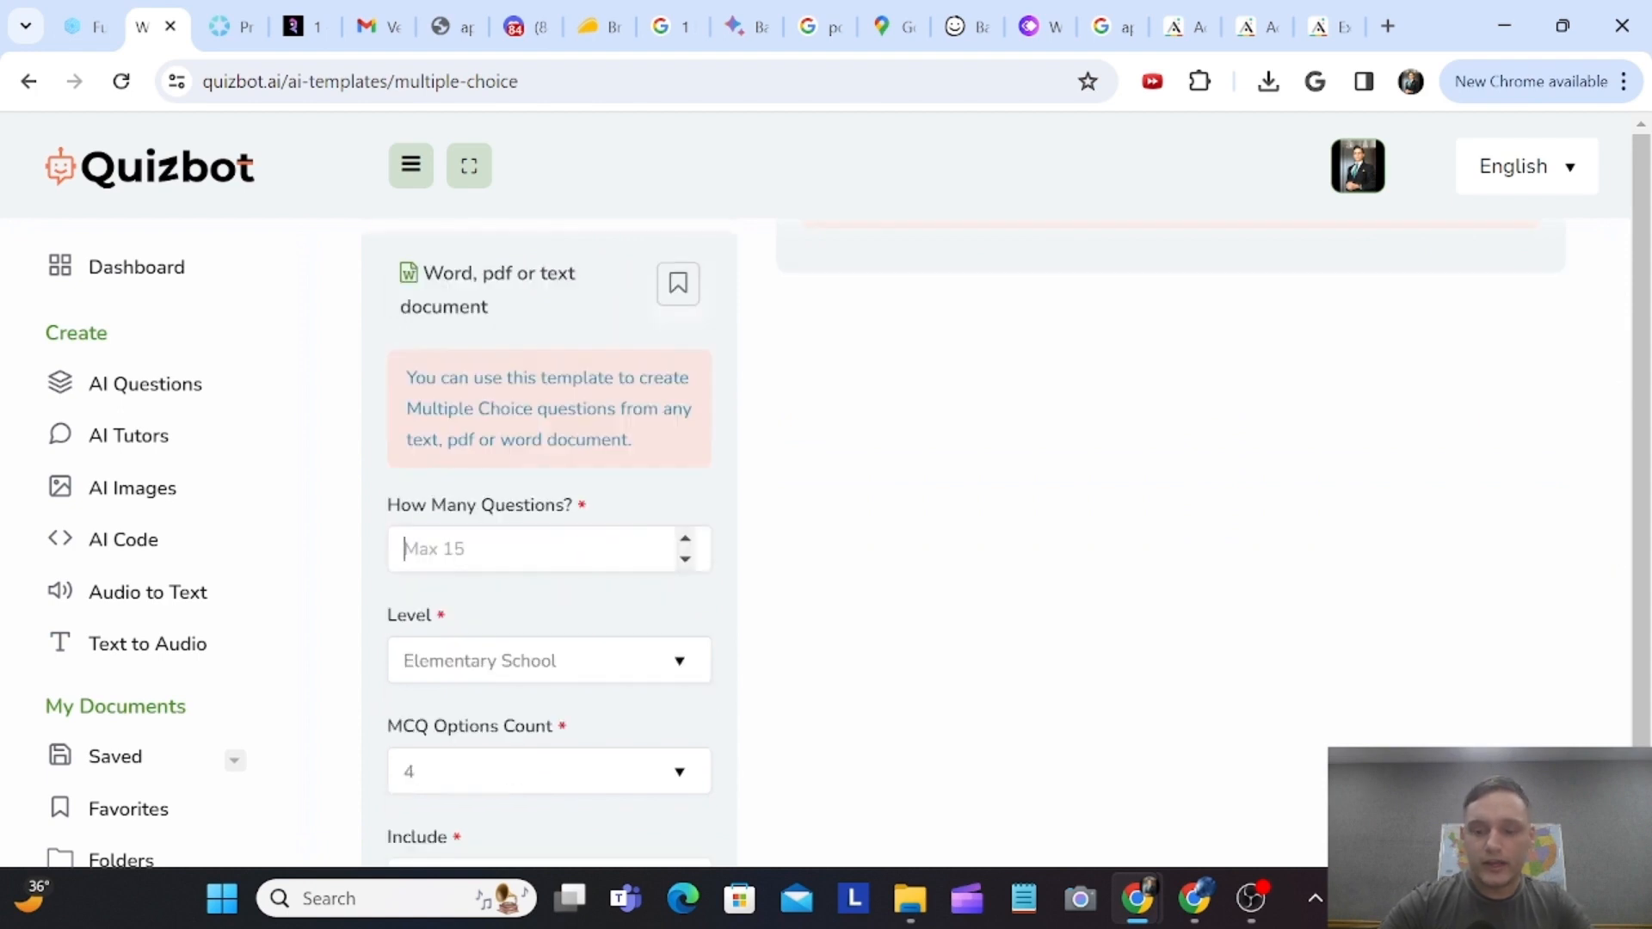
click(548, 661)
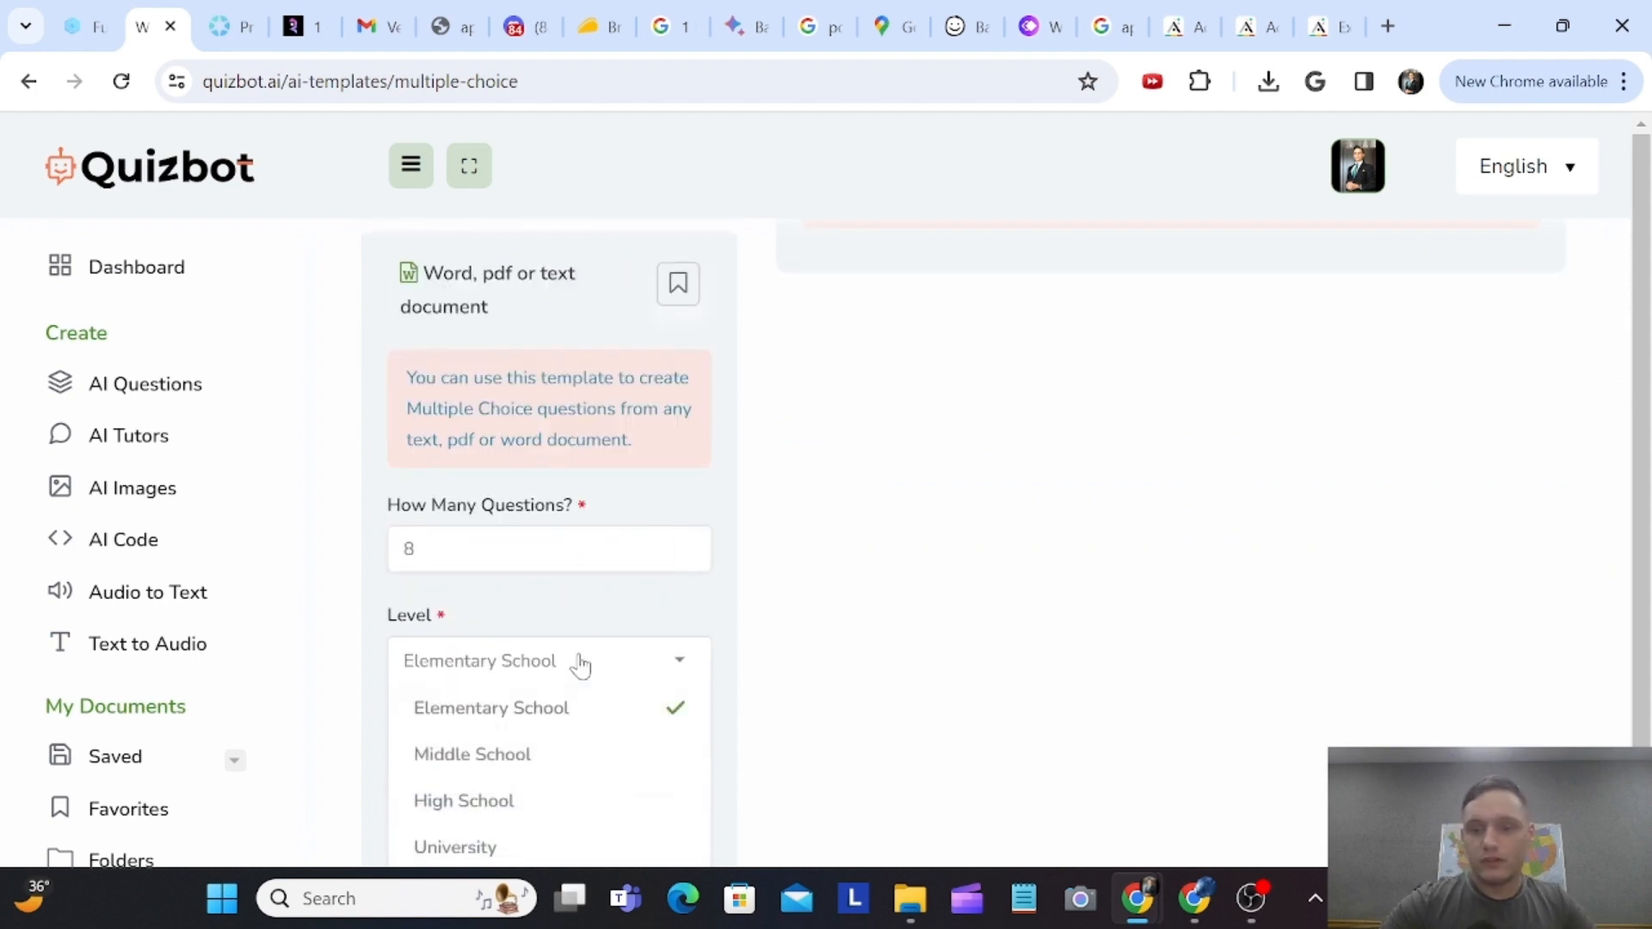
click(464, 799)
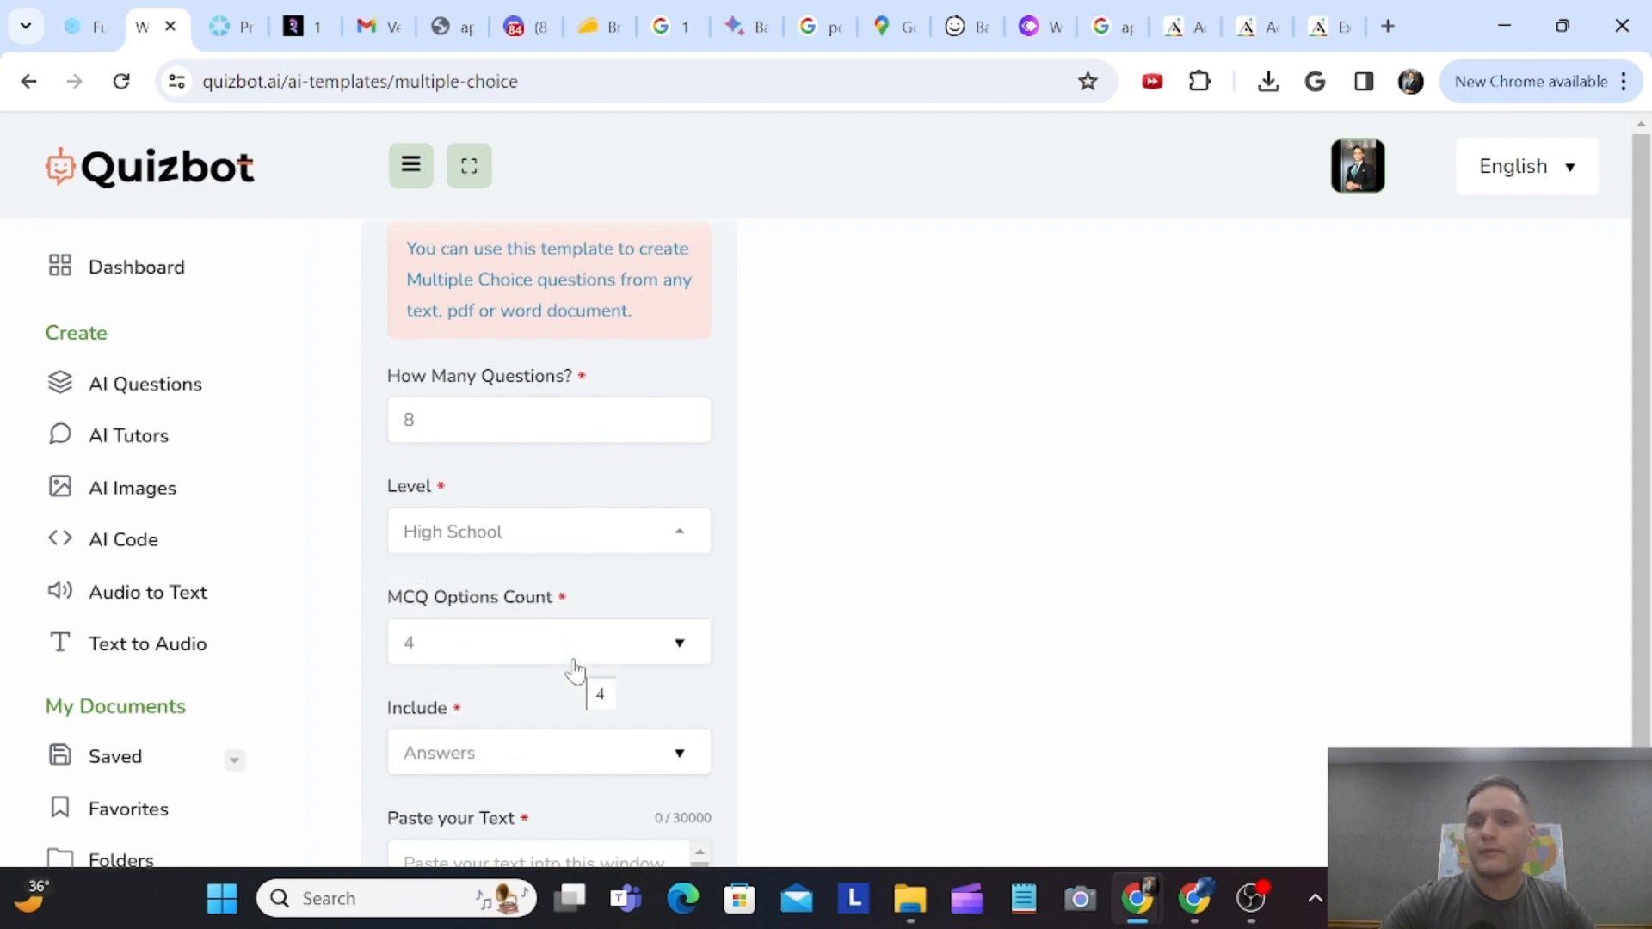
click(548, 531)
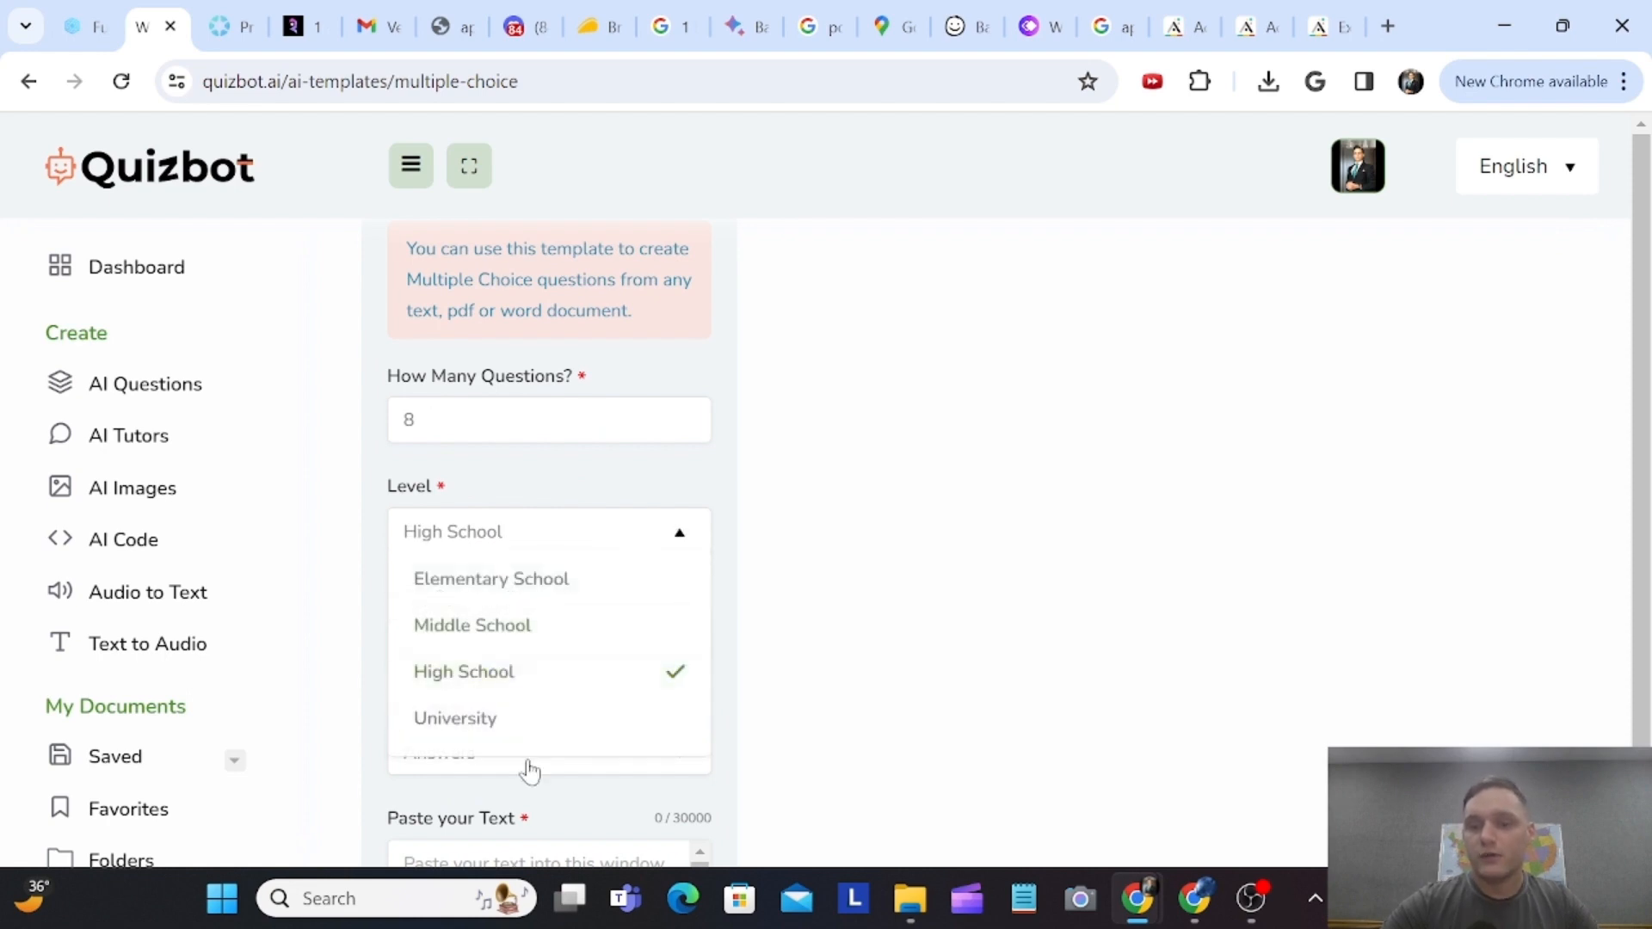
click(454, 718)
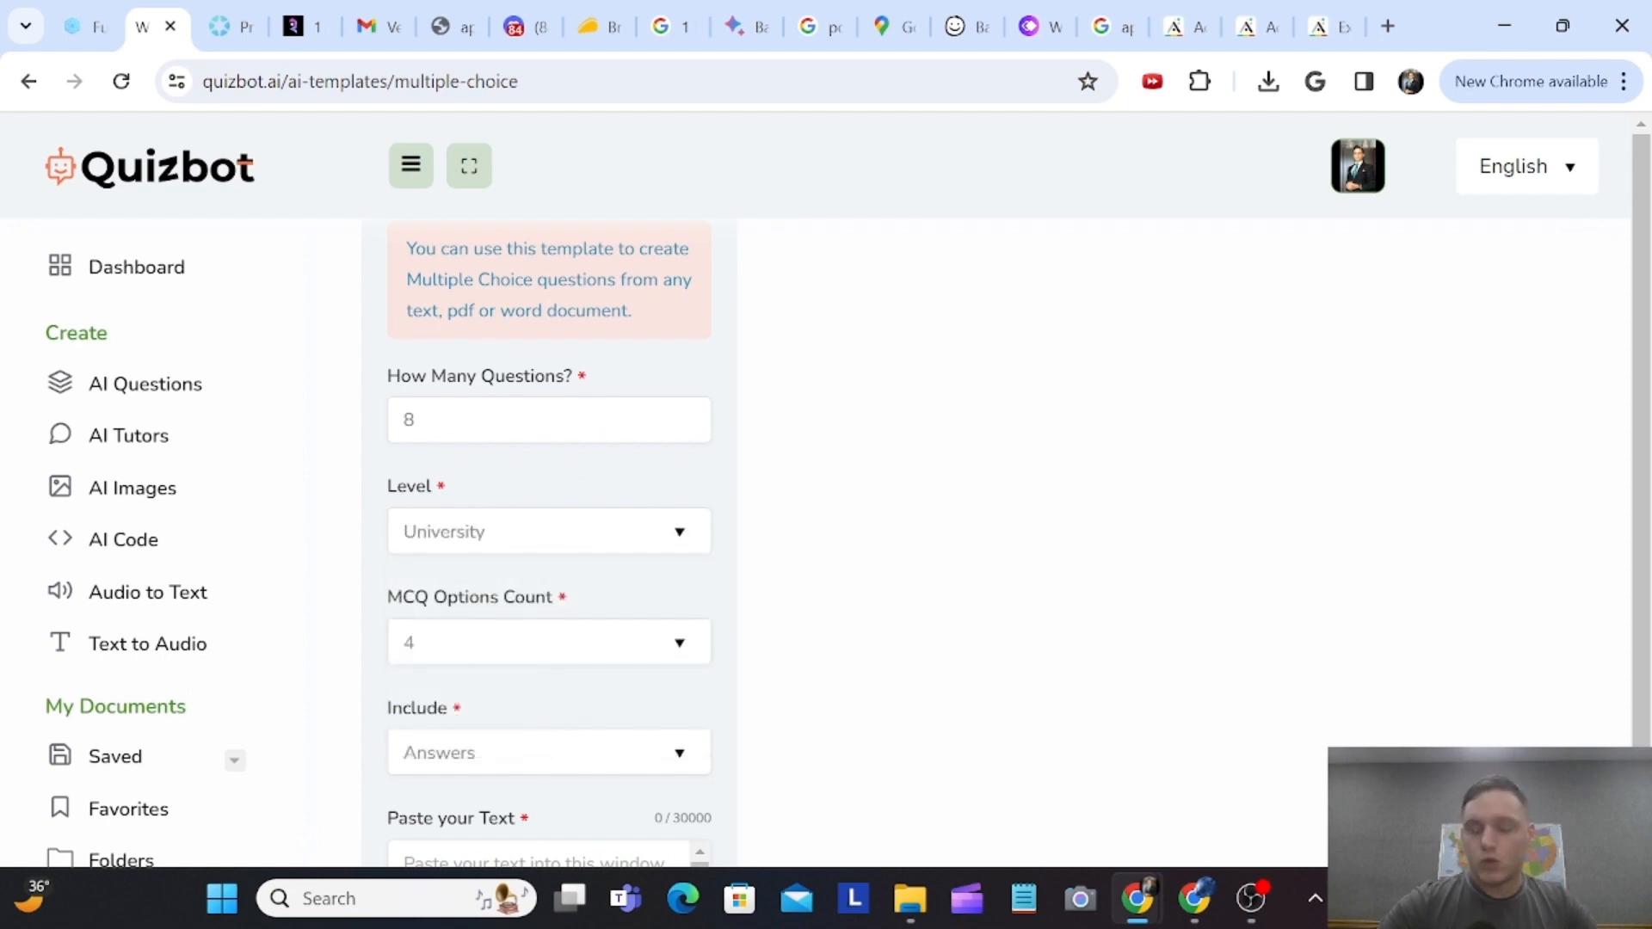
mouse_move(489, 651)
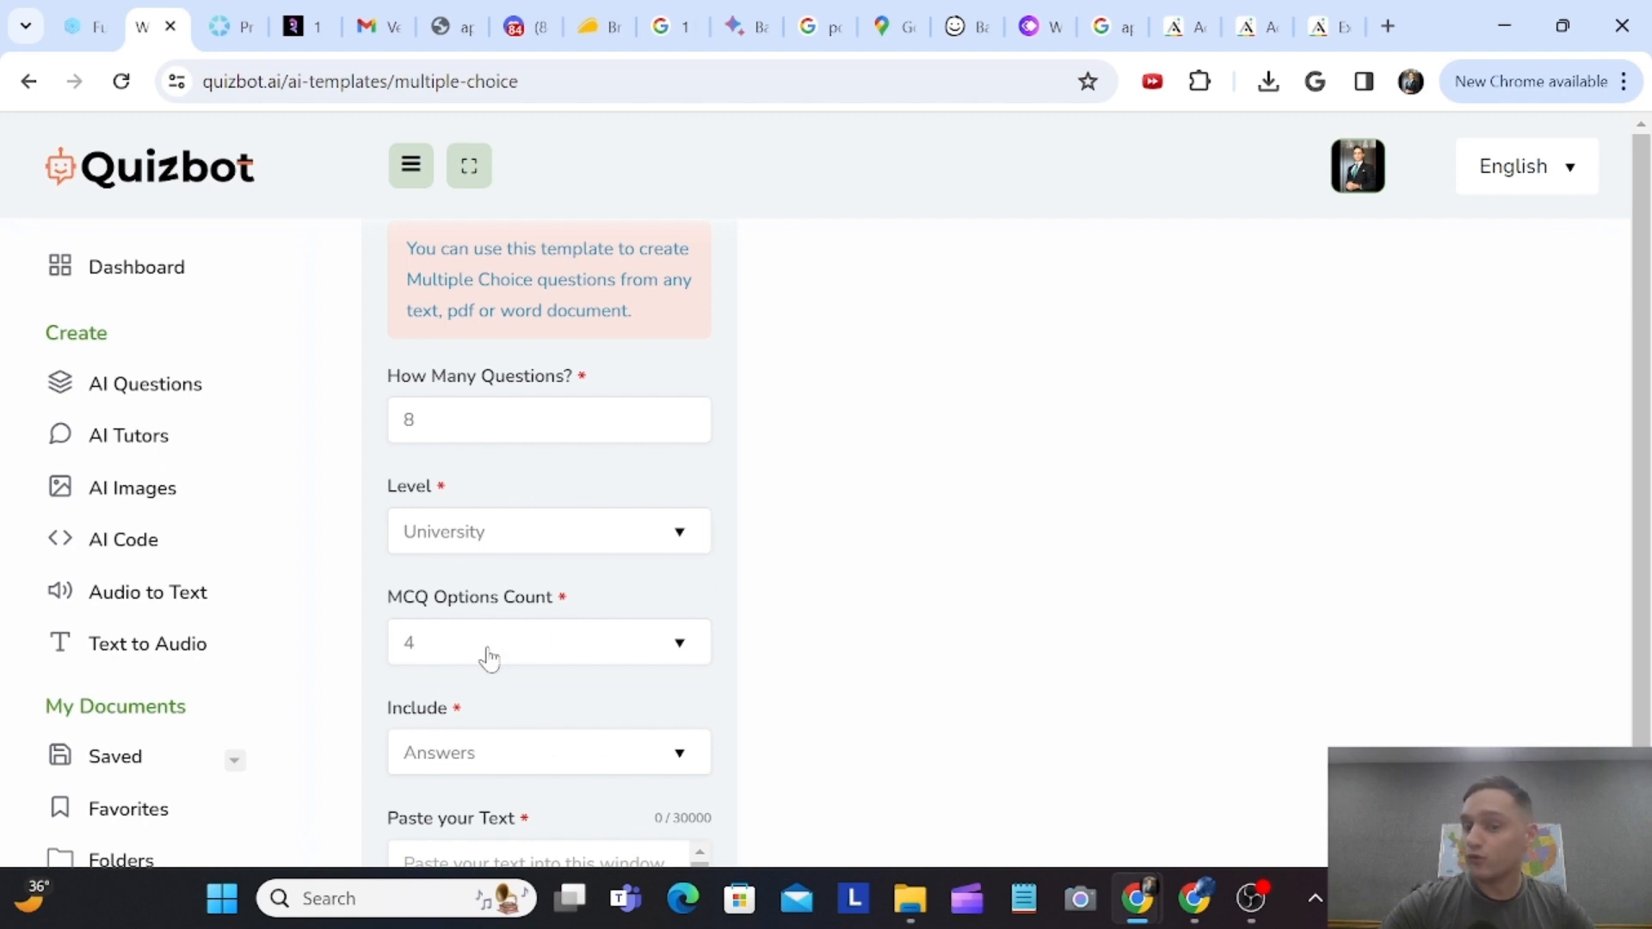
scroll(down, 3)
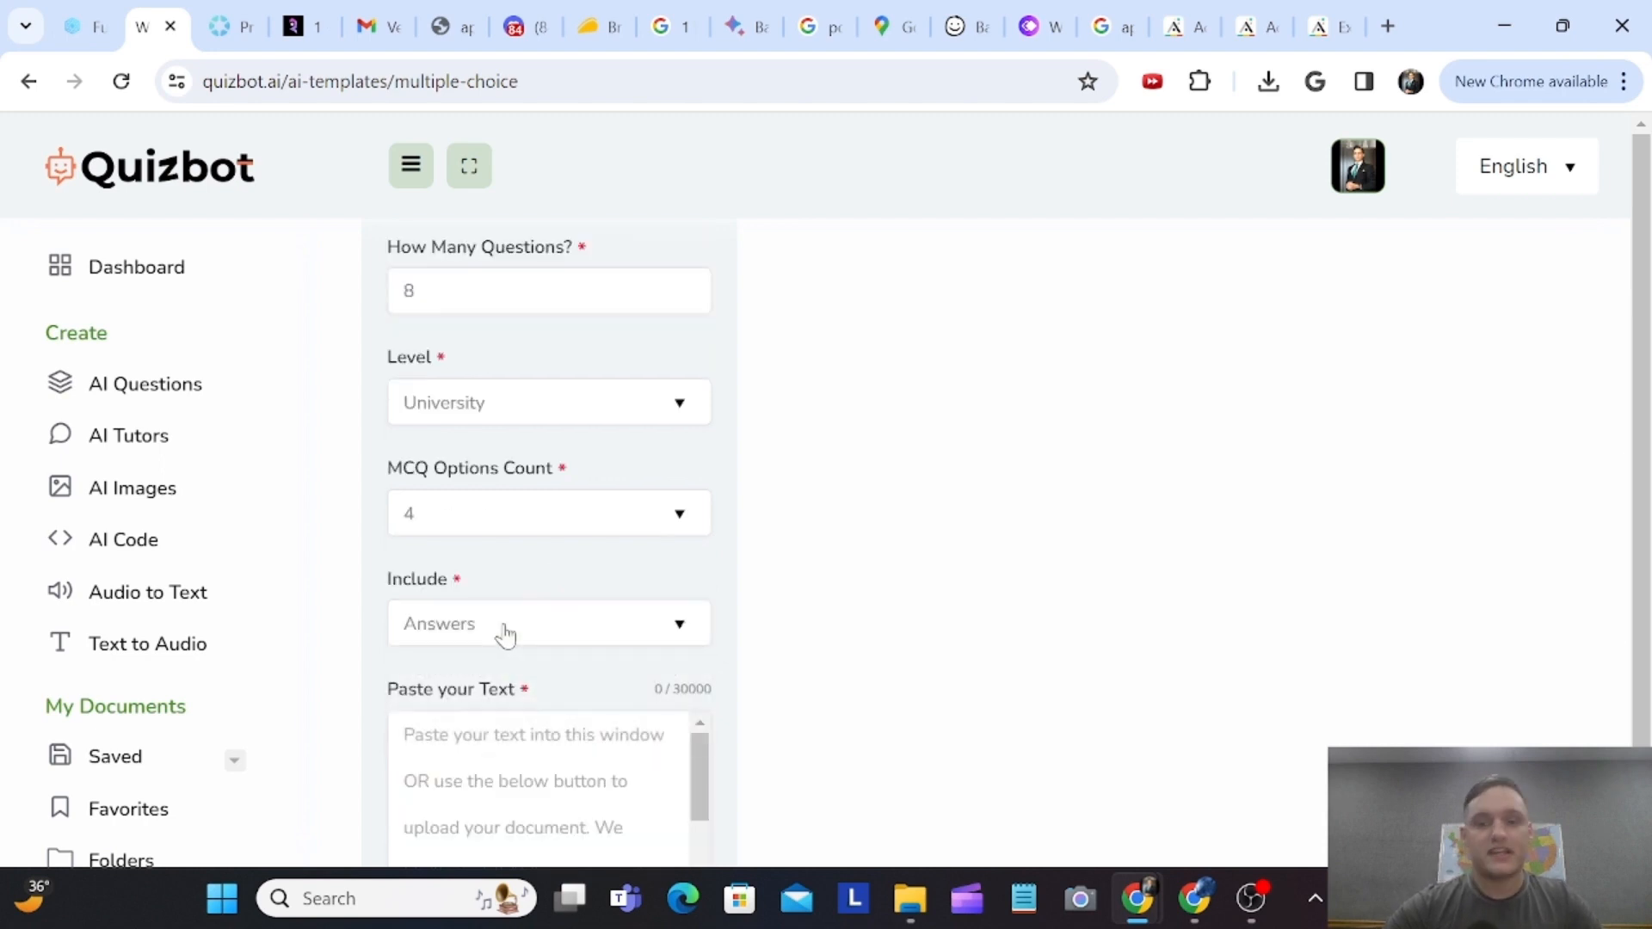
scroll(down, 3)
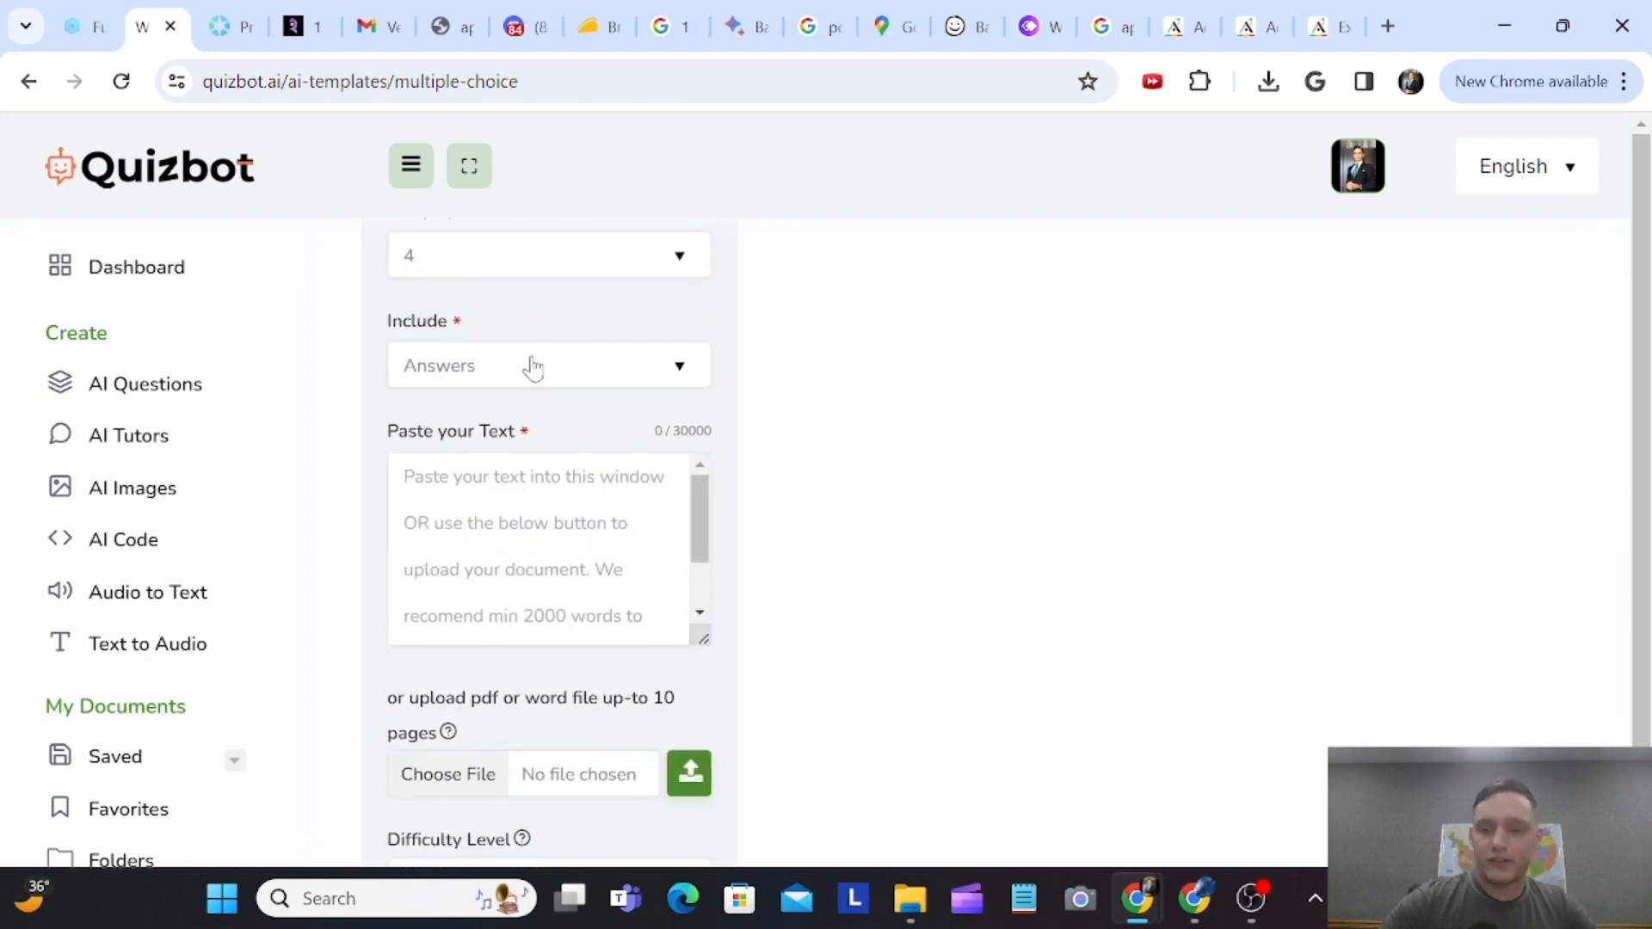
scroll(up, 3)
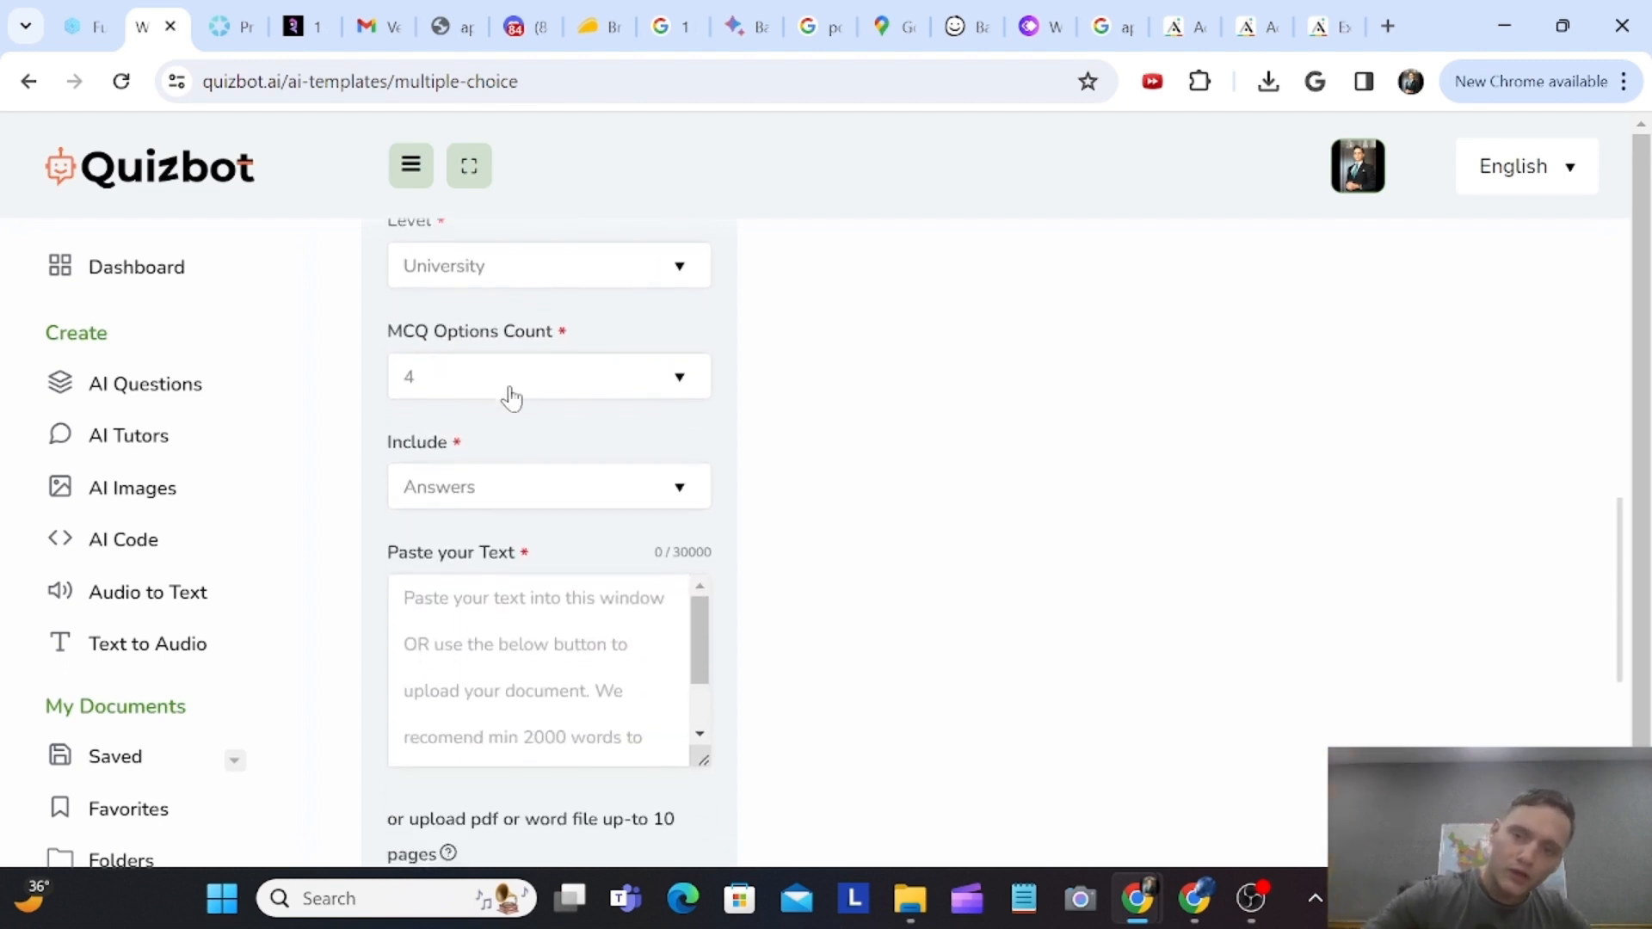
scroll(down, 3)
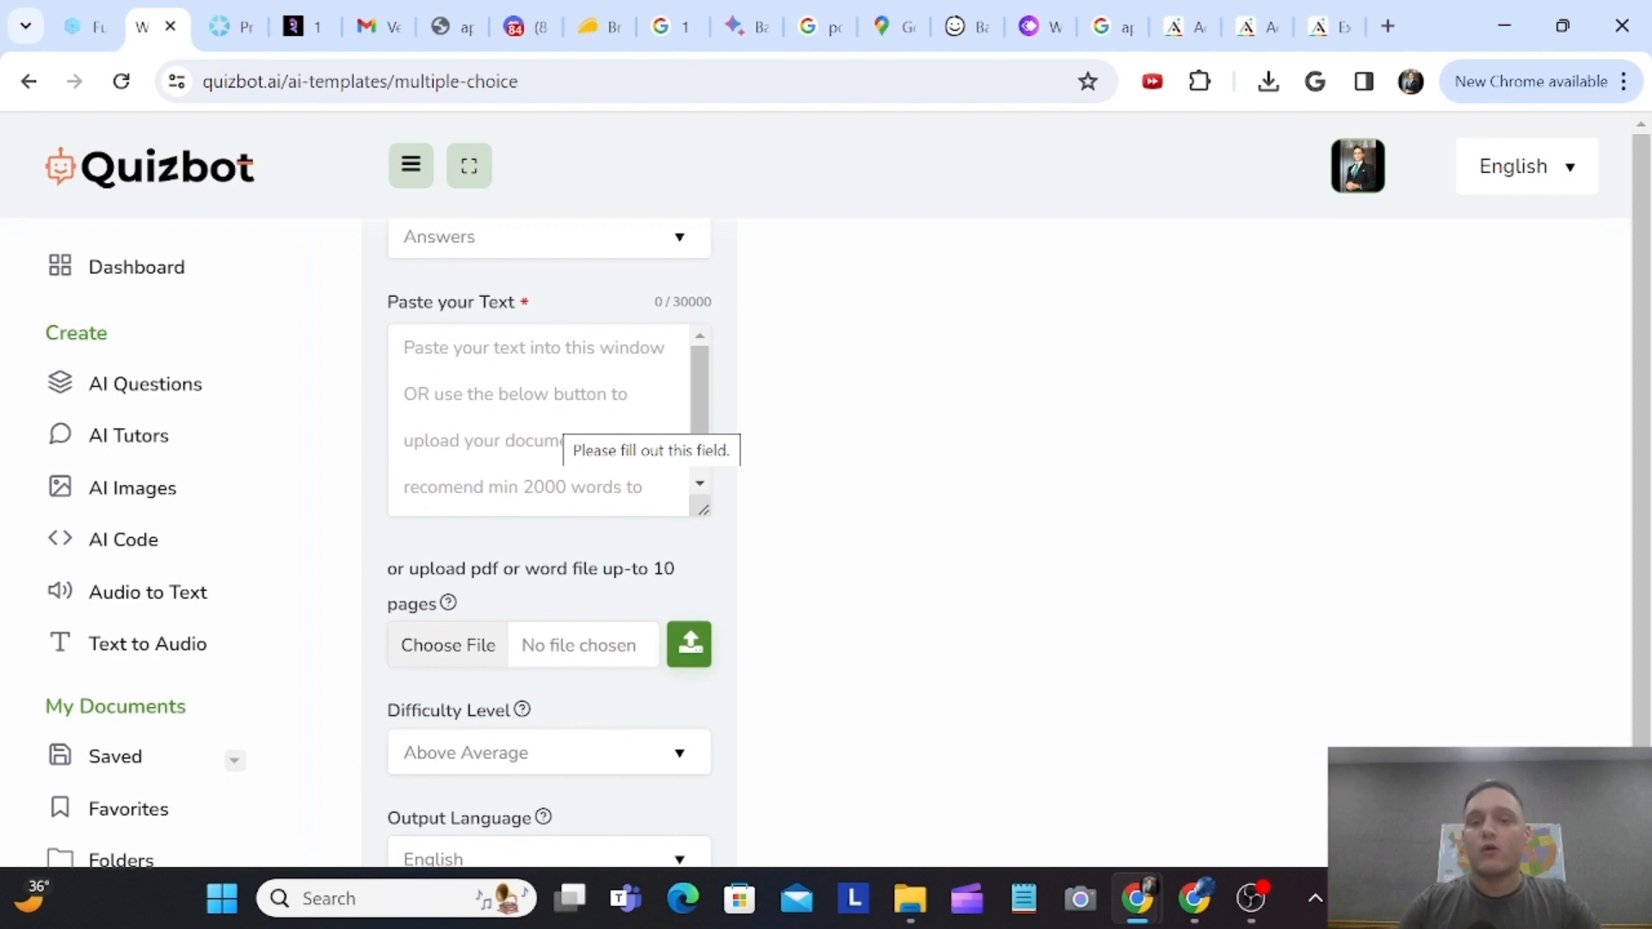
scroll(up, 3)
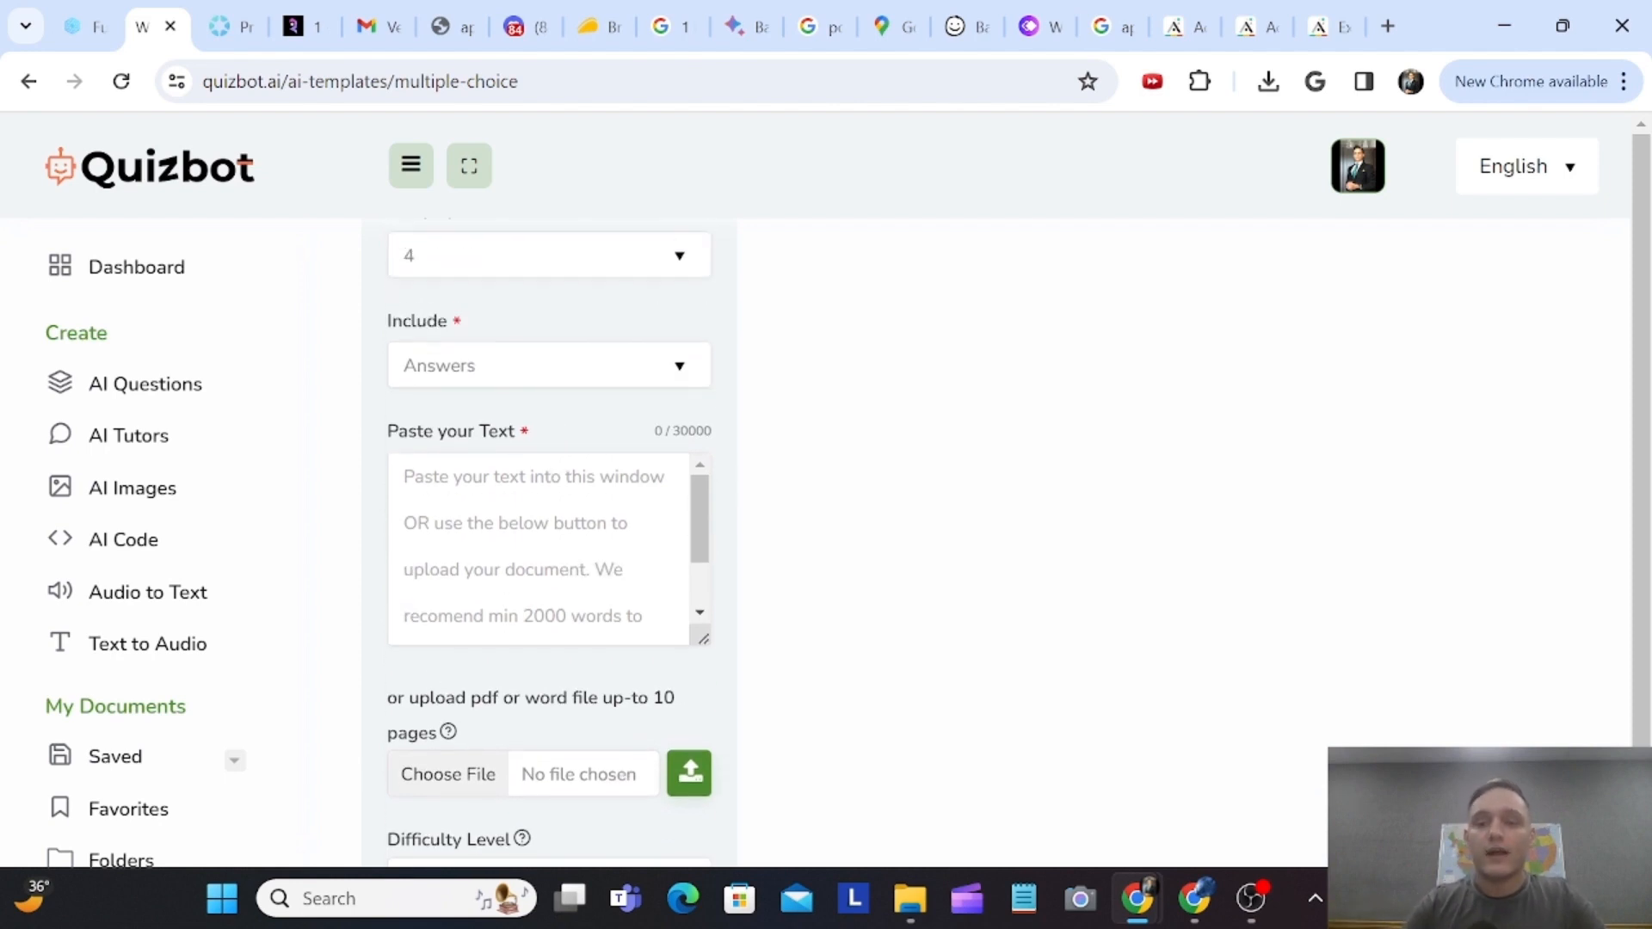
click(532, 476)
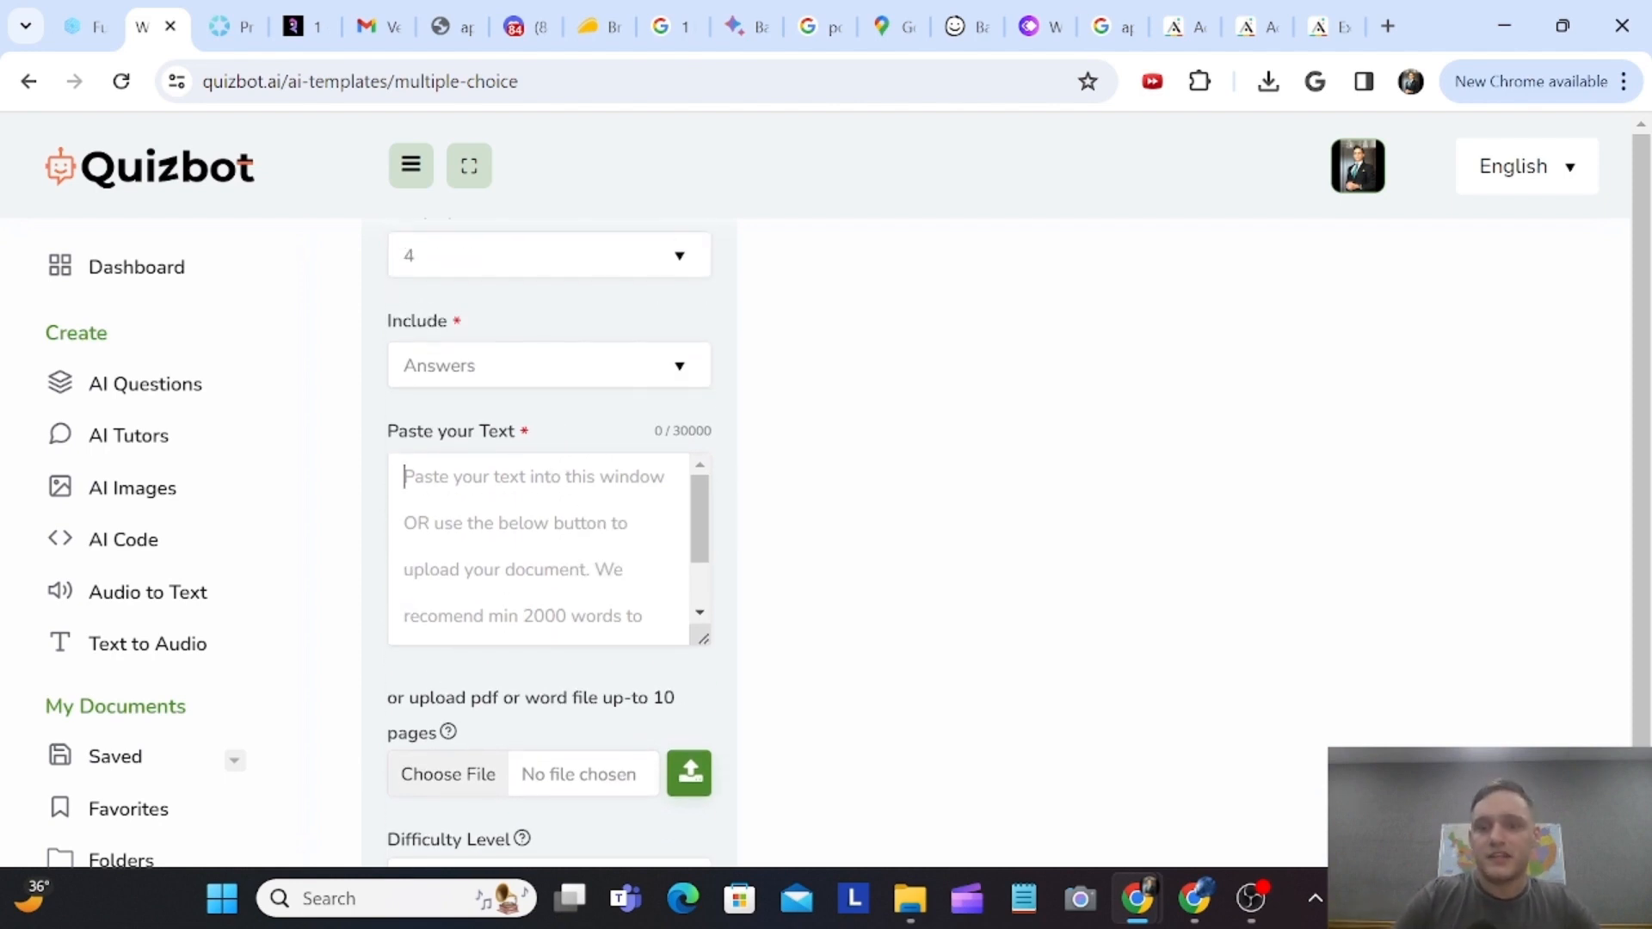
double_click(452, 432)
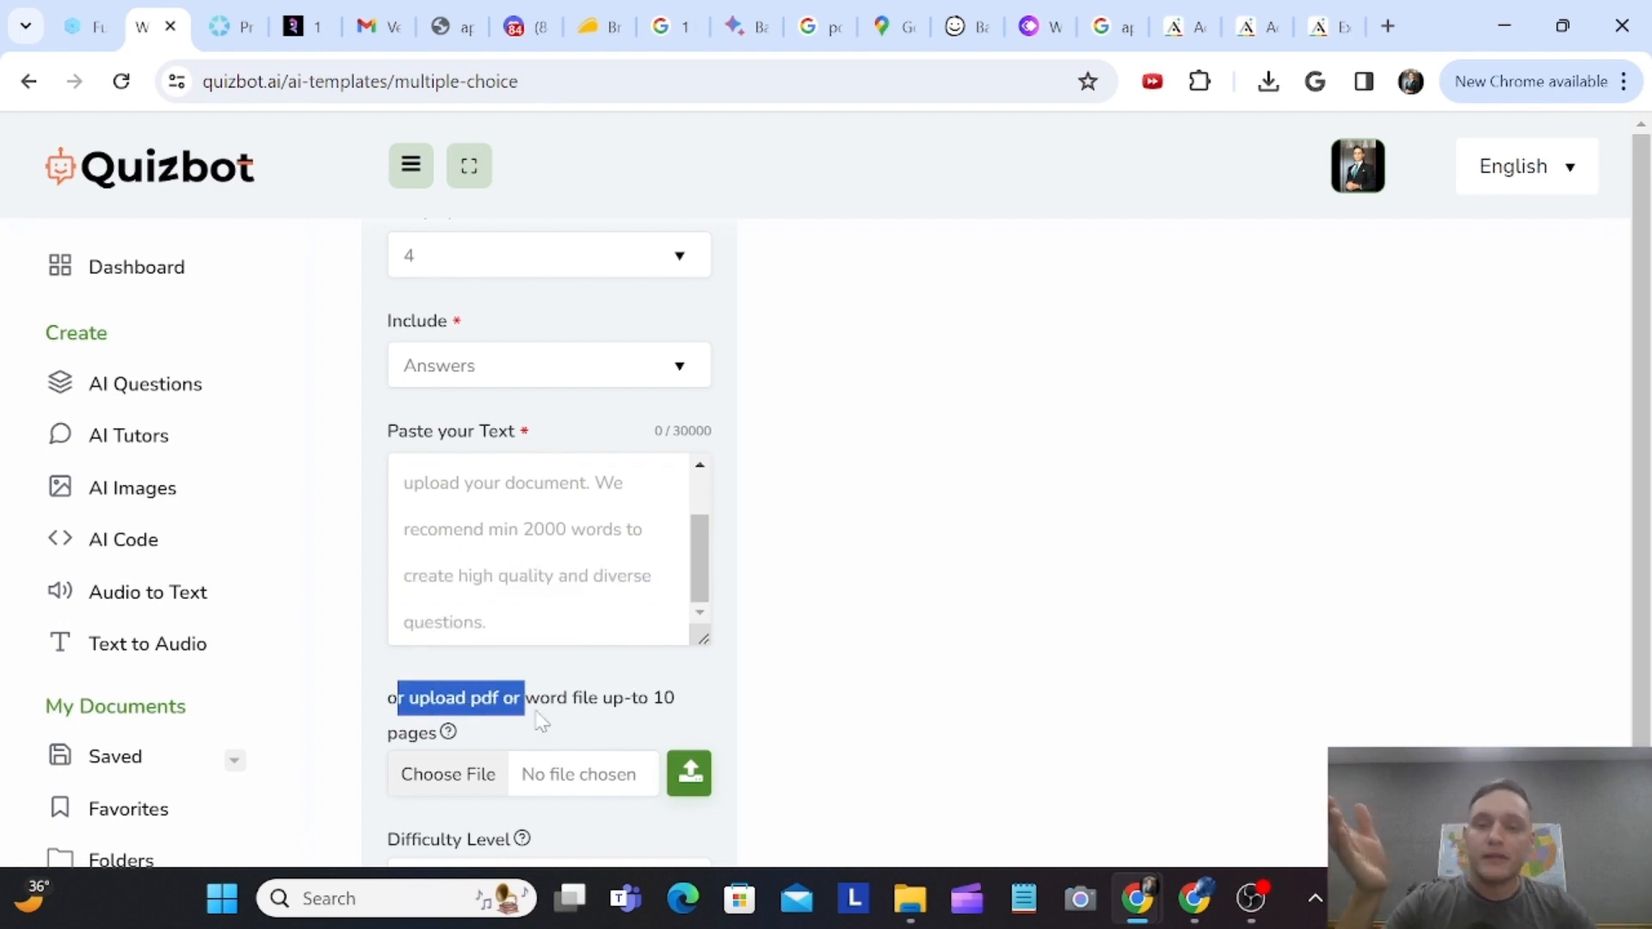
scroll(down, 3)
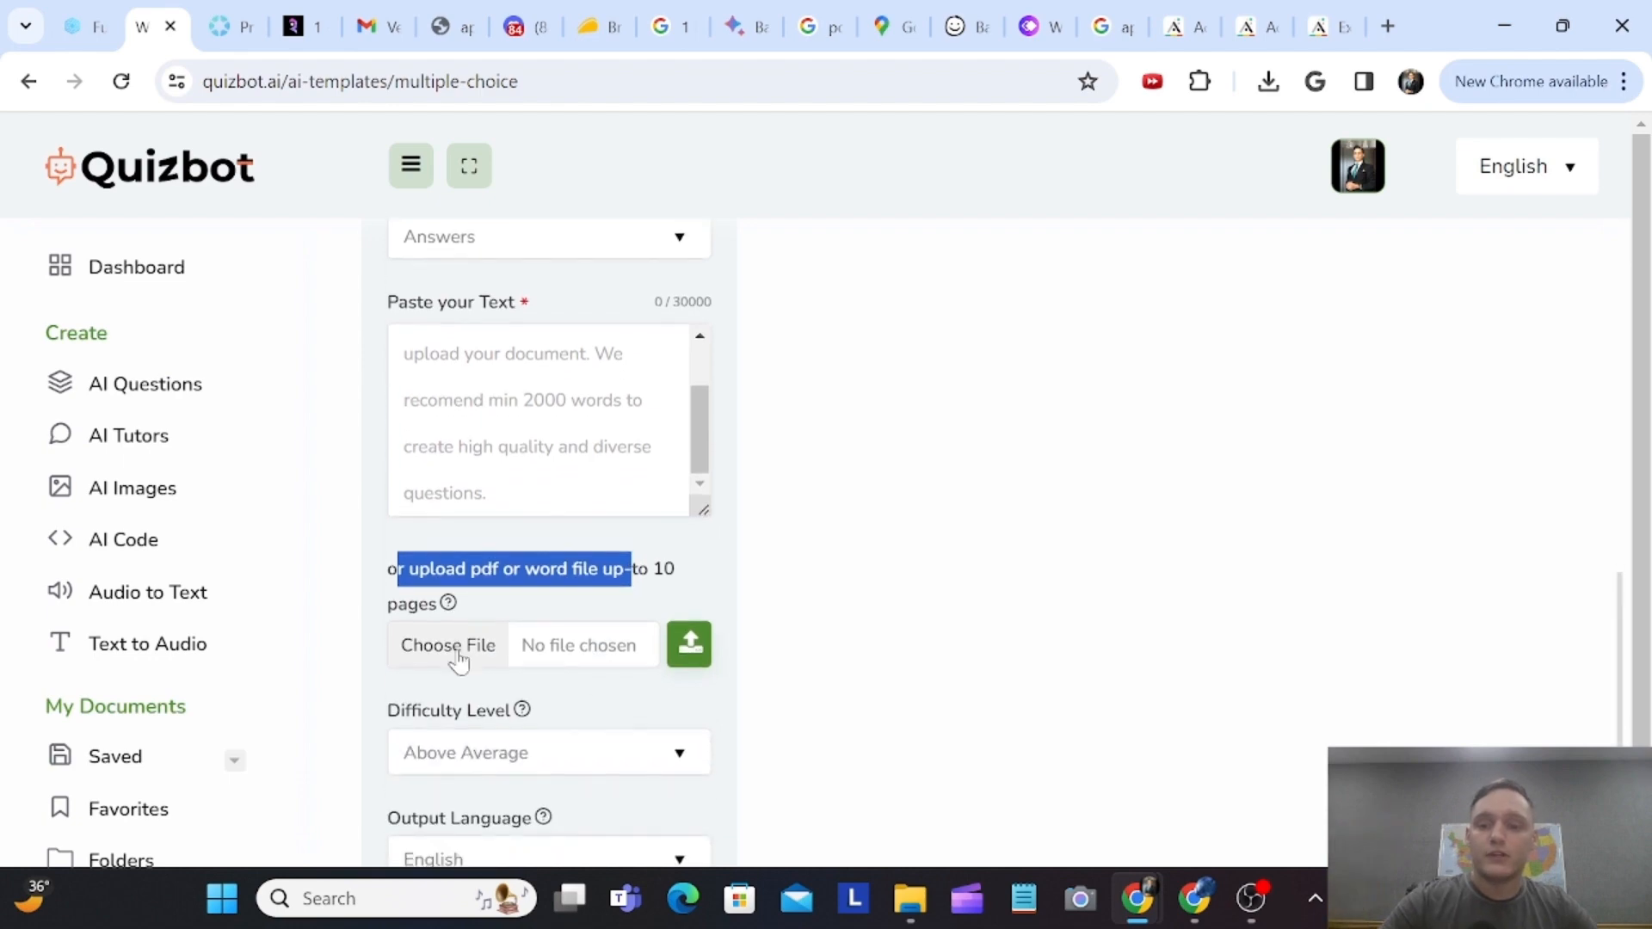
click(446, 644)
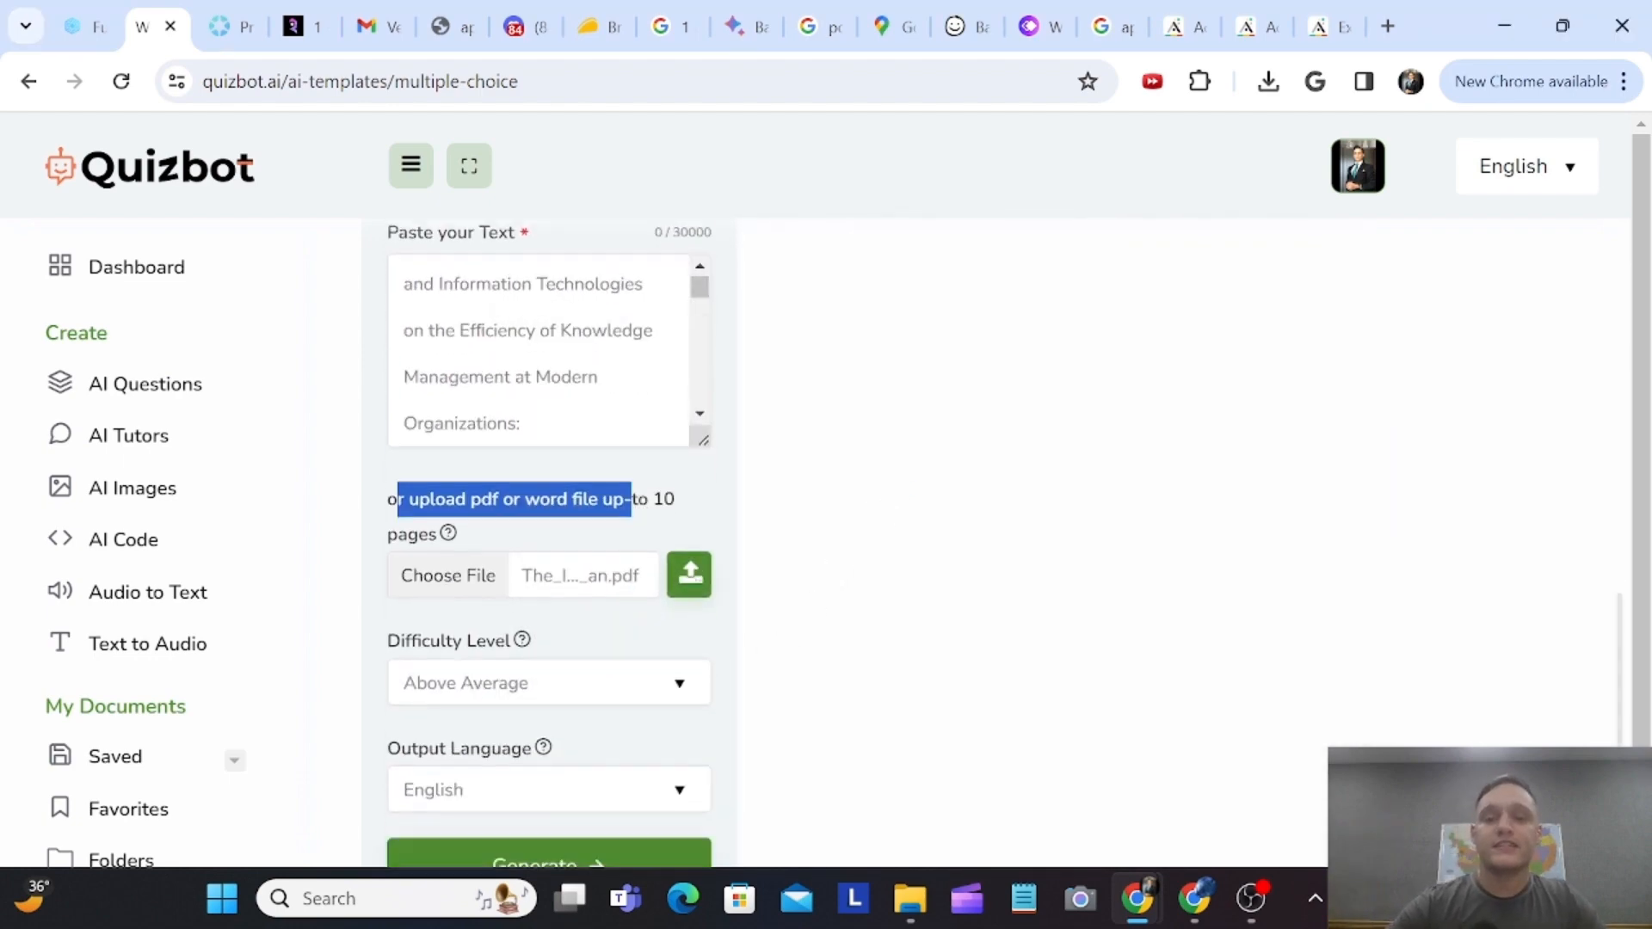
- Set the difficulty level to Difficult and generate the multiple-choice questions
scroll(down, 3)
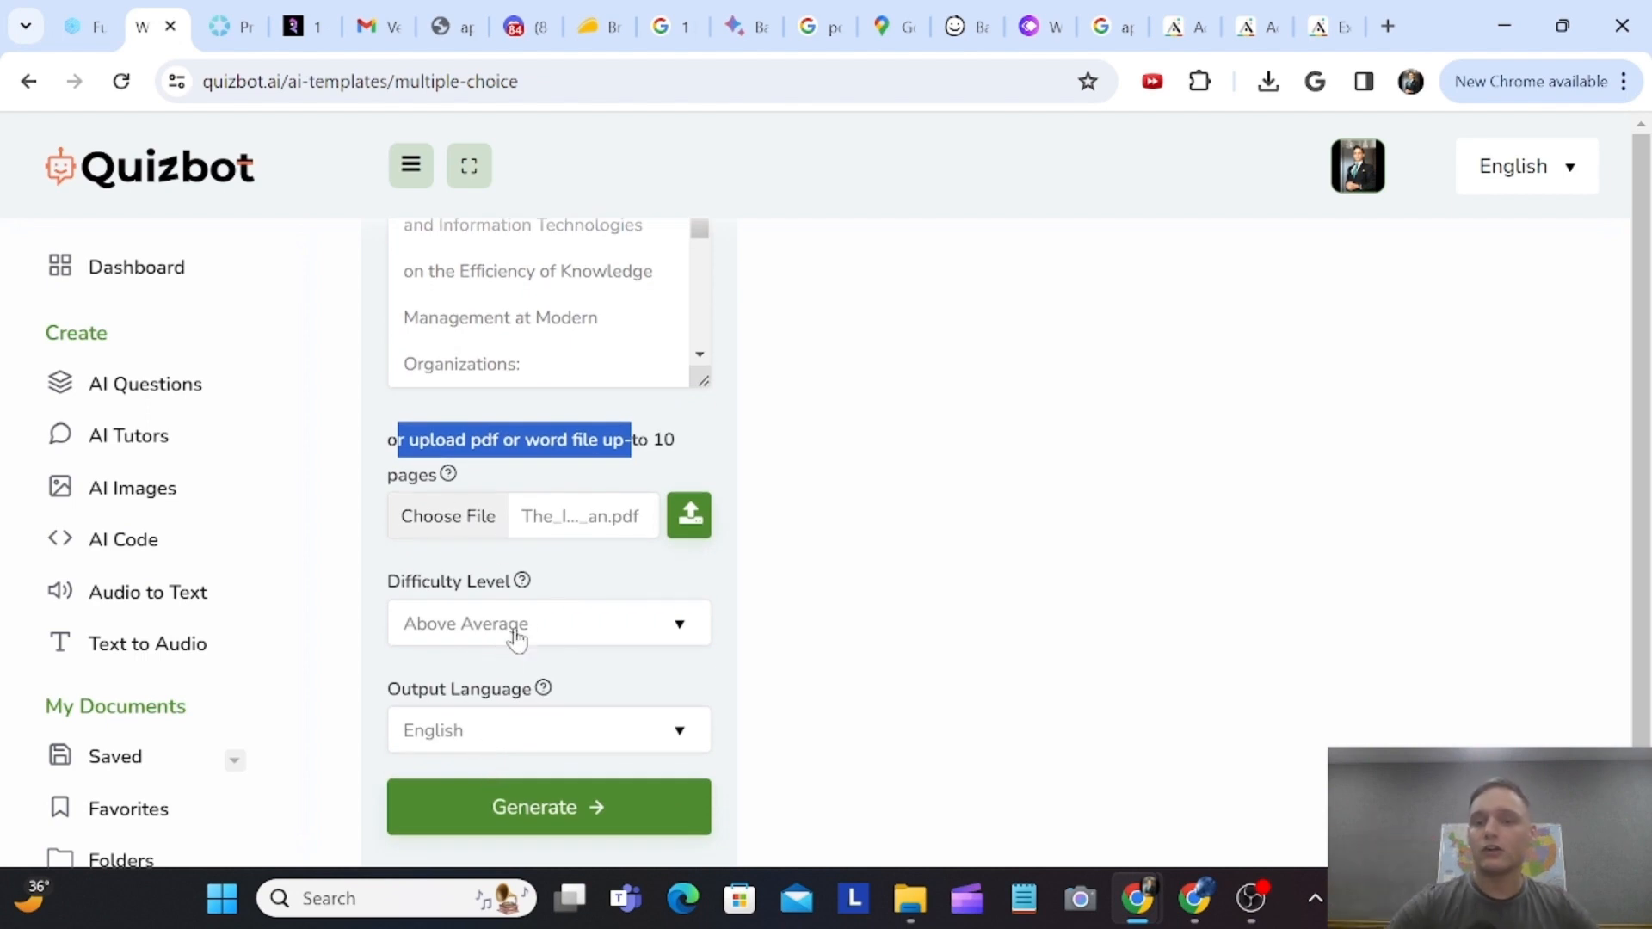
click(548, 623)
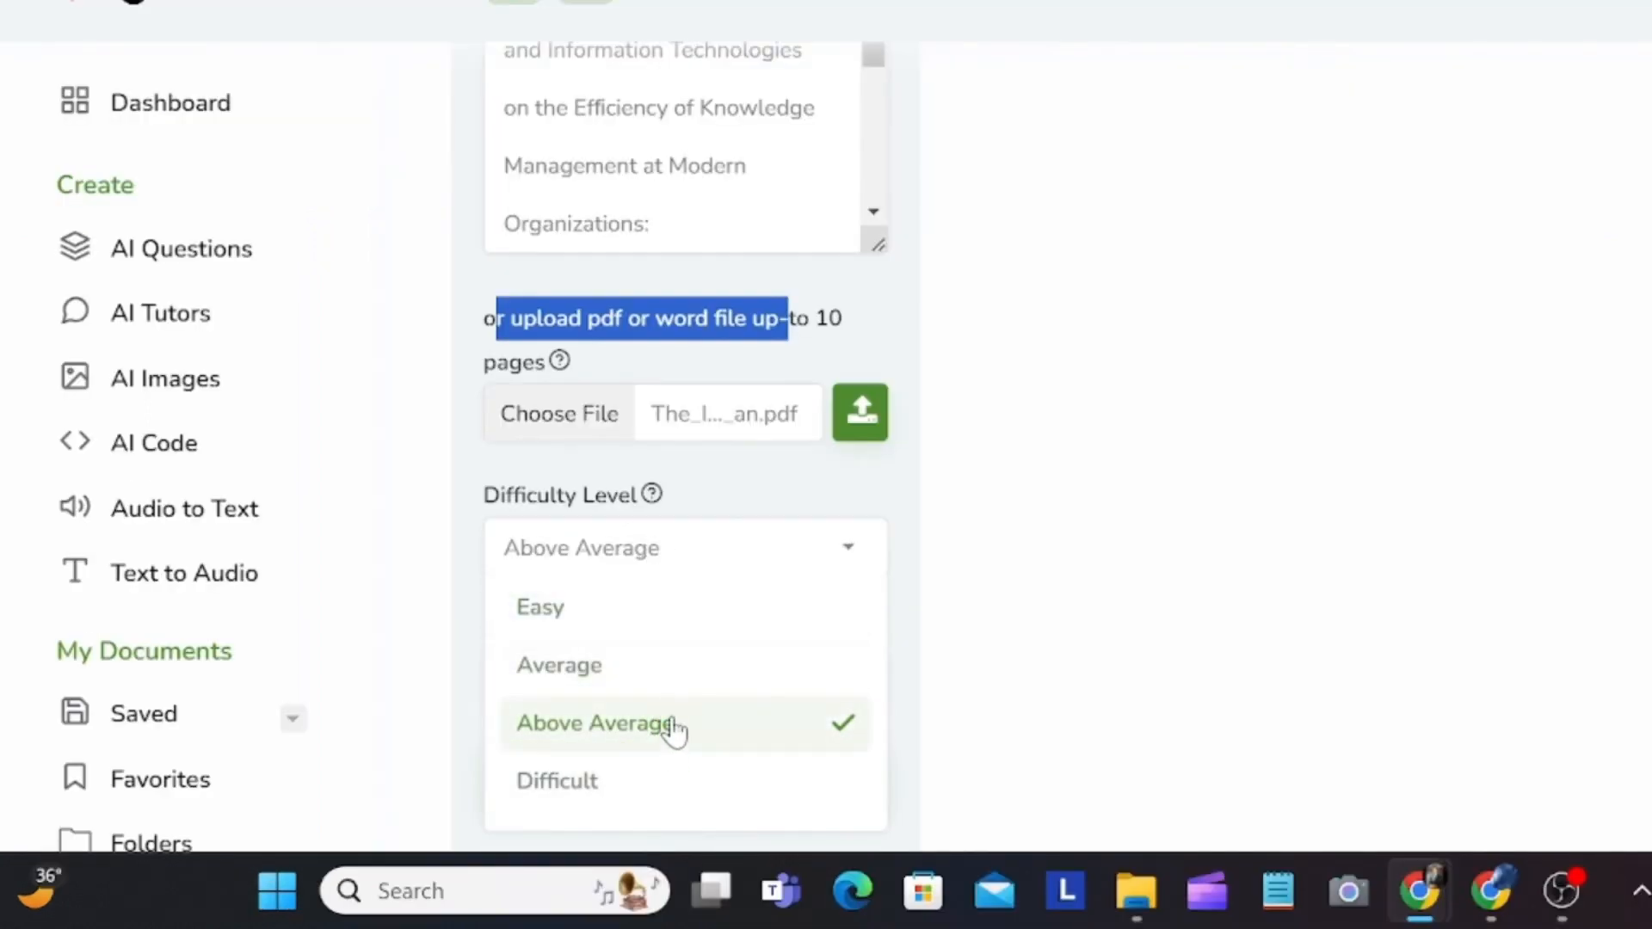
mouse_move(667, 756)
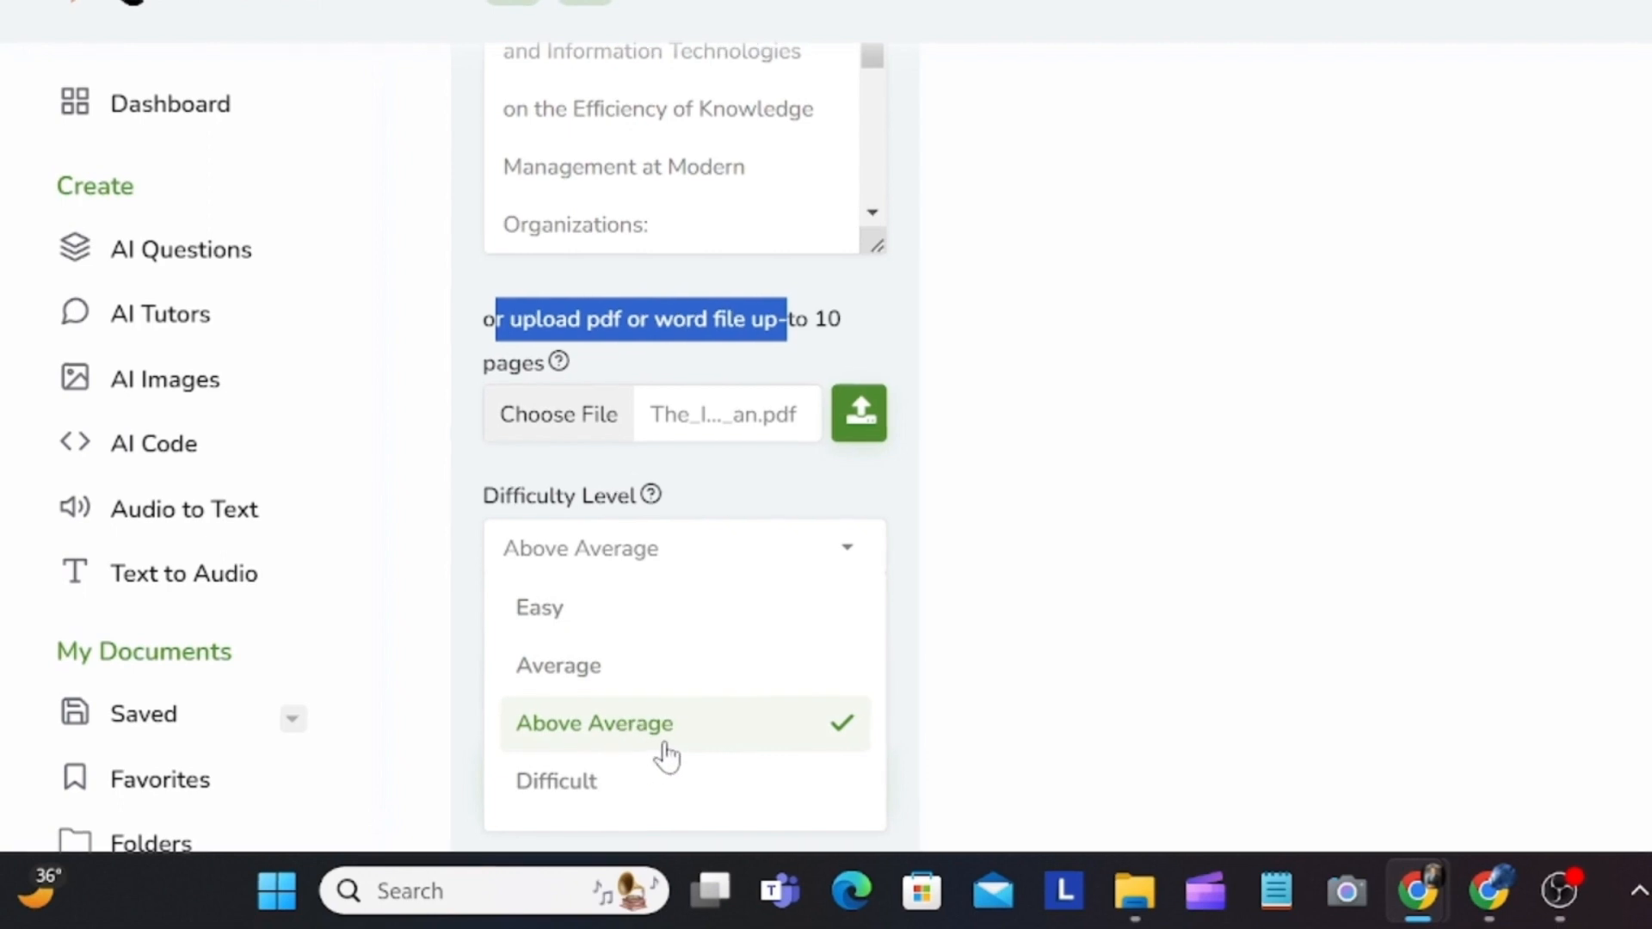
click(557, 781)
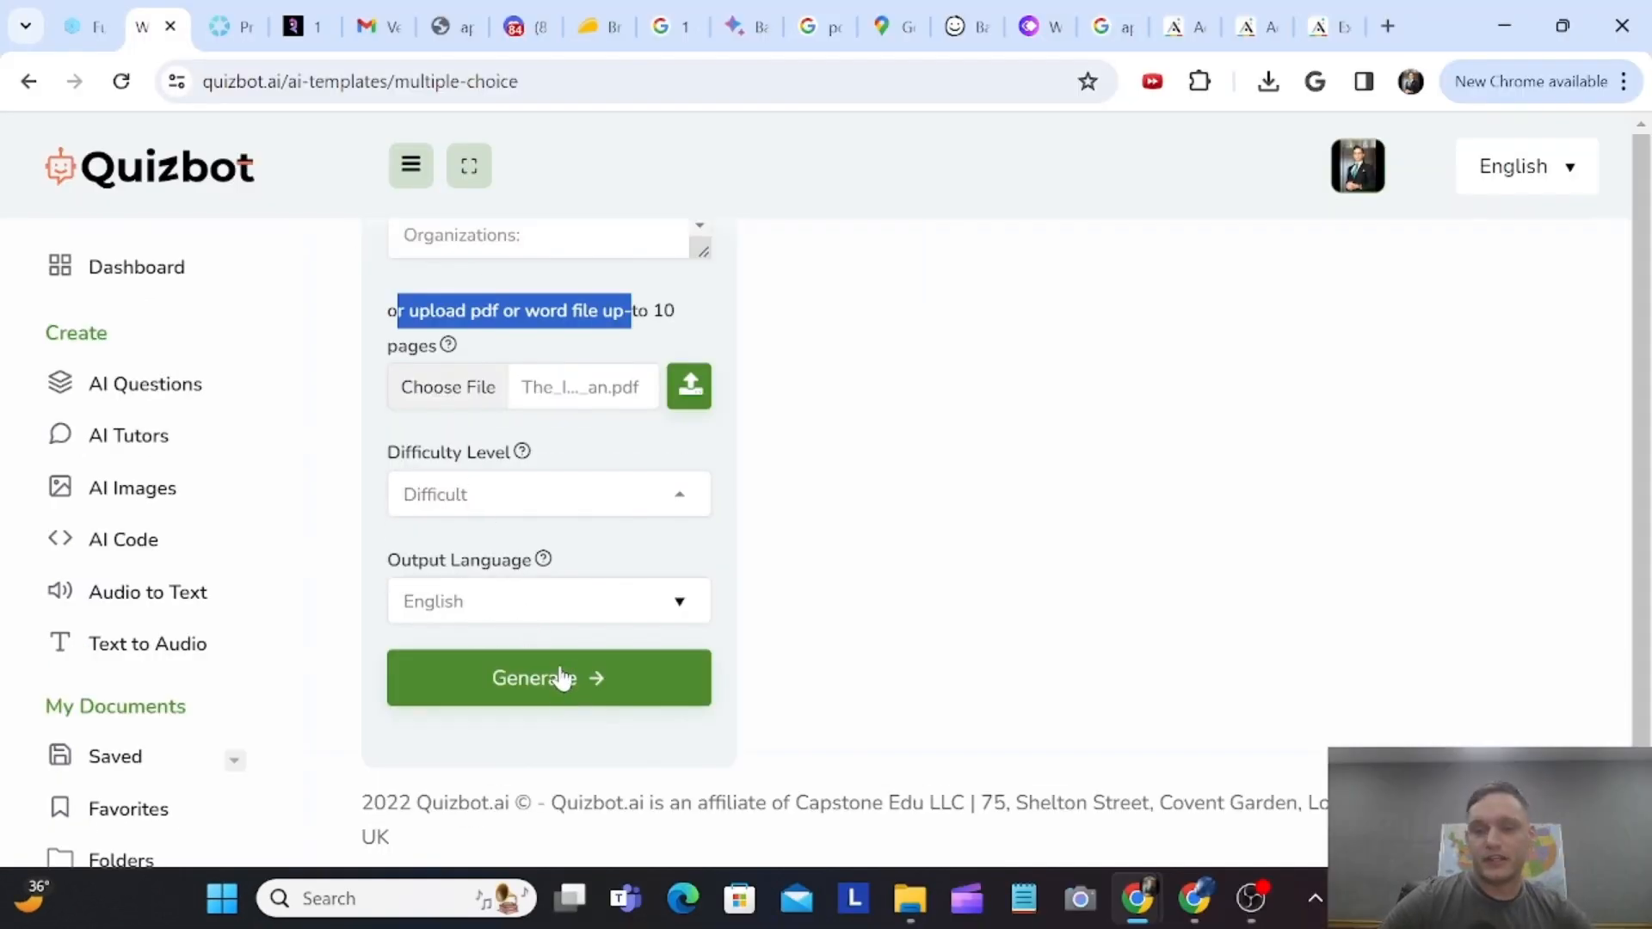
click(548, 677)
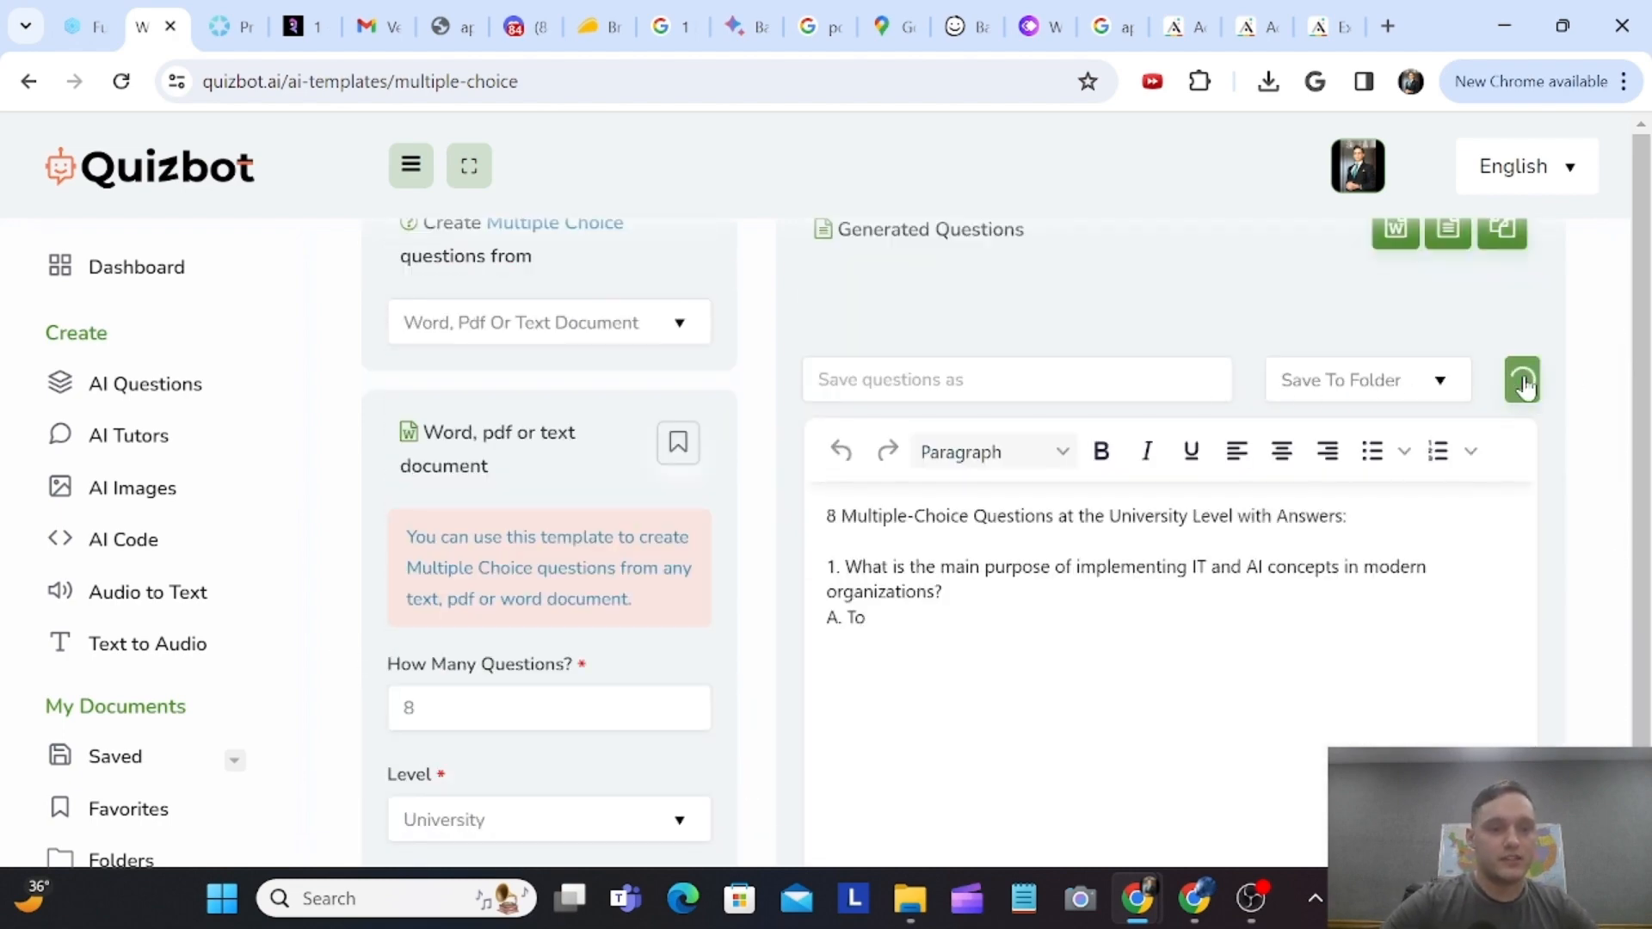
- Scroll through the generated AI and knowledge management questions down to question 8
click(1521, 379)
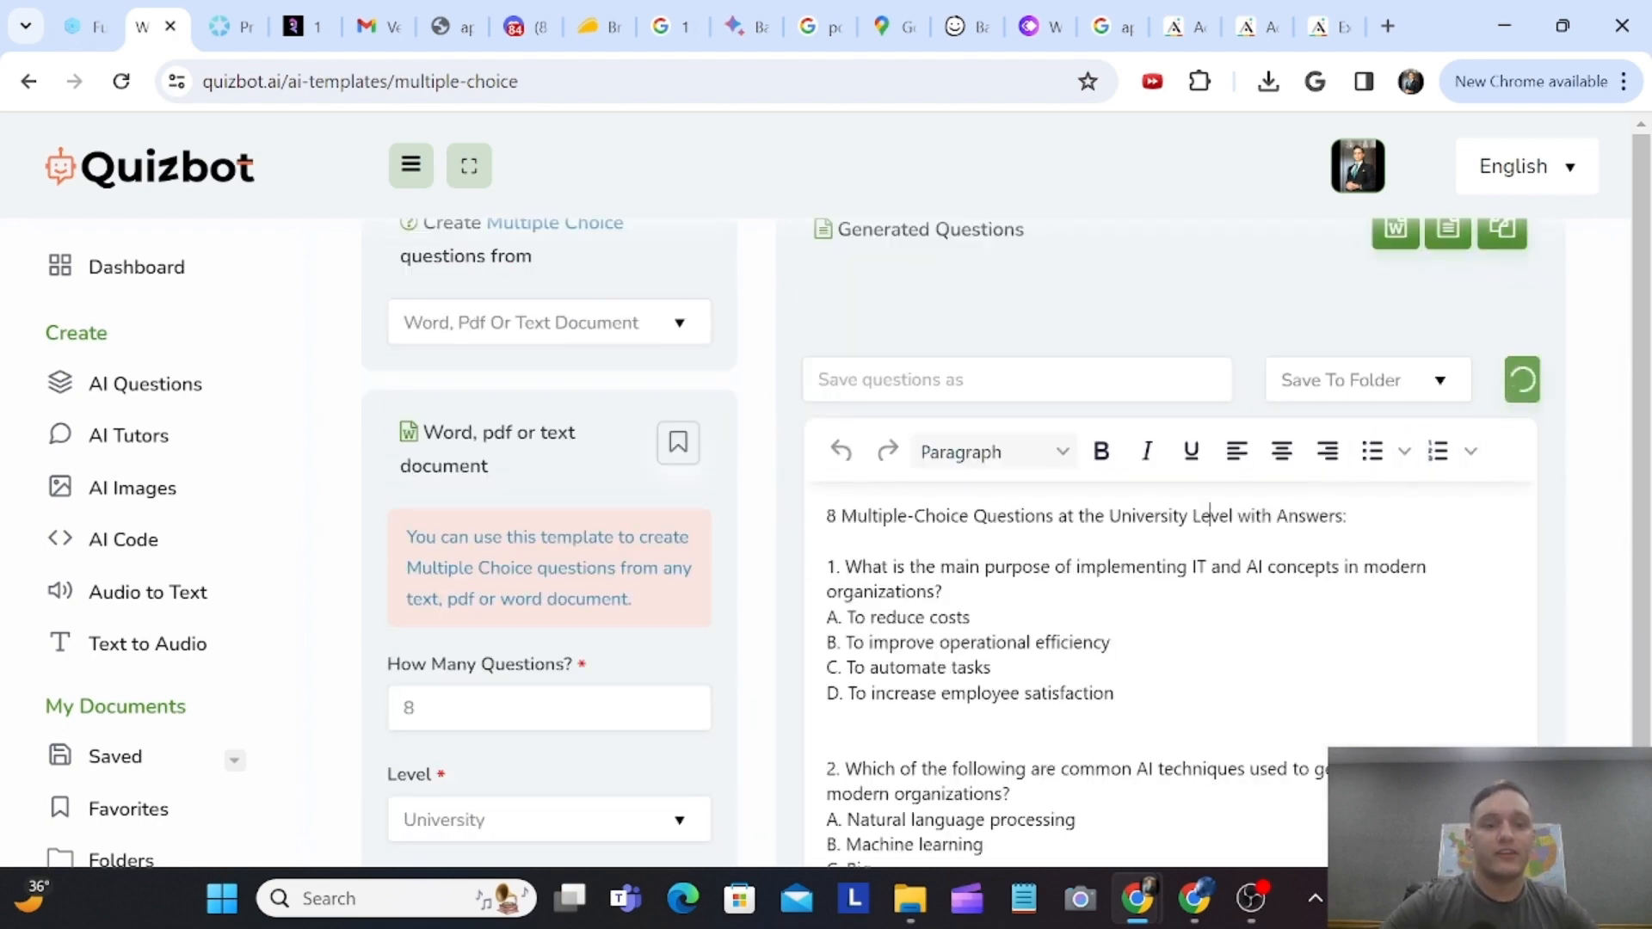
scroll(down, 3)
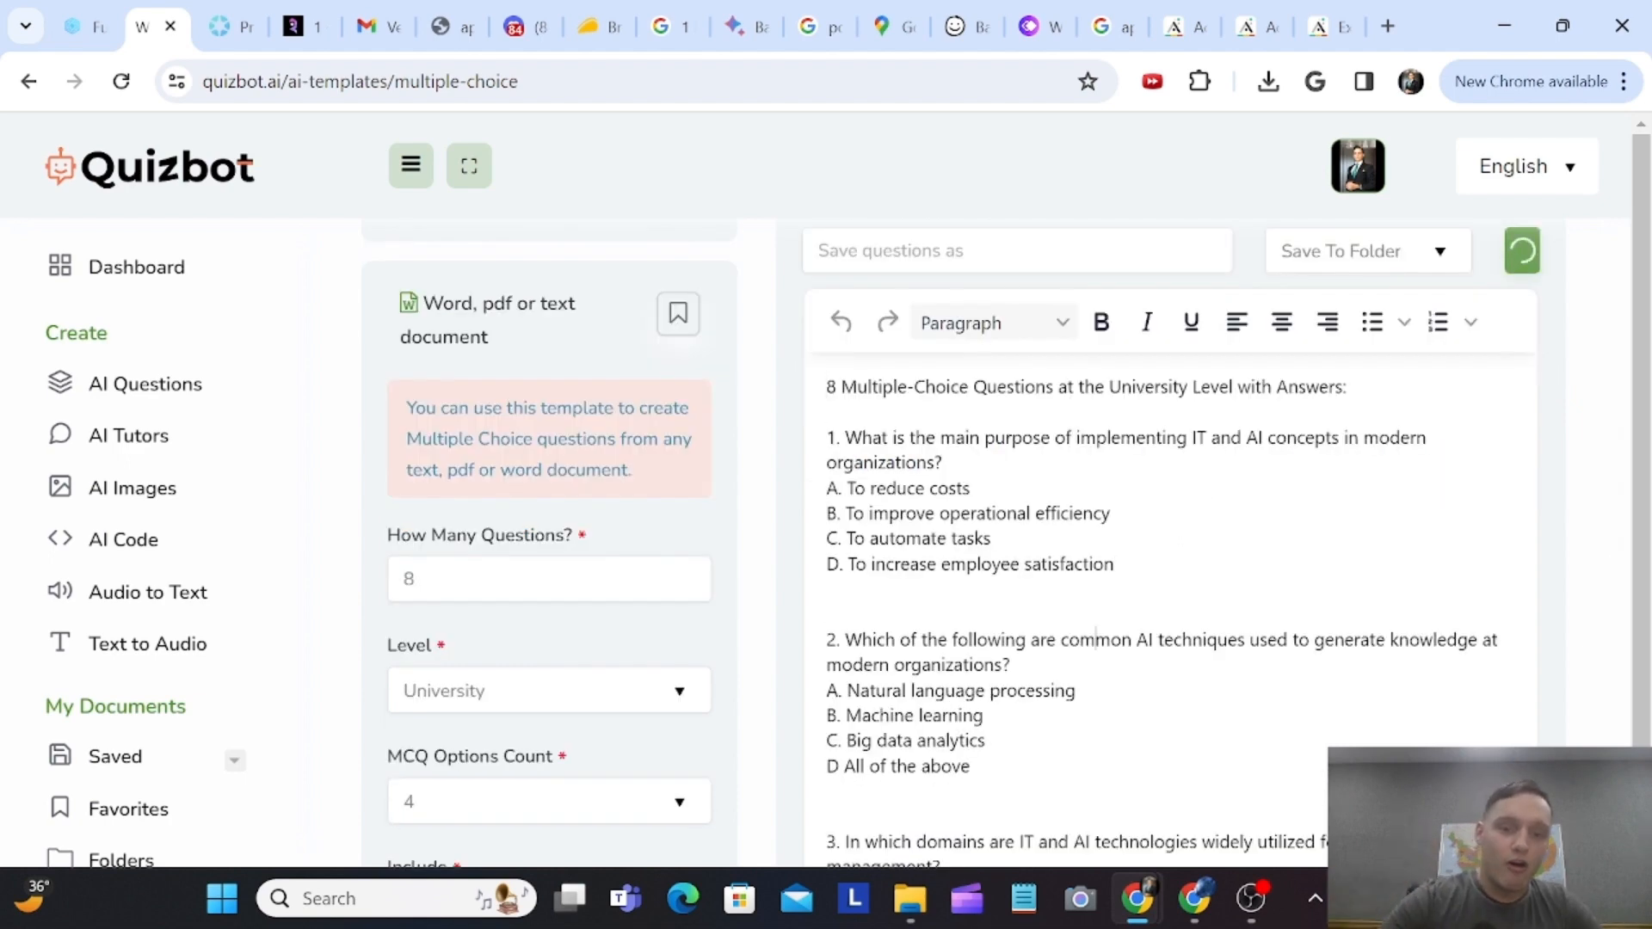
scroll(down, 3)
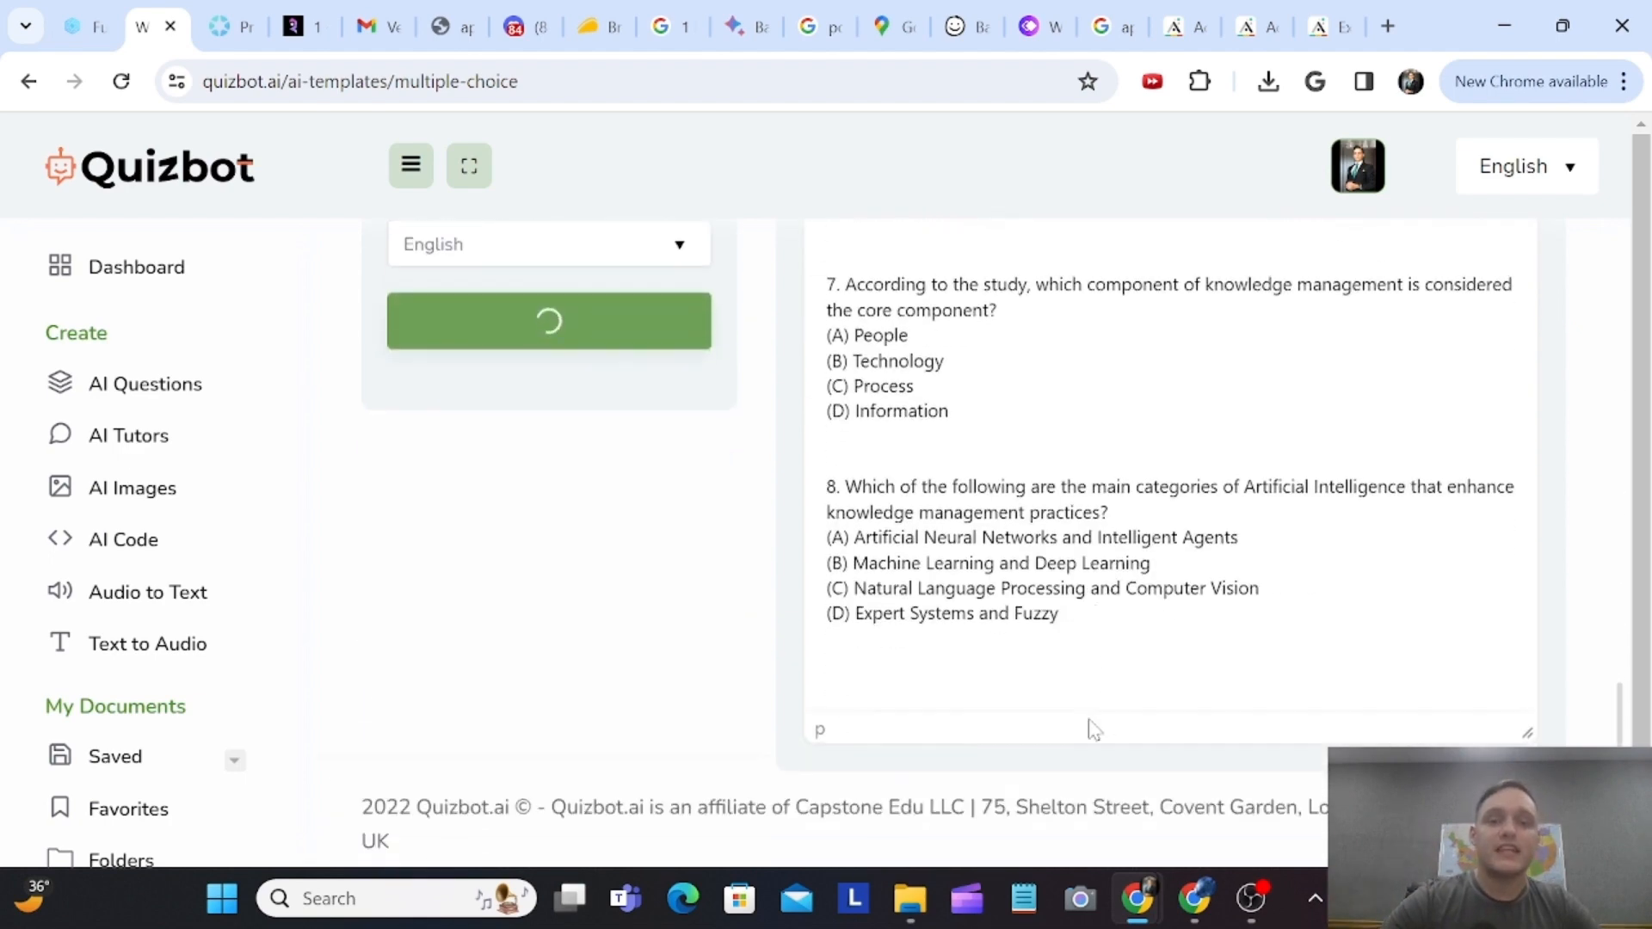
scroll(down, 3)
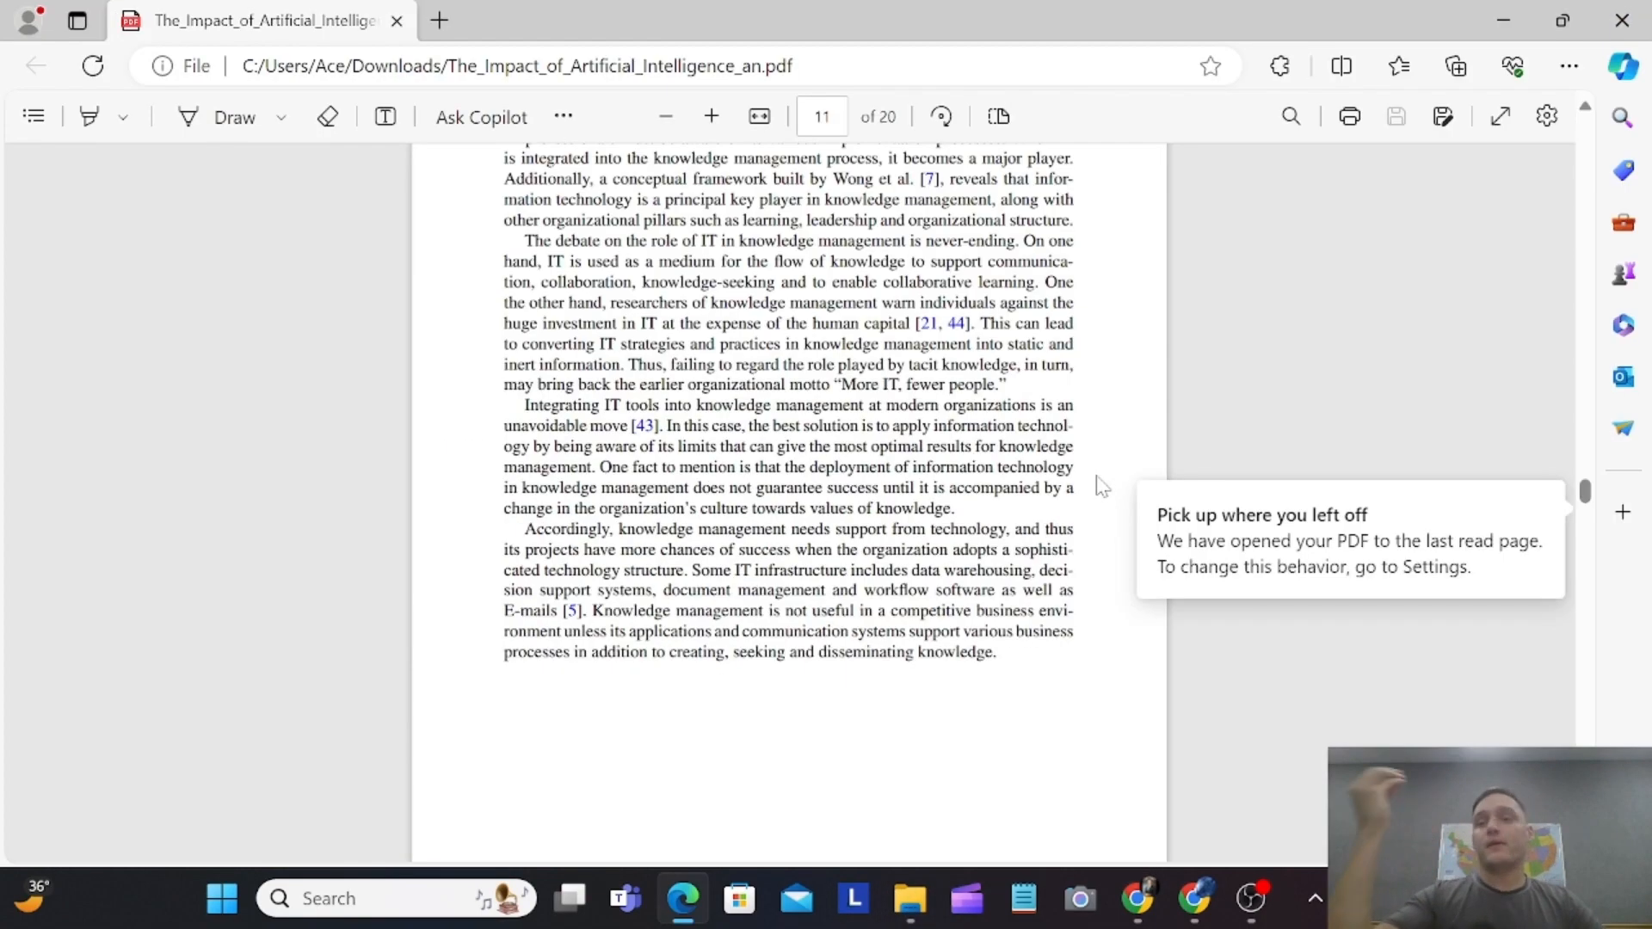
scroll(up, 3)
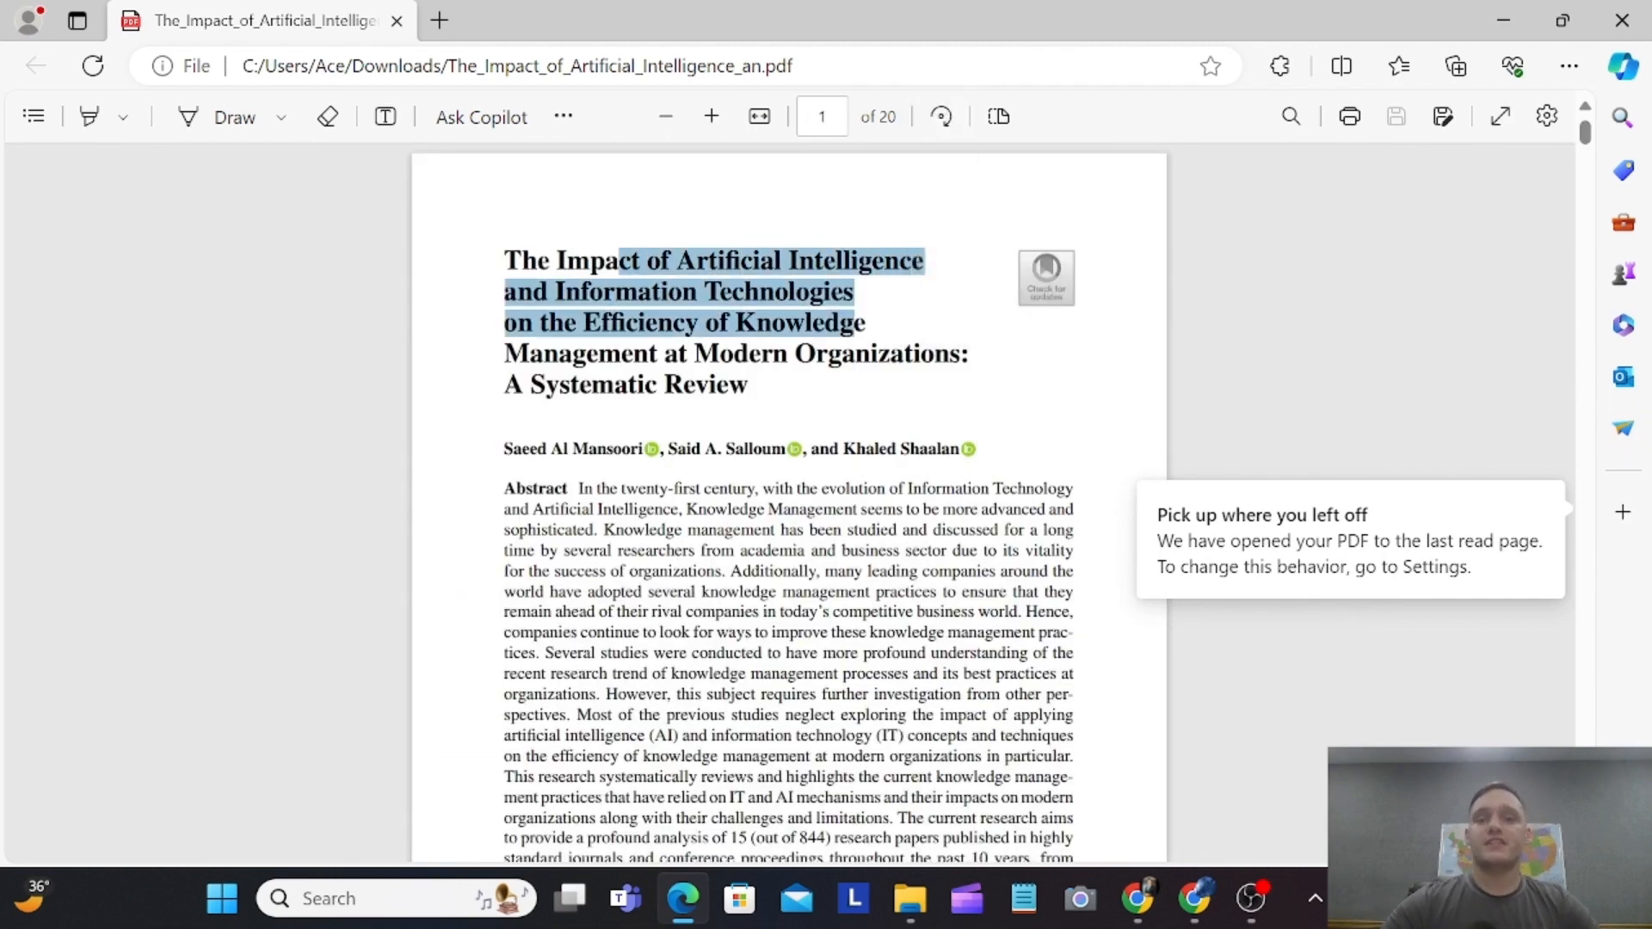
double_click(742, 353)
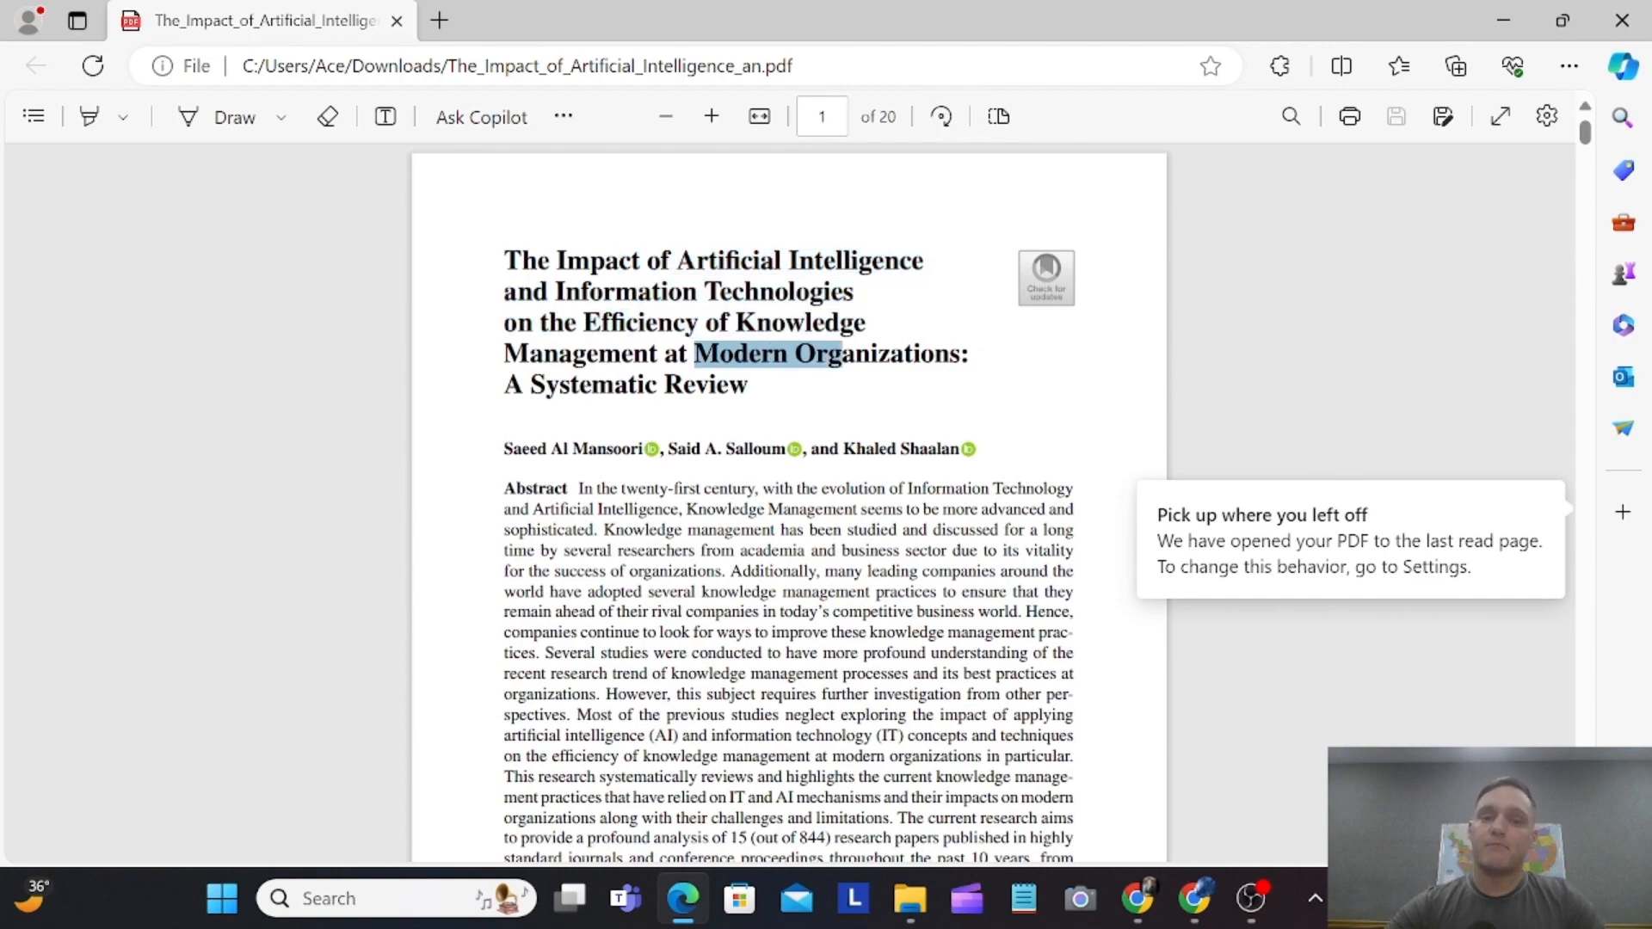
scroll(down, 3)
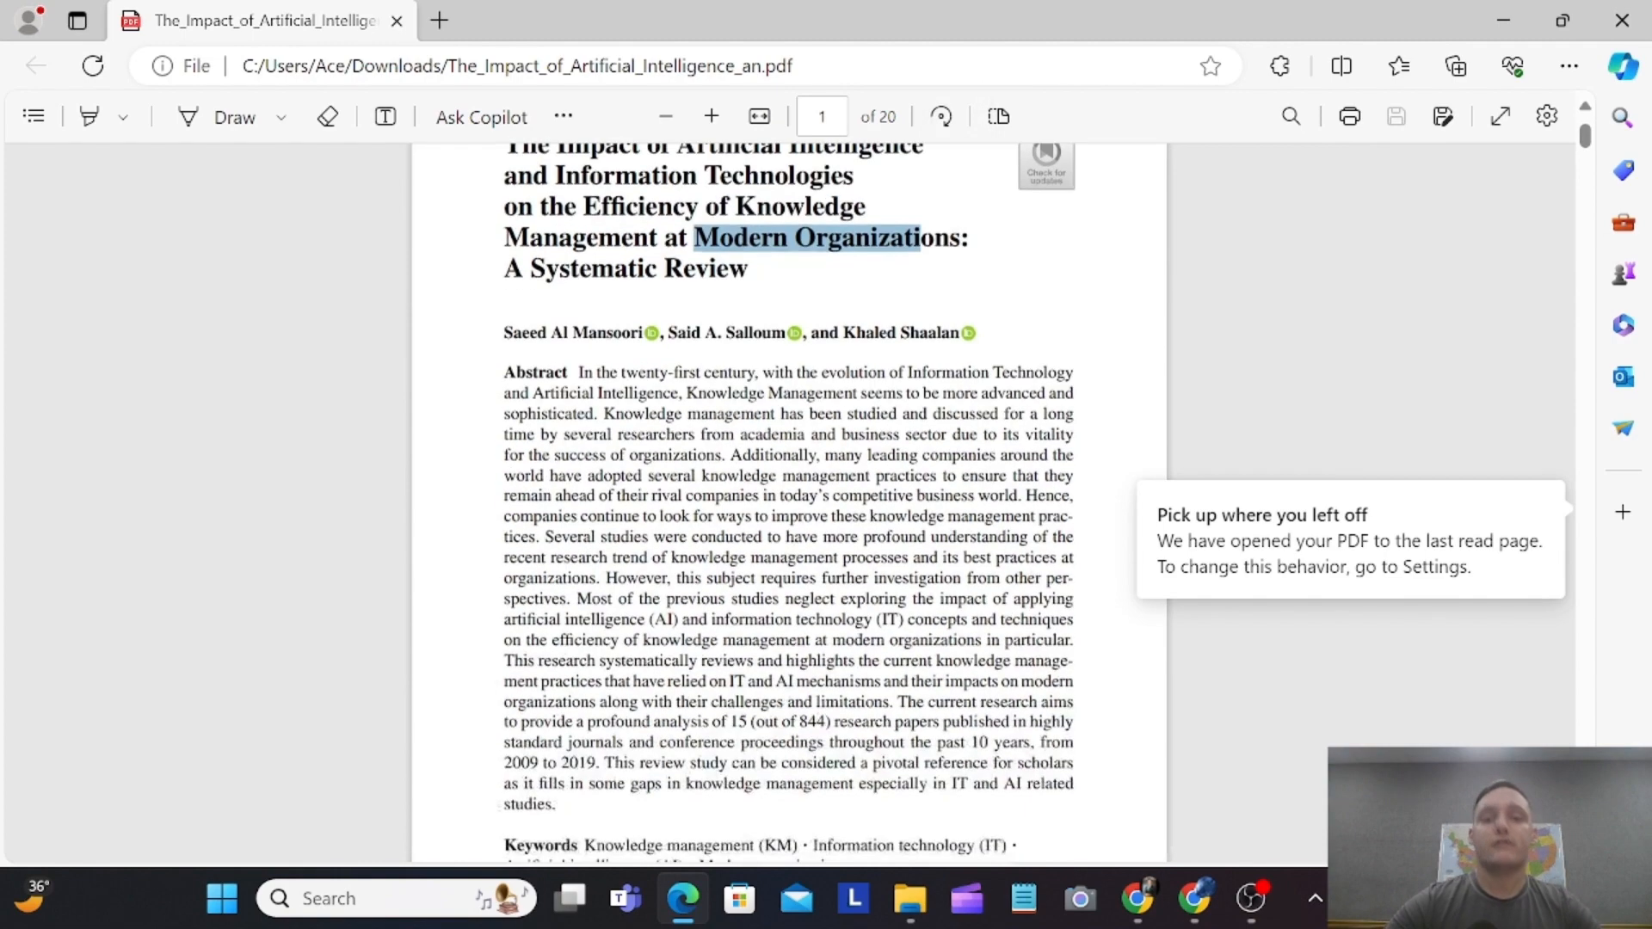
scroll(down, 3)
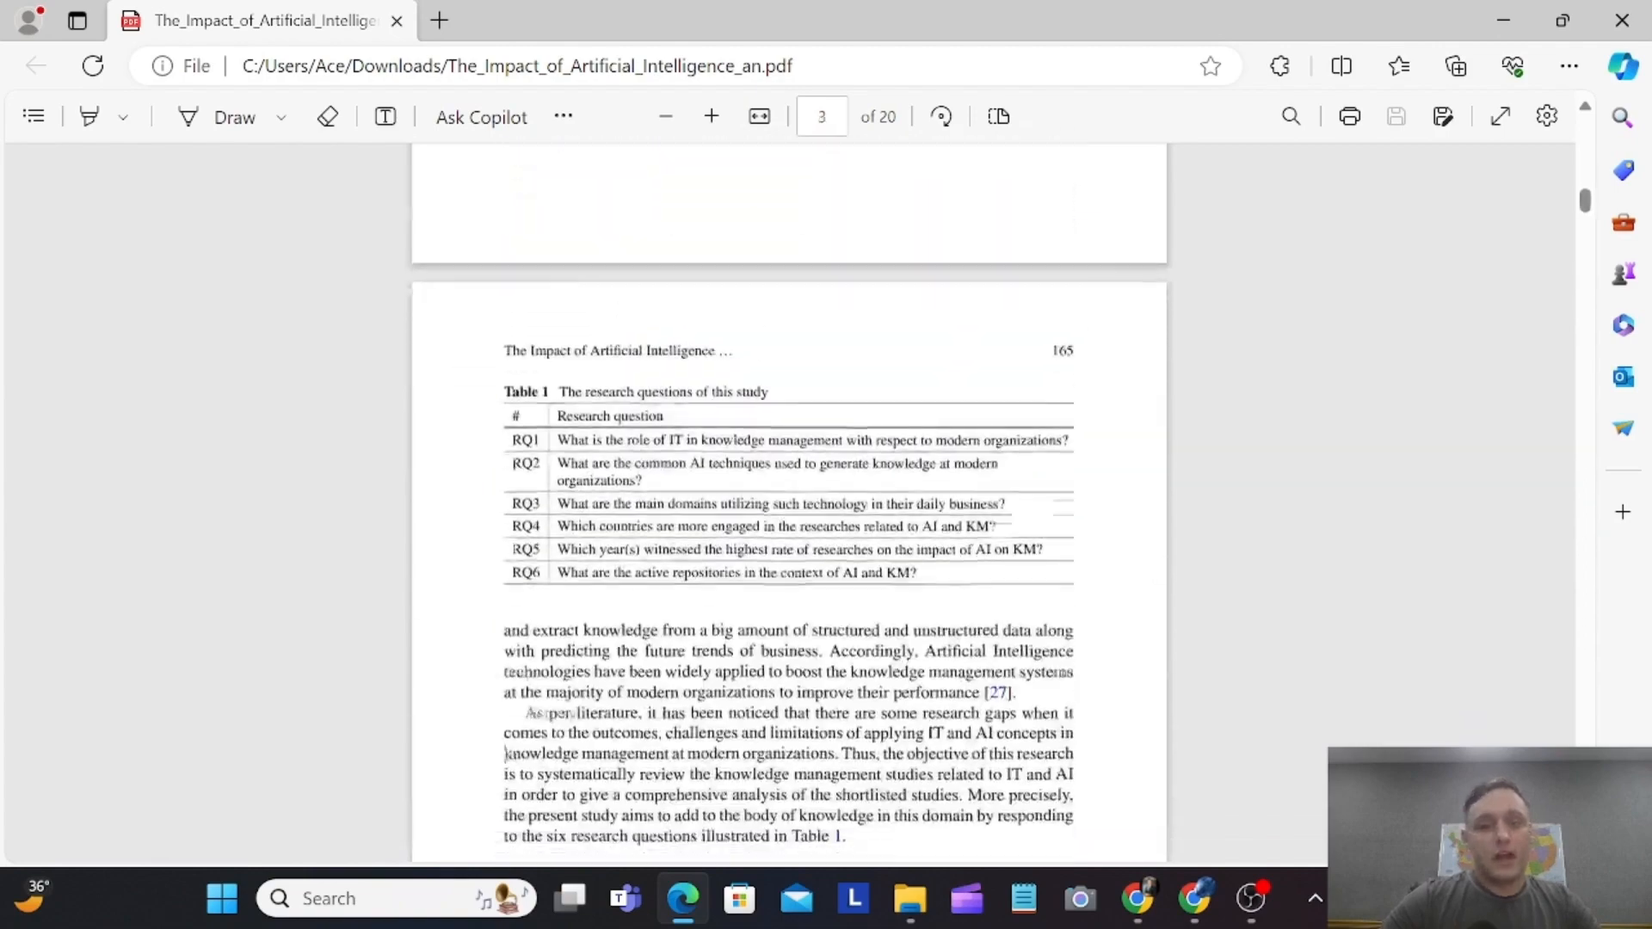
scroll(down, 3)
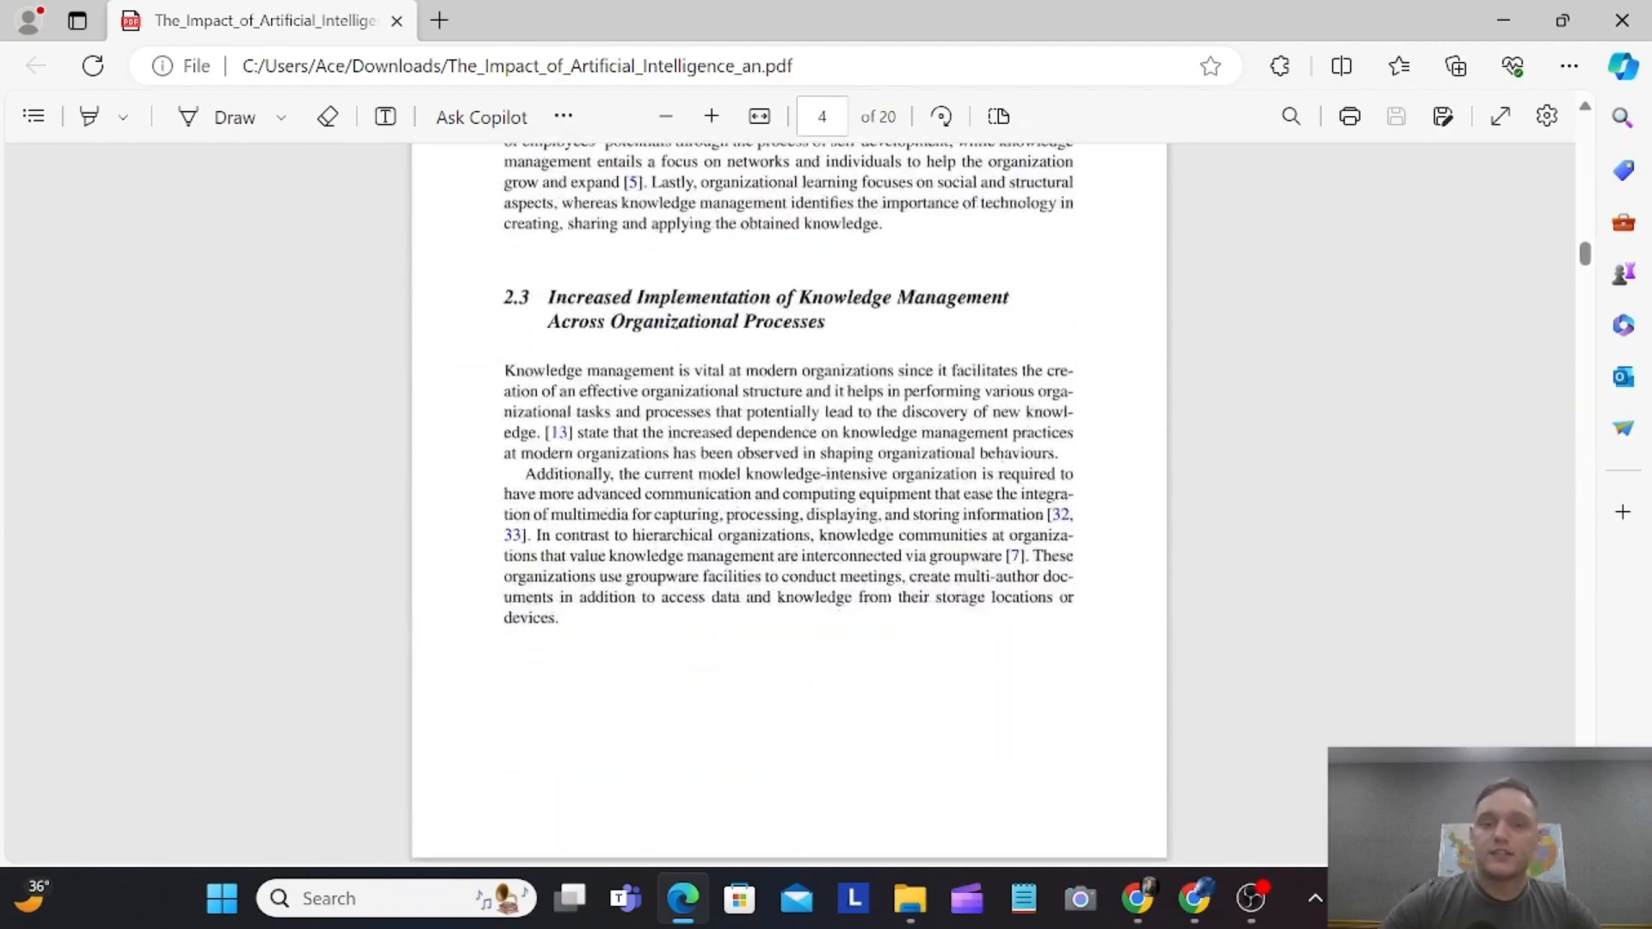
scroll(down, 3)
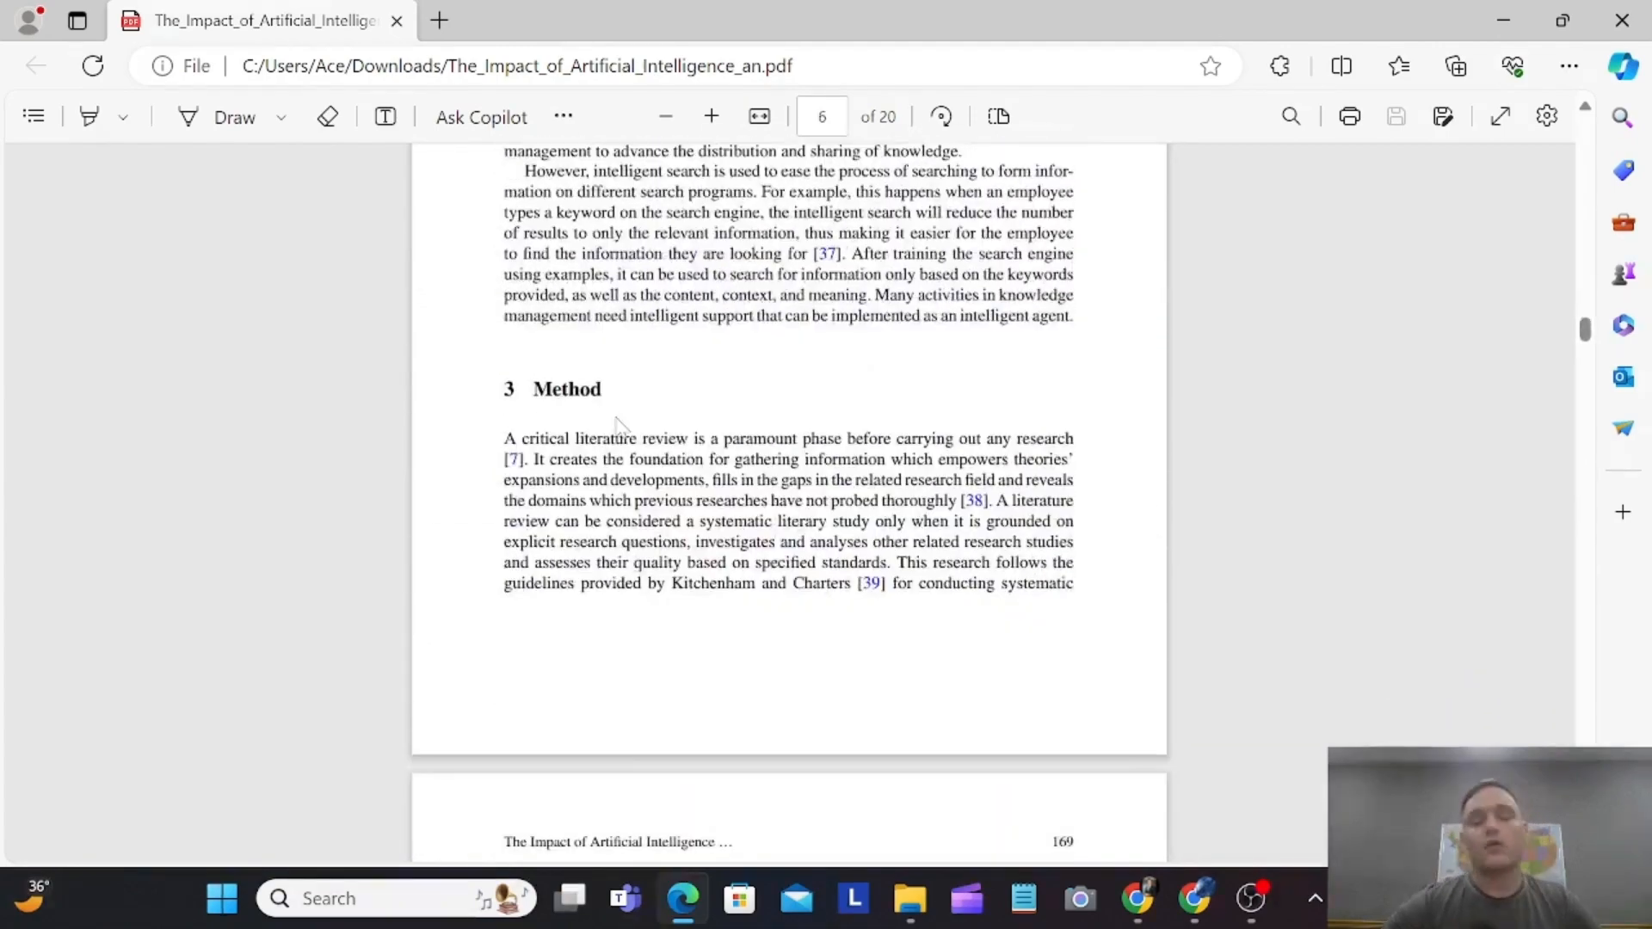
scroll(down, 3)
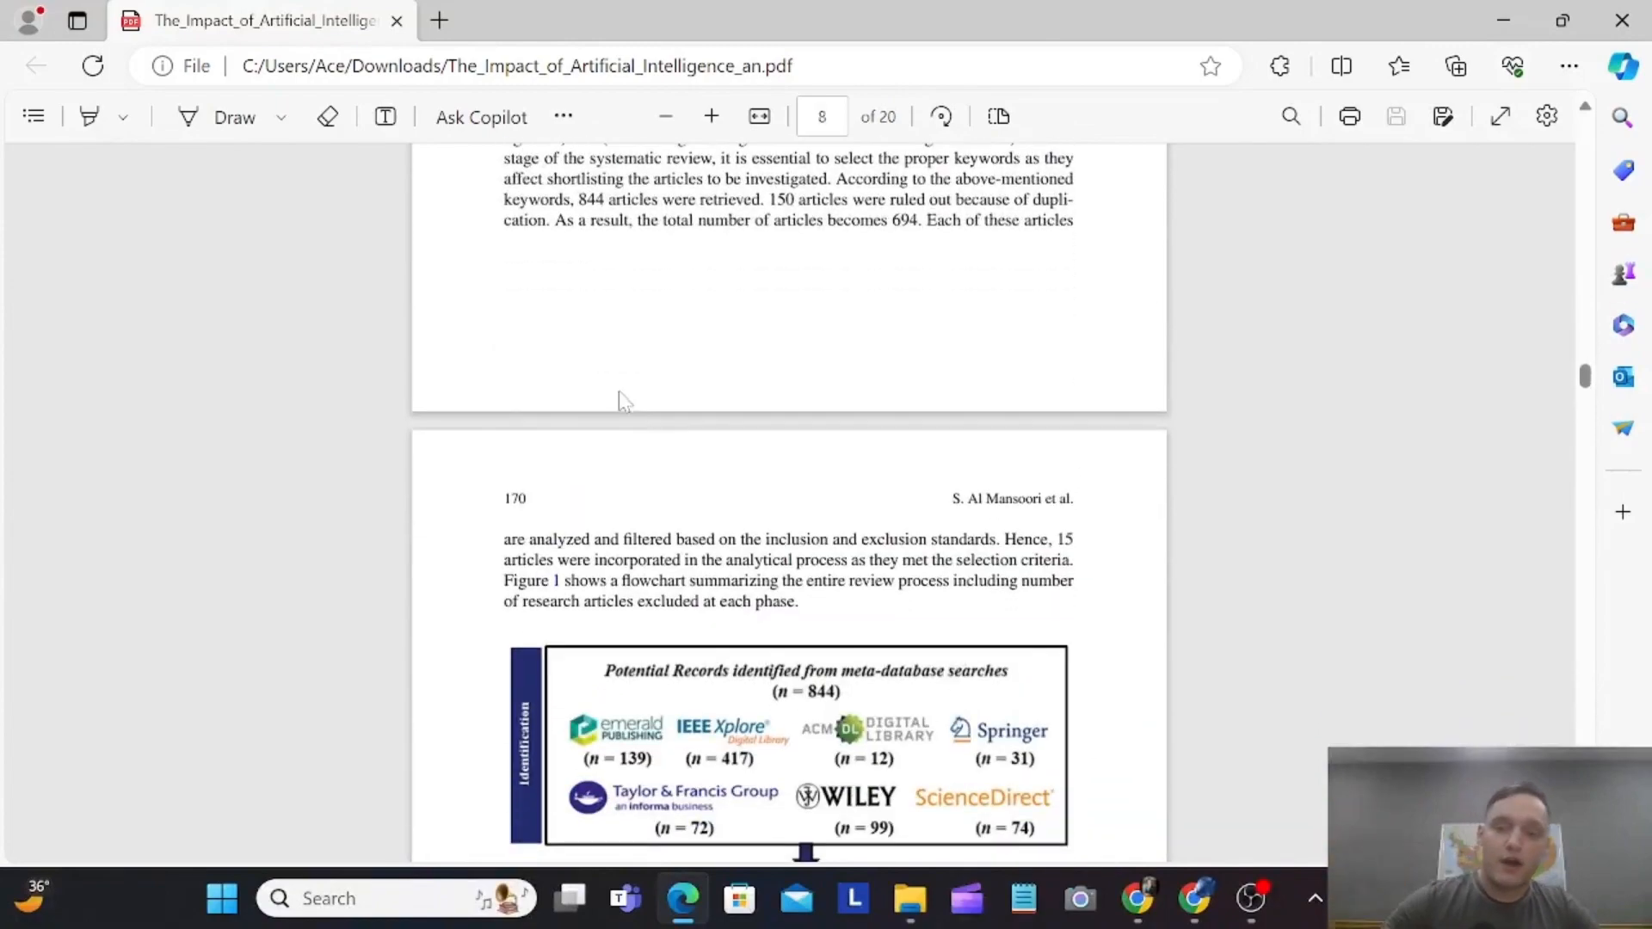
scroll(down, 3)
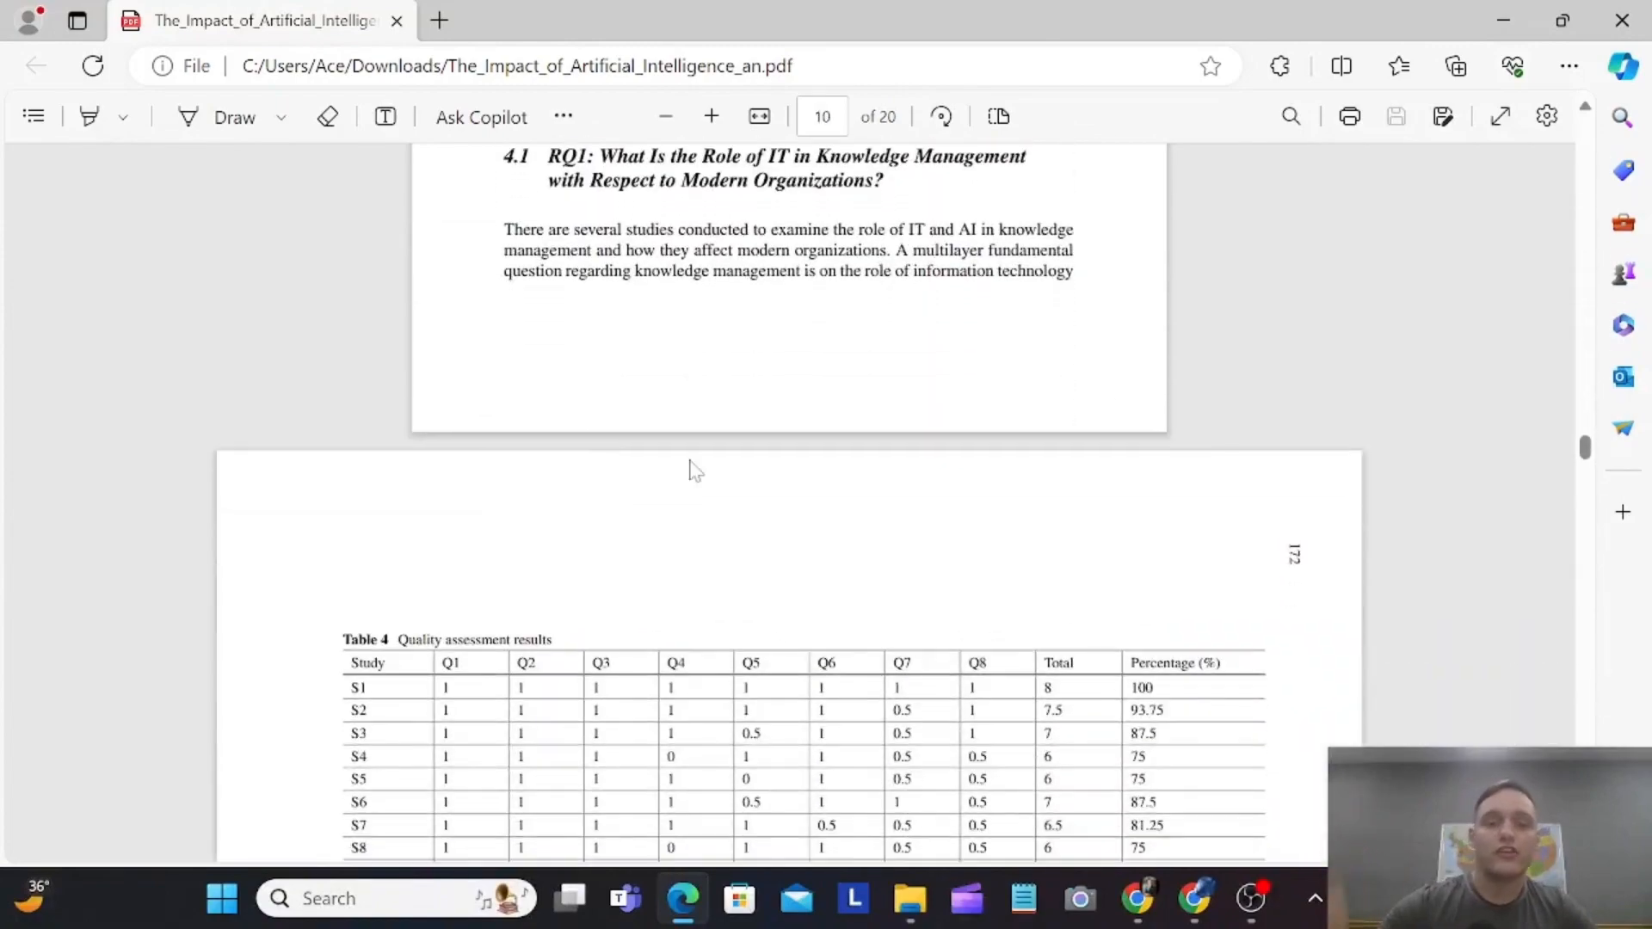
scroll(down, 3)
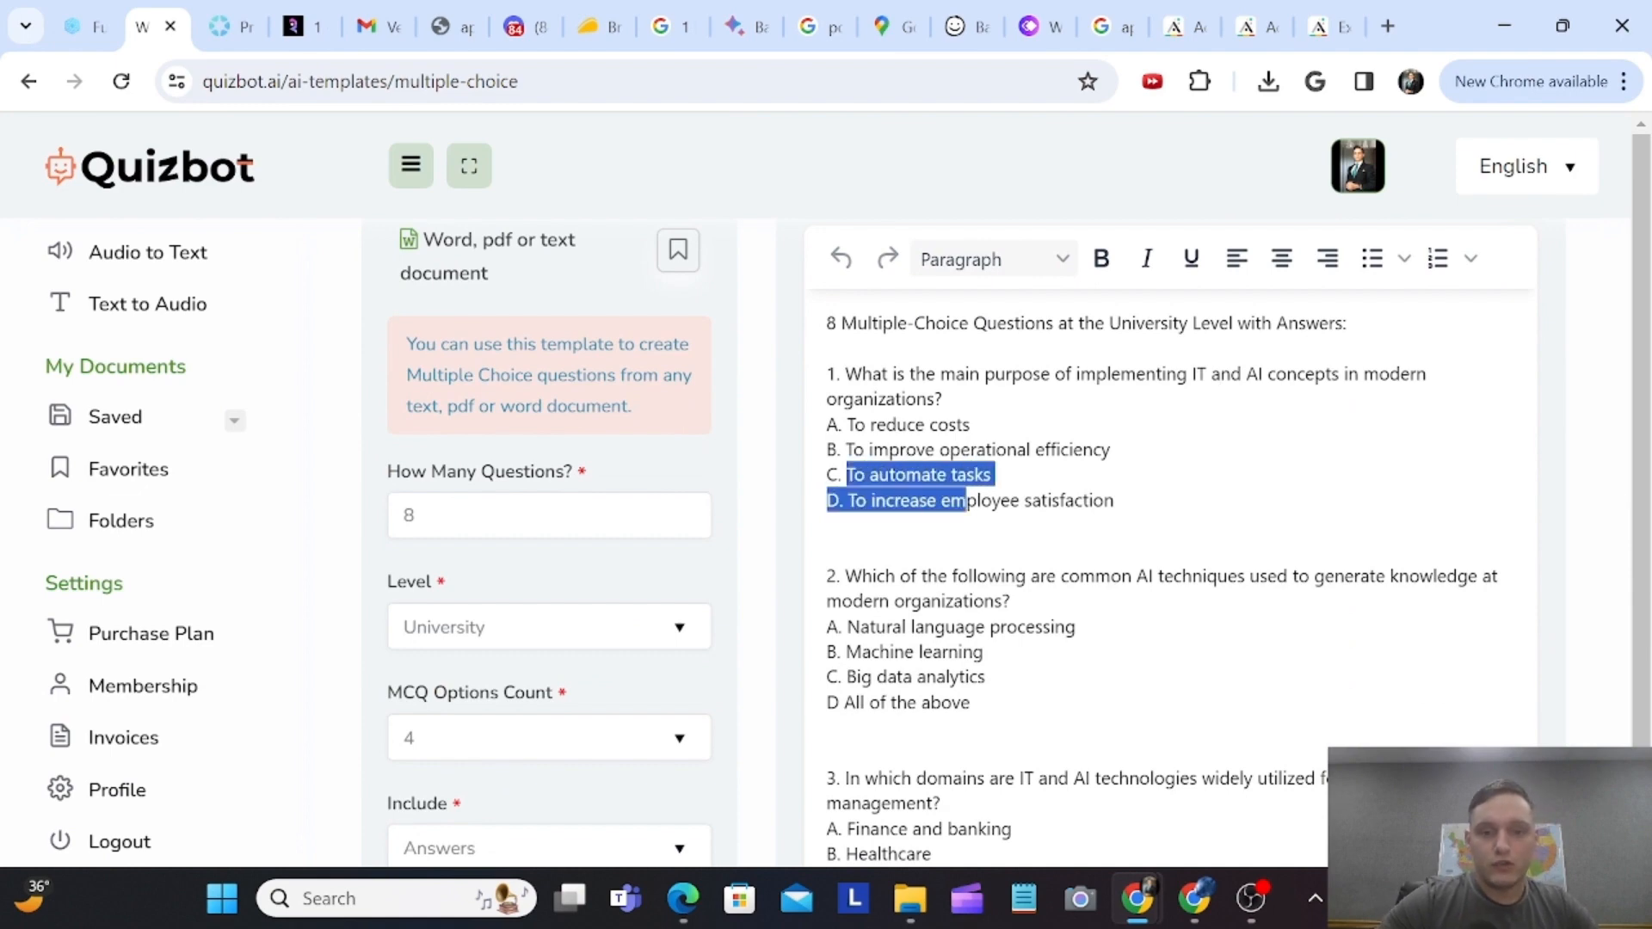
- Review the generated questions and answer key, then select question 1 with its options
scroll(down, 3)
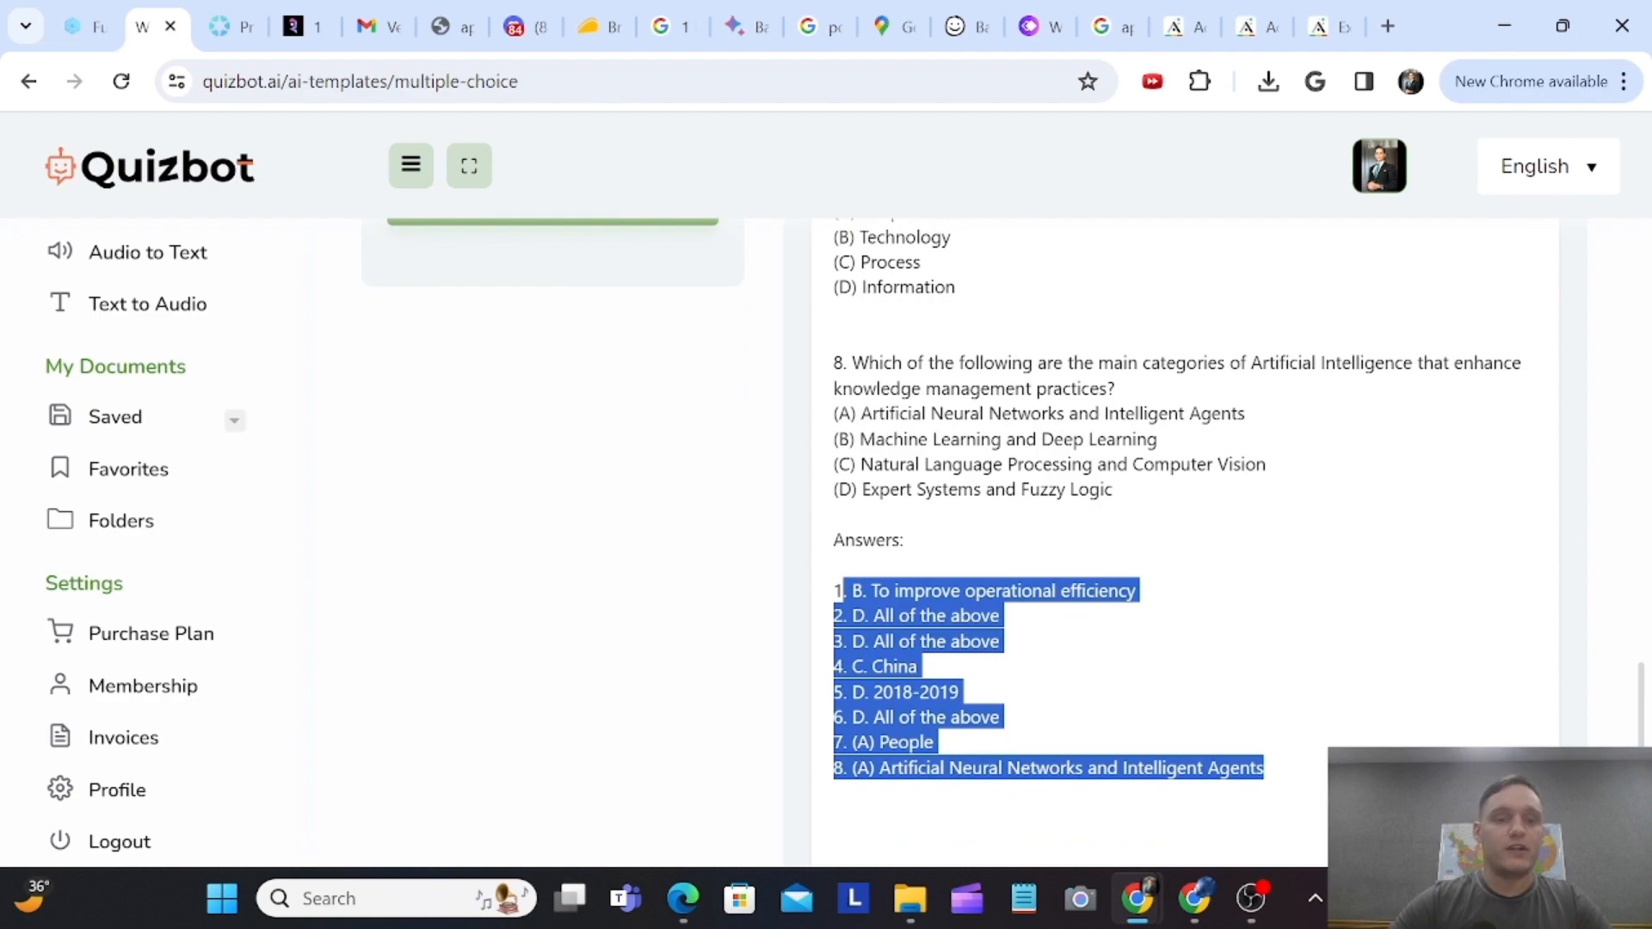
scroll(up, 3)
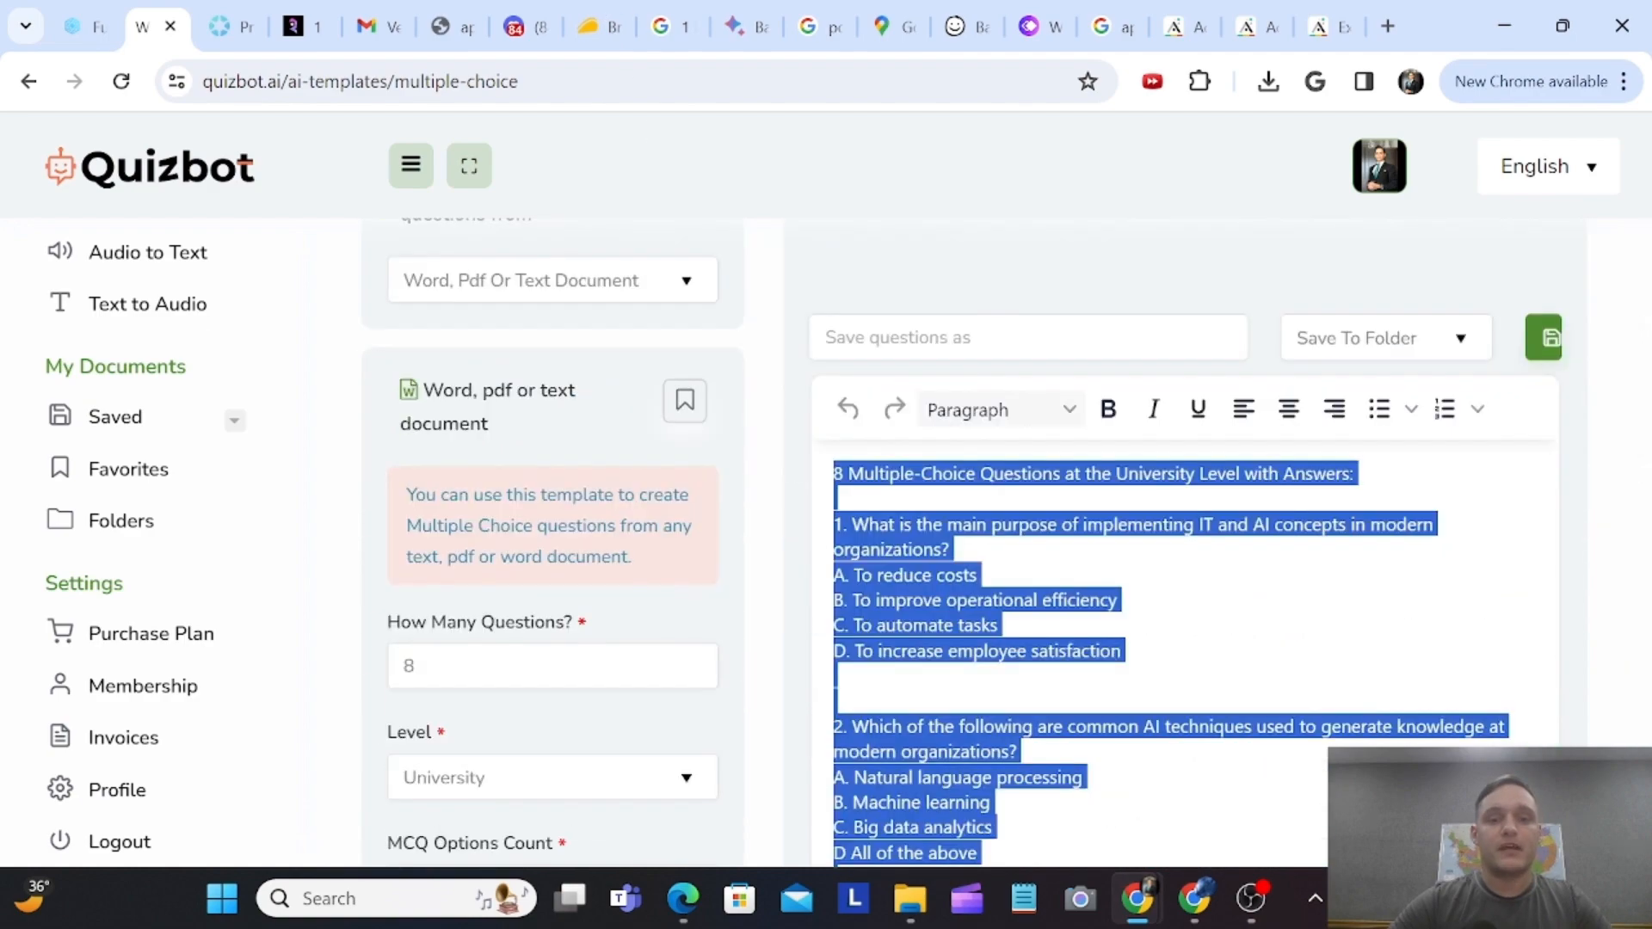
scroll(down, 3)
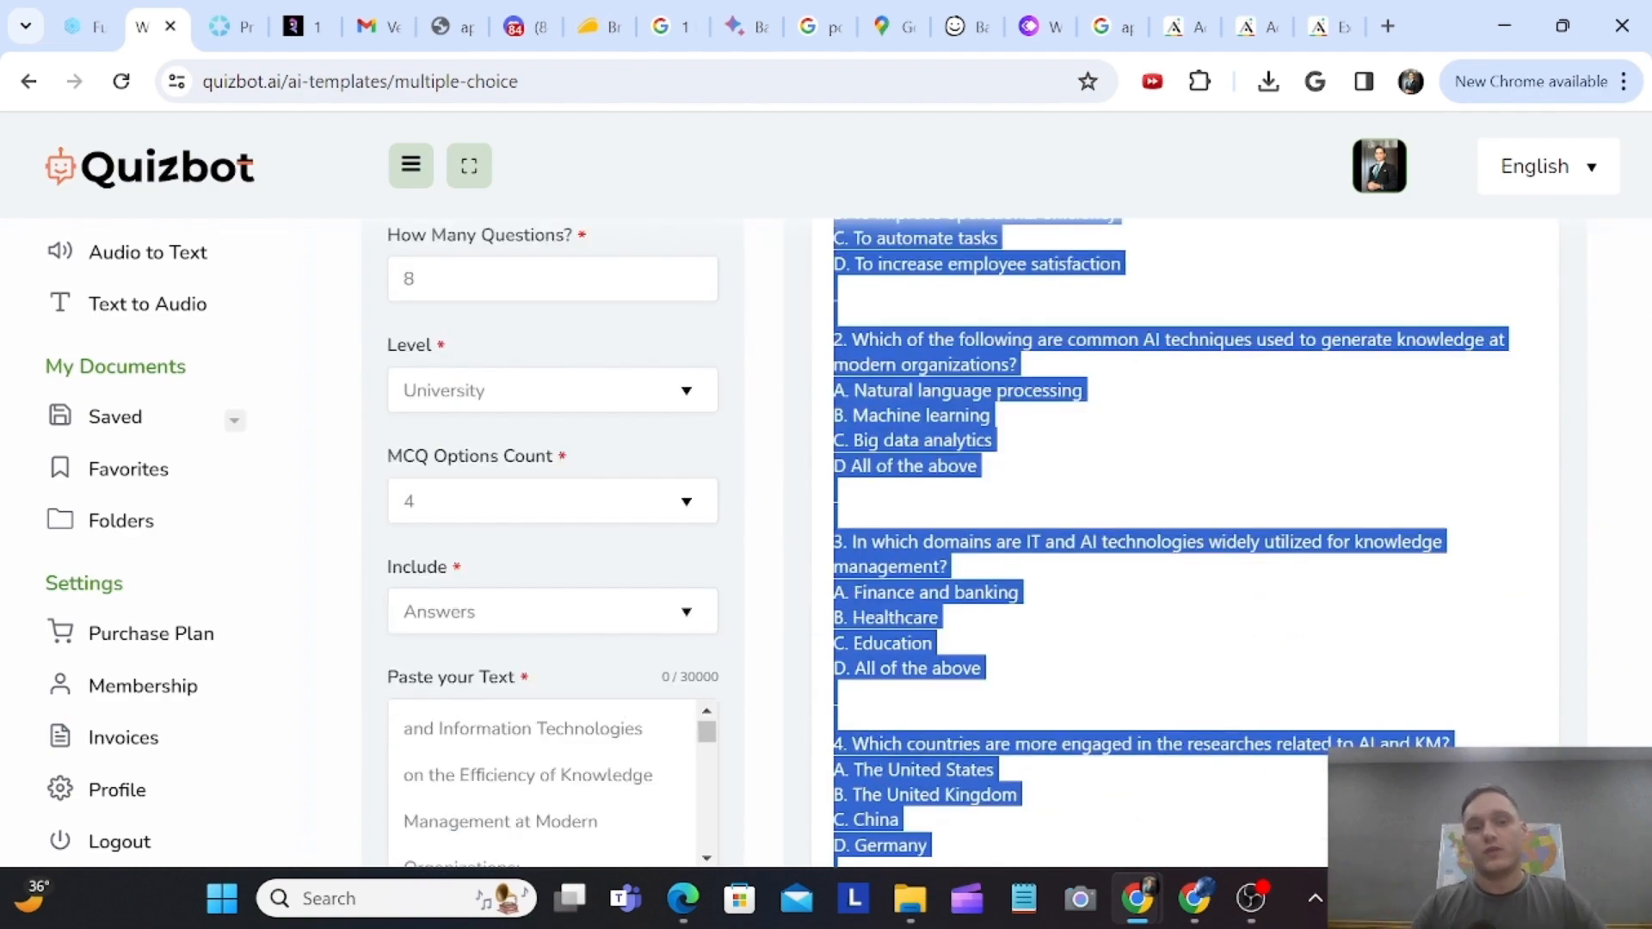
scroll(down, 3)
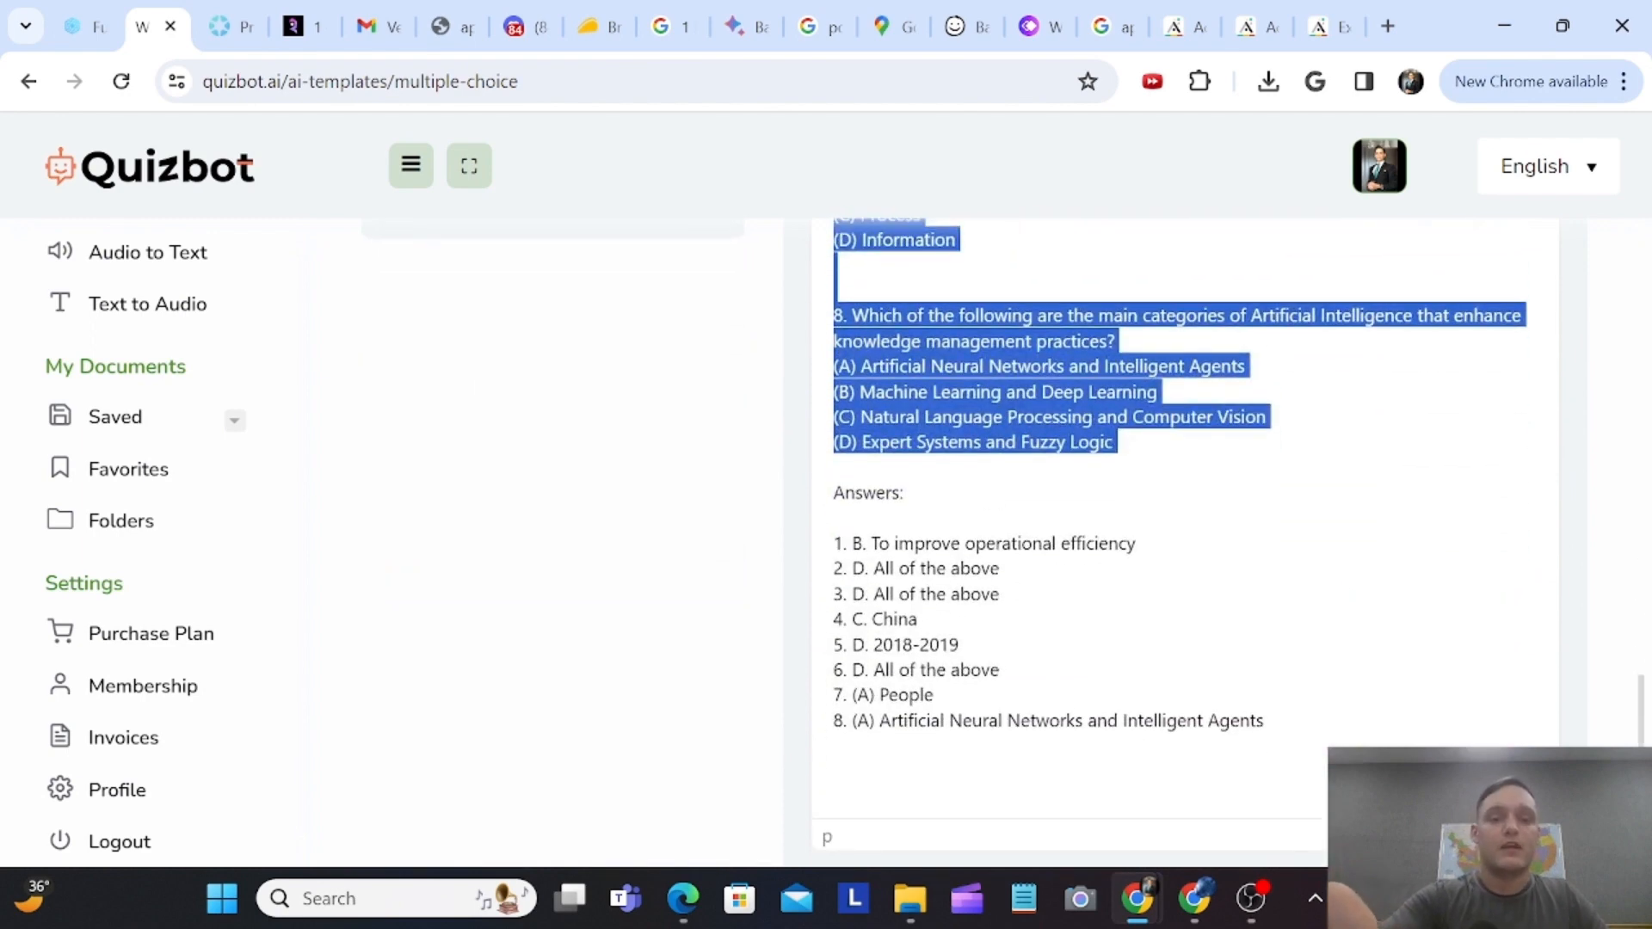
scroll(up, 3)
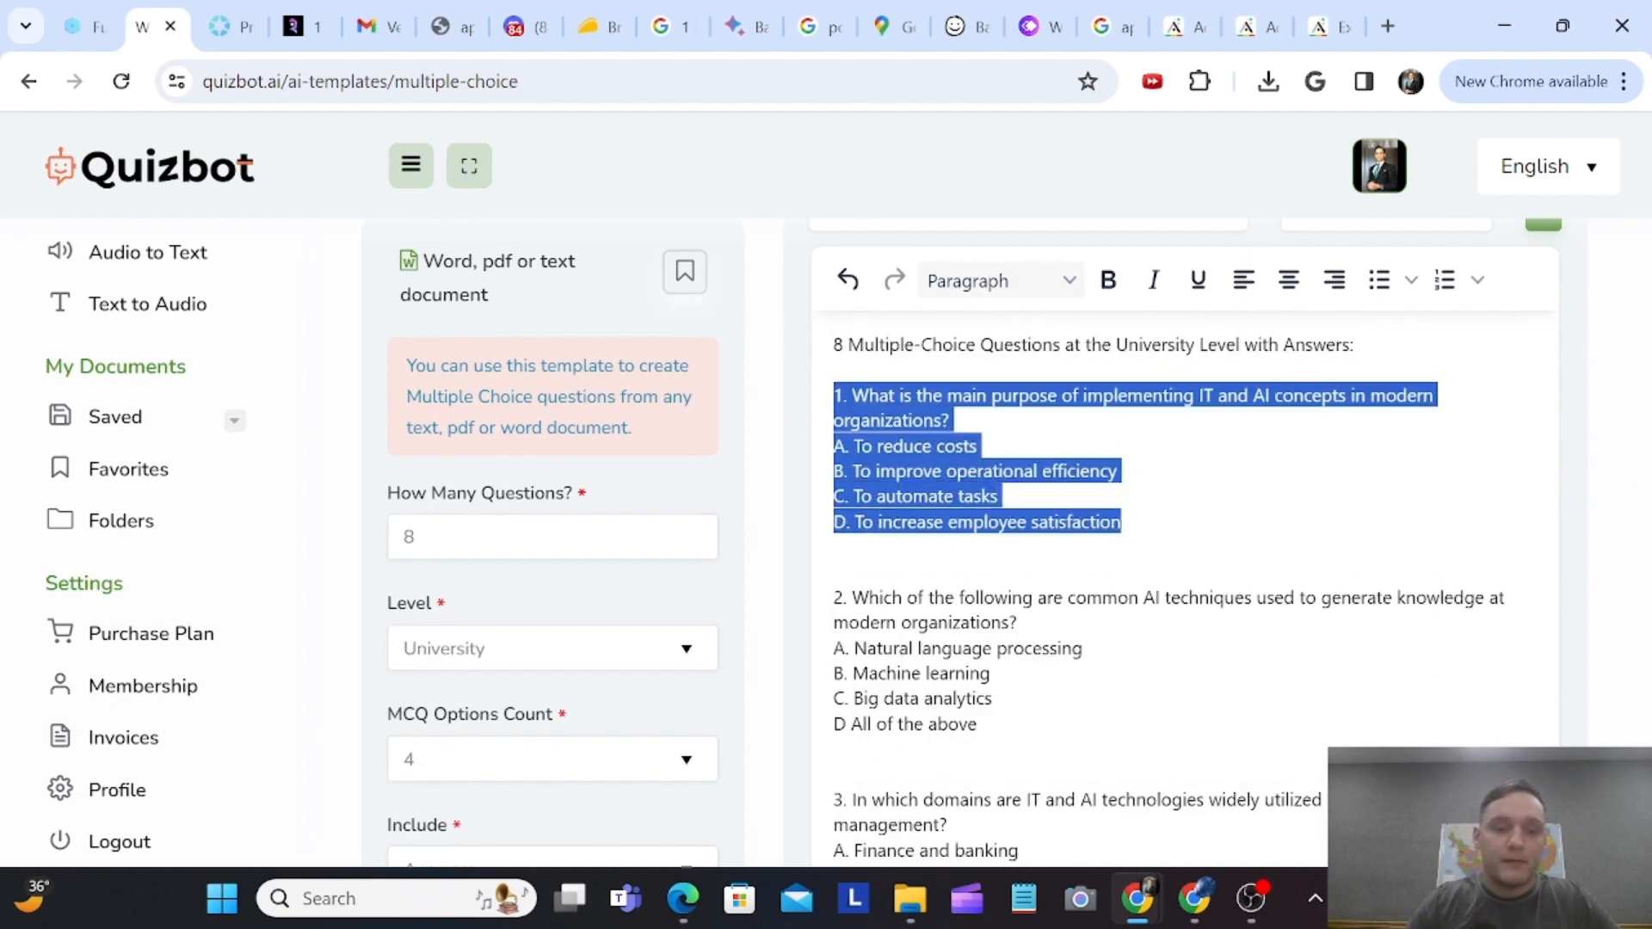
click(948, 419)
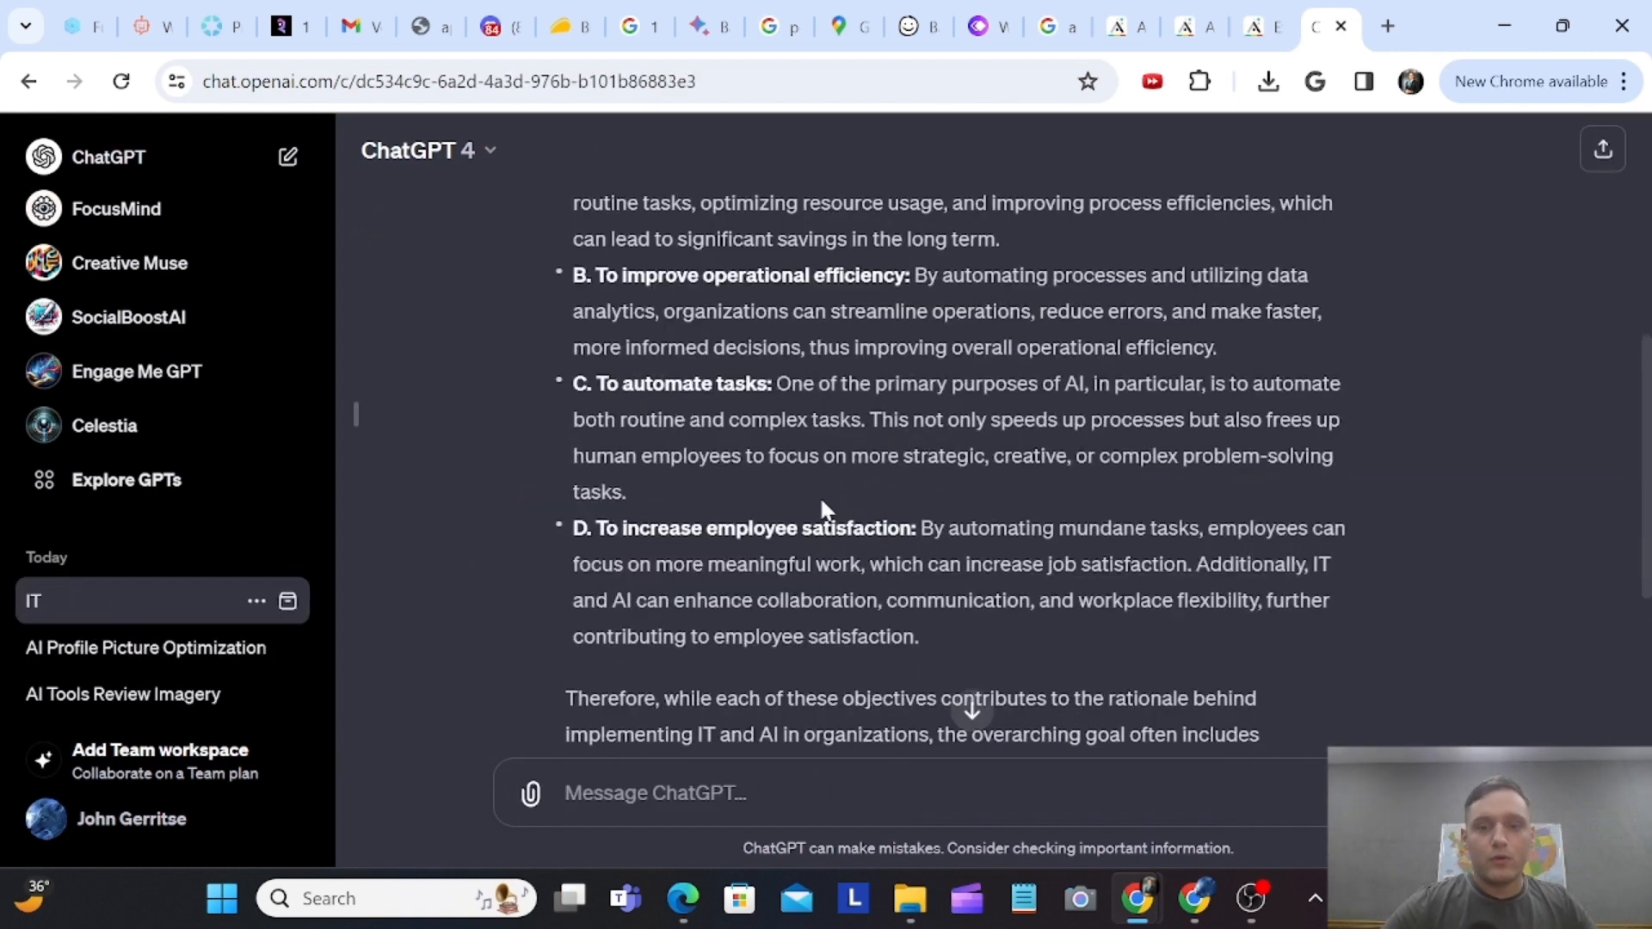
- Read ChatGPT's conclusion picking B, improving operational efficiency, and return to the Quizbot window
scroll(down, 3)
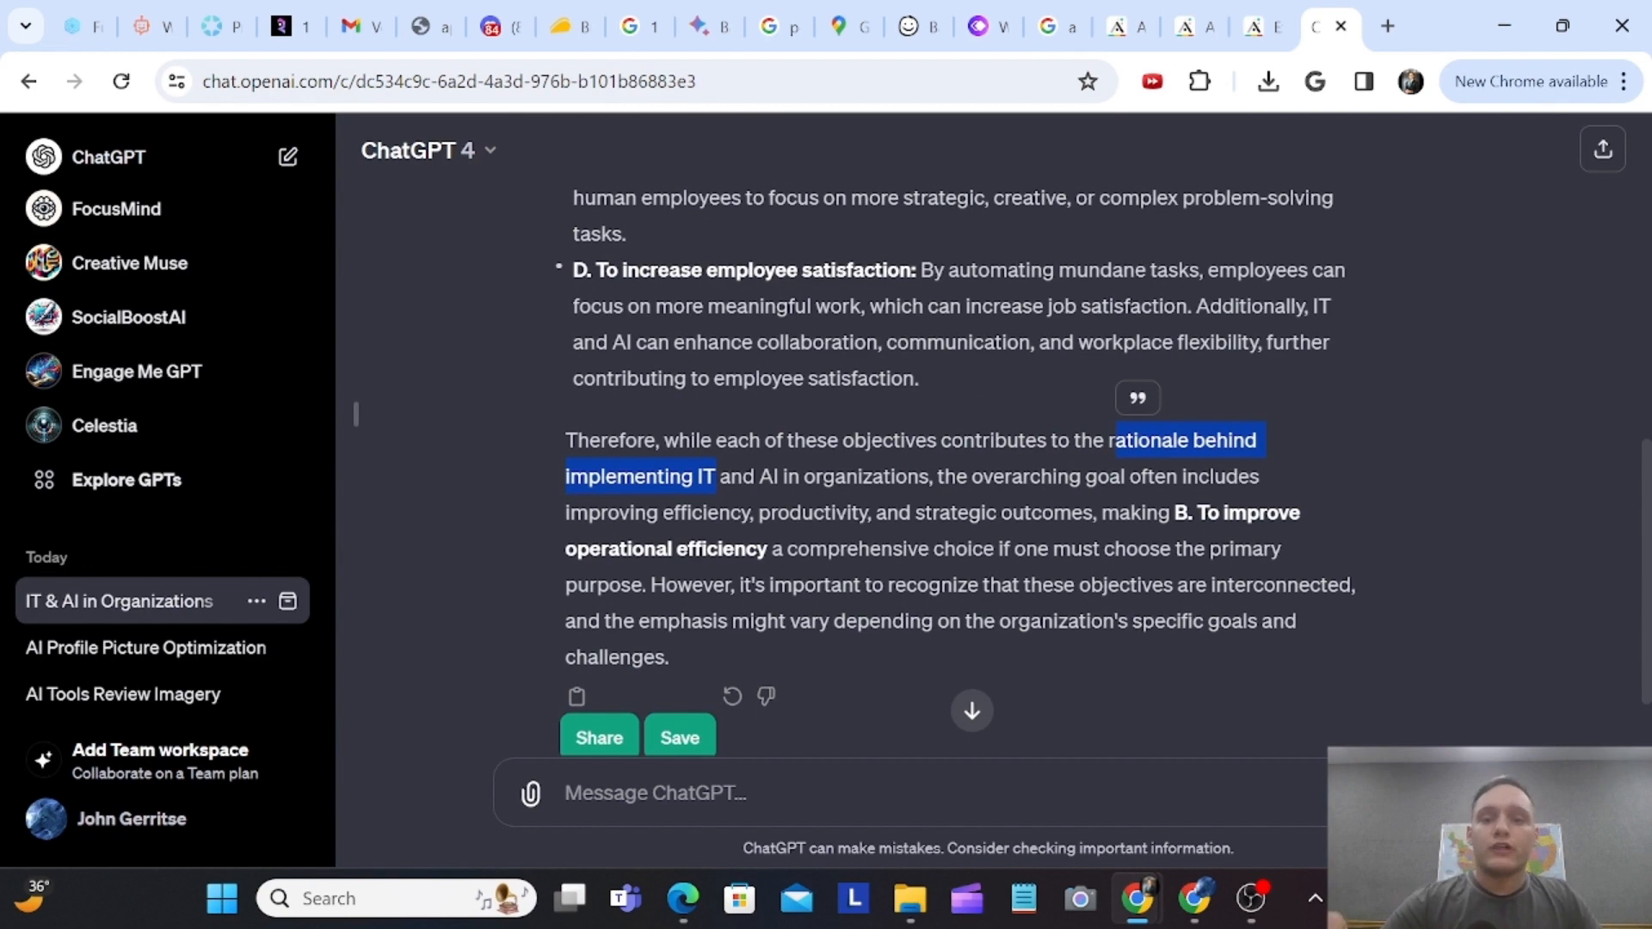
mouse_move(1065, 537)
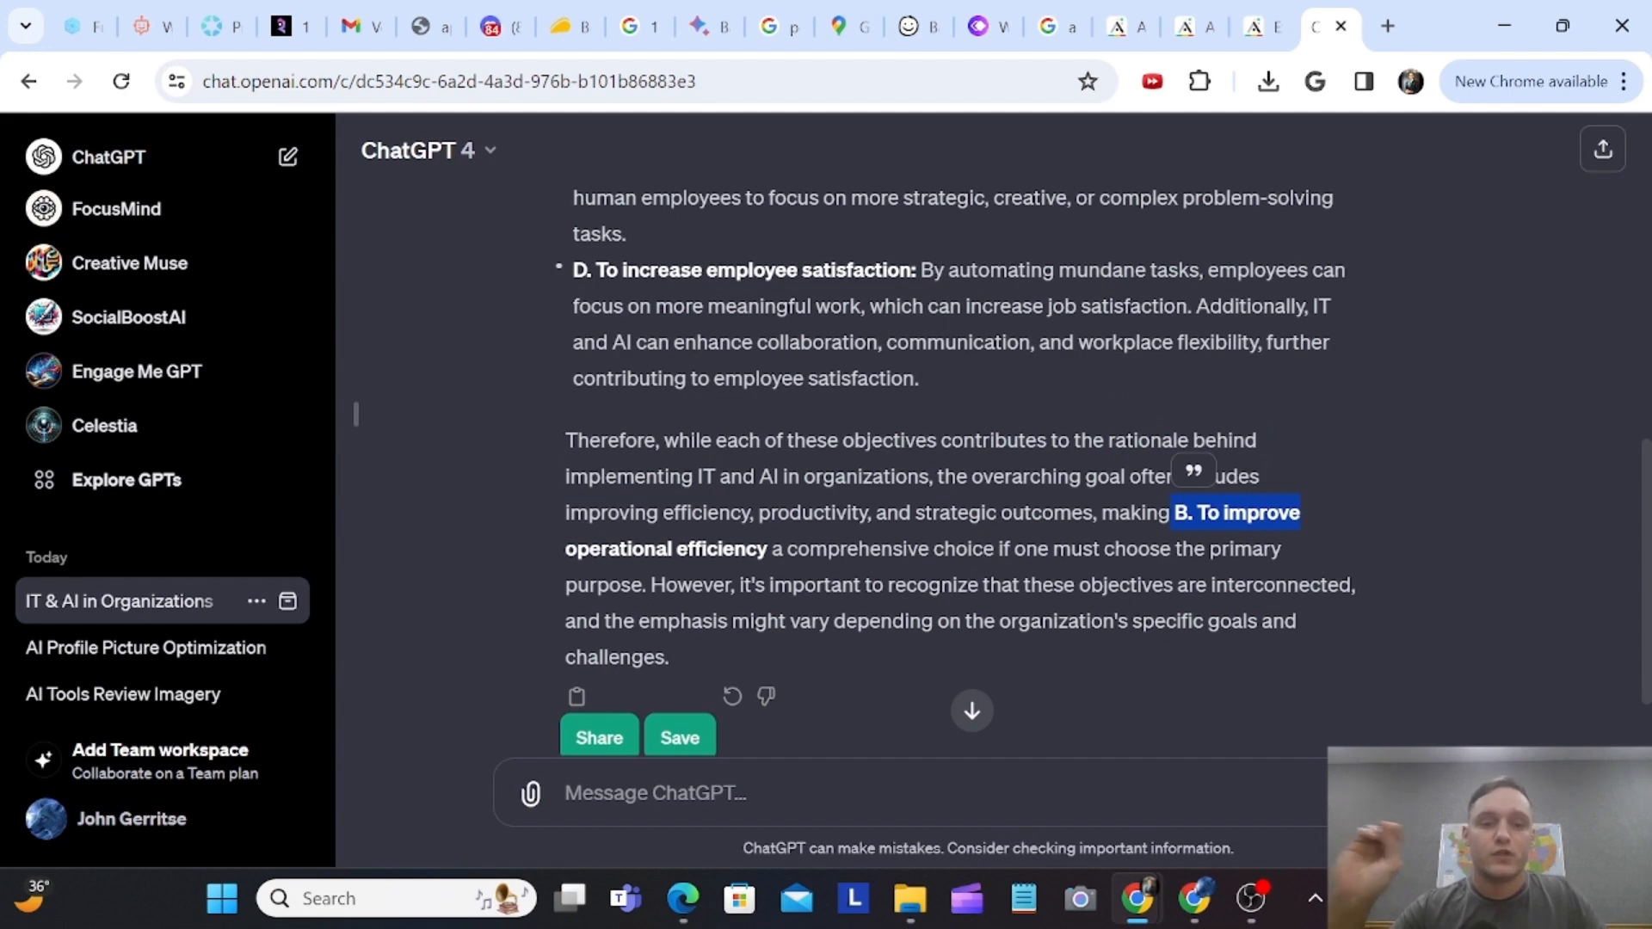
mouse_move(794, 611)
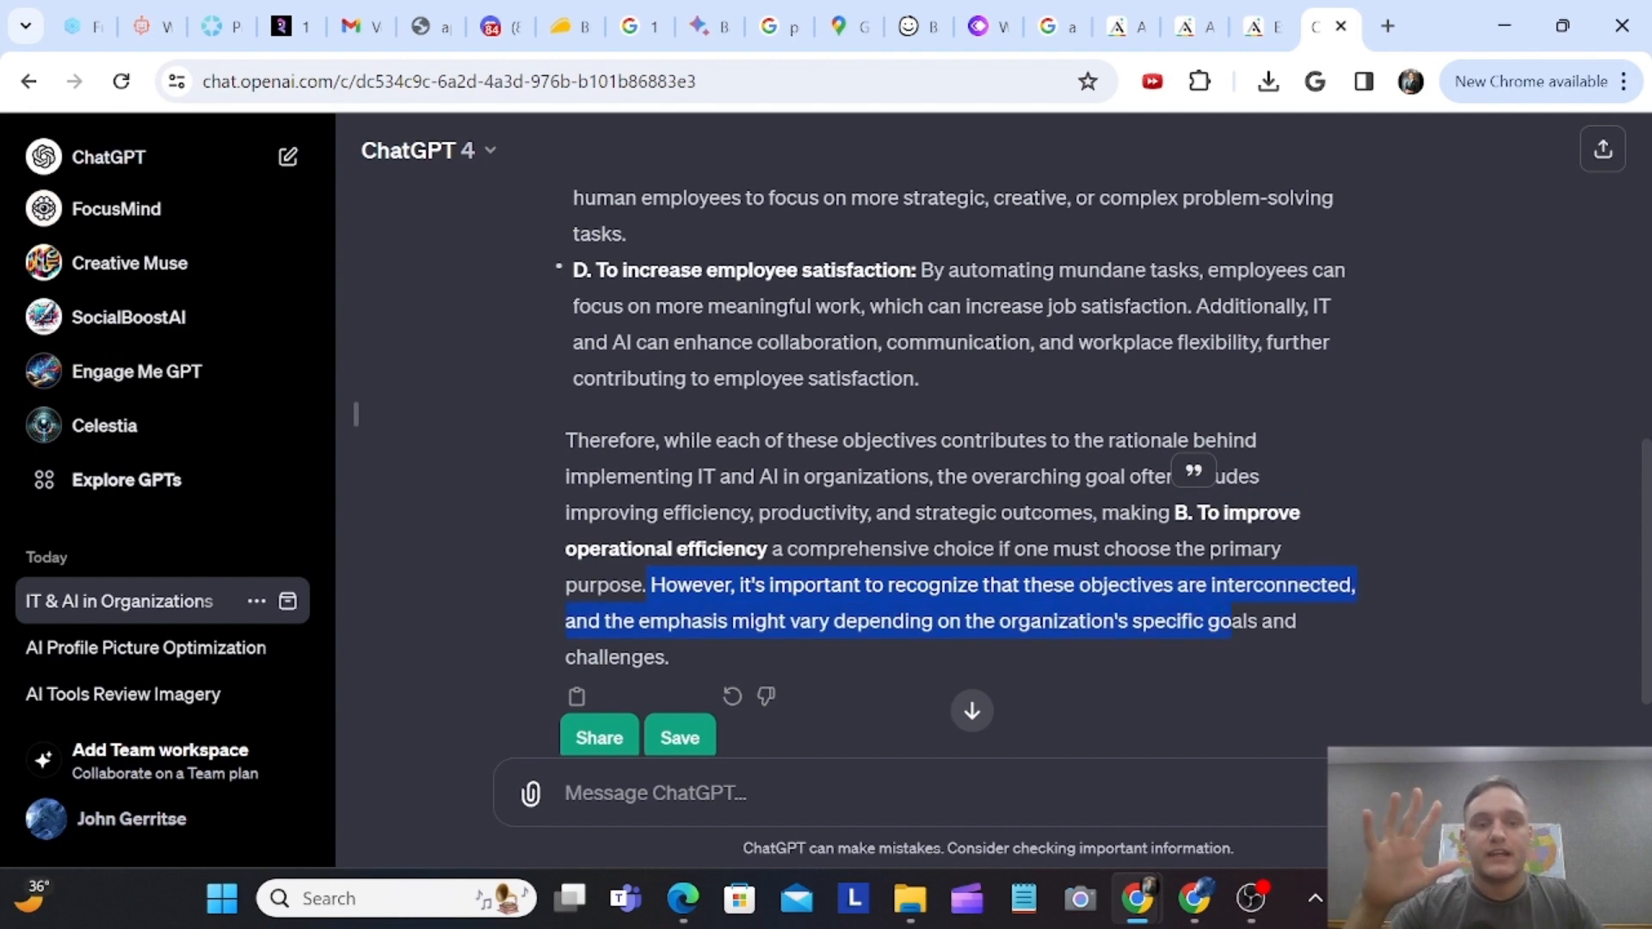
scroll(up, 3)
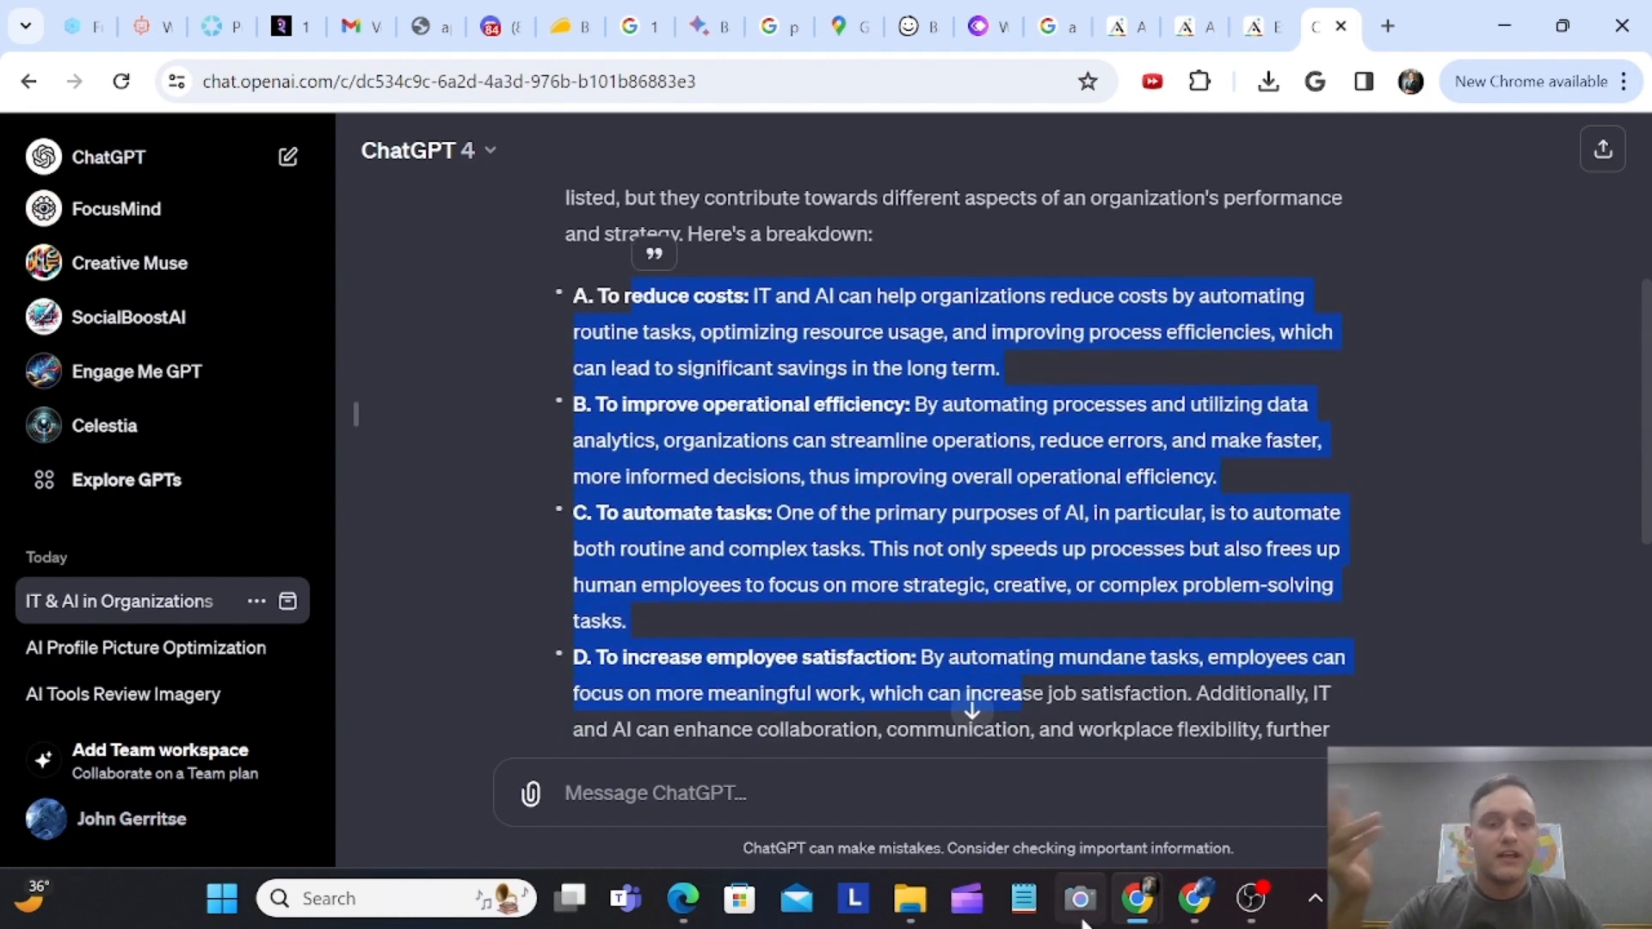
mouse_move(1135, 899)
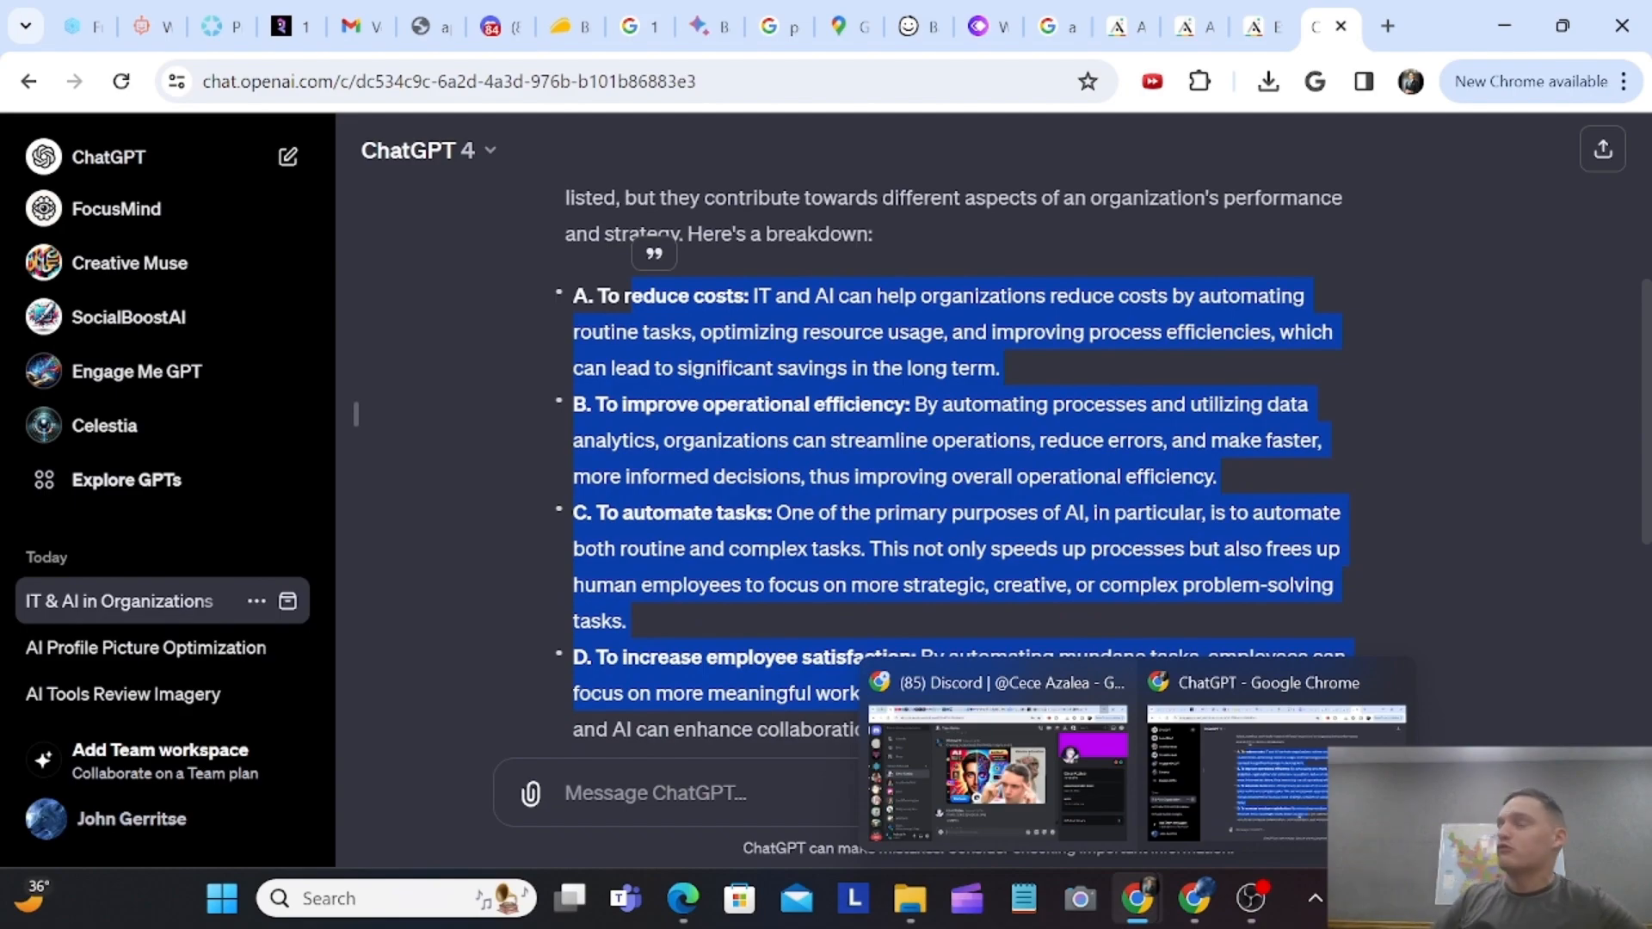
click(131, 25)
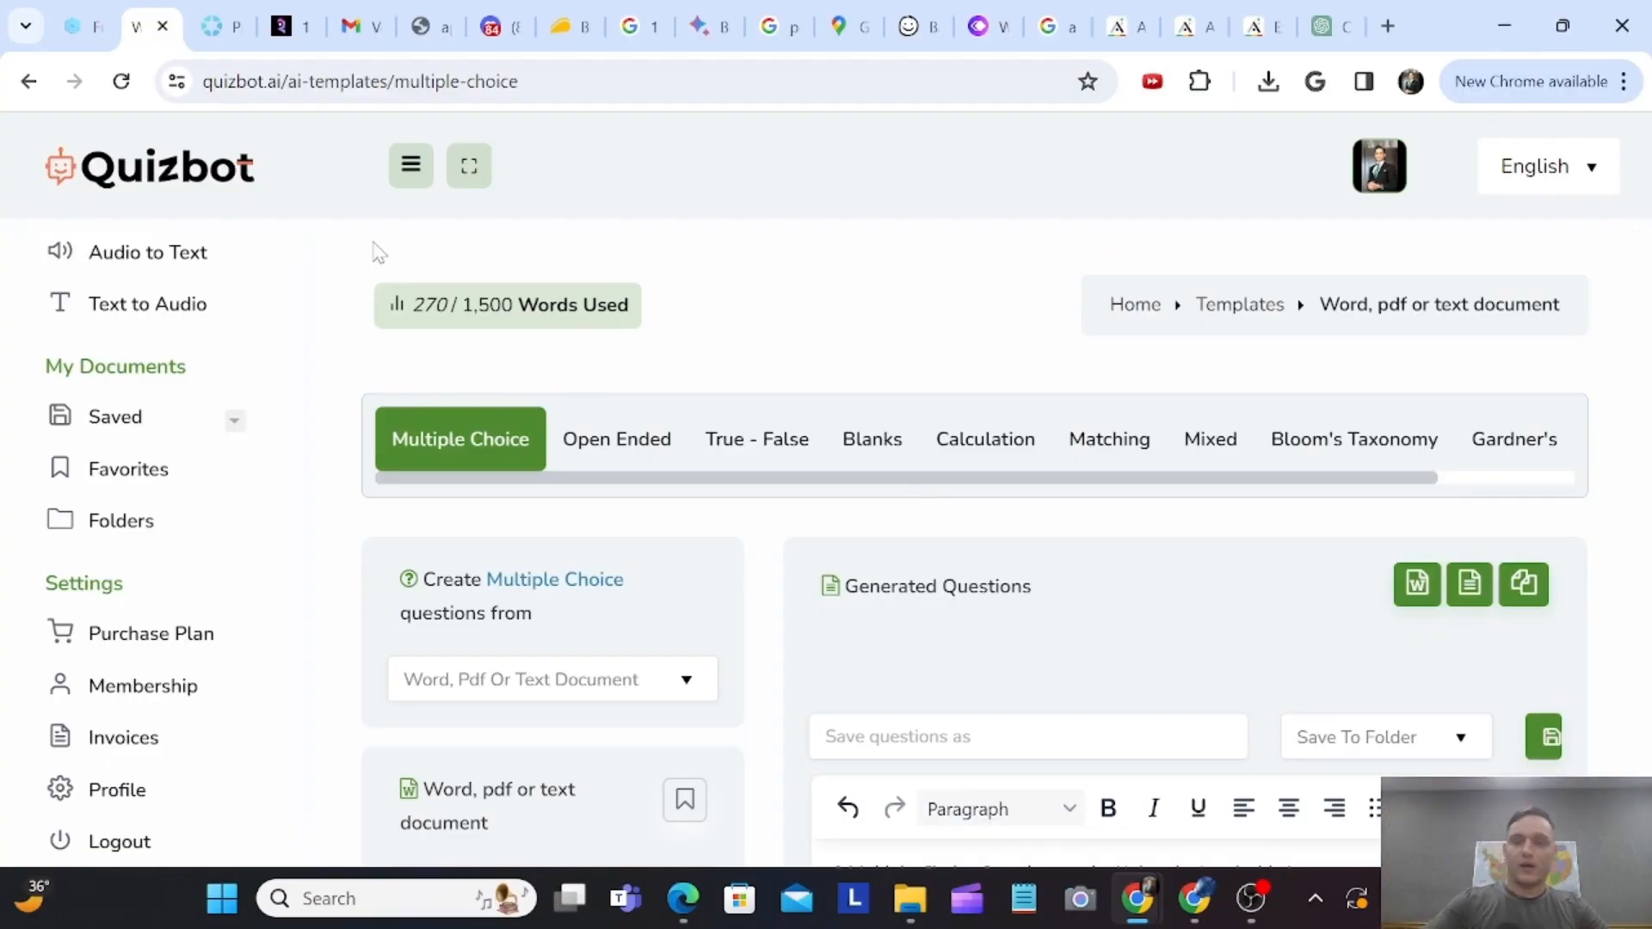
- Confirm the answer key gives B for question 1 and expand Saved into Questions, Images, Audio
scroll(down, 3)
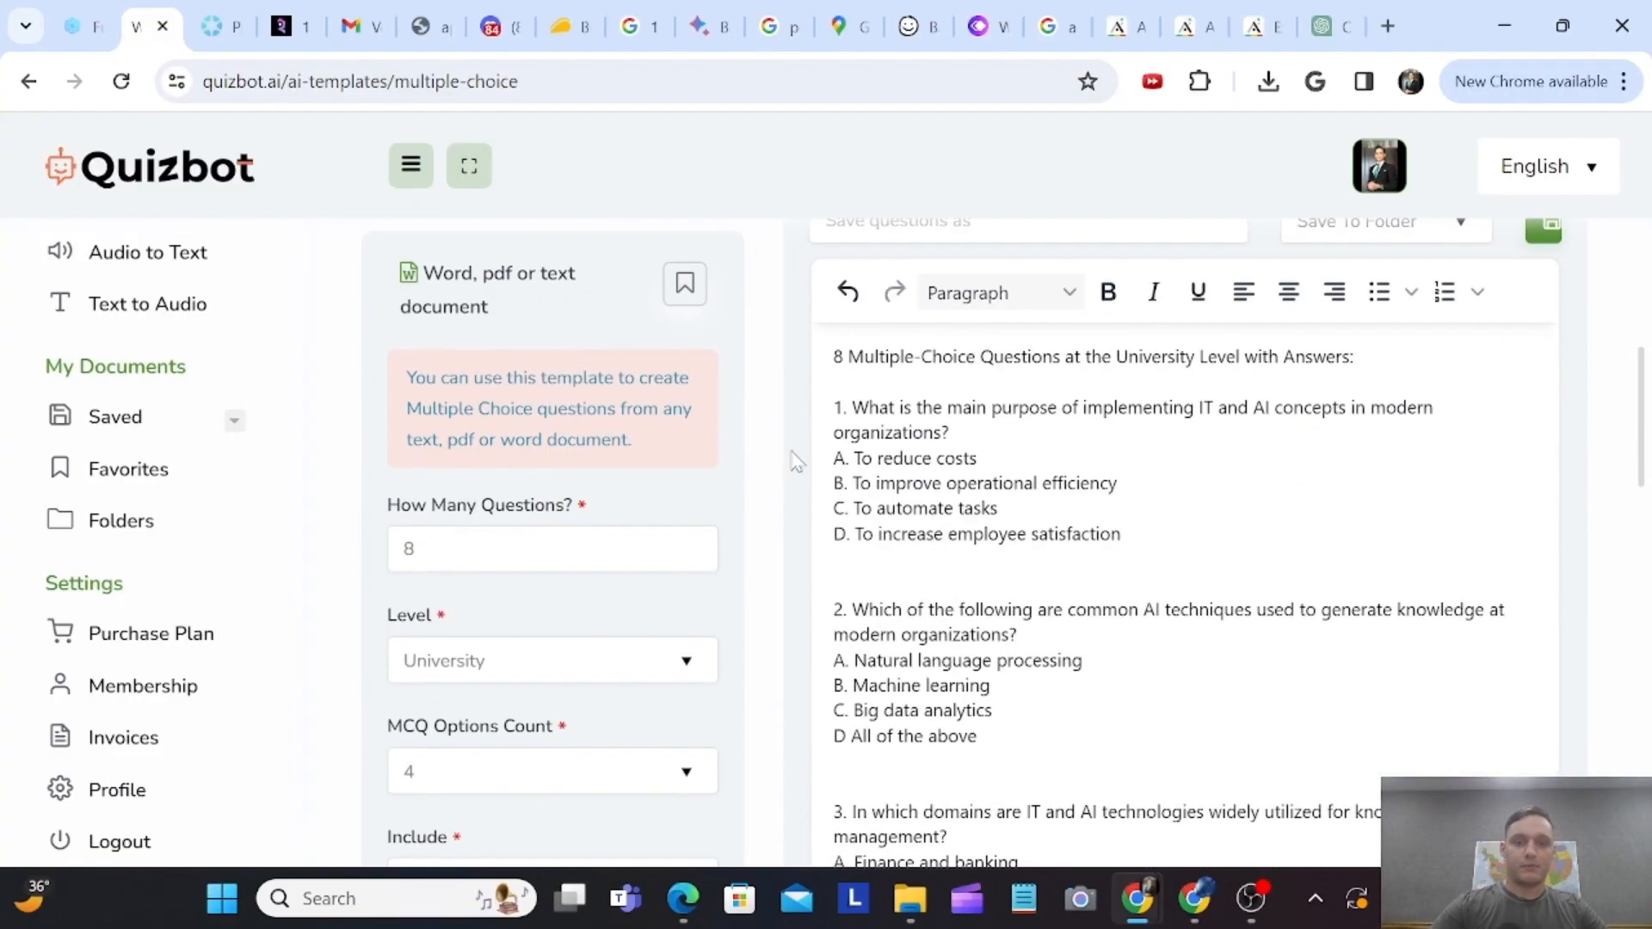
key(ctrl+a)
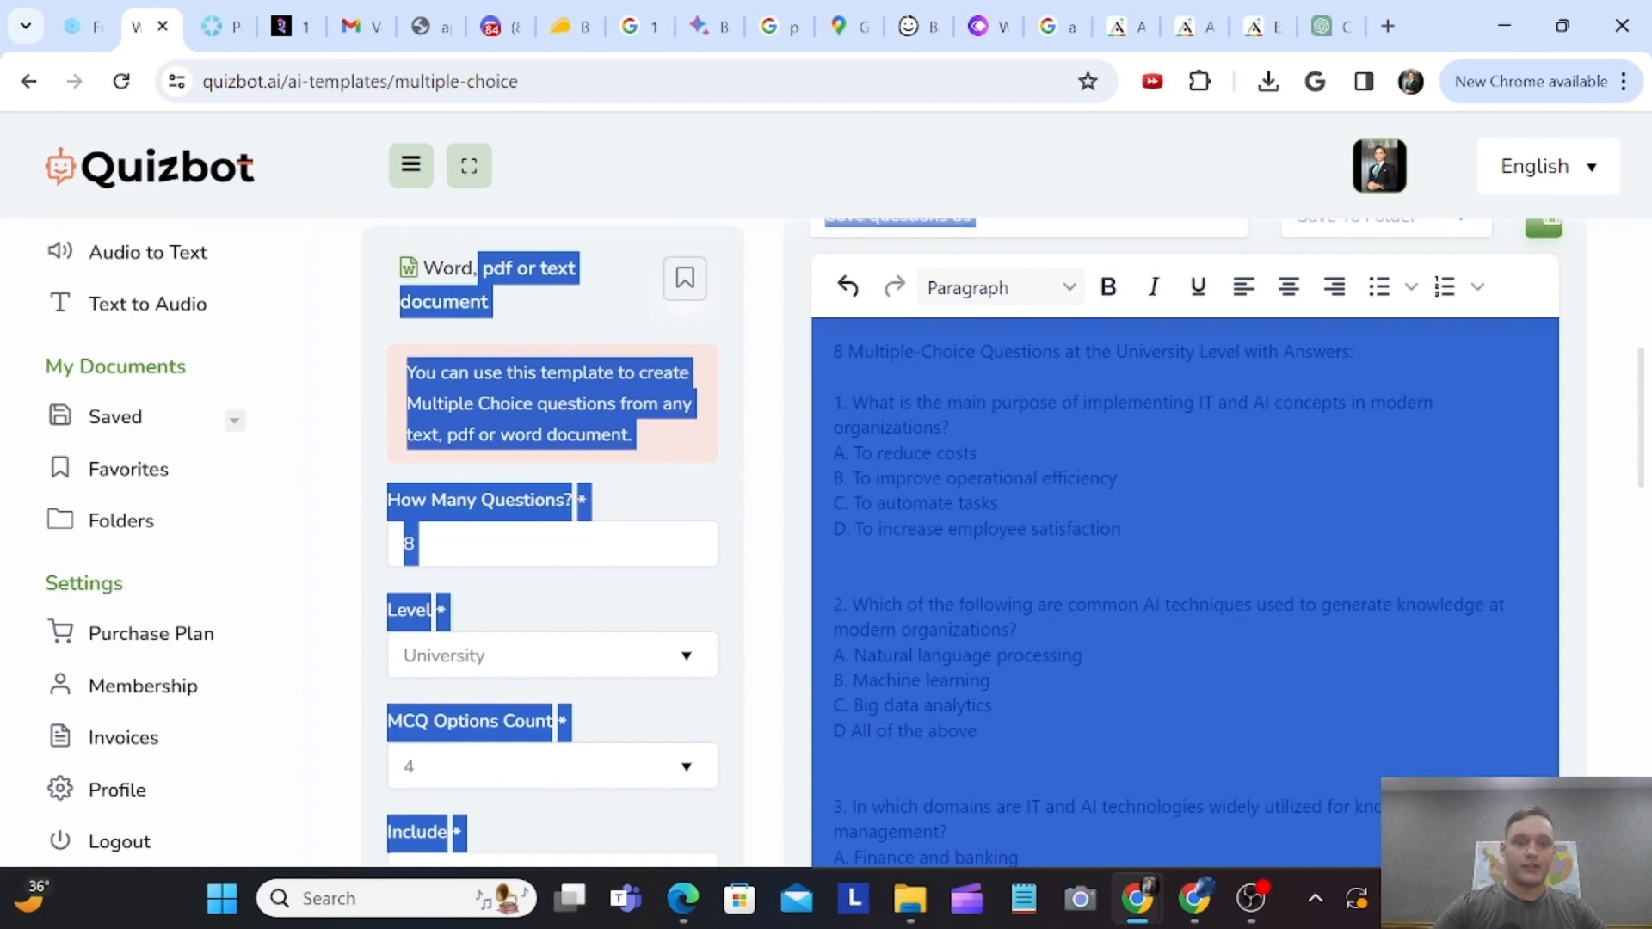
scroll(down, 3)
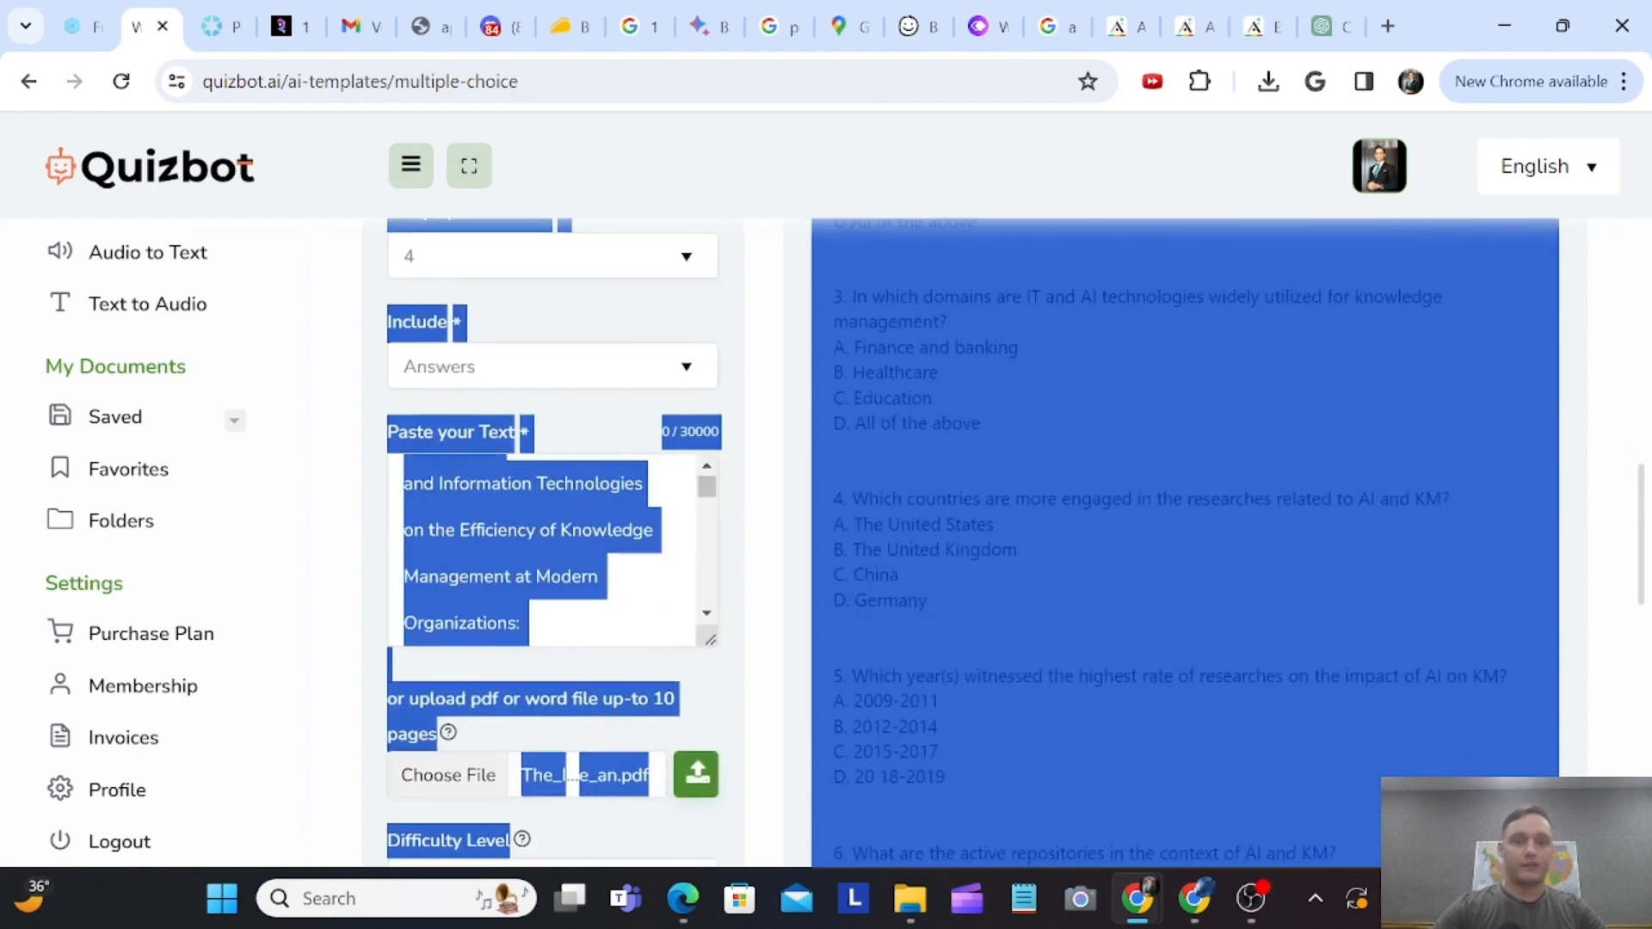
scroll(down, 3)
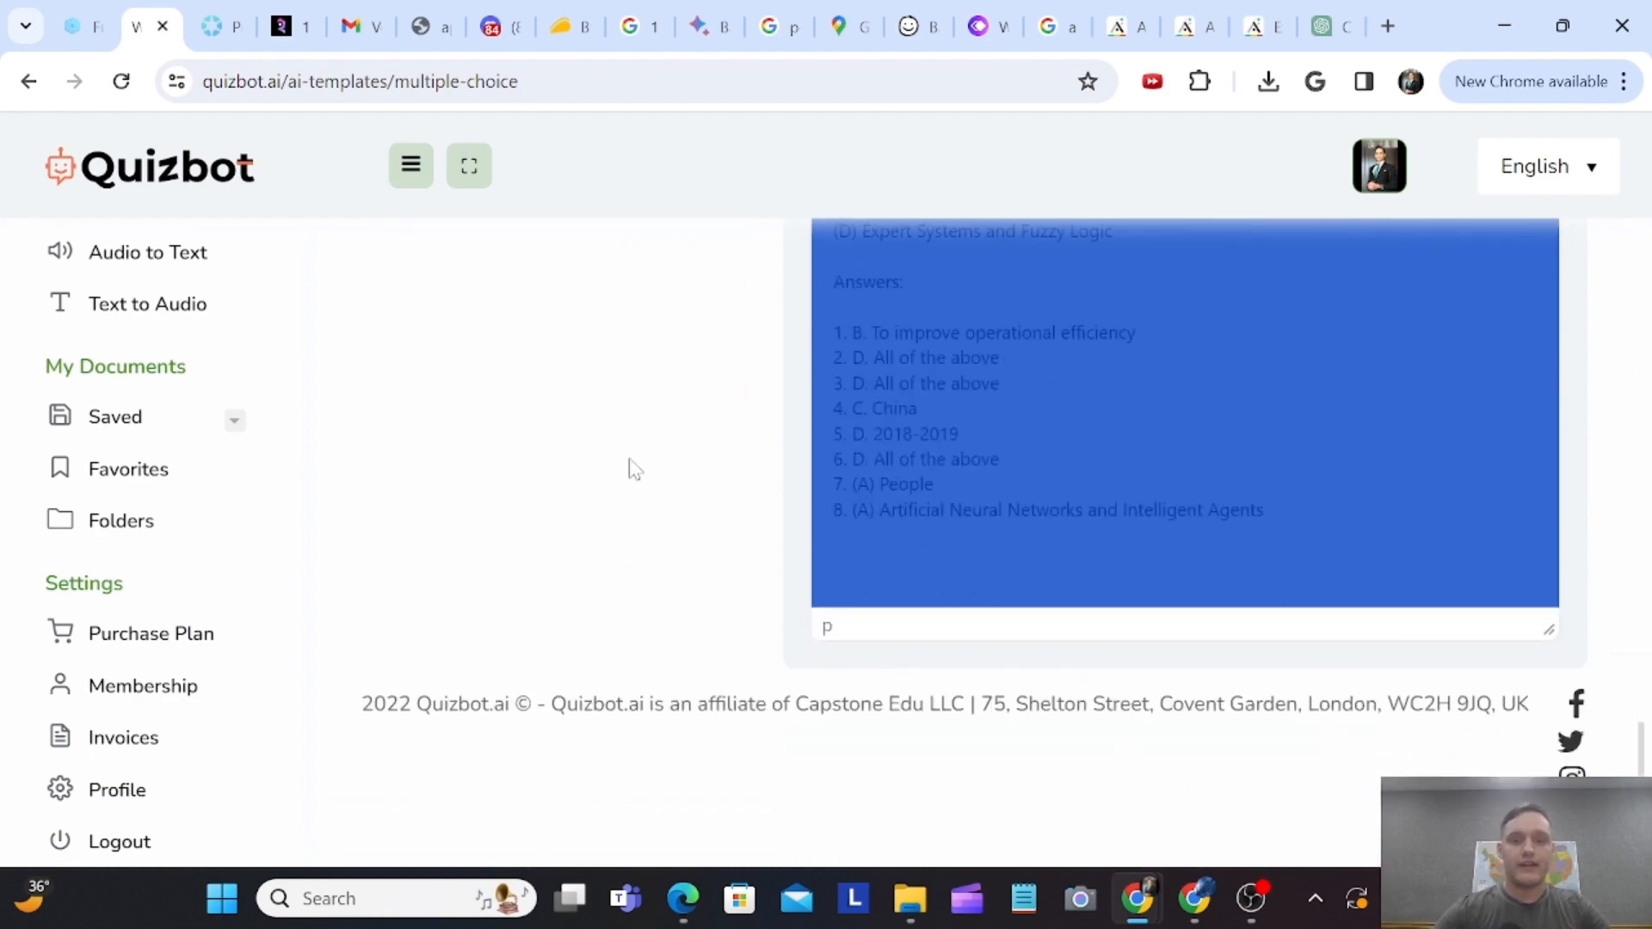
click(478, 446)
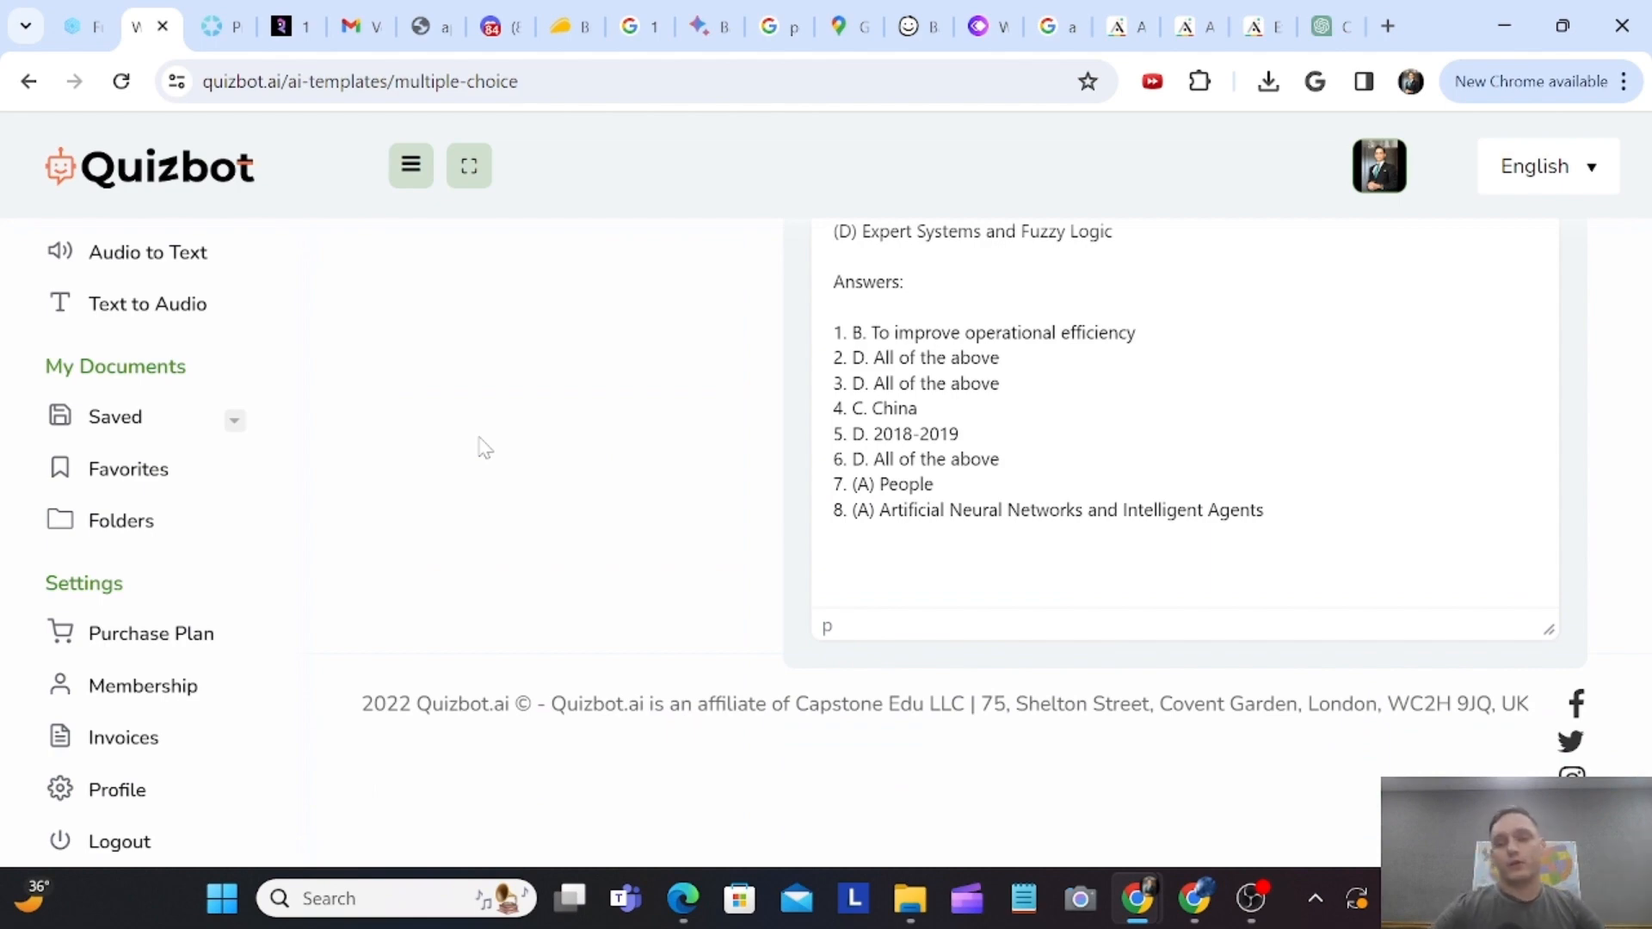
scroll(up, 3)
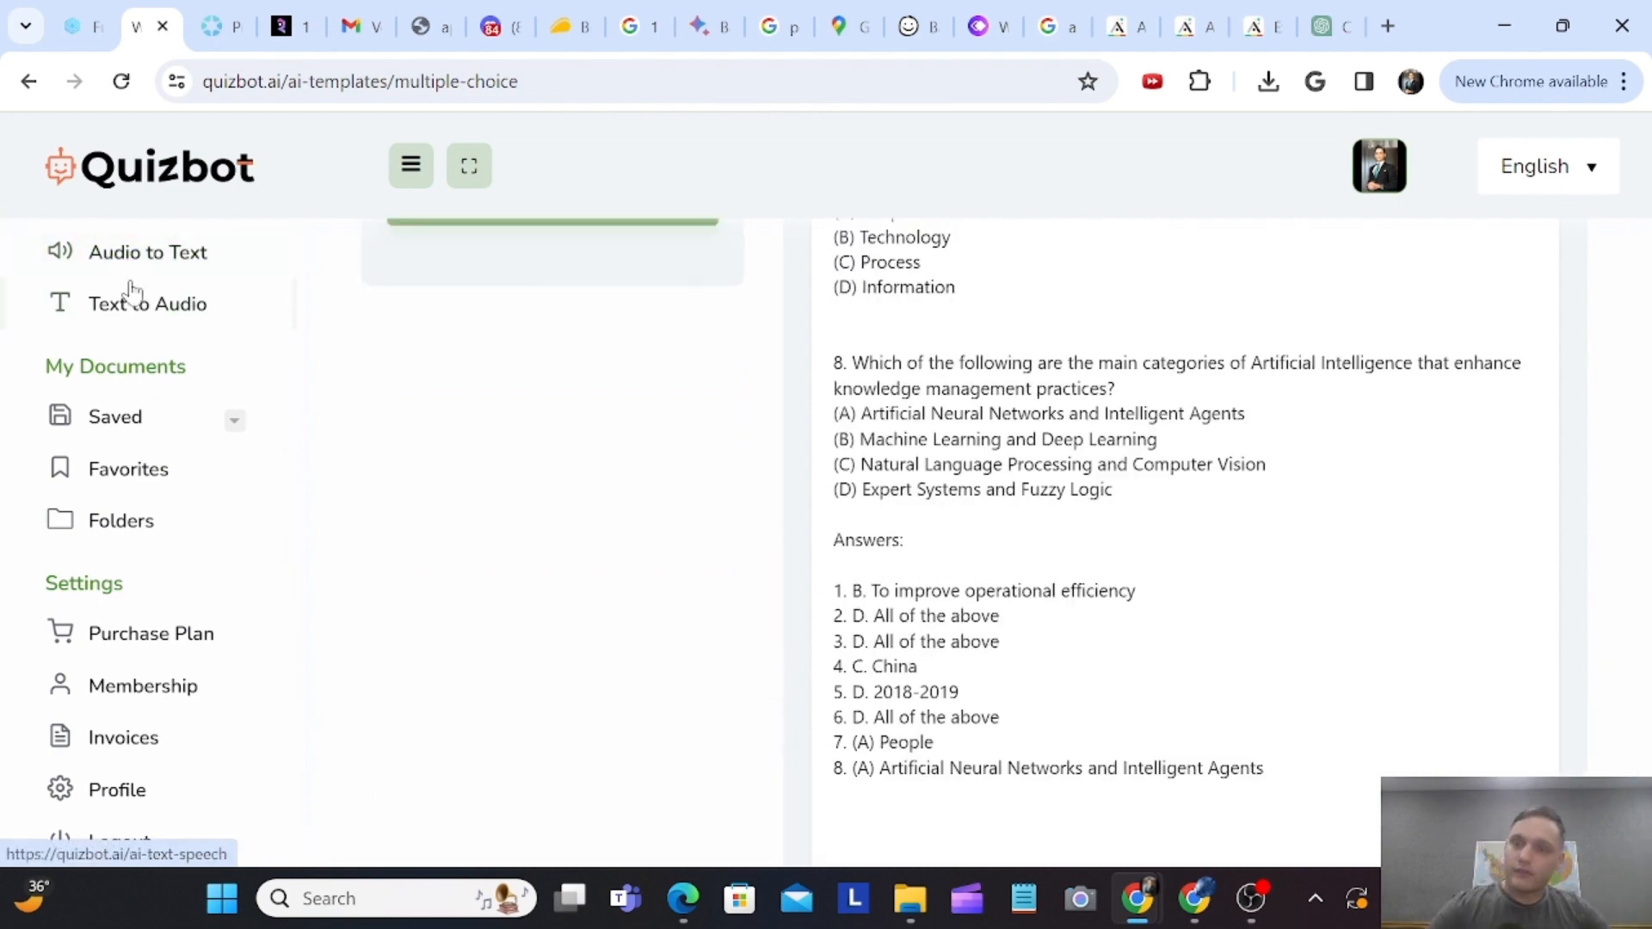
click(114, 416)
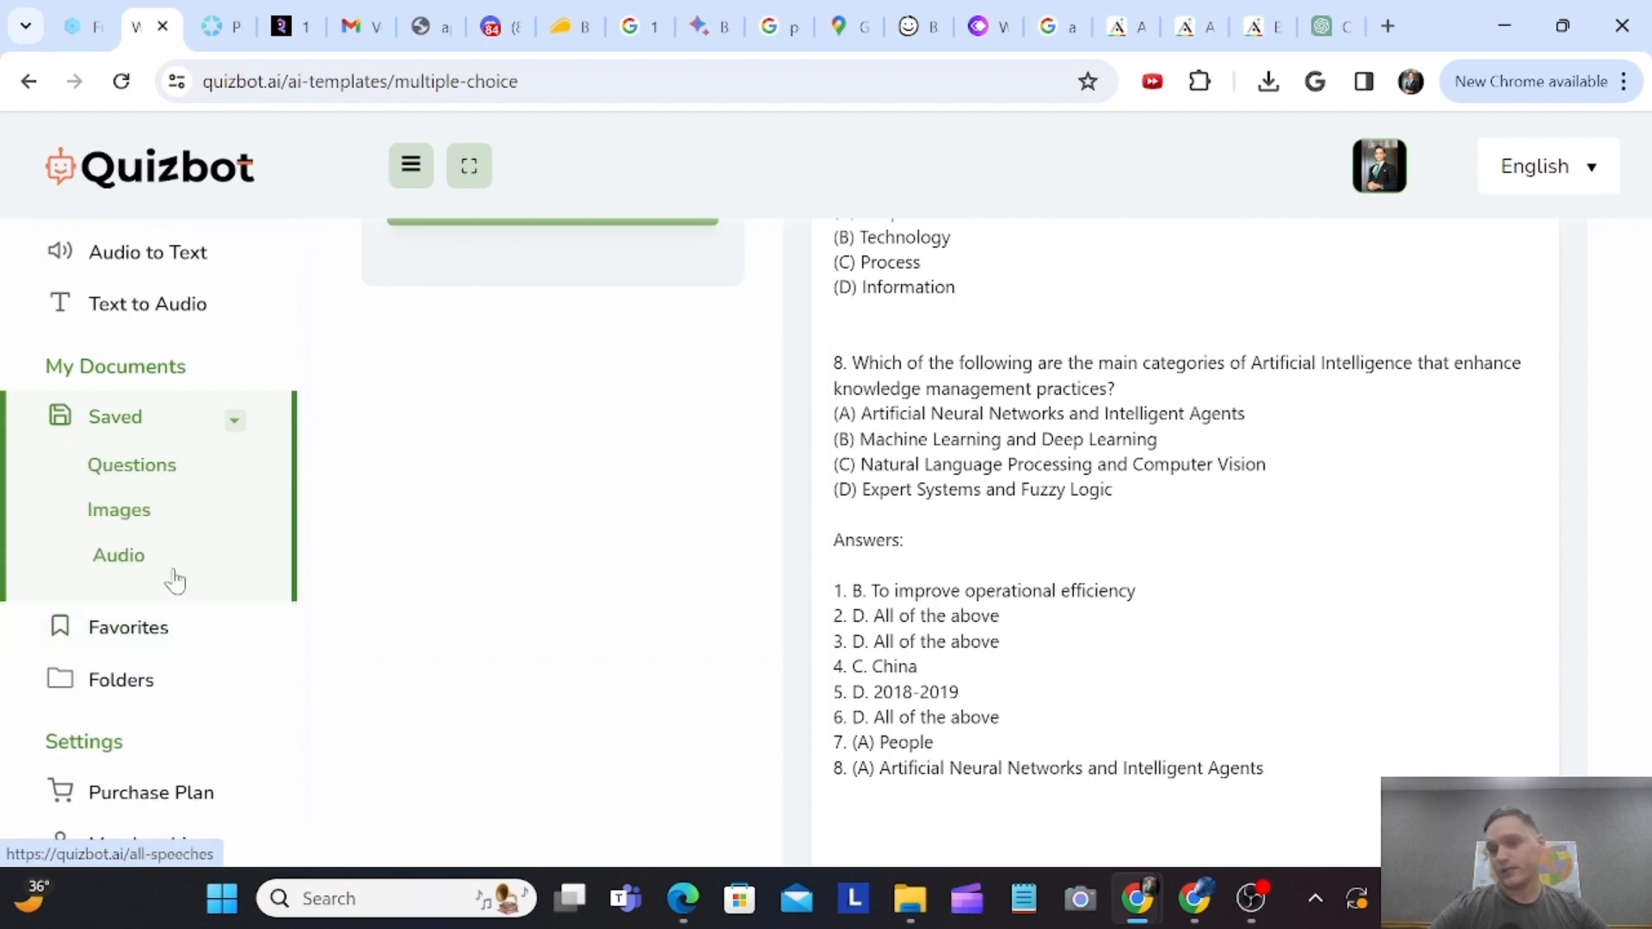
- View the empty Favorite Templates page, then go to AI Tutors
click(128, 627)
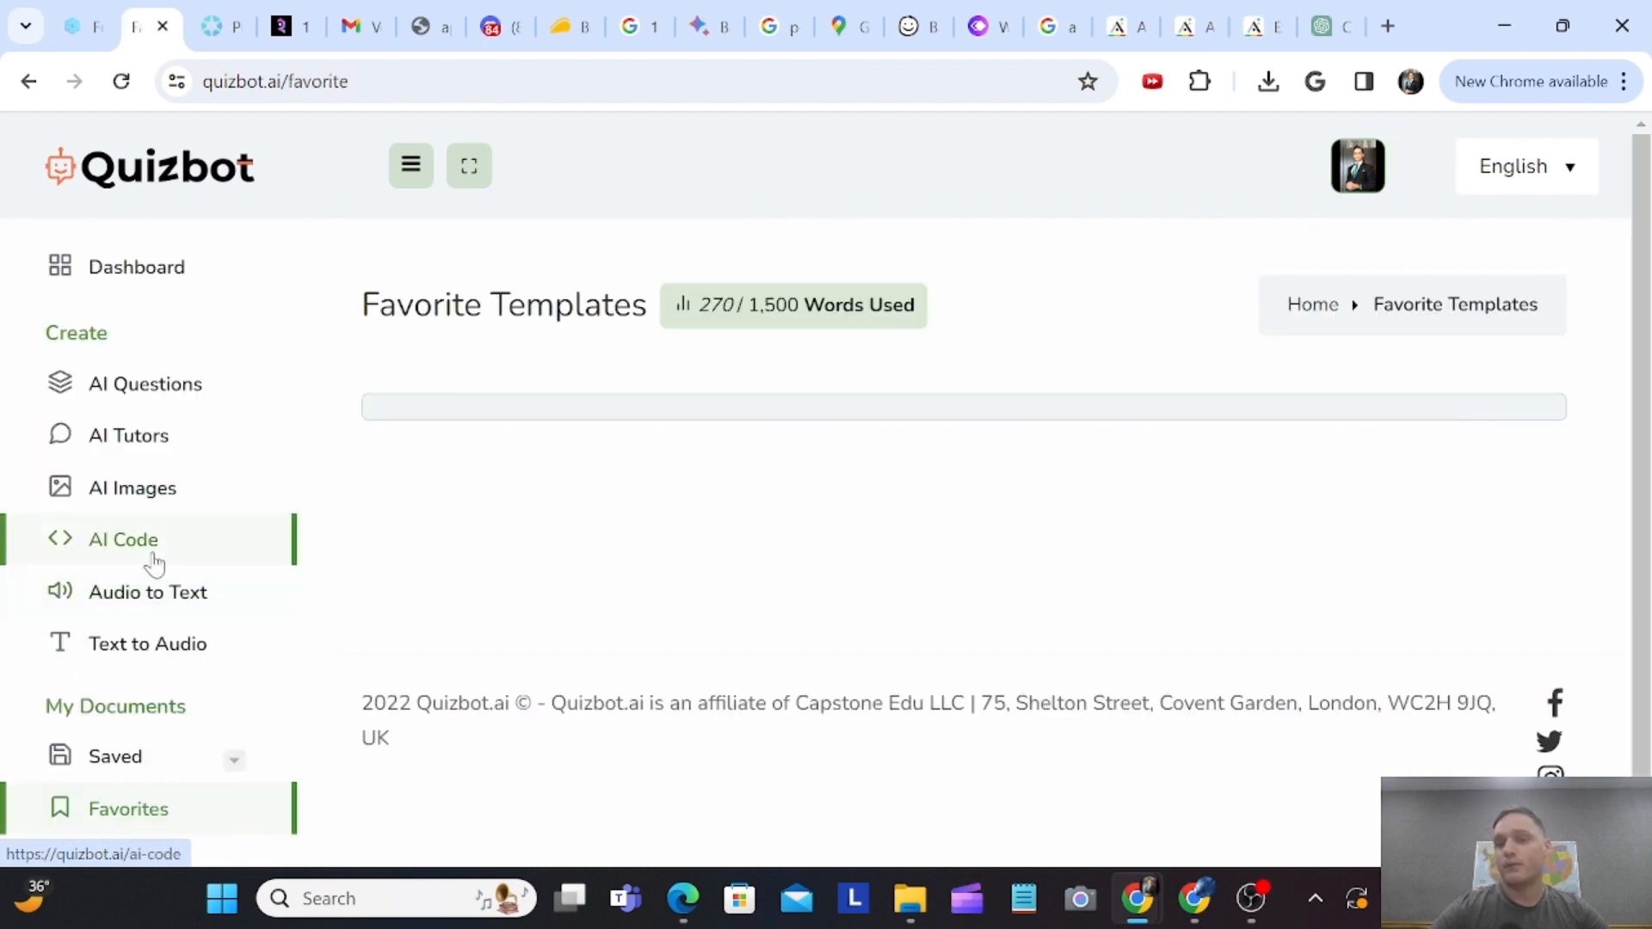
mouse_move(156, 292)
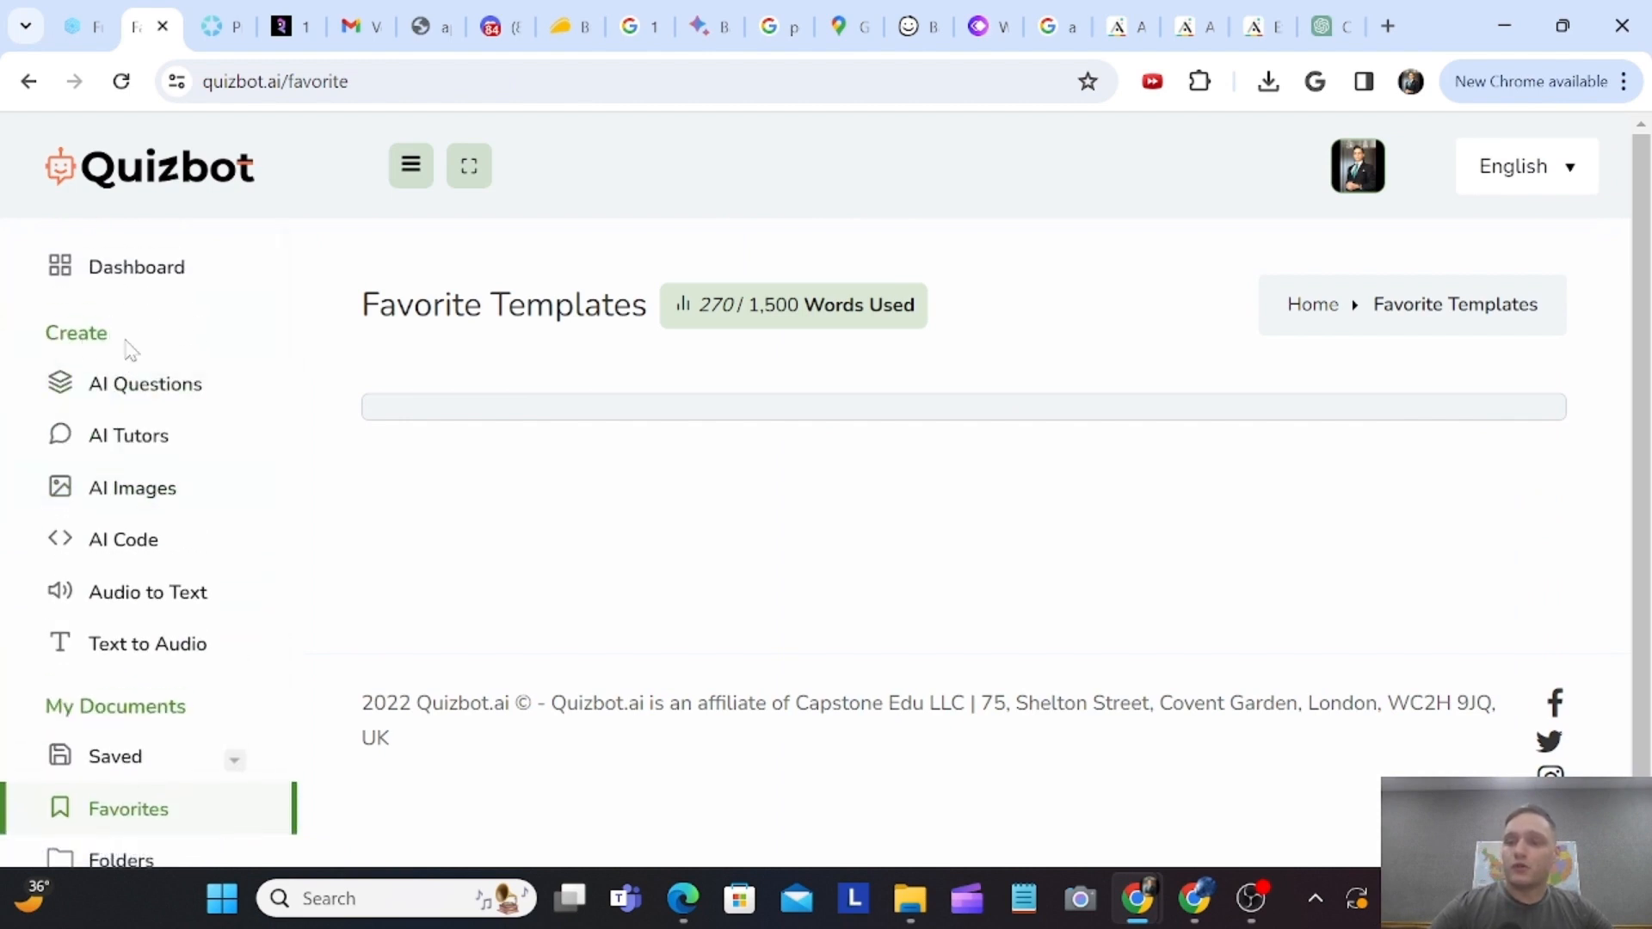
mouse_move(127, 435)
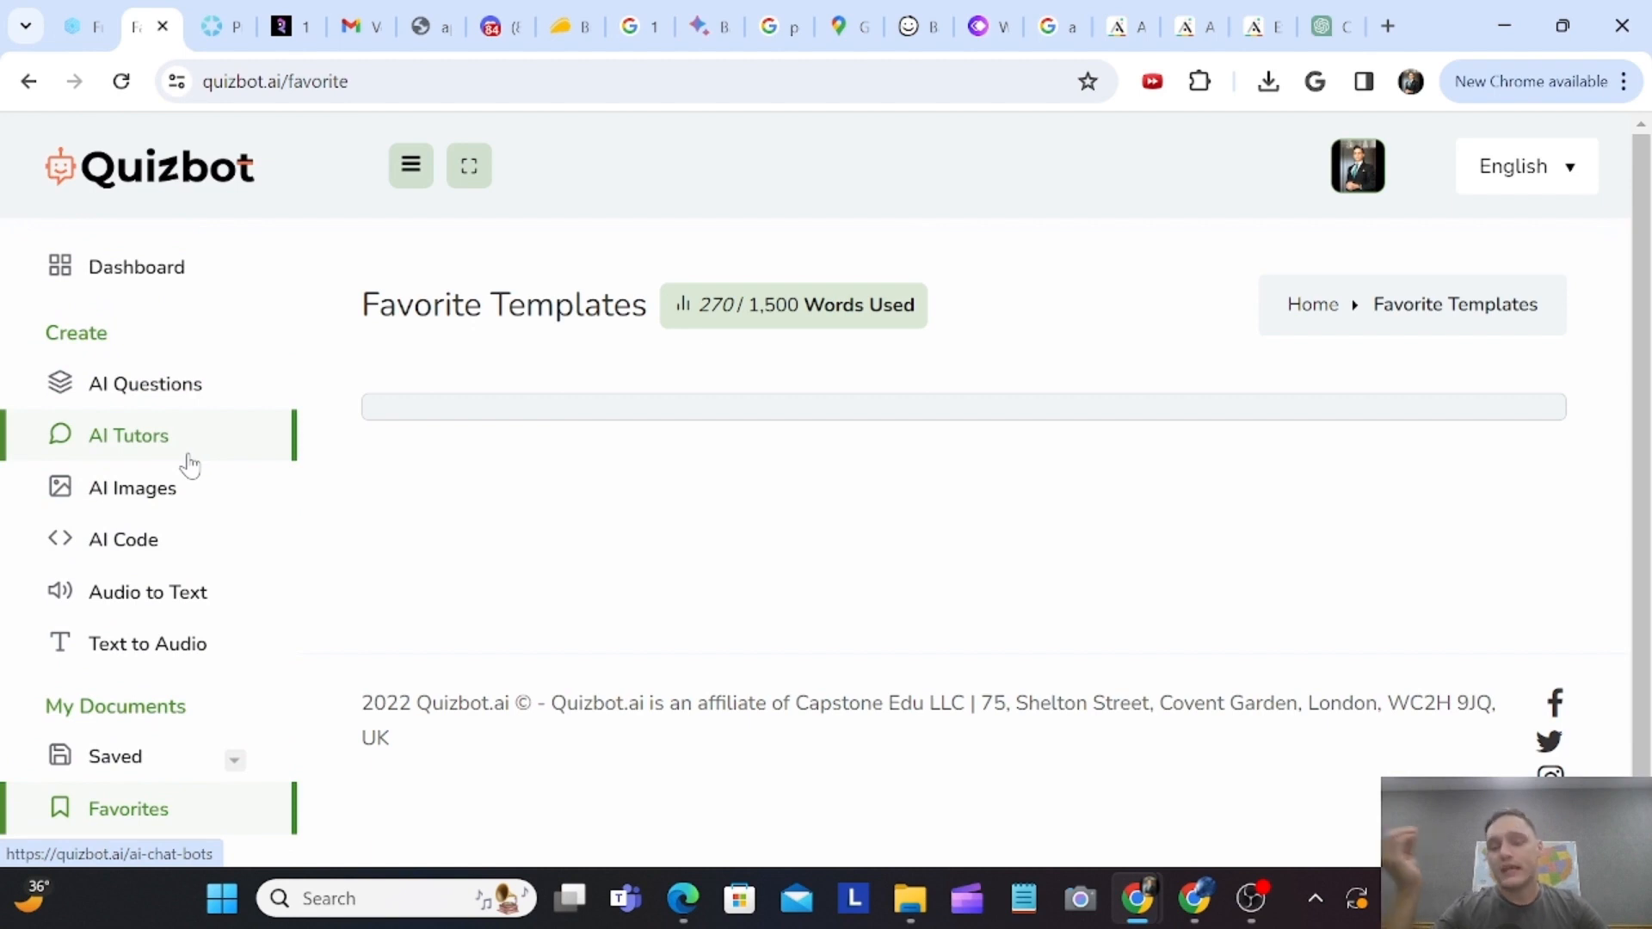
click(128, 436)
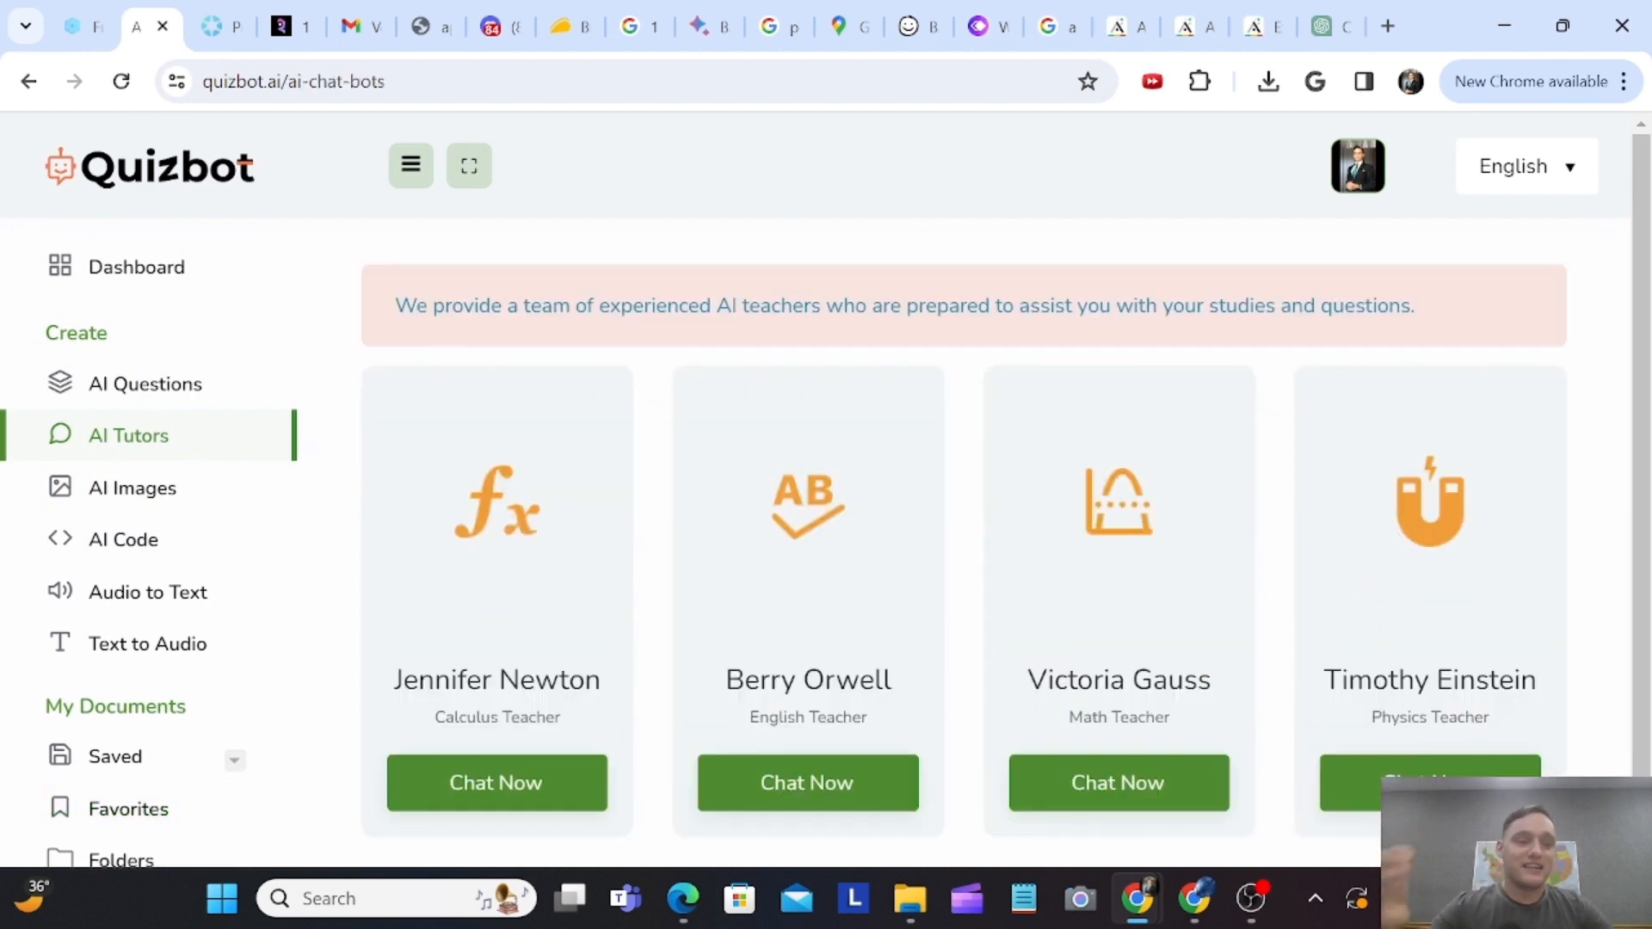
- Start a chat with the physics tutor from the AI Tutors list
scroll(down, 3)
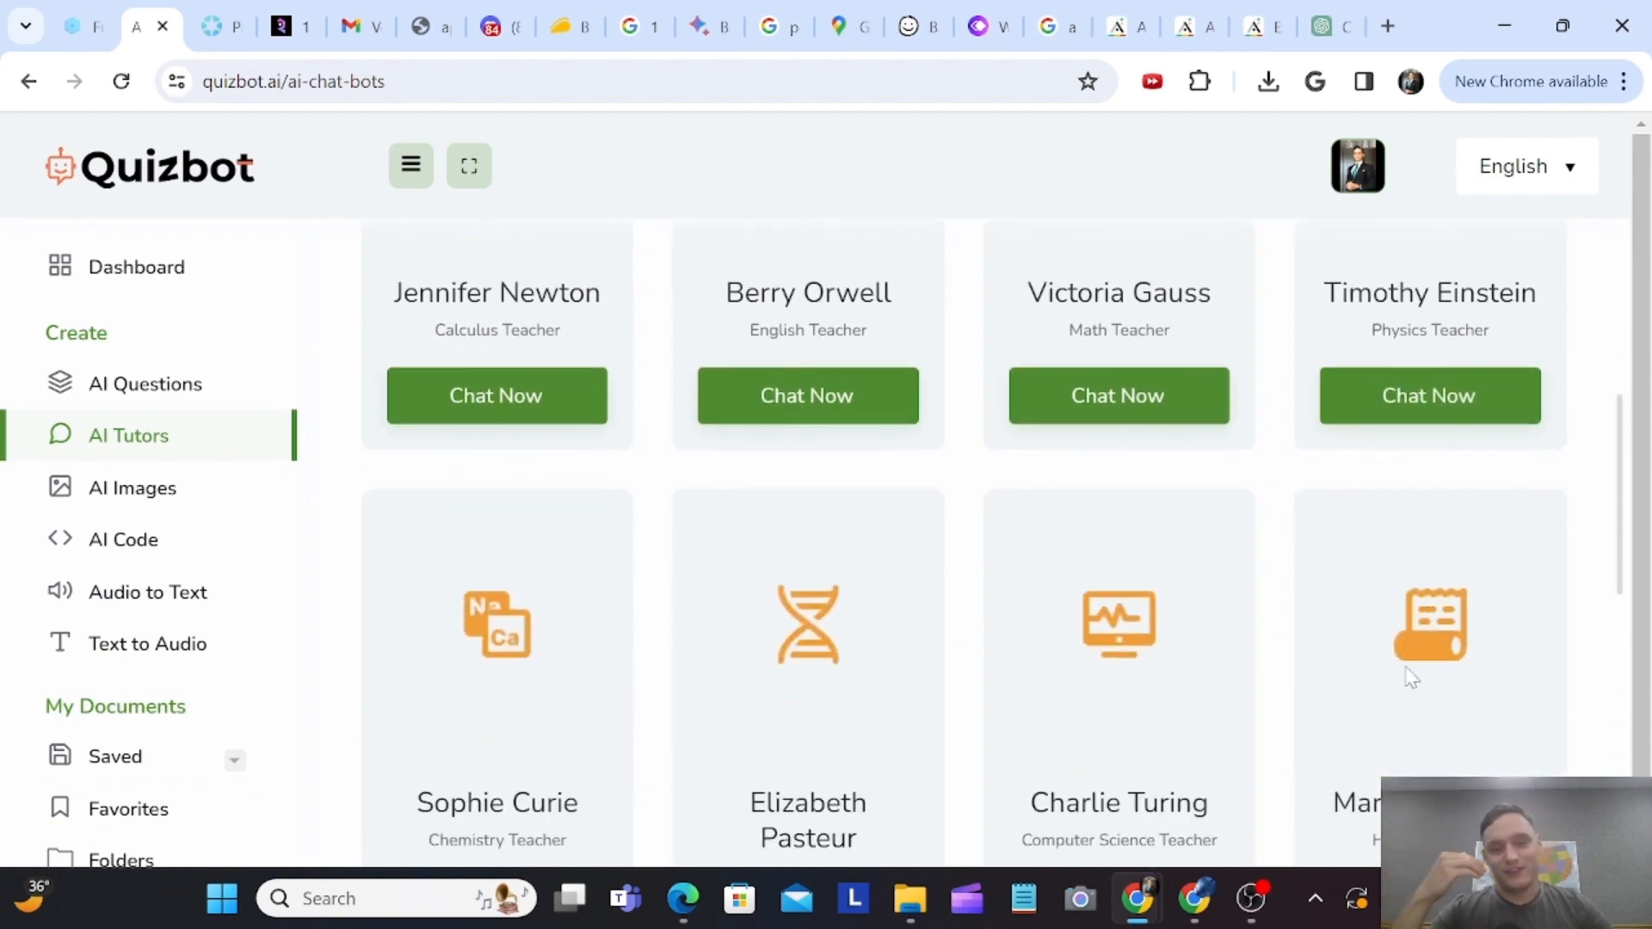
scroll(down, 3)
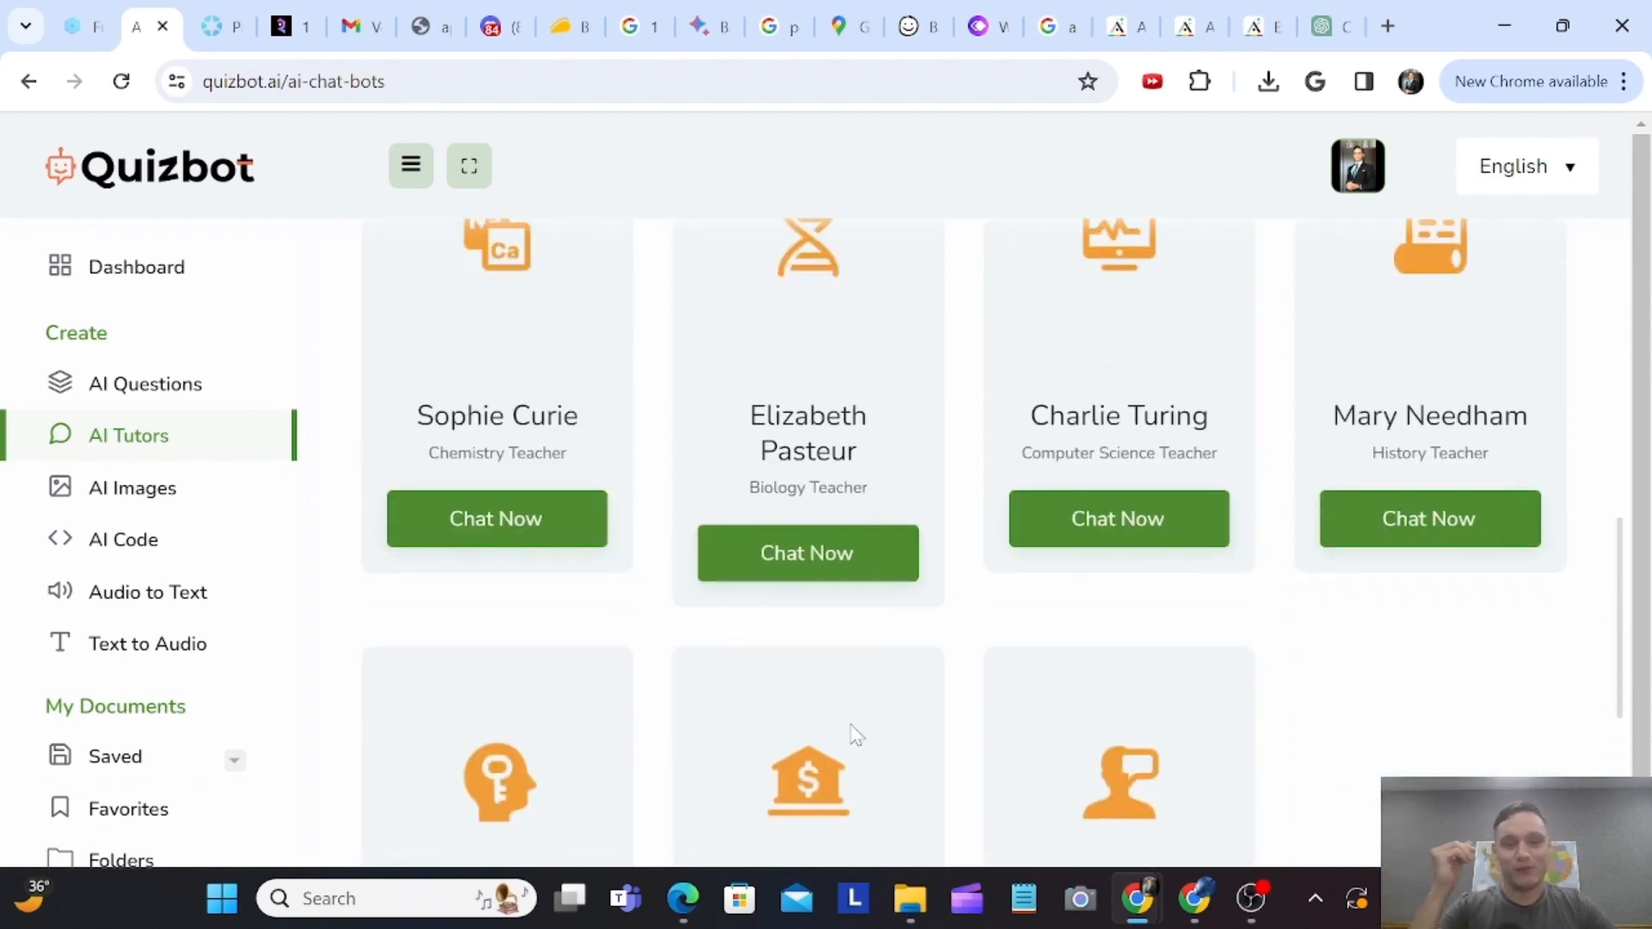
scroll(up, 3)
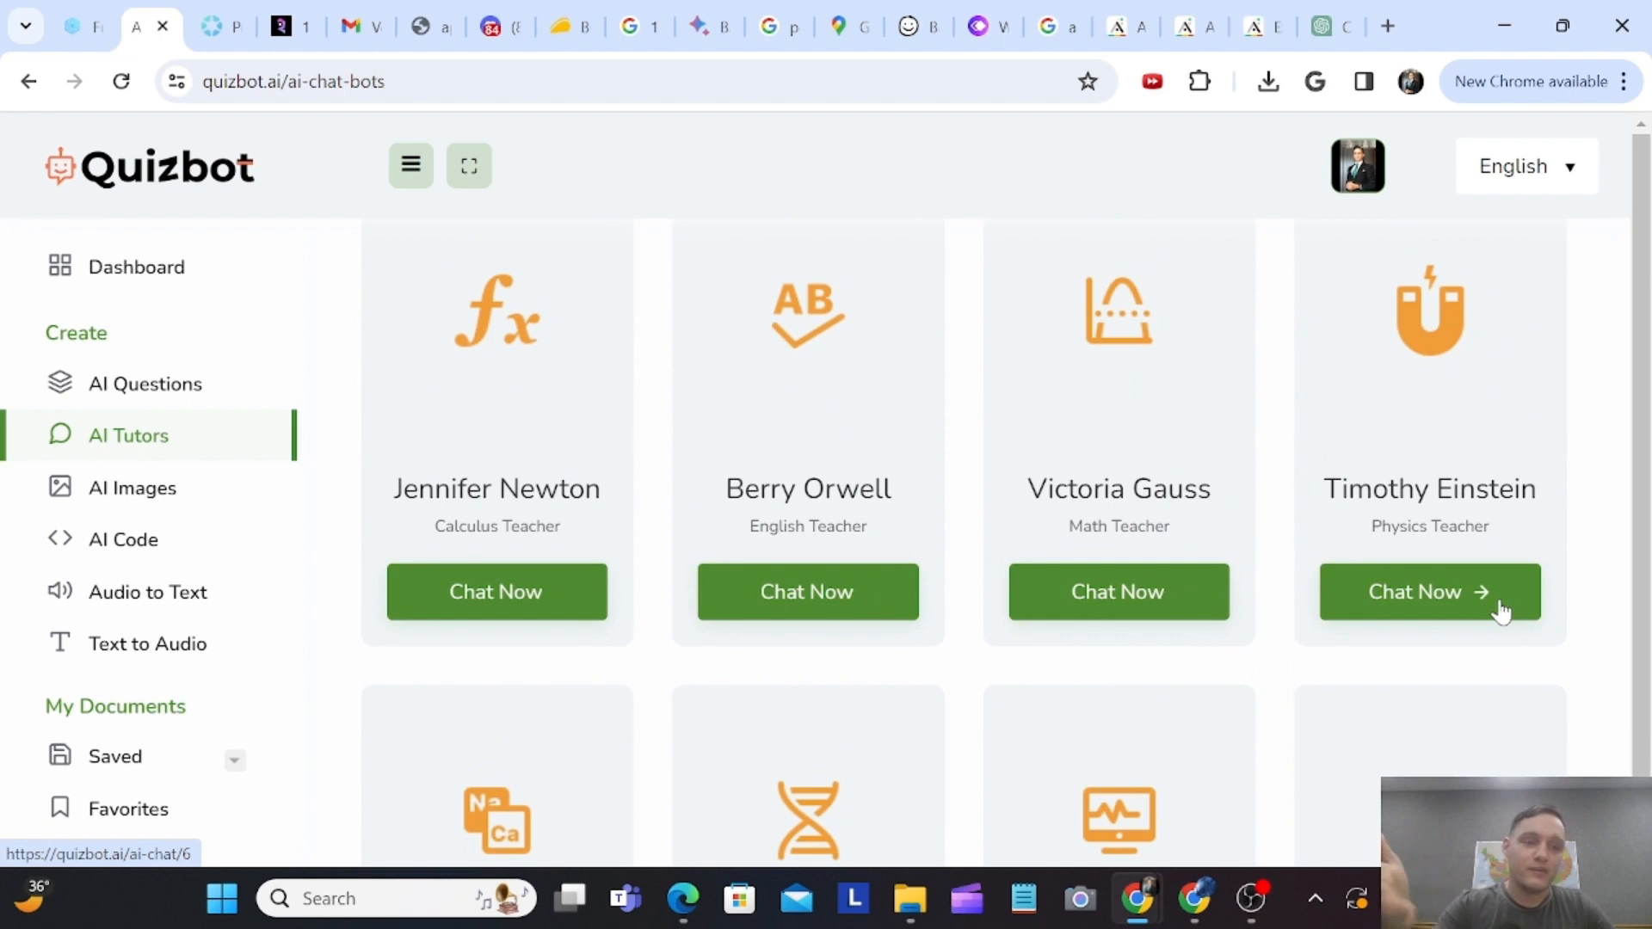
click(1429, 591)
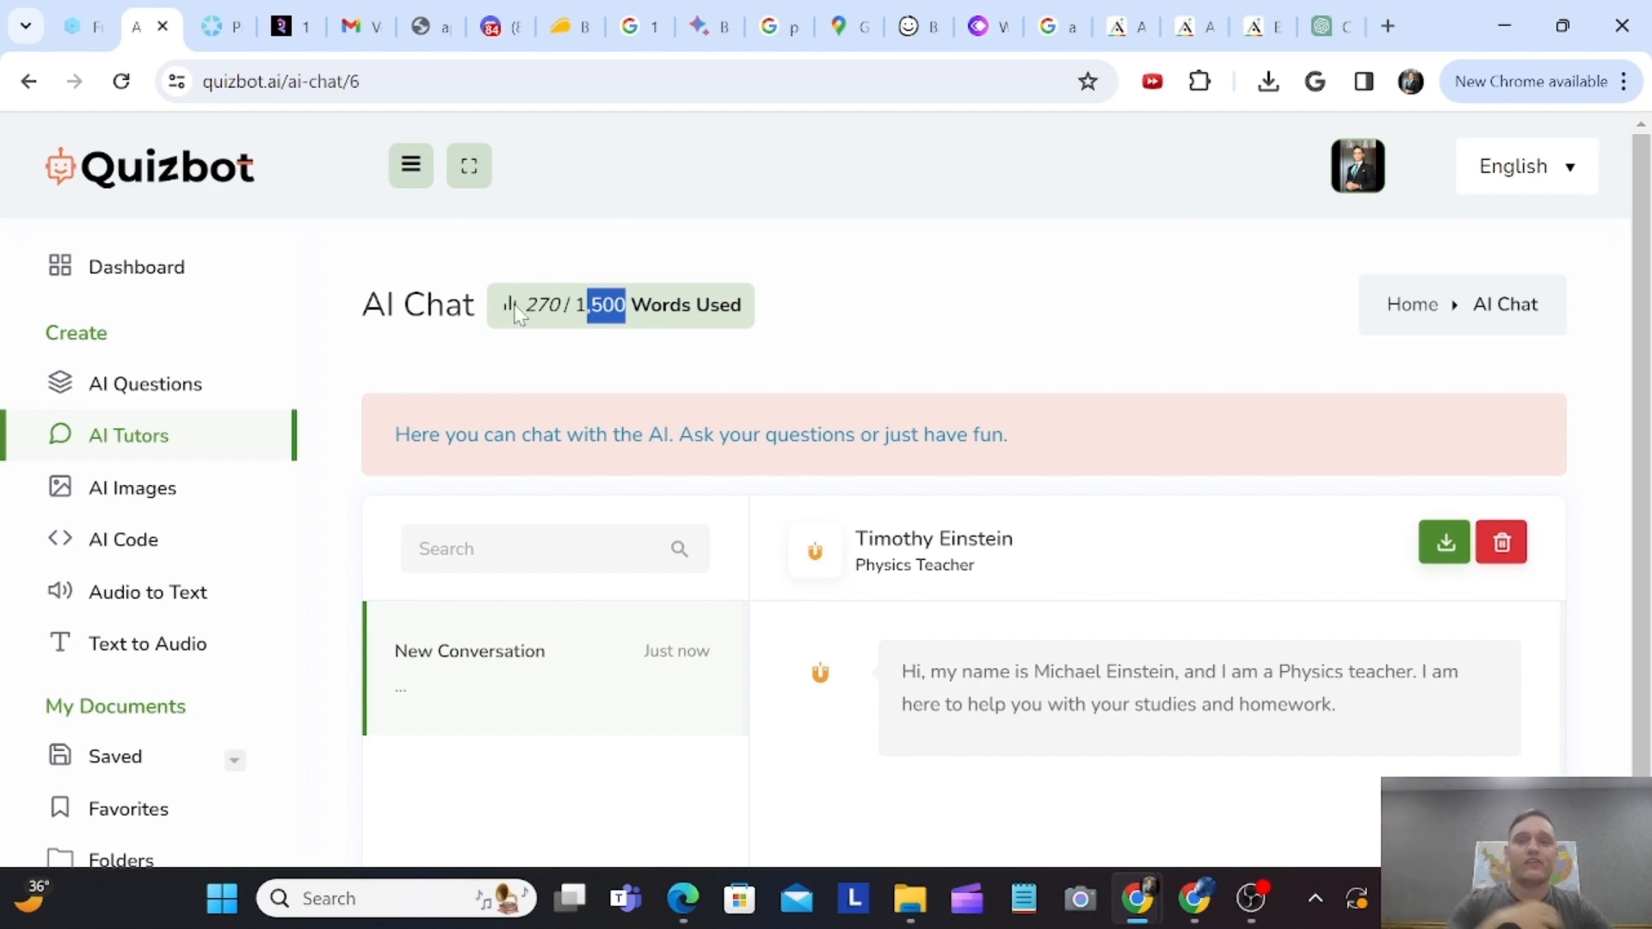
mouse_move(564, 368)
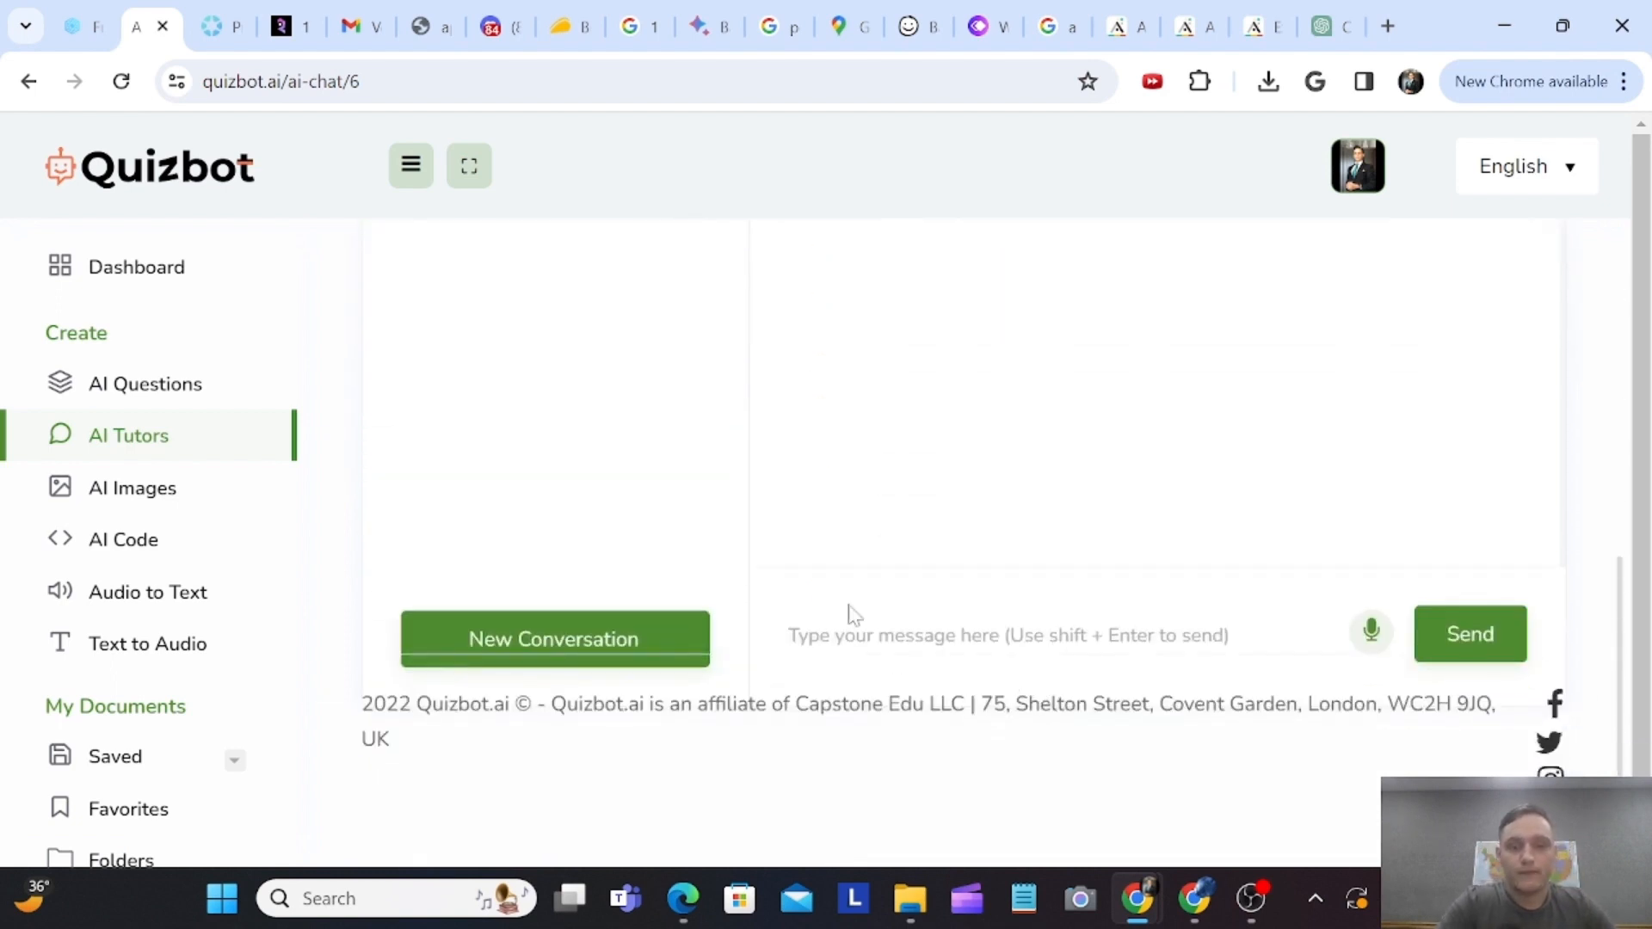
- Ask about the laws that govern our universe and highlight Universal Gravitation in the reply
text(Hello)
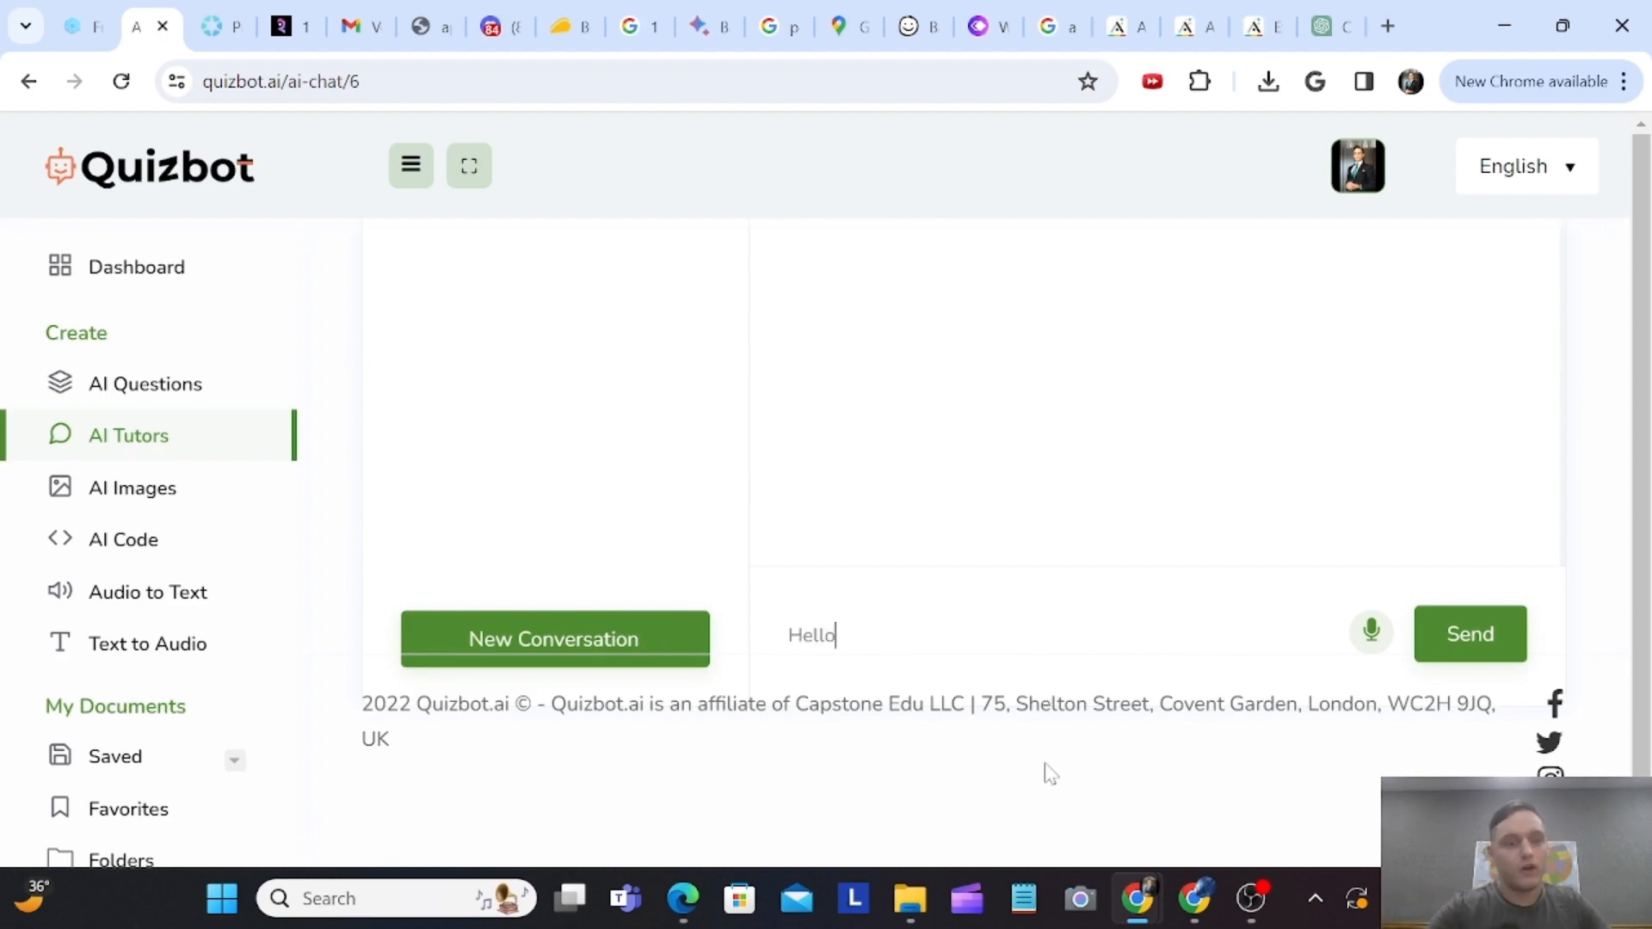
mouse_move(1312, 663)
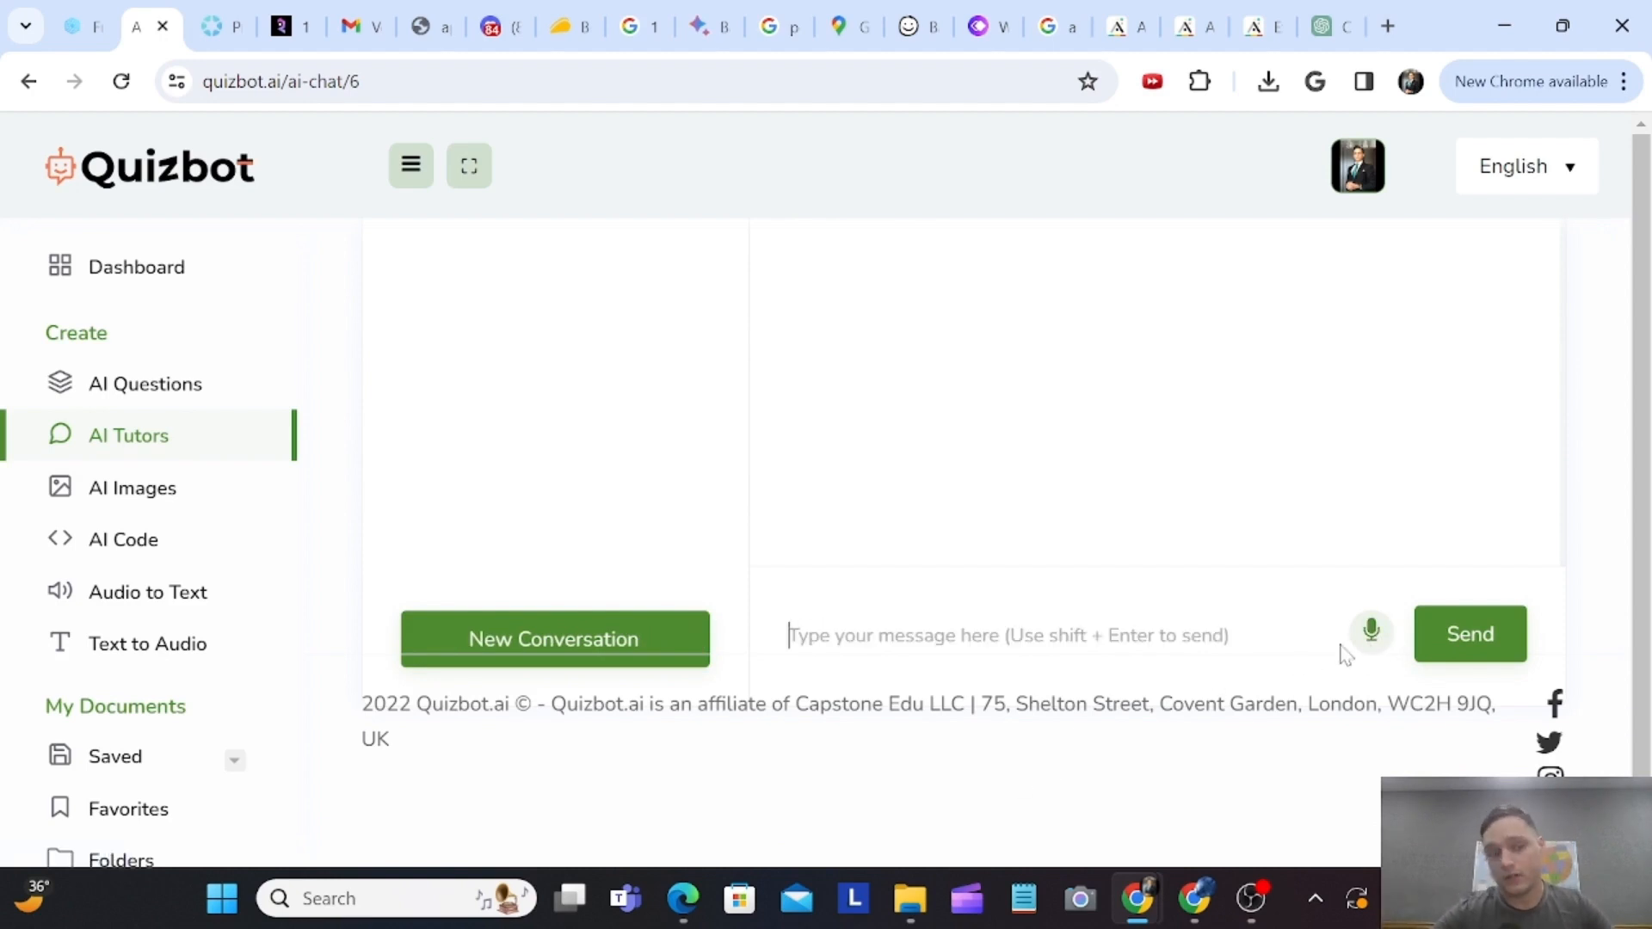
click(1371, 634)
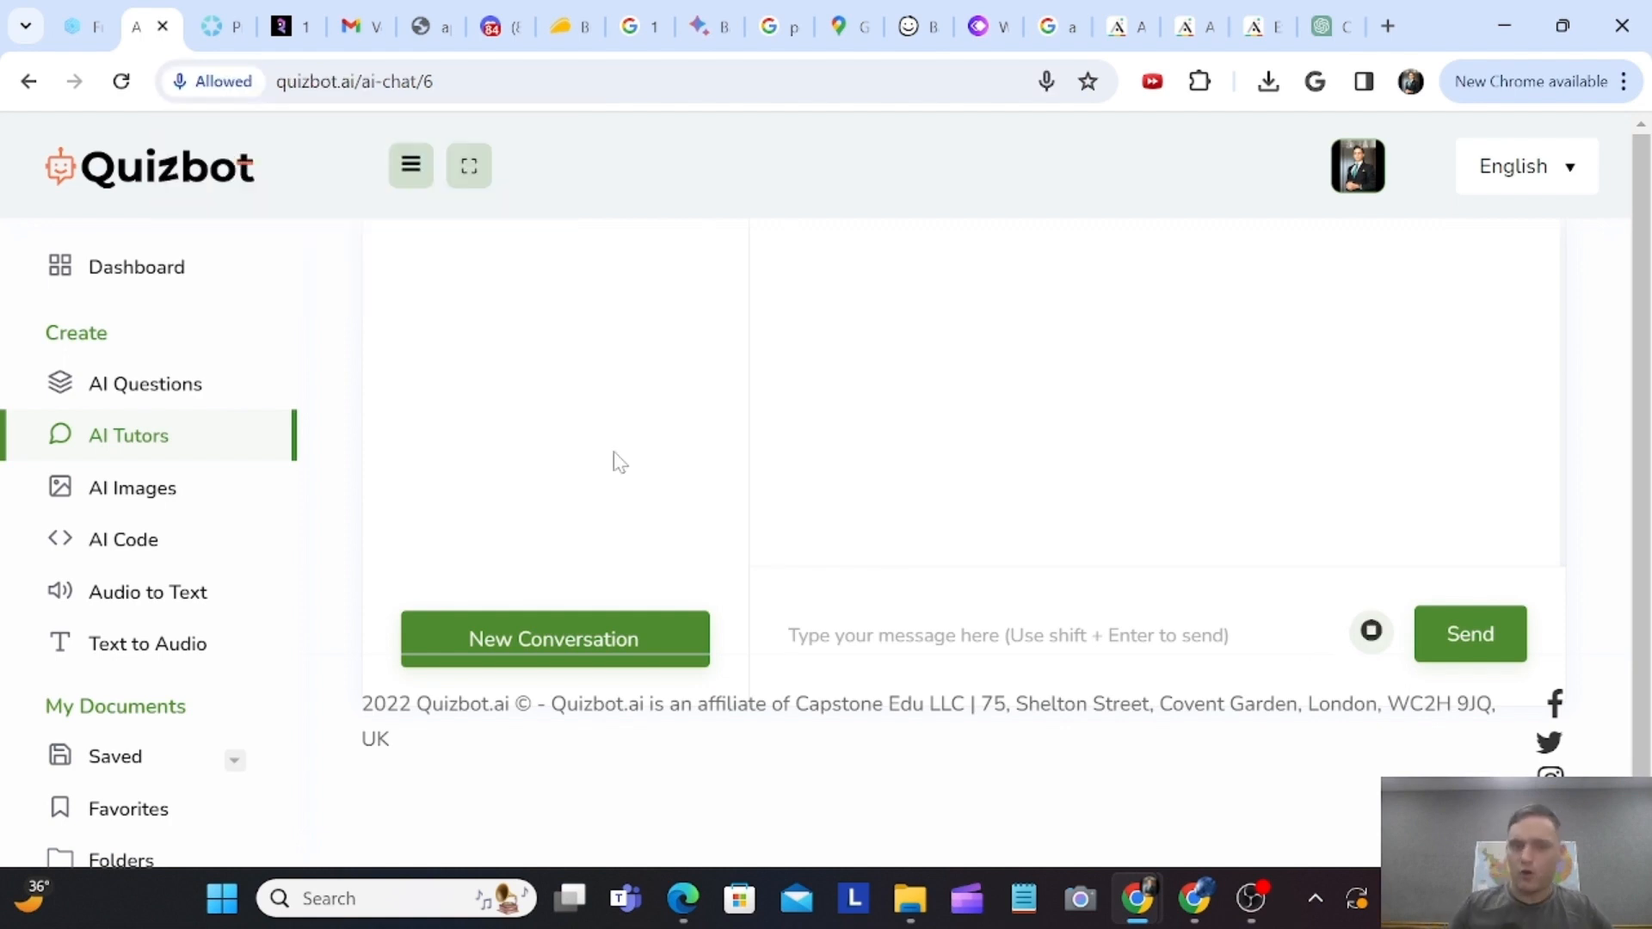
text(hello would you please)
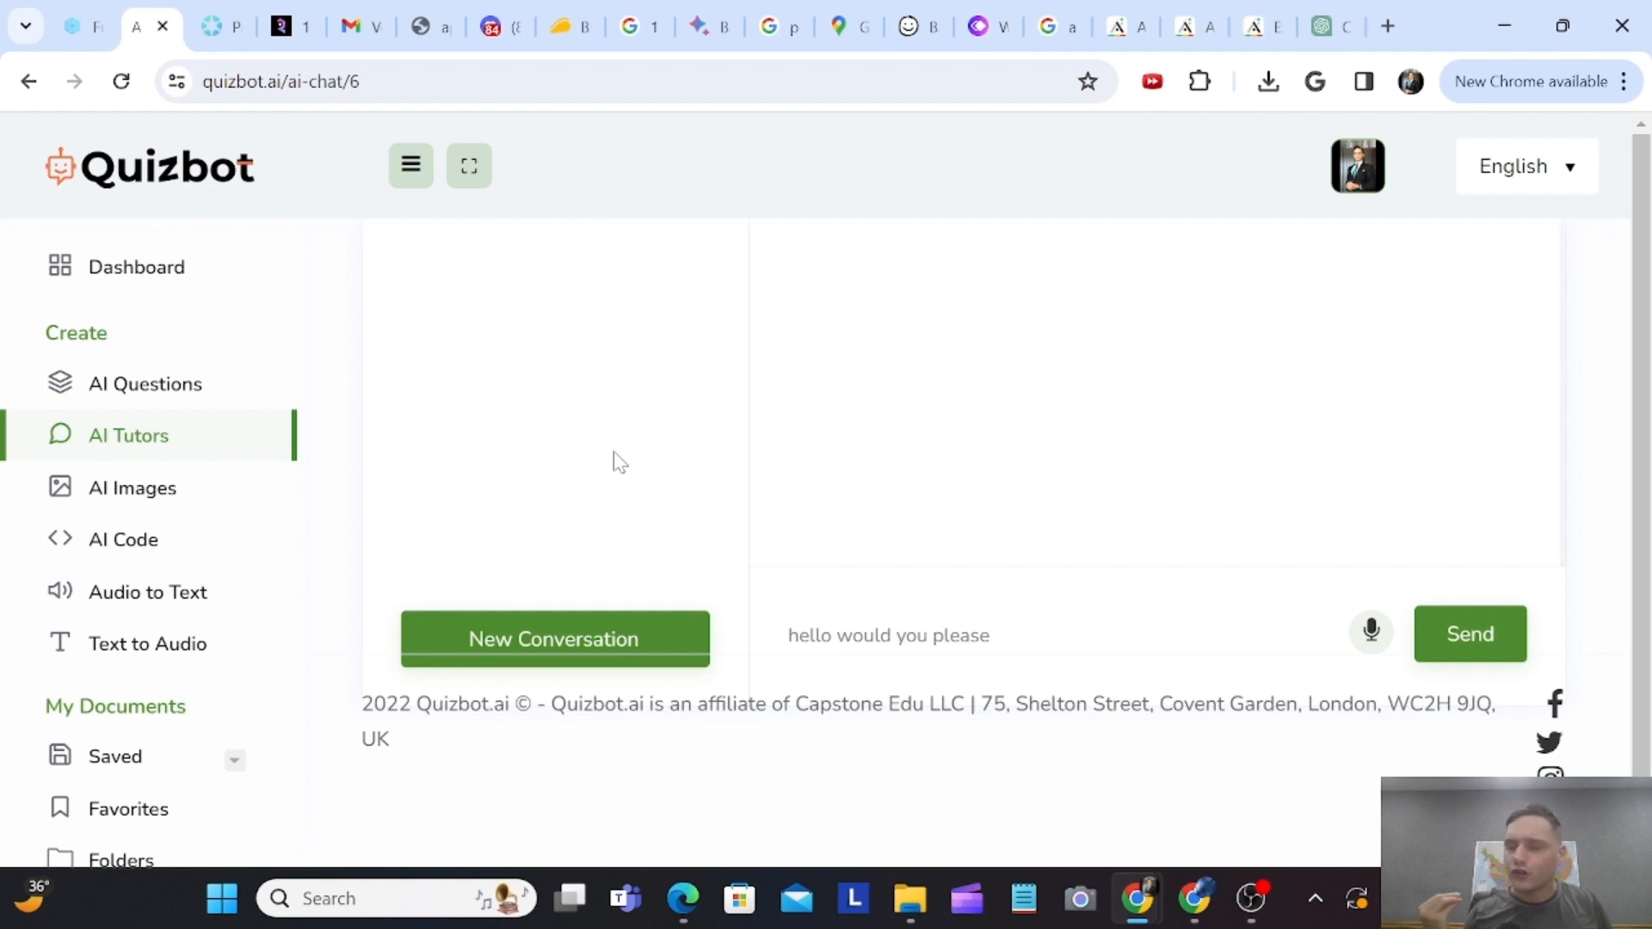
click(1371, 633)
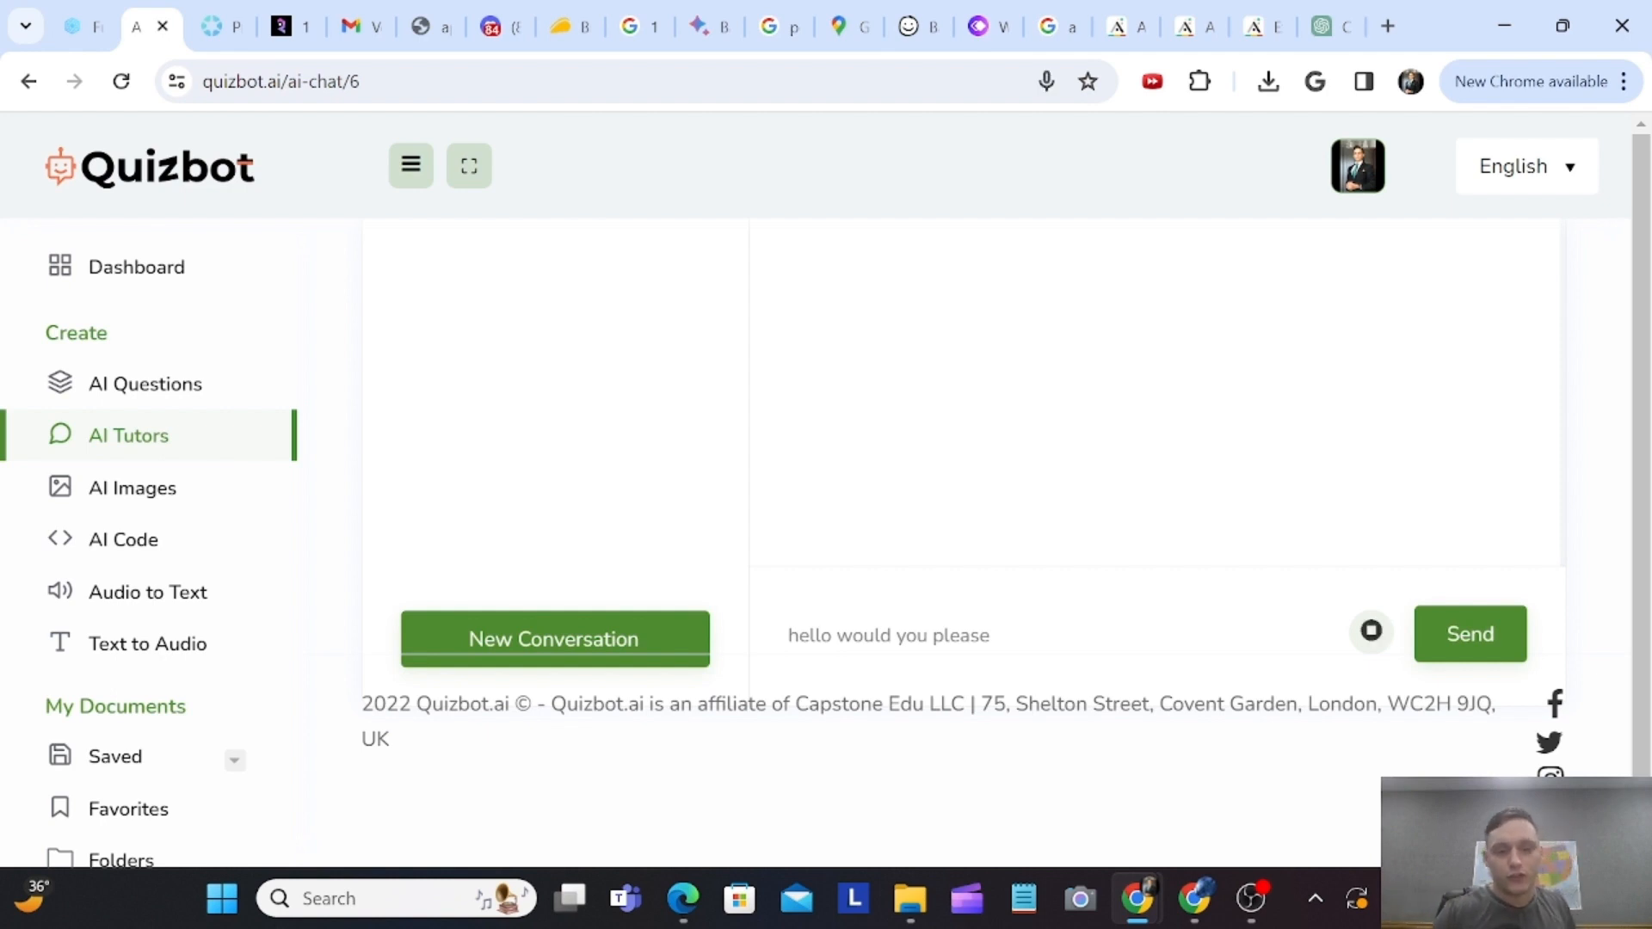
text(tell me about the laws that govern our universe)
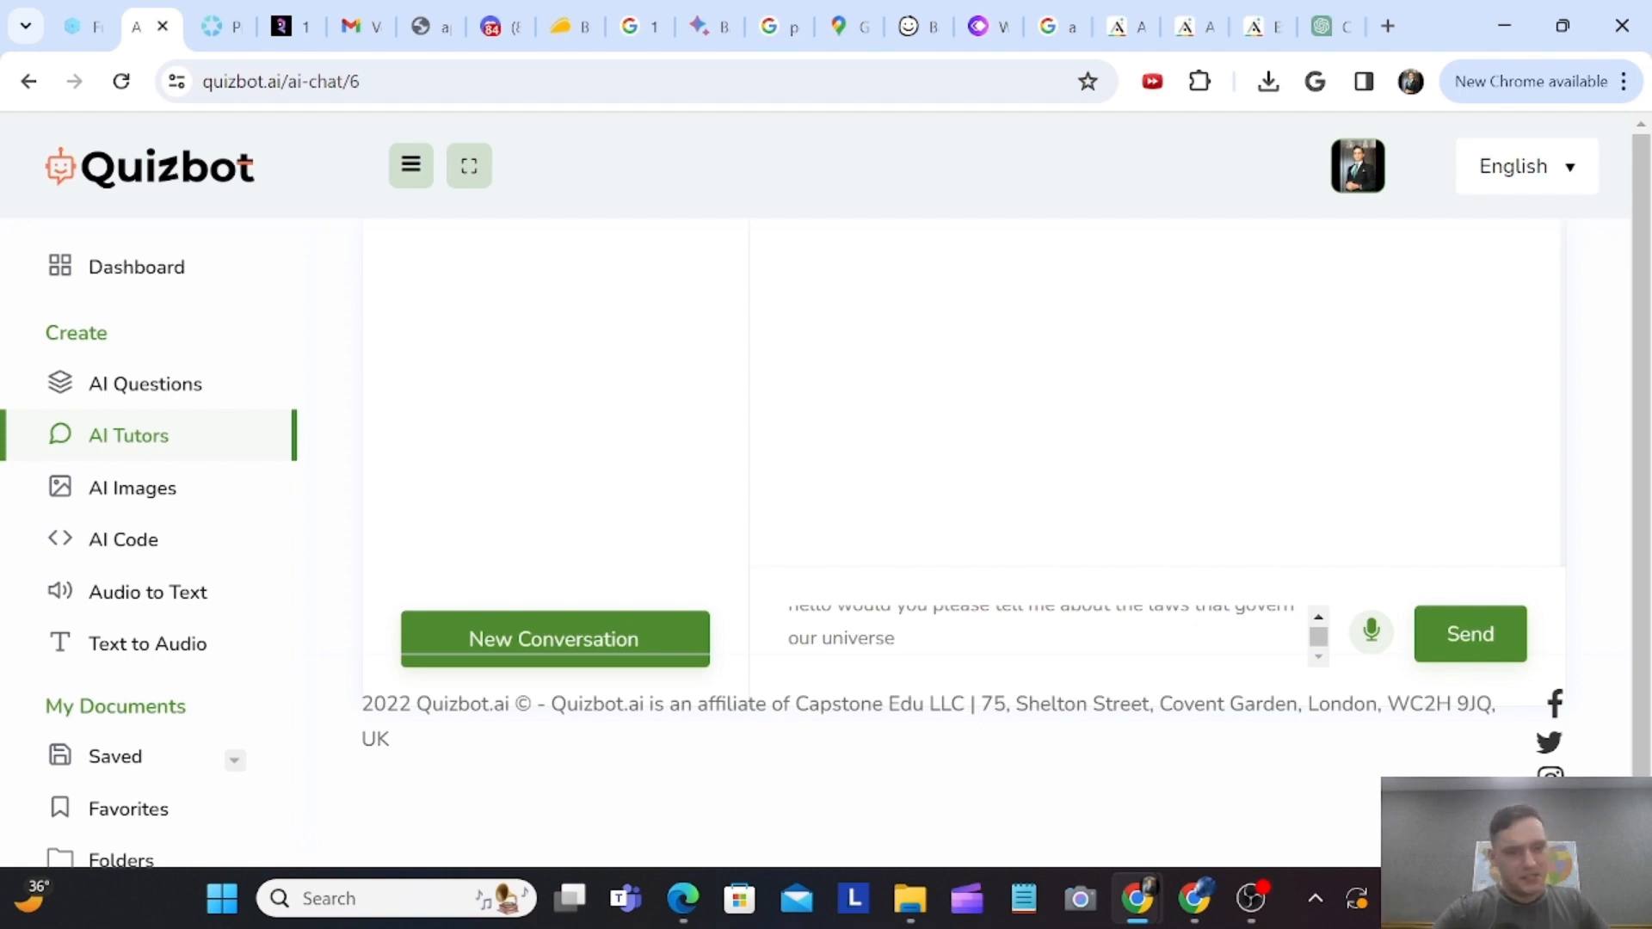
mouse_move(1488, 632)
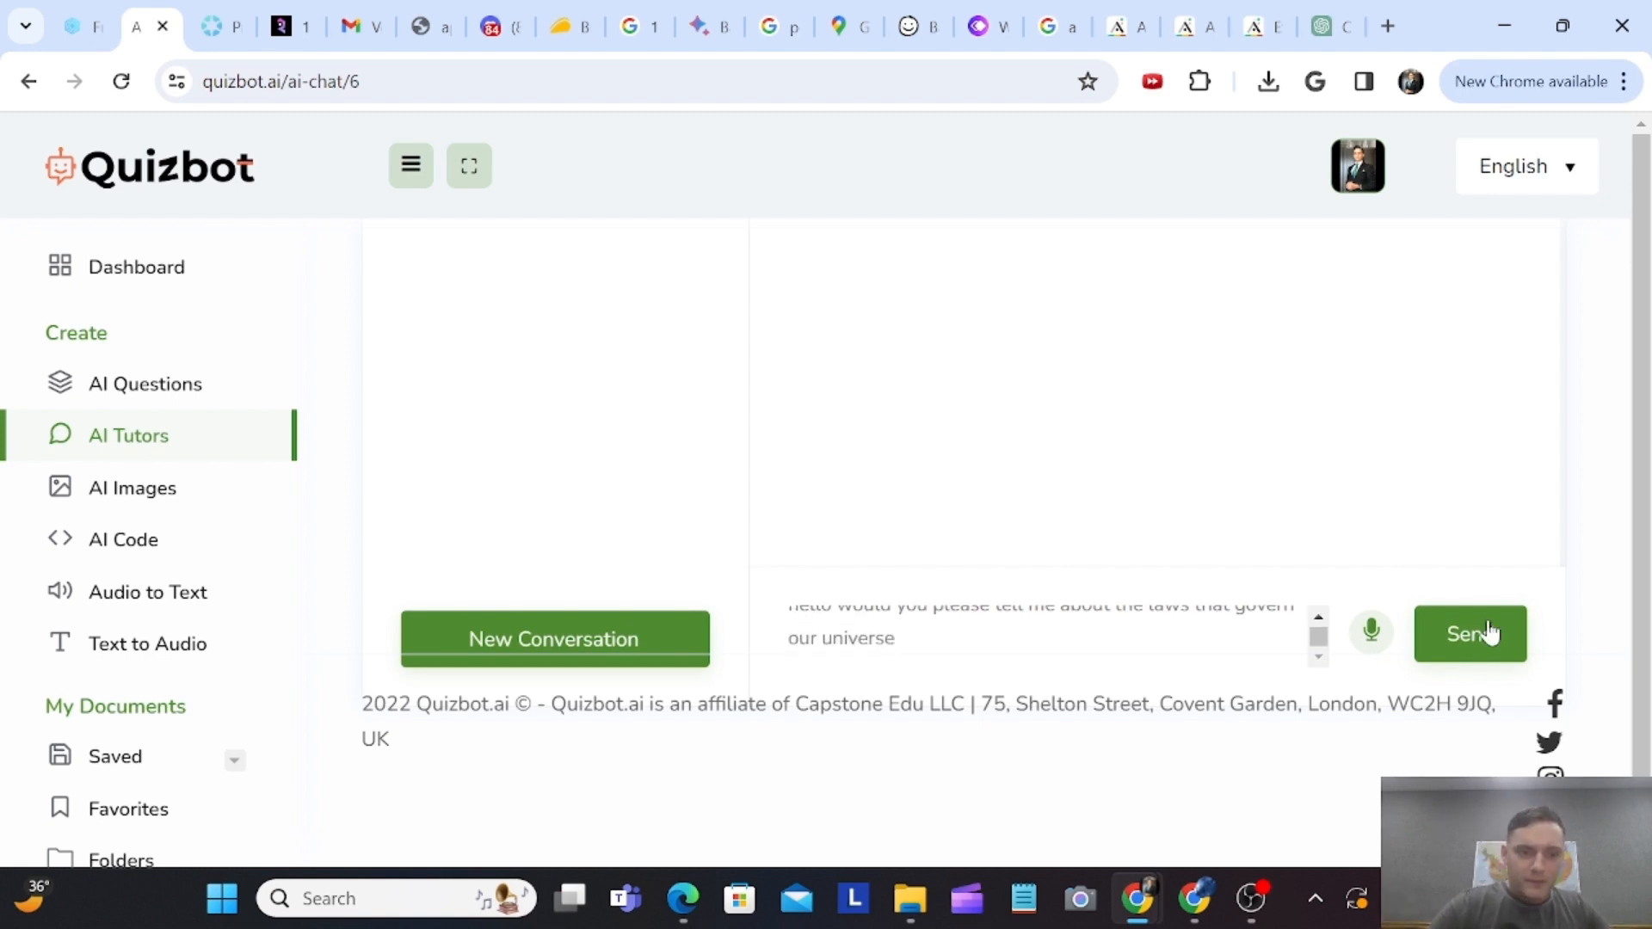
click(1470, 633)
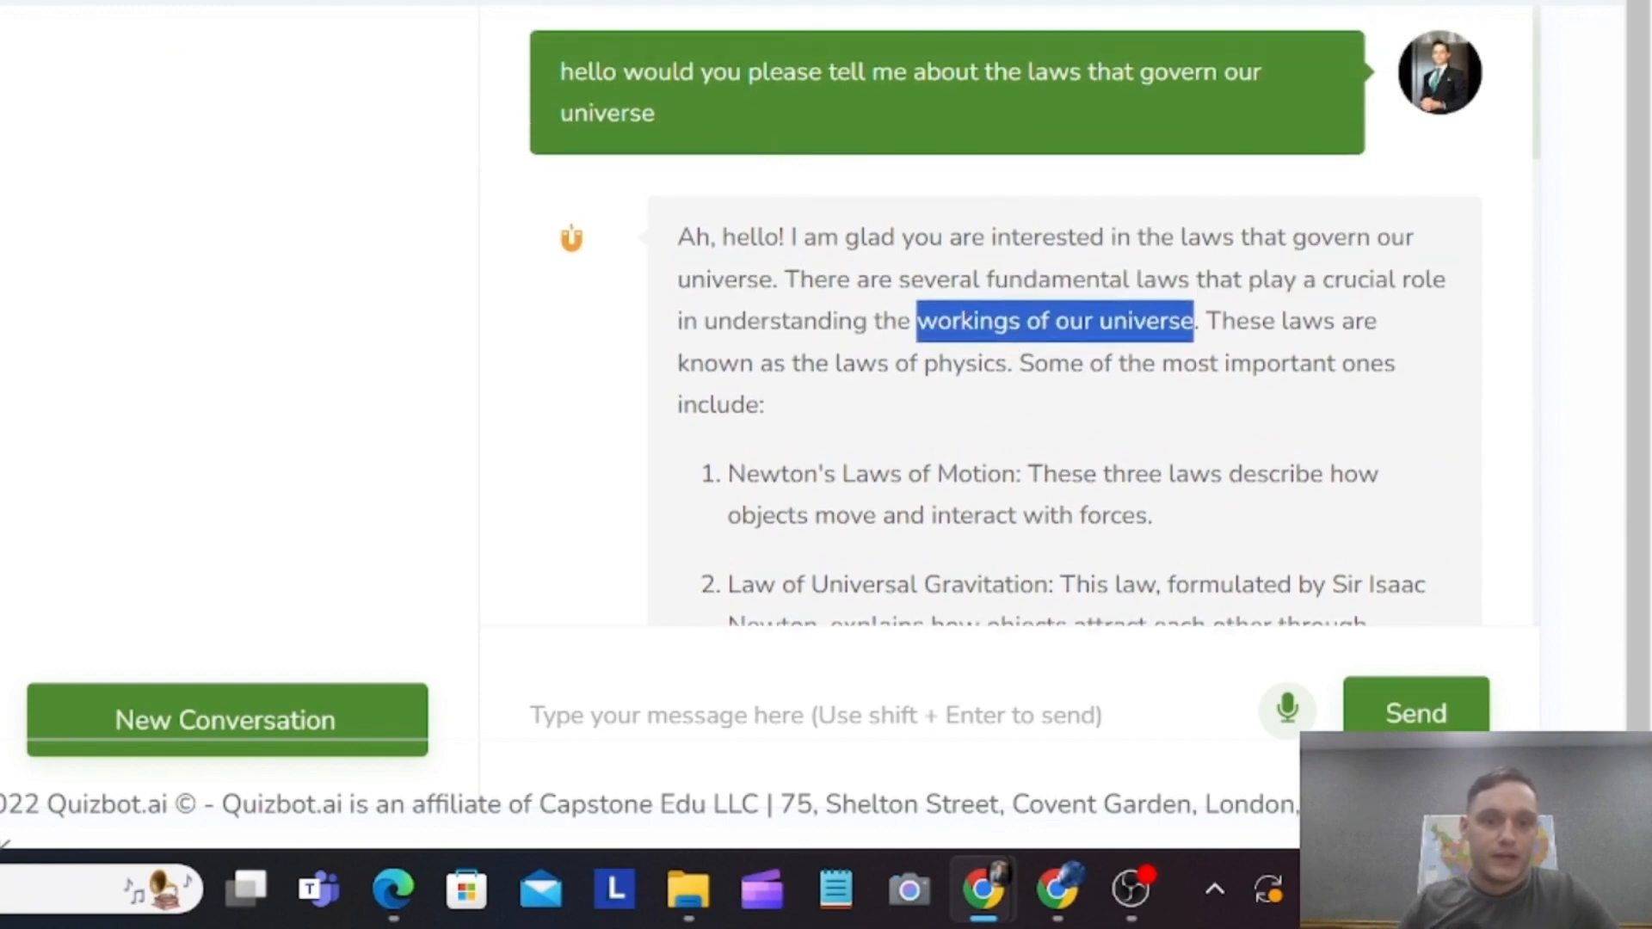
scroll(down, 3)
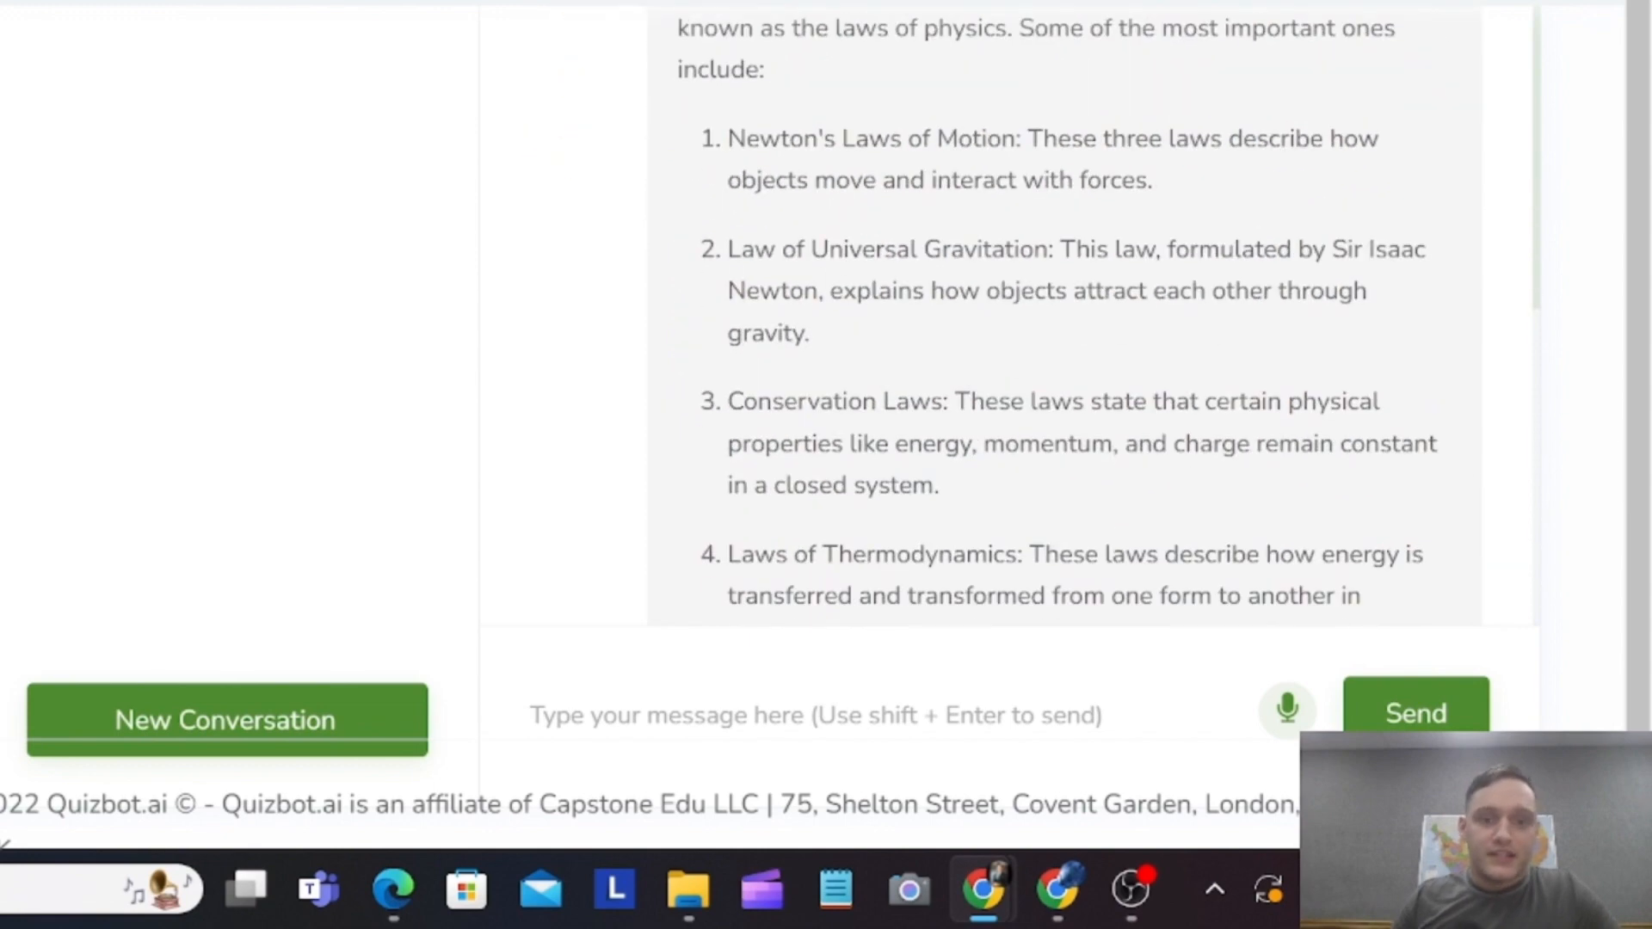
double_click(893, 249)
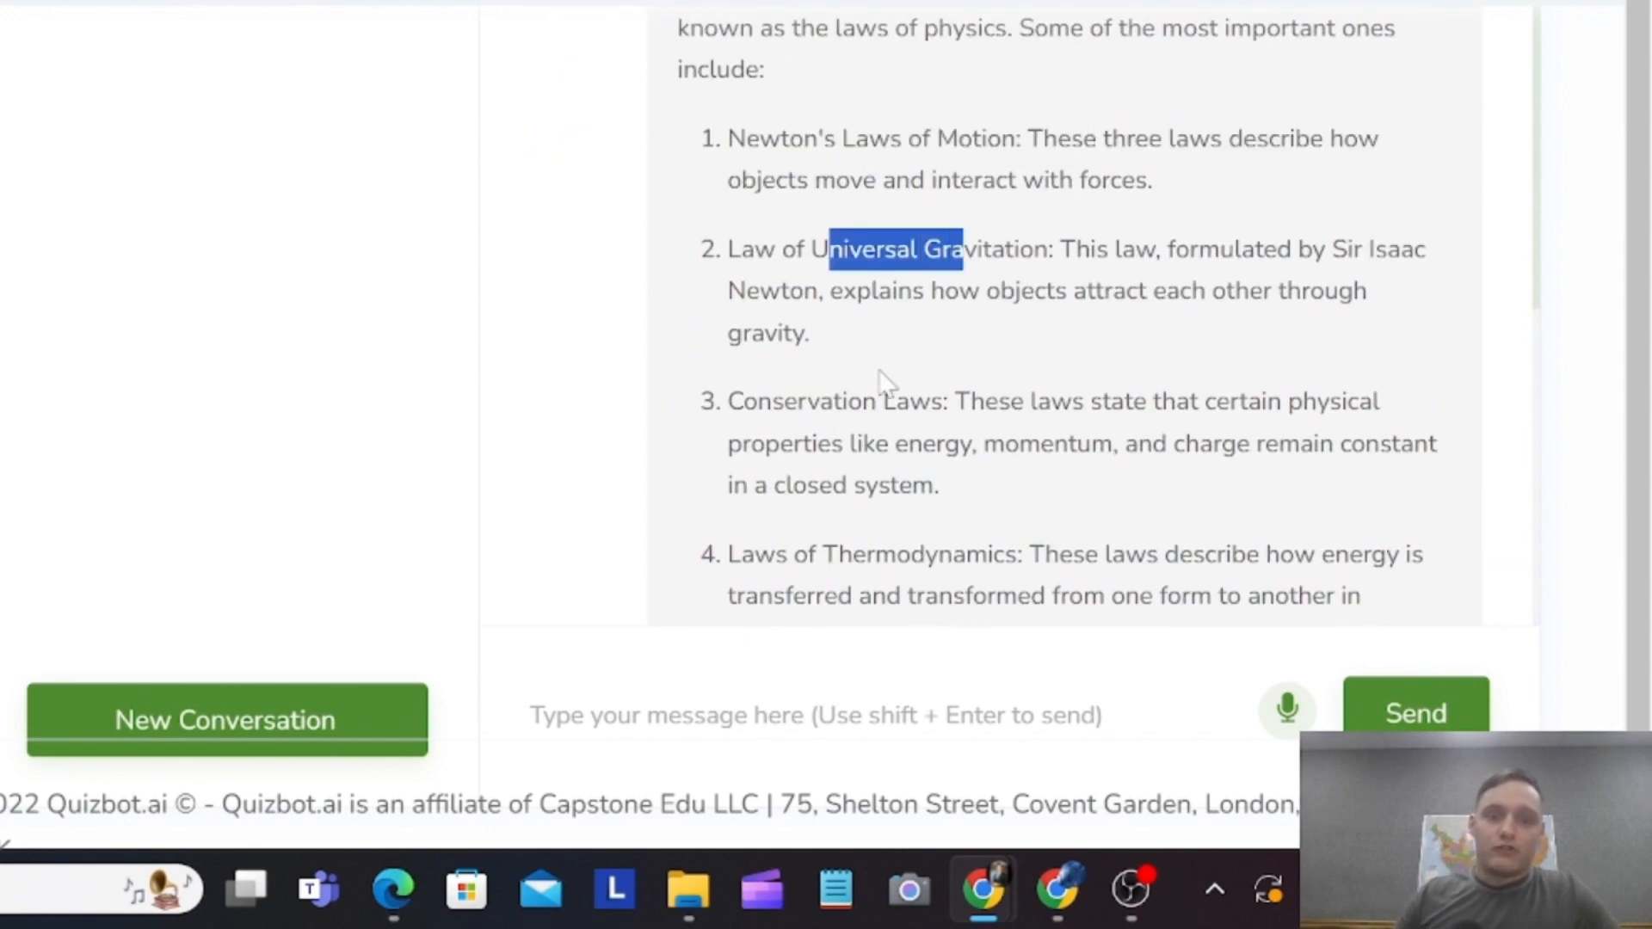
scroll(down, 3)
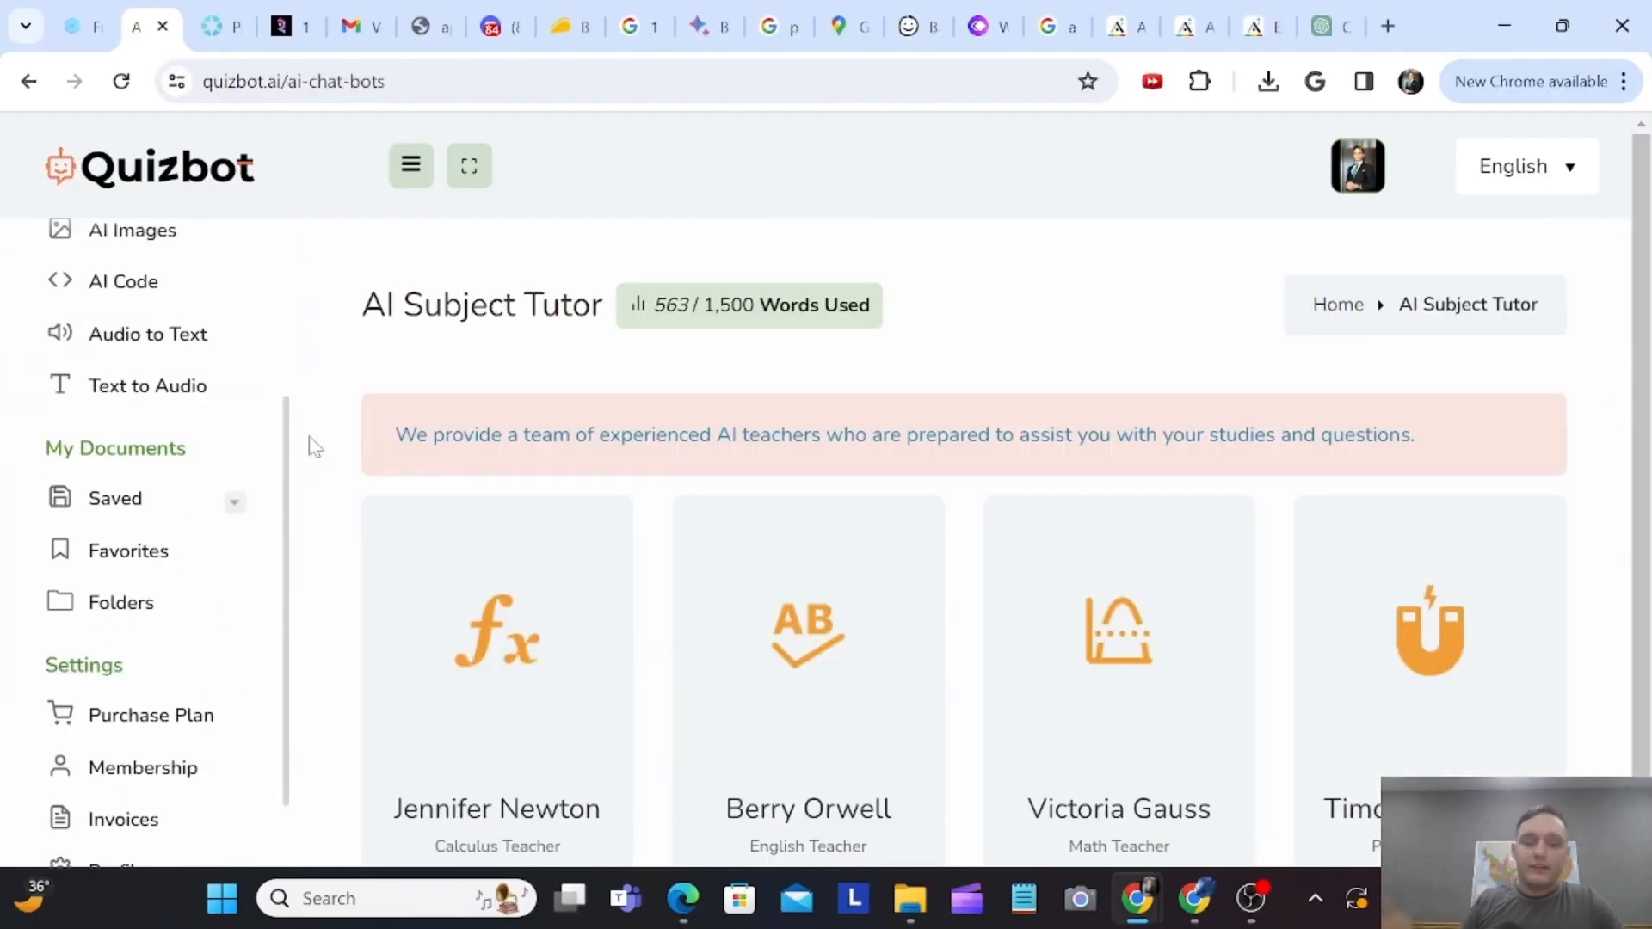
- Scroll through the AI Subject Tutor cards, from Calculus Teacher to Career Counselor
scroll(down, 3)
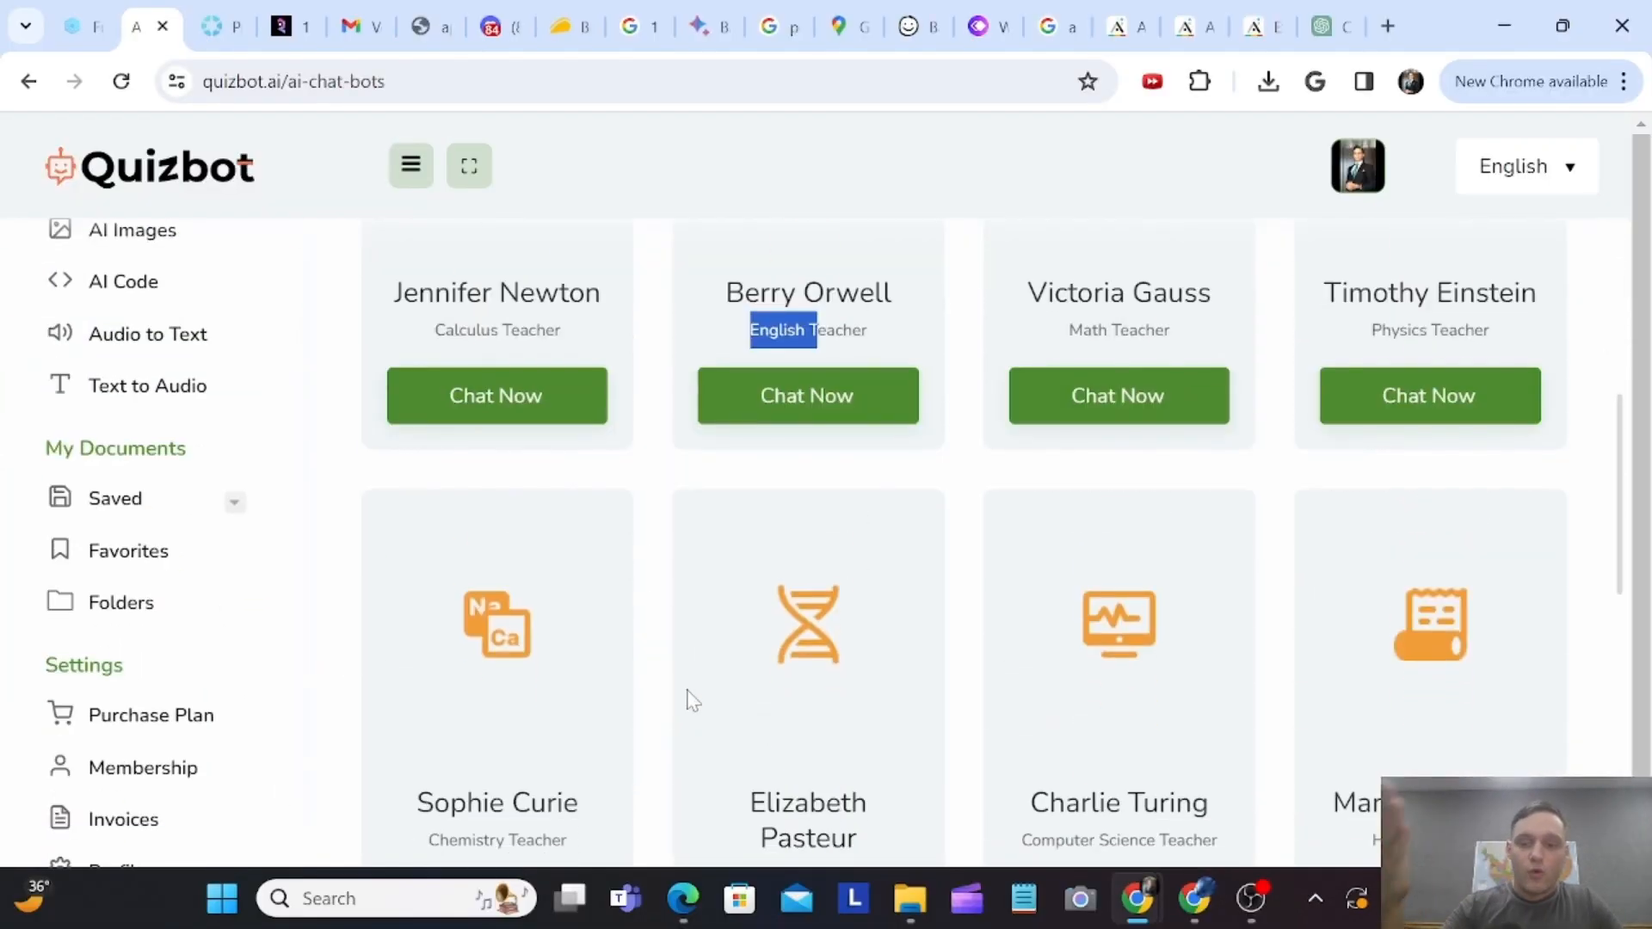
scroll(down, 3)
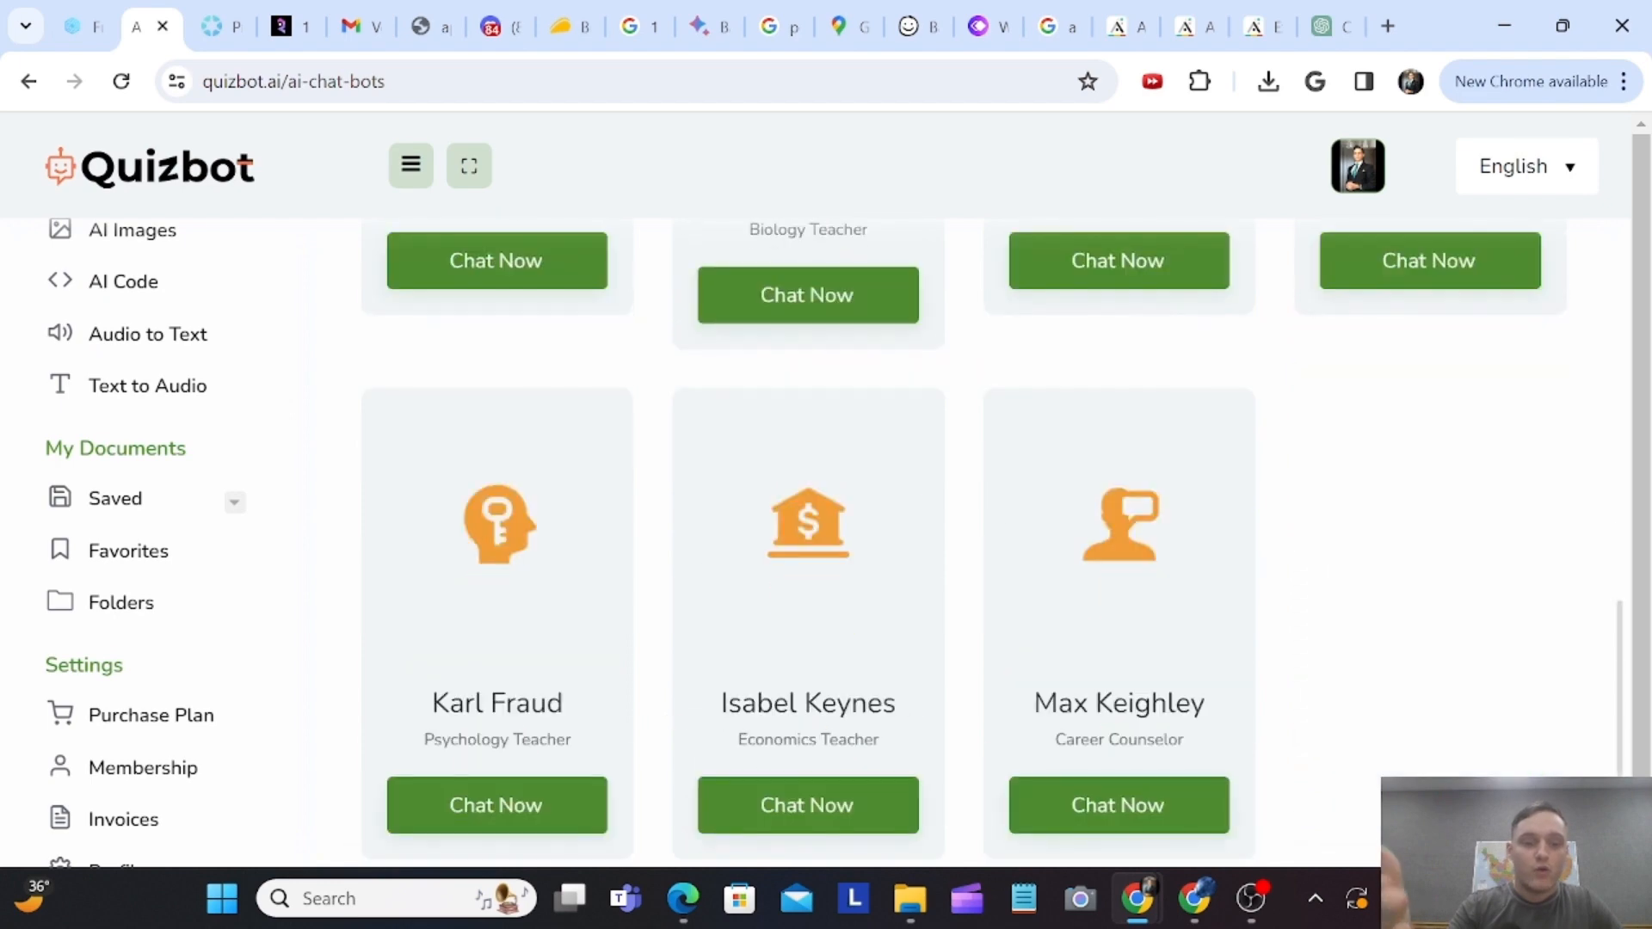
scroll(up, 3)
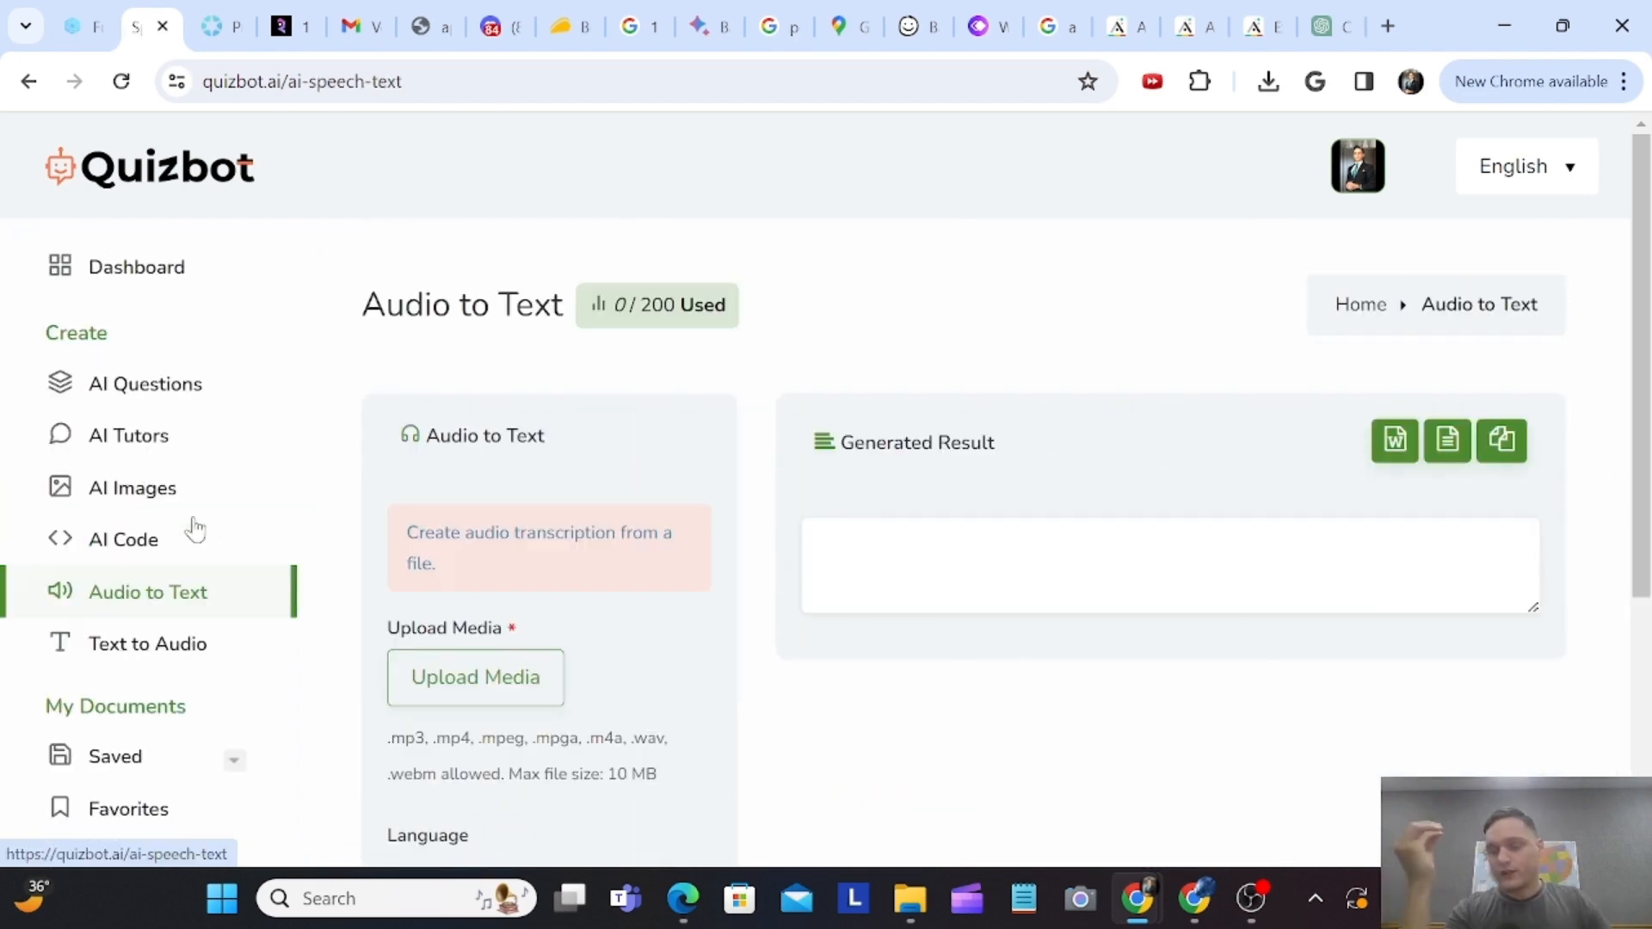
- Browse the Audio to Text upload form, Auto Detect language setting and empty Generated Result
scroll(down, 3)
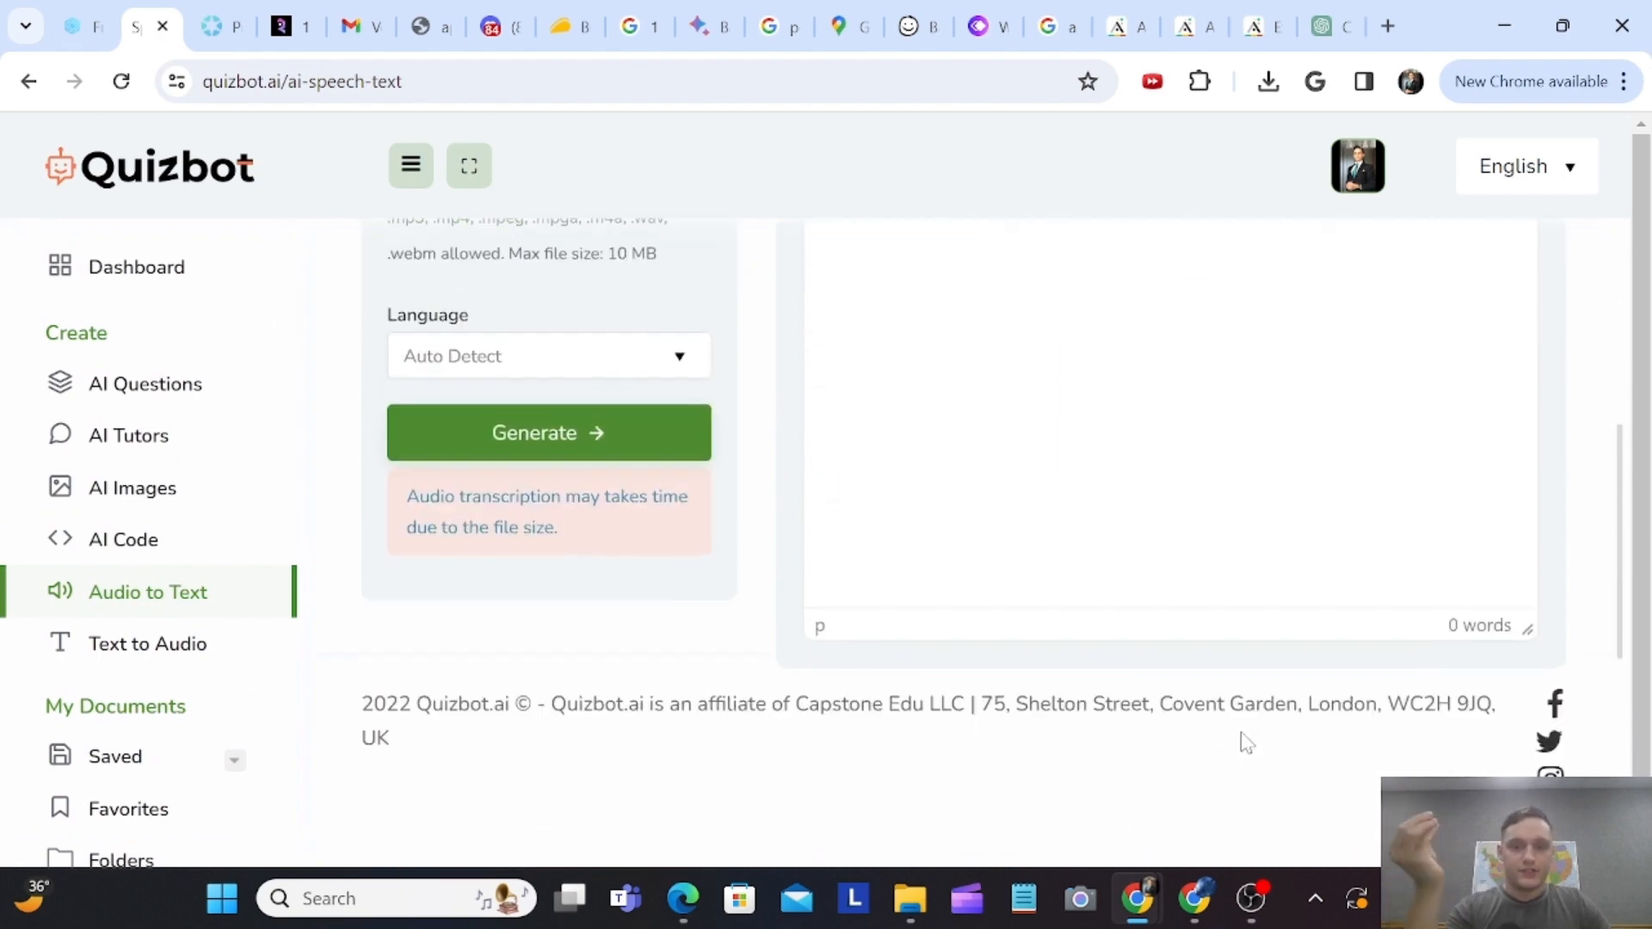
scroll(up, 3)
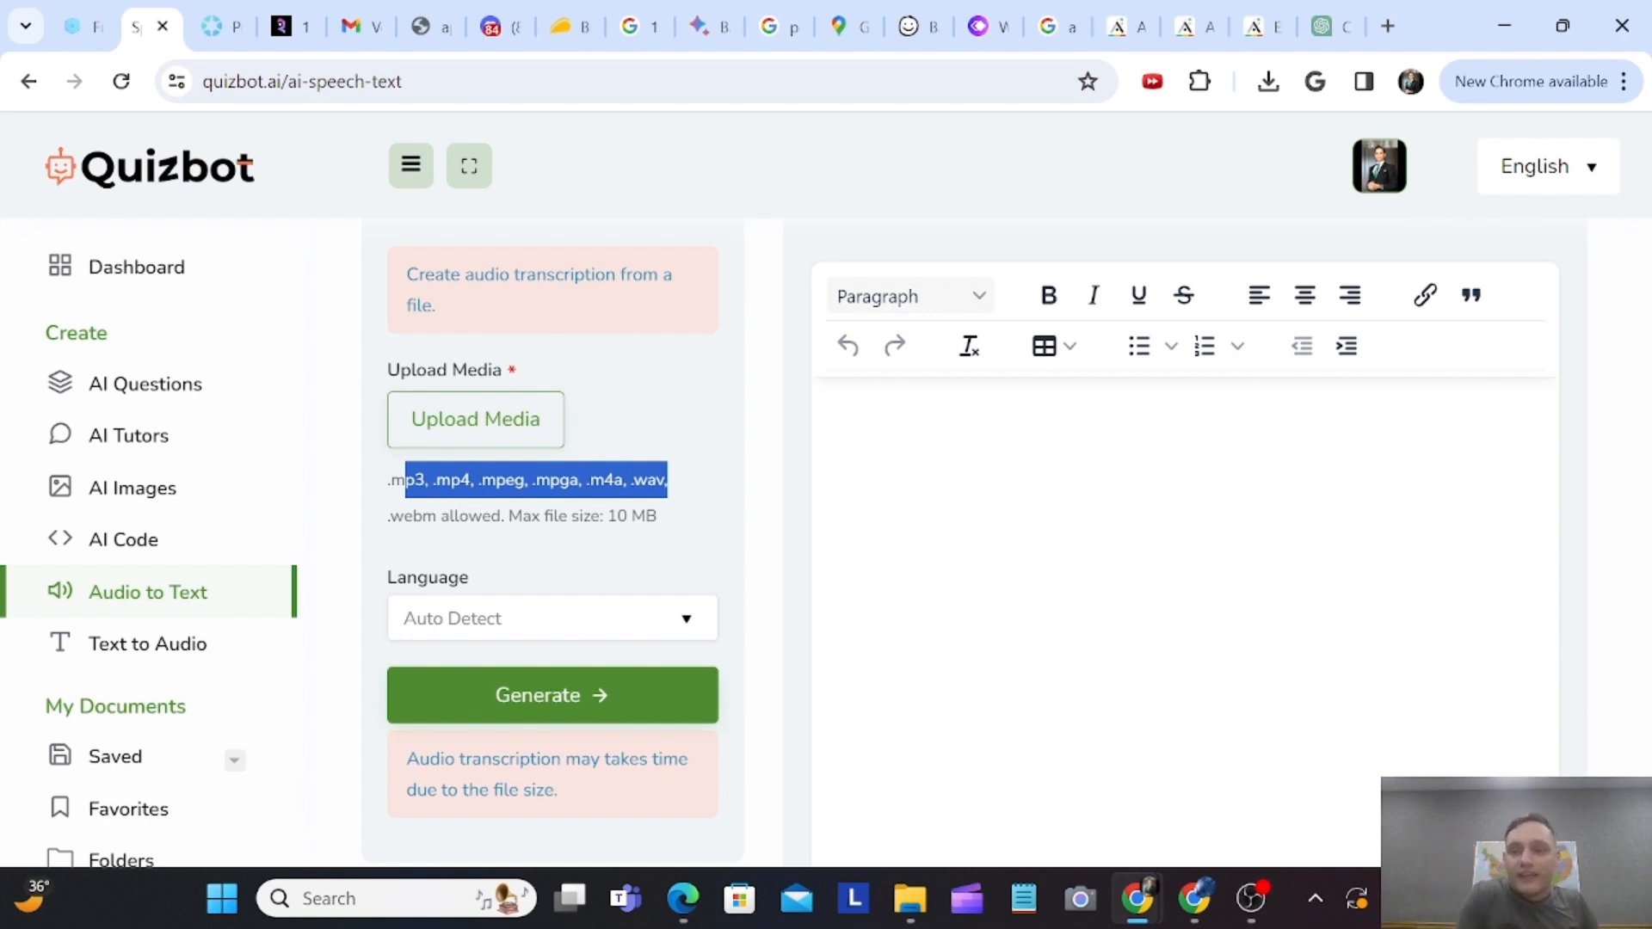
mouse_move(216, 742)
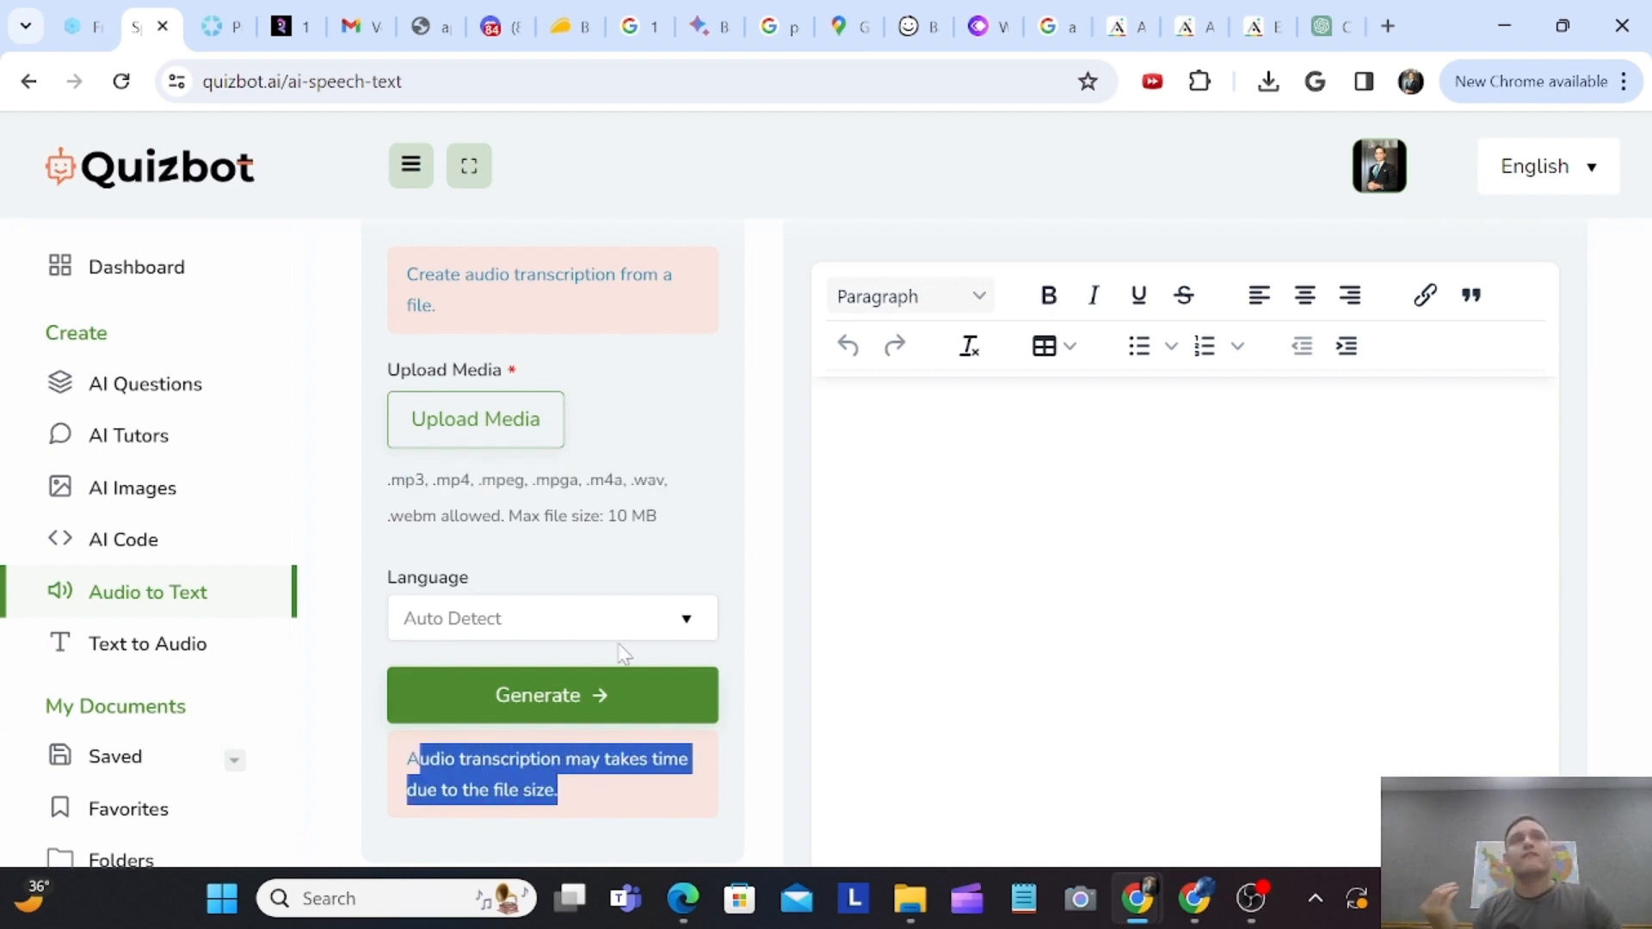
scroll(up, 3)
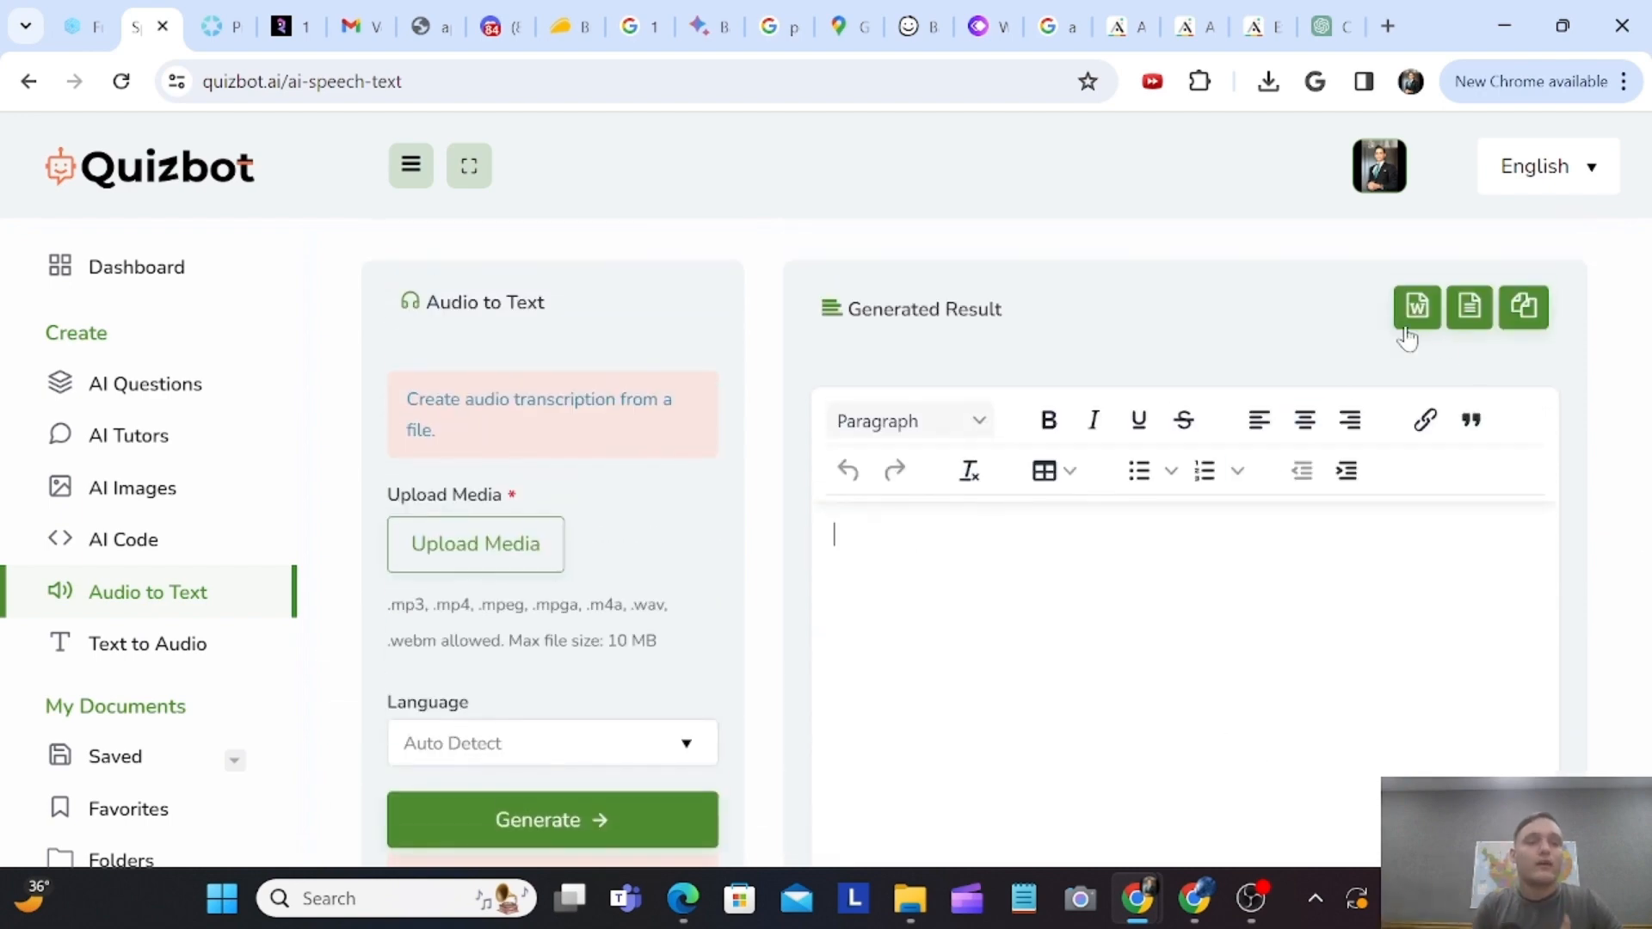
mouse_move(1056, 628)
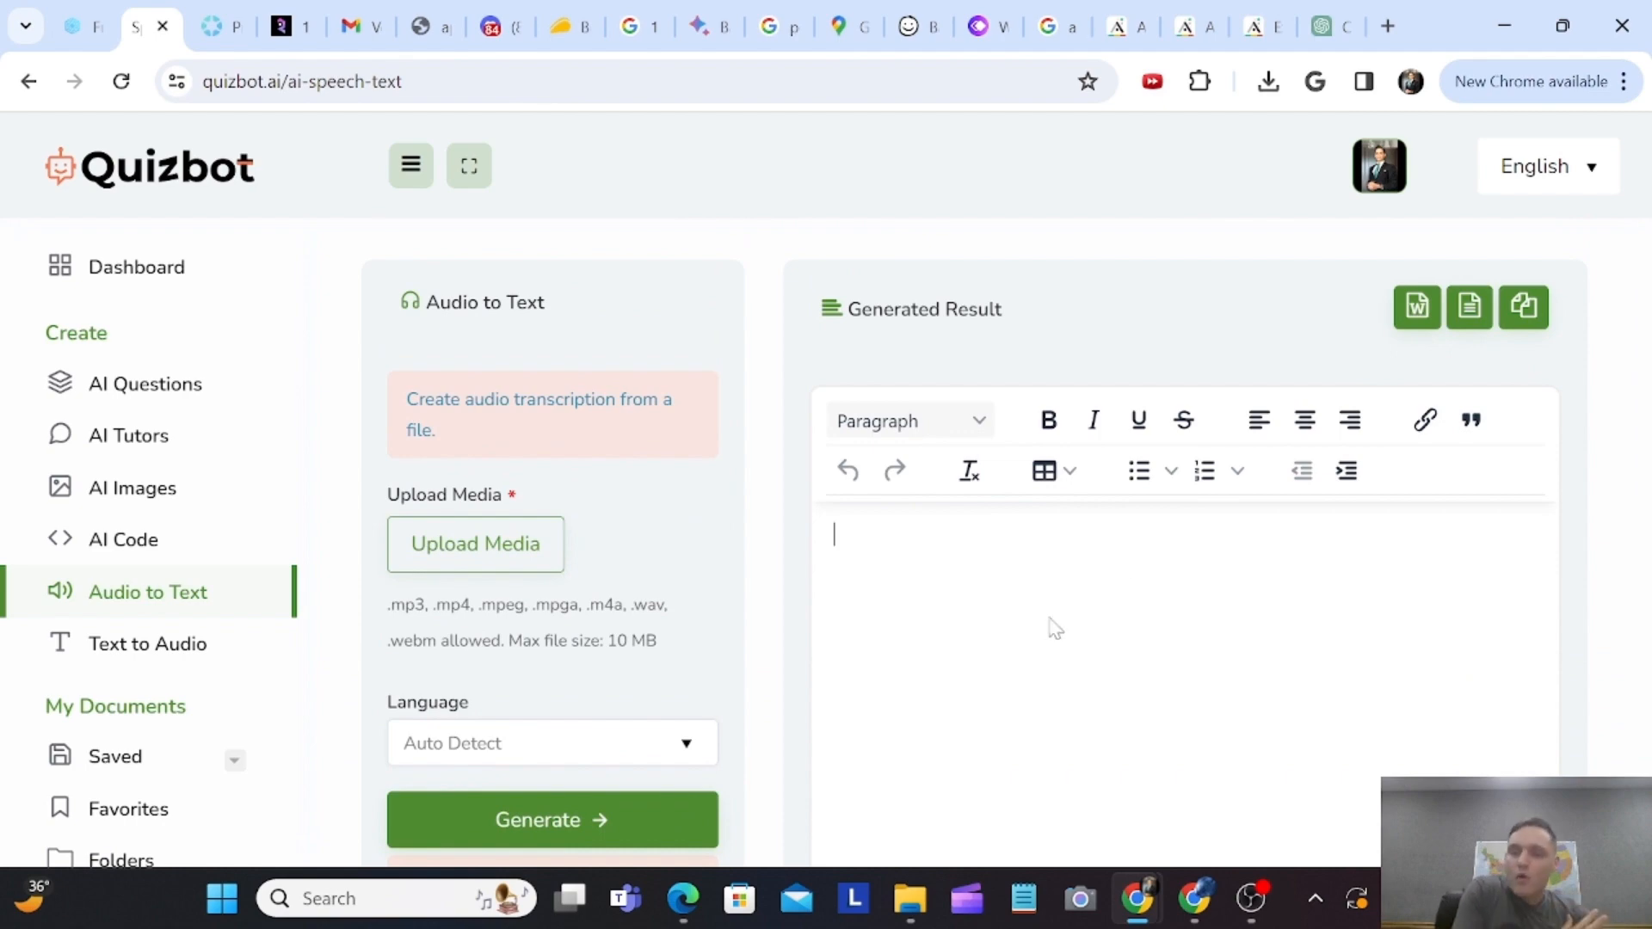
click(147, 644)
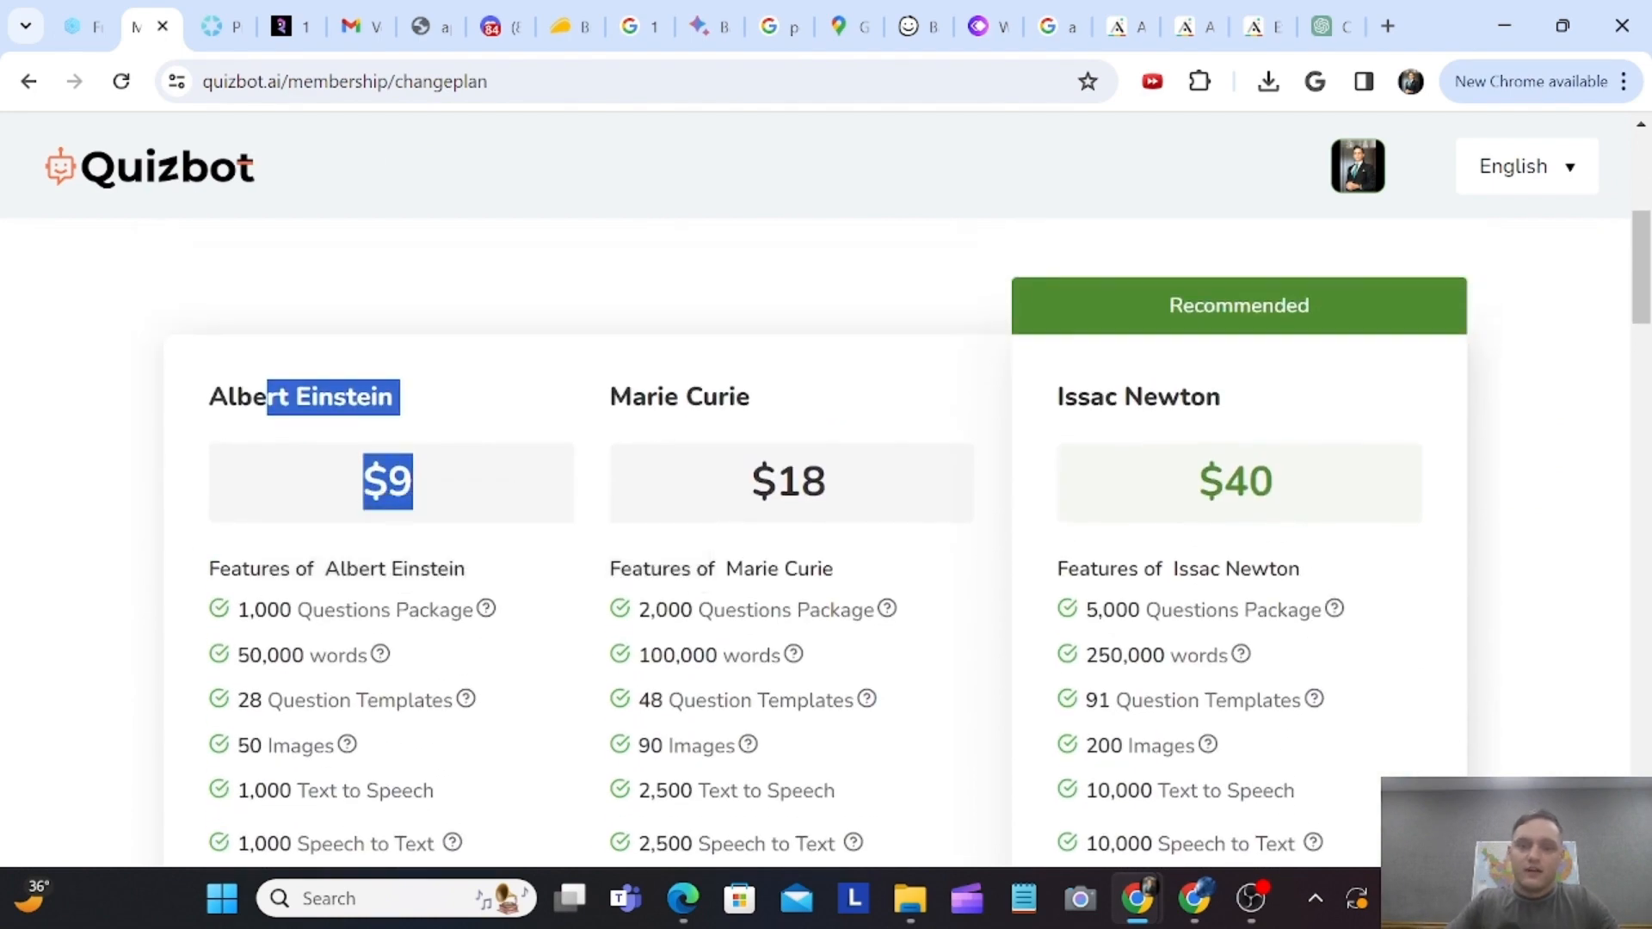
- Review the membership tiers up to the $504 Nikola Tesla plan, highlighting its price
scroll(down, 3)
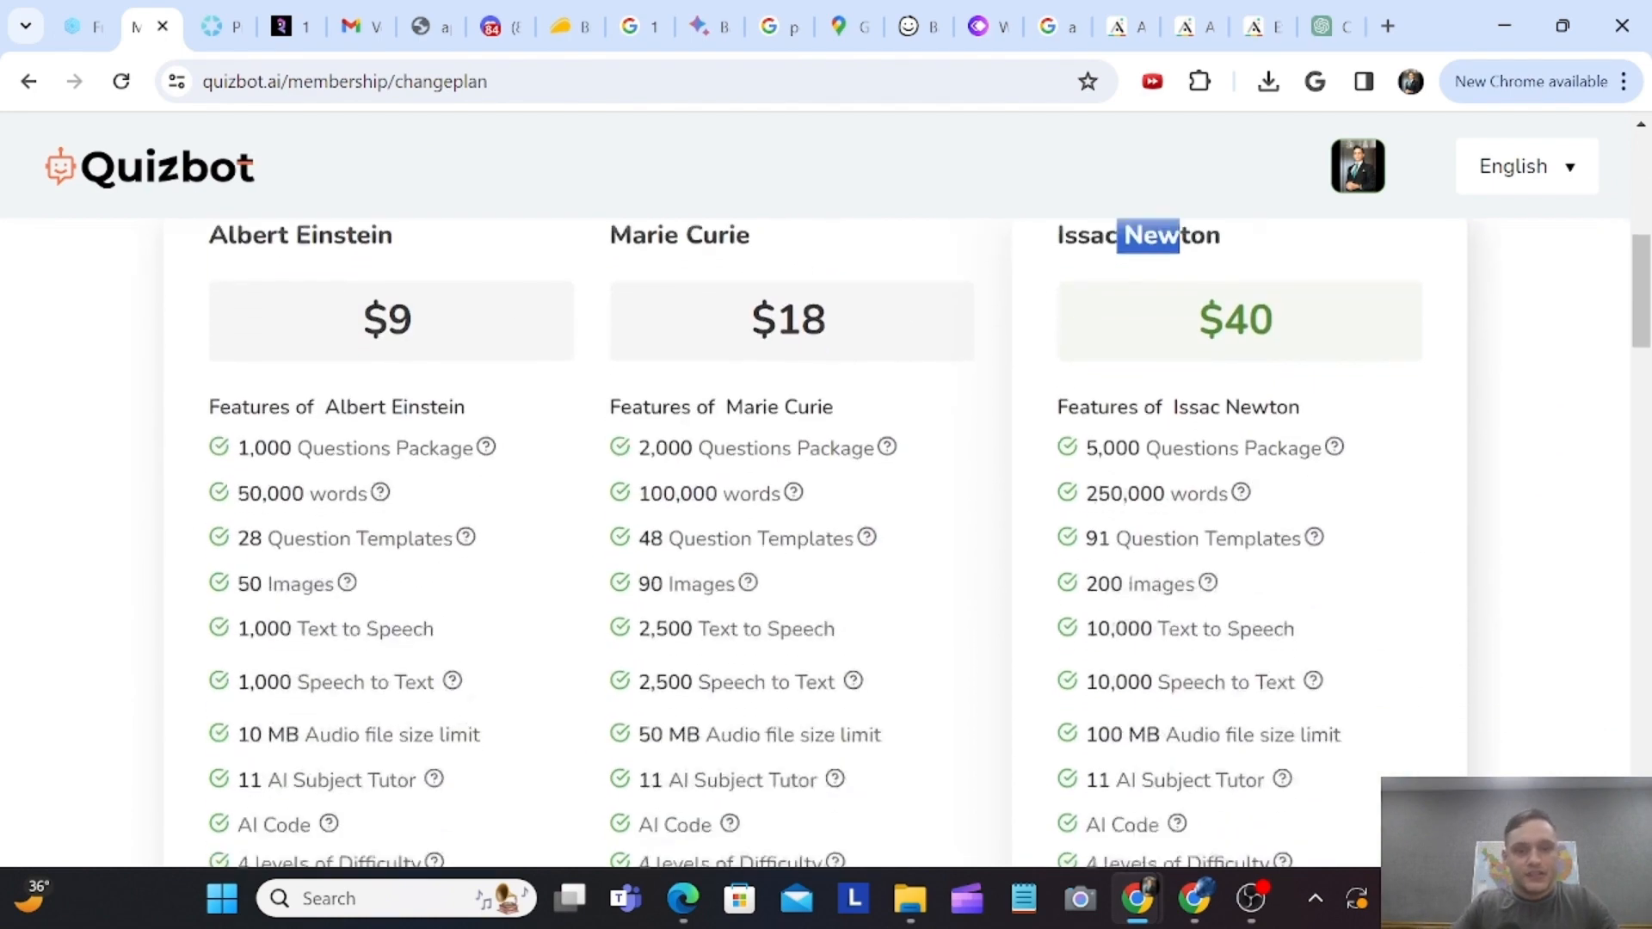
scroll(down, 3)
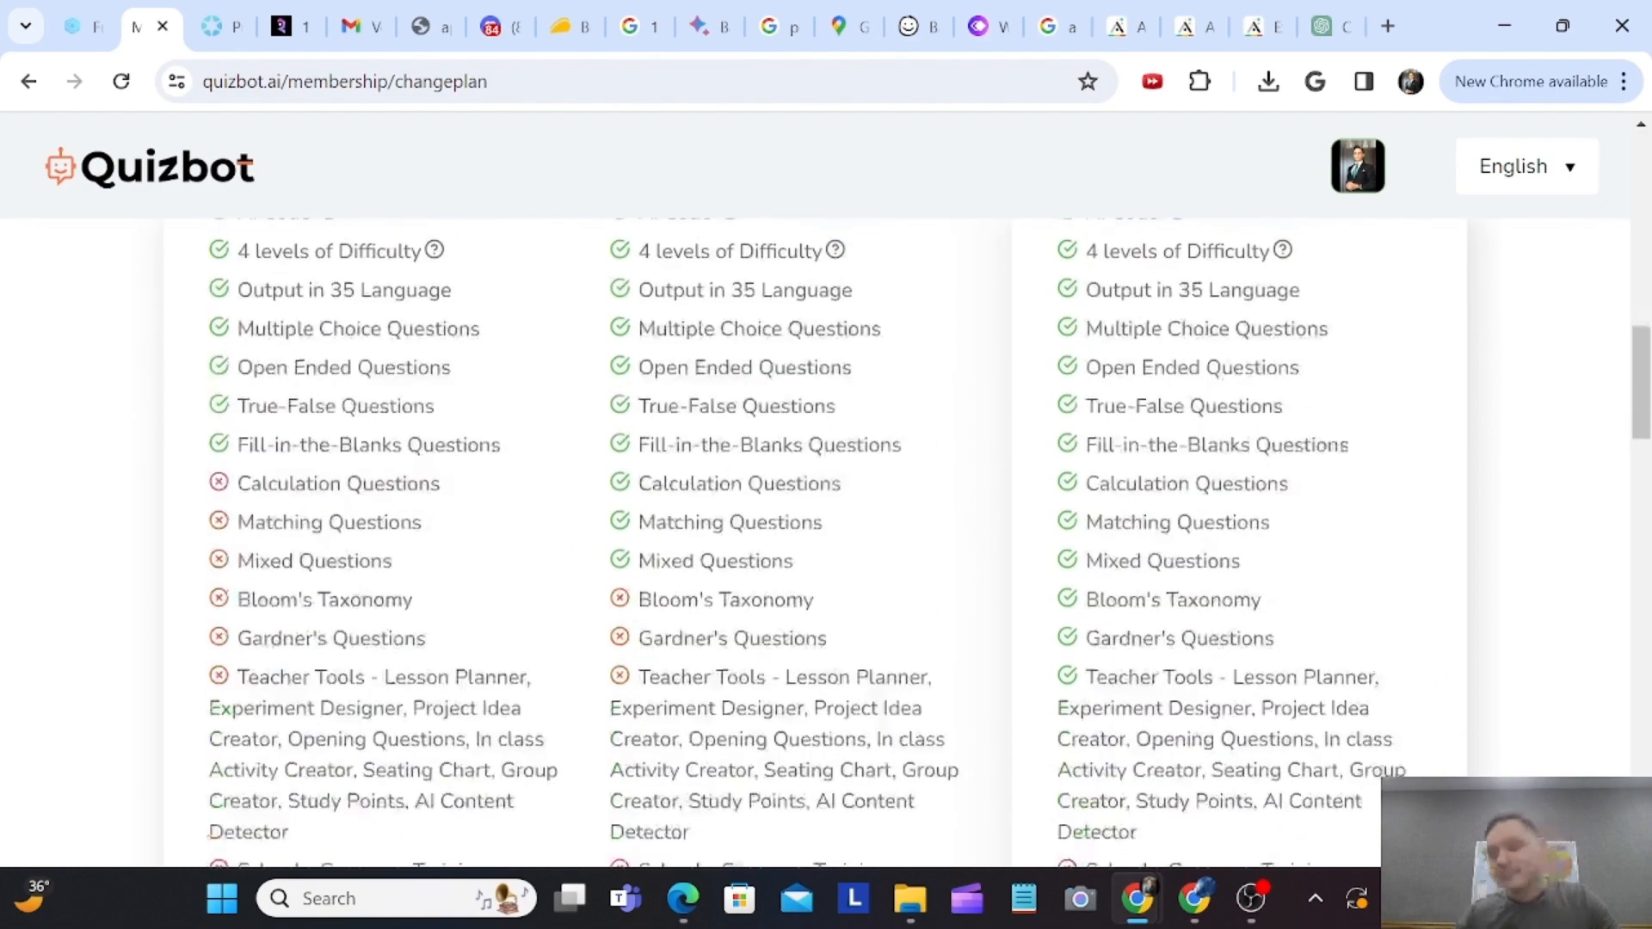
scroll(up, 3)
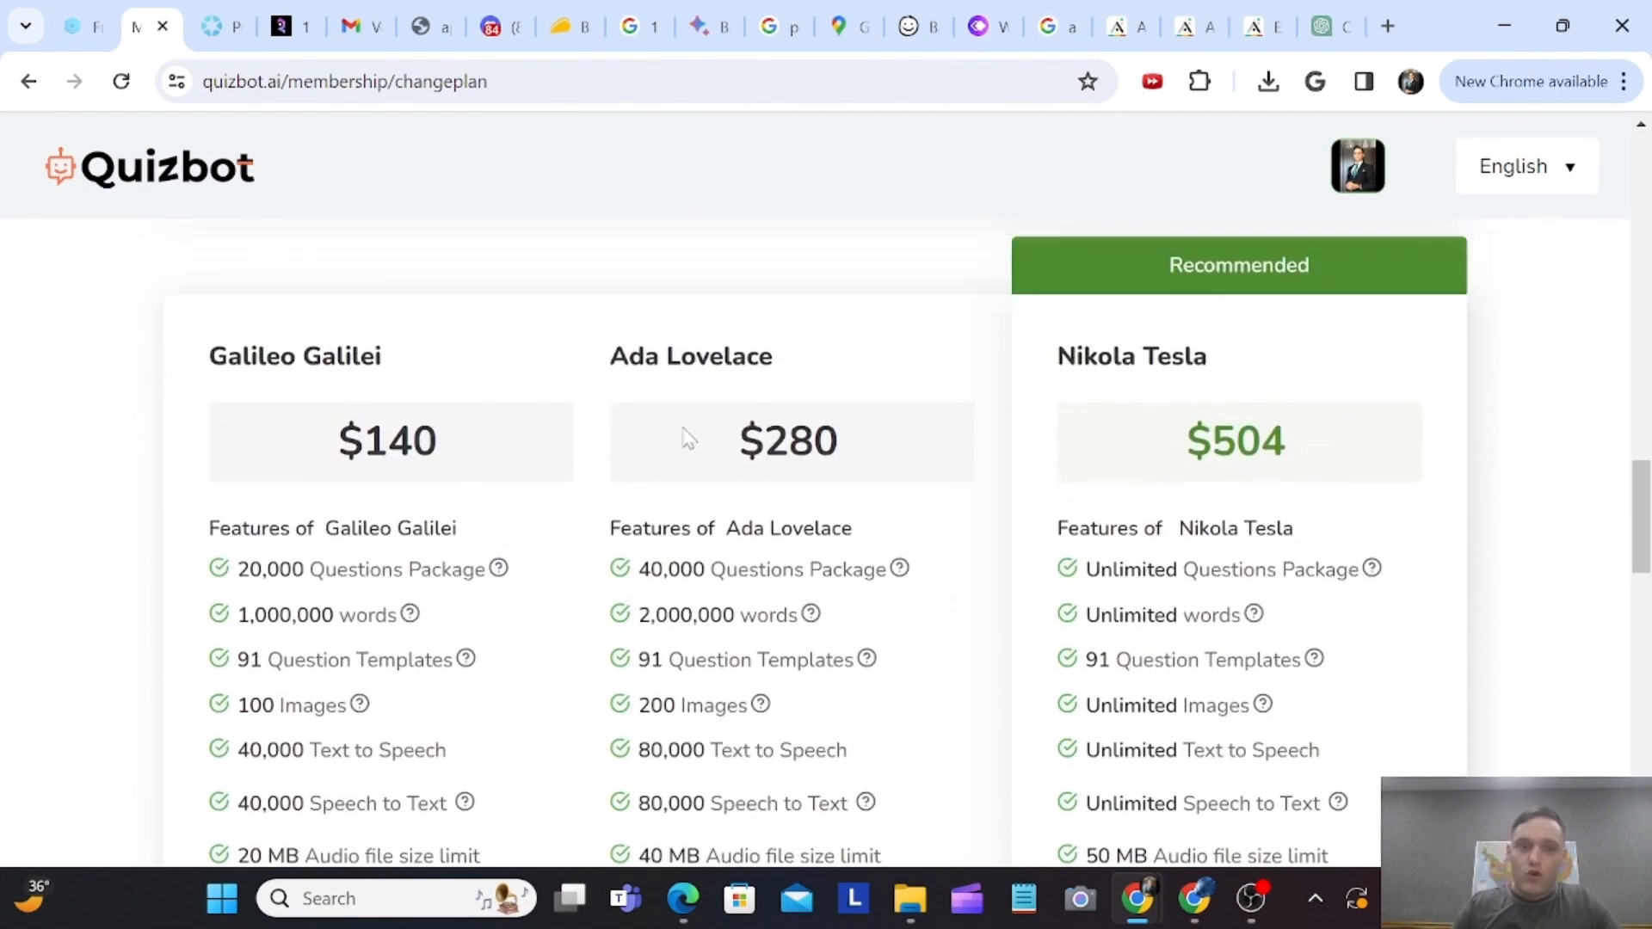
double_click(1234, 440)
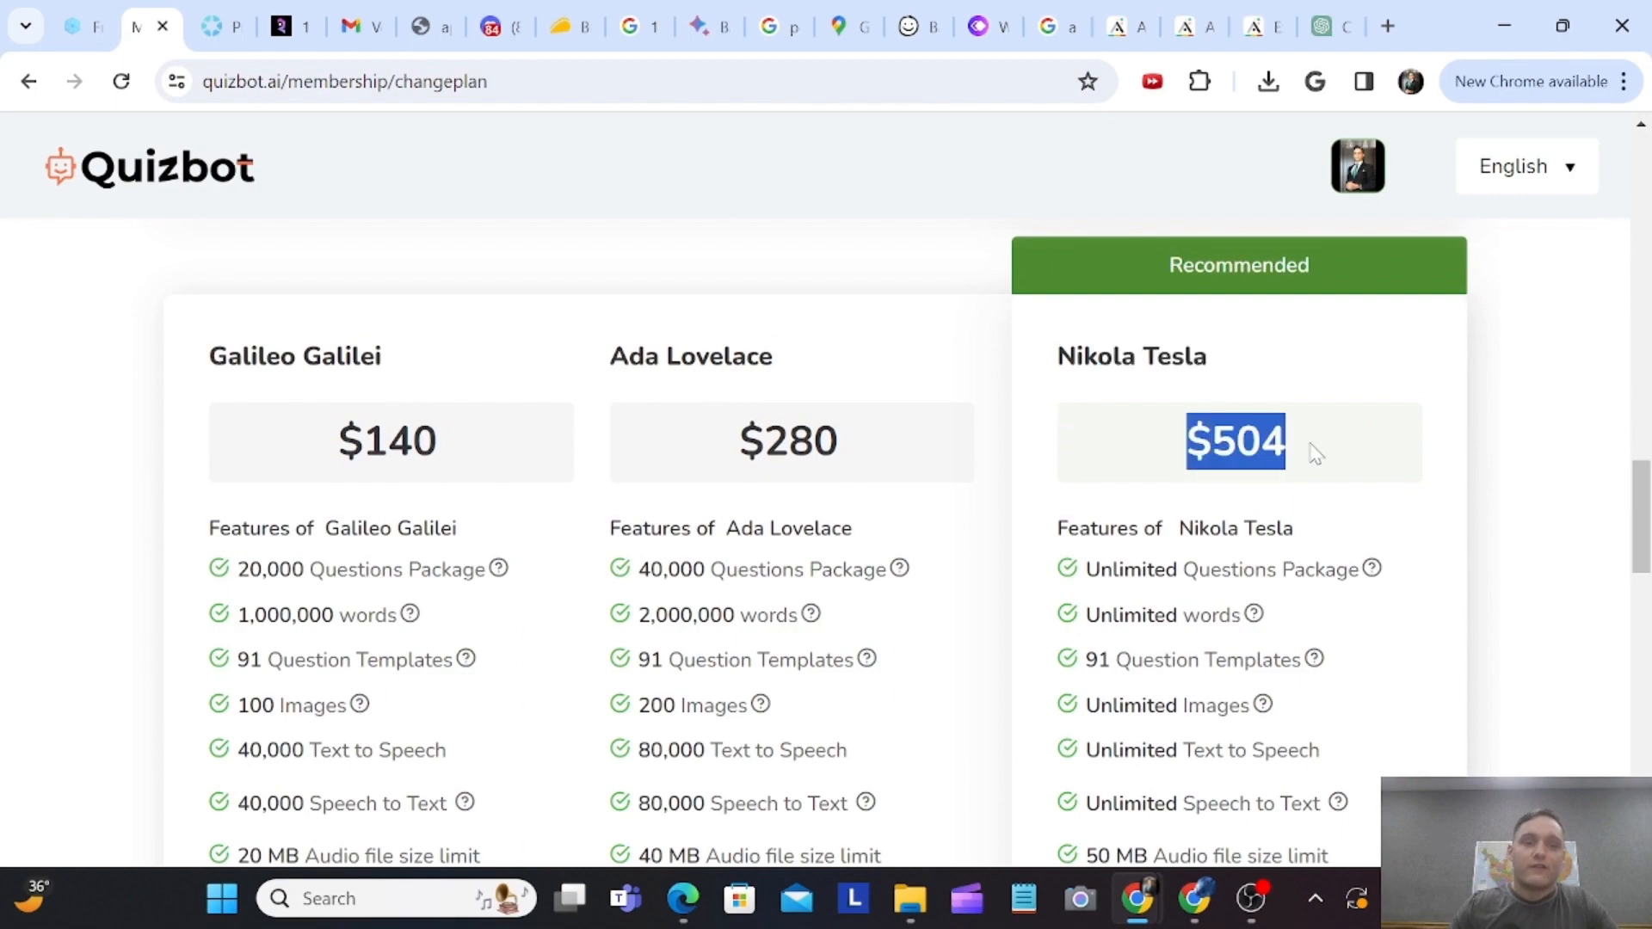
scroll(down, 3)
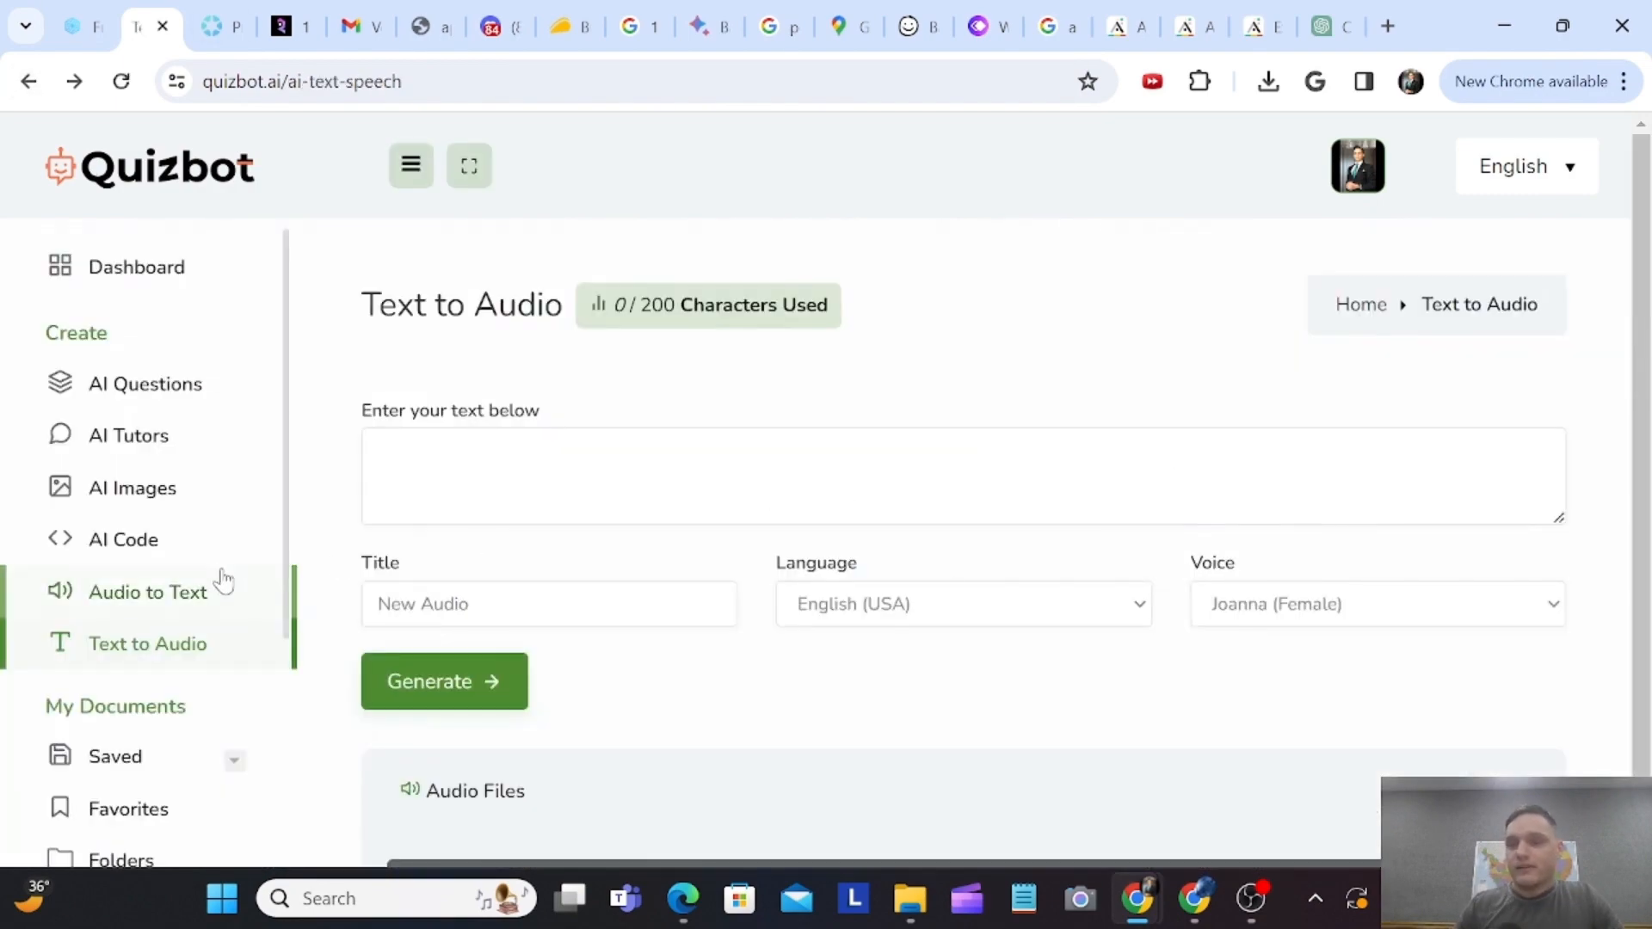
- Revisit Audio to Text, question templates and subject tutors, highlighting the 563 / 1,500 words count
scroll(down, 3)
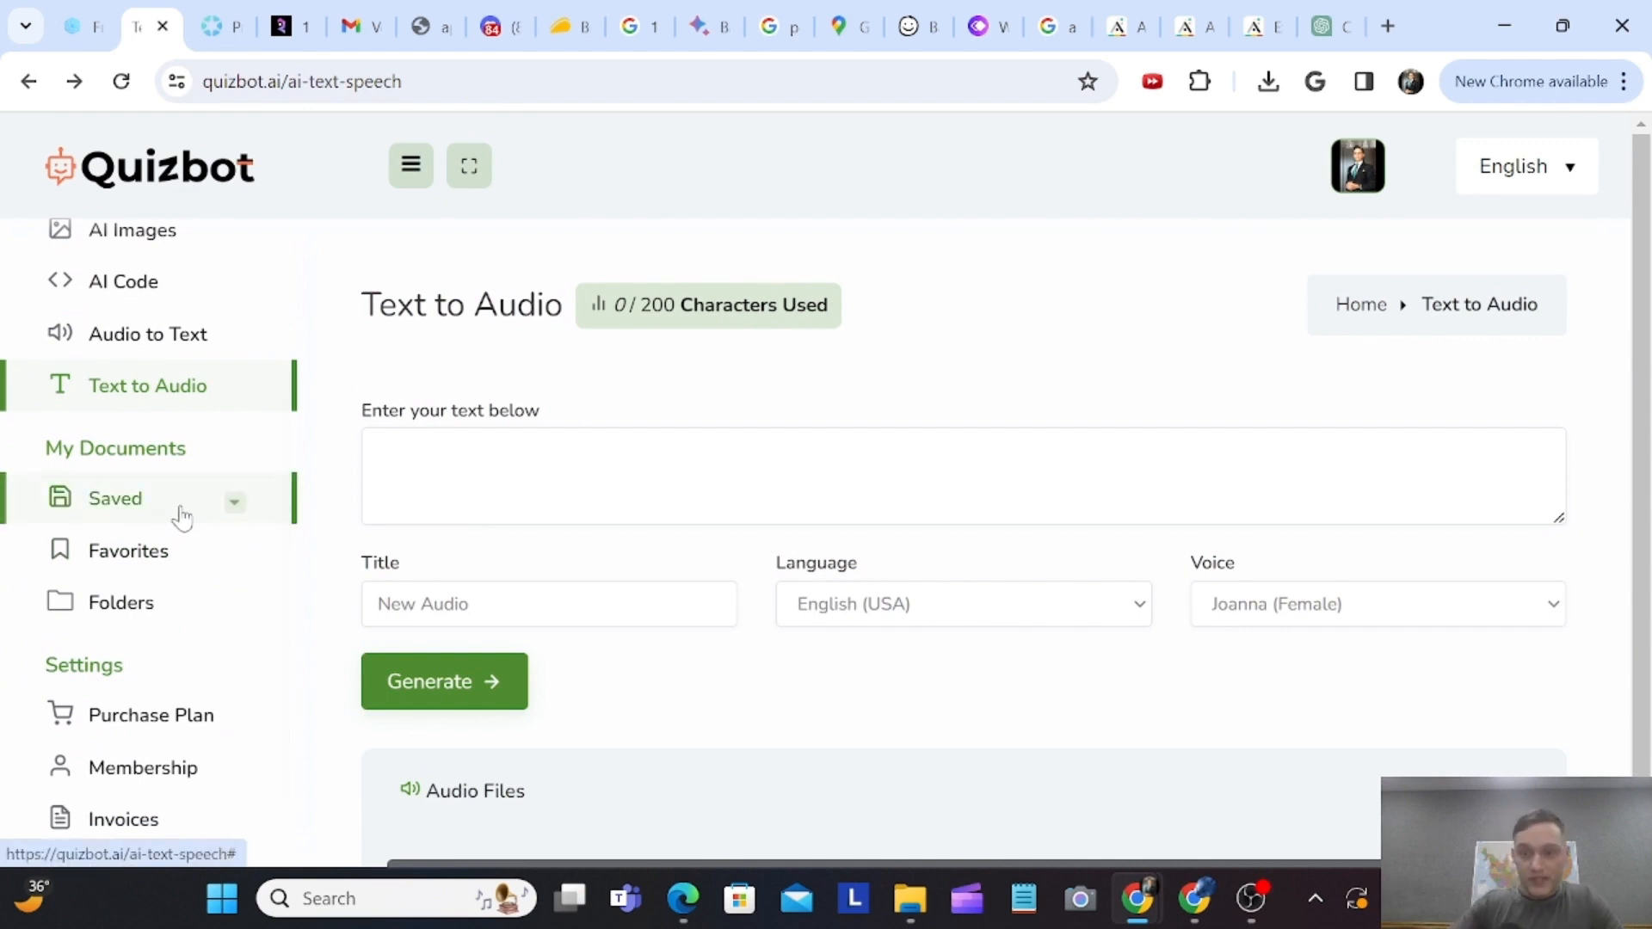
scroll(down, 3)
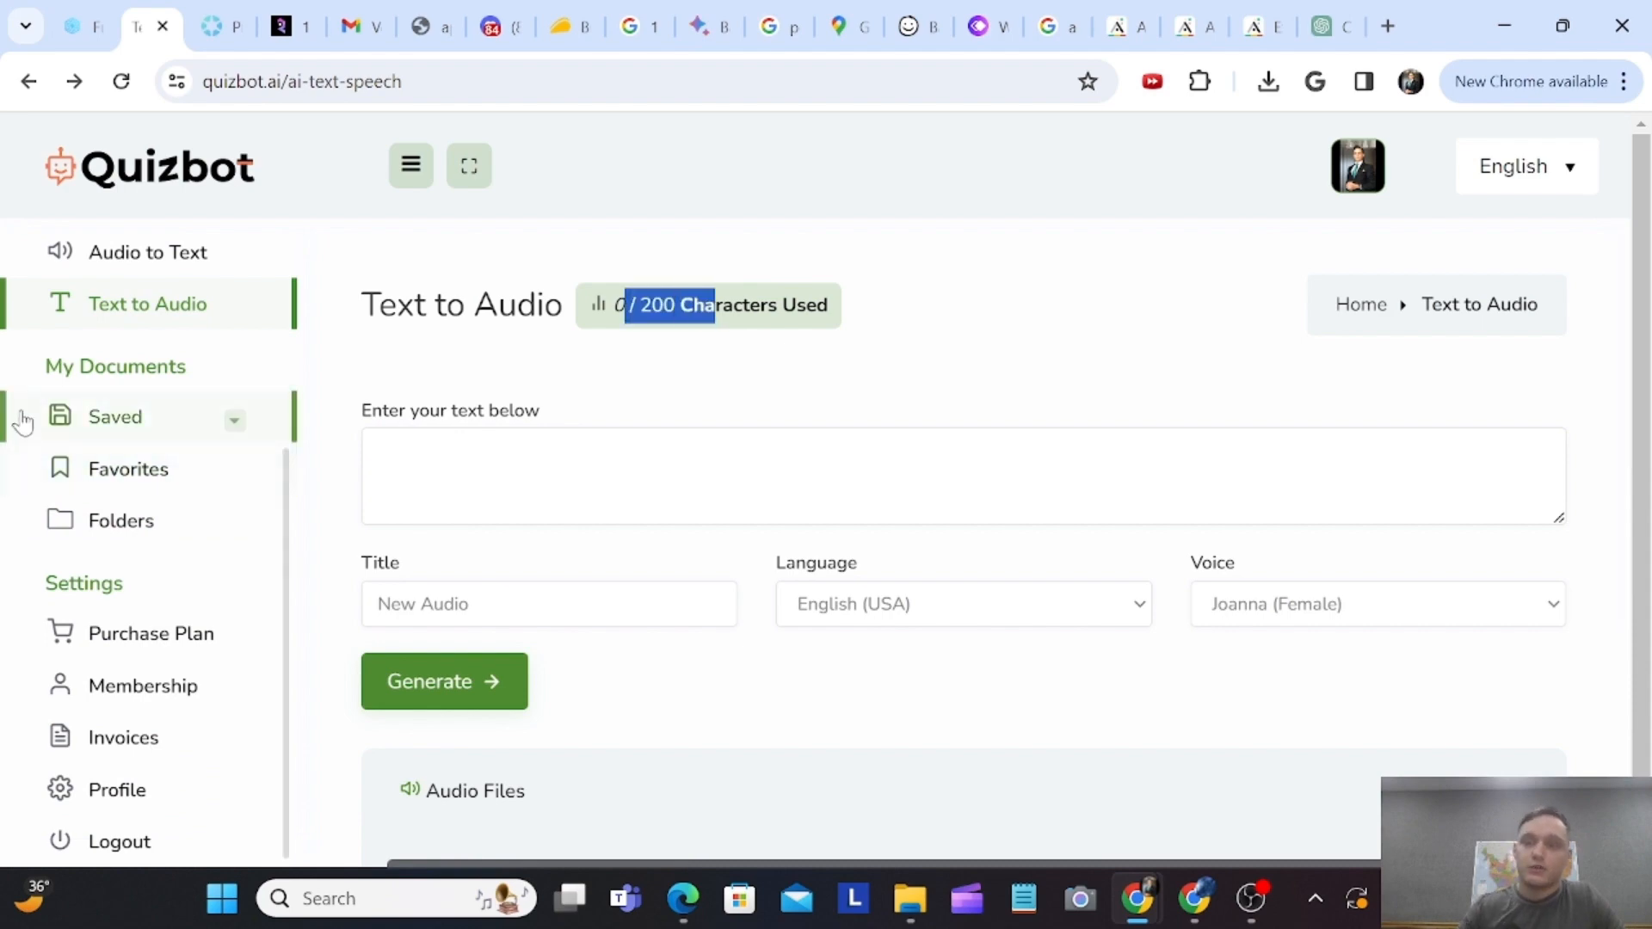
click(147, 252)
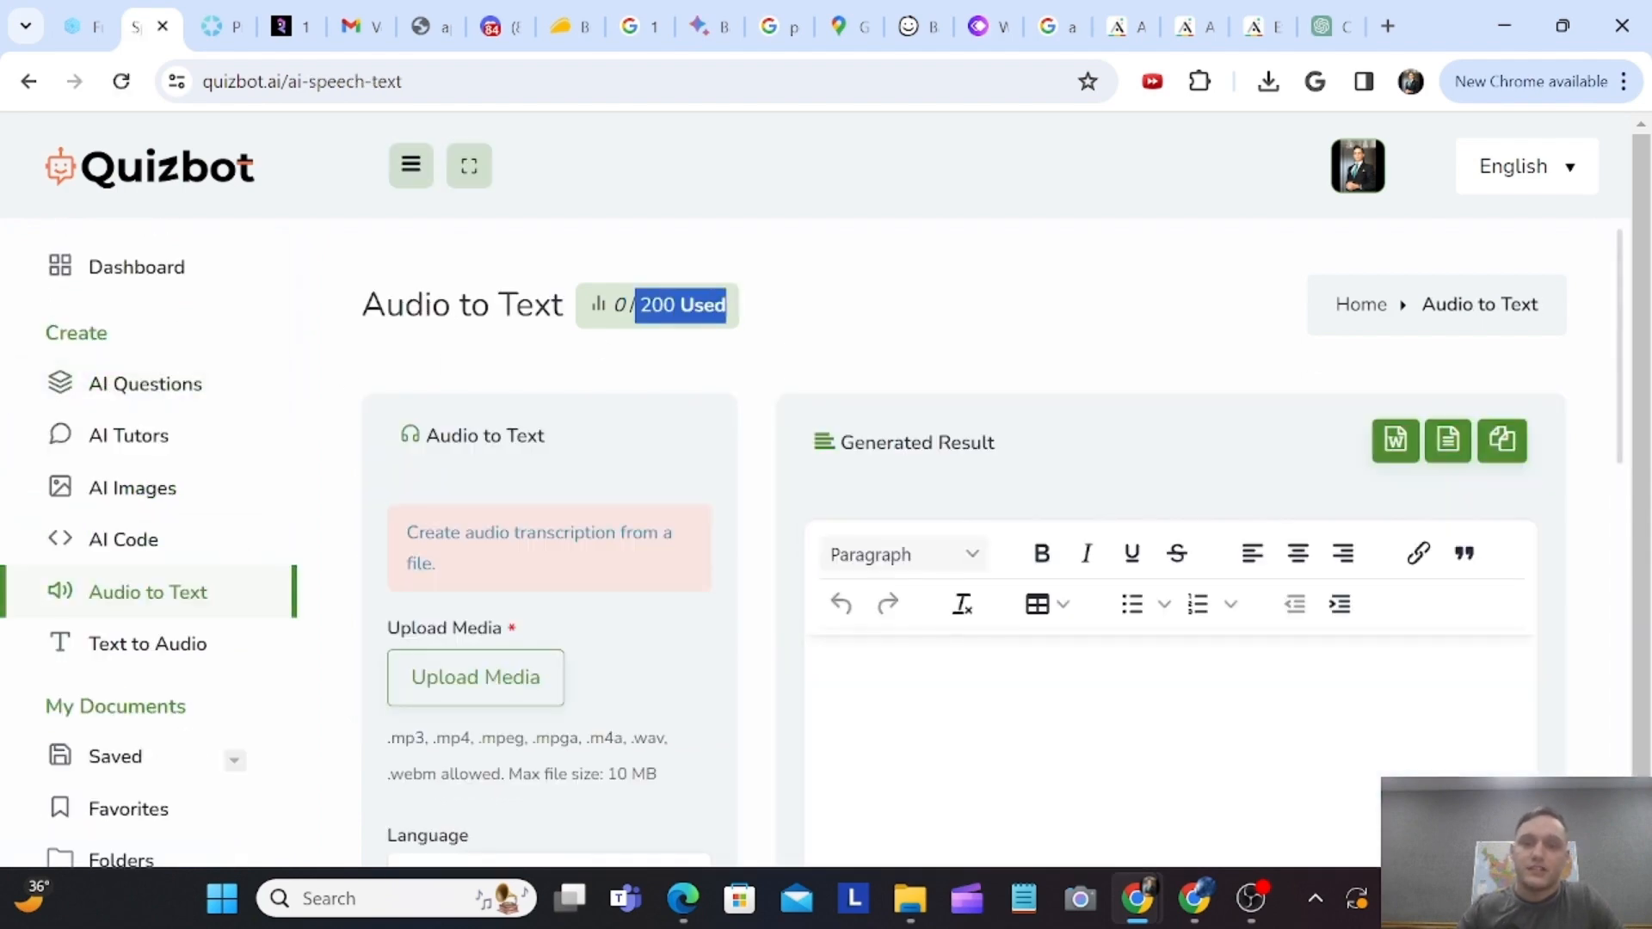
click(146, 384)
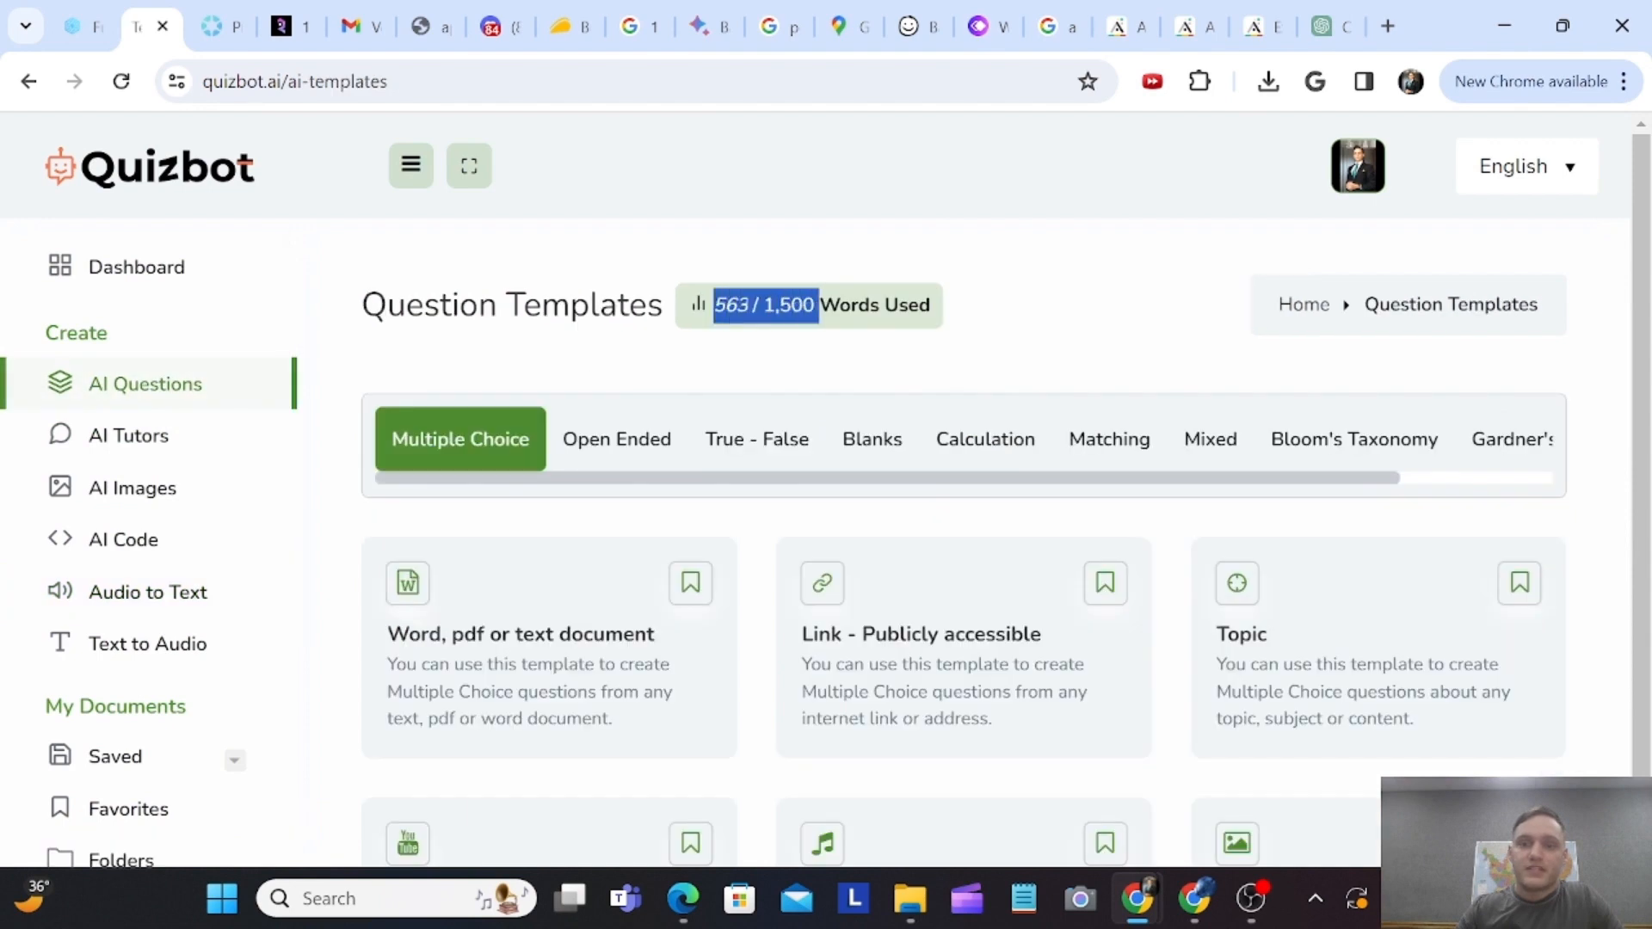
click(128, 435)
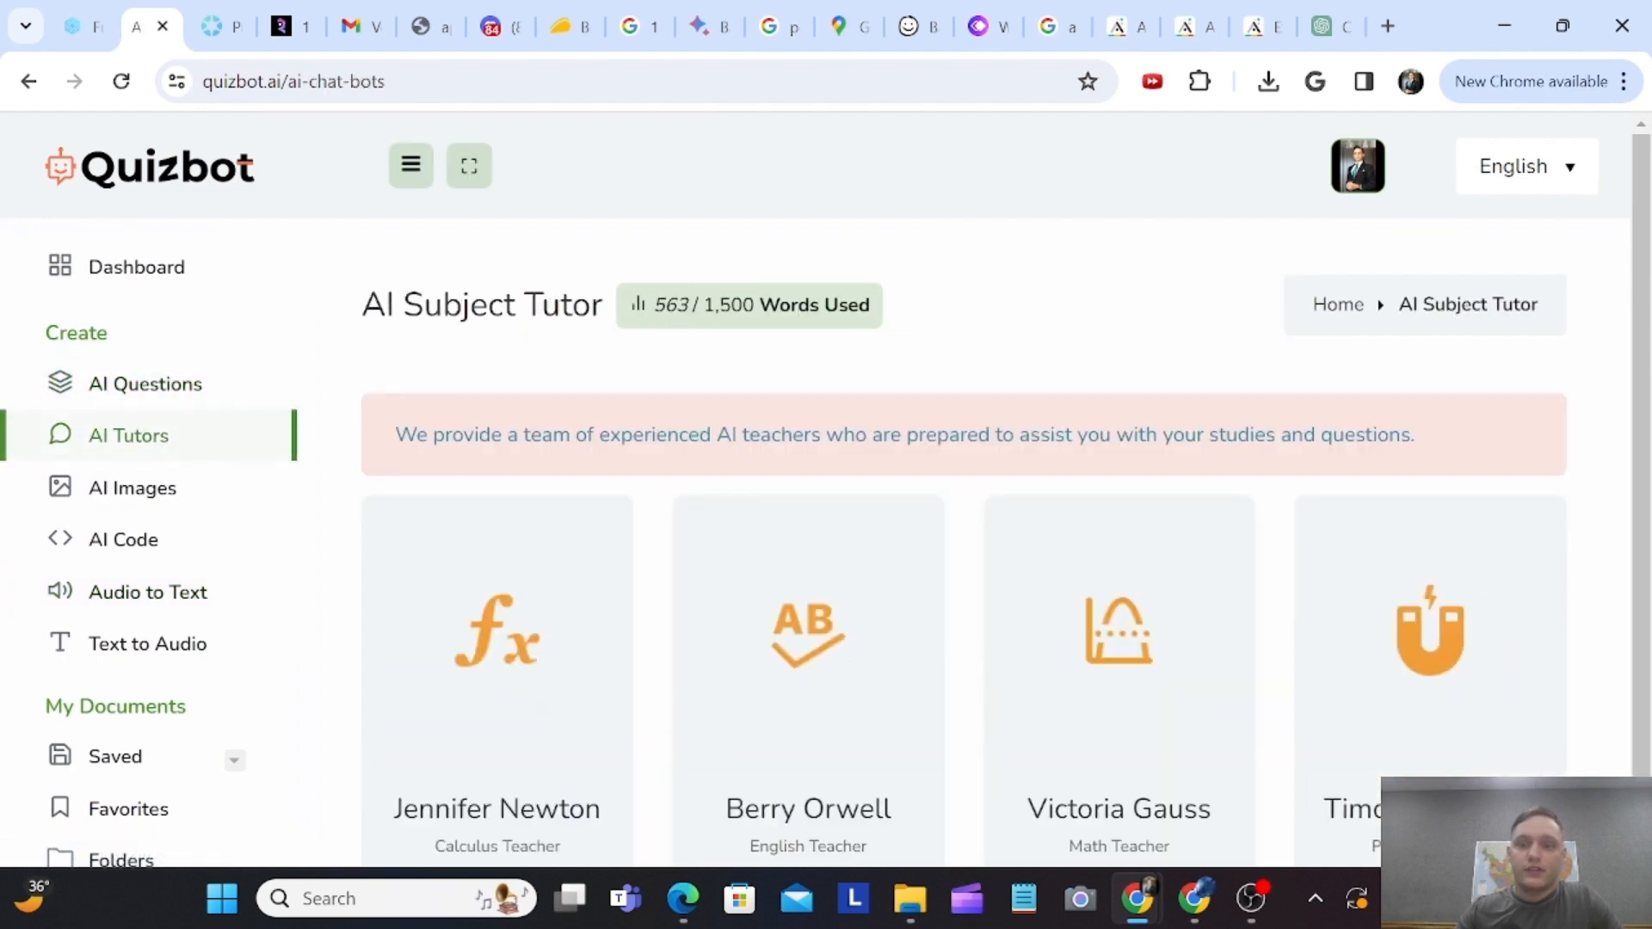
double_click(708, 305)
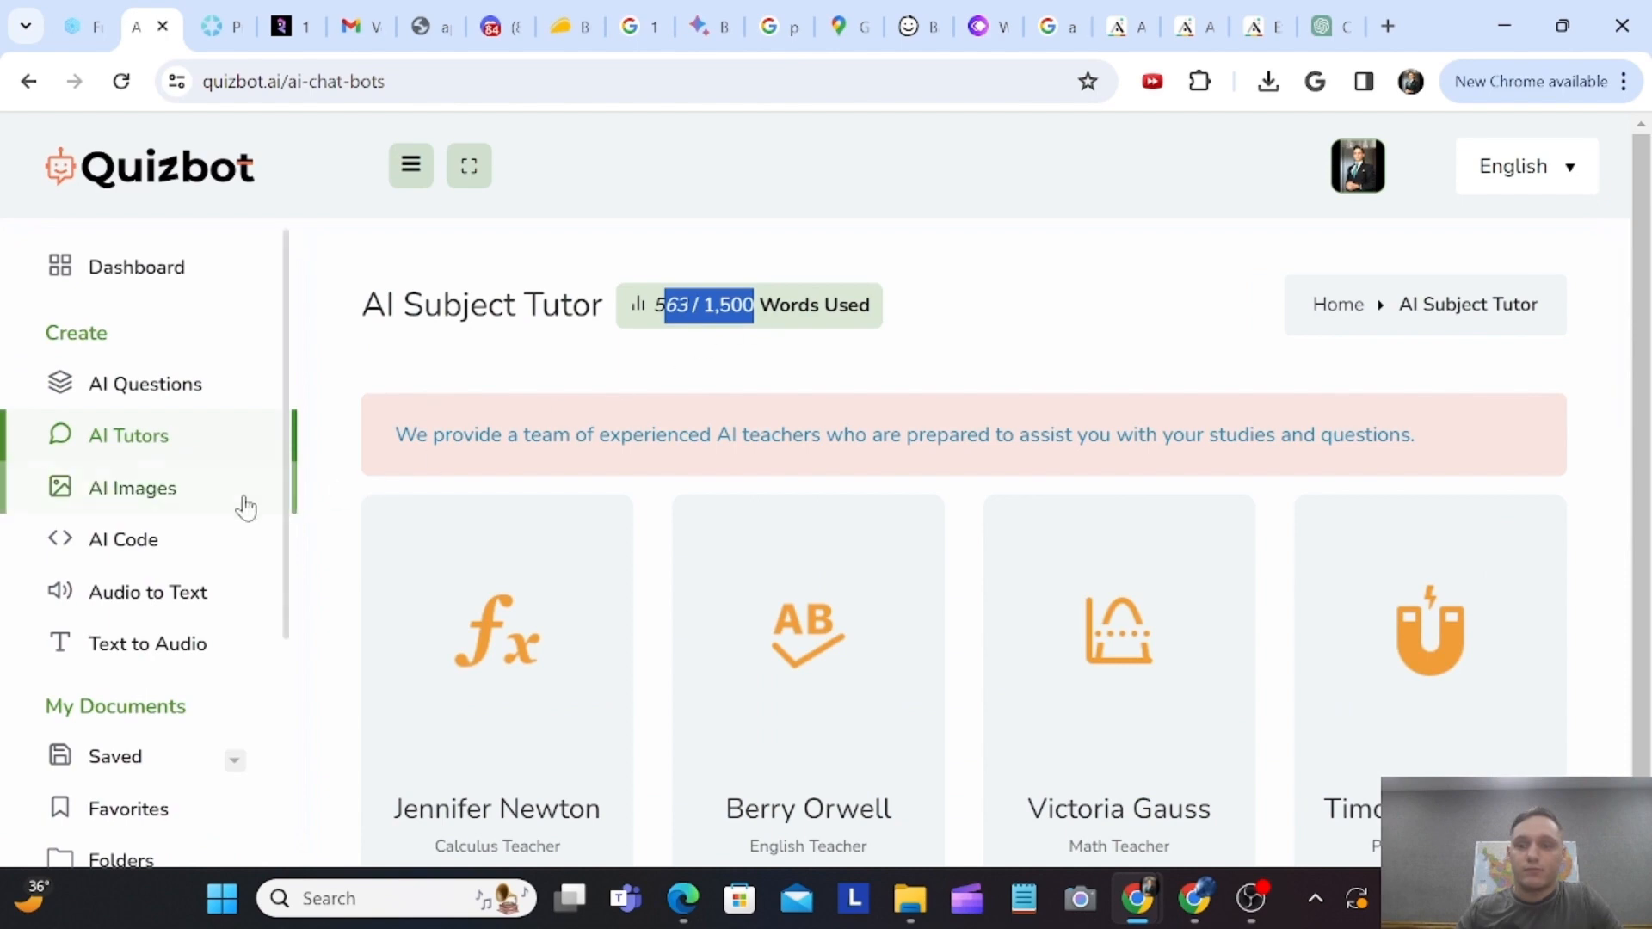
- Visit the AI Images, AI Code, Audio to Text, Text to Audio, Membership and Invoices pages
click(133, 488)
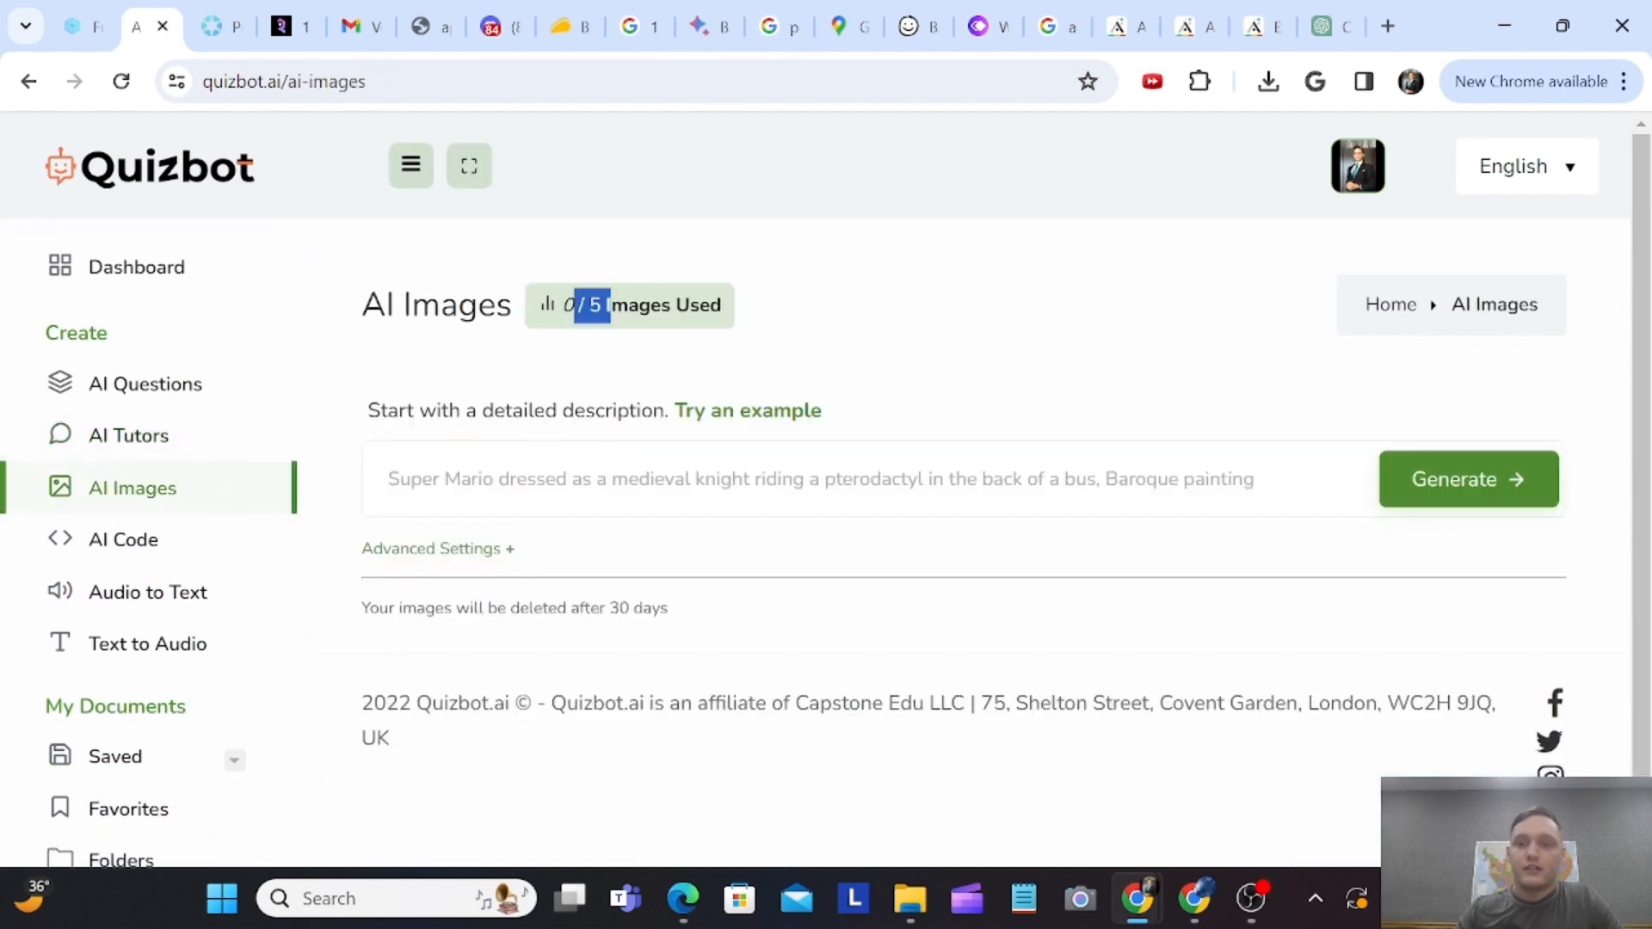
click(123, 539)
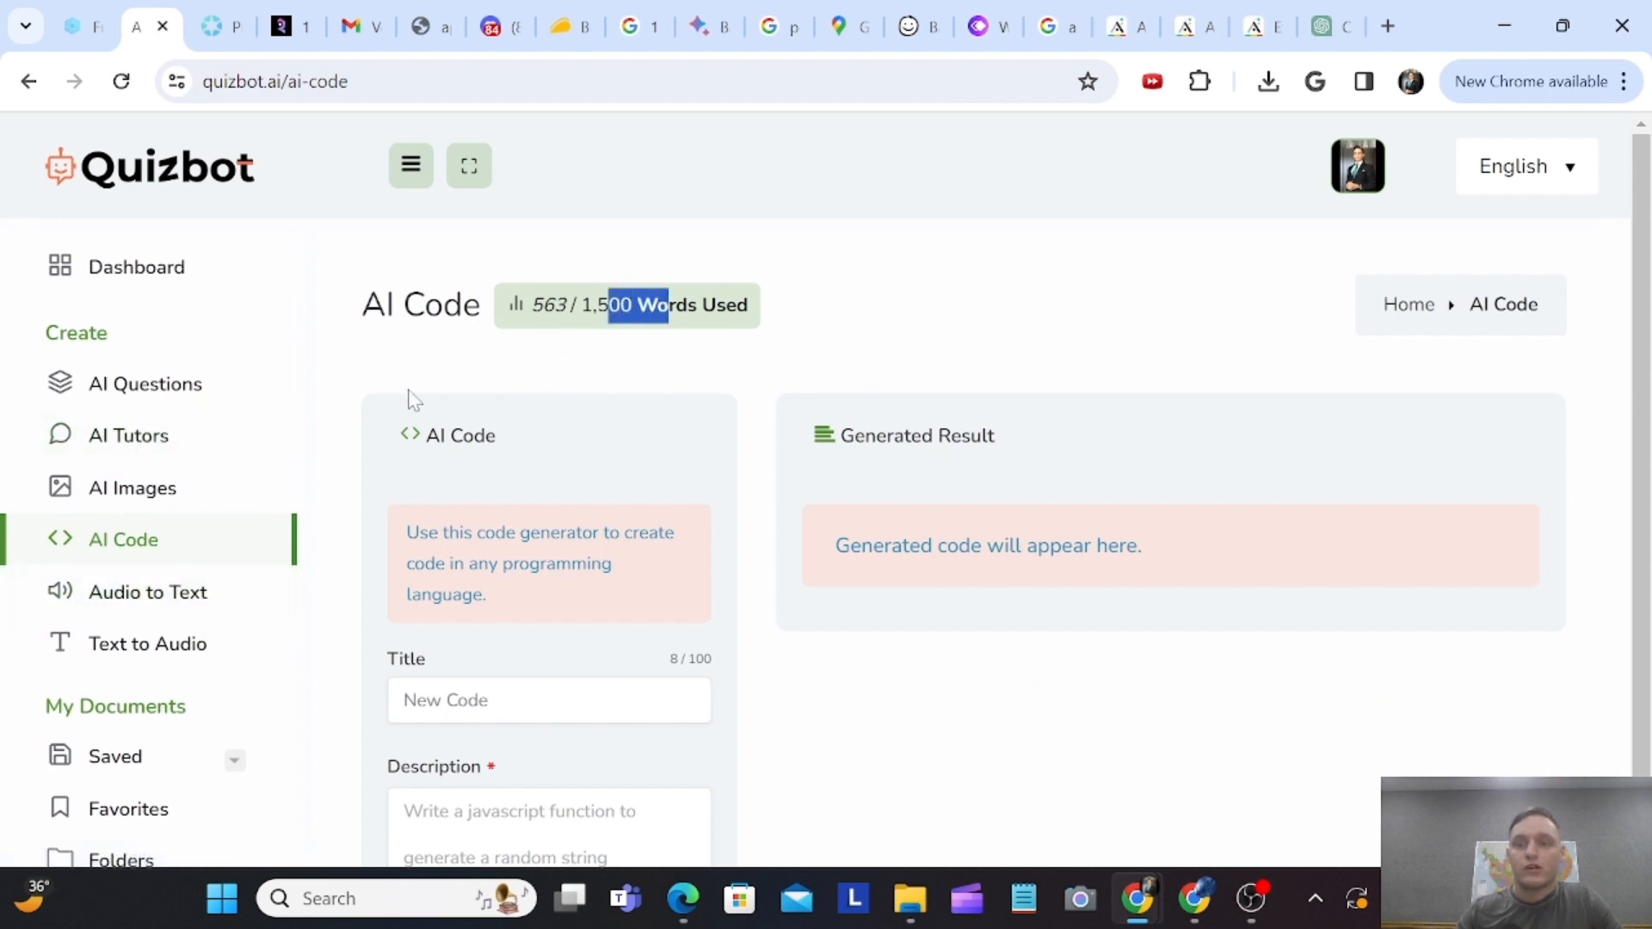
click(133, 487)
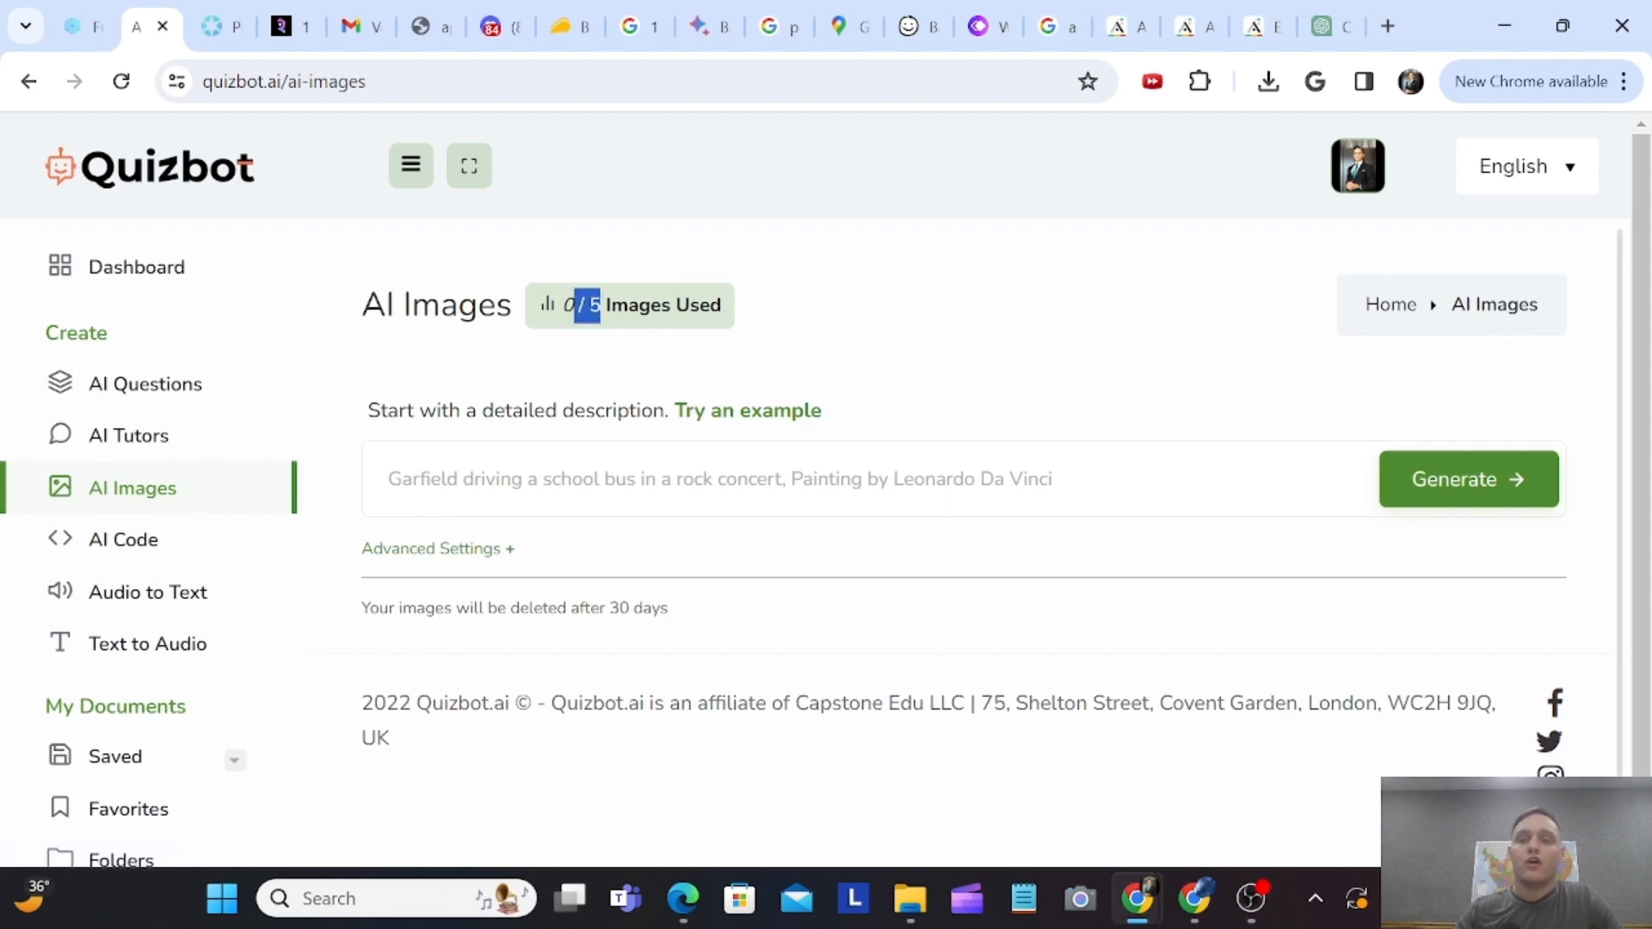
click(148, 591)
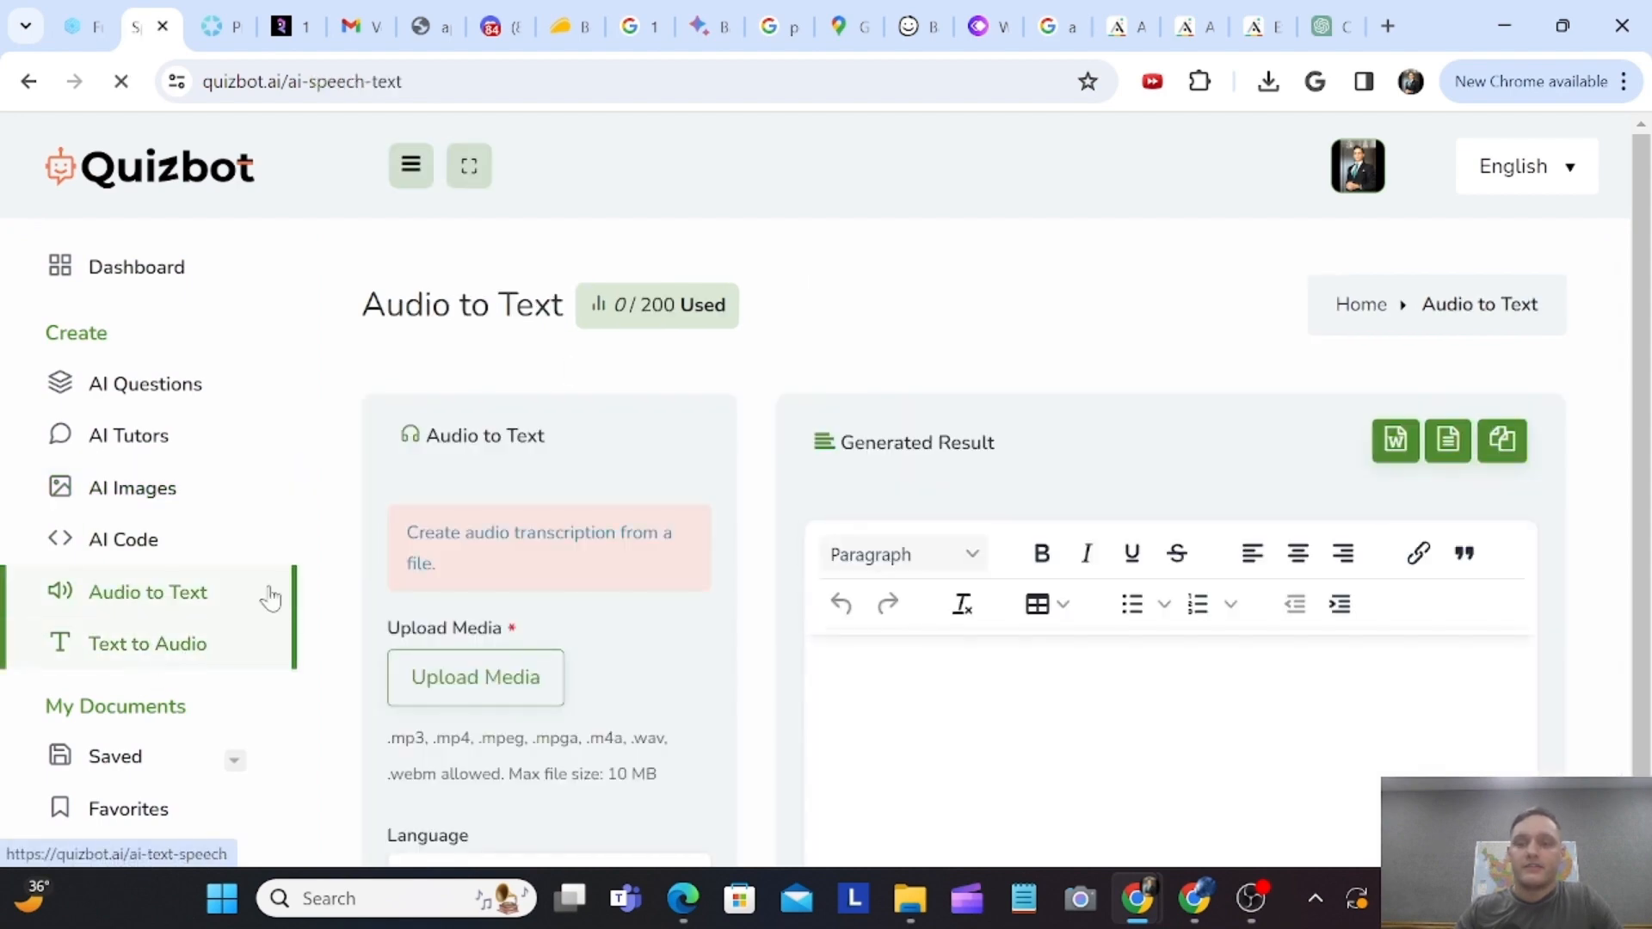
click(147, 643)
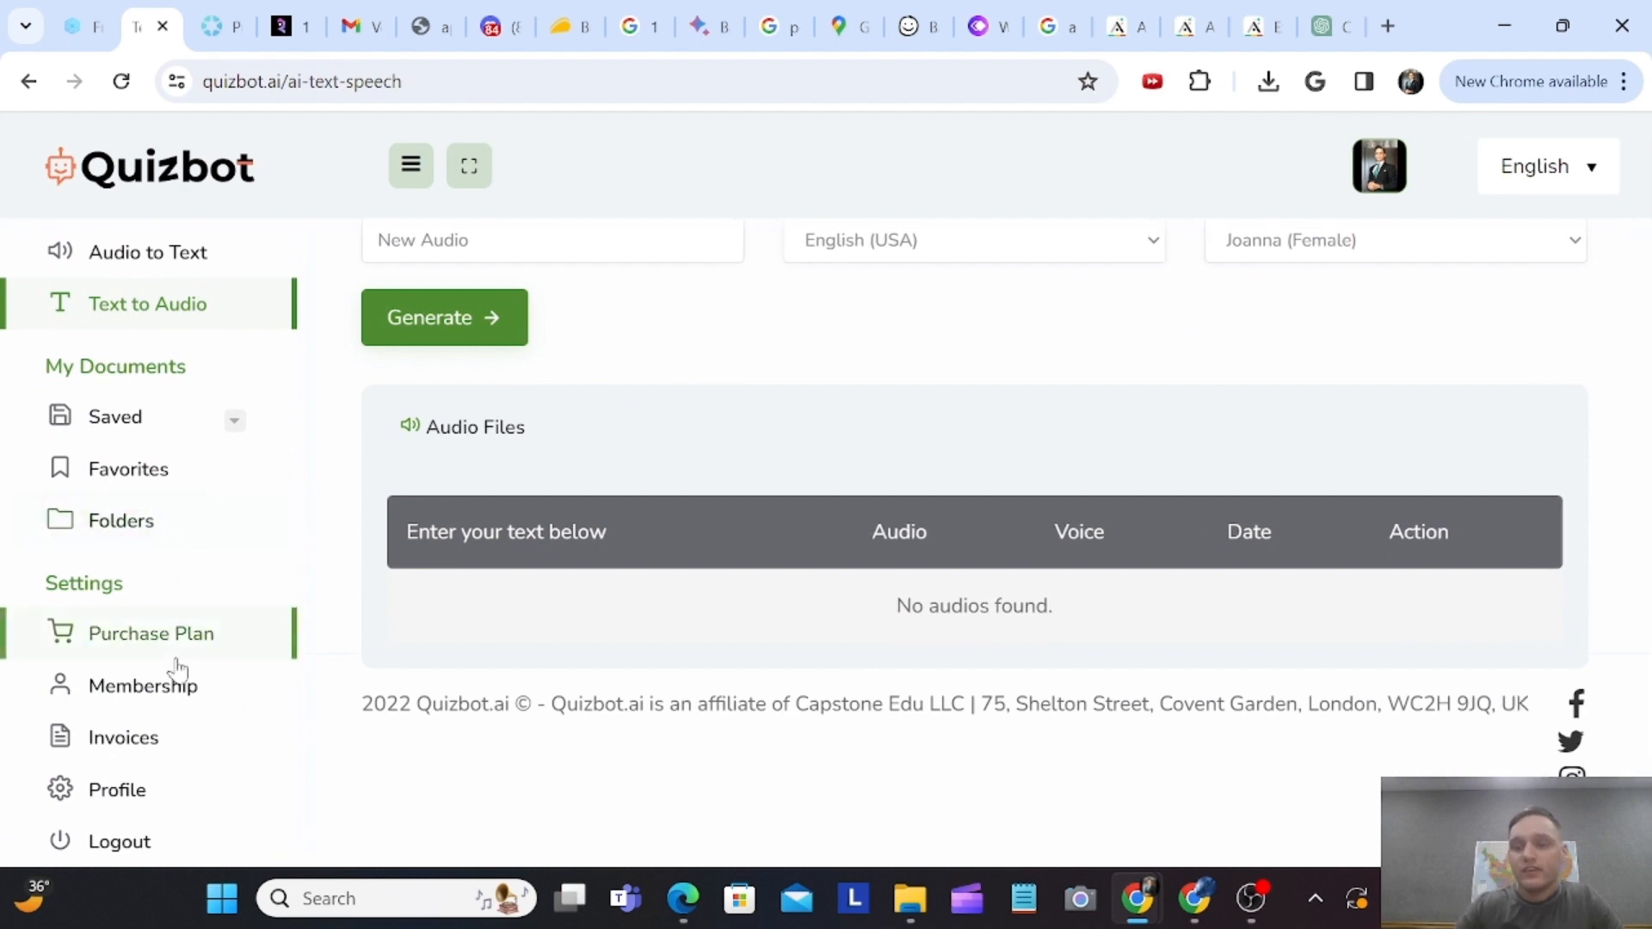
click(142, 685)
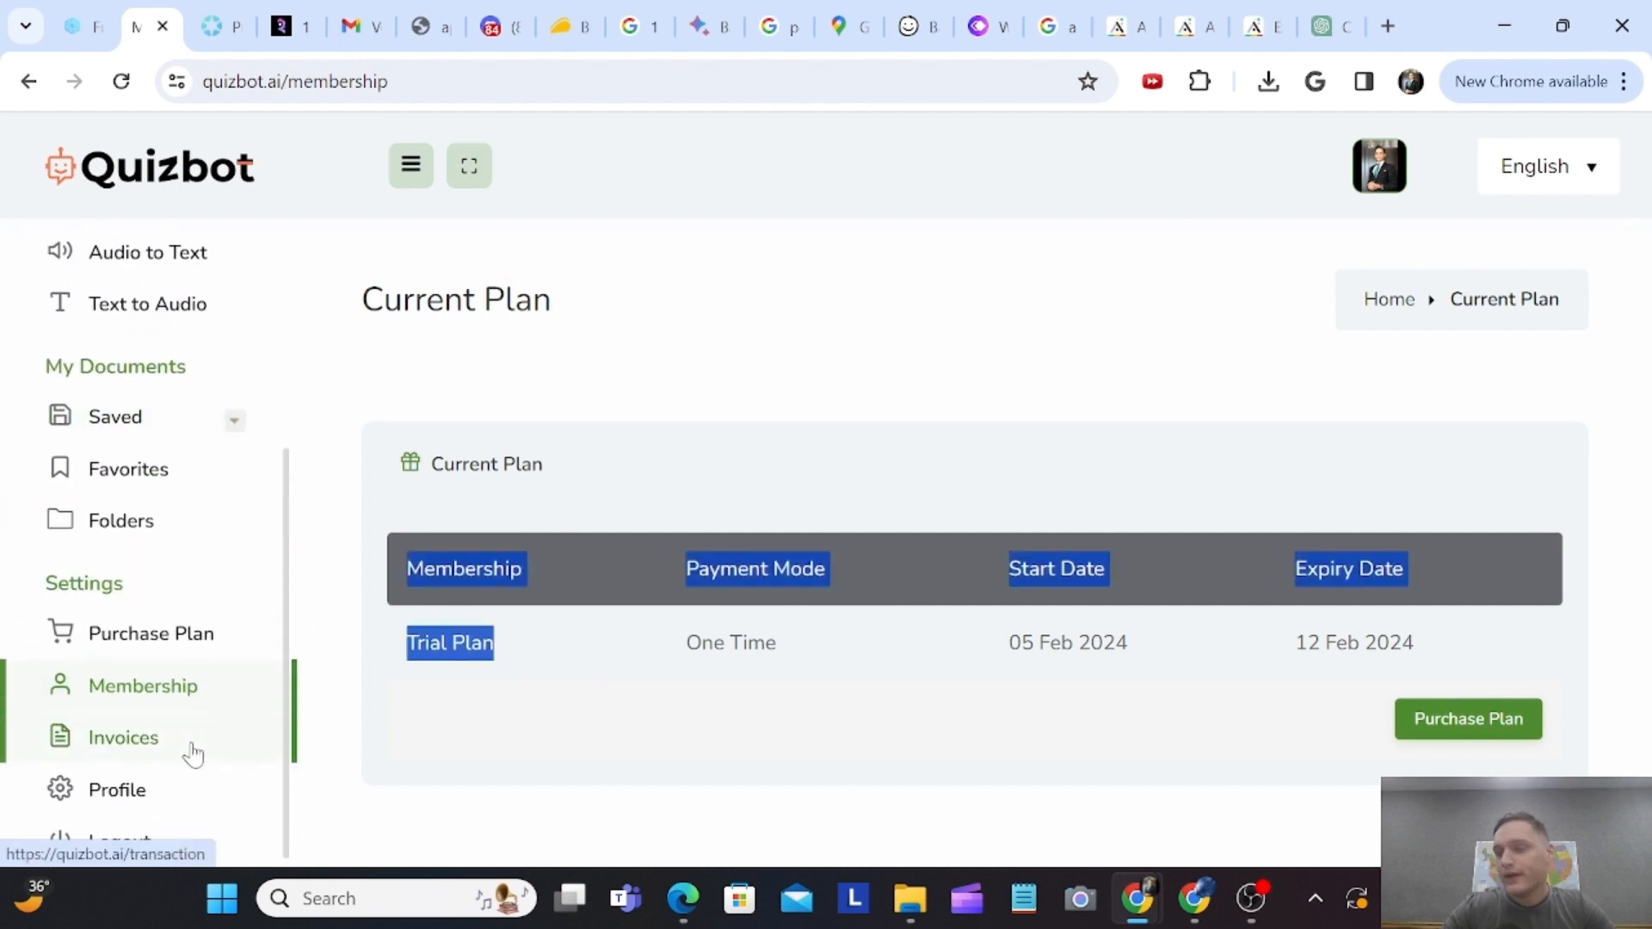
click(123, 736)
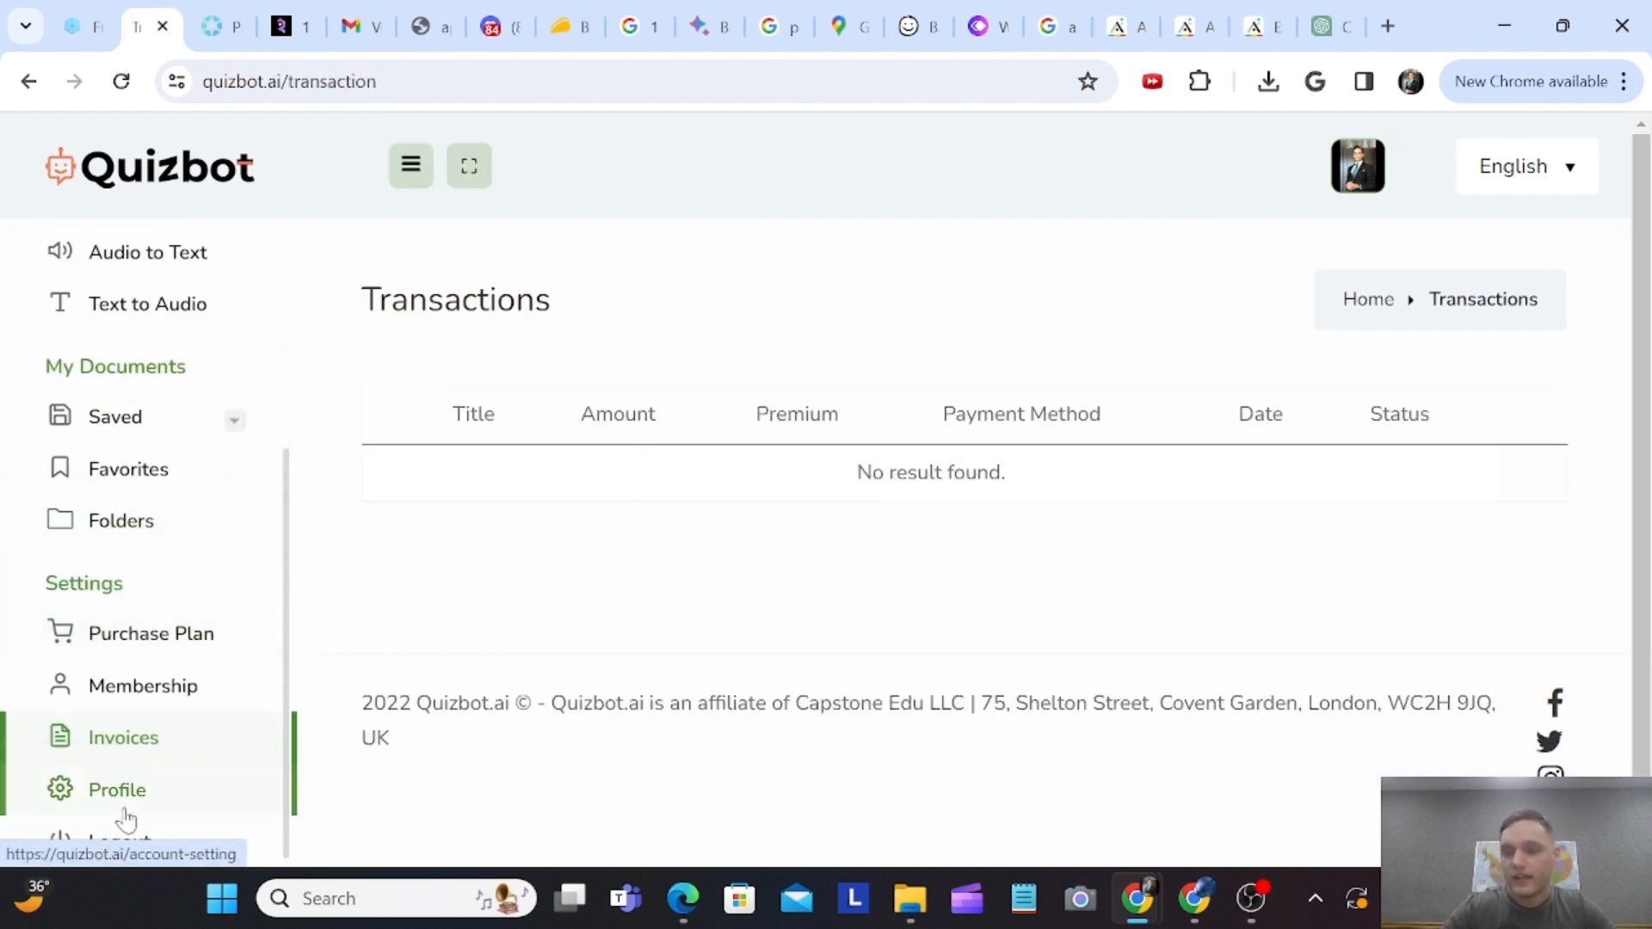
- Upvote Quizbot.ai on Future Tools to 674 and return to the home listing
click(79, 25)
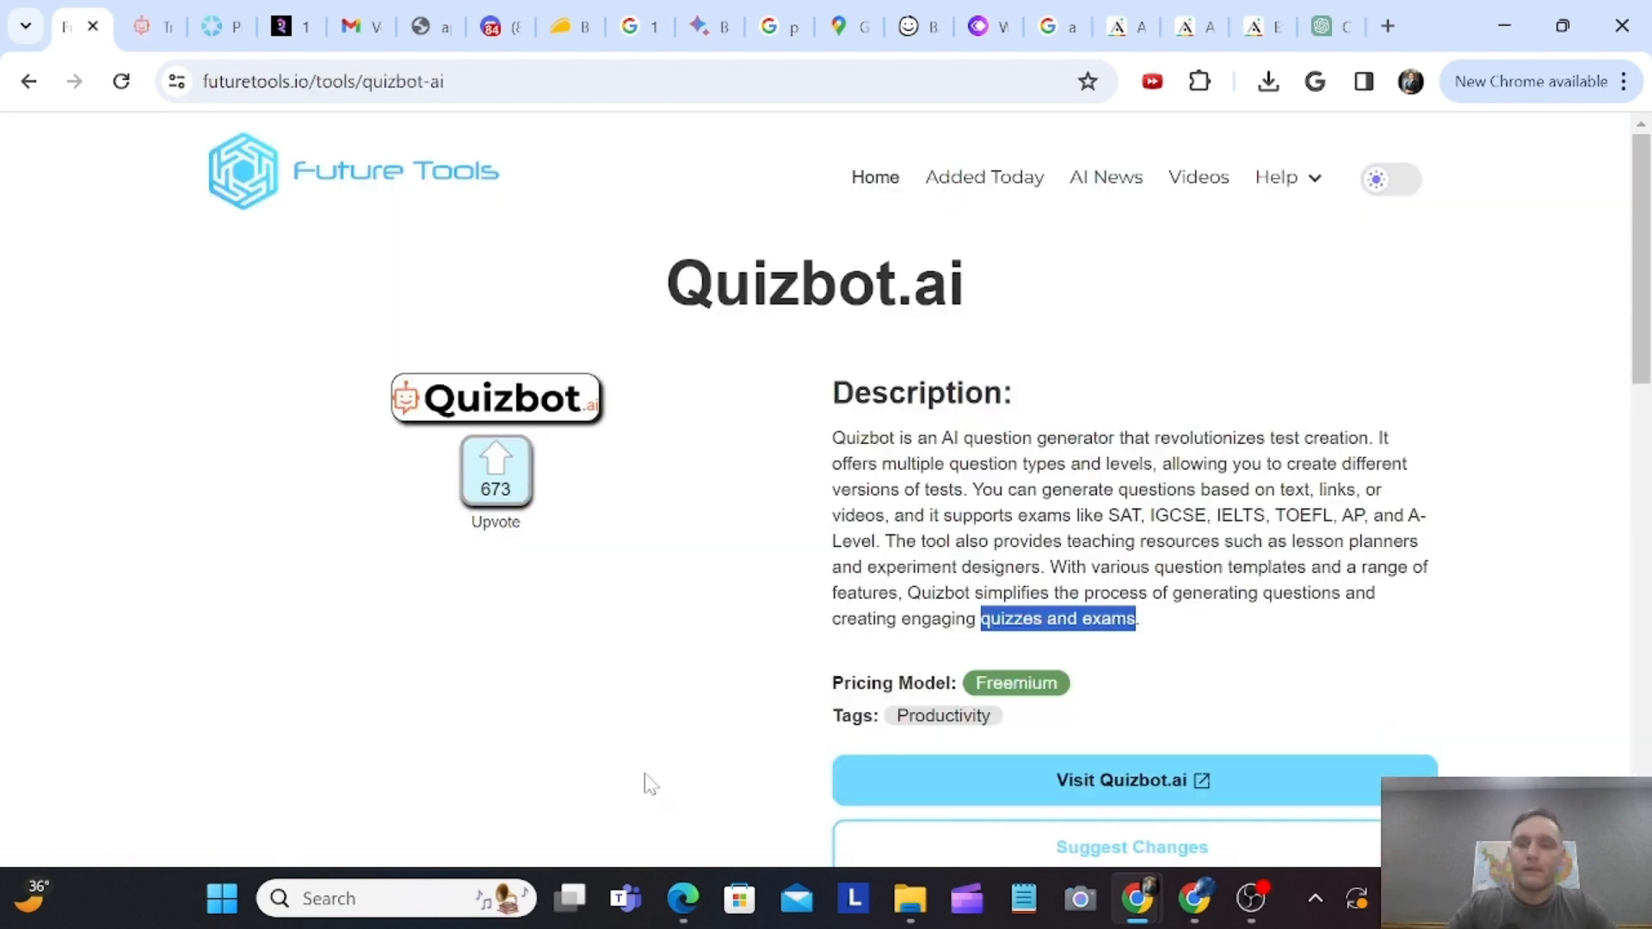
click(496, 471)
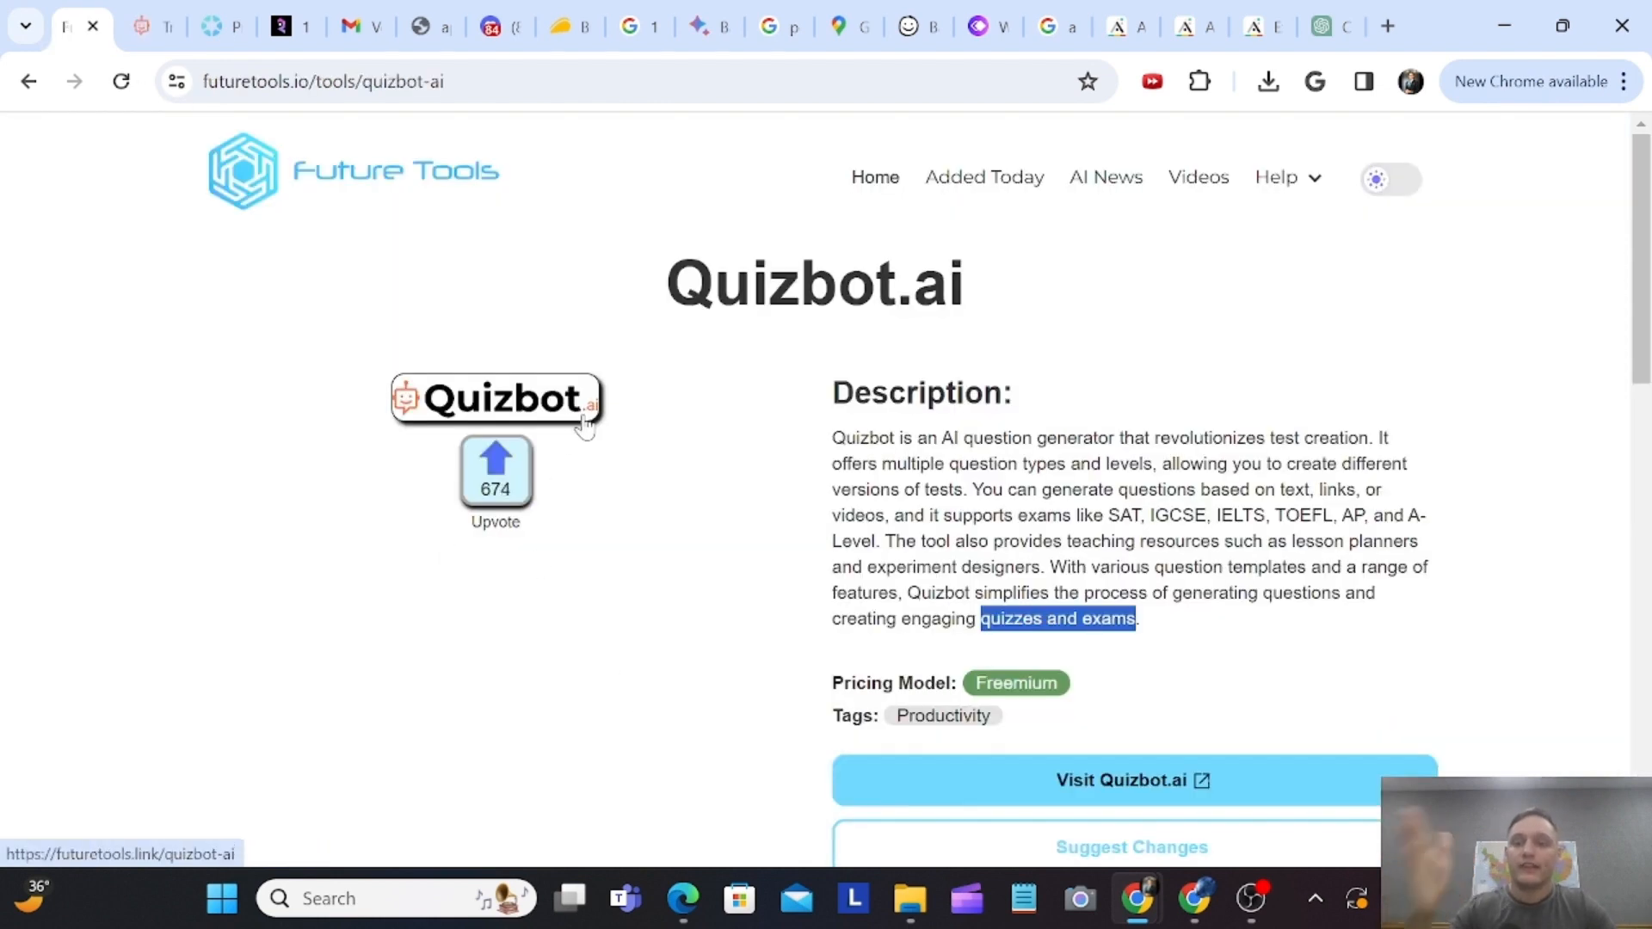
mouse_move(588, 440)
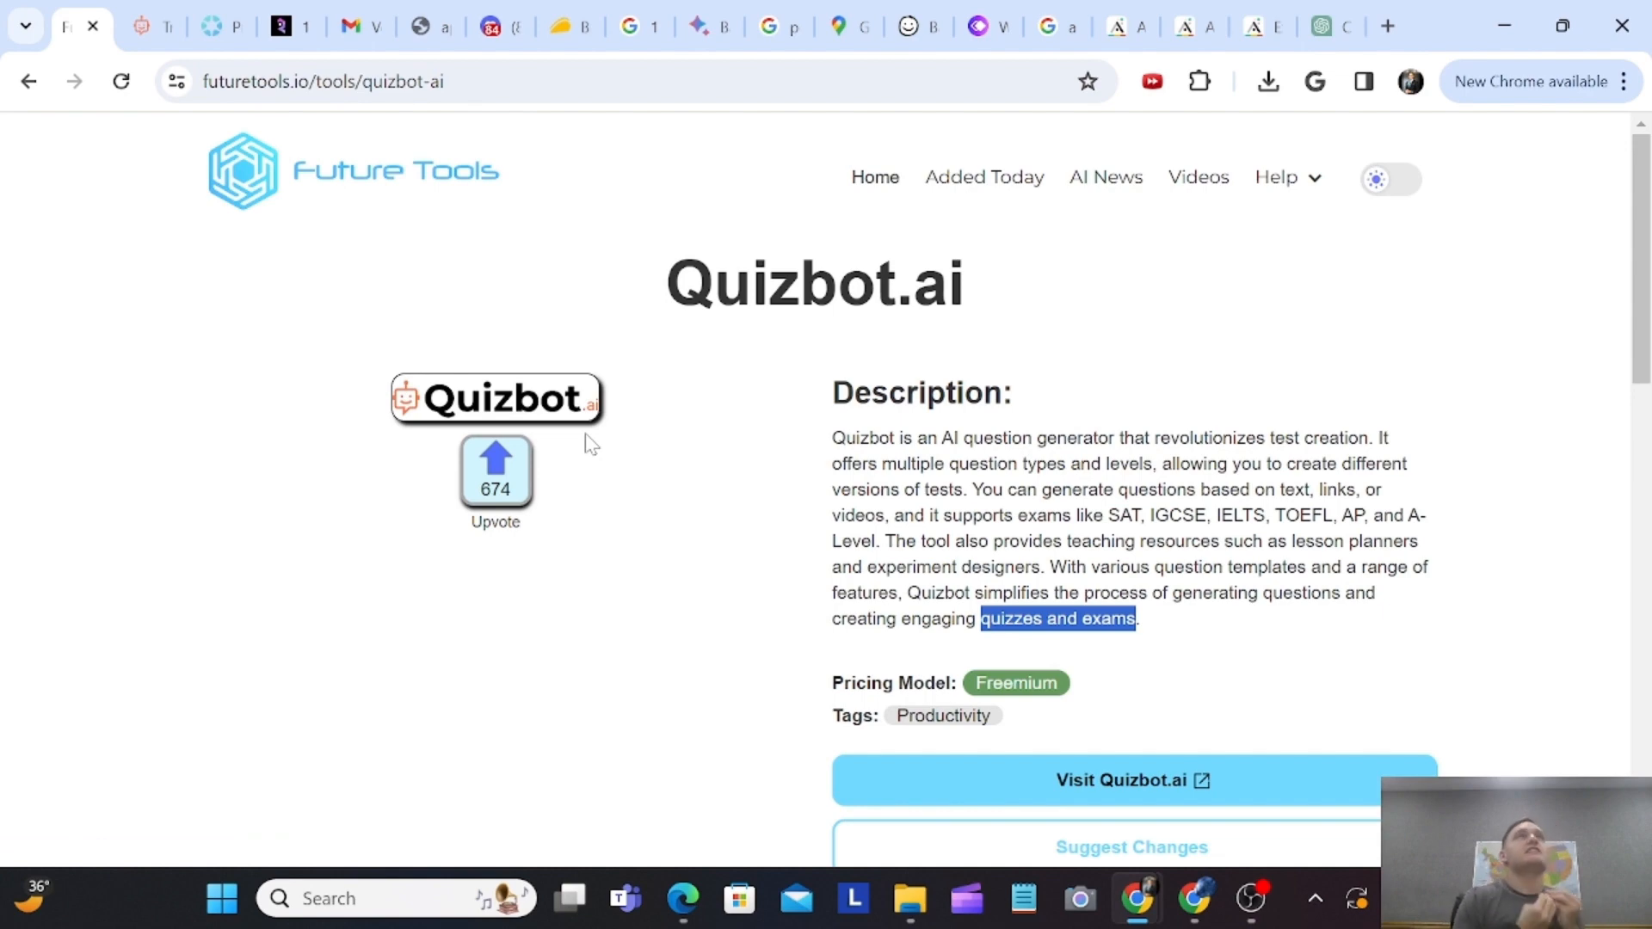
mouse_move(368, 173)
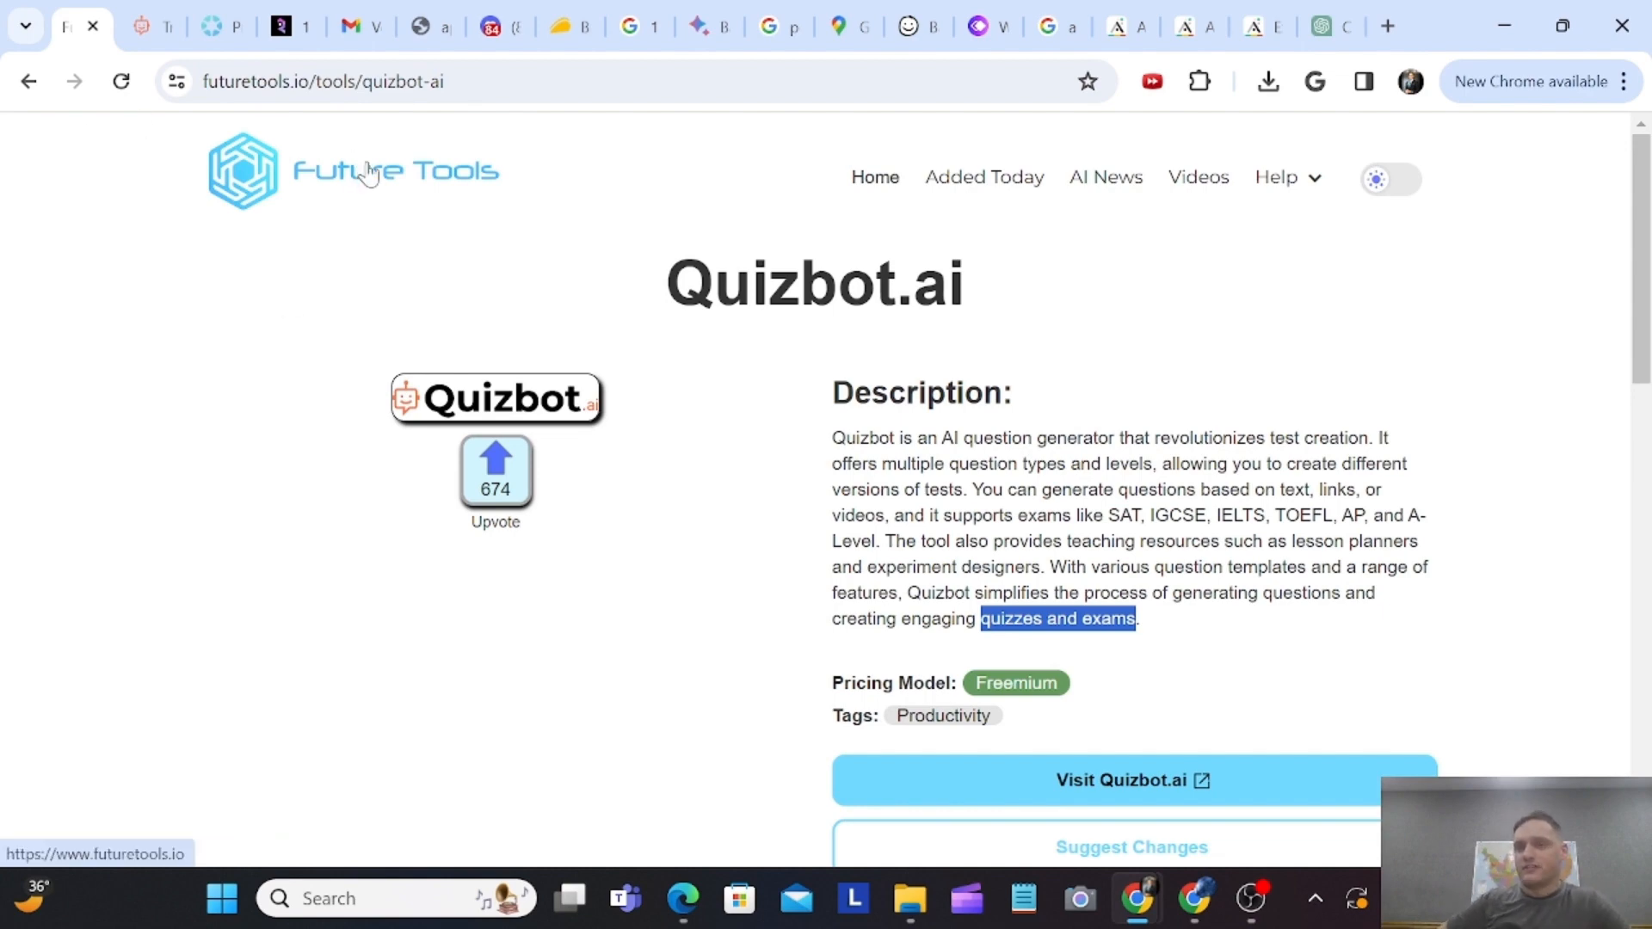
click(29, 80)
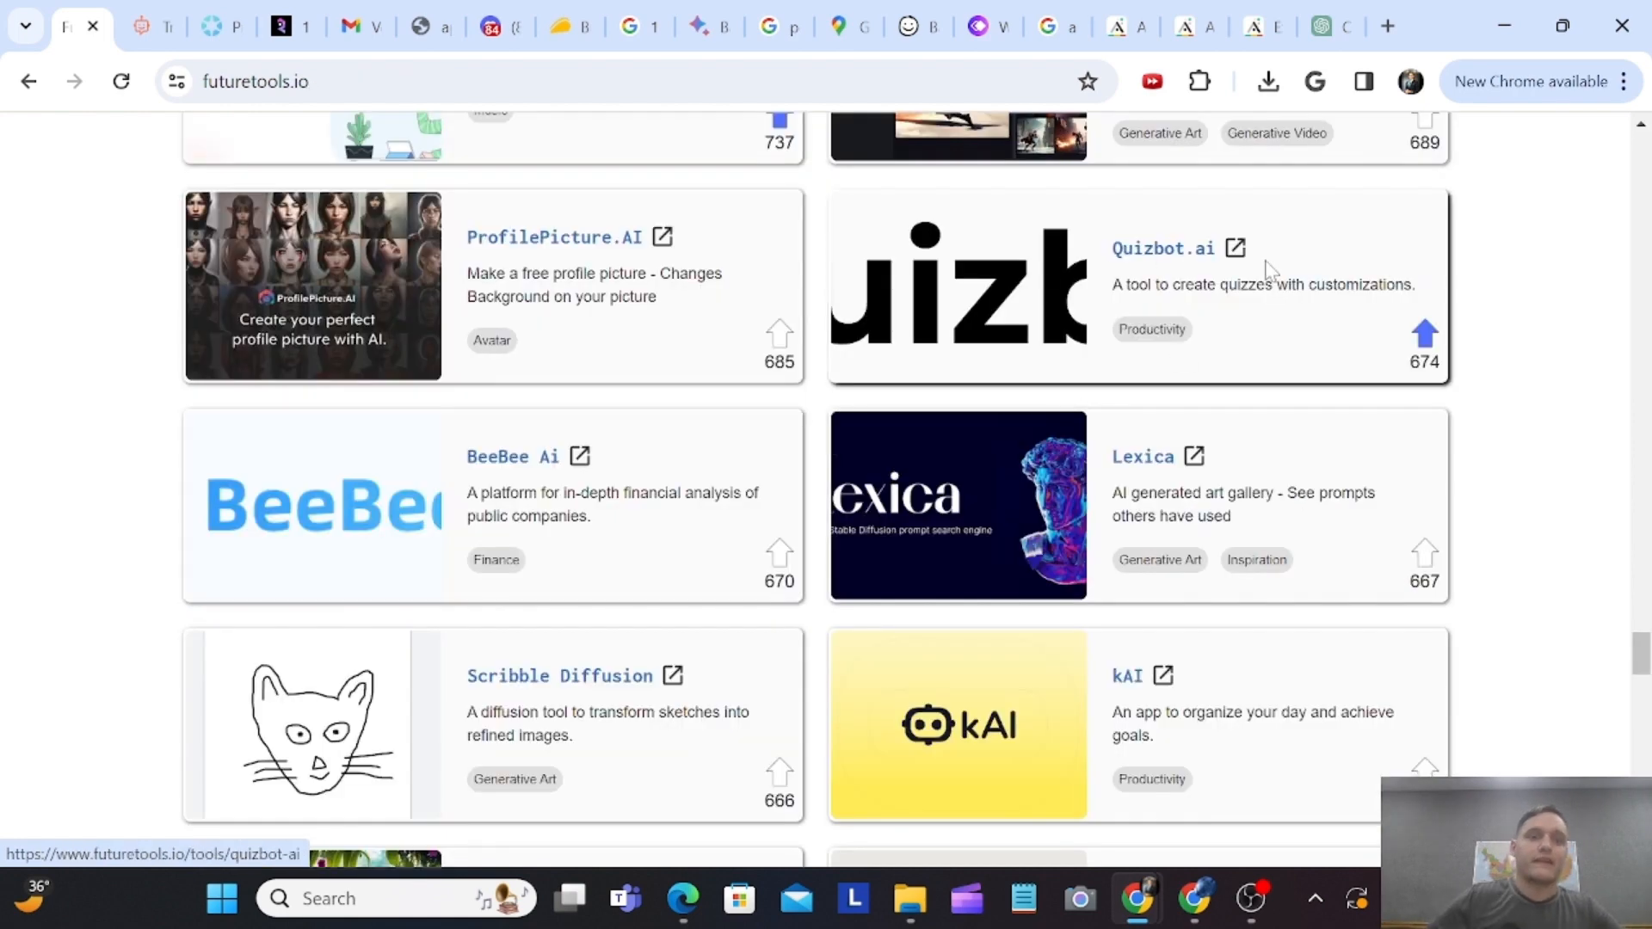
mouse_move(124, 55)
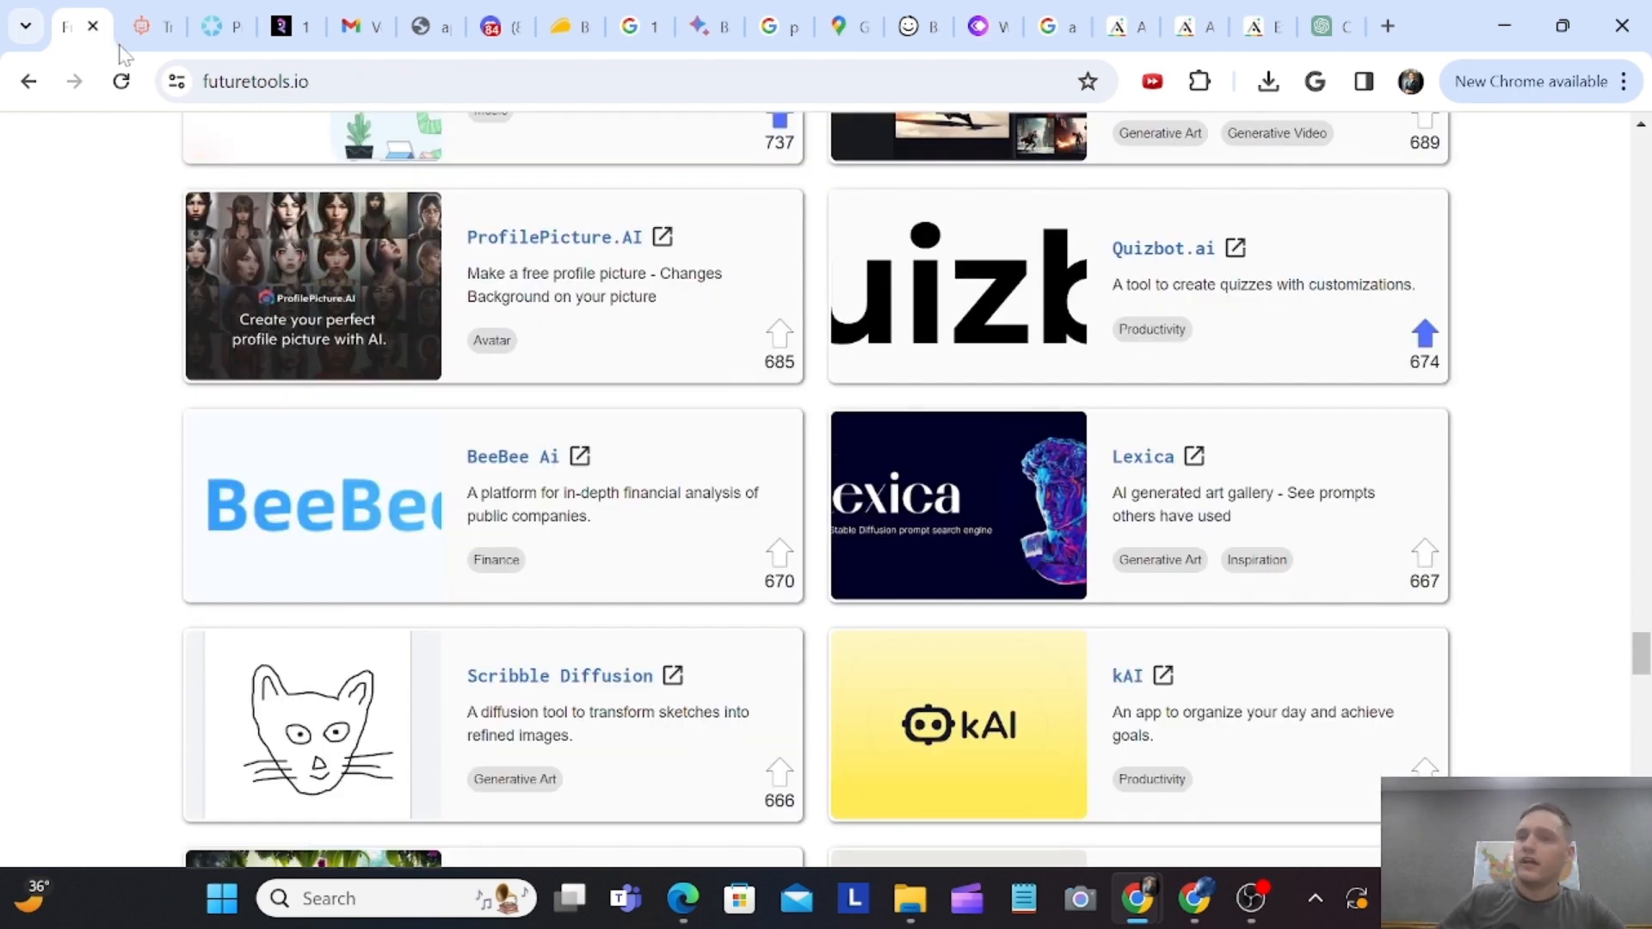
- Open the BeeBee Ai tool page from the Future Tools listing
click(513, 456)
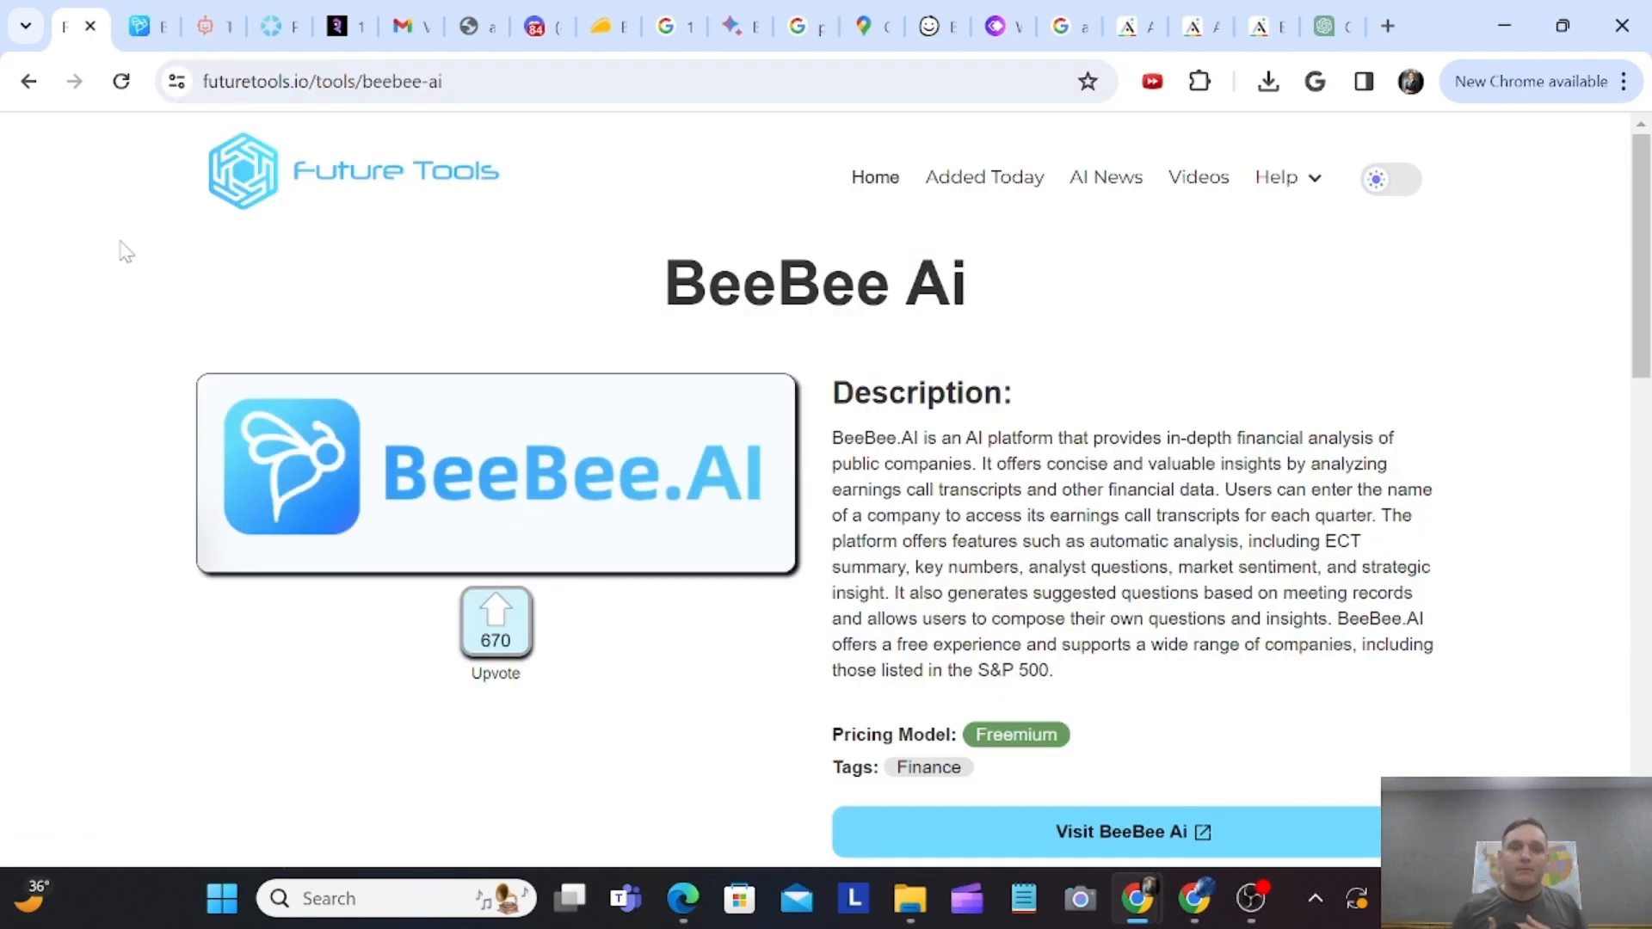
mouse_move(1208, 419)
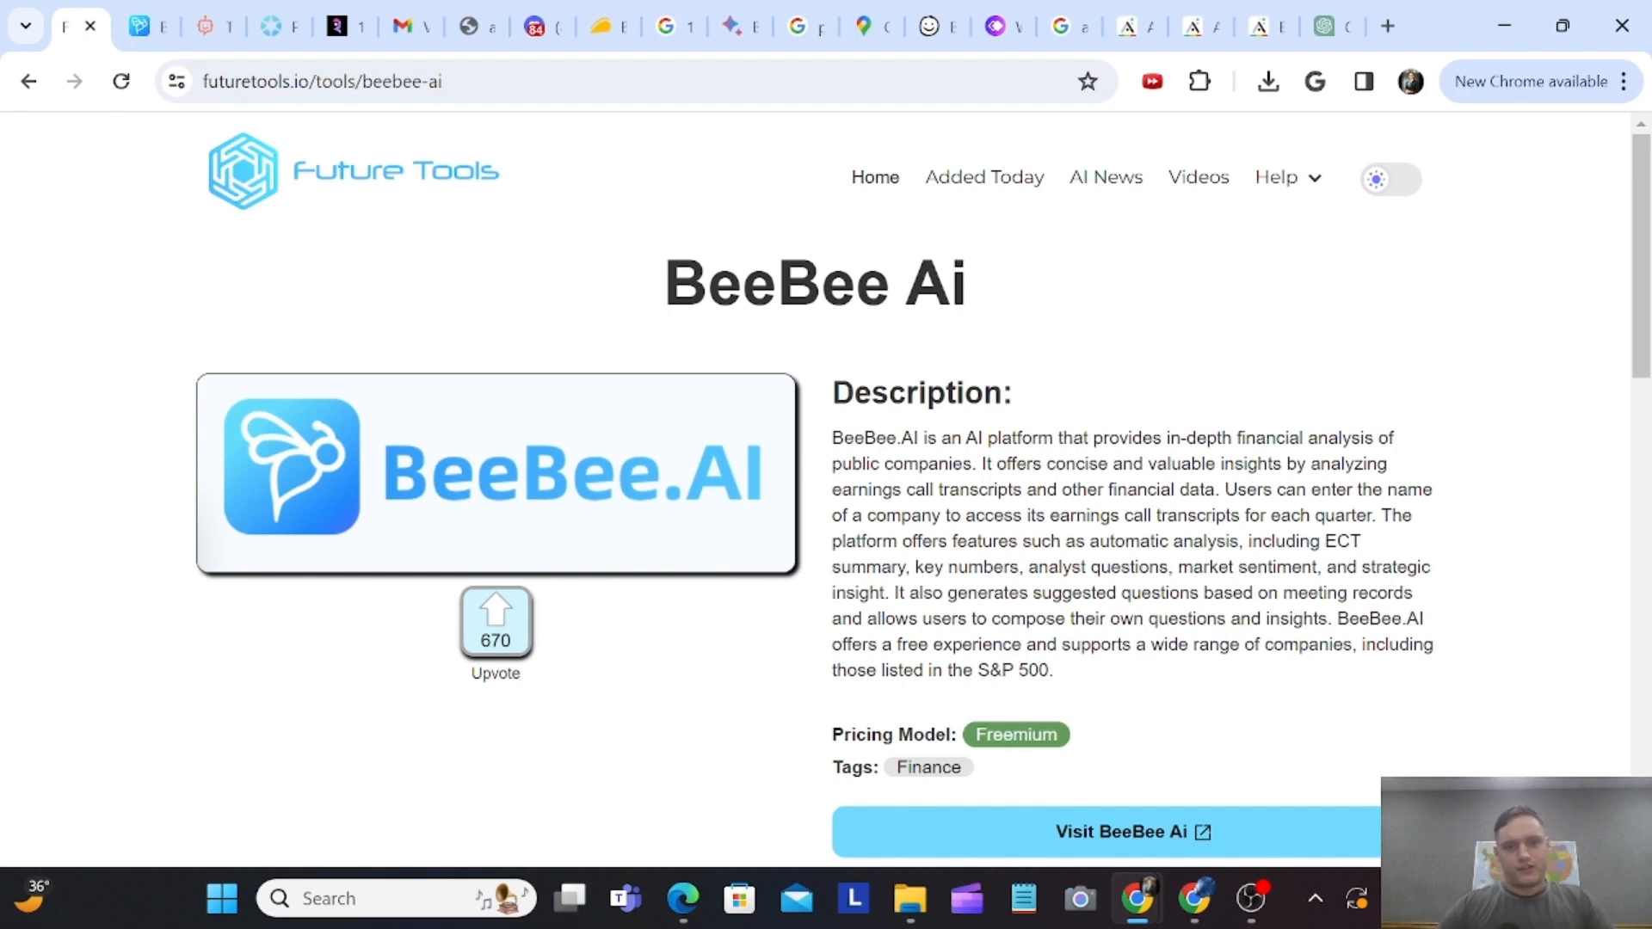
mouse_move(1211, 564)
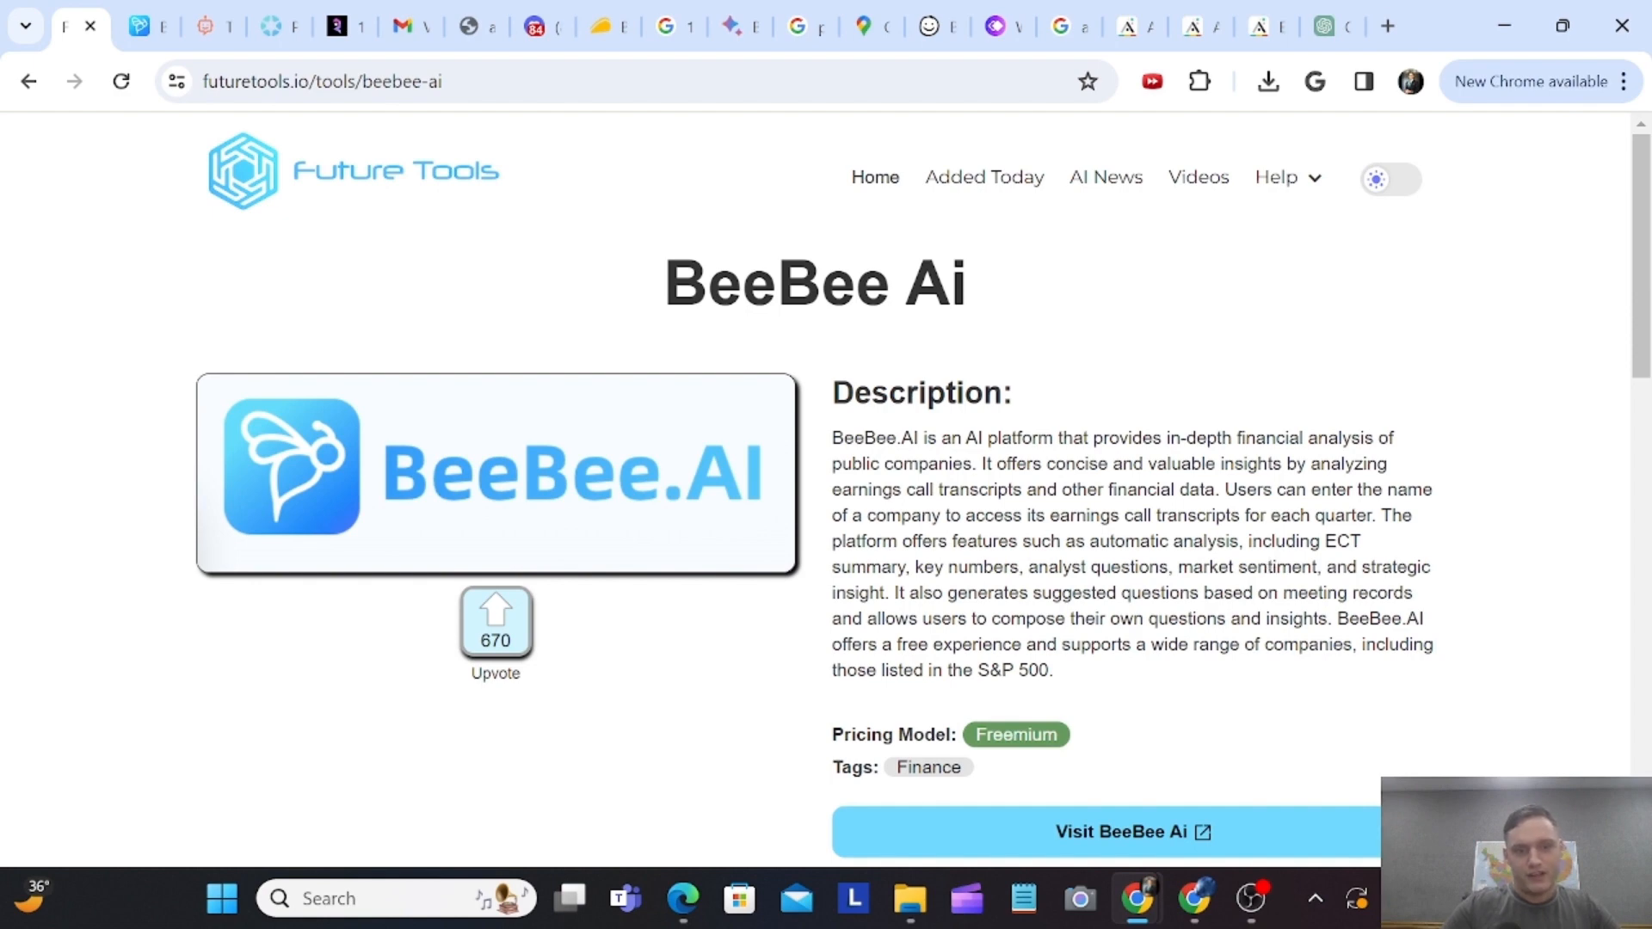
mouse_move(549, 307)
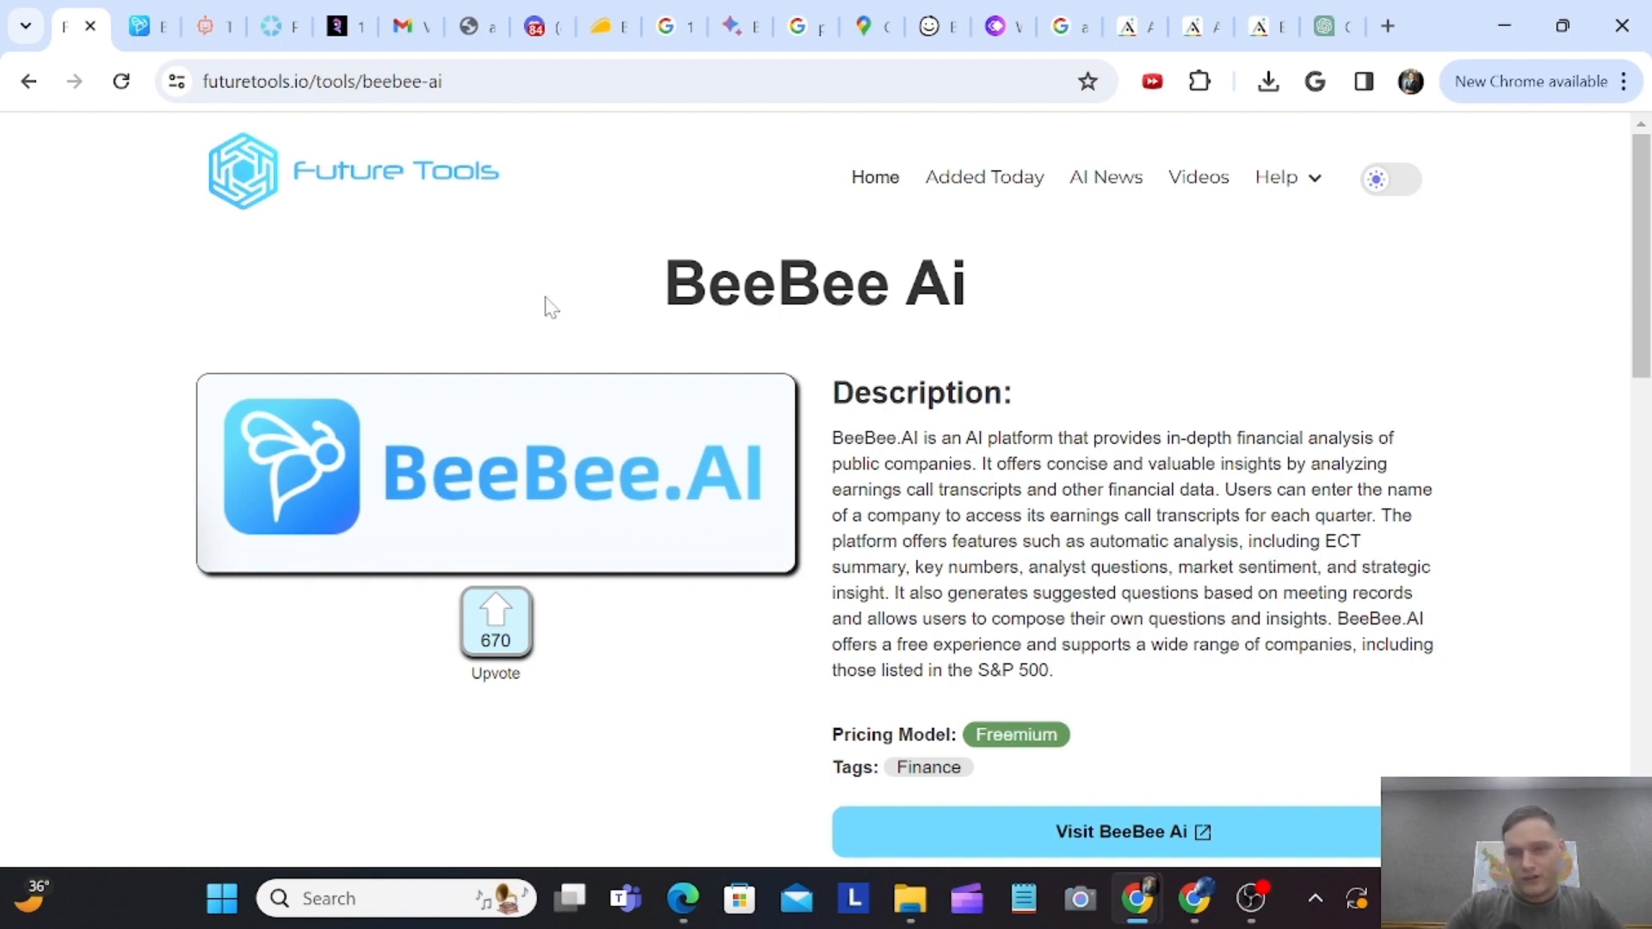
mouse_move(145, 25)
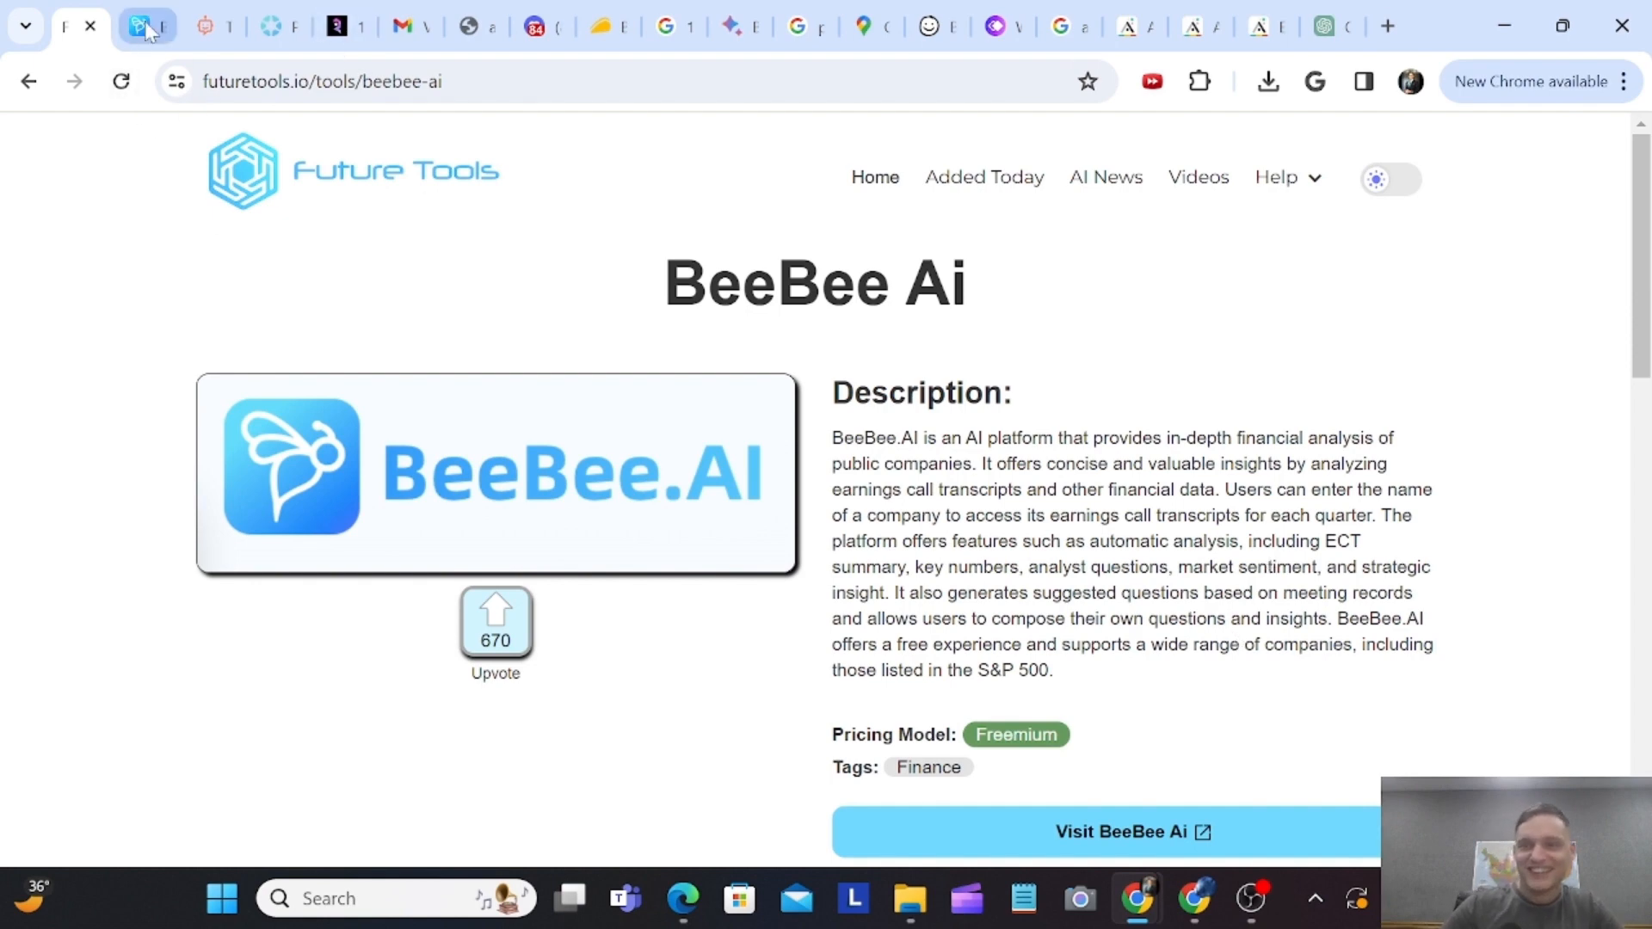
- Browse the BeeBee.AI home page, briefly checking the Future Tools listing tab
click(1121, 831)
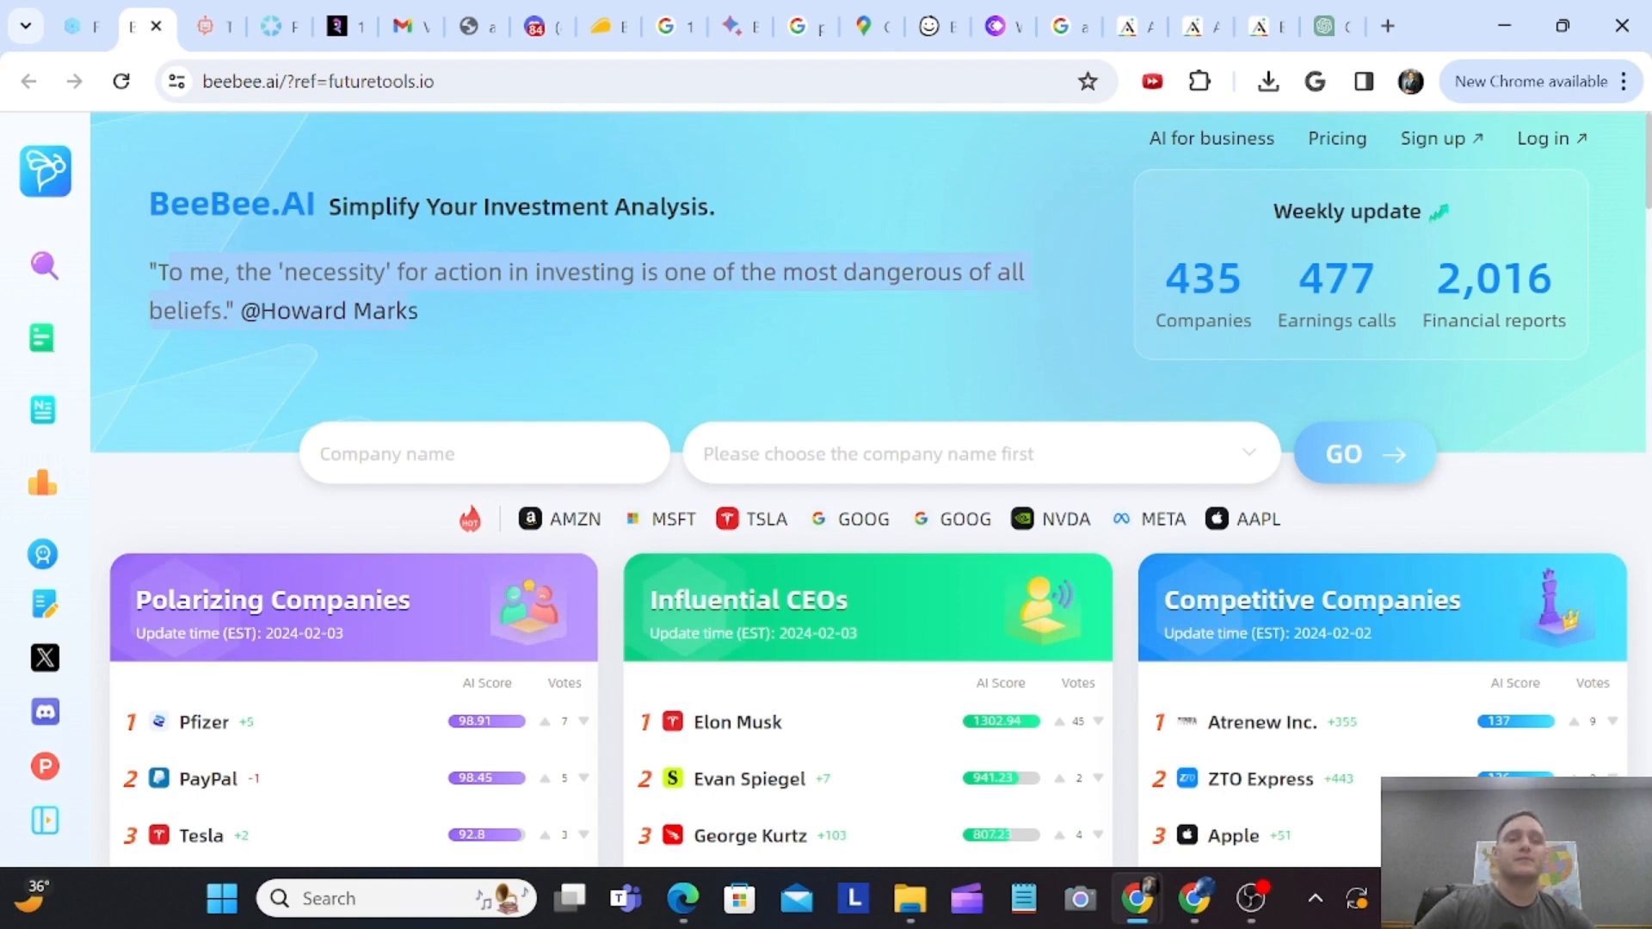
scroll(down, 3)
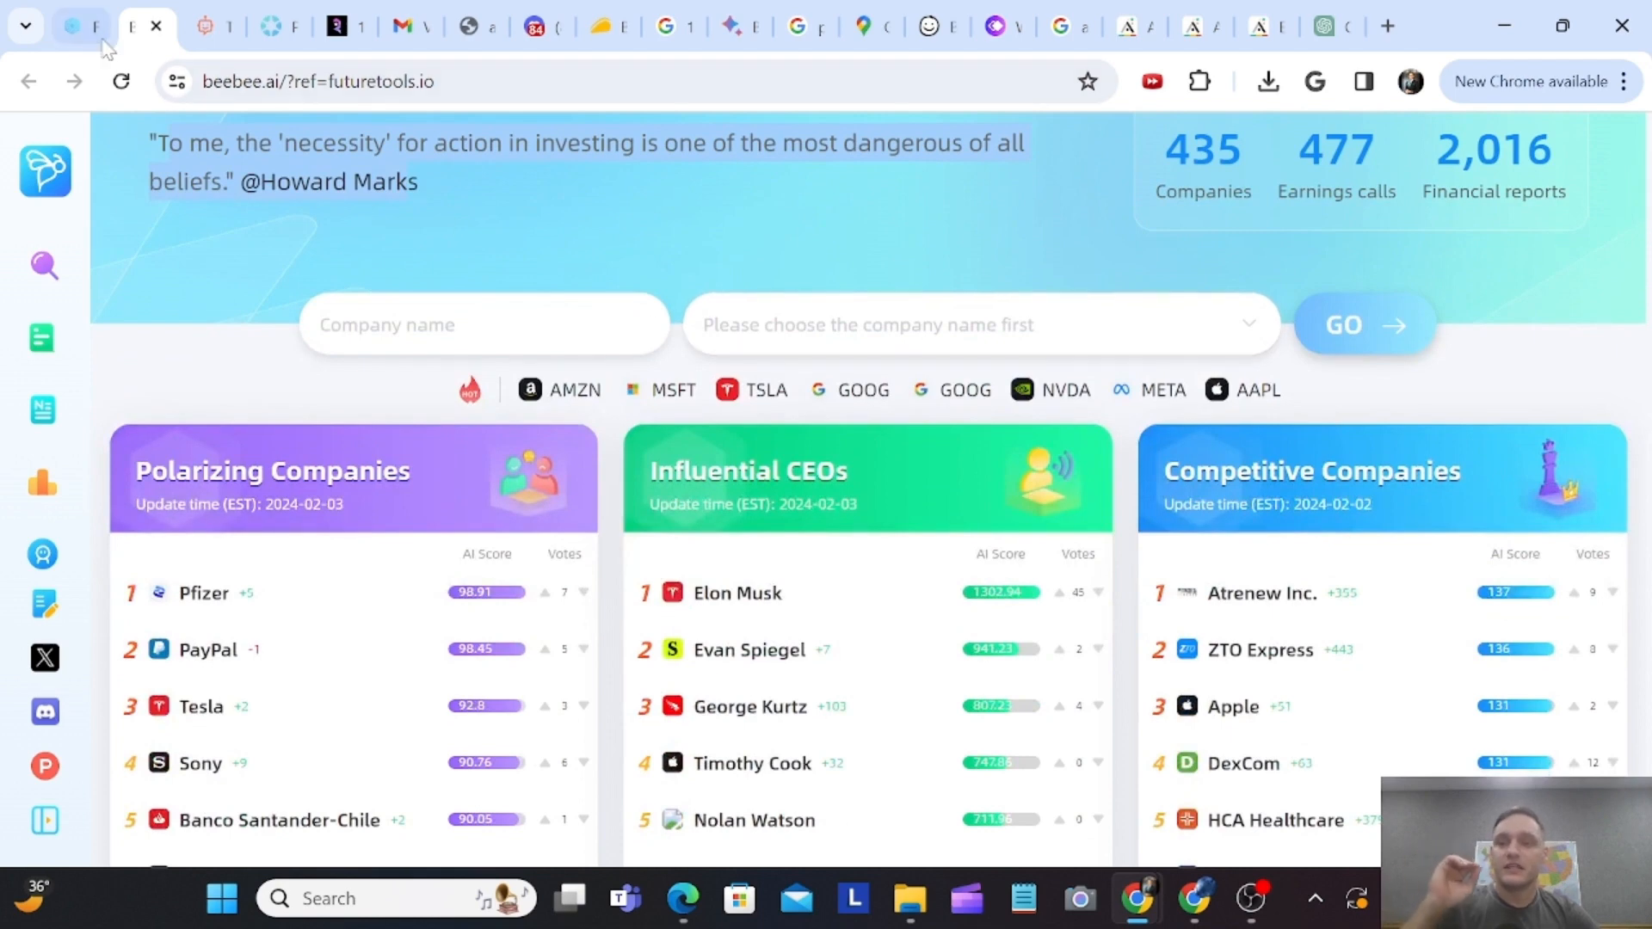
click(79, 25)
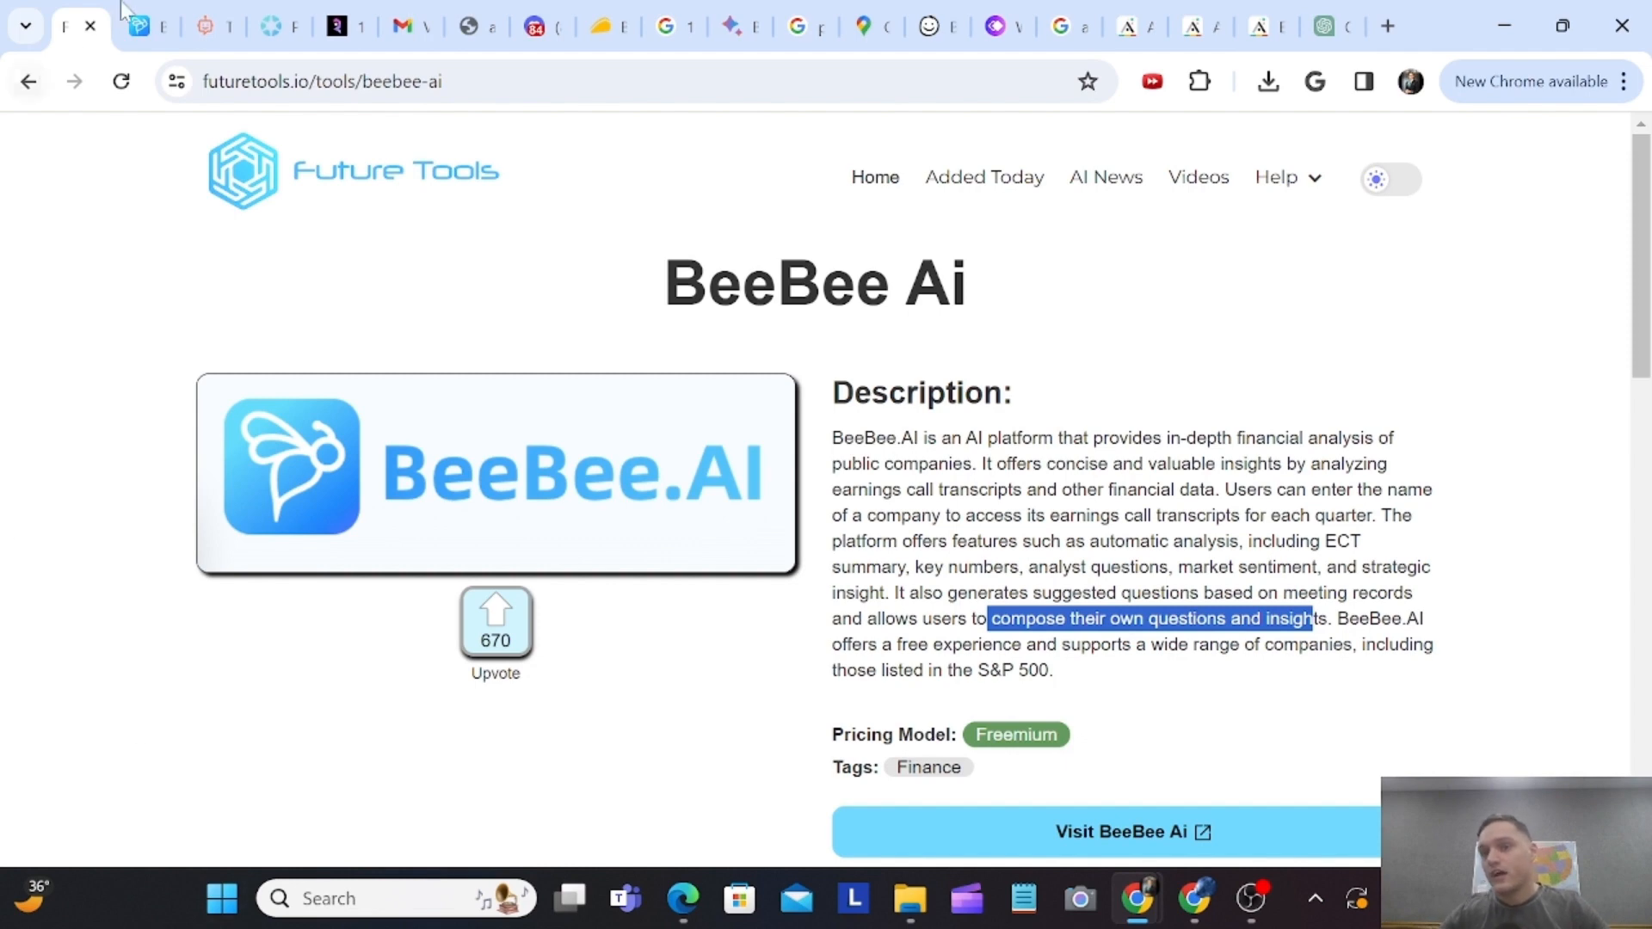
click(1107, 831)
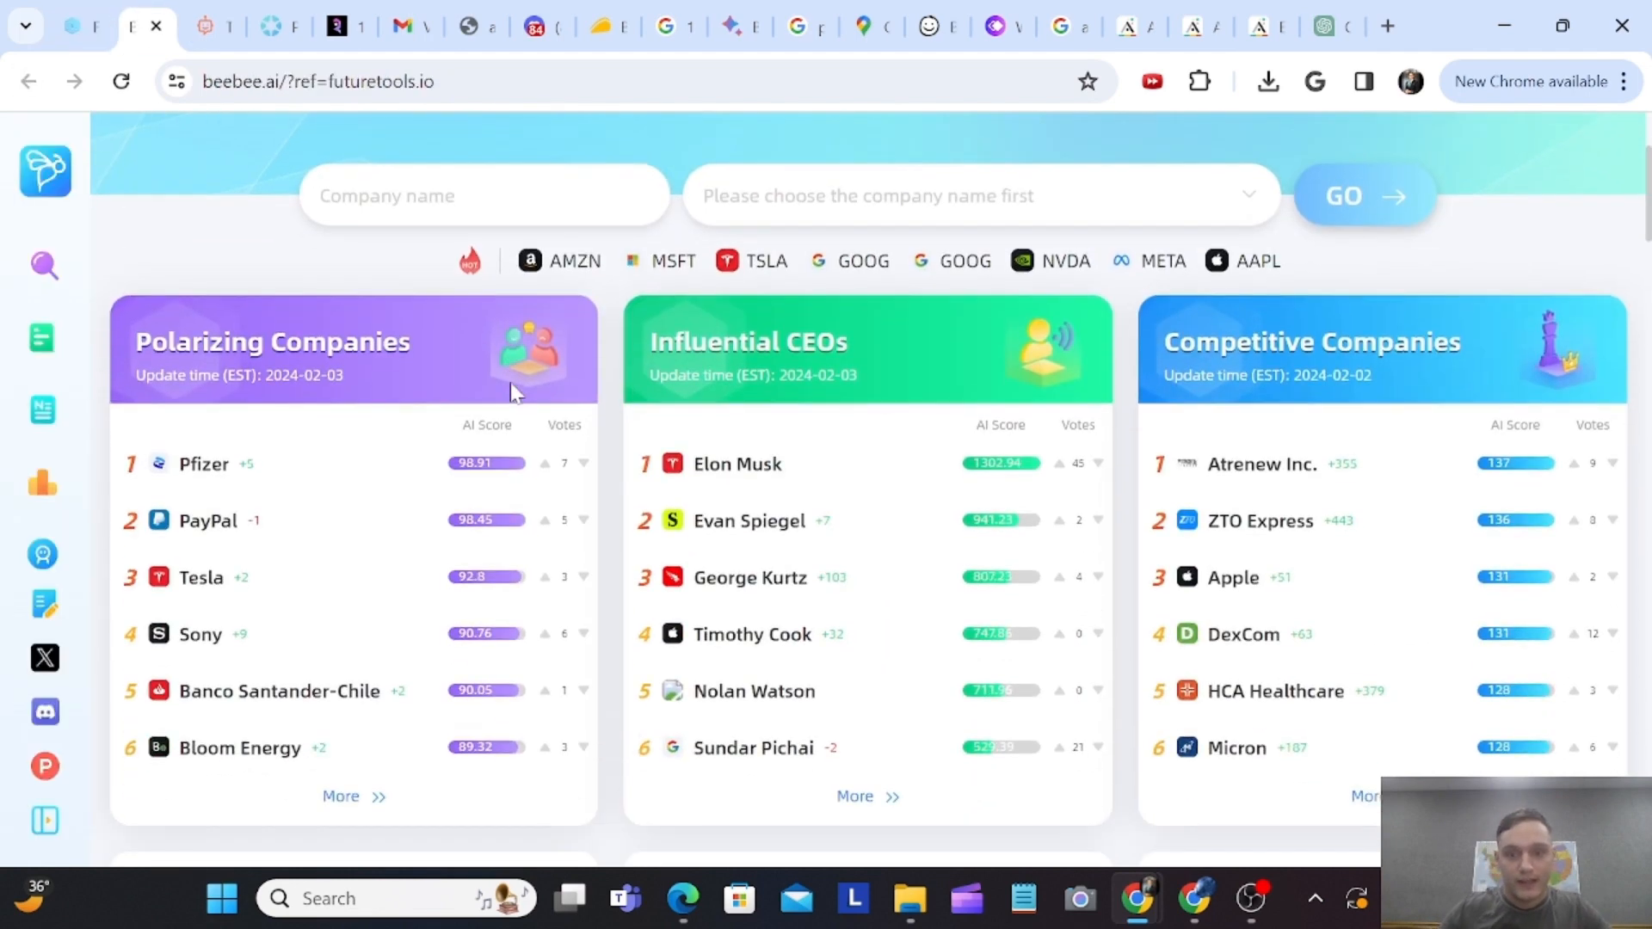
scroll(up, 3)
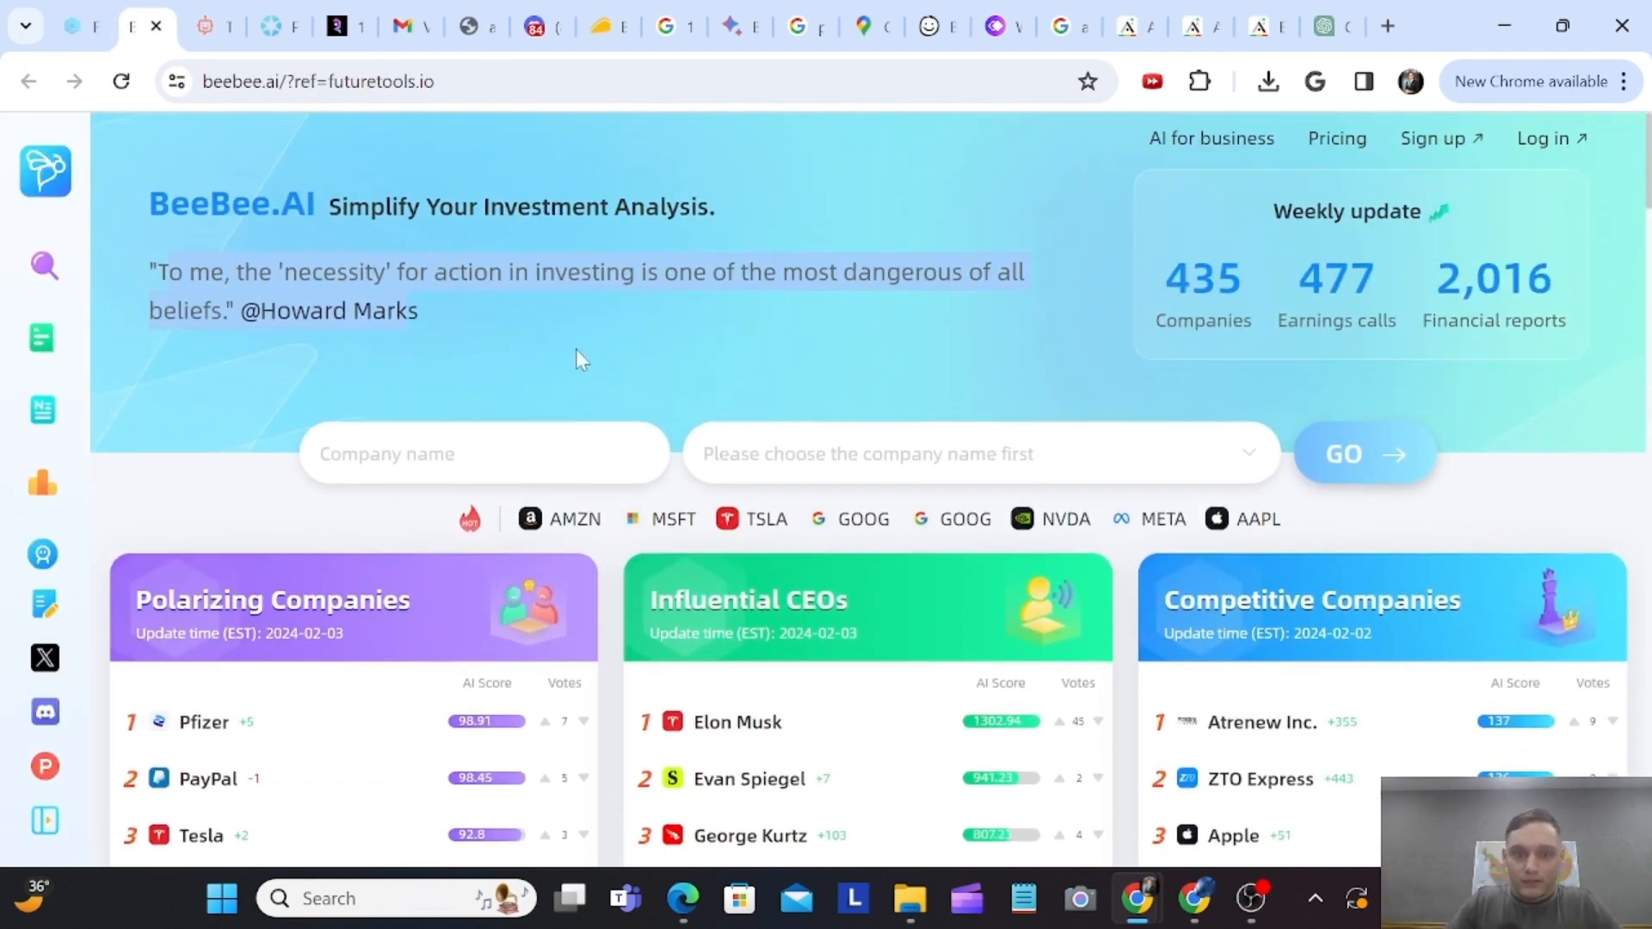
mouse_move(985, 382)
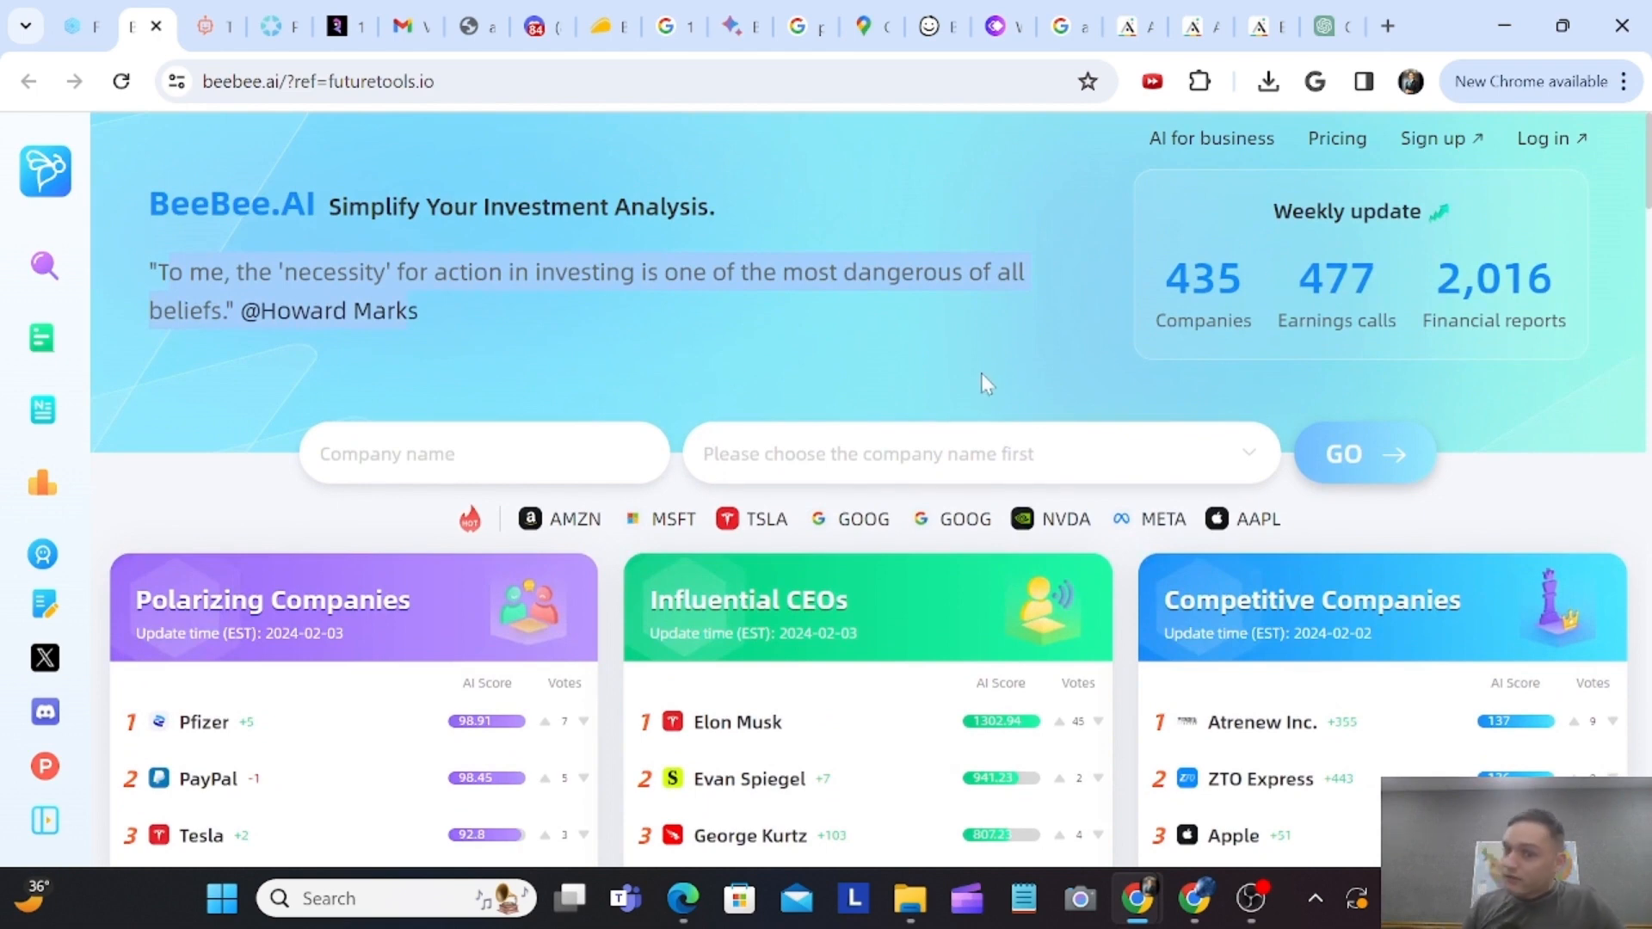
mouse_move(915, 424)
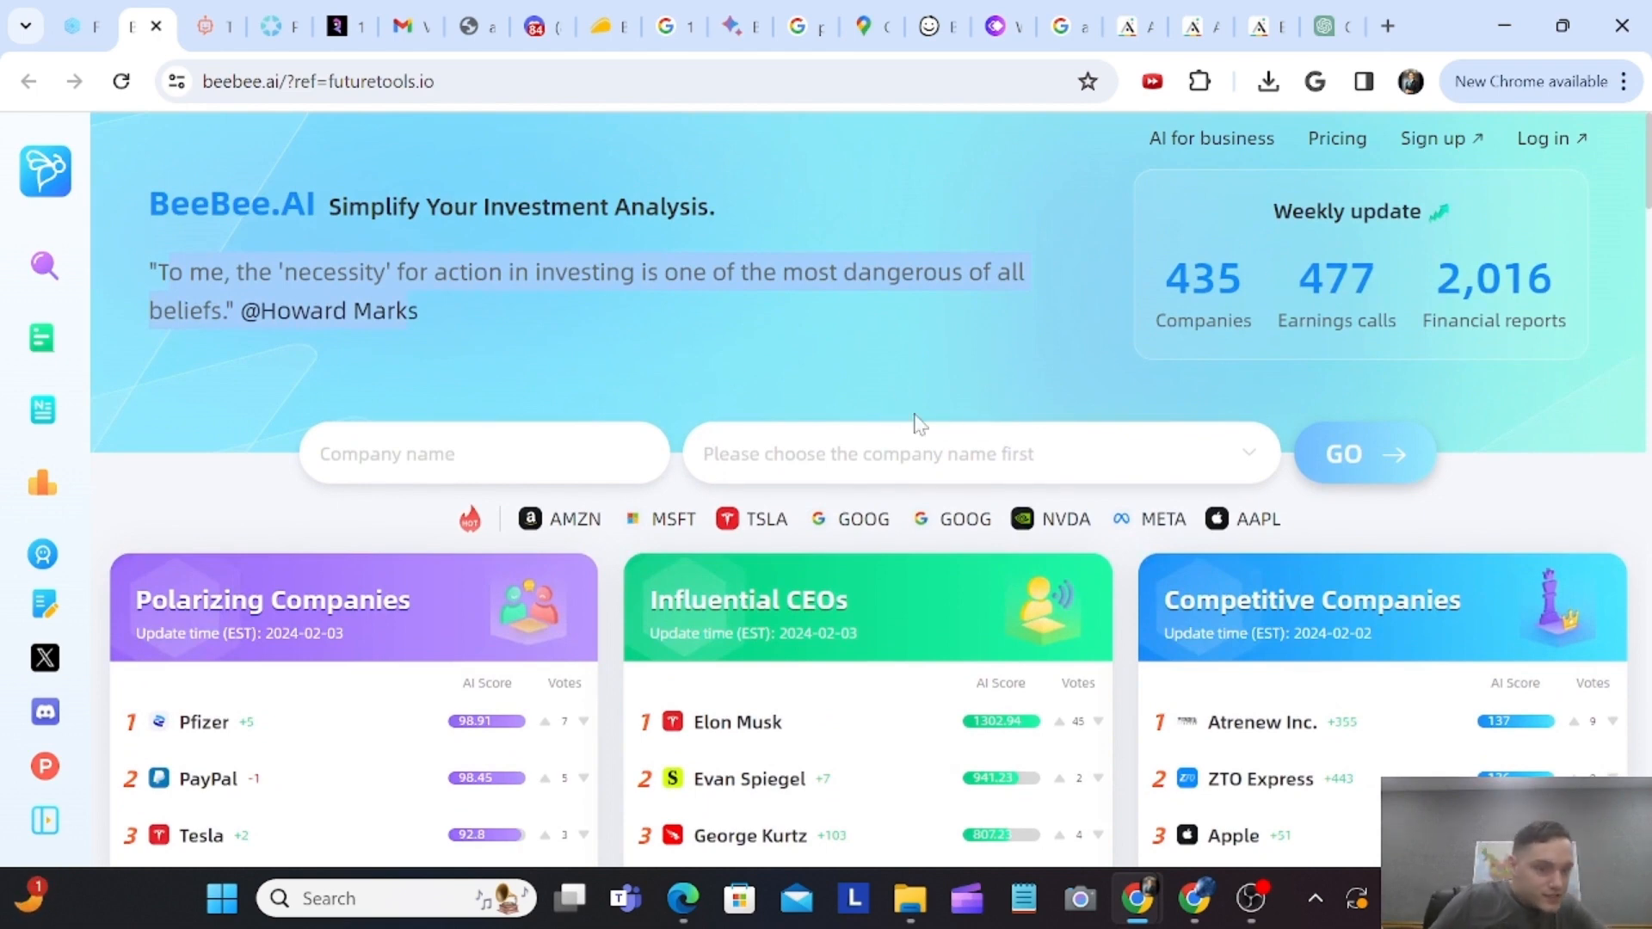
mouse_move(1183, 386)
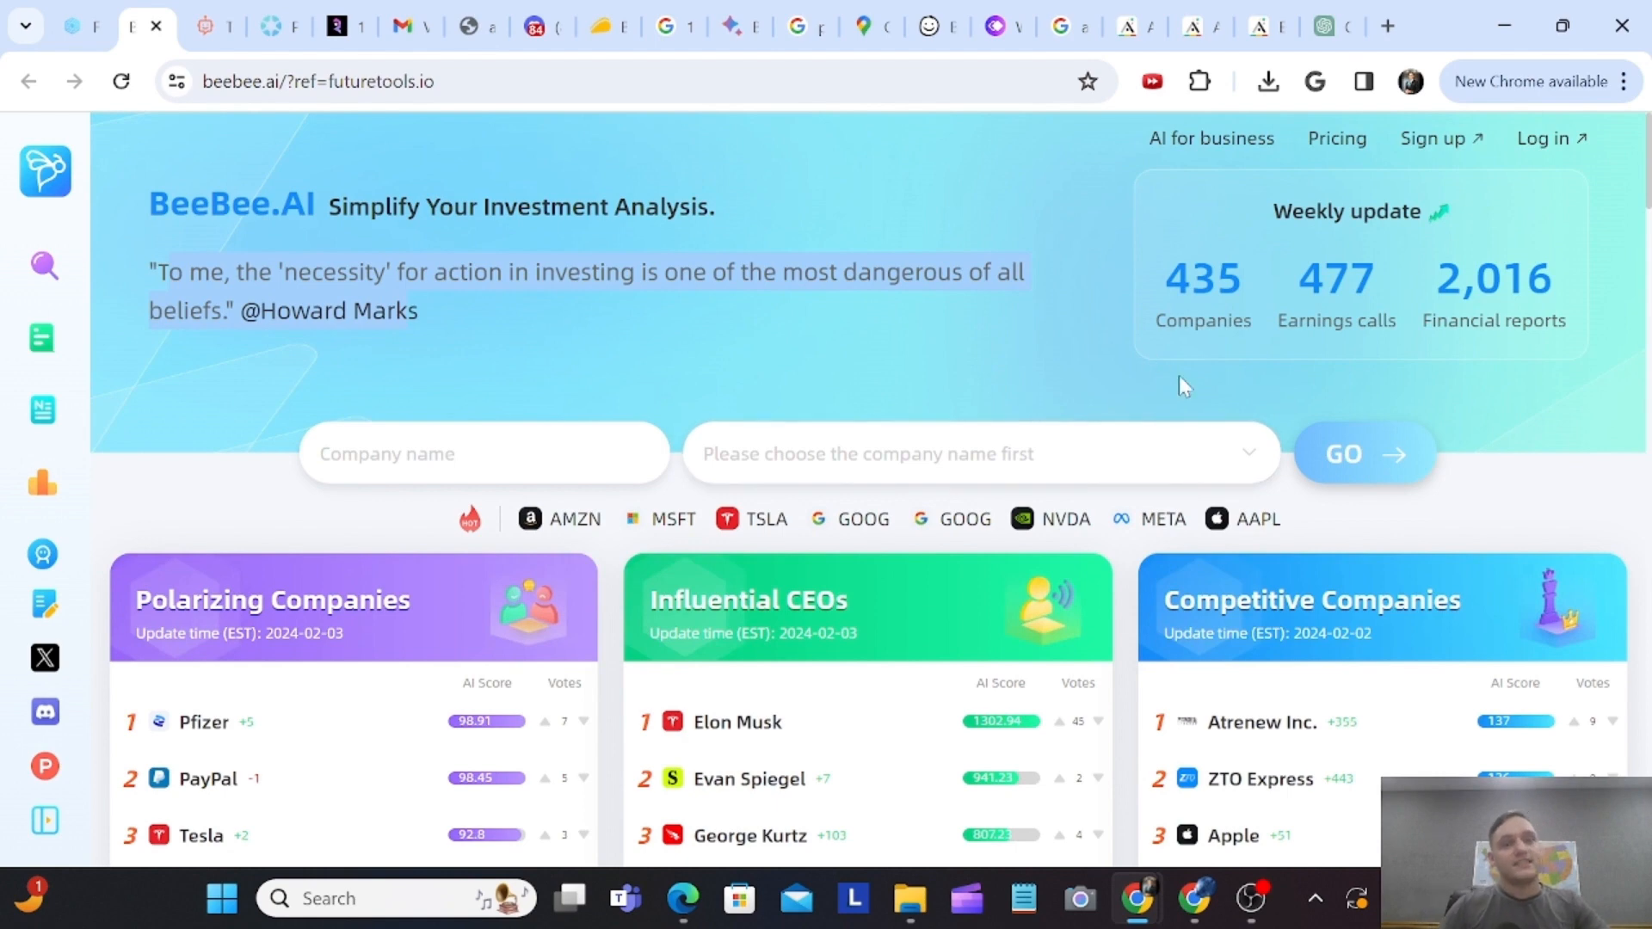
mouse_move(1337, 137)
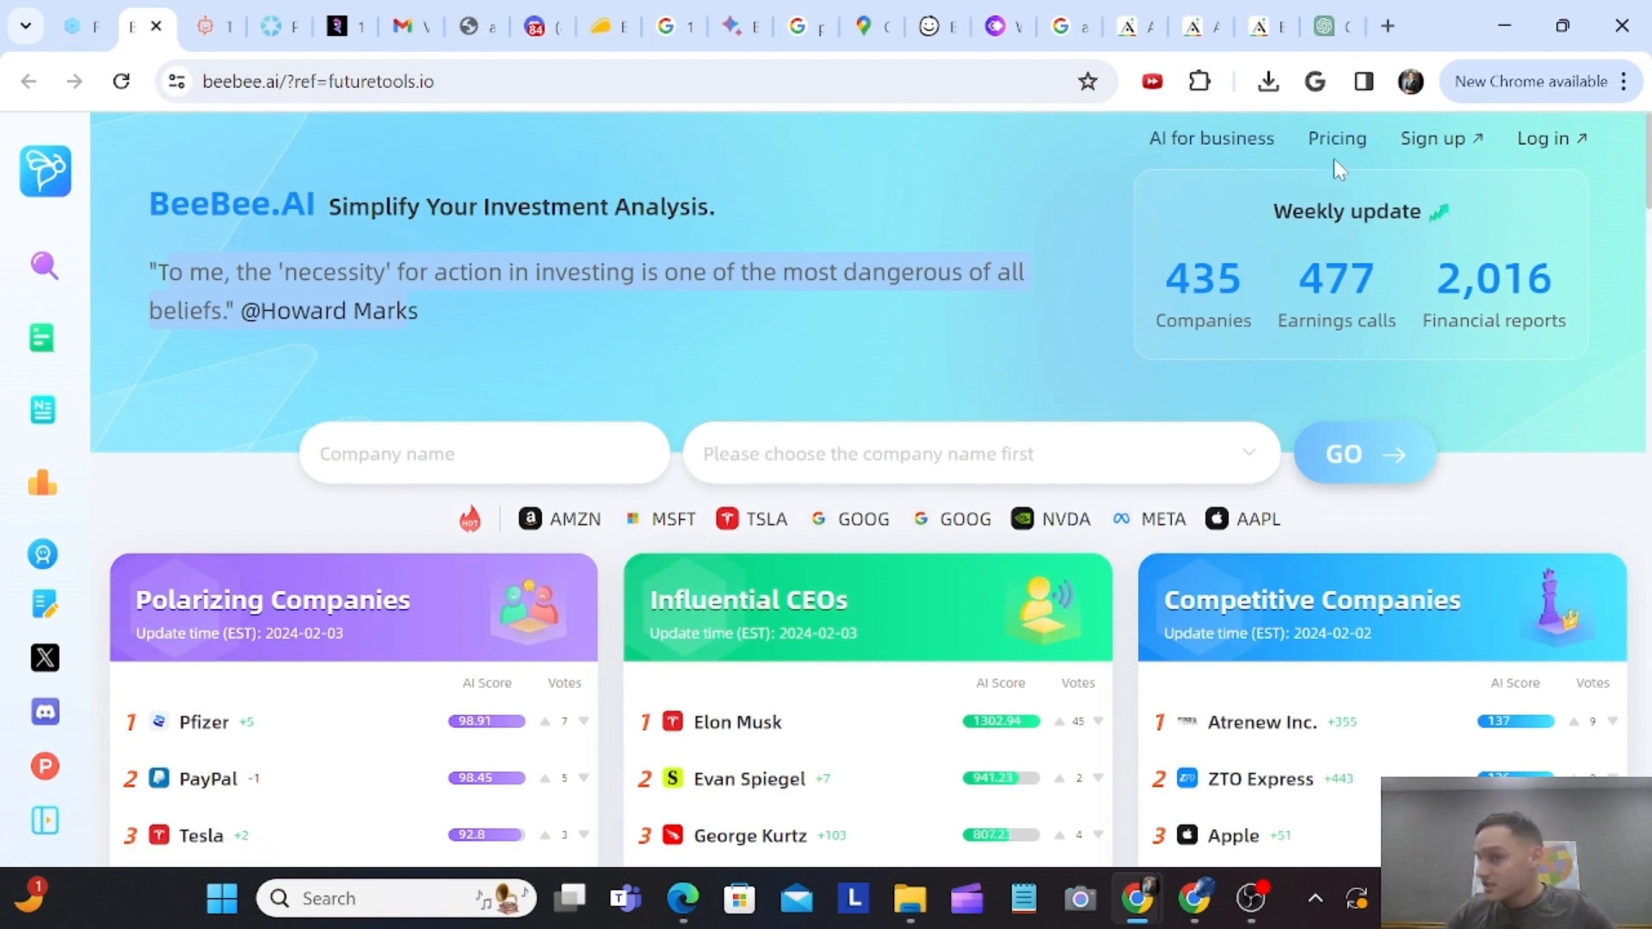
mouse_move(1280, 235)
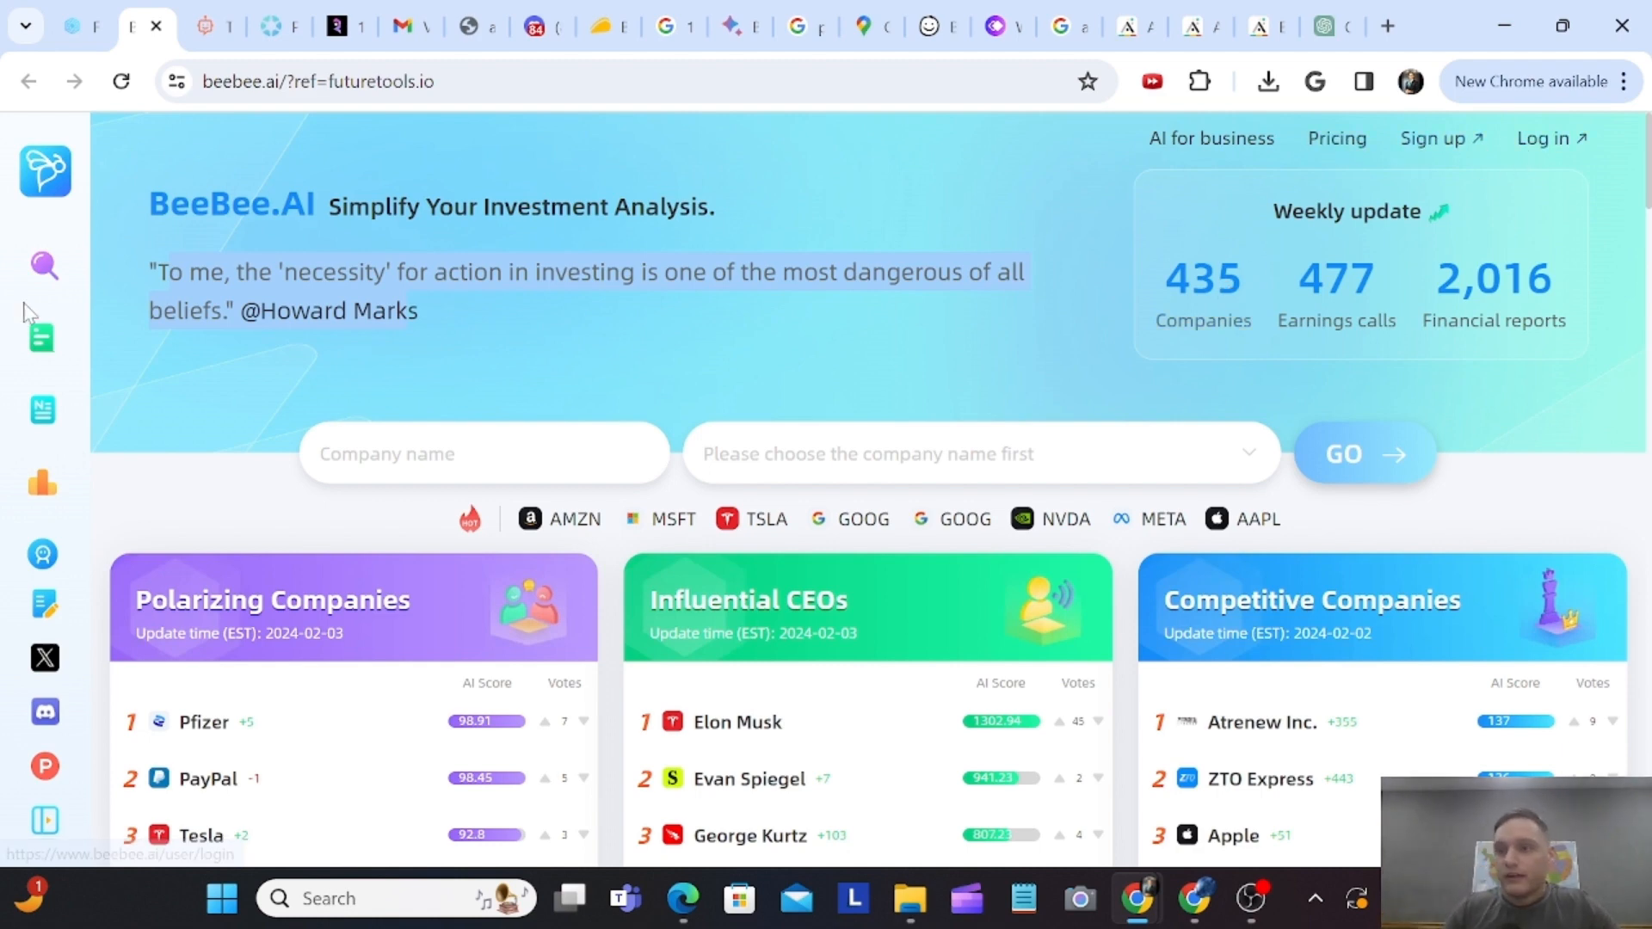
scroll(down, 3)
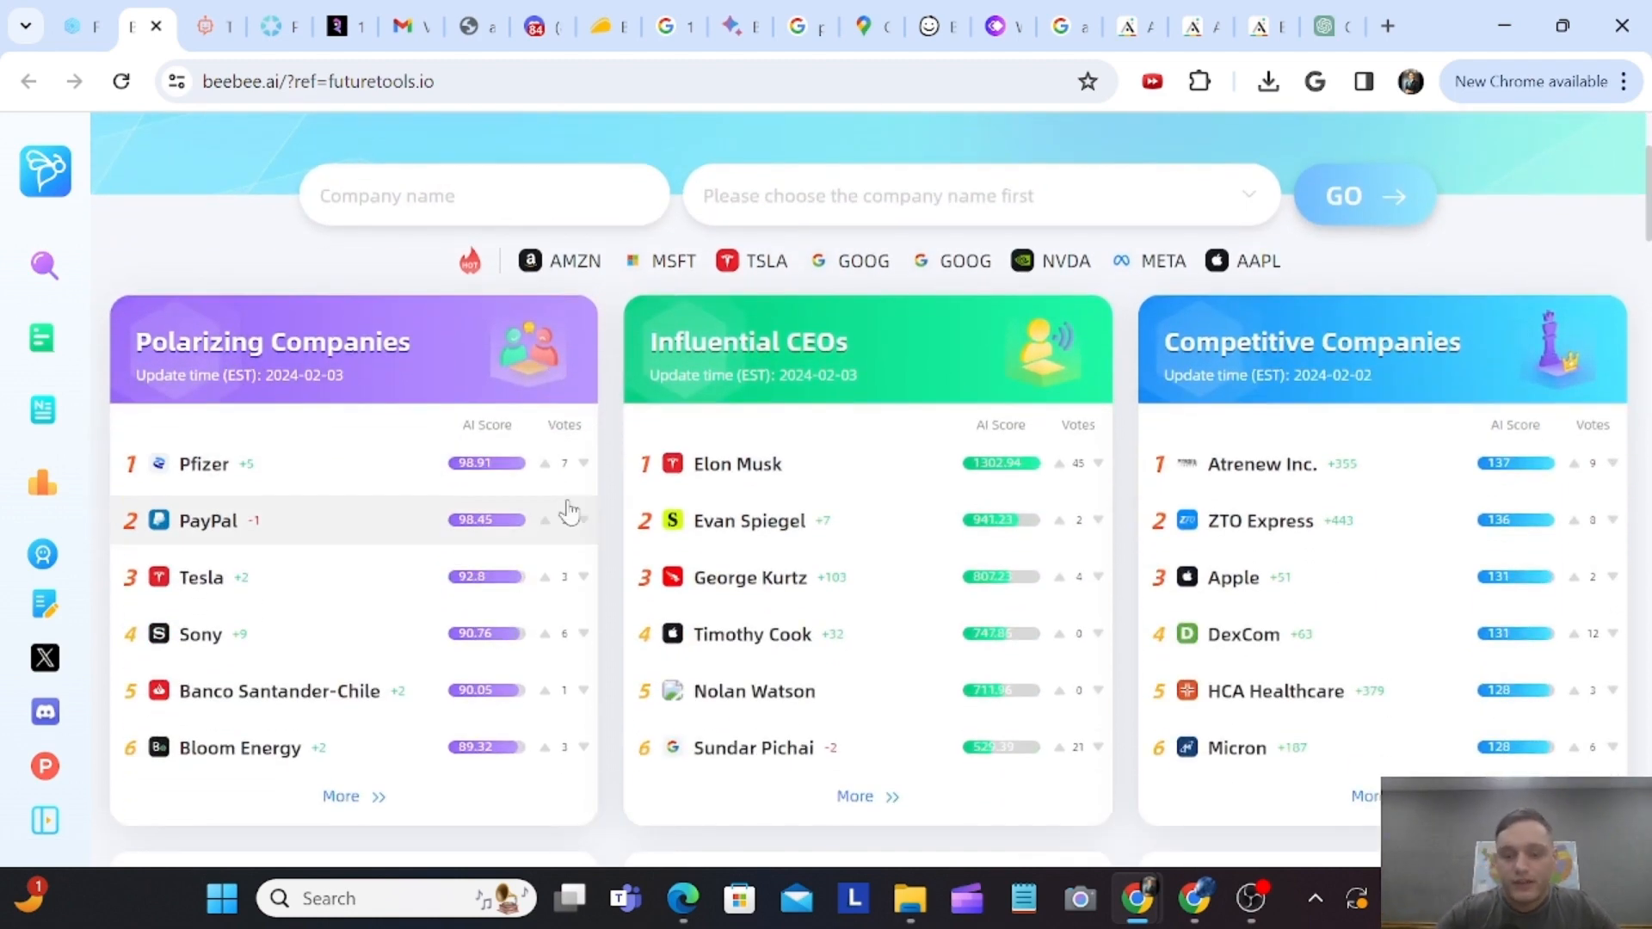
mouse_move(673, 260)
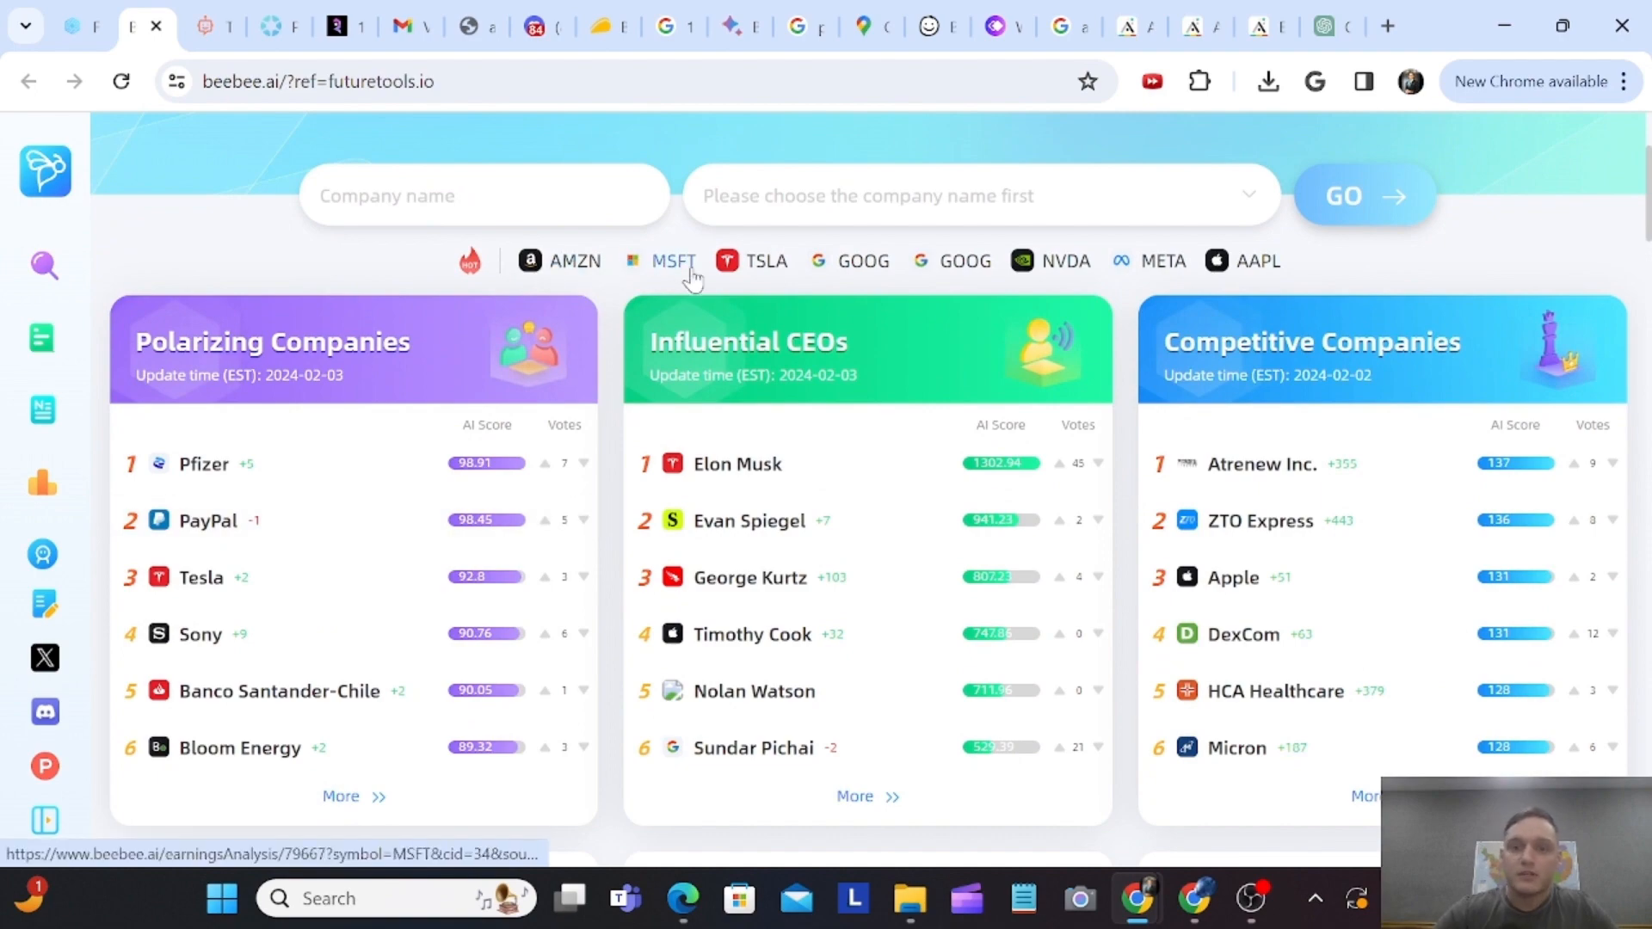
scroll(down, 3)
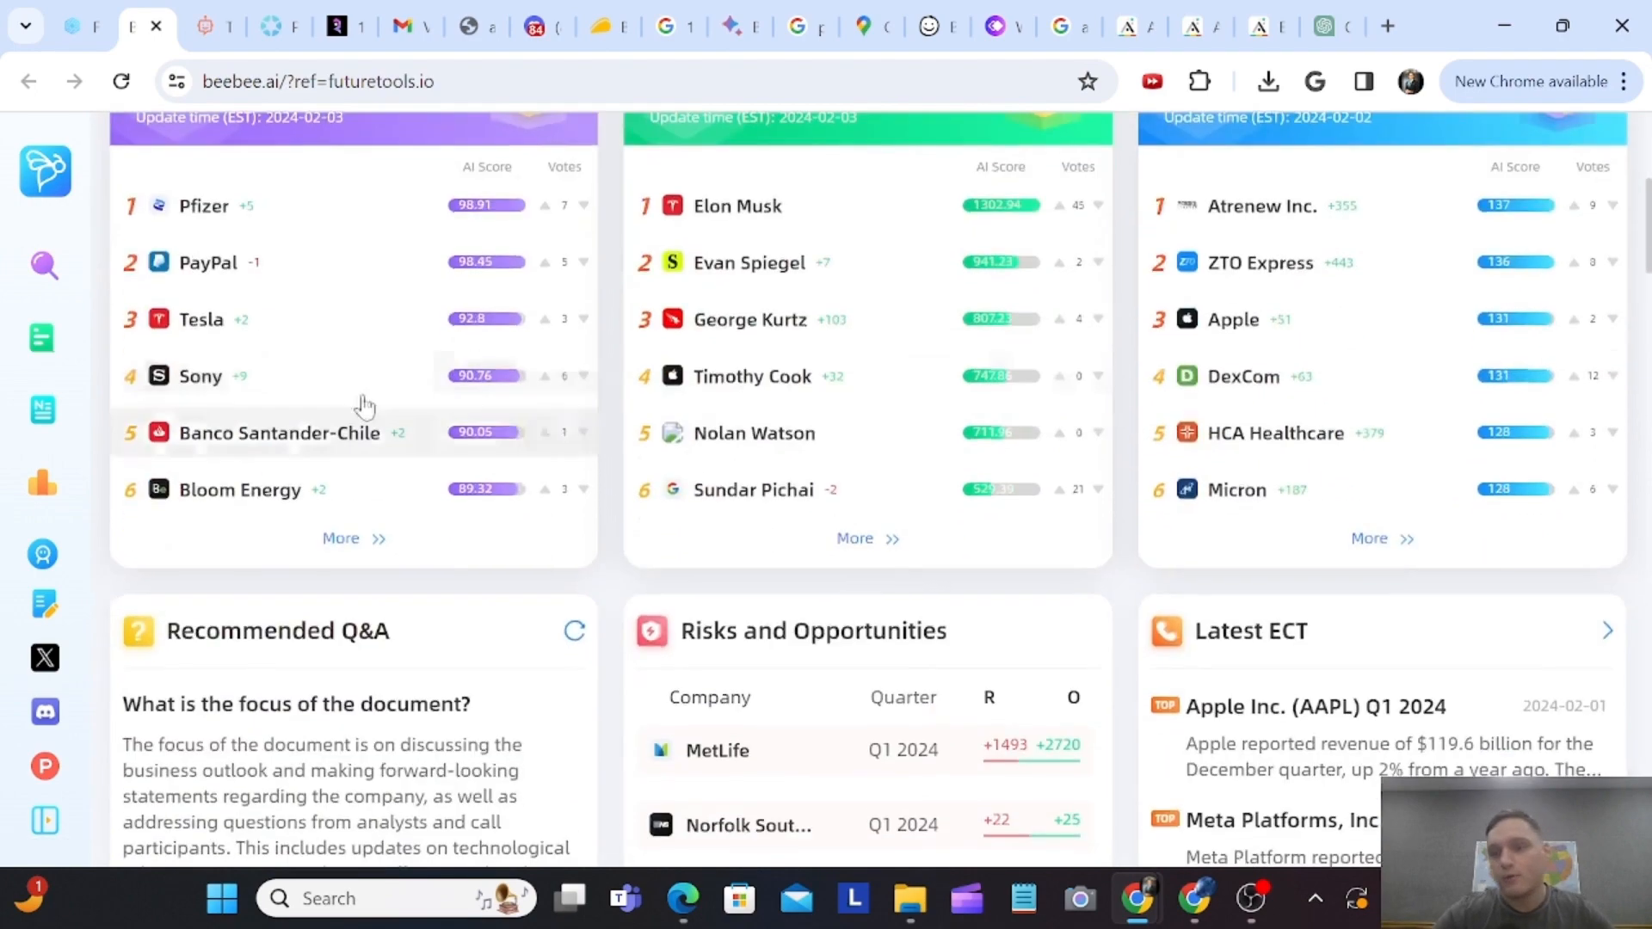
scroll(up, 3)
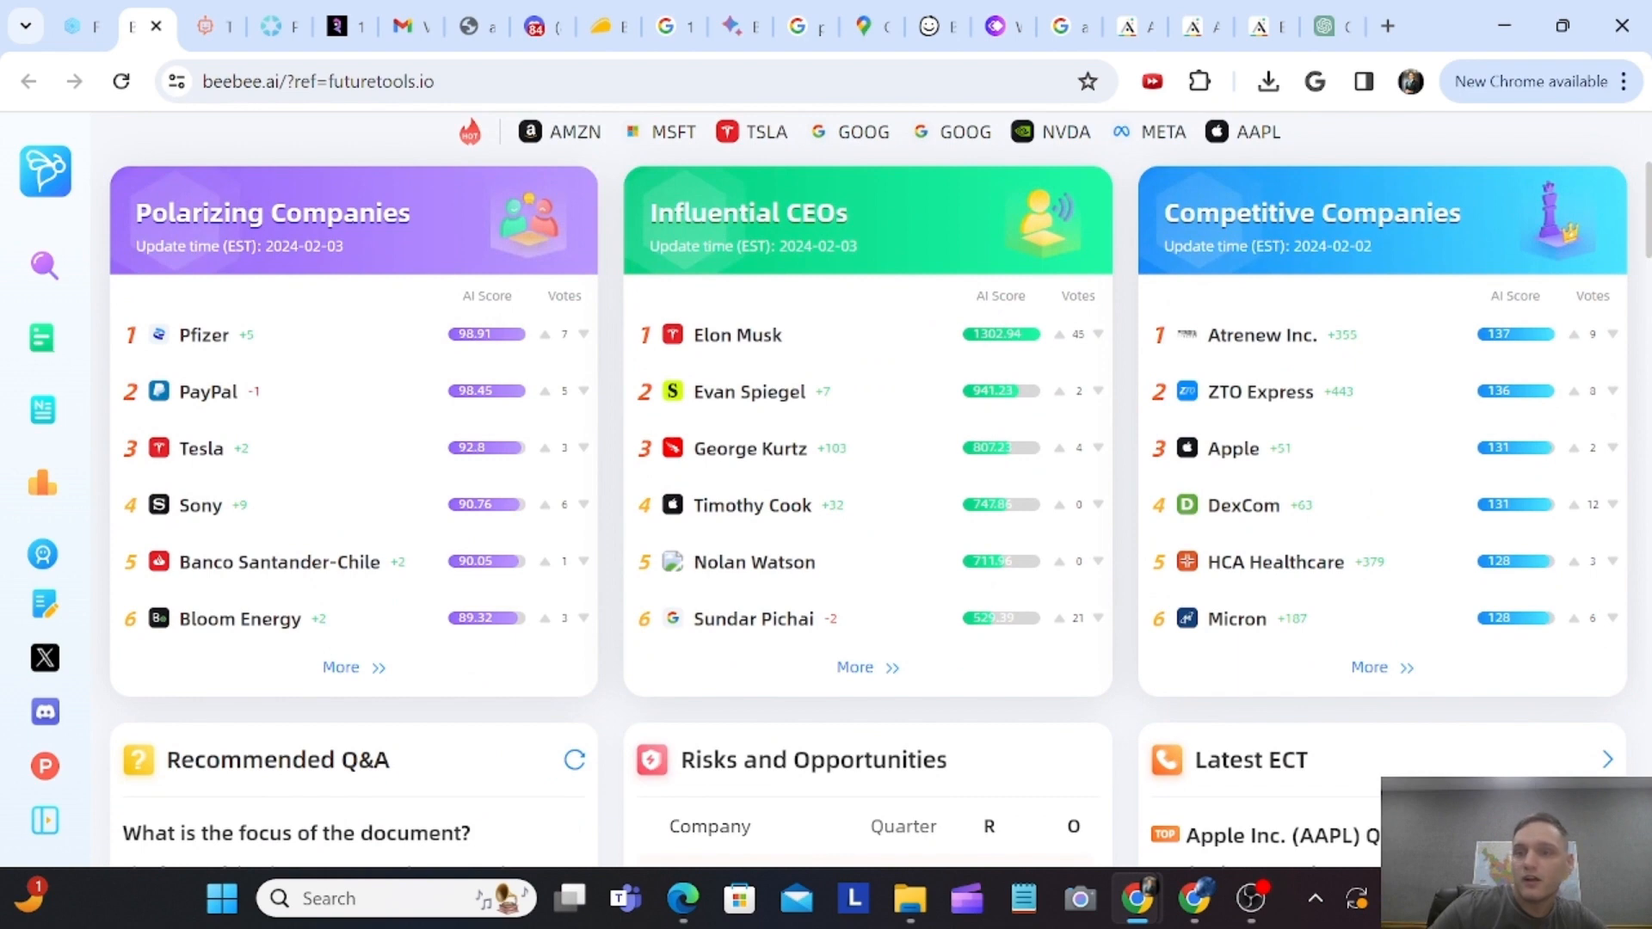
mouse_move(352, 464)
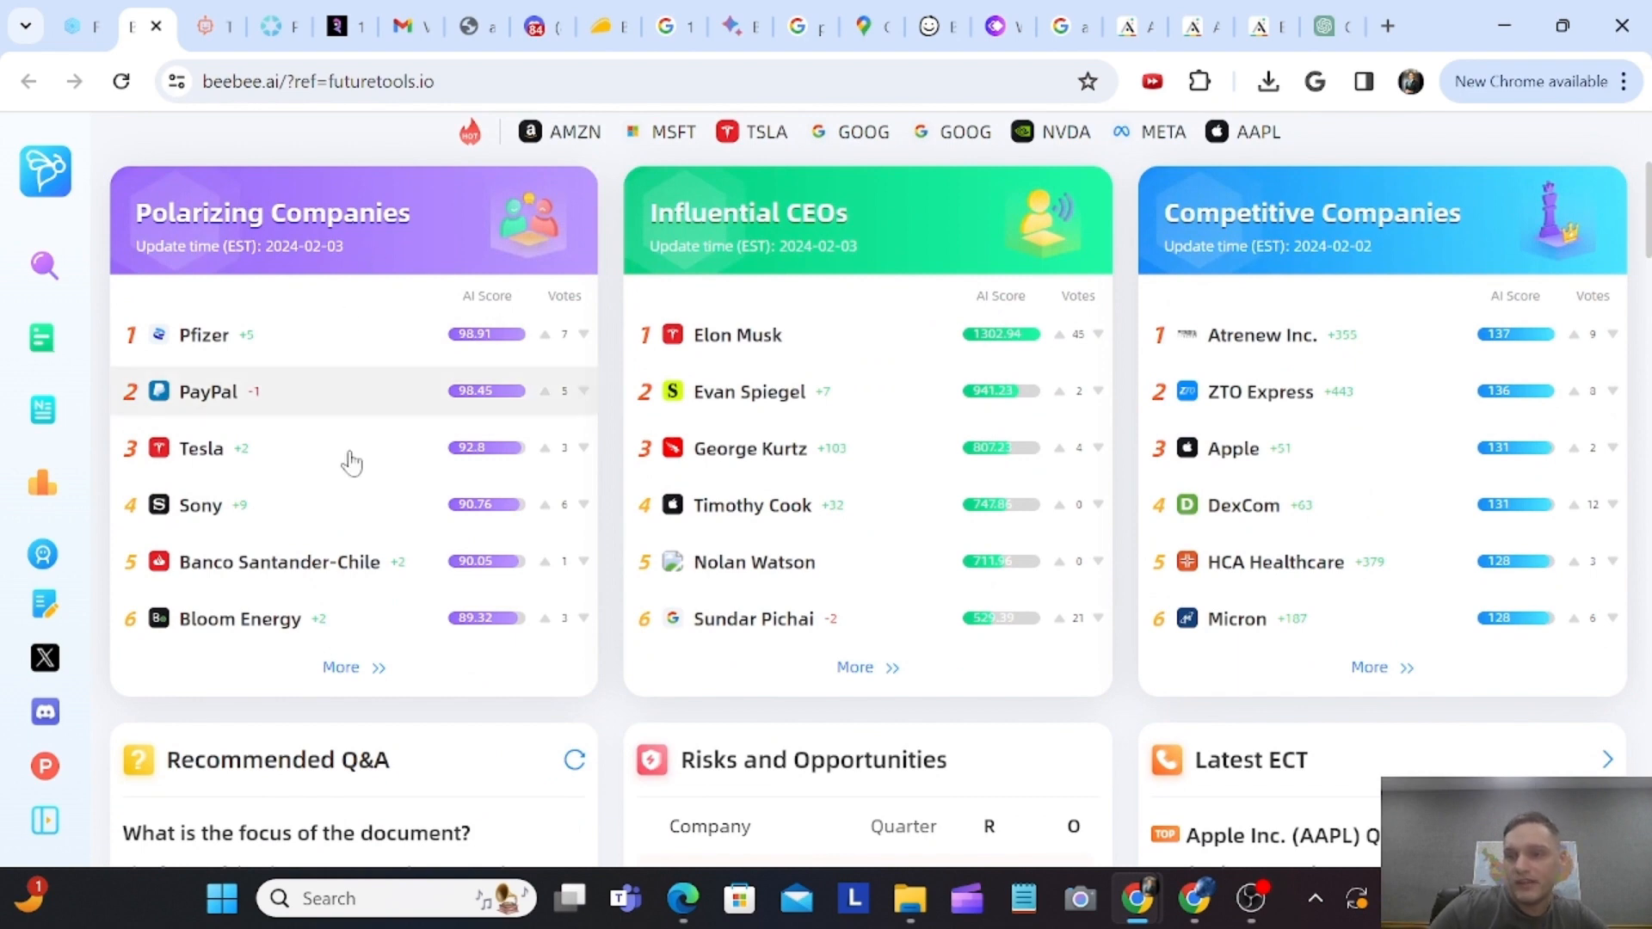
mouse_move(748, 262)
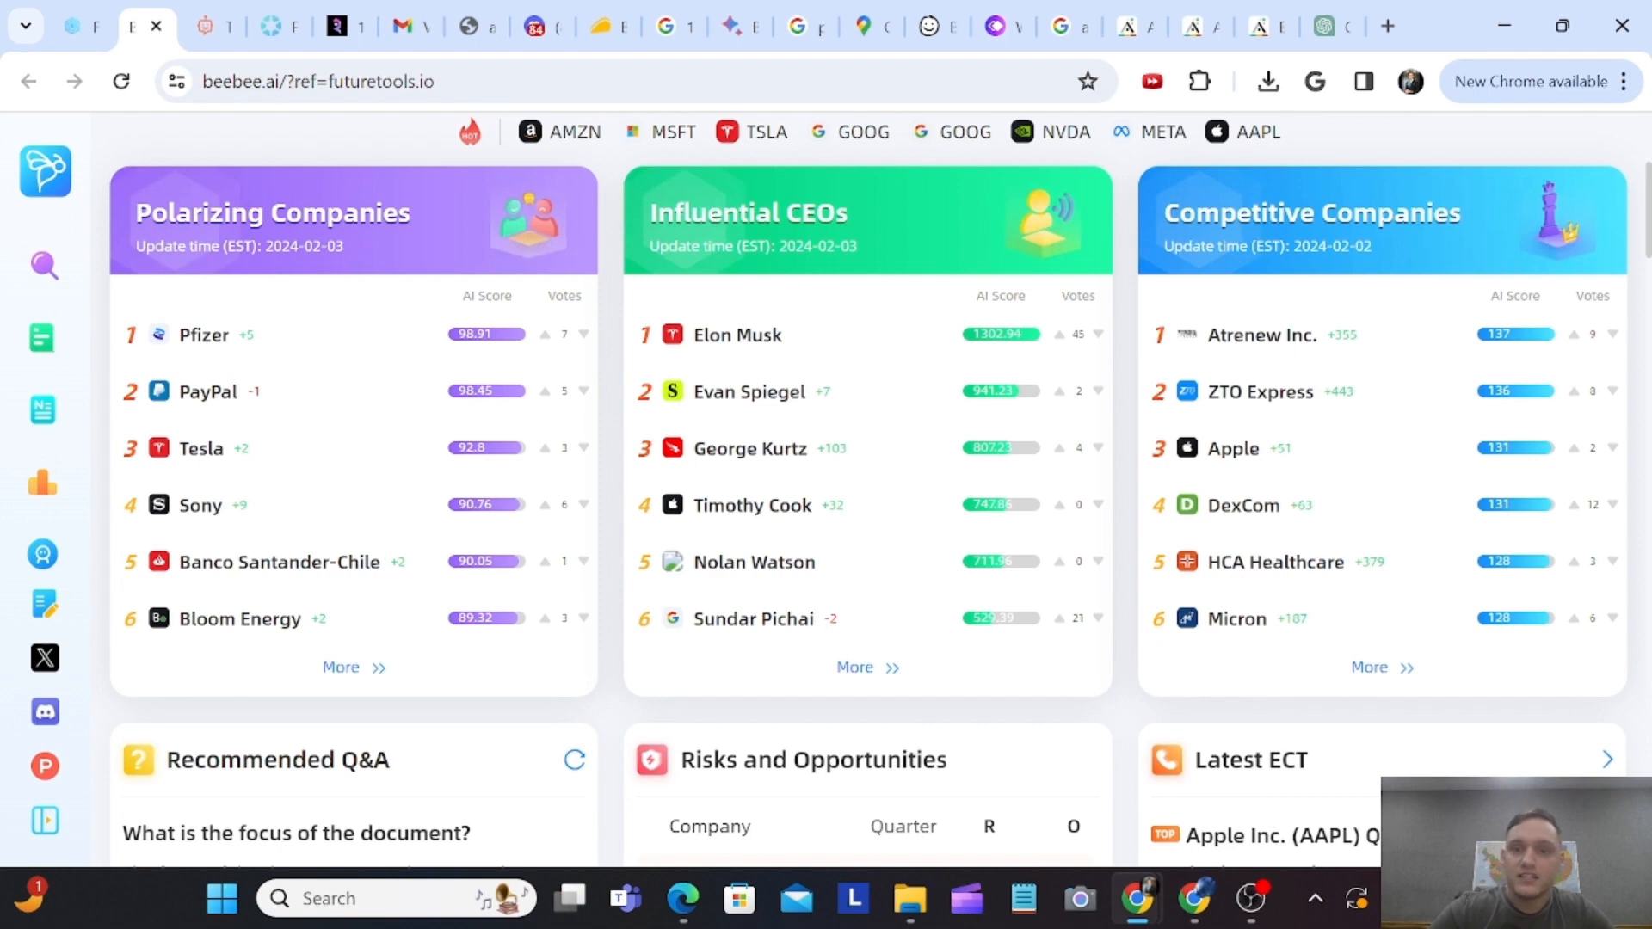
mouse_move(967, 352)
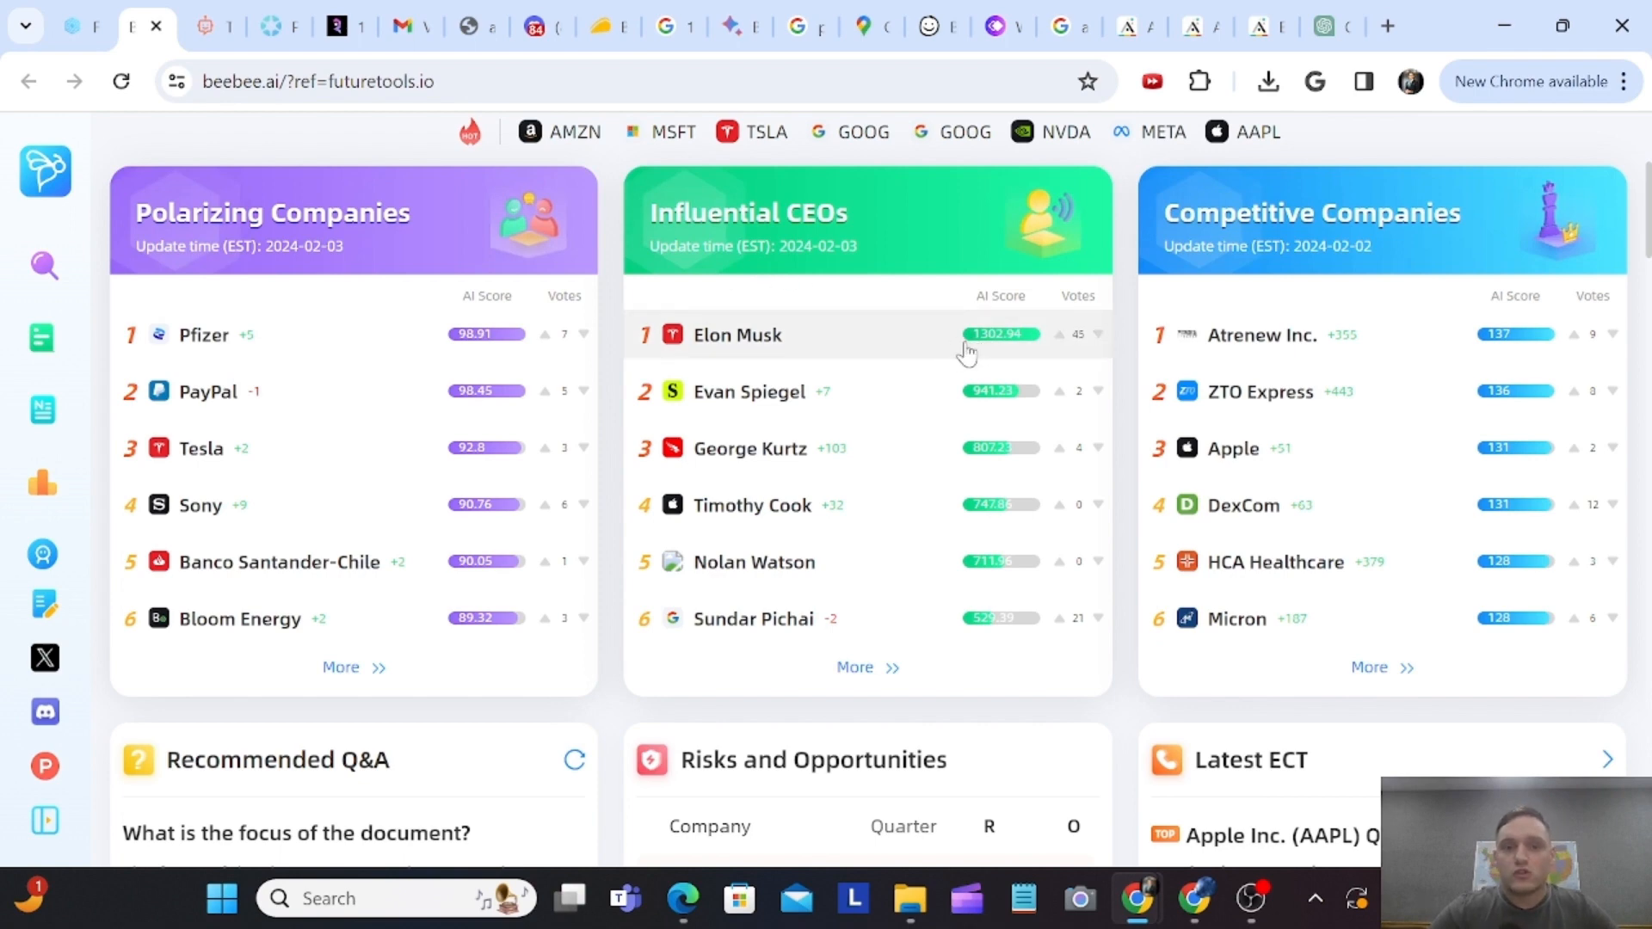
mouse_move(1067, 348)
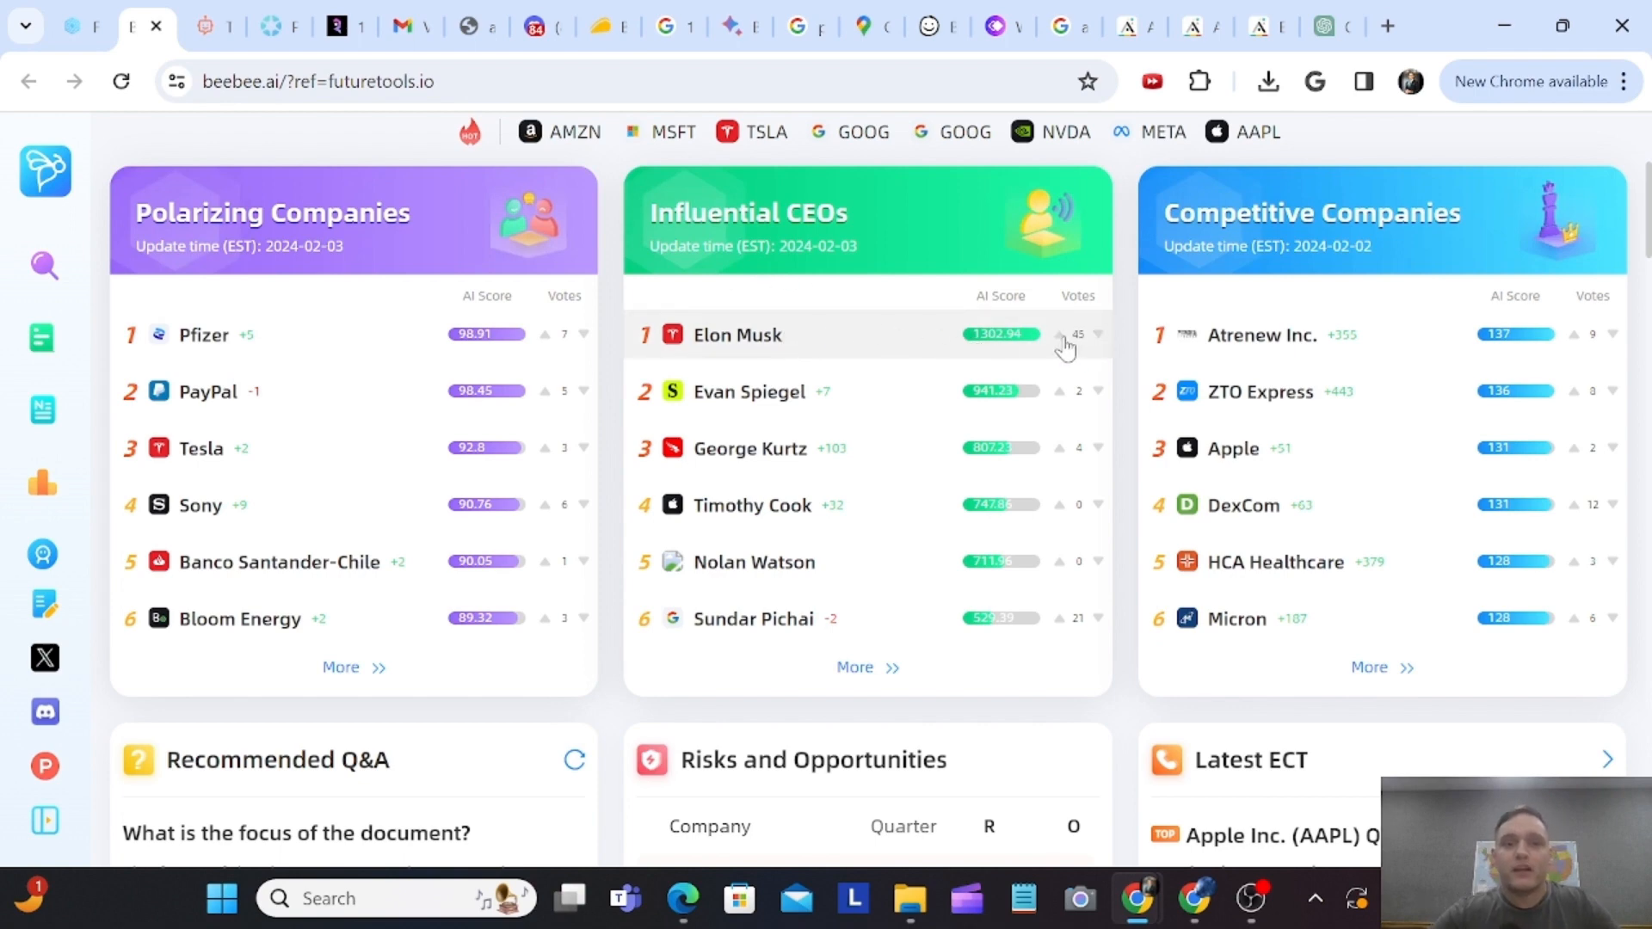
mouse_move(1512, 393)
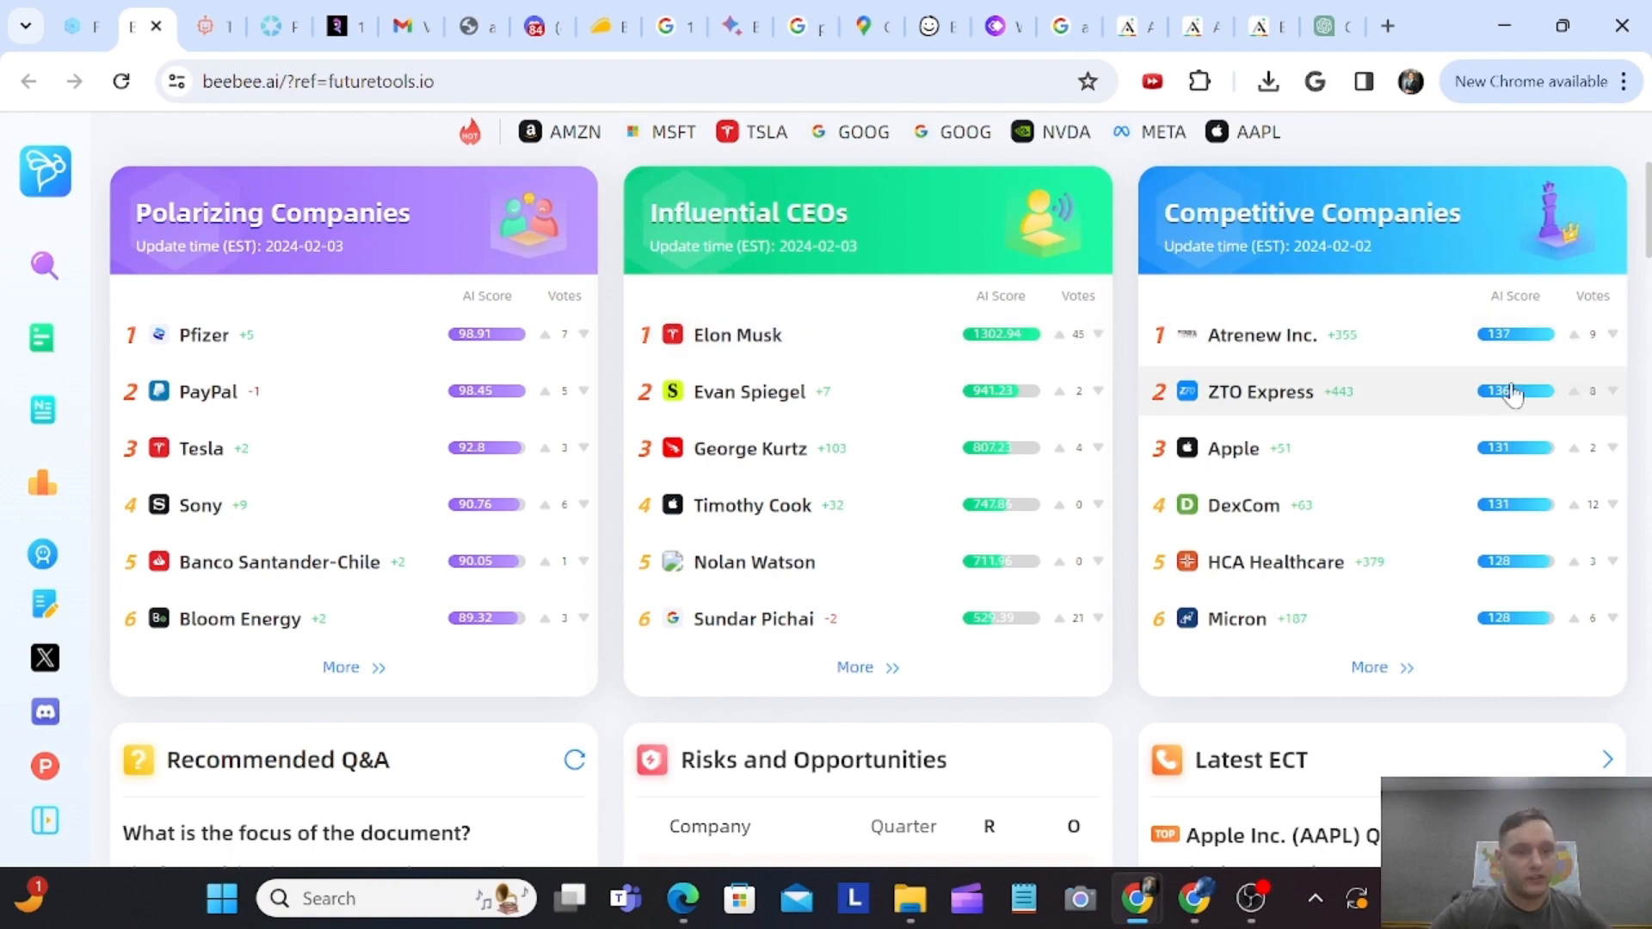
mouse_move(1426, 416)
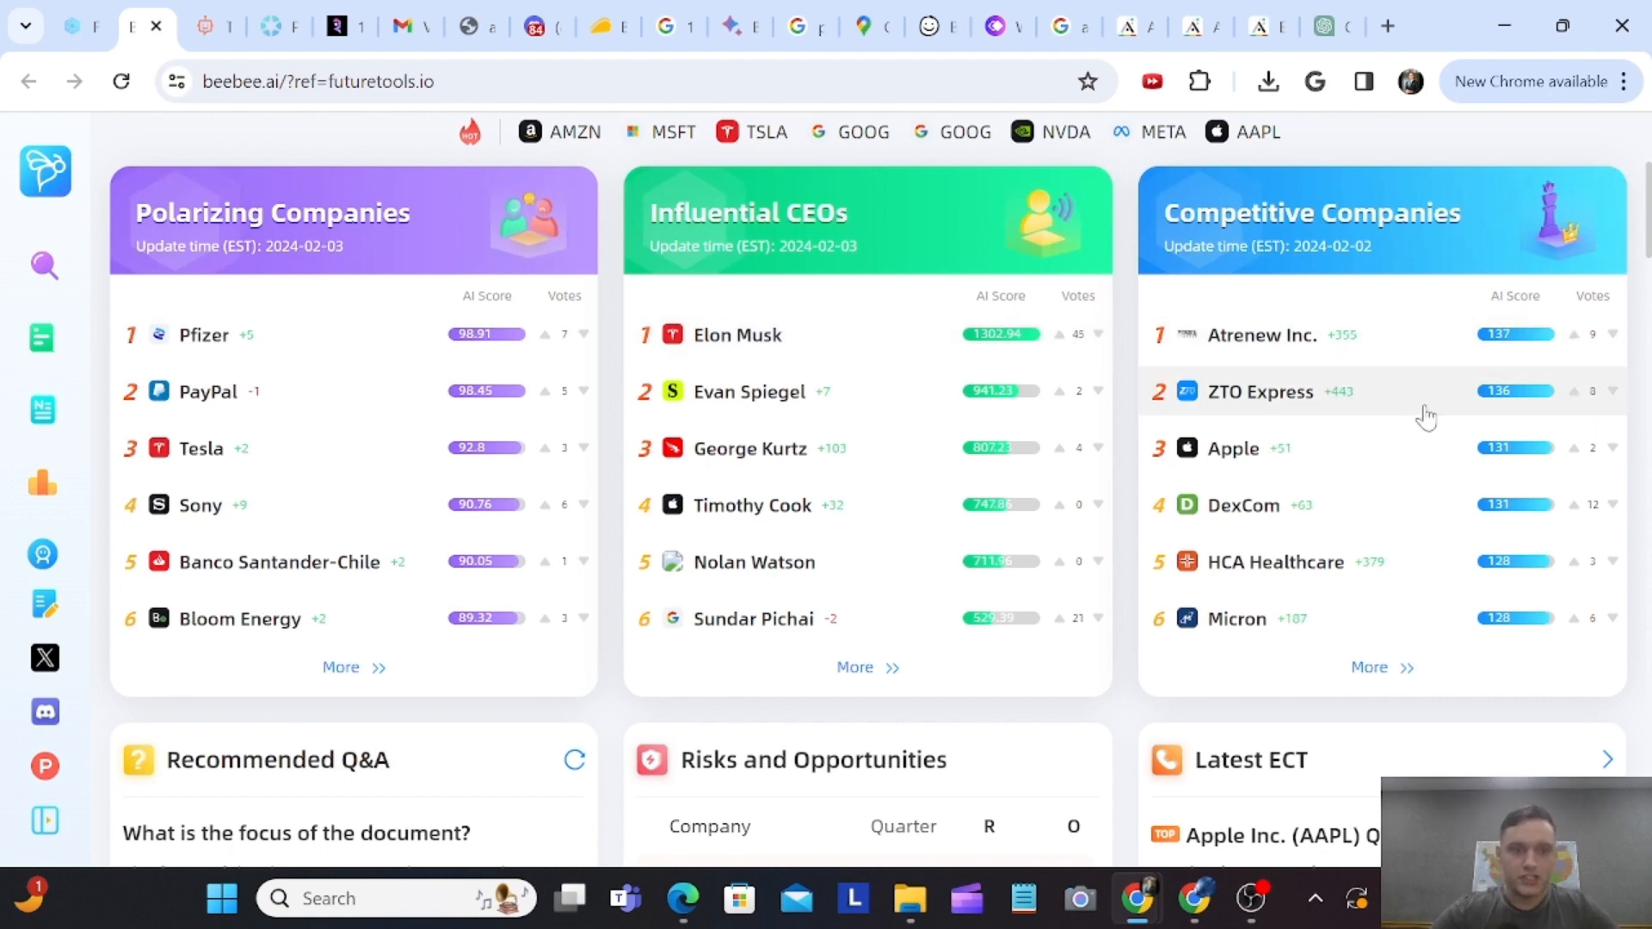
mouse_move(1578, 305)
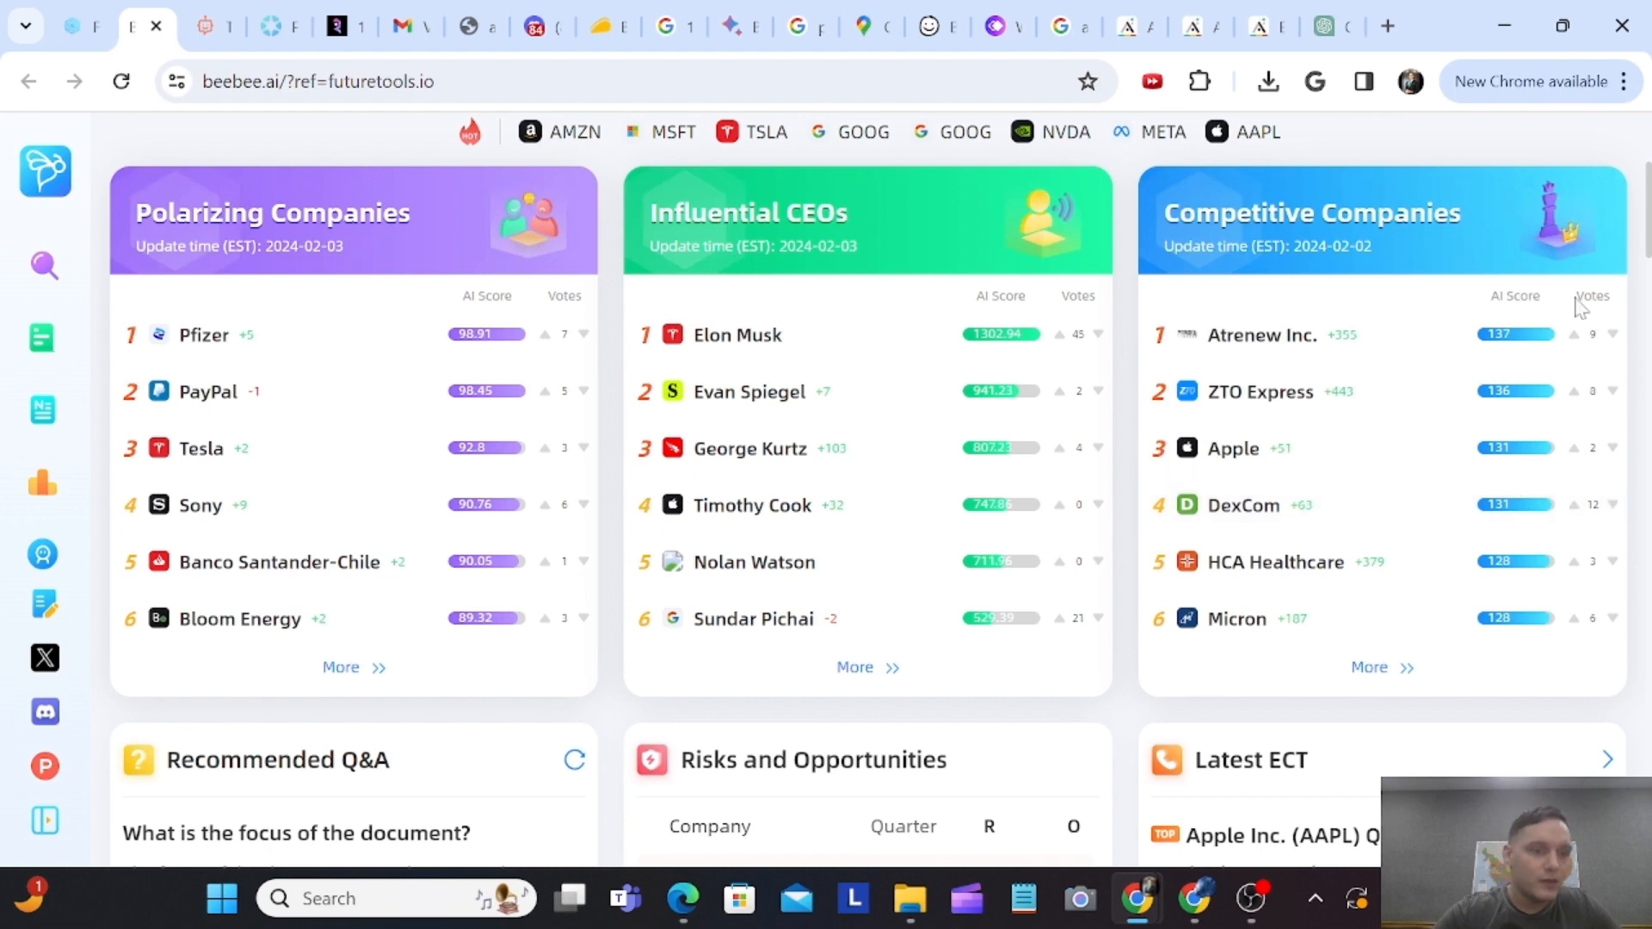
mouse_move(1342, 710)
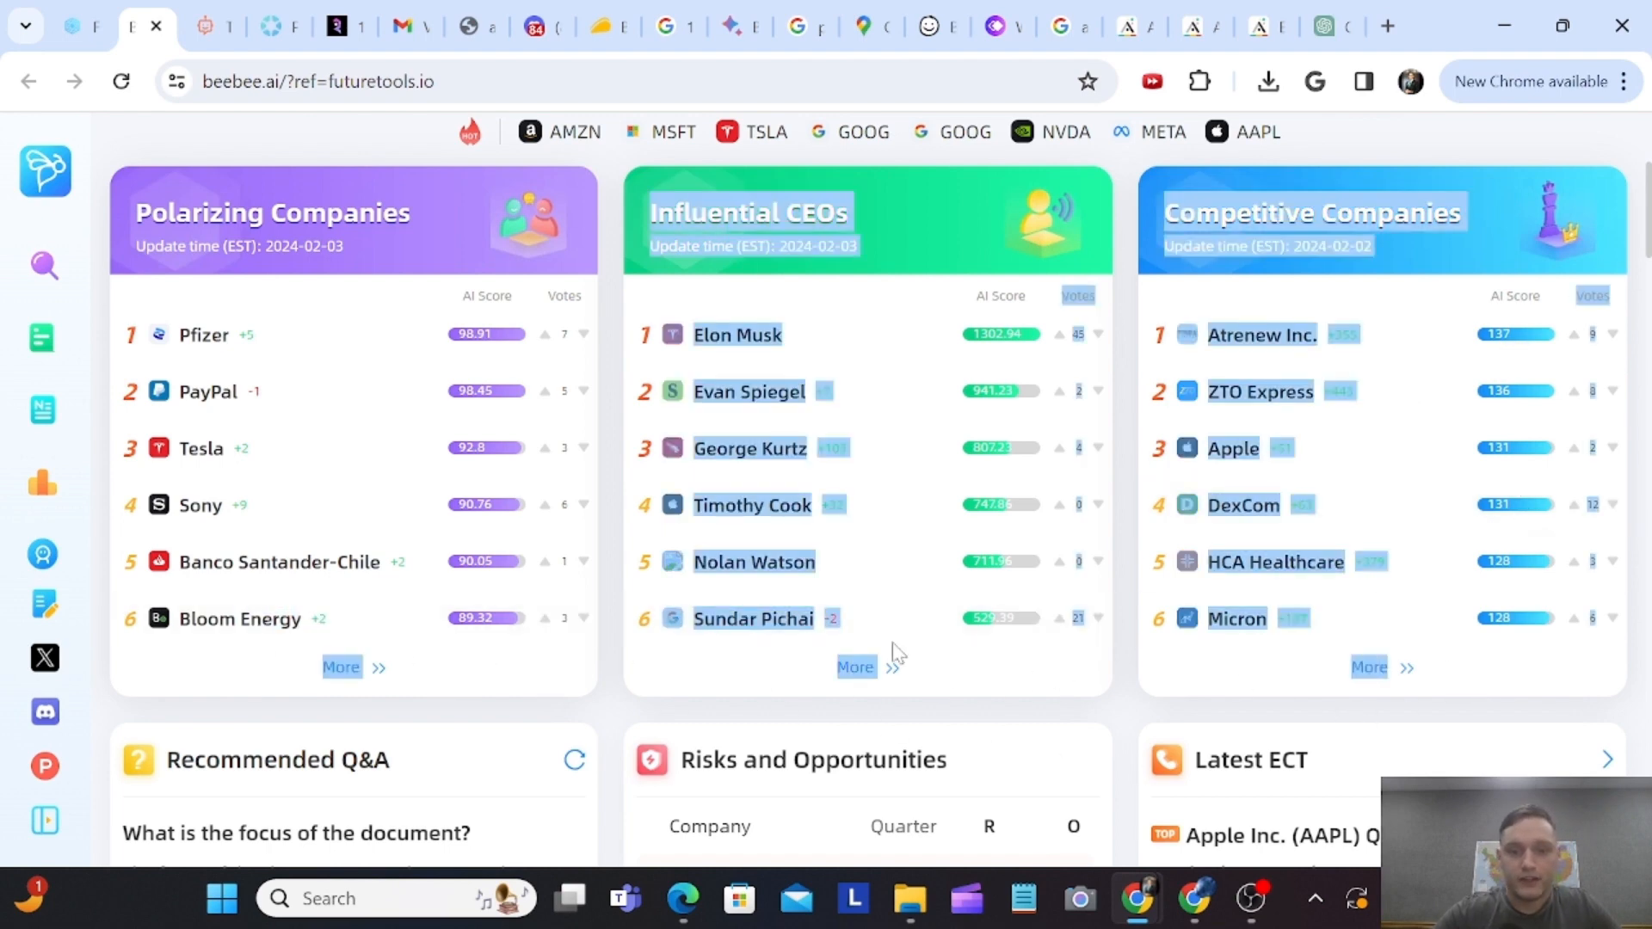
- Scroll the Recommended Q&A feed to the answer on Bilibili's Q3 2023 user growth
scroll(down, 3)
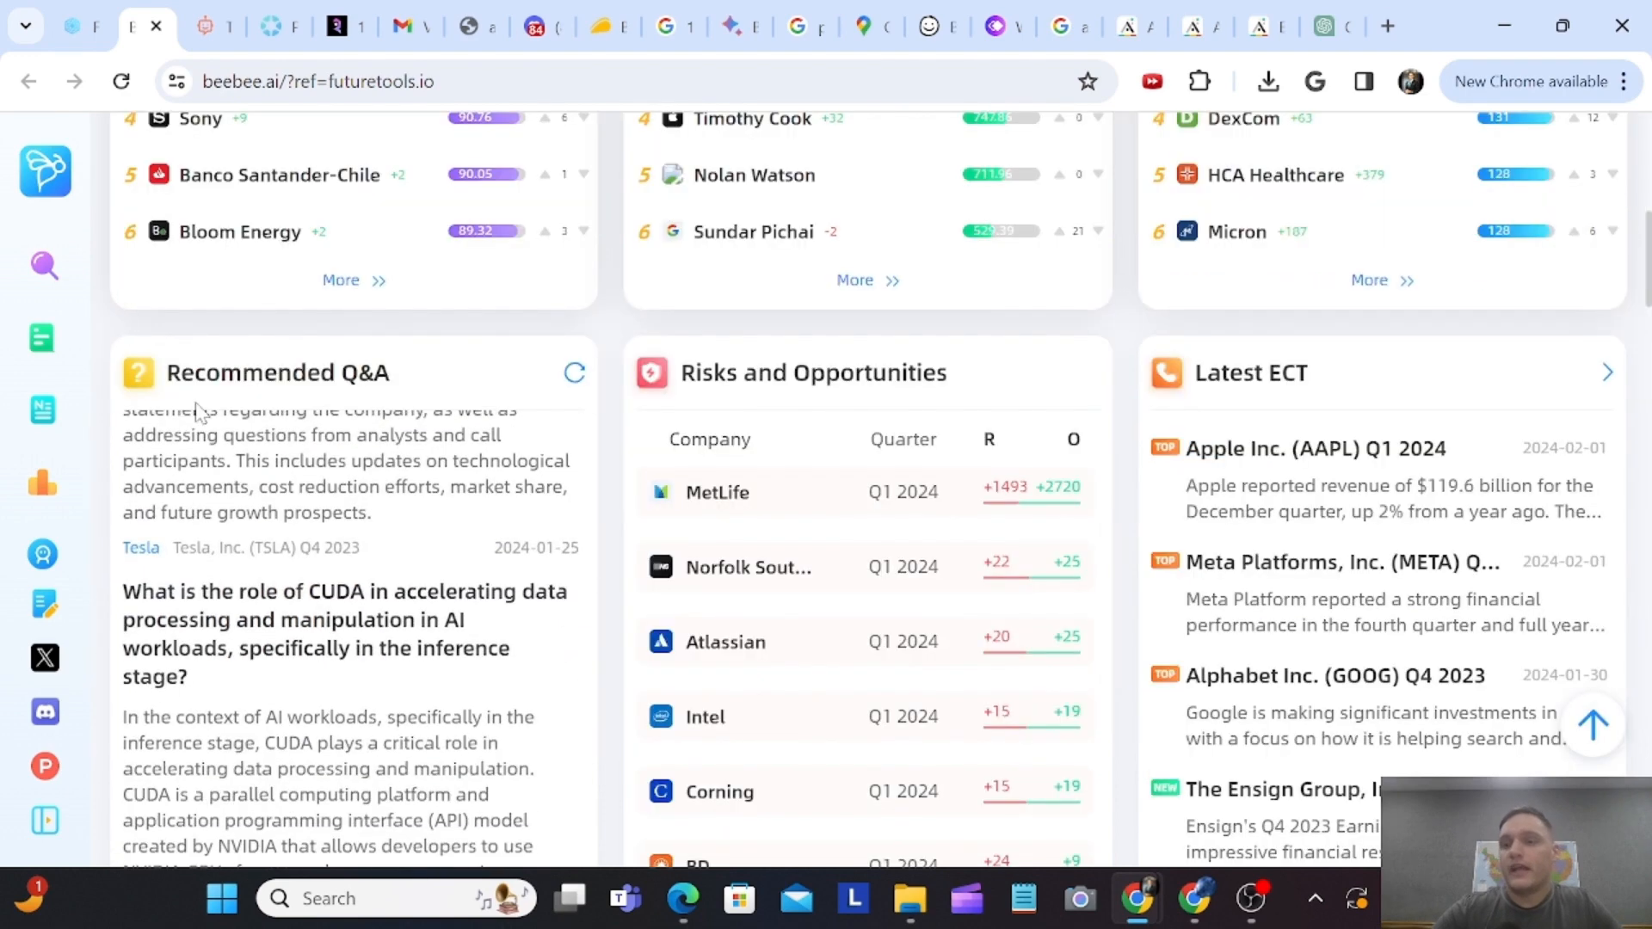
scroll(up, 3)
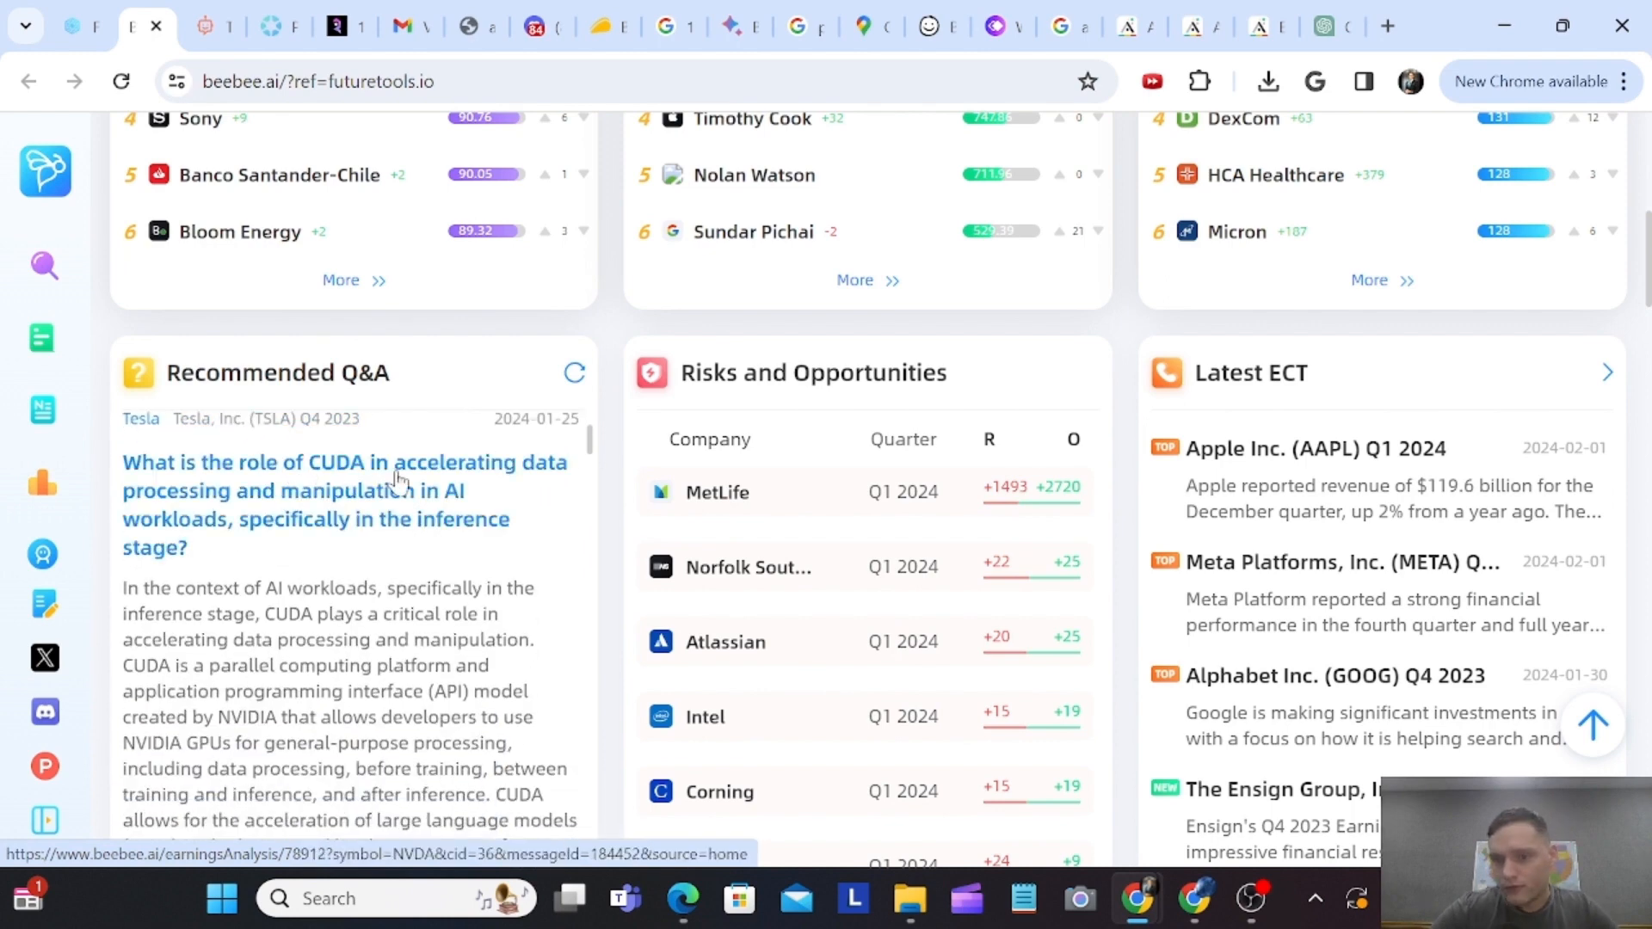
scroll(down, 3)
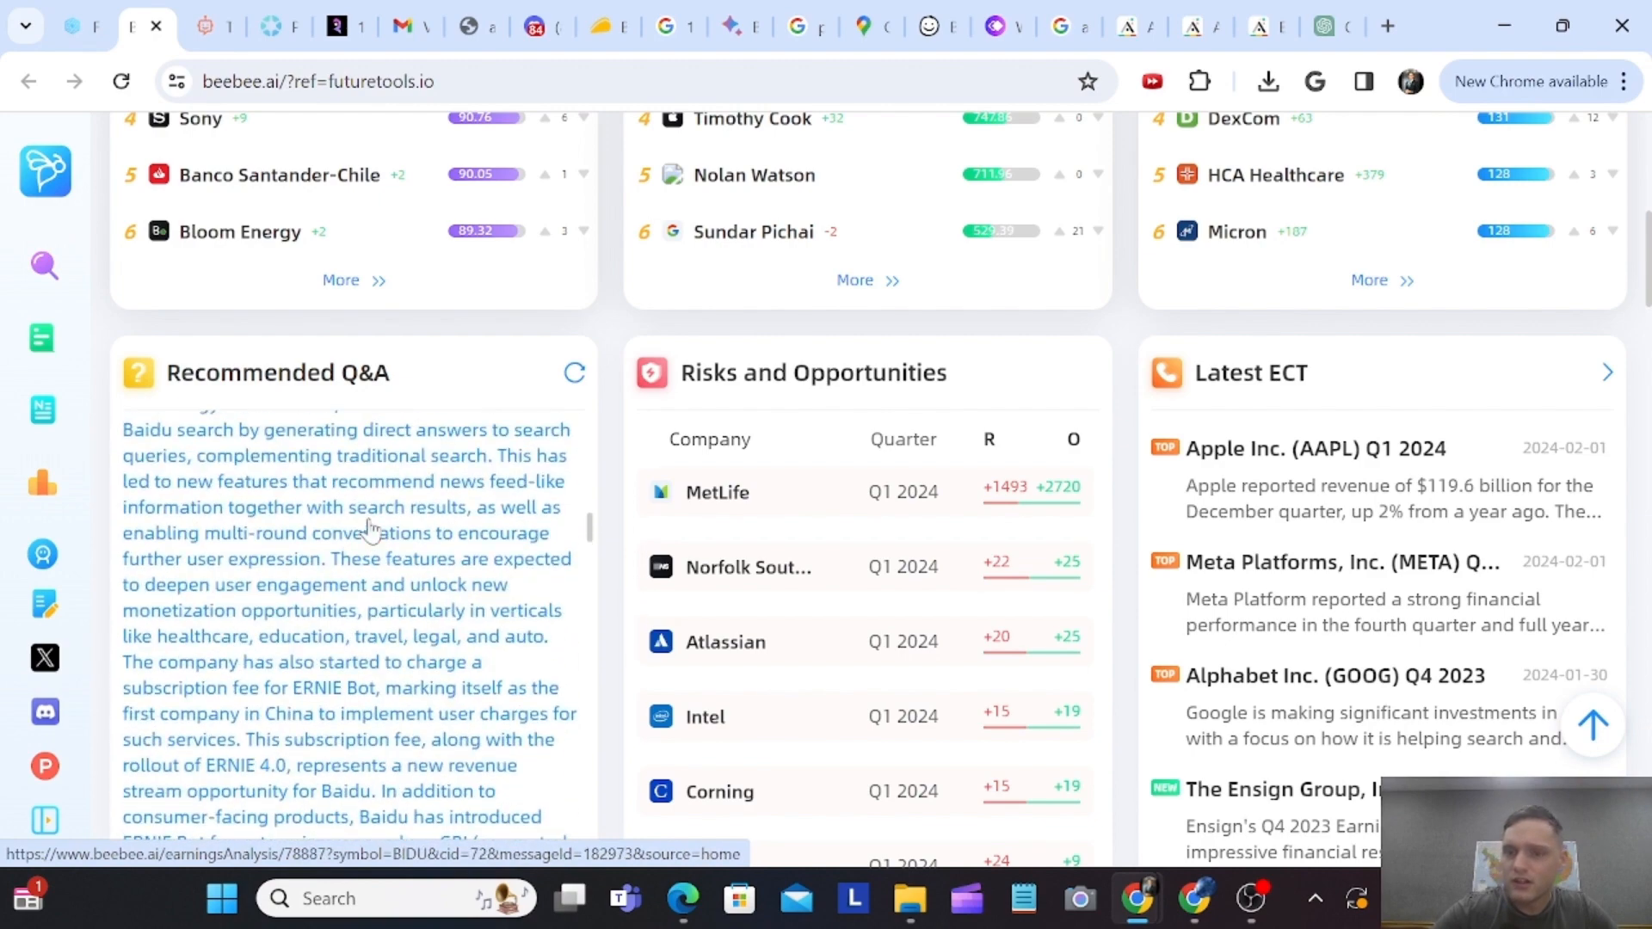
scroll(down, 3)
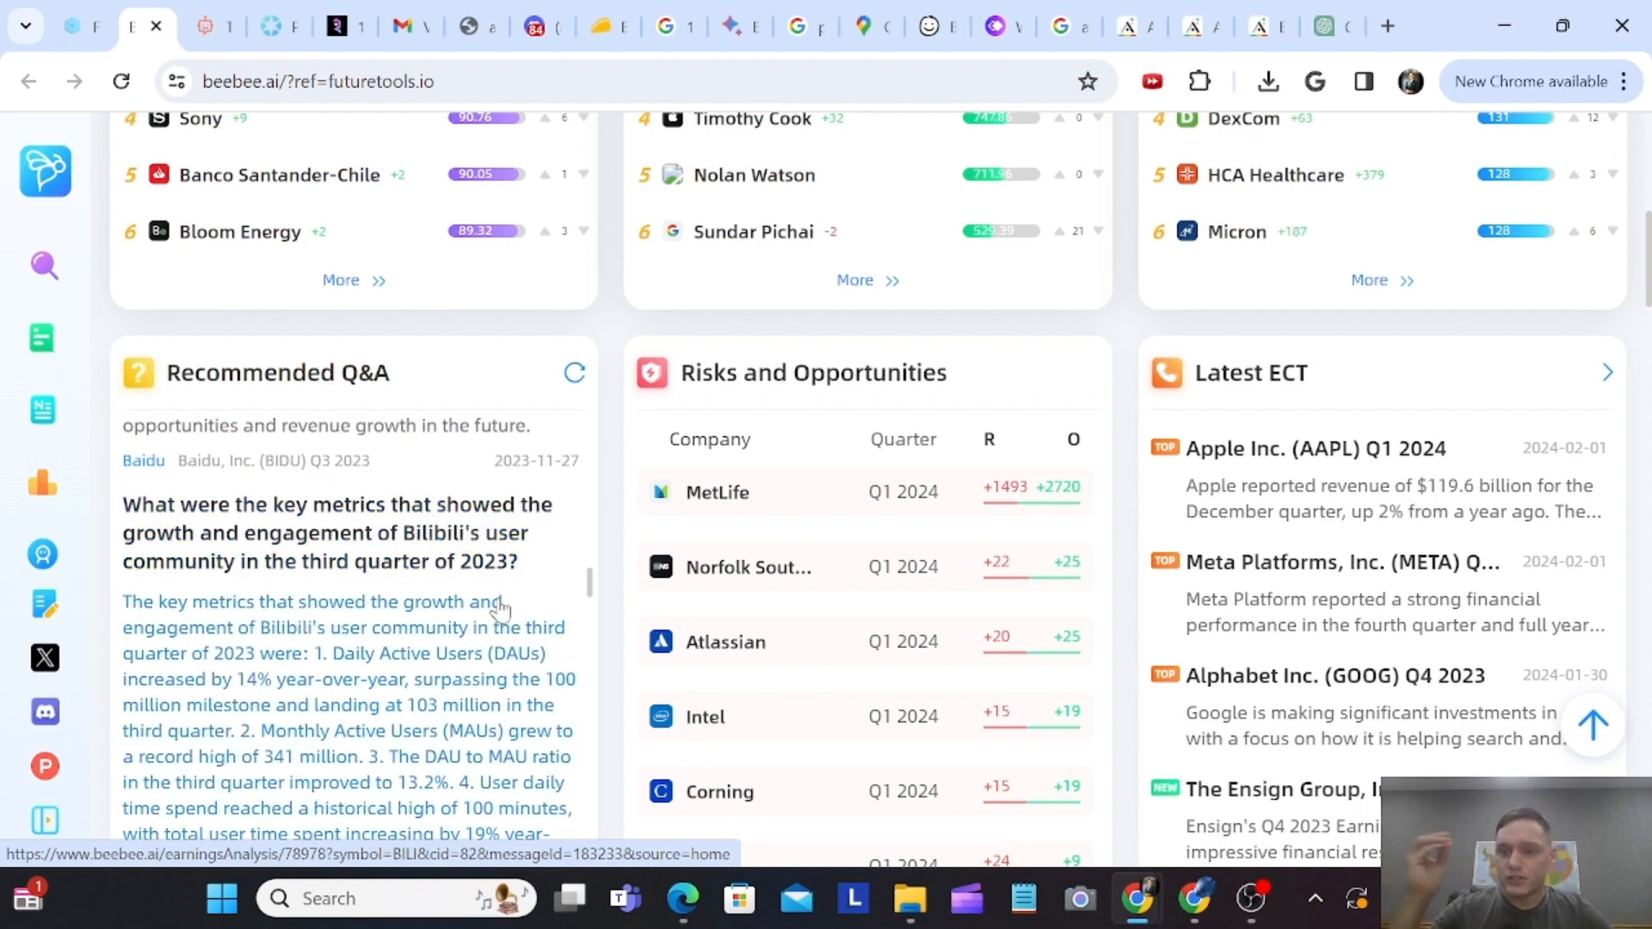
scroll(down, 3)
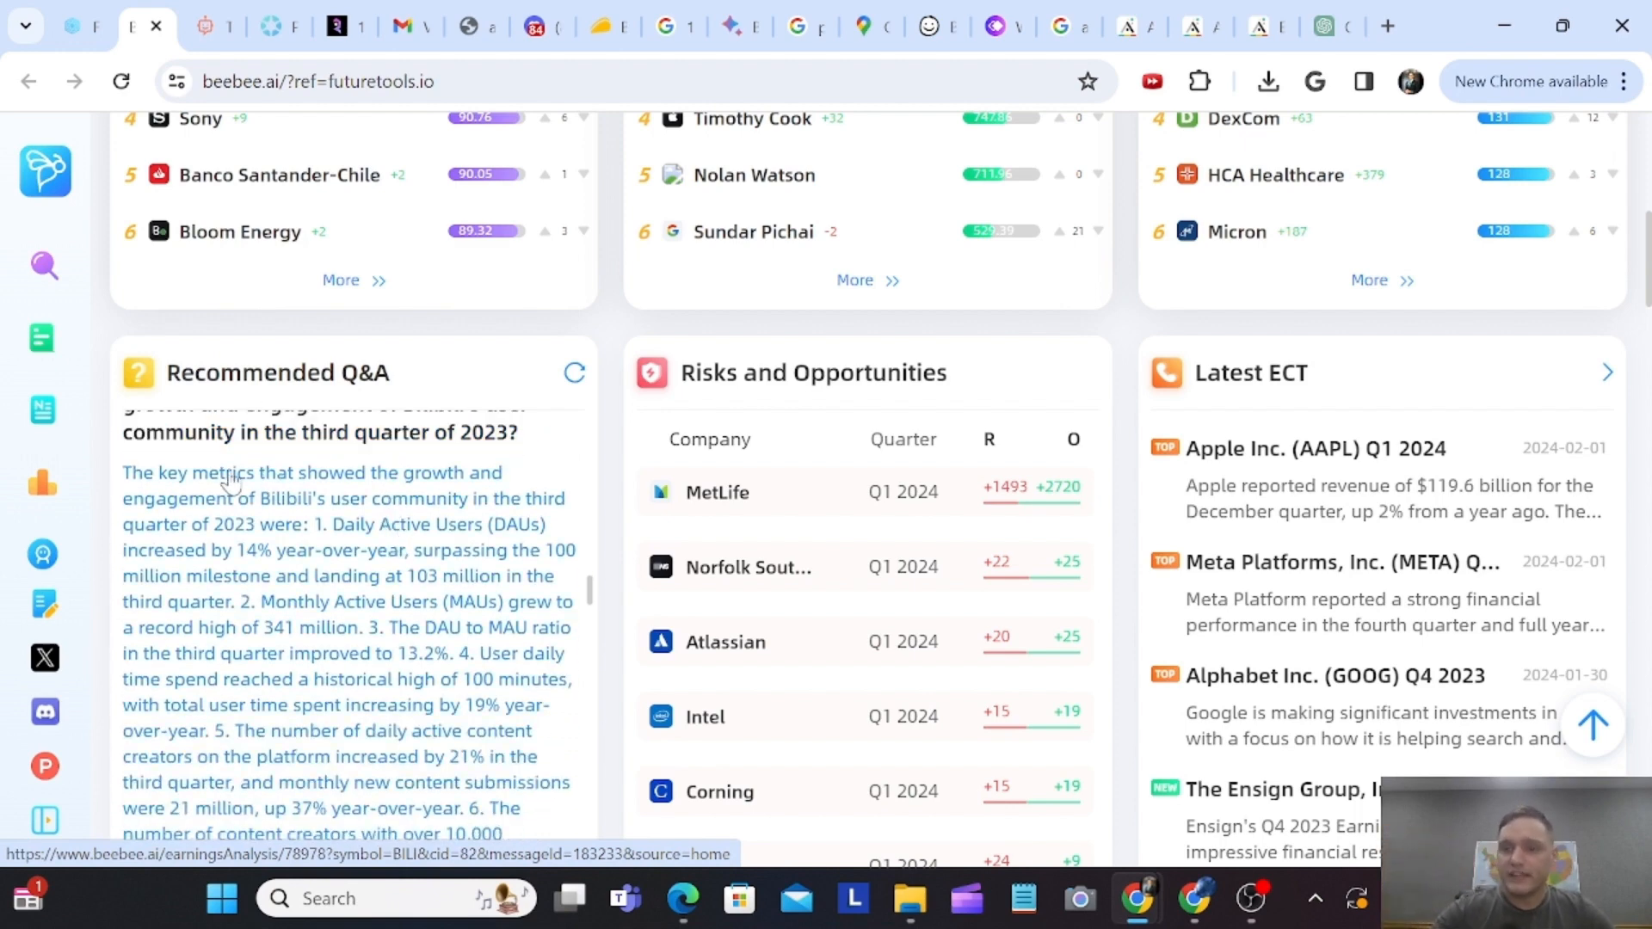
mouse_move(395, 517)
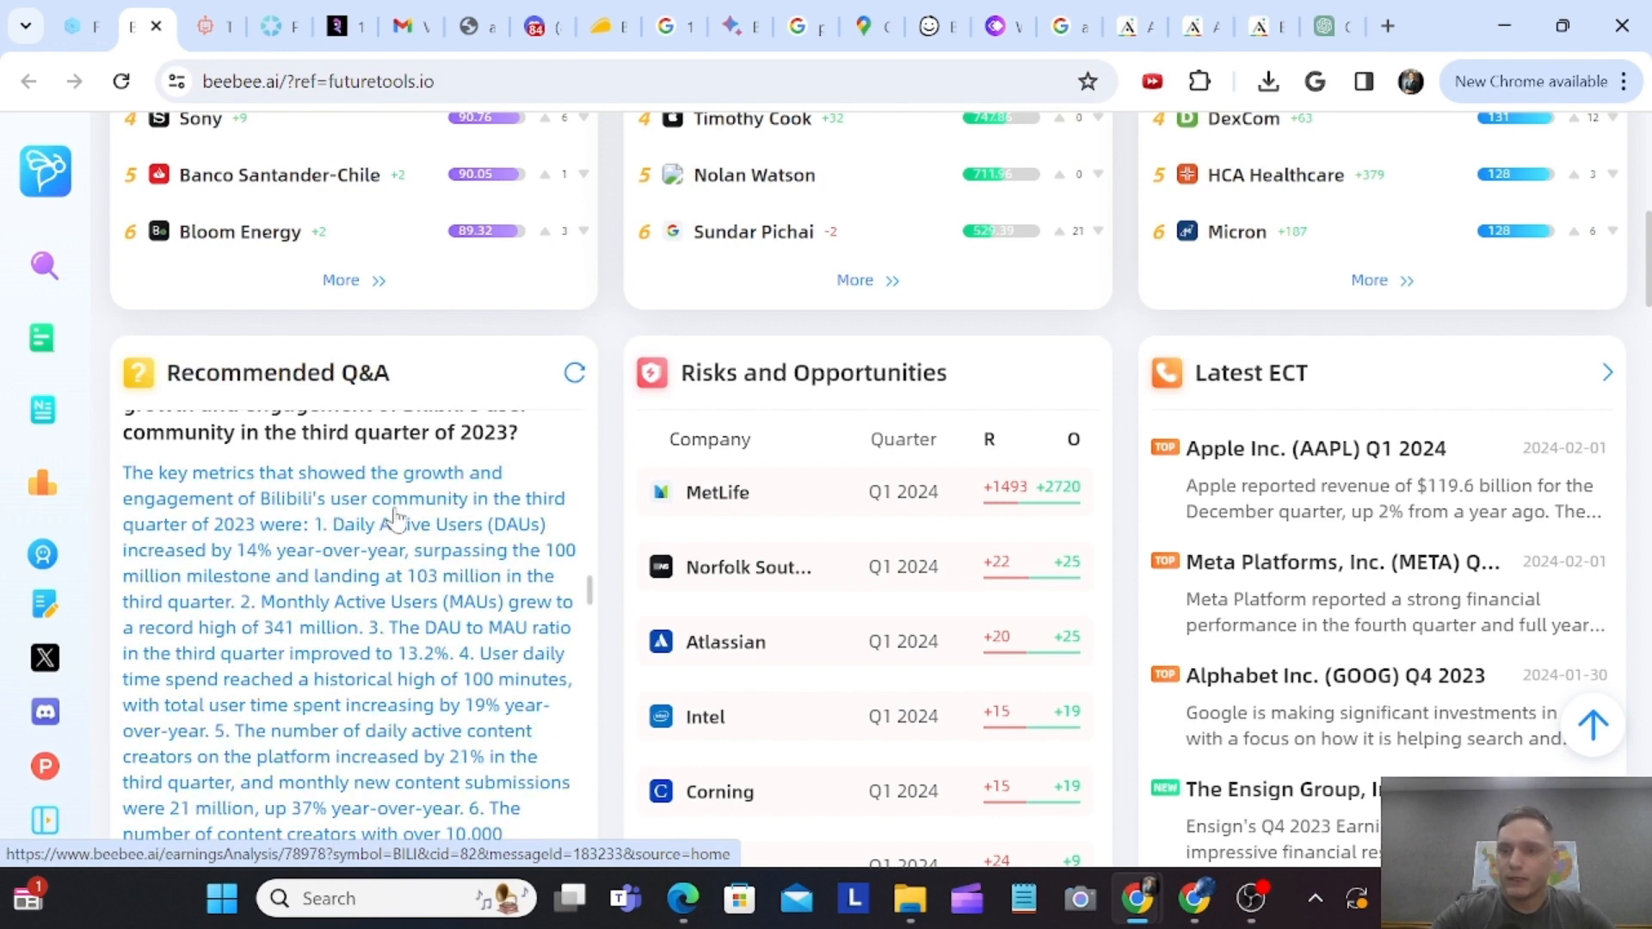
mouse_move(353, 554)
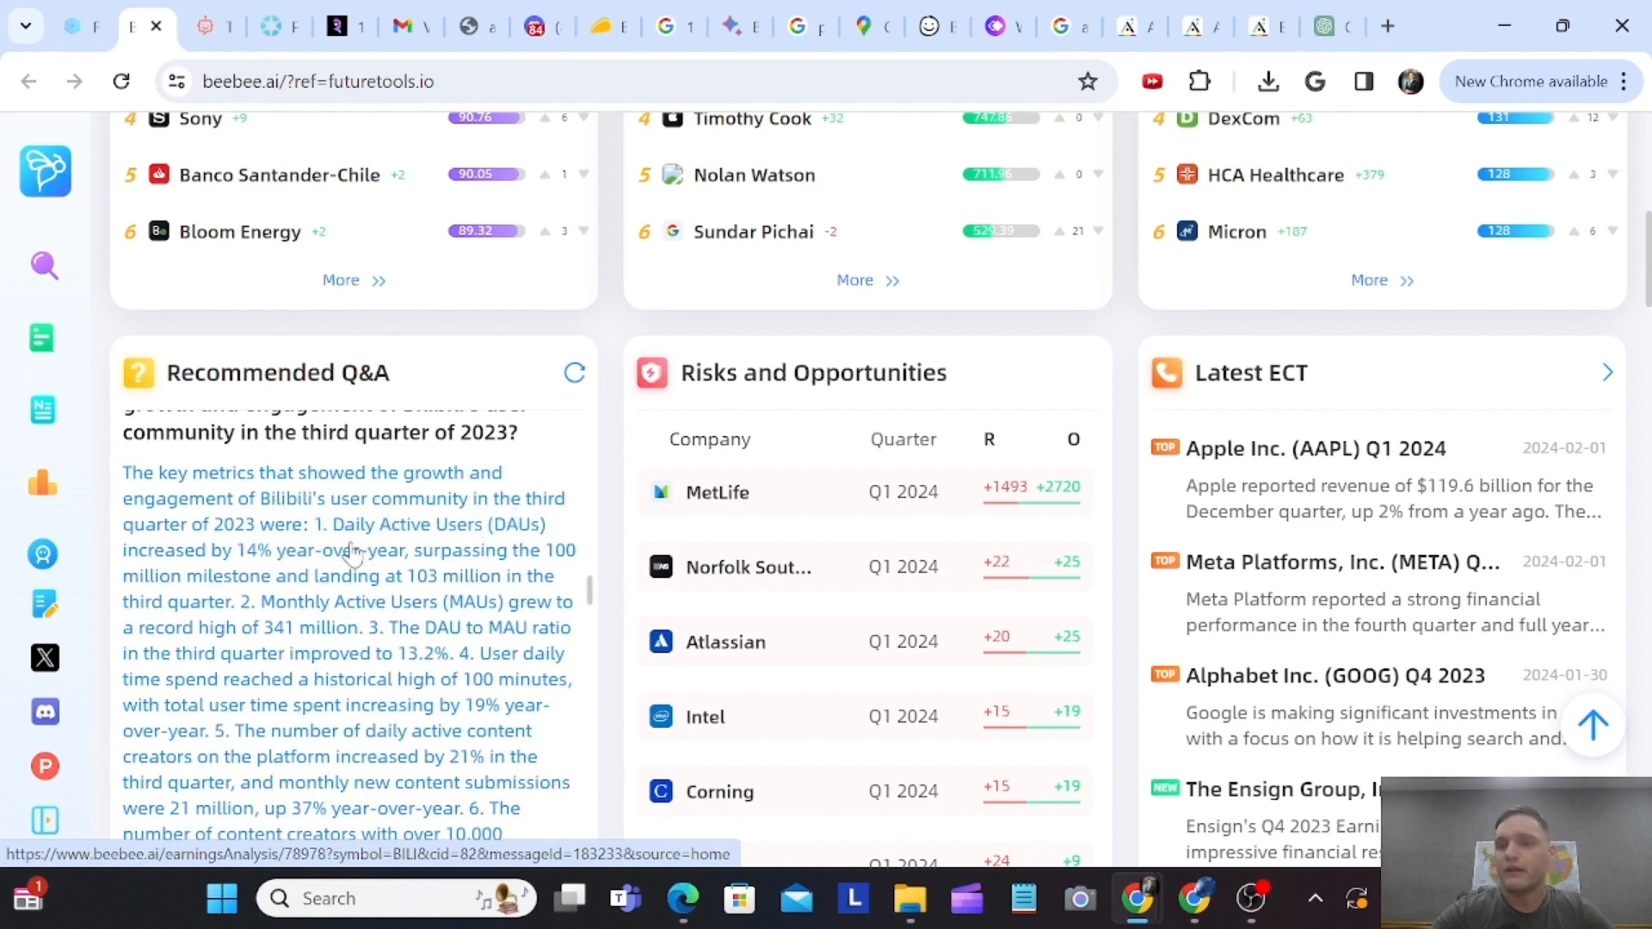
mouse_move(337, 670)
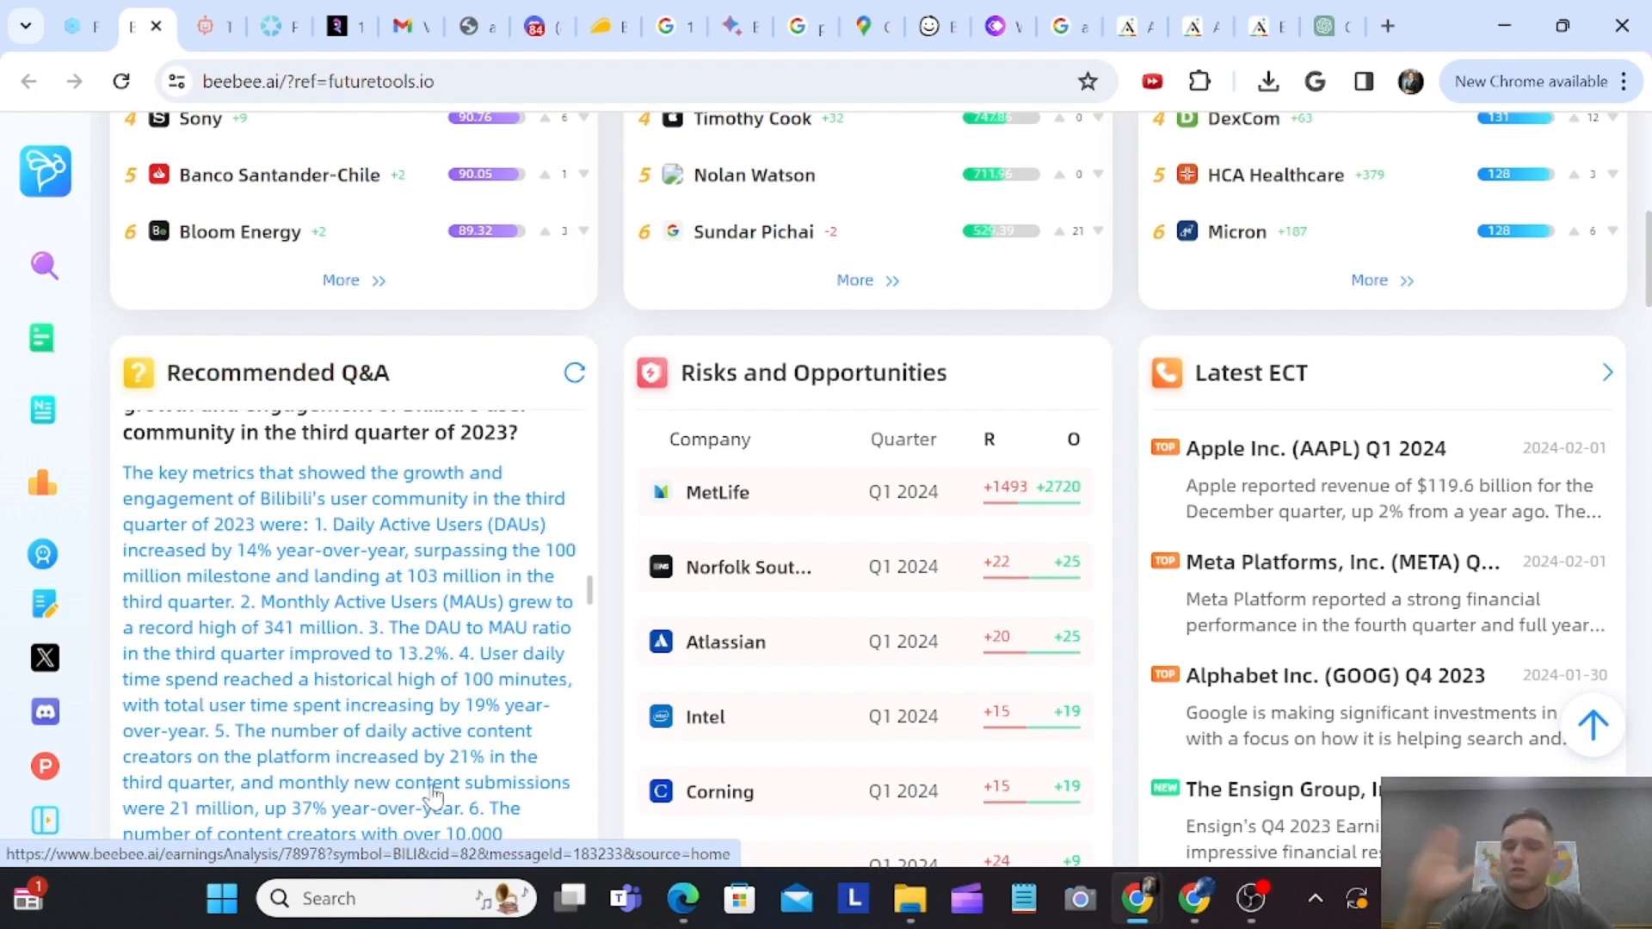
- Scroll through the Risks and Opportunities and Latest ECT lists to Cboe Global Markets and NOV
scroll(down, 3)
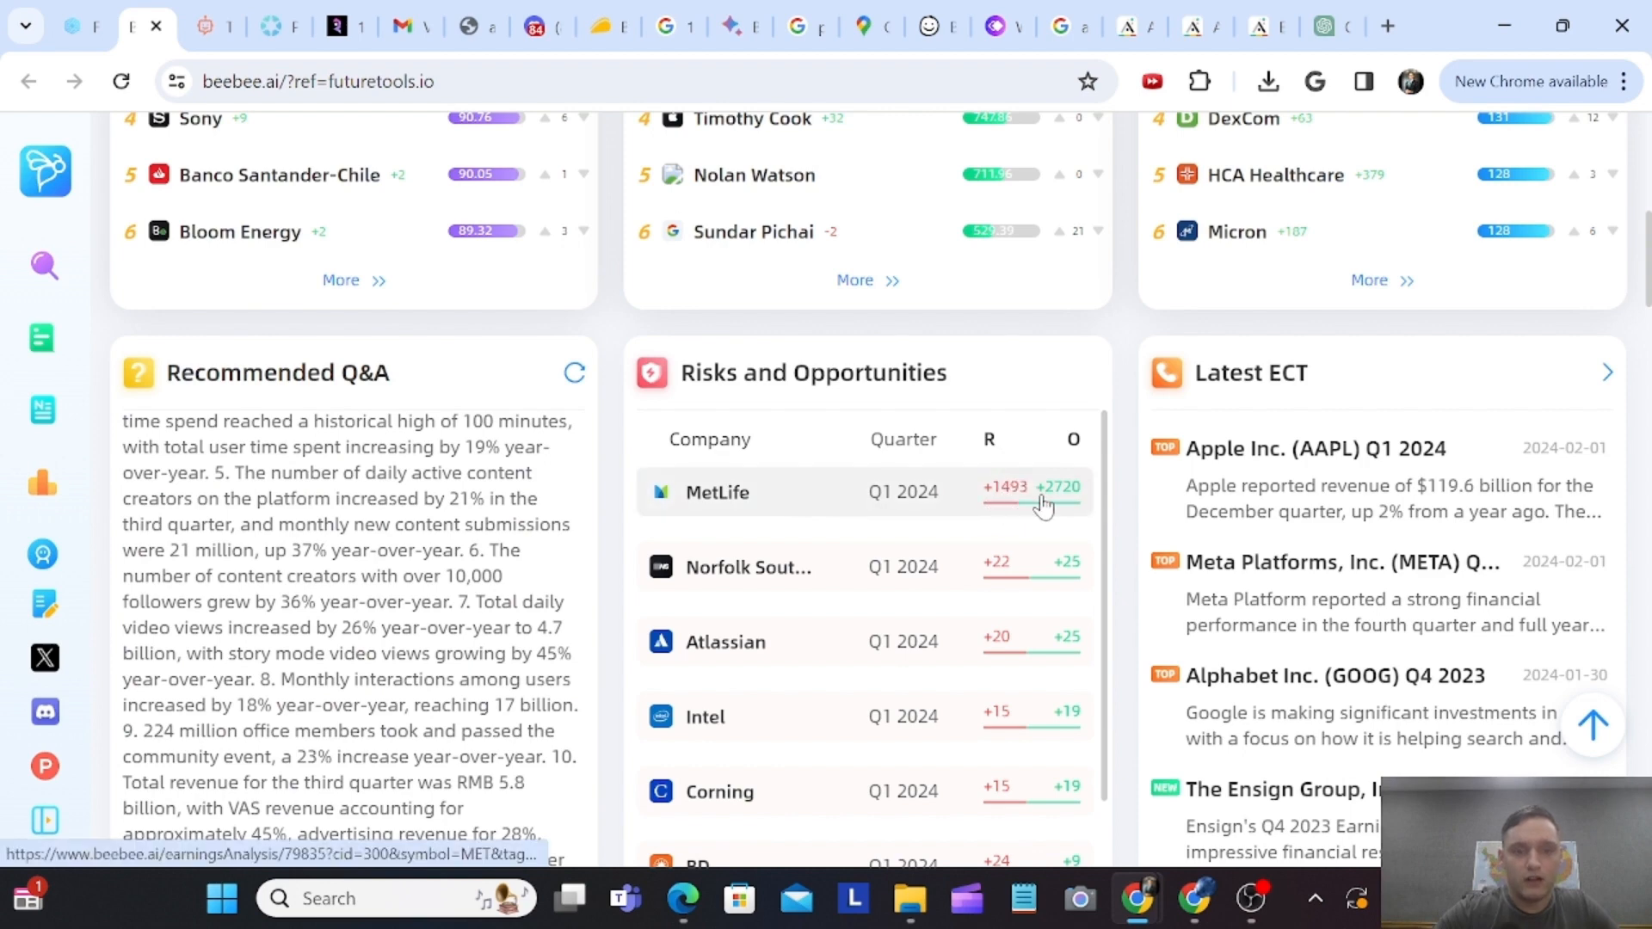
mouse_move(1040, 516)
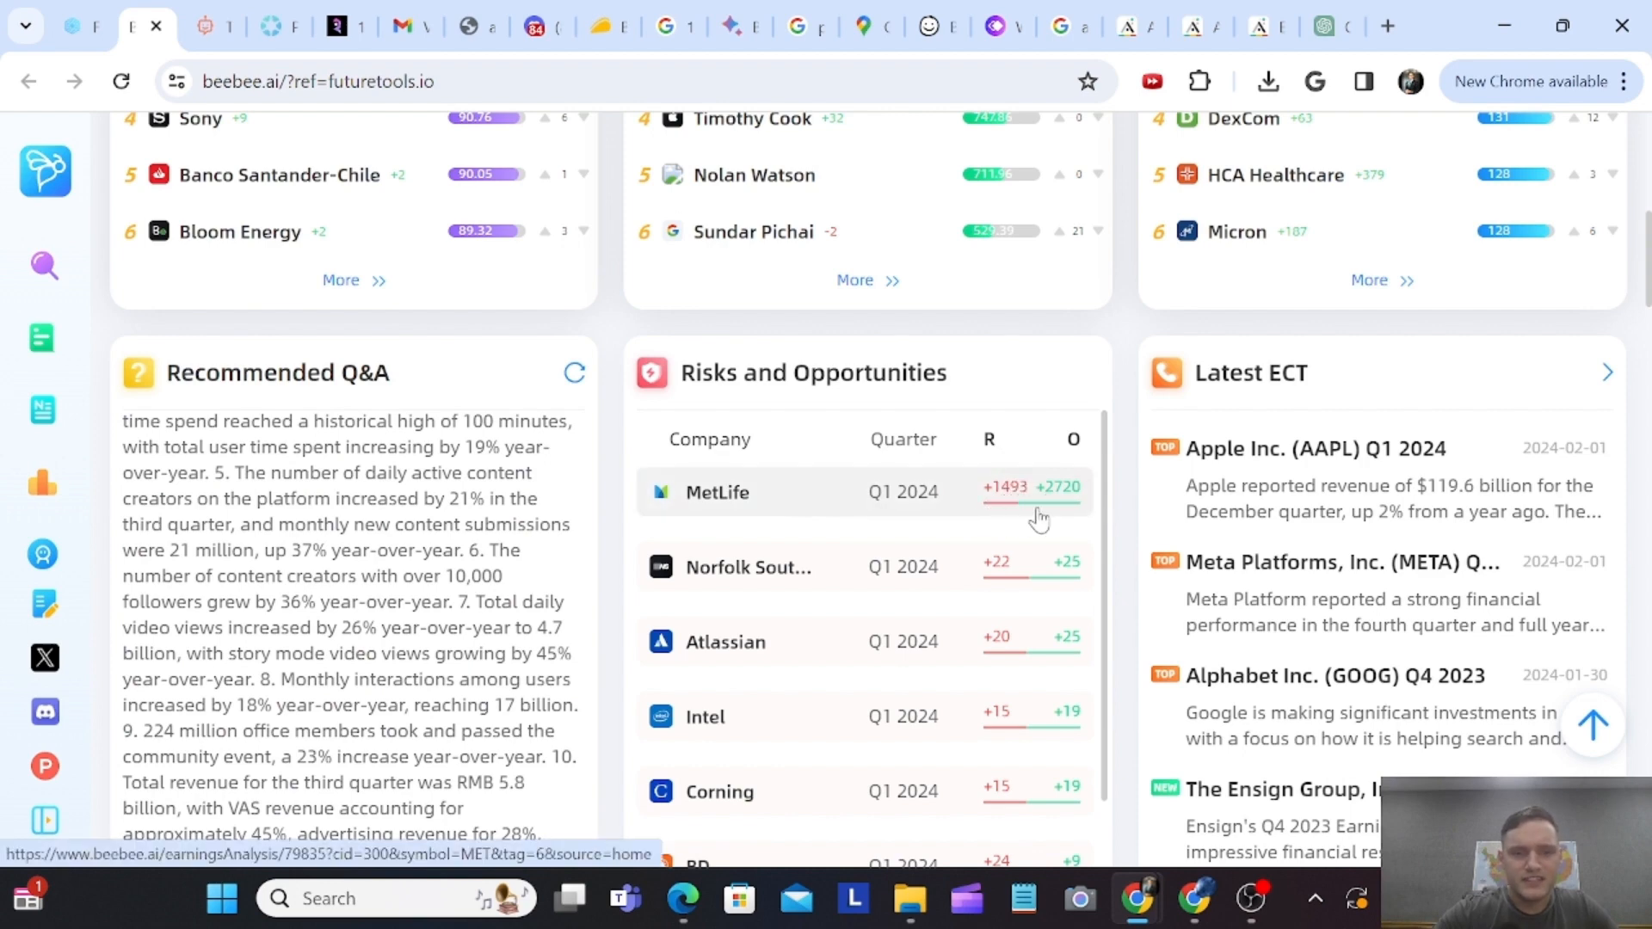
mouse_move(1037, 506)
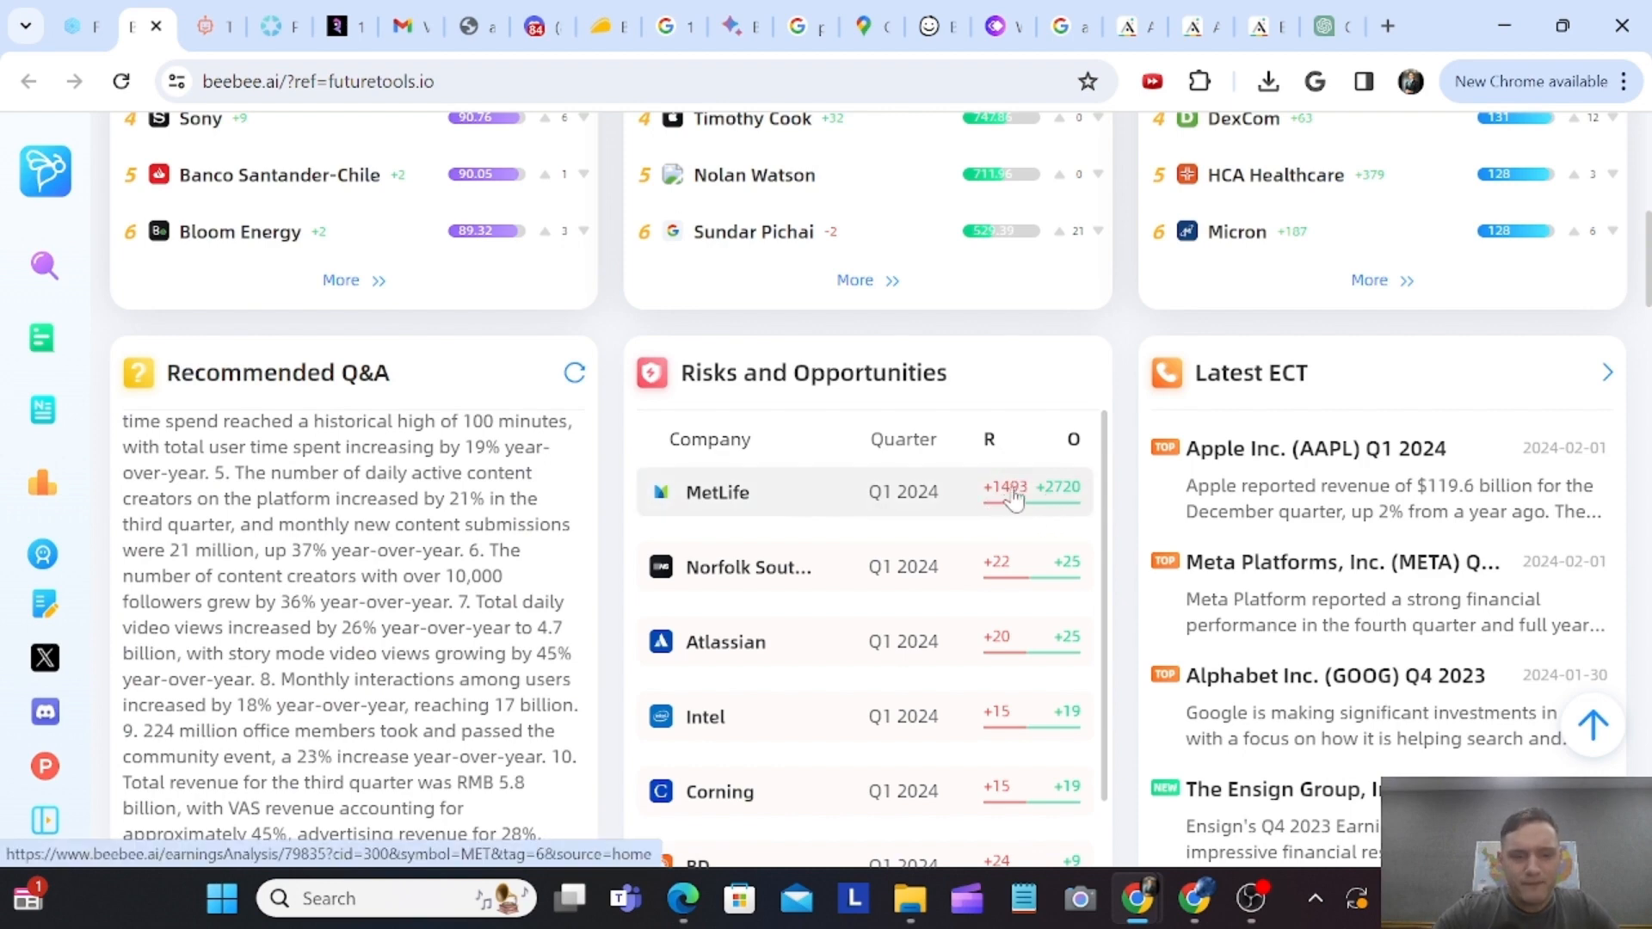
mouse_move(1043, 509)
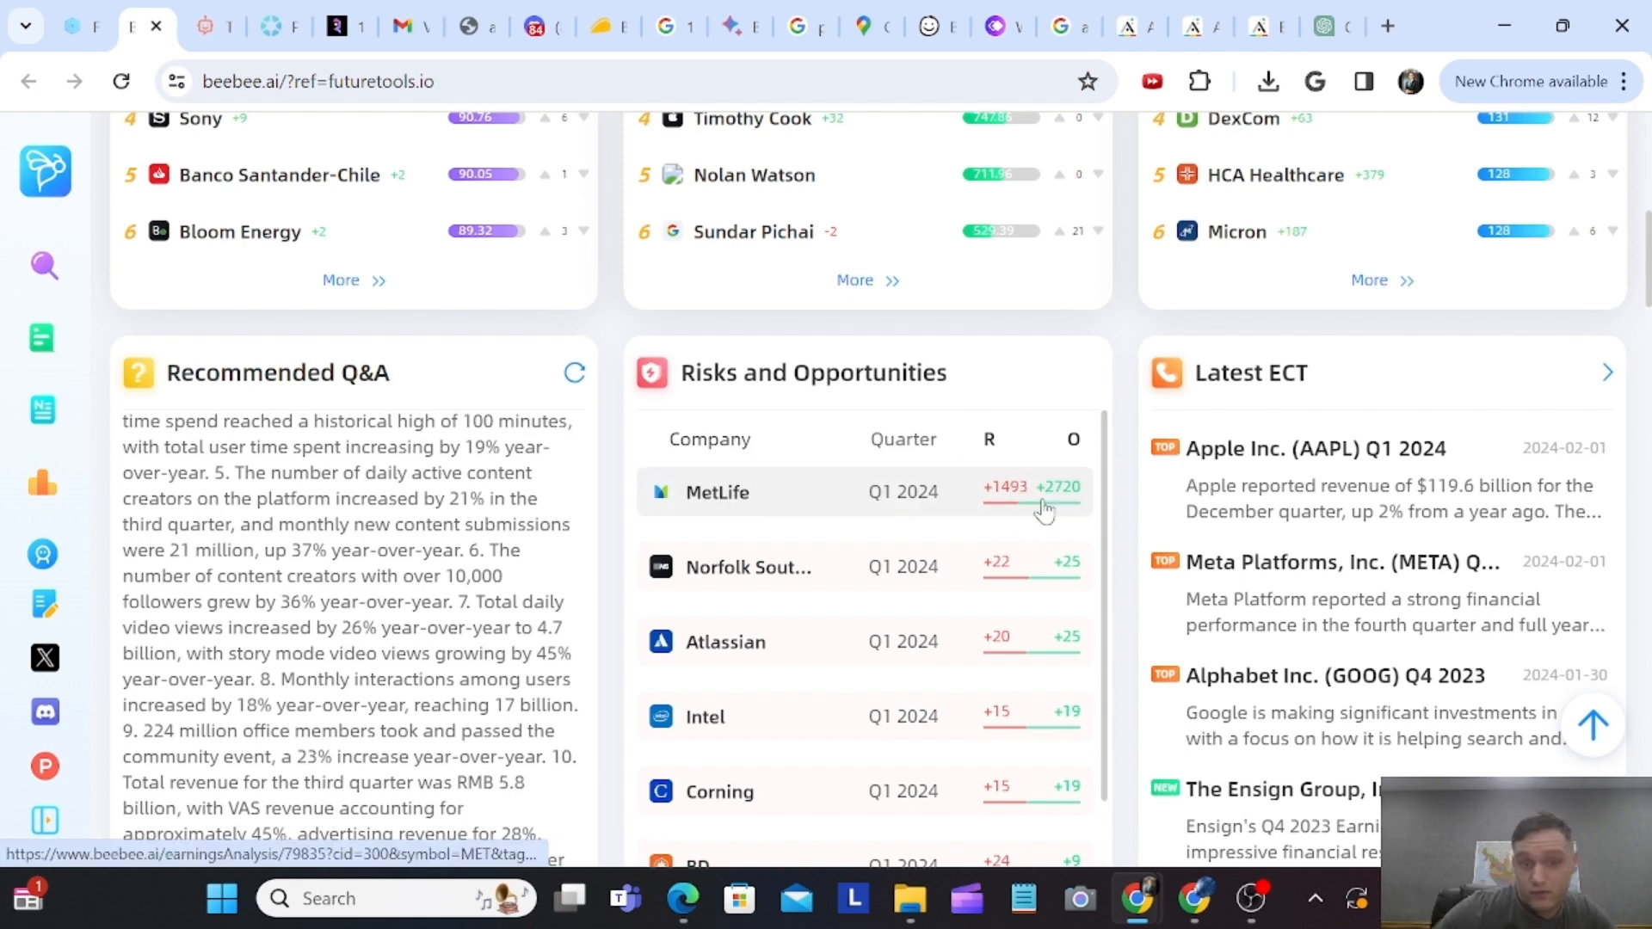
scroll(down, 3)
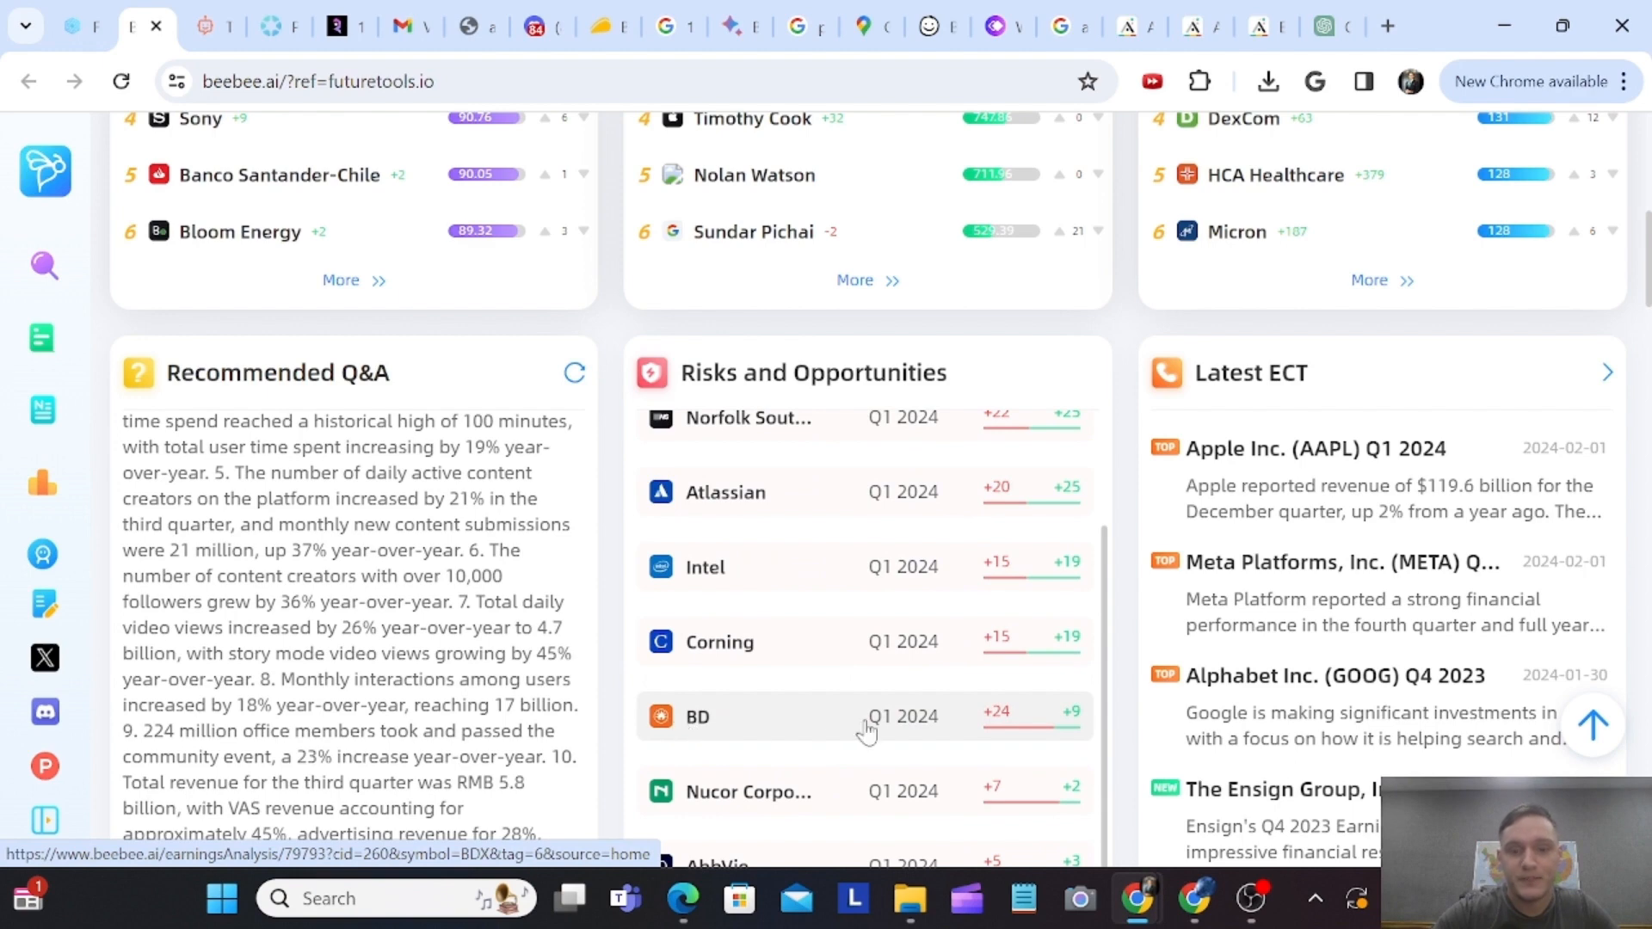
mouse_move(996, 725)
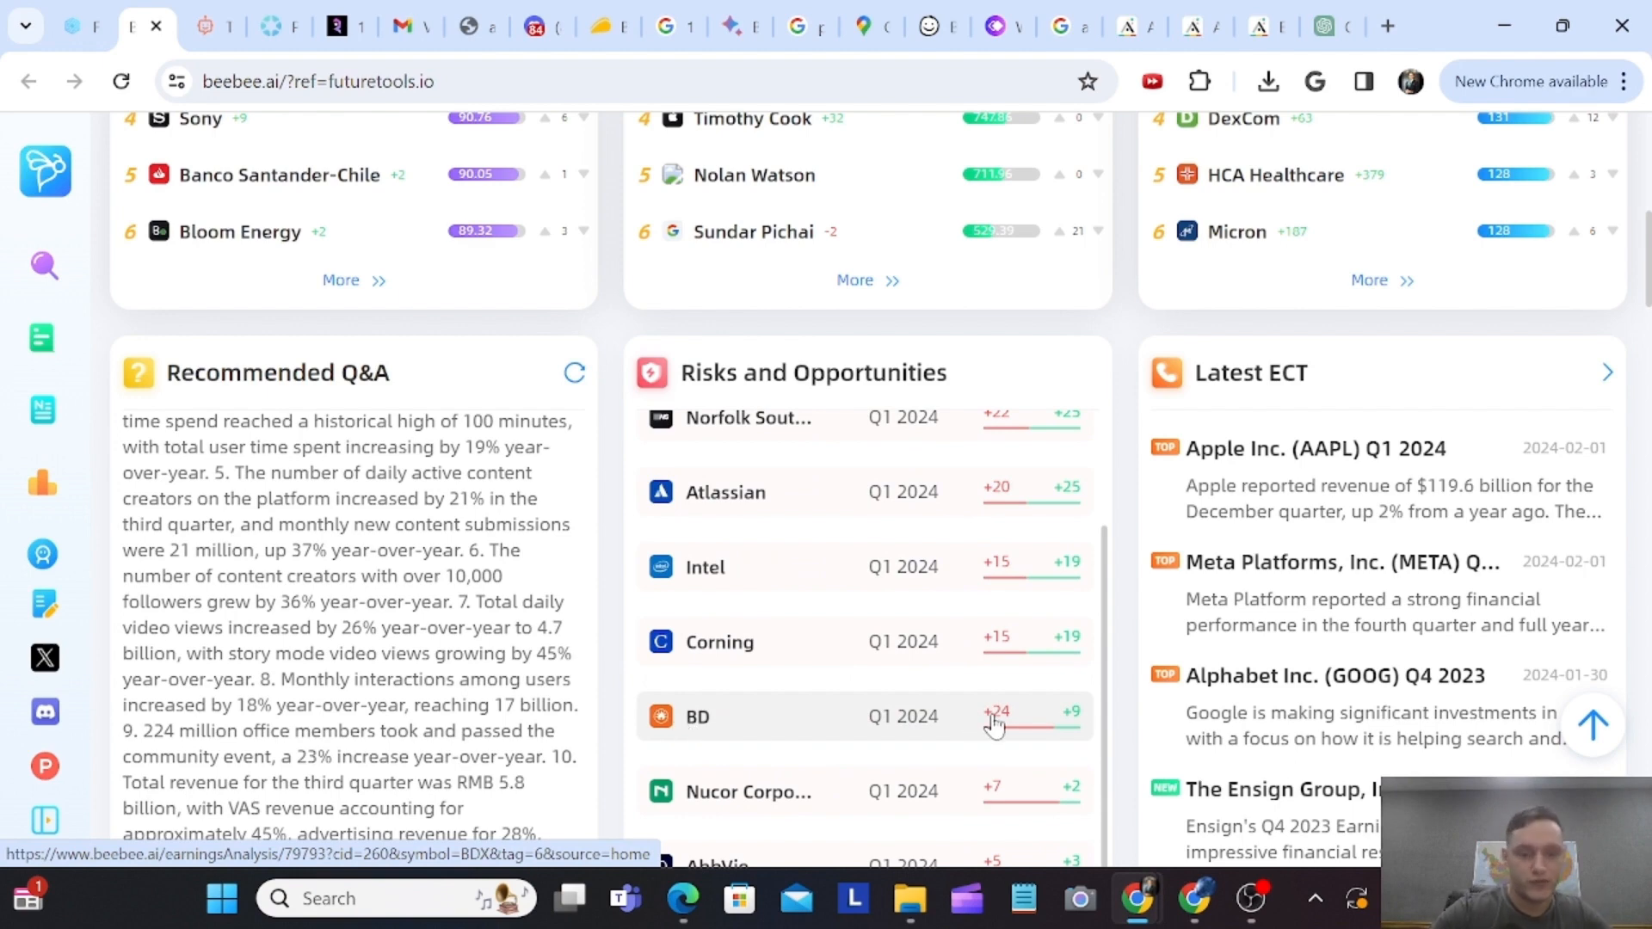
mouse_move(1066, 736)
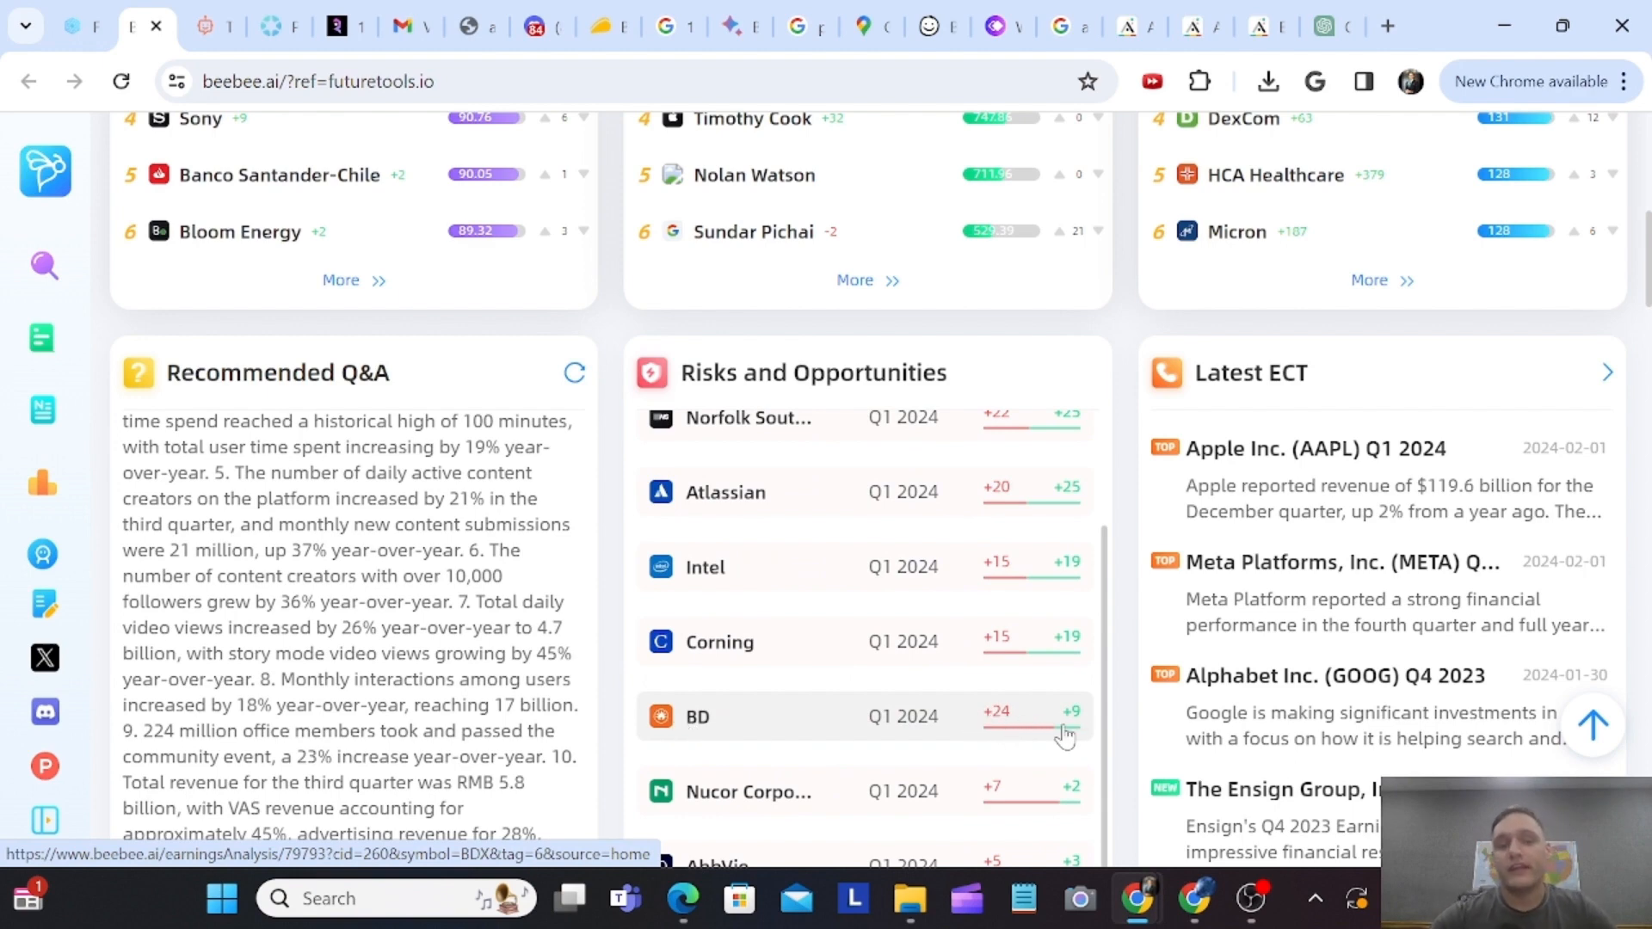
scroll(down, 3)
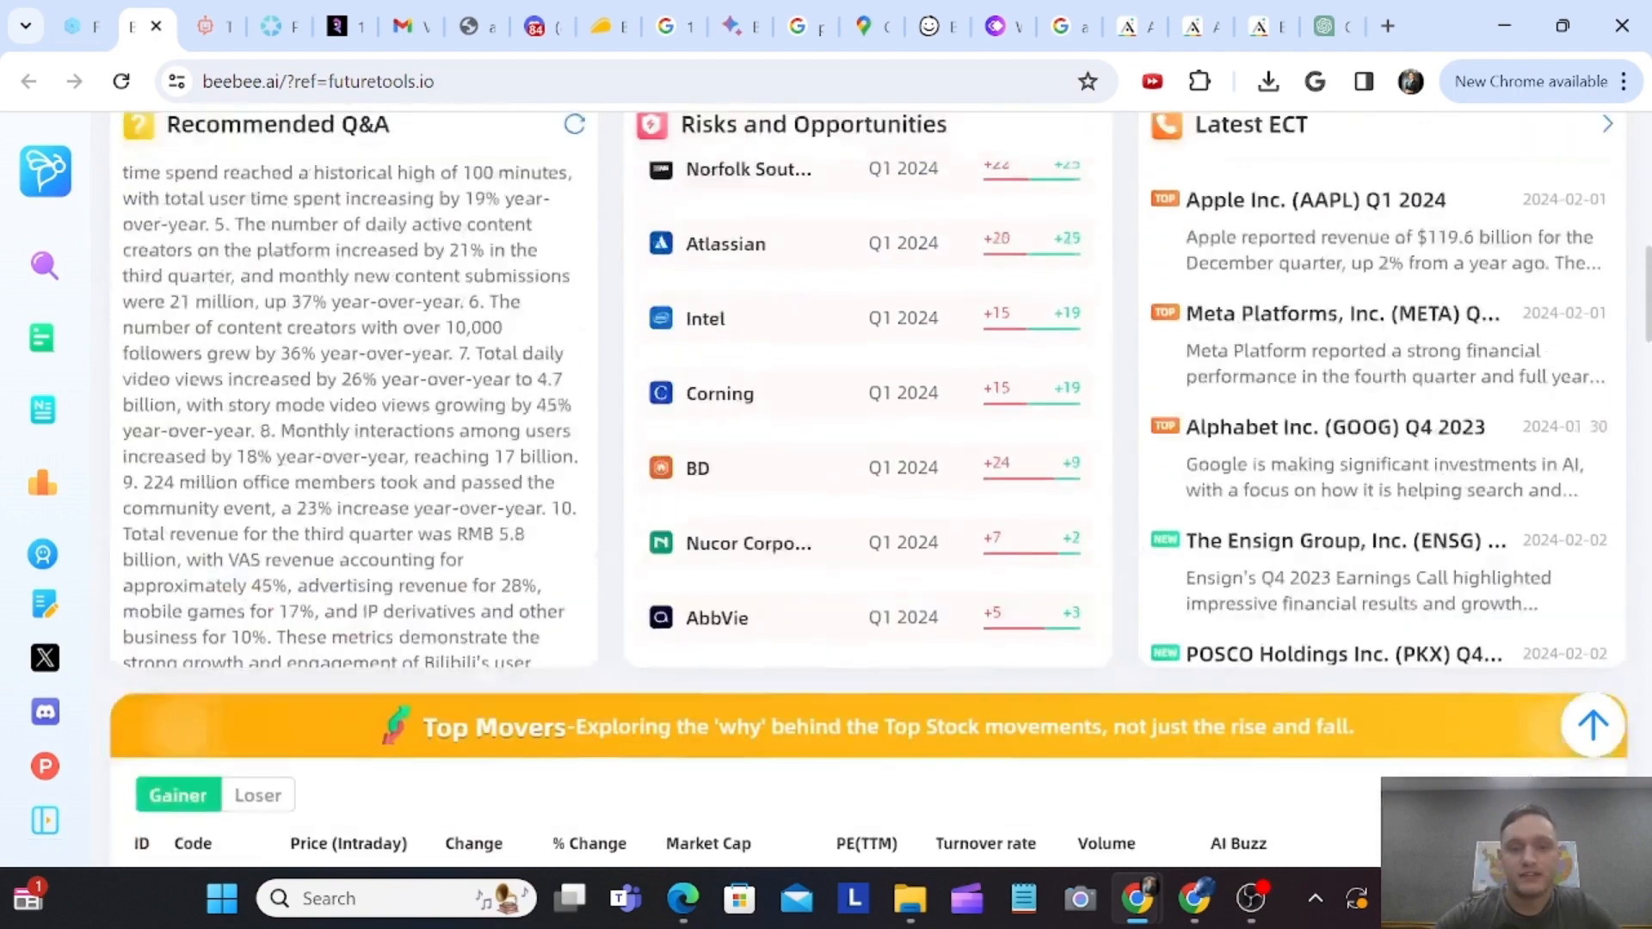
scroll(up, 3)
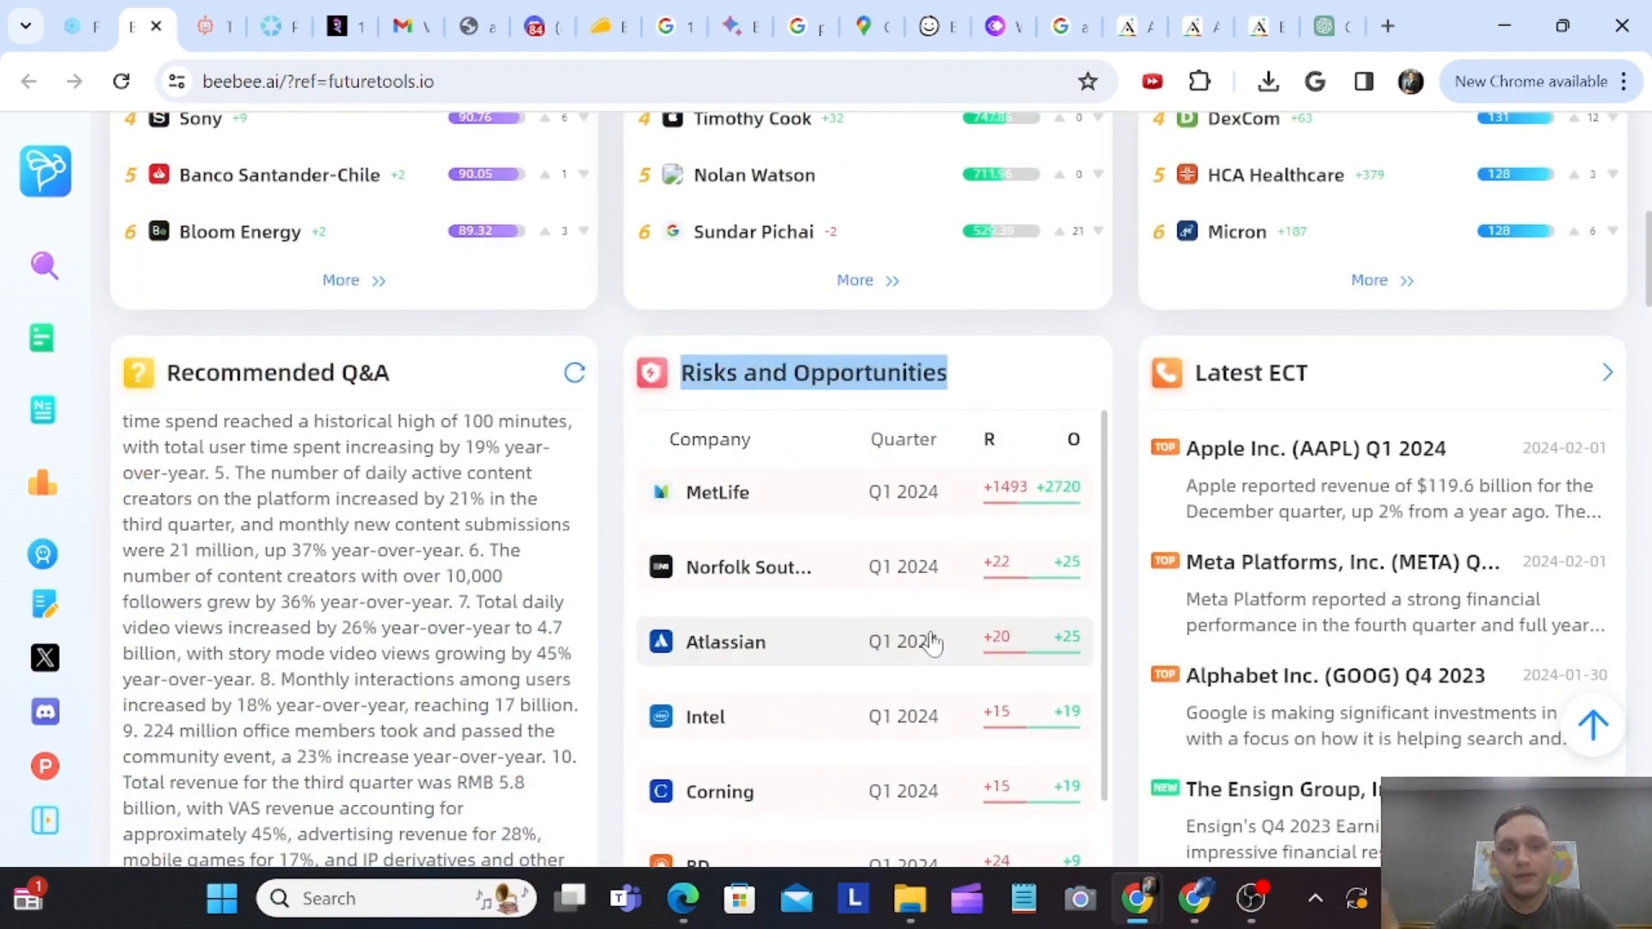
mouse_move(928, 642)
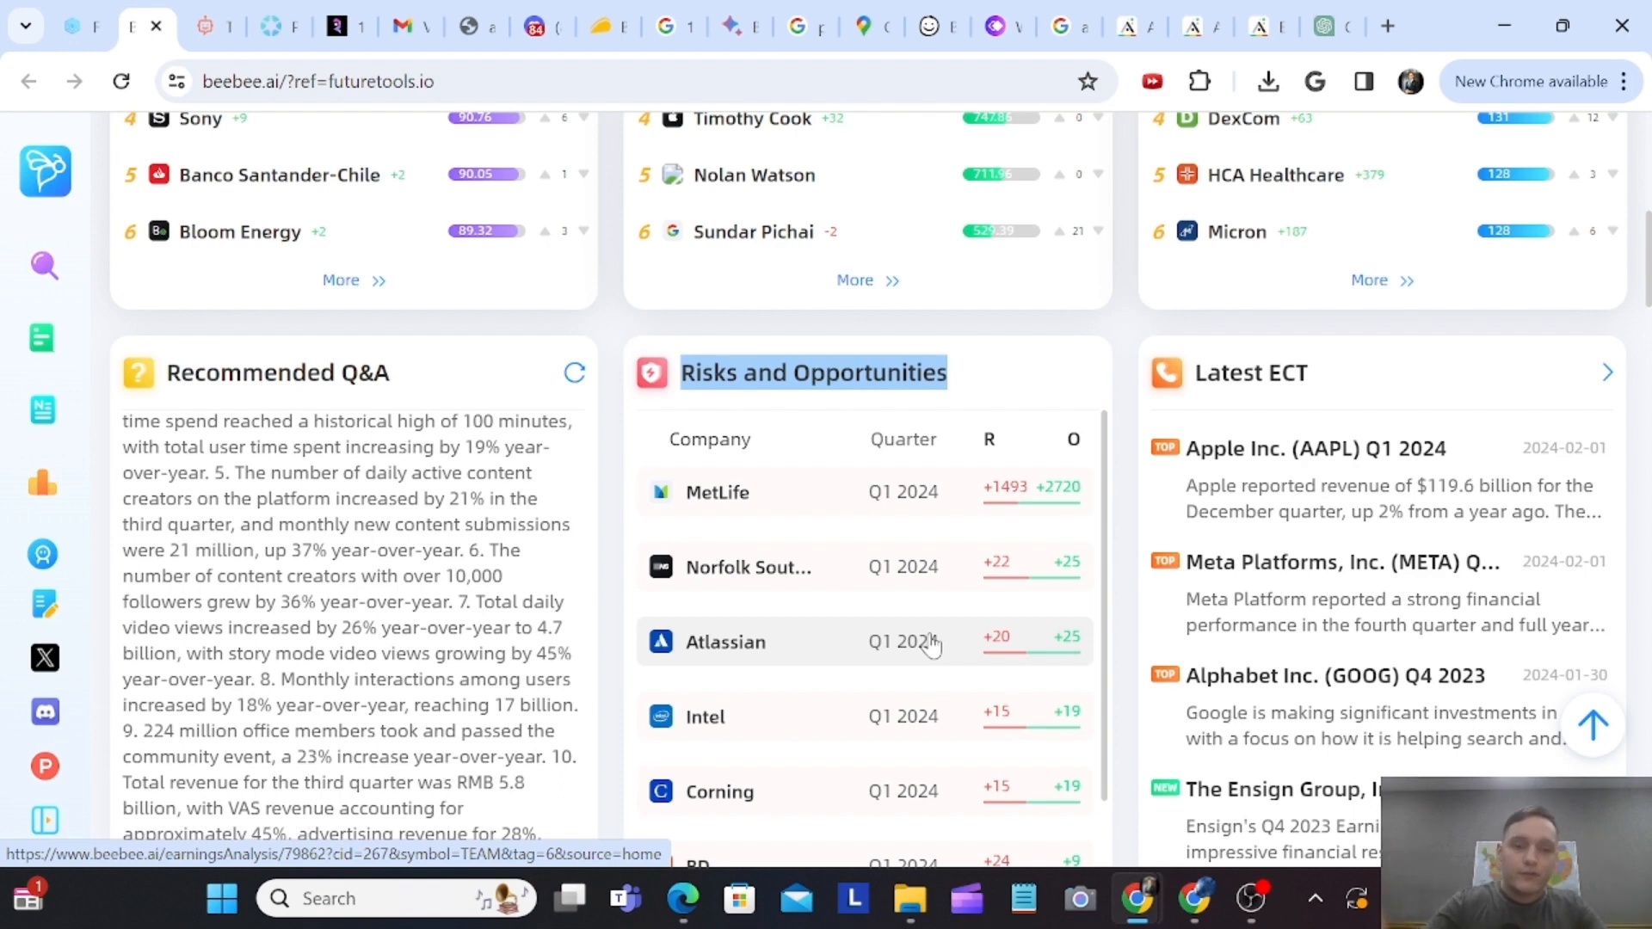
mouse_move(1014, 521)
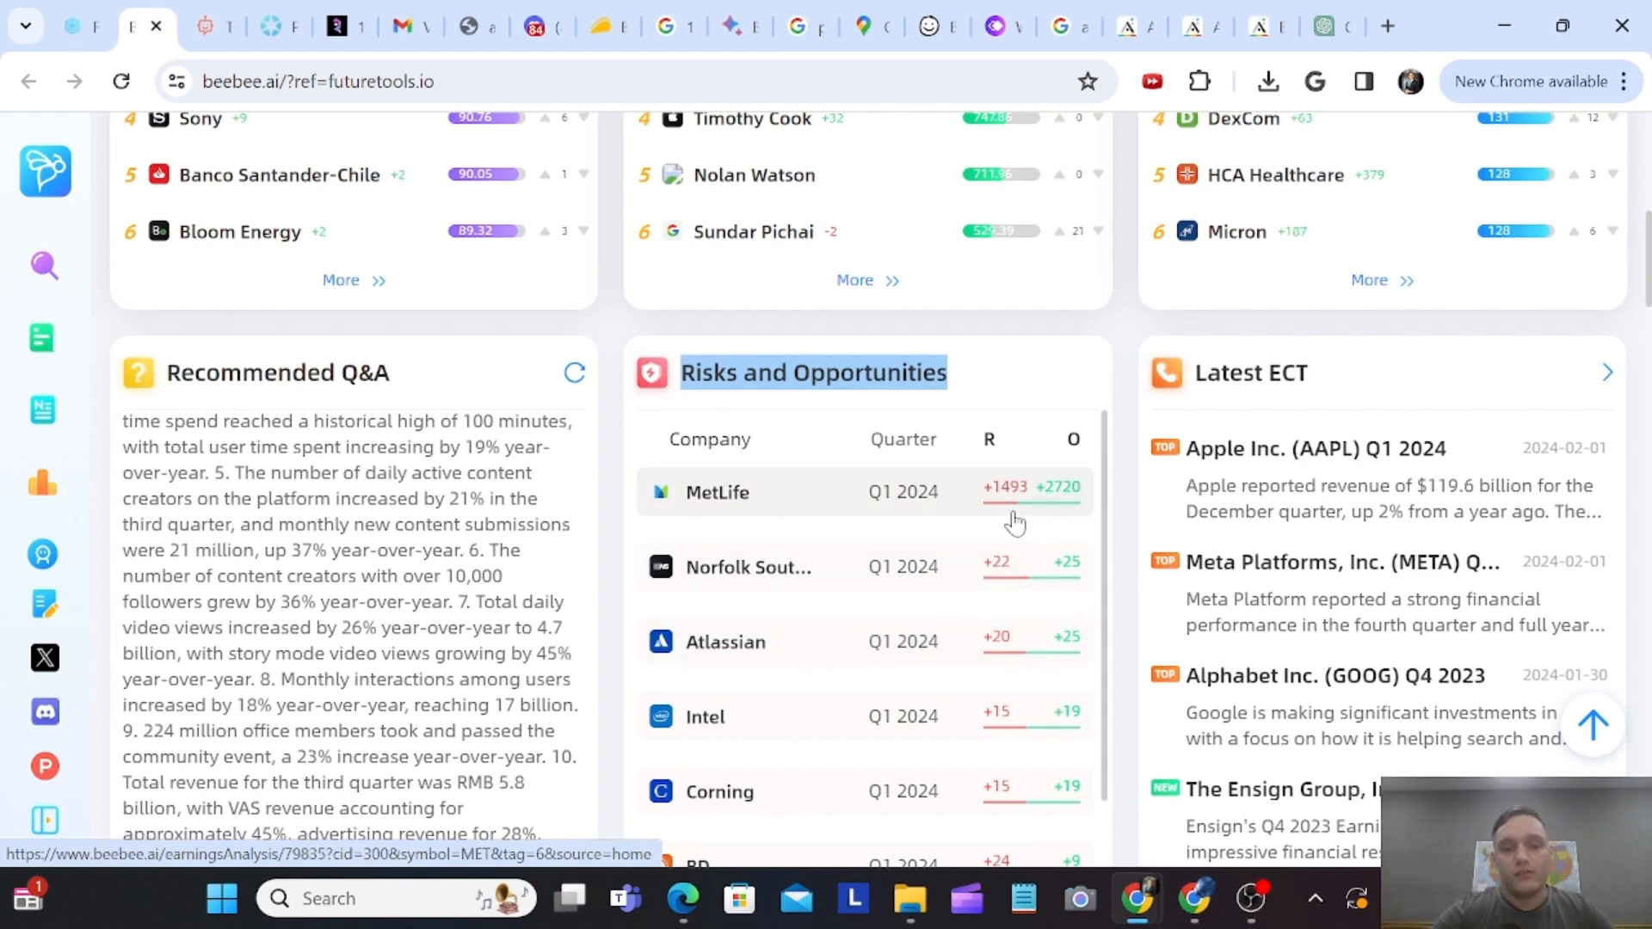
scroll(down, 3)
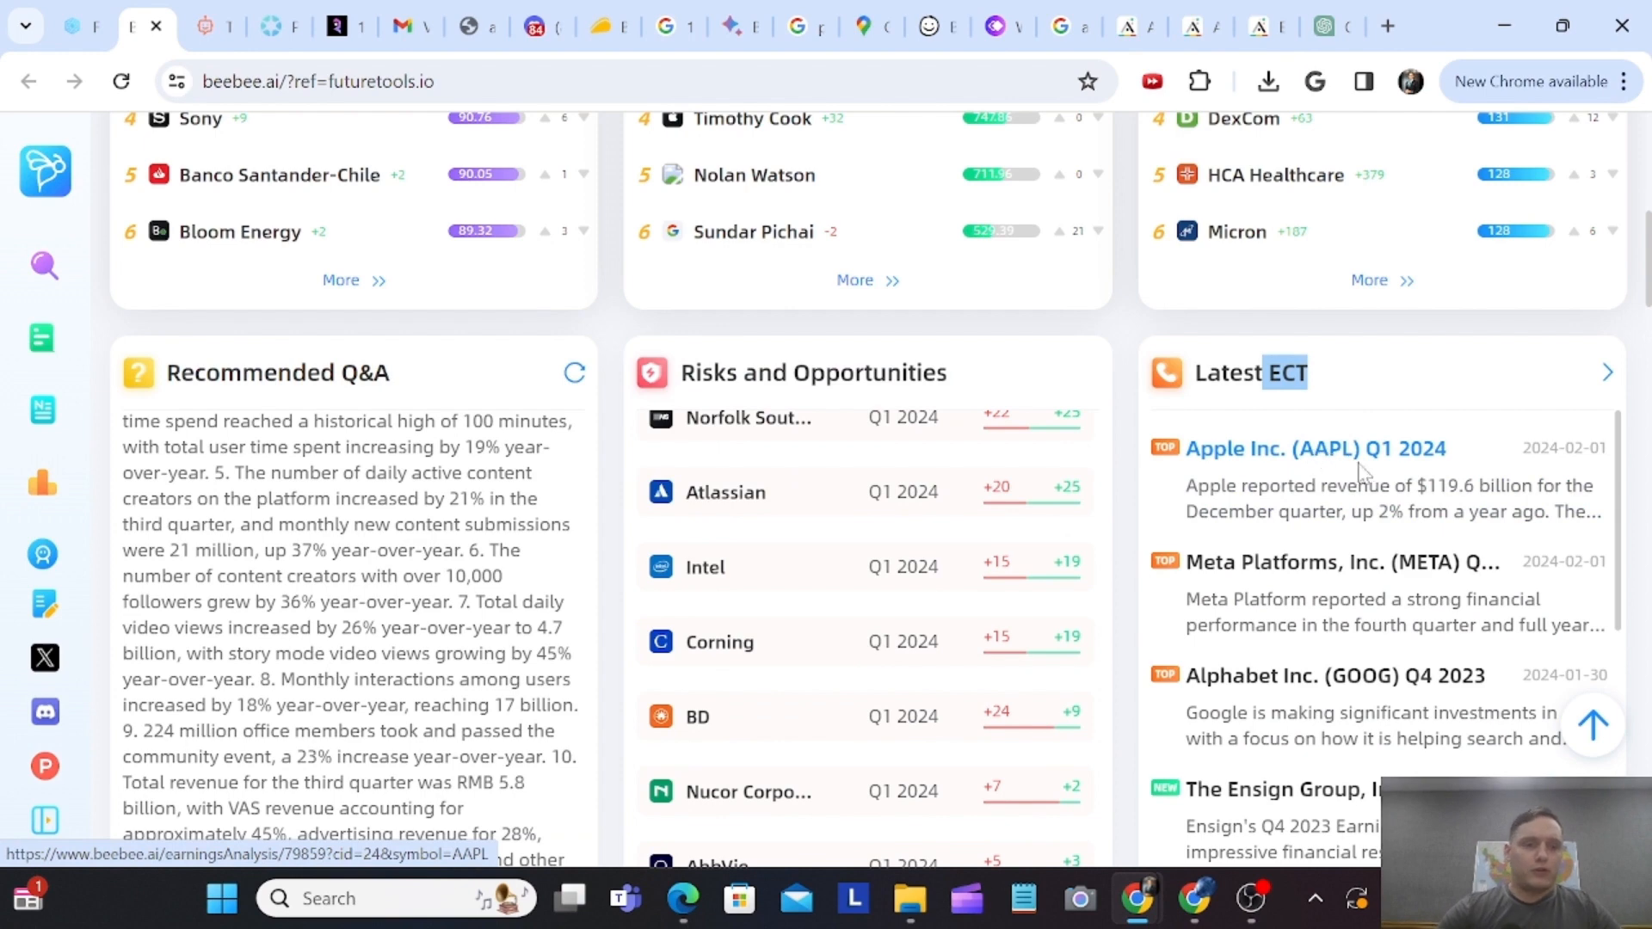
mouse_move(1383, 511)
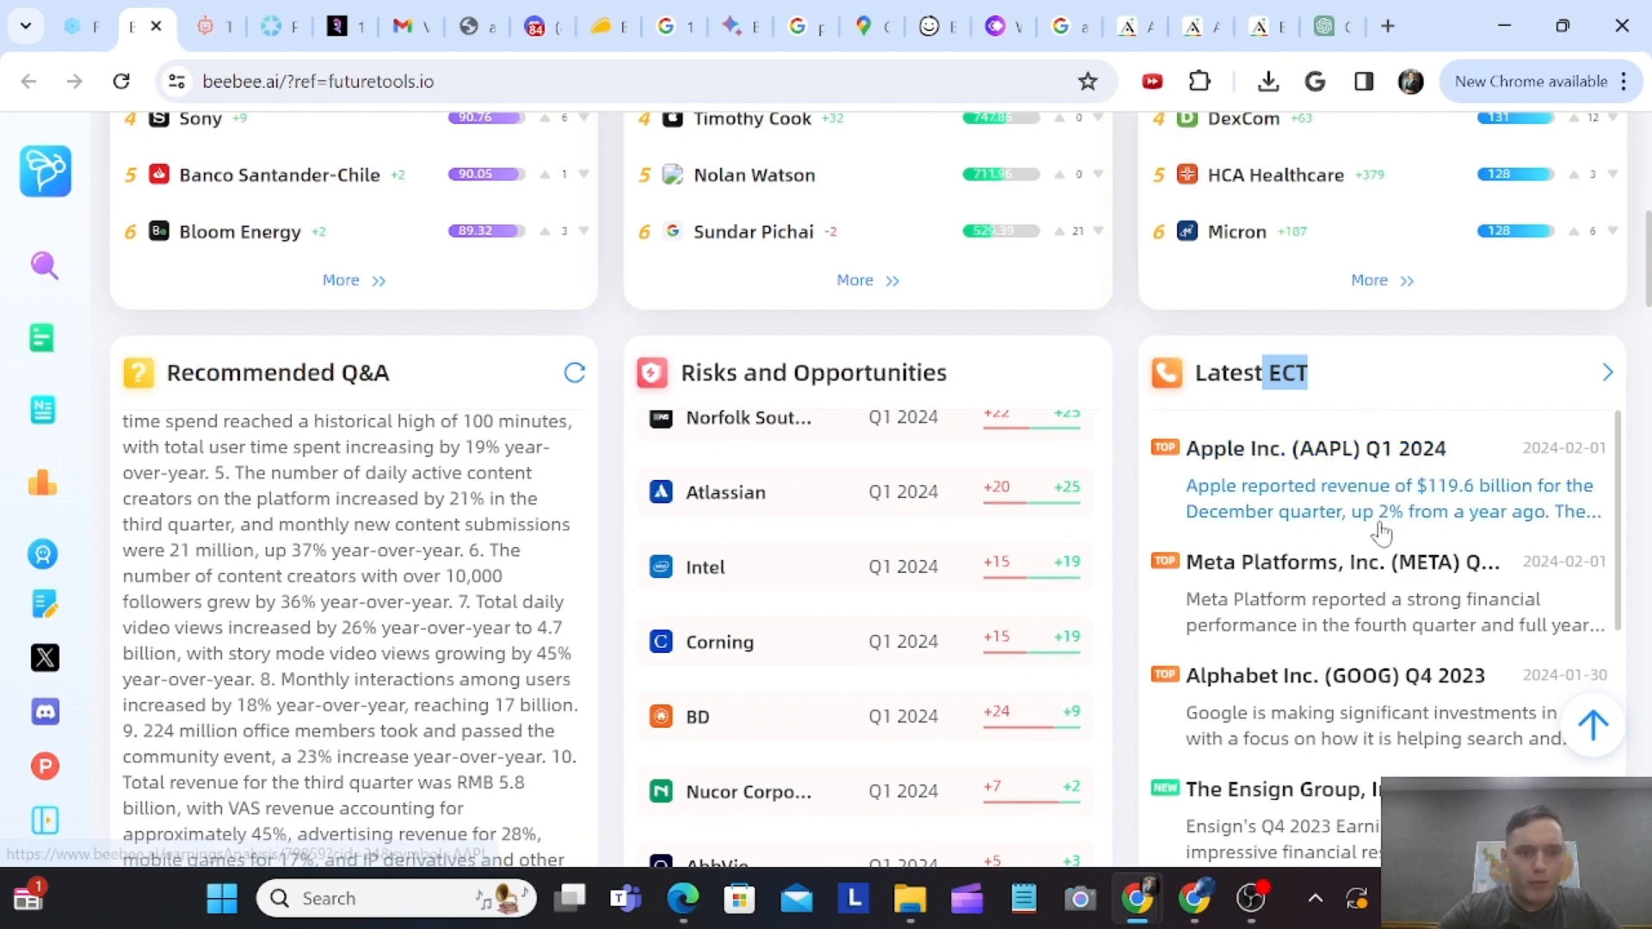
mouse_move(1468, 602)
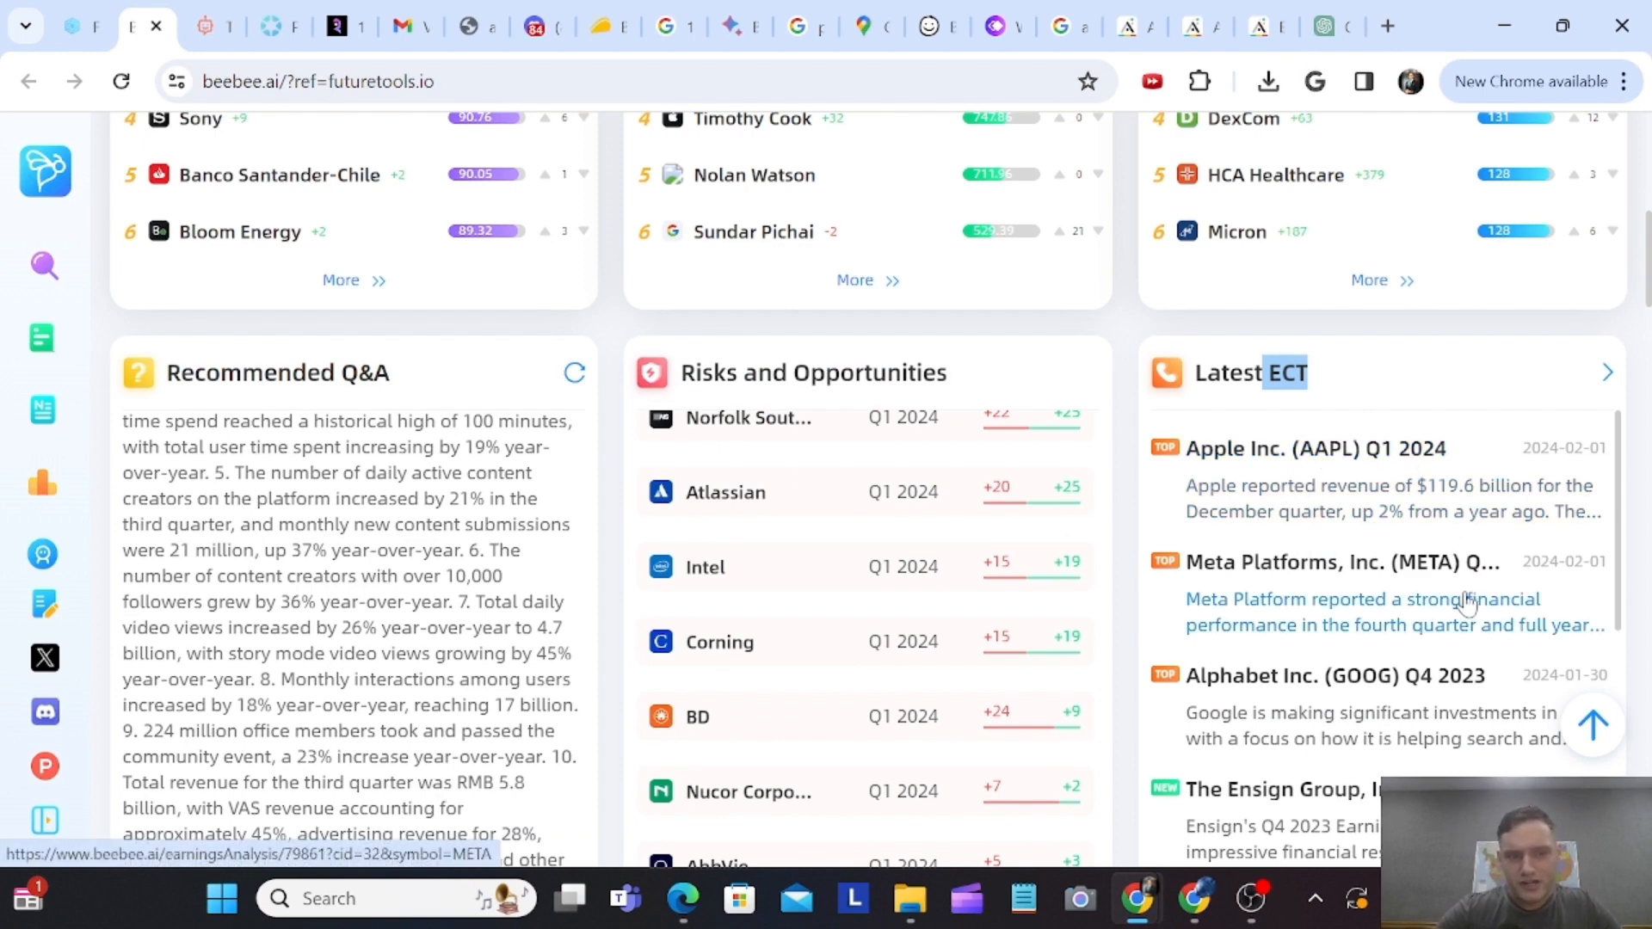
mouse_move(1380, 553)
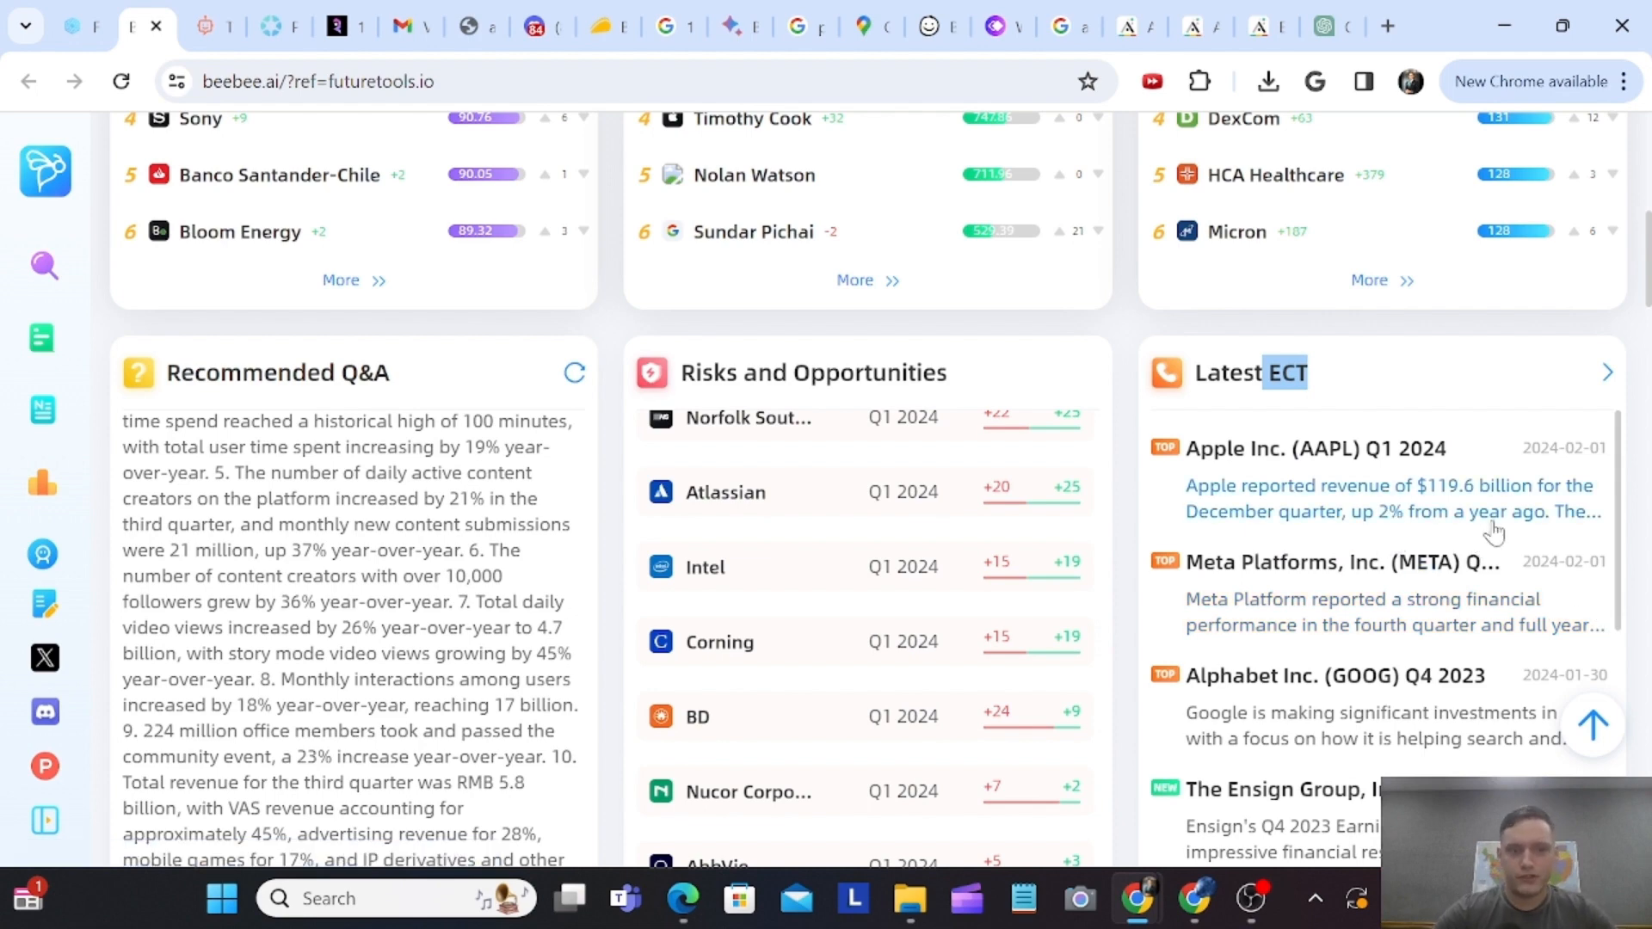
scroll(down, 3)
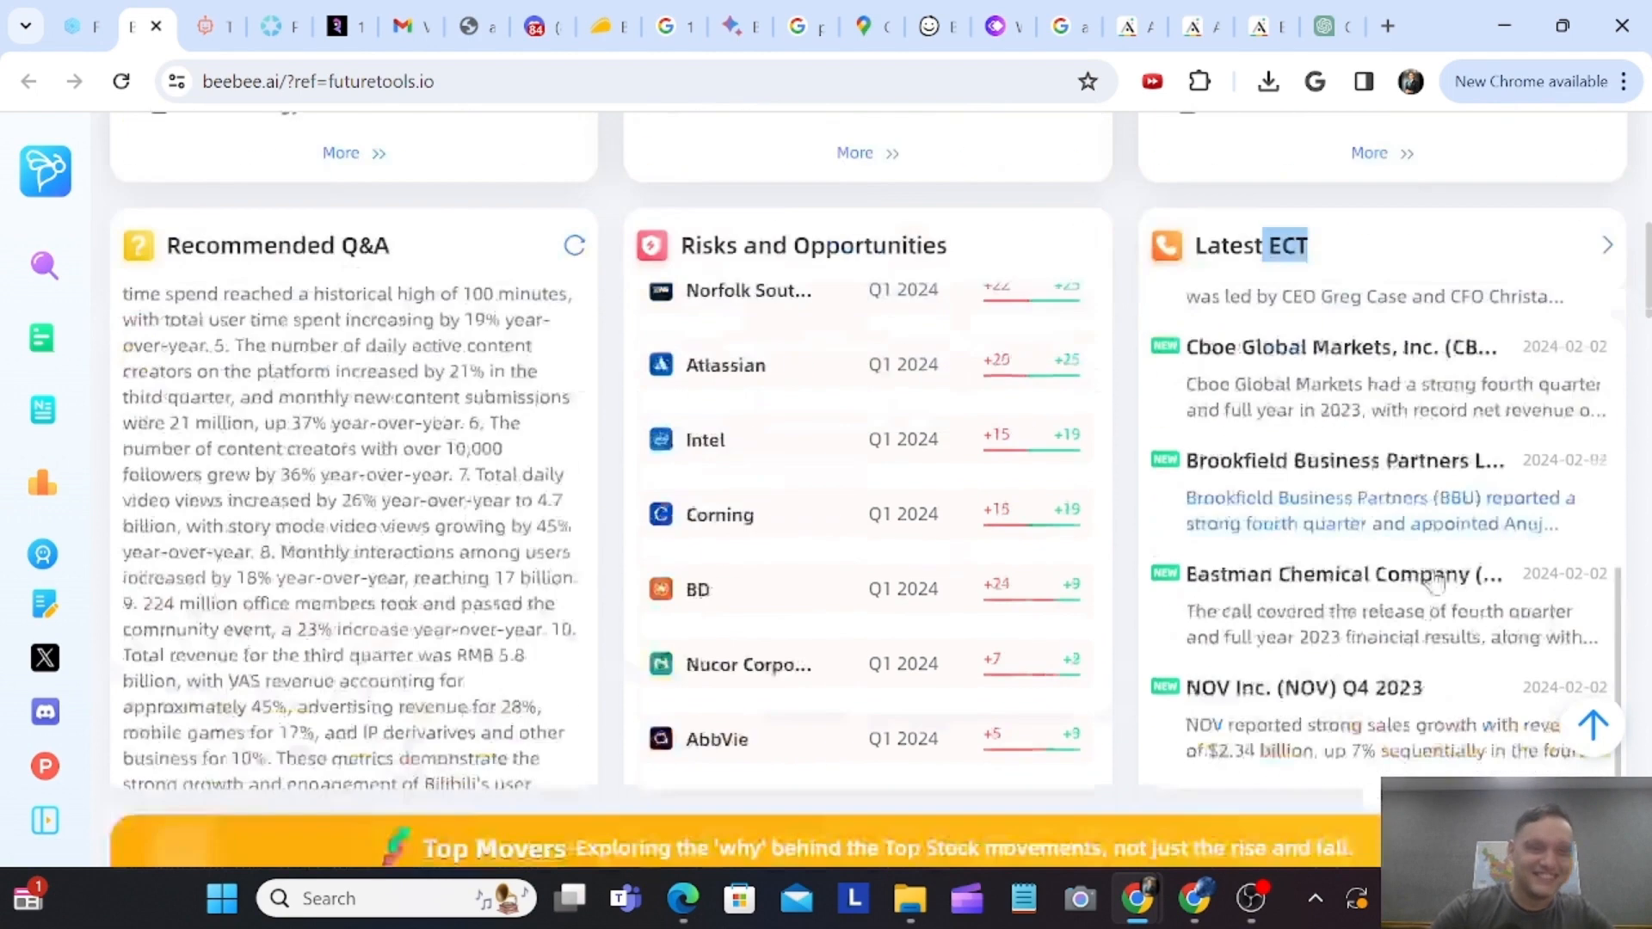
scroll(down, 3)
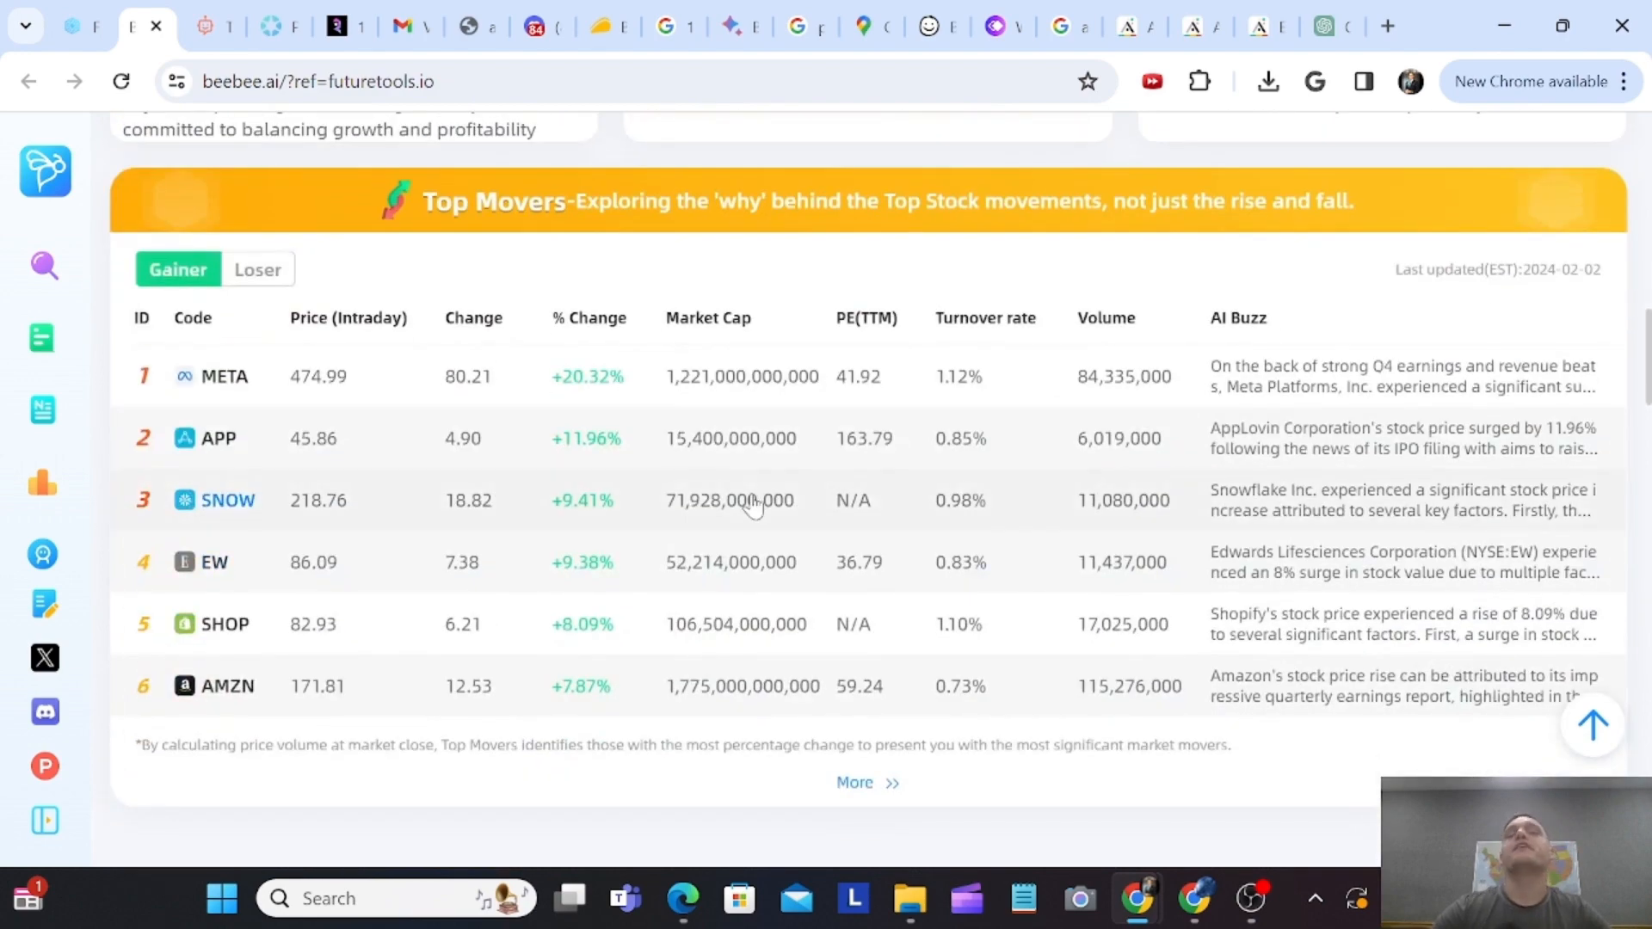
mouse_move(508, 293)
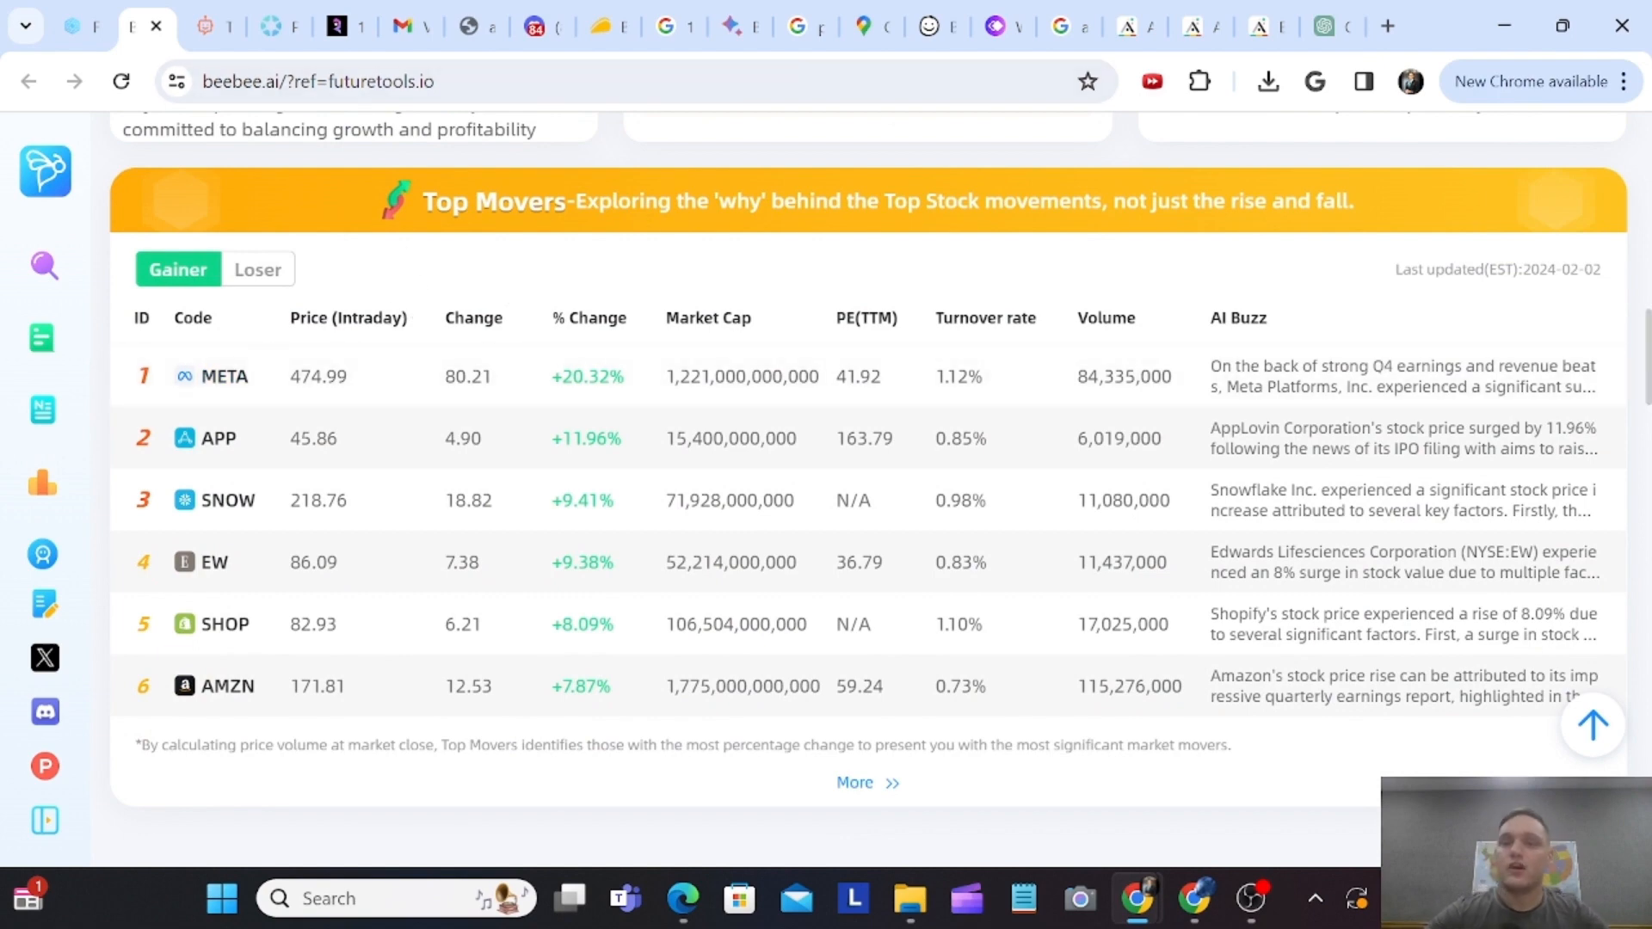
mouse_move(222, 376)
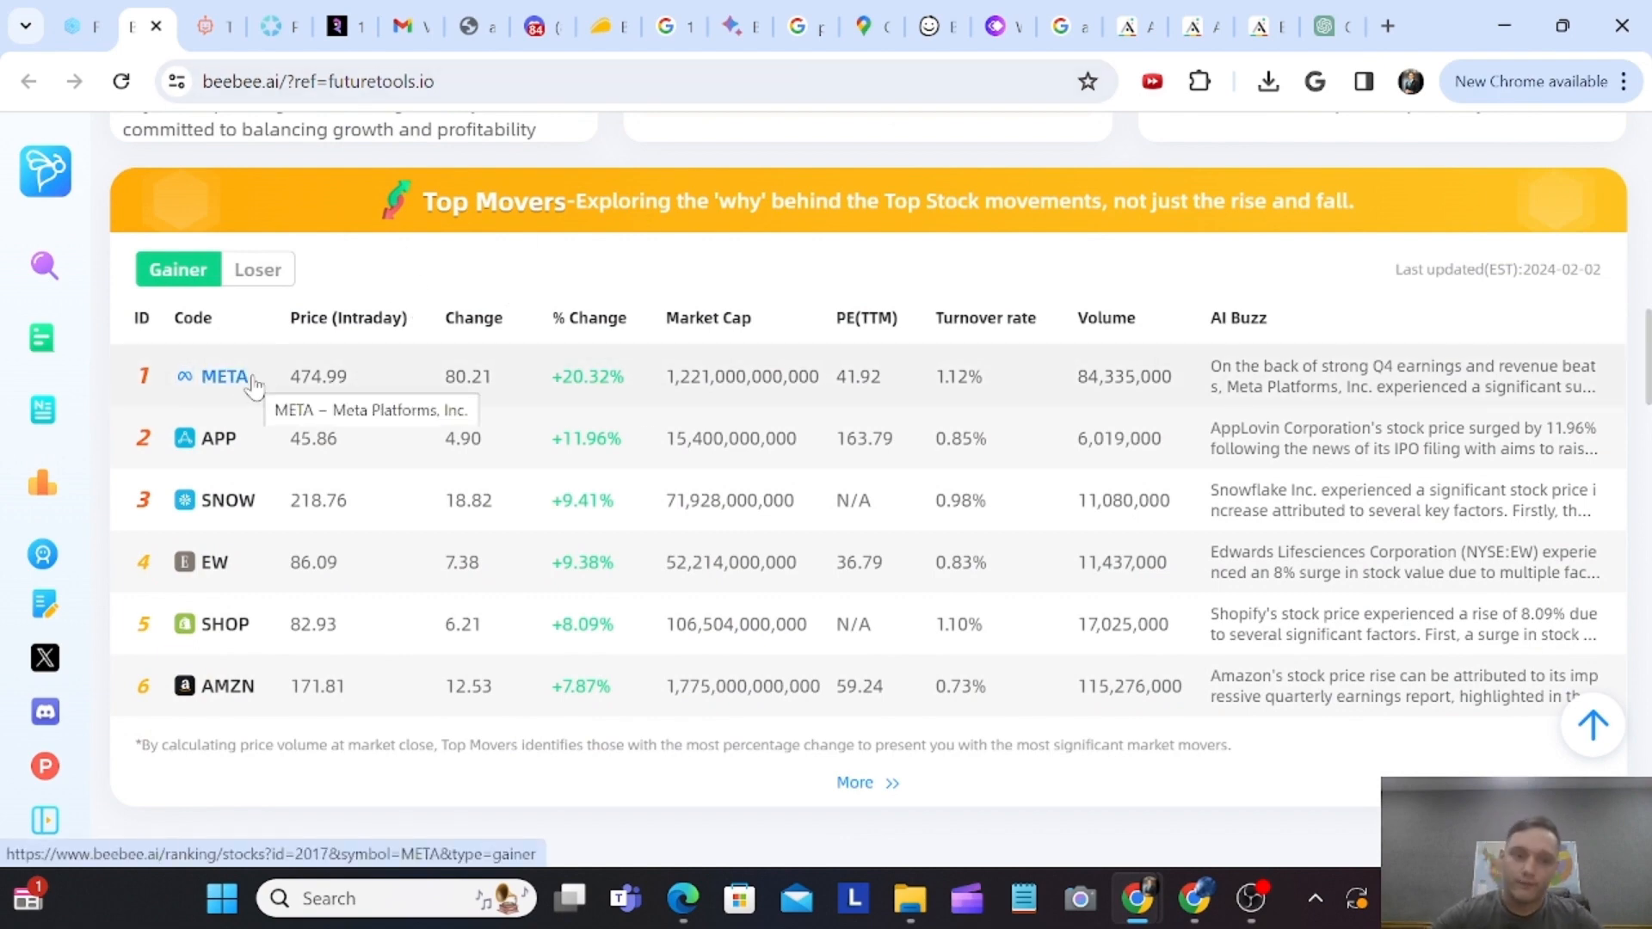
mouse_move(1497, 393)
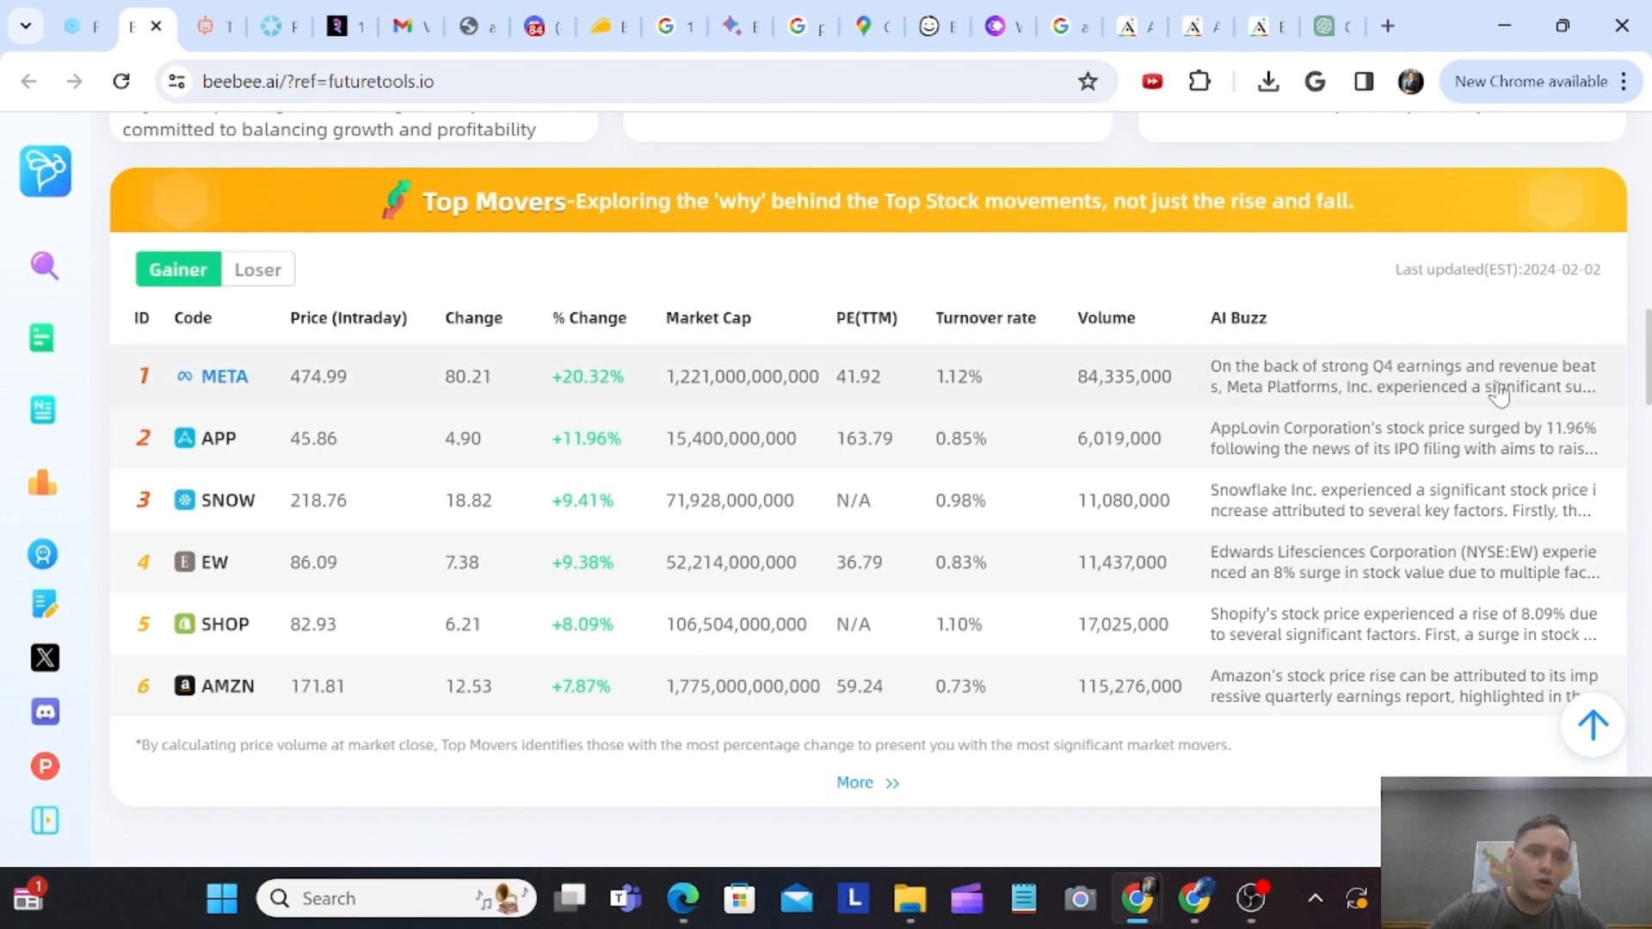
mouse_move(1391, 384)
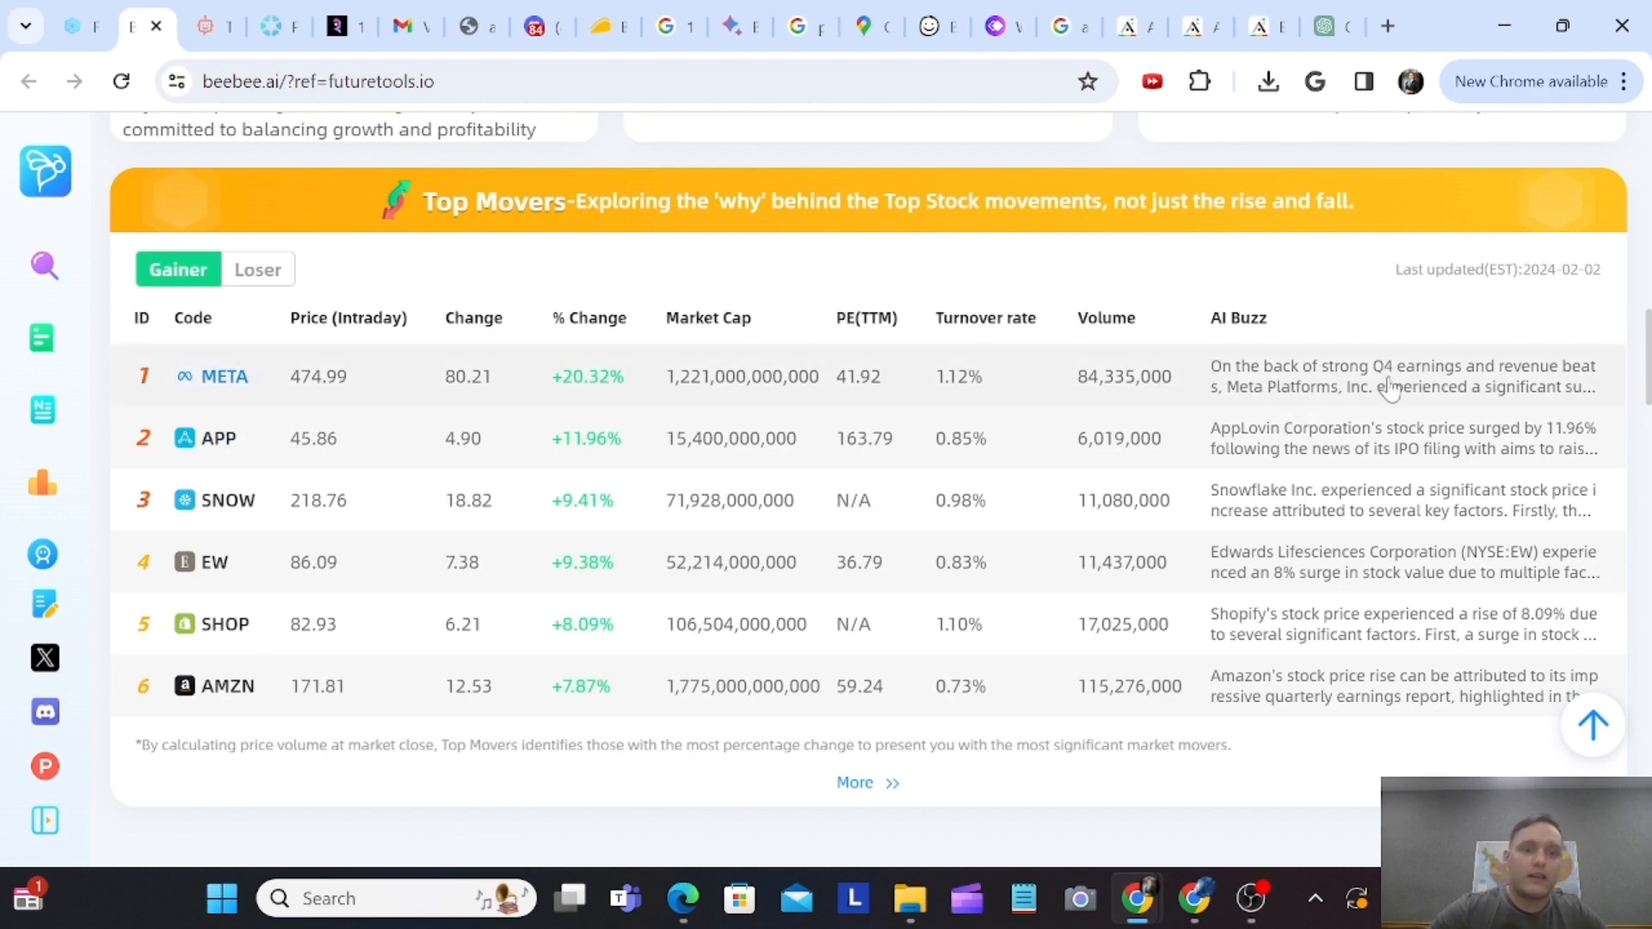
click(222, 376)
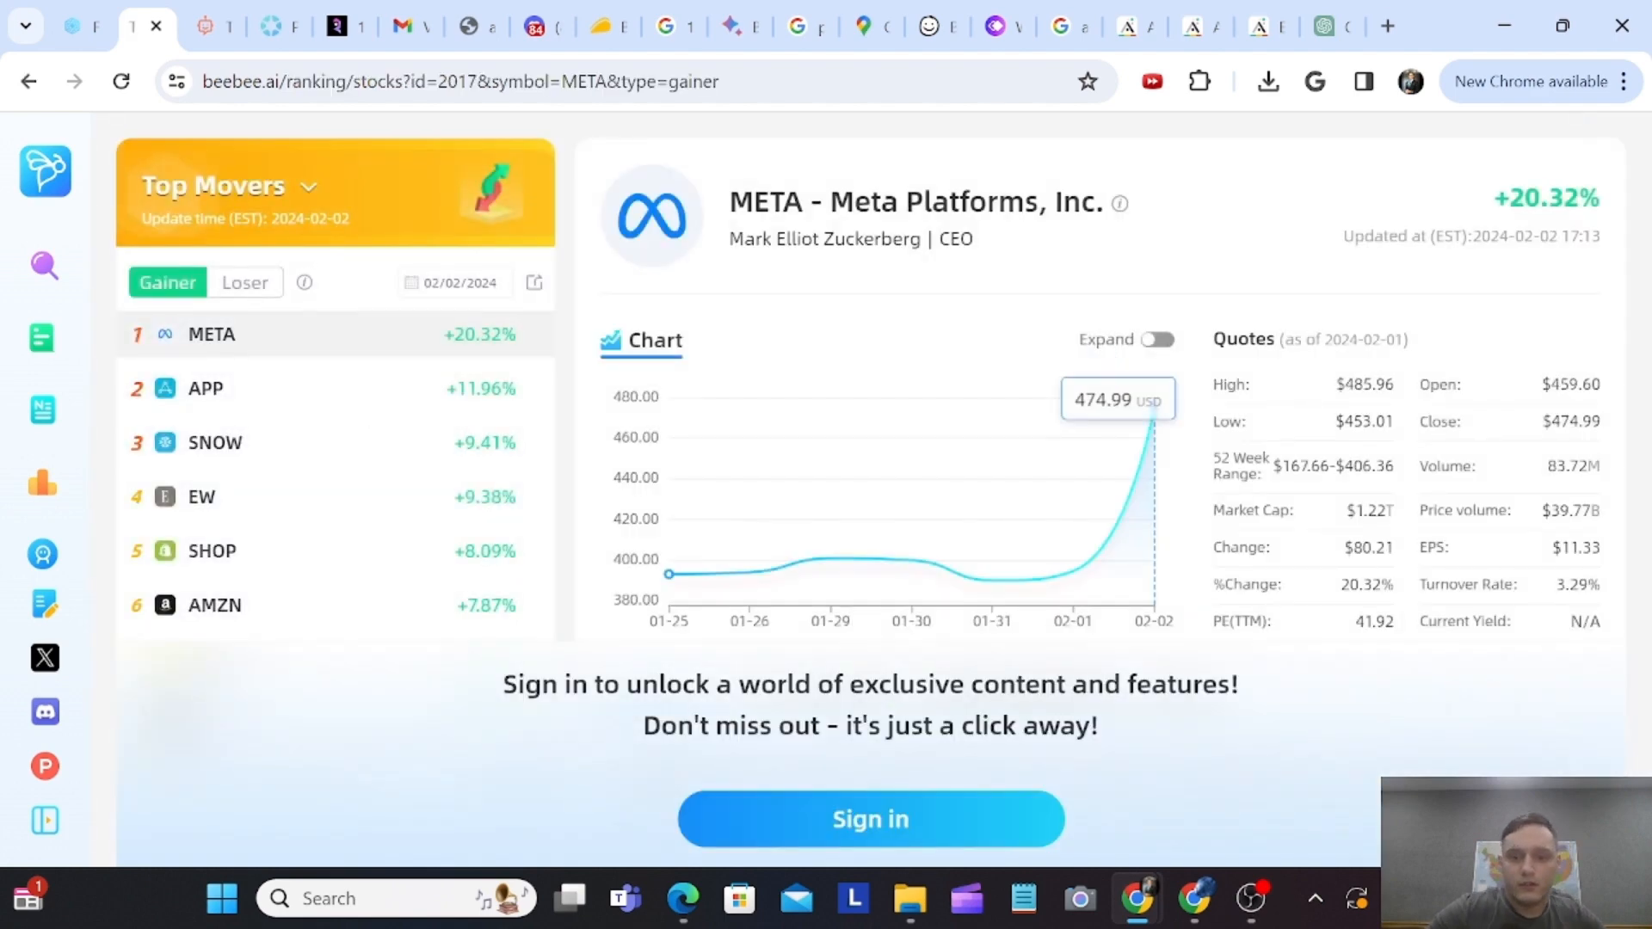
mouse_move(525, 656)
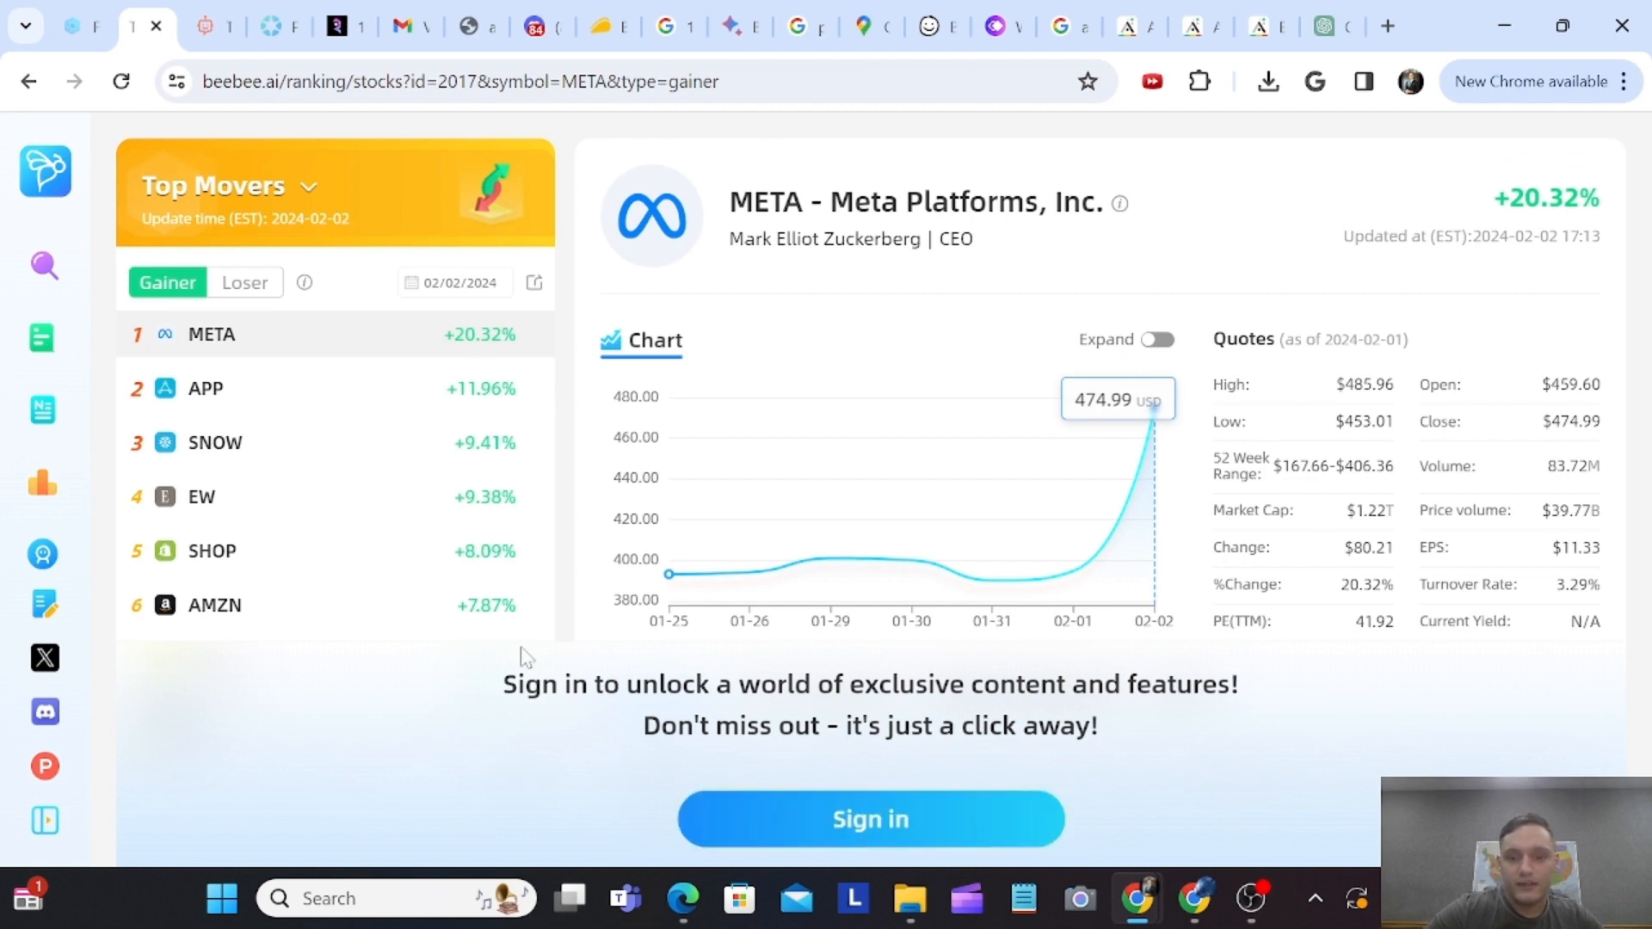
mouse_move(798, 826)
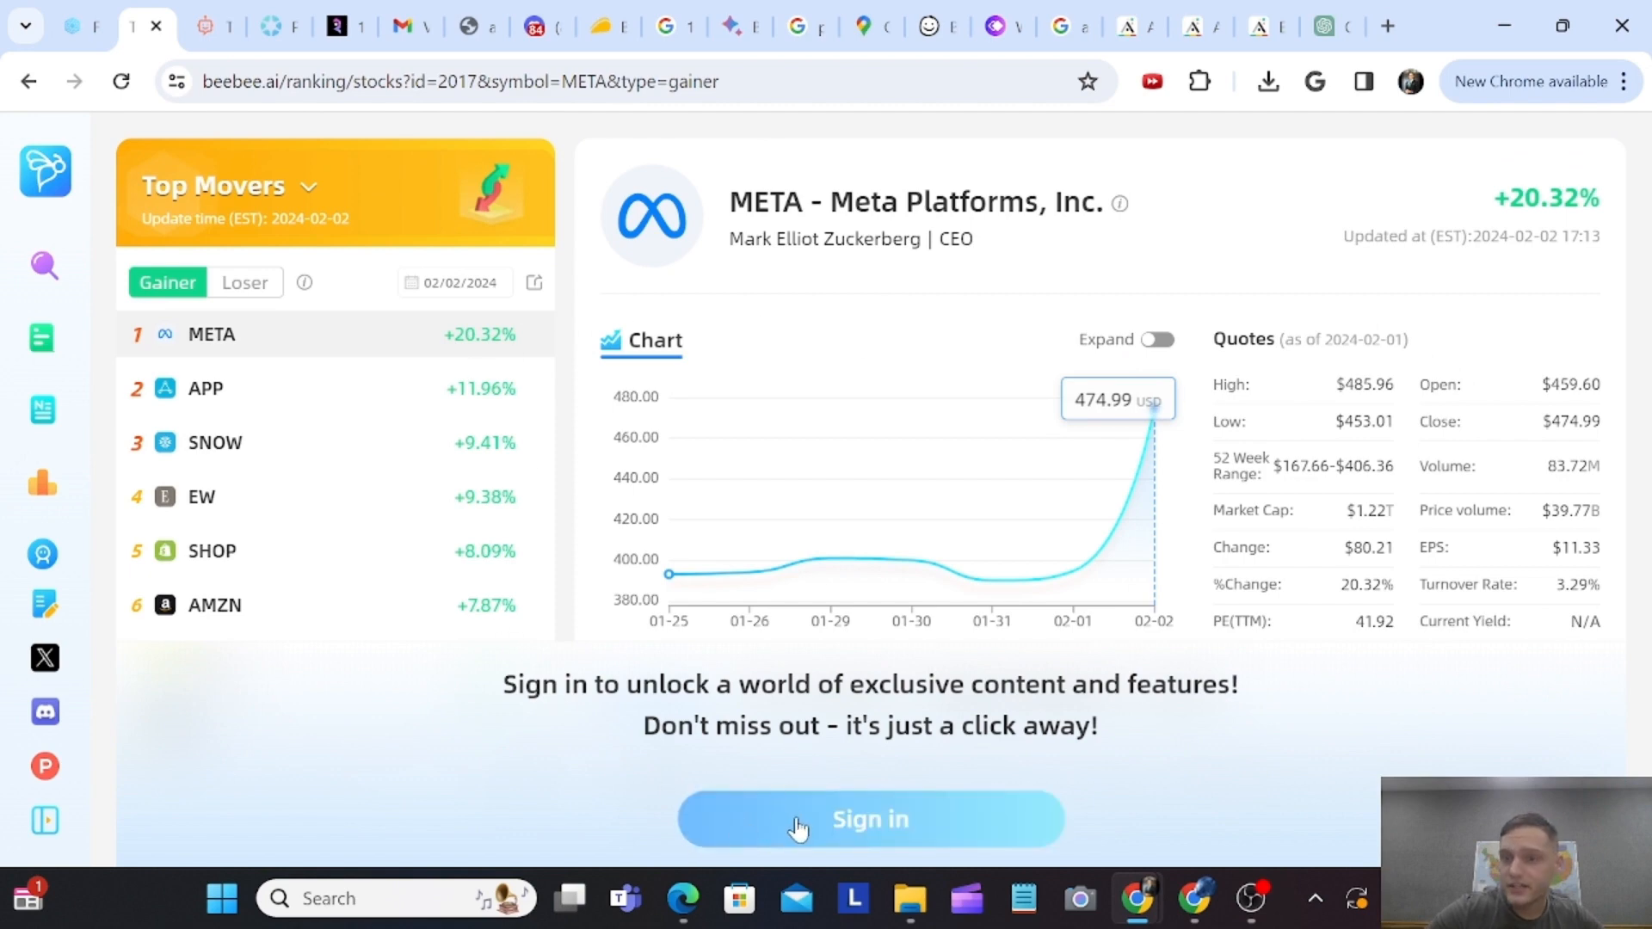
click(29, 81)
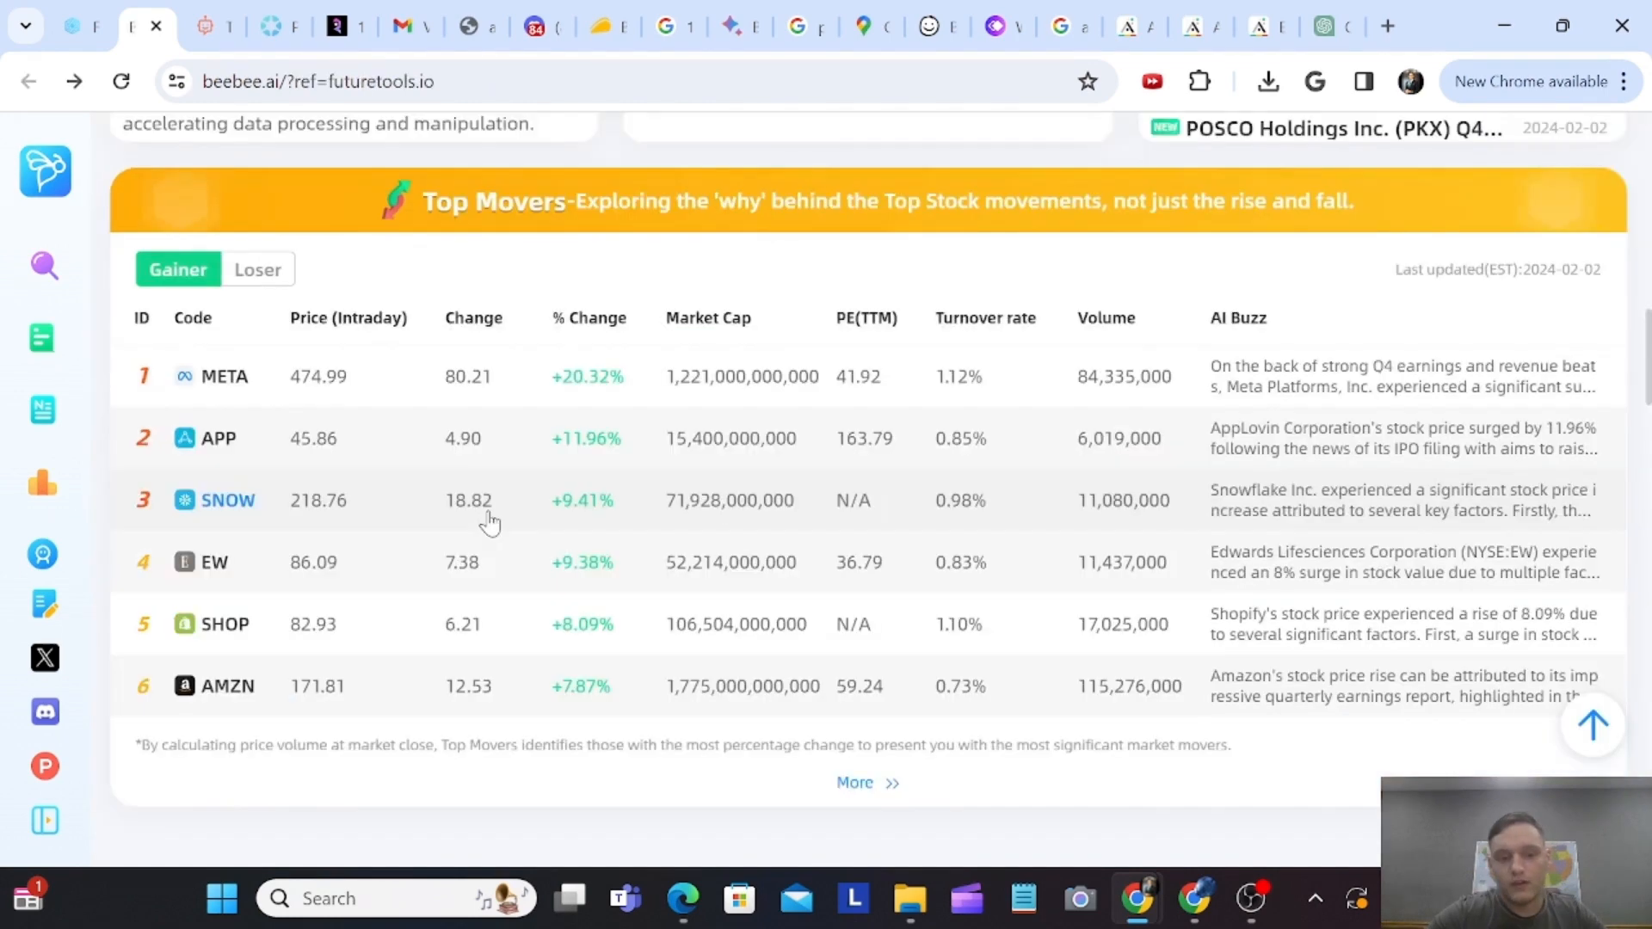
mouse_move(557, 524)
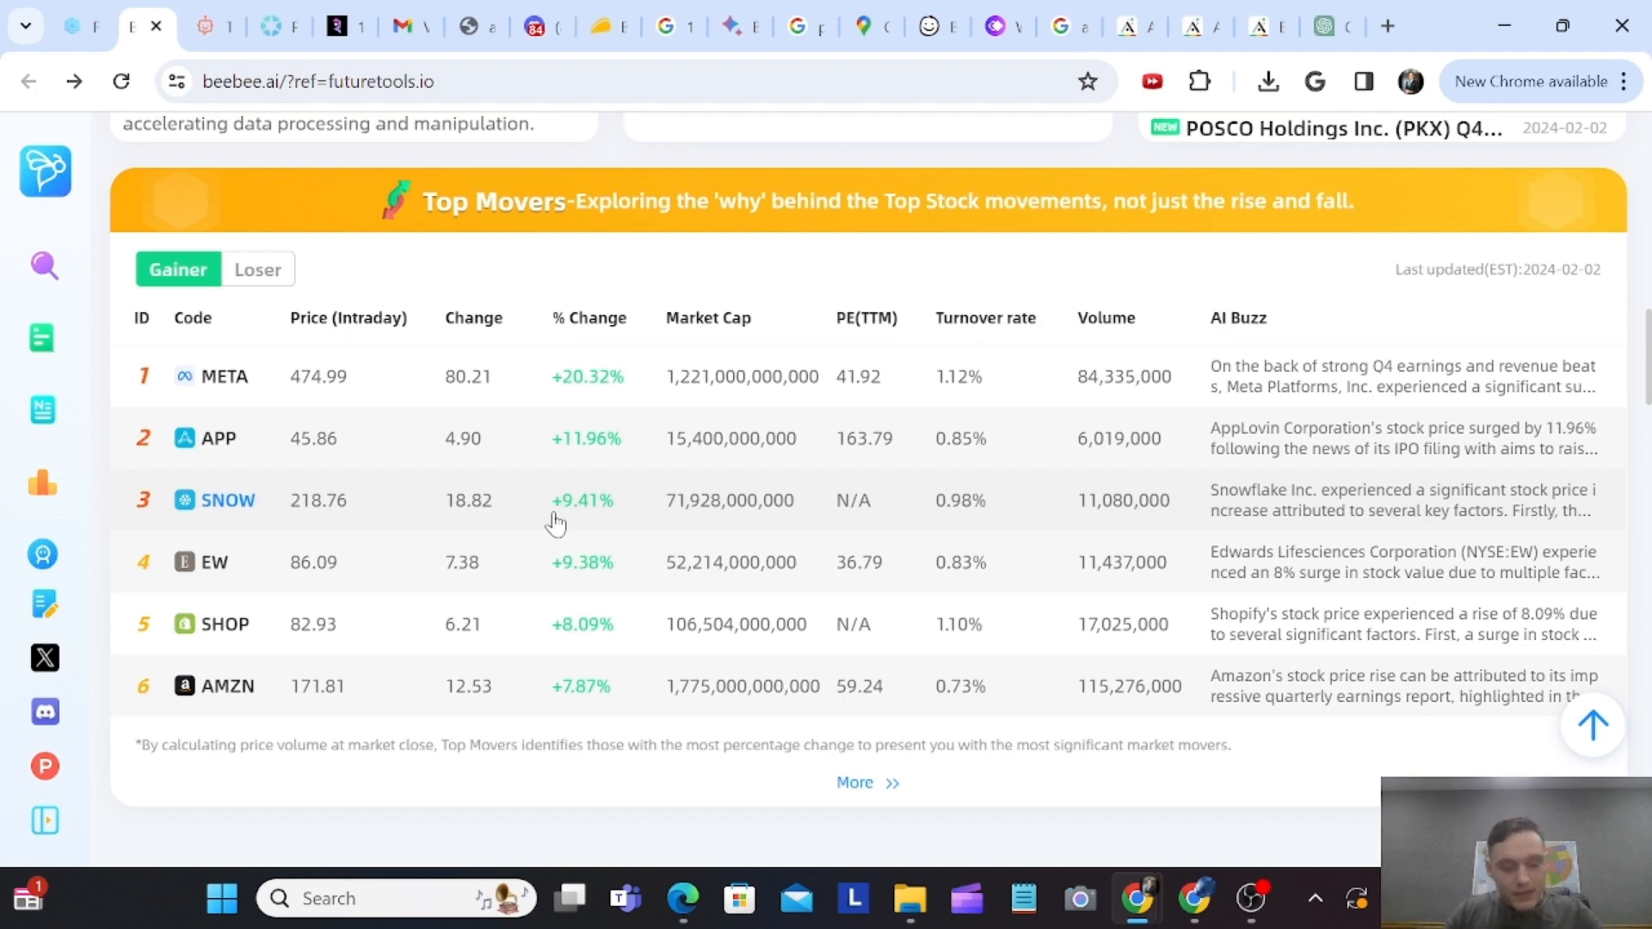
mouse_move(508, 341)
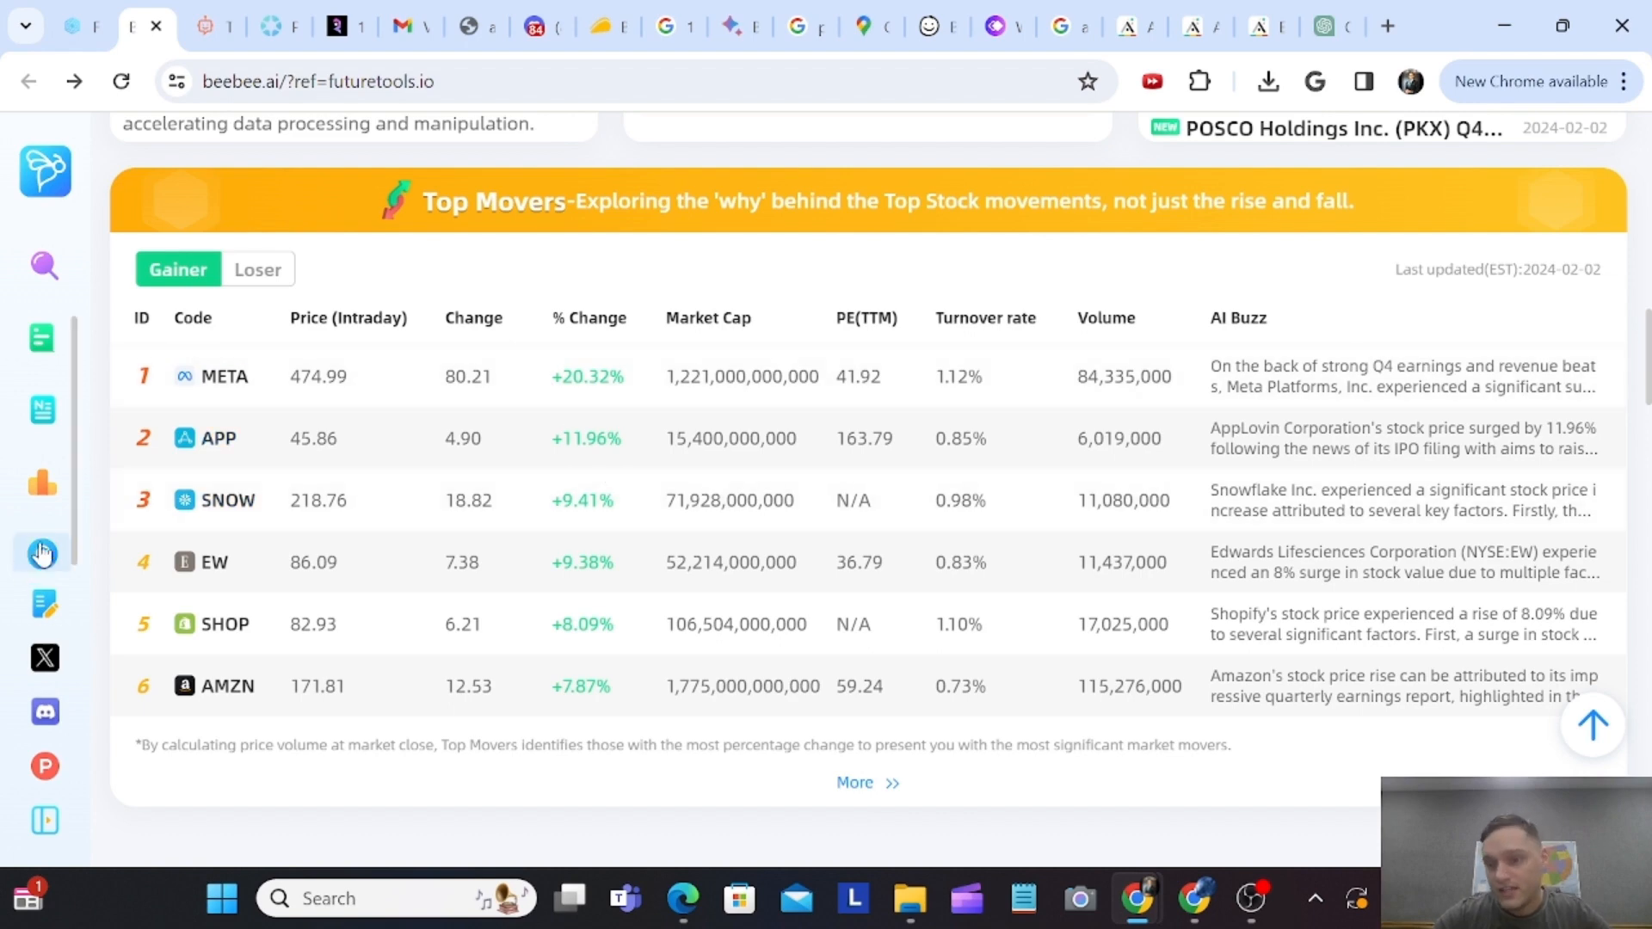
- Scroll down the feature page to Interpretation of Earnings Conference Calls
scroll(down, 3)
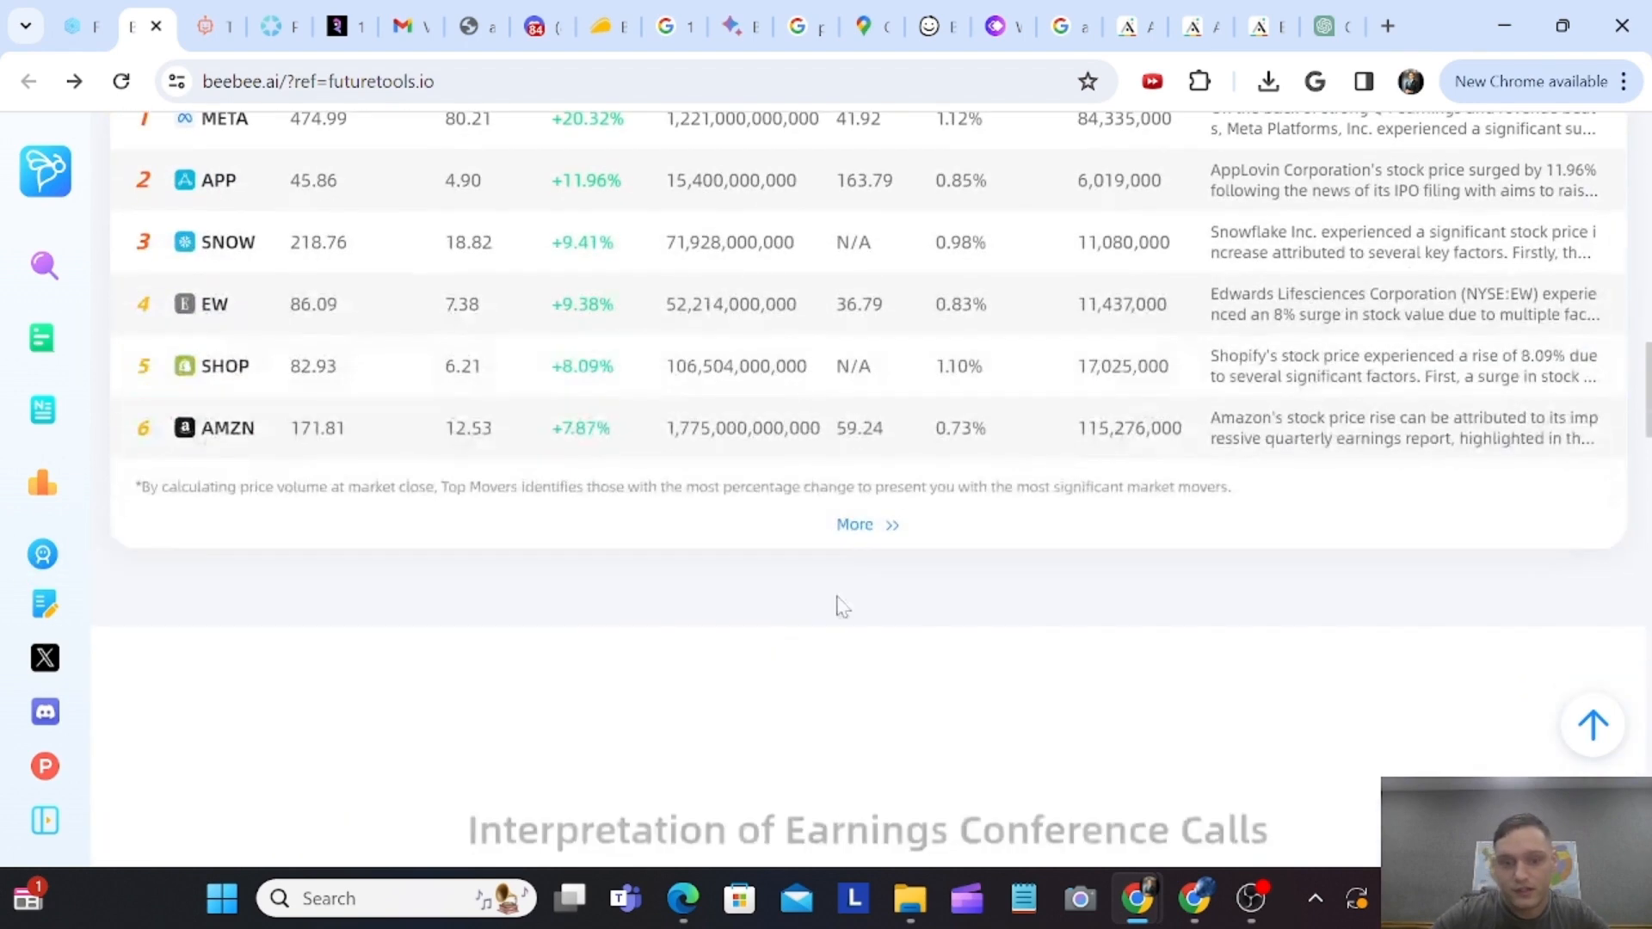
scroll(down, 3)
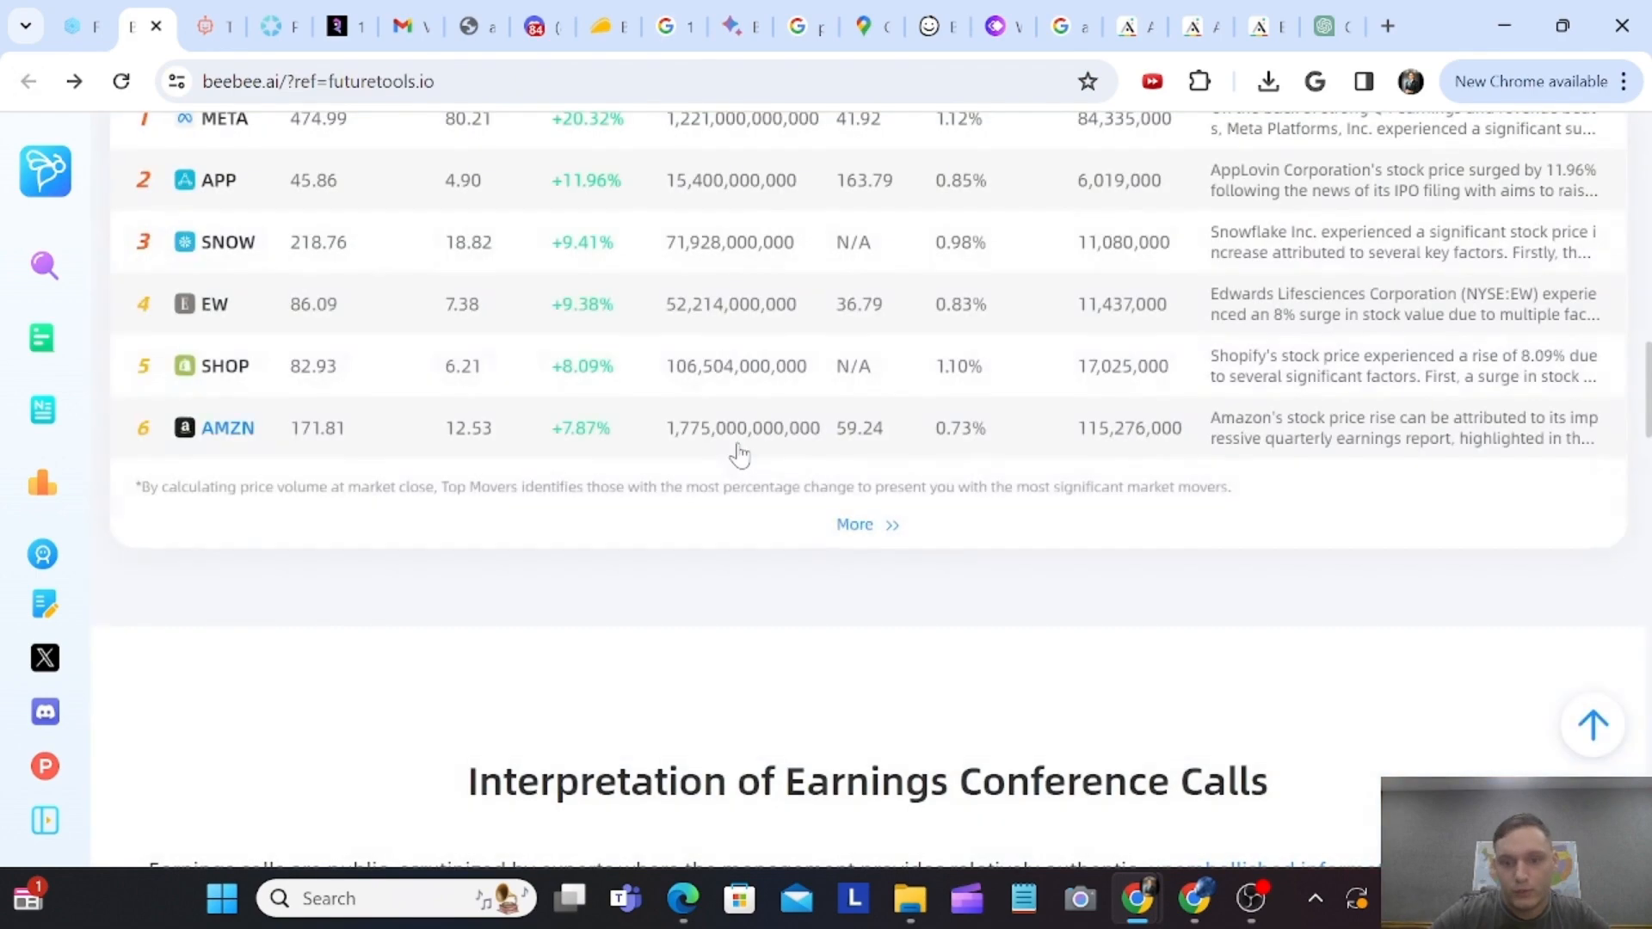
scroll(down, 3)
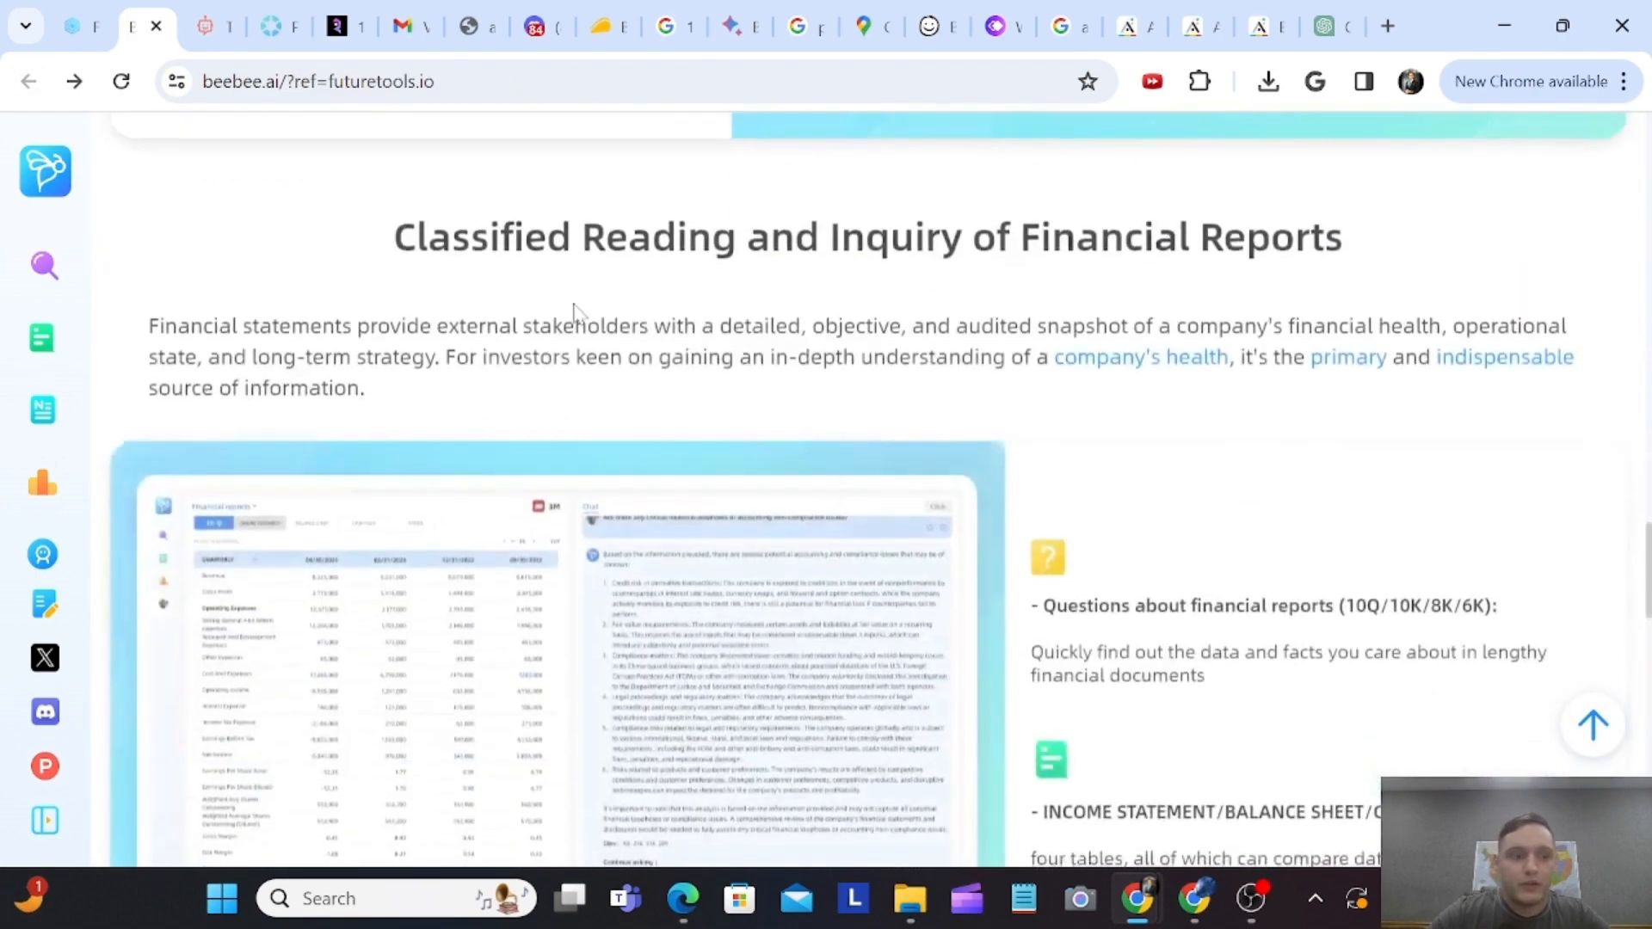
scroll(down, 3)
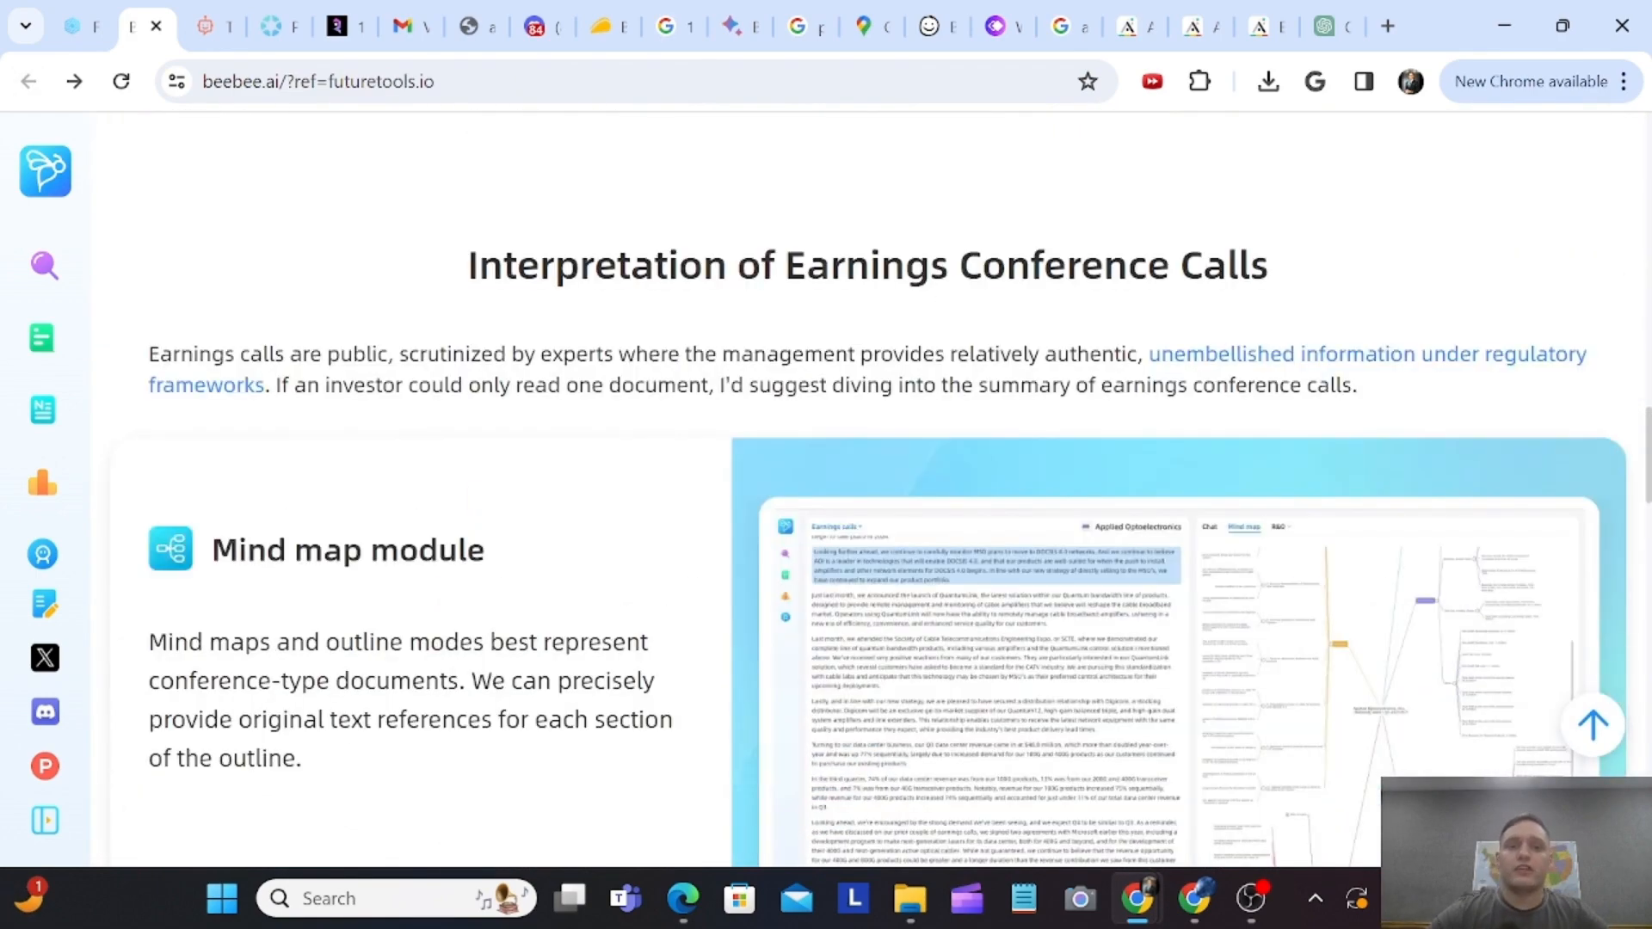
scroll(down, 3)
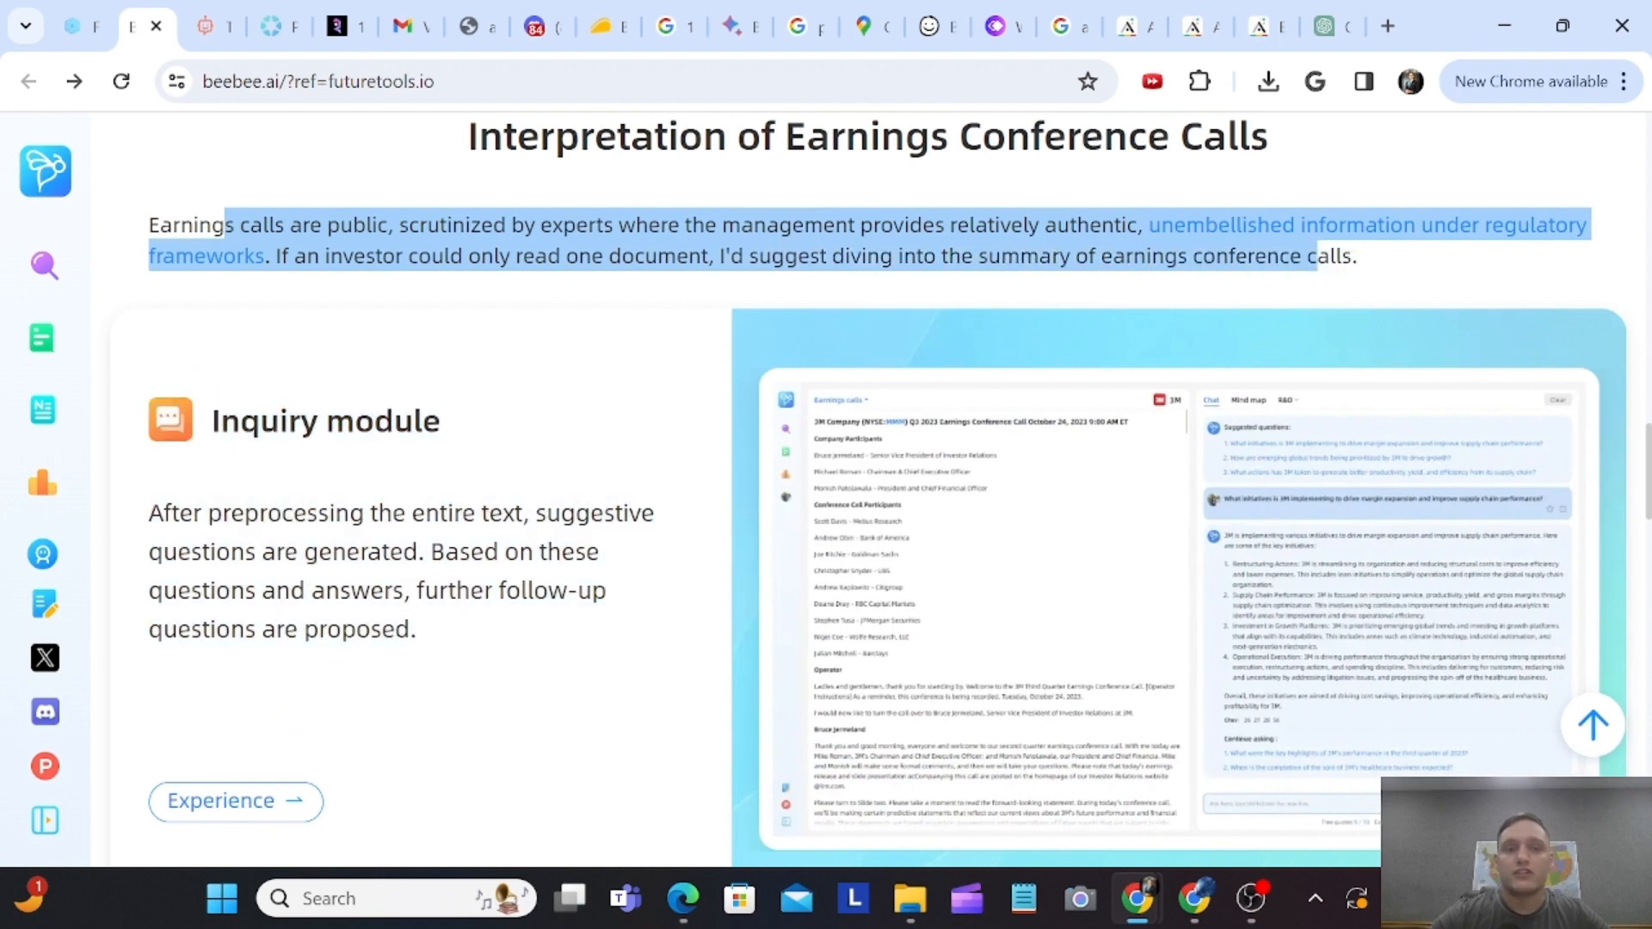
scroll(down, 3)
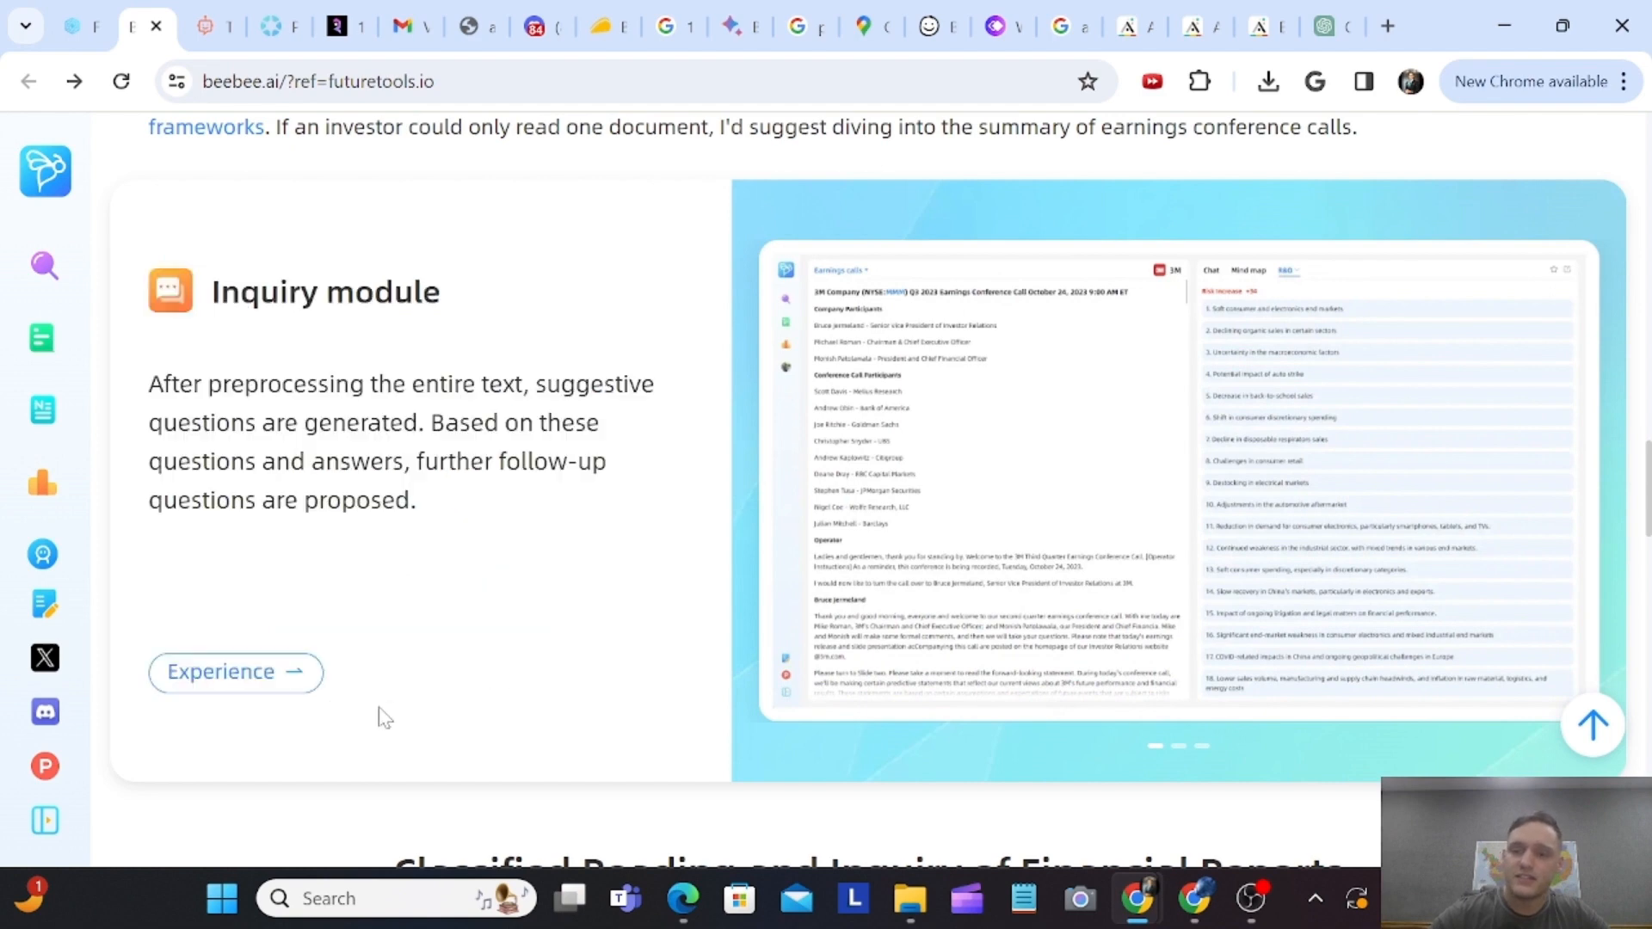
- Cycle the module slides through Automated analysis, Mind map and Inquiry
click(1210, 270)
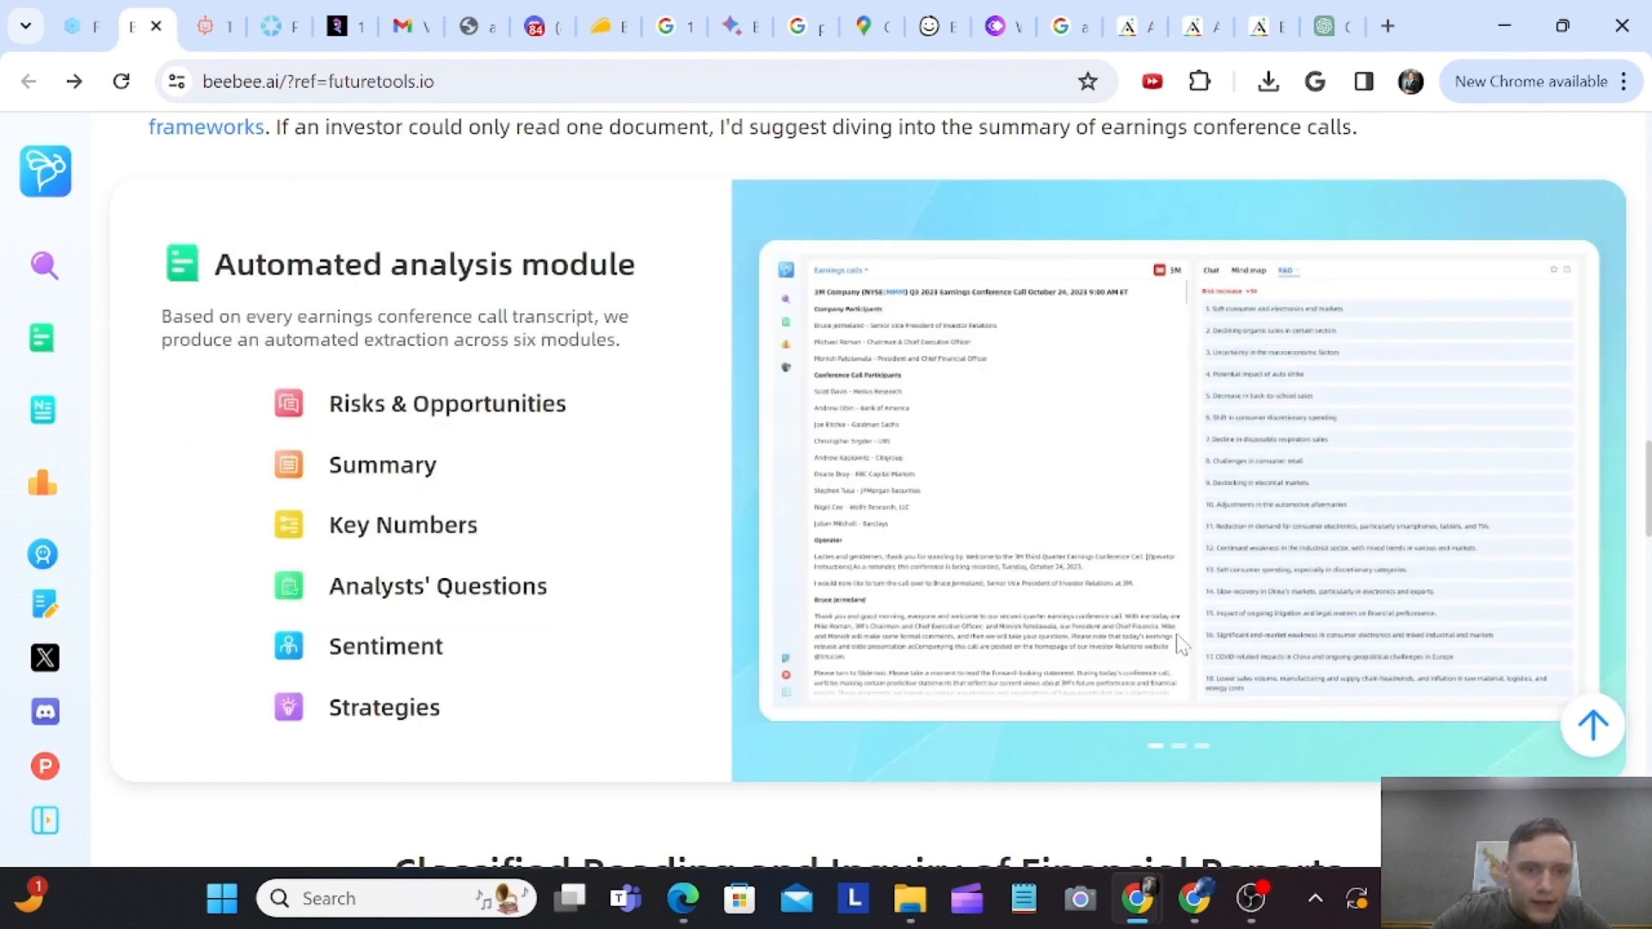
mouse_move(901, 406)
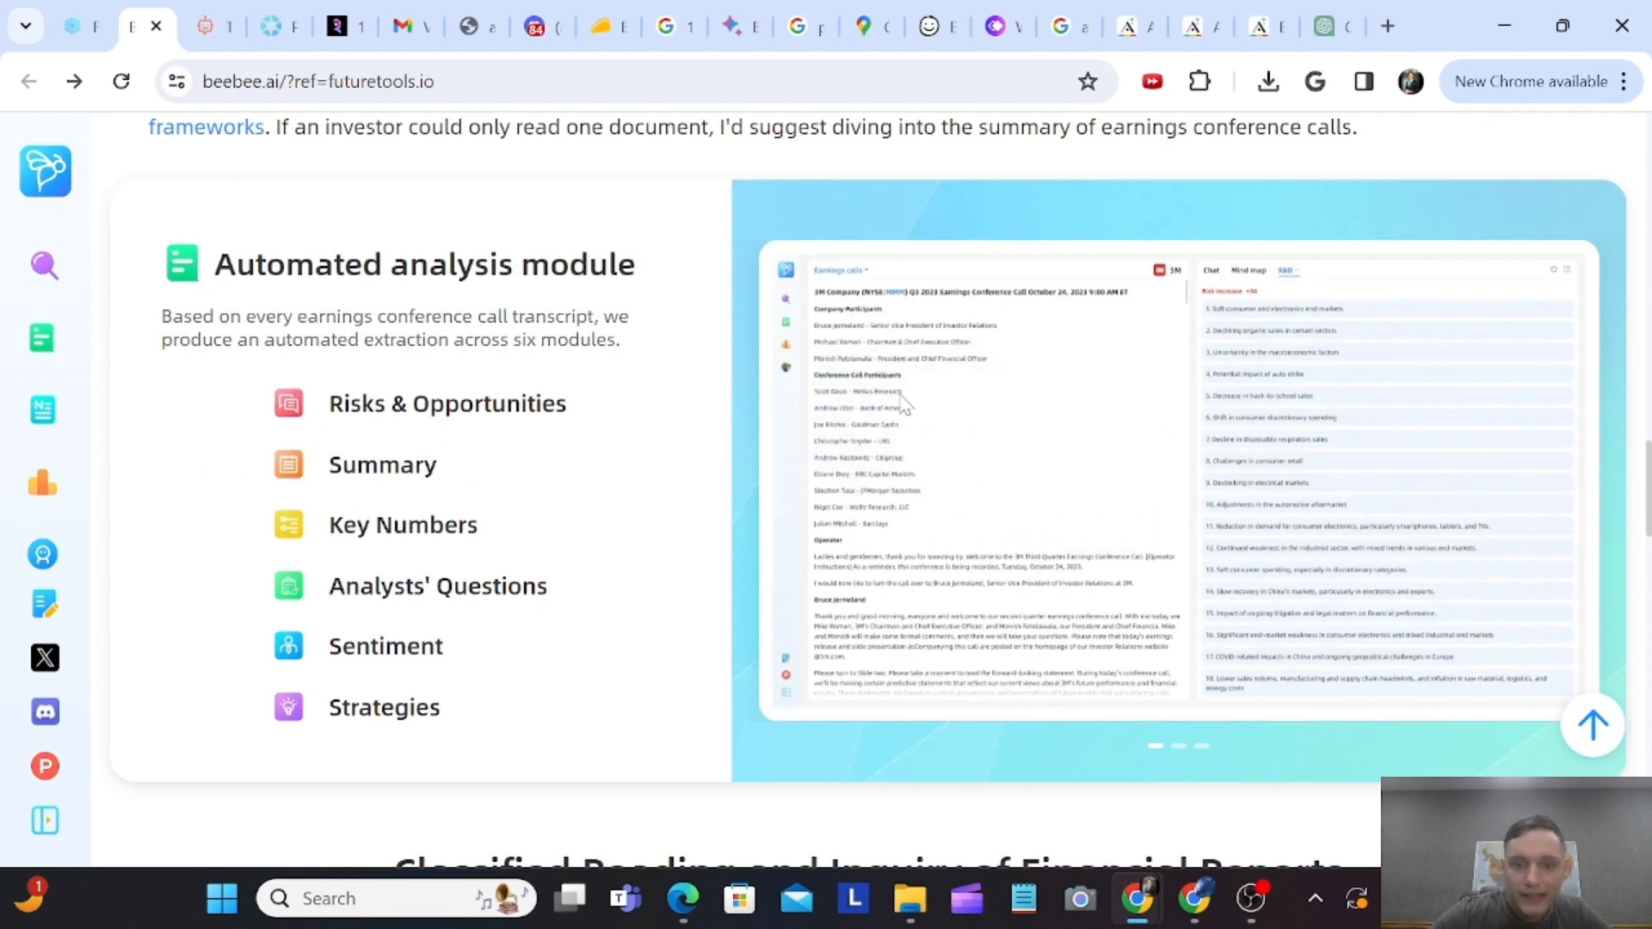
click(1177, 746)
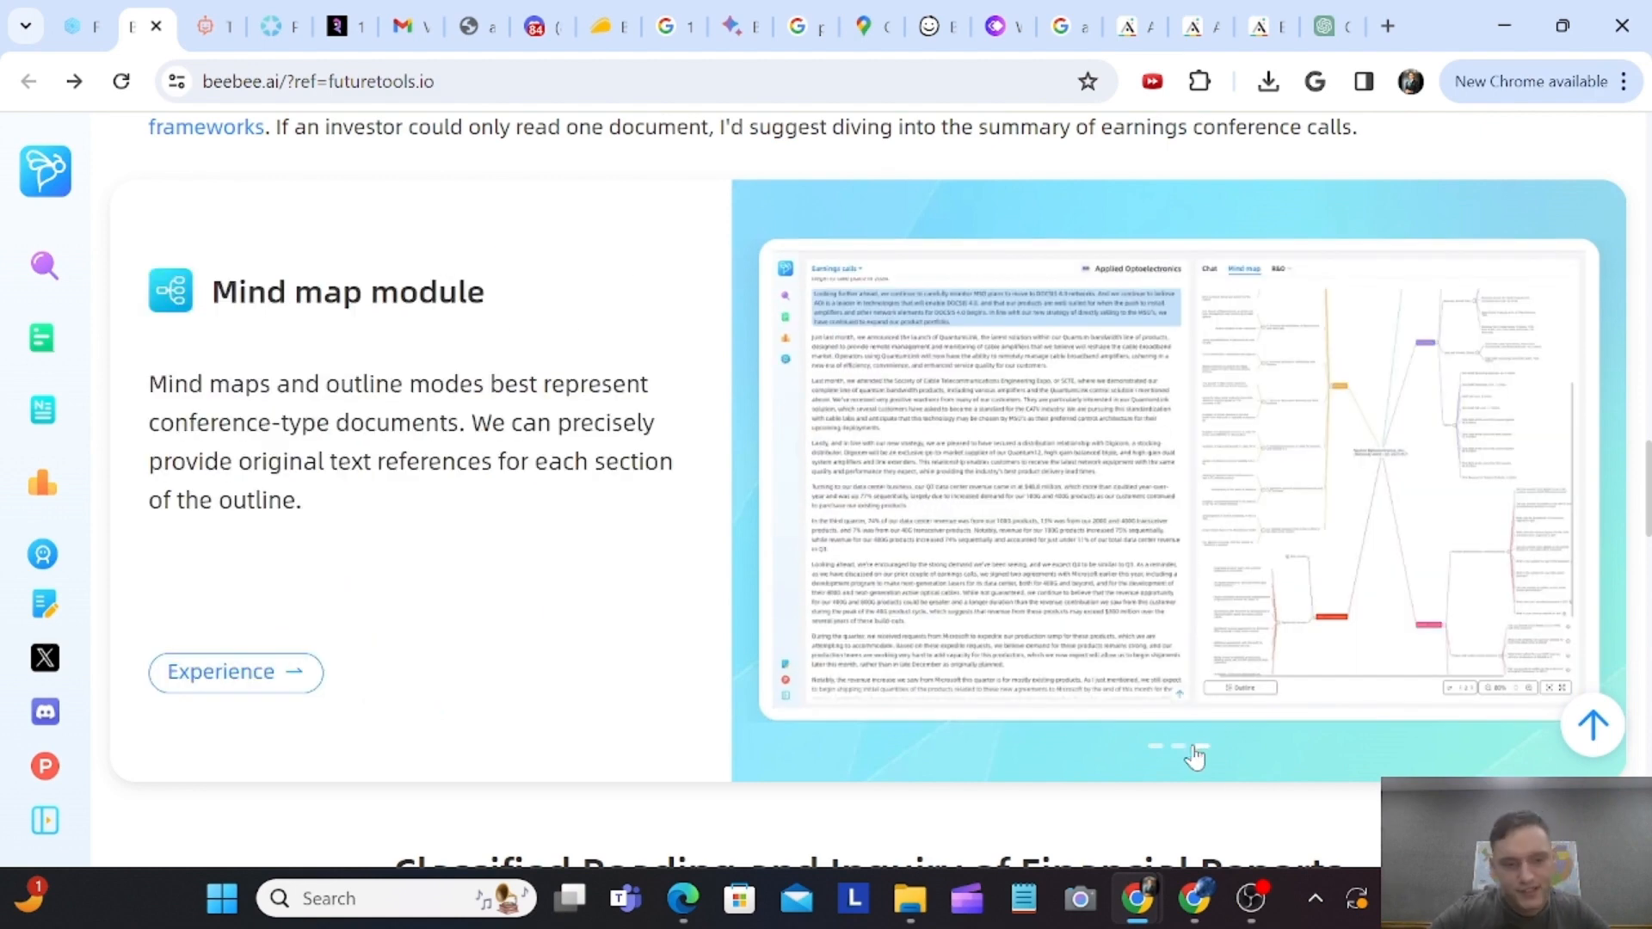
click(1198, 747)
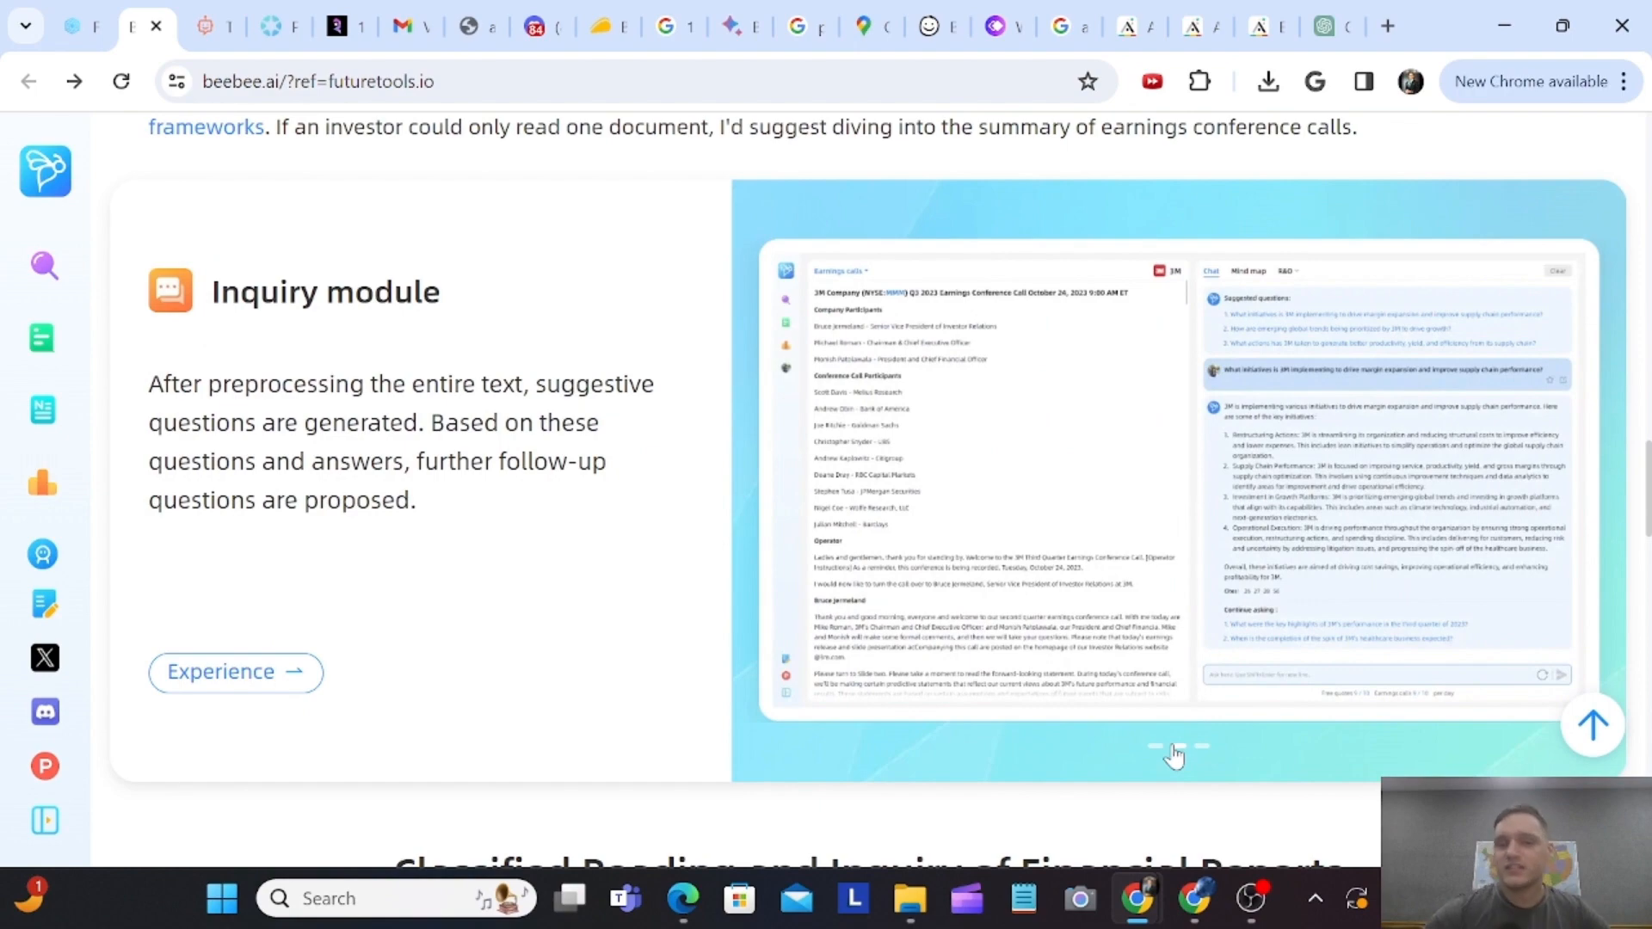
scroll(down, 3)
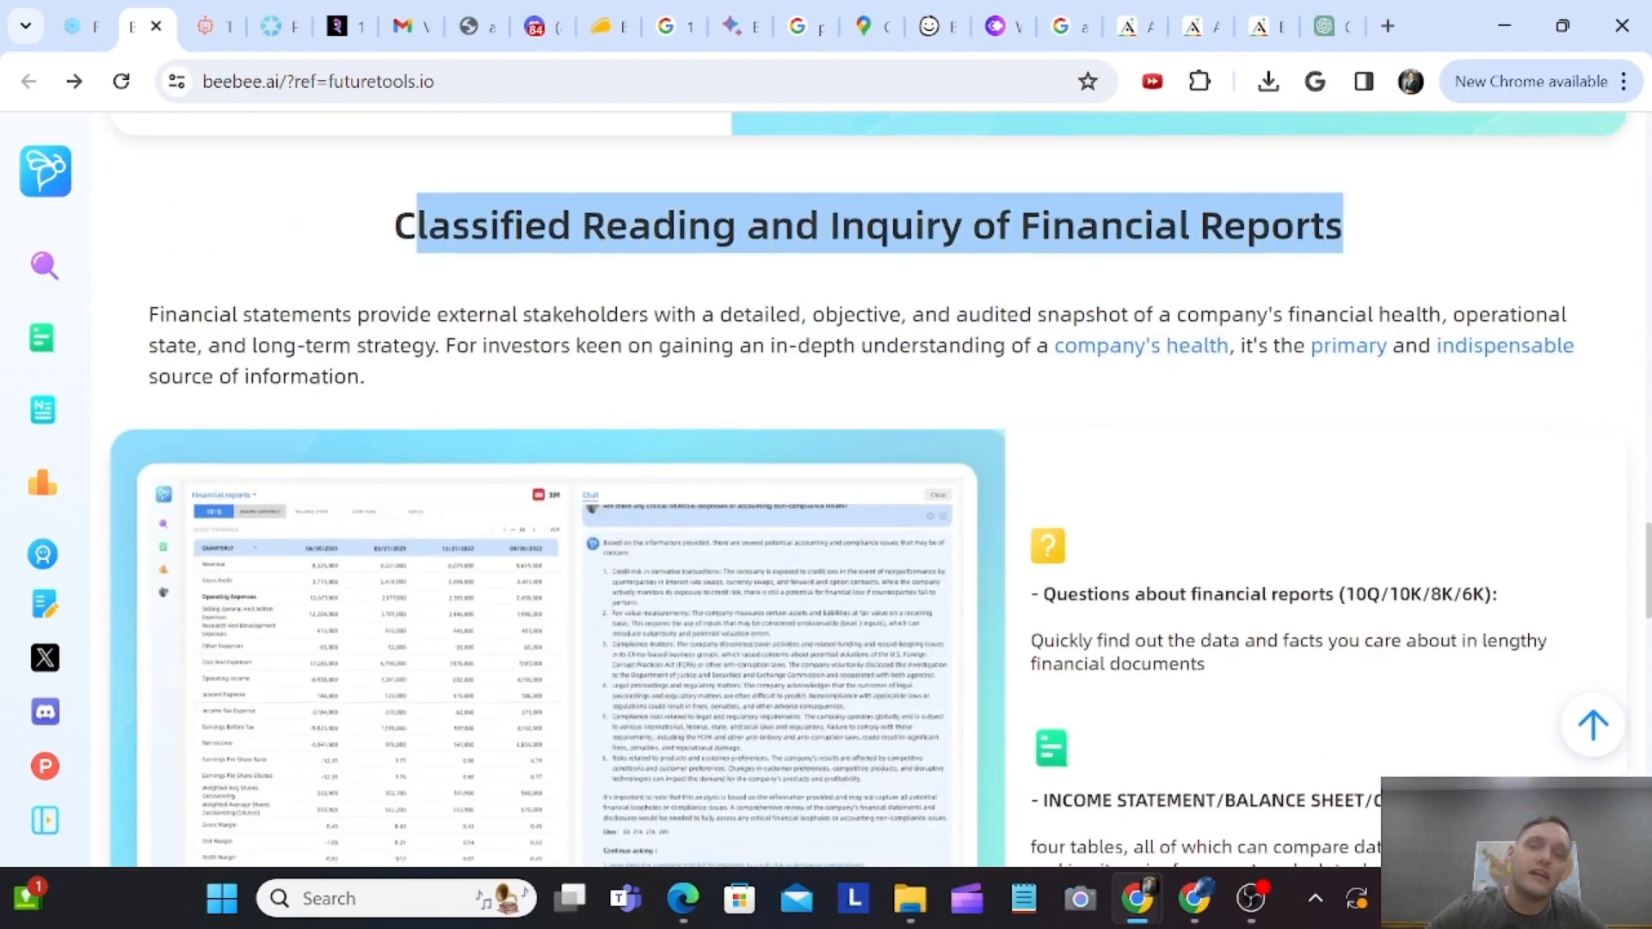
scroll(up, 3)
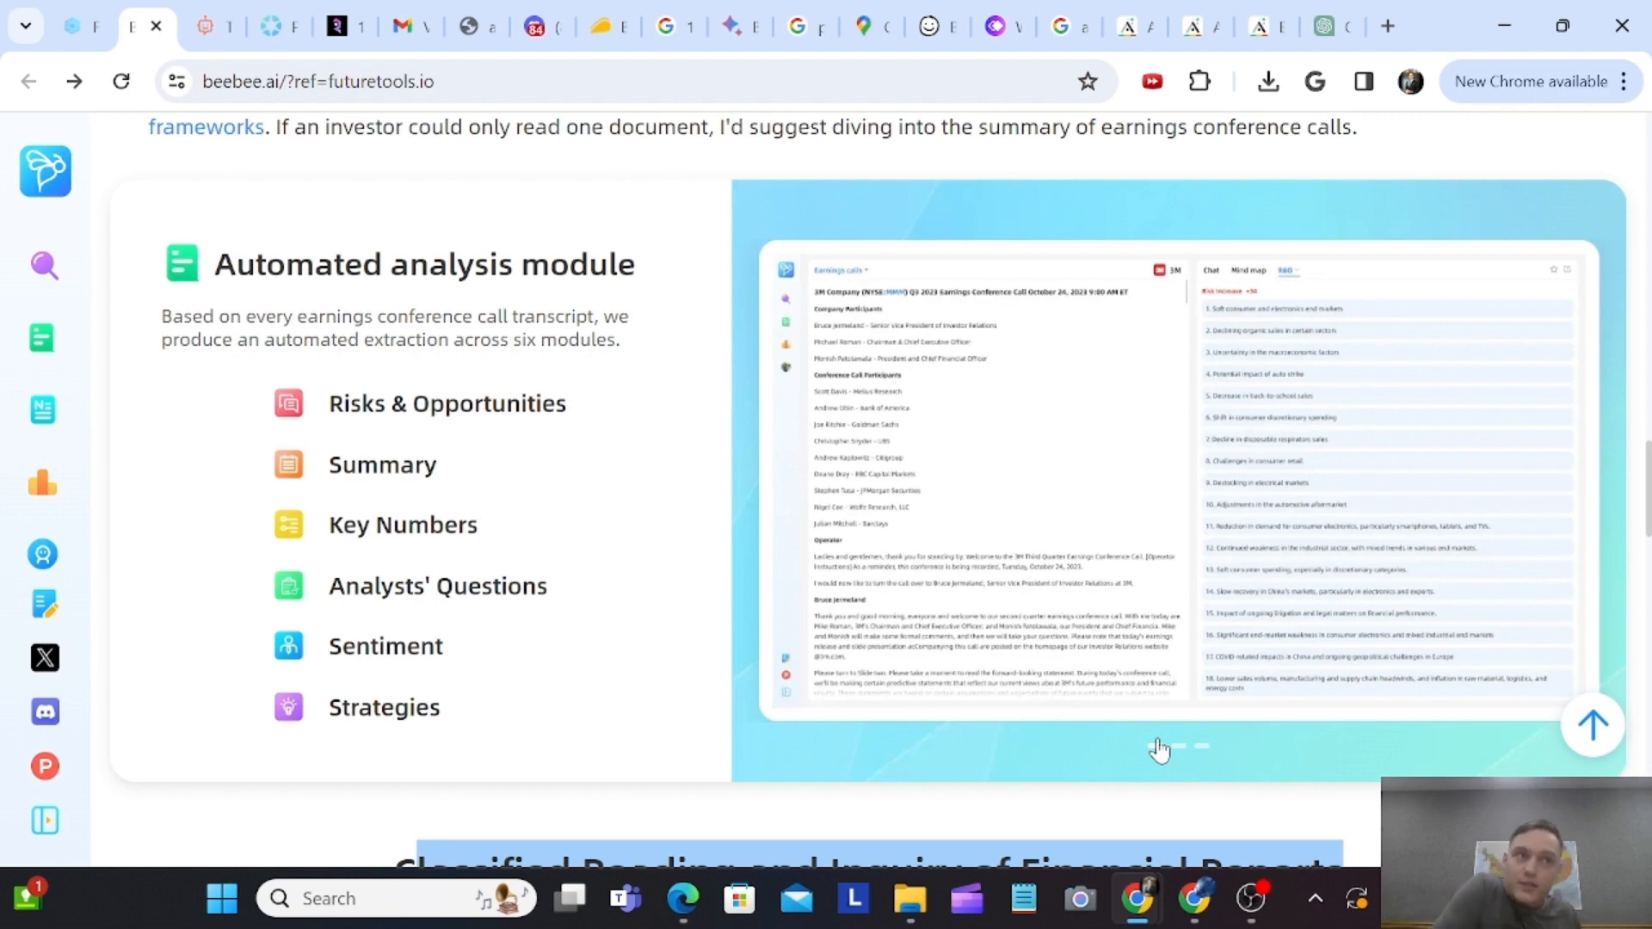
scroll(down, 3)
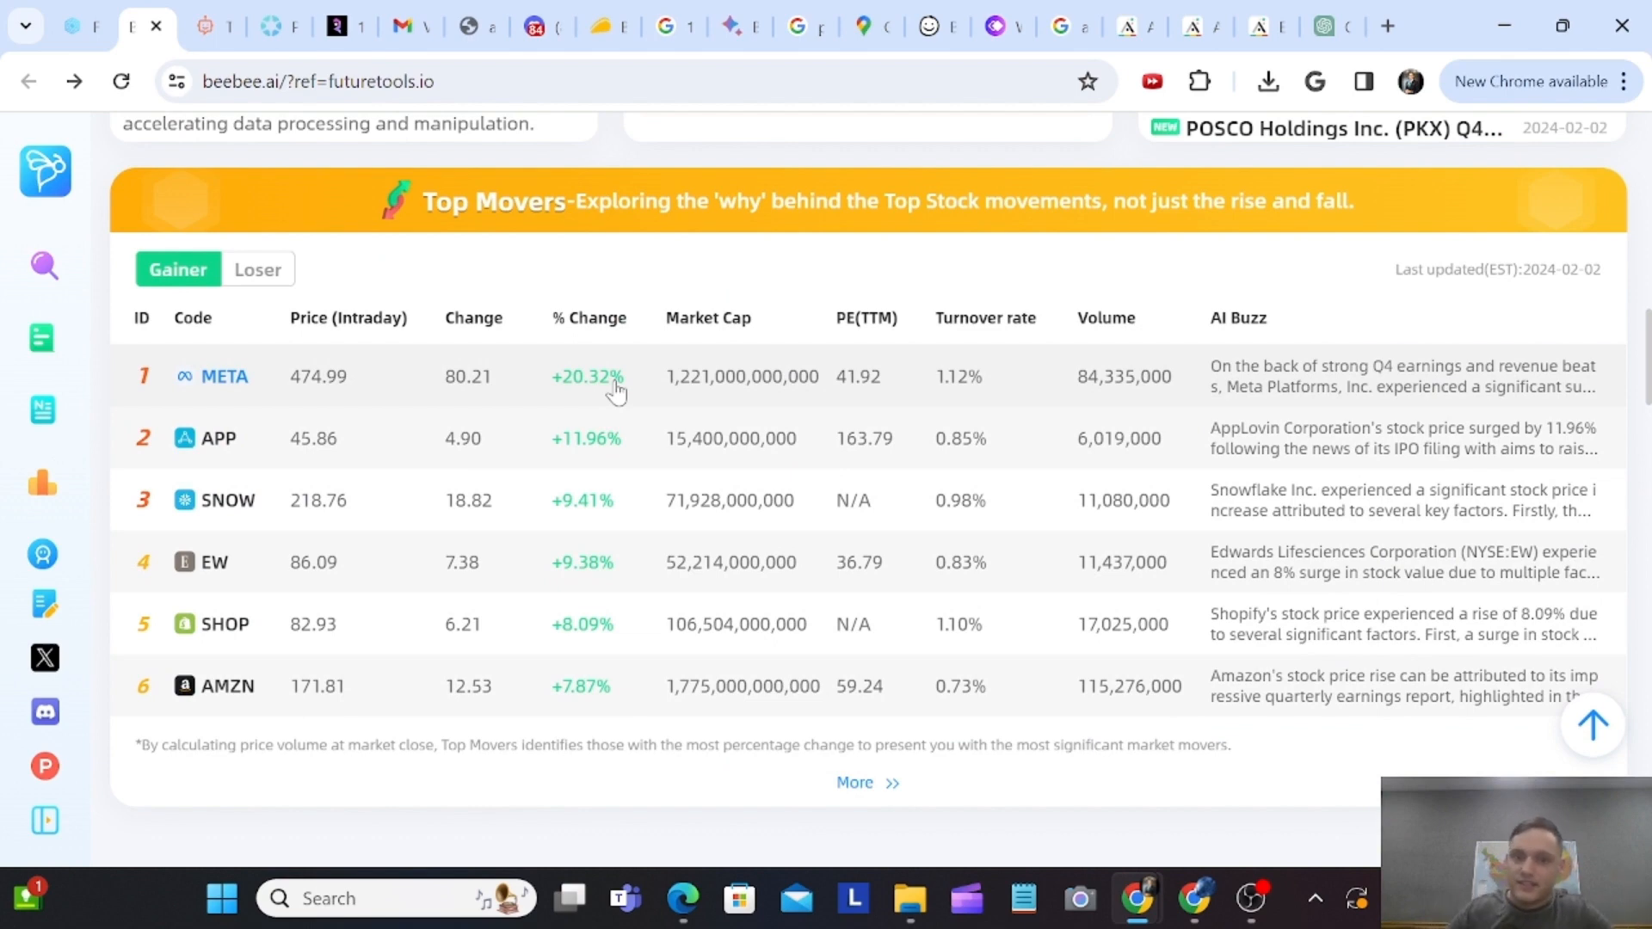
mouse_move(971, 394)
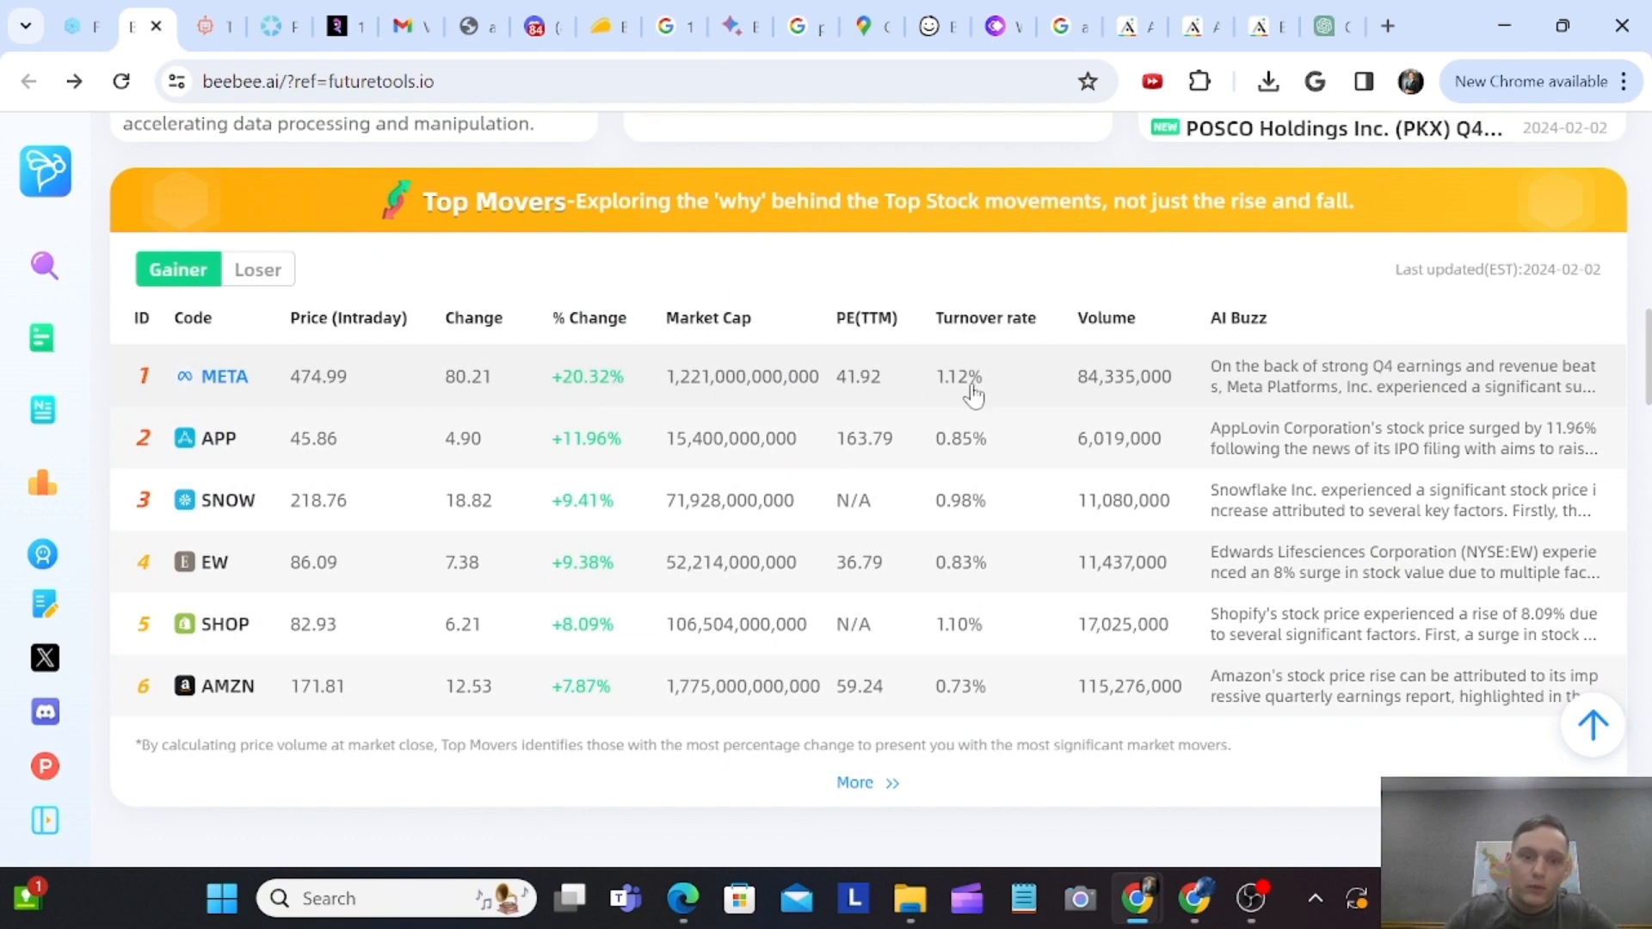
mouse_move(1103, 427)
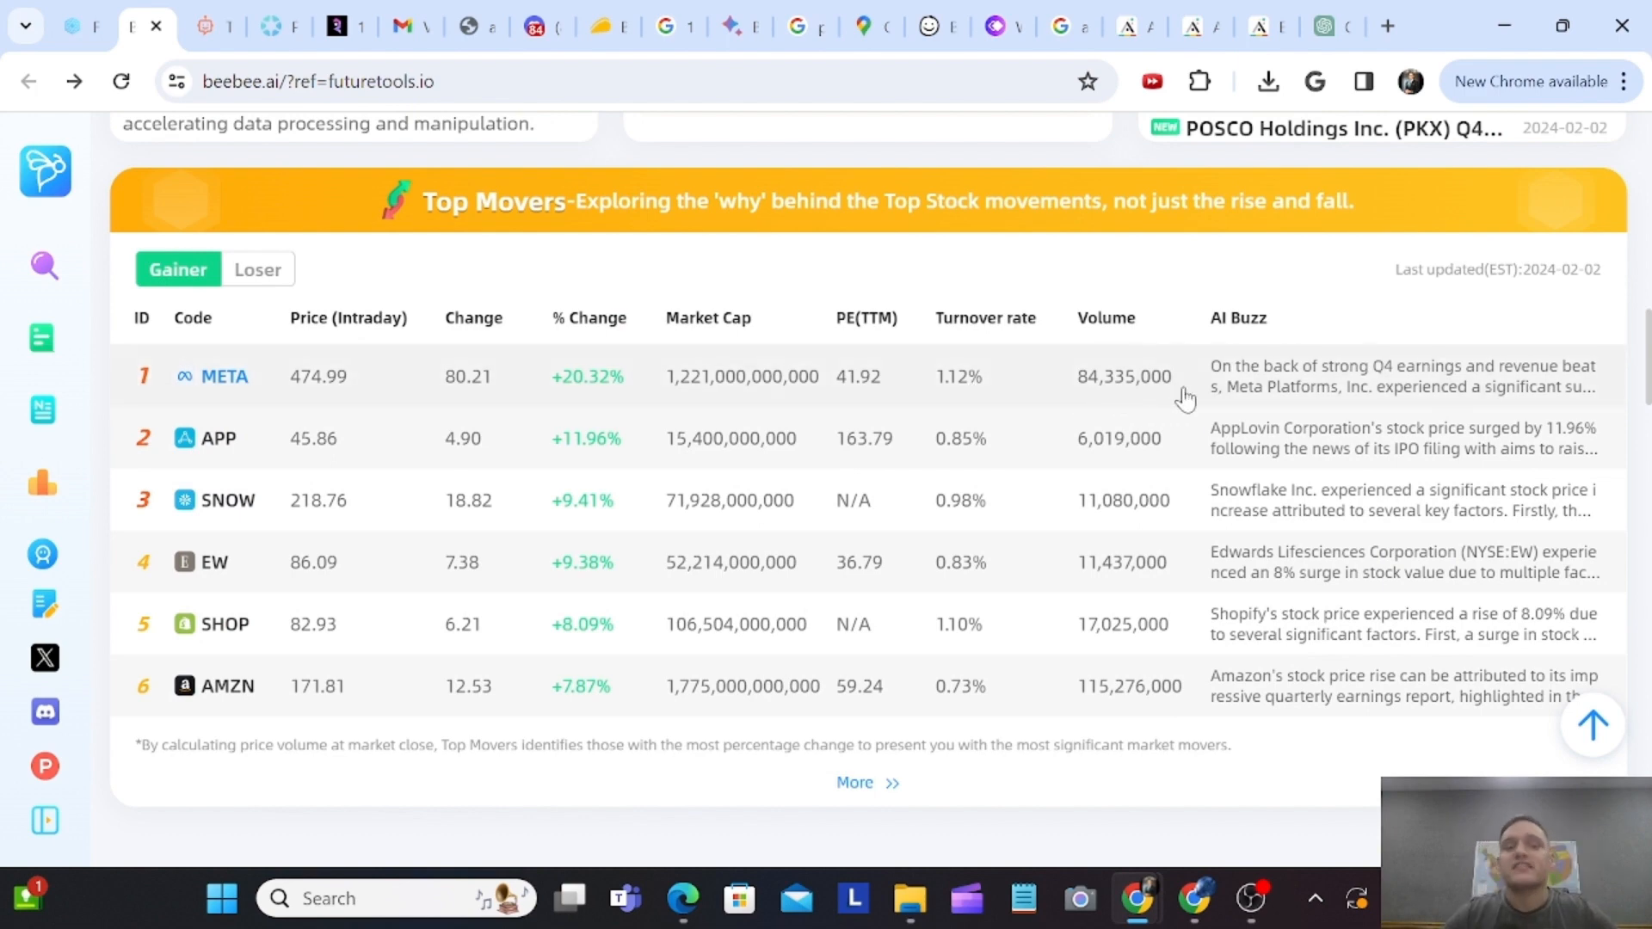
mouse_move(1014, 695)
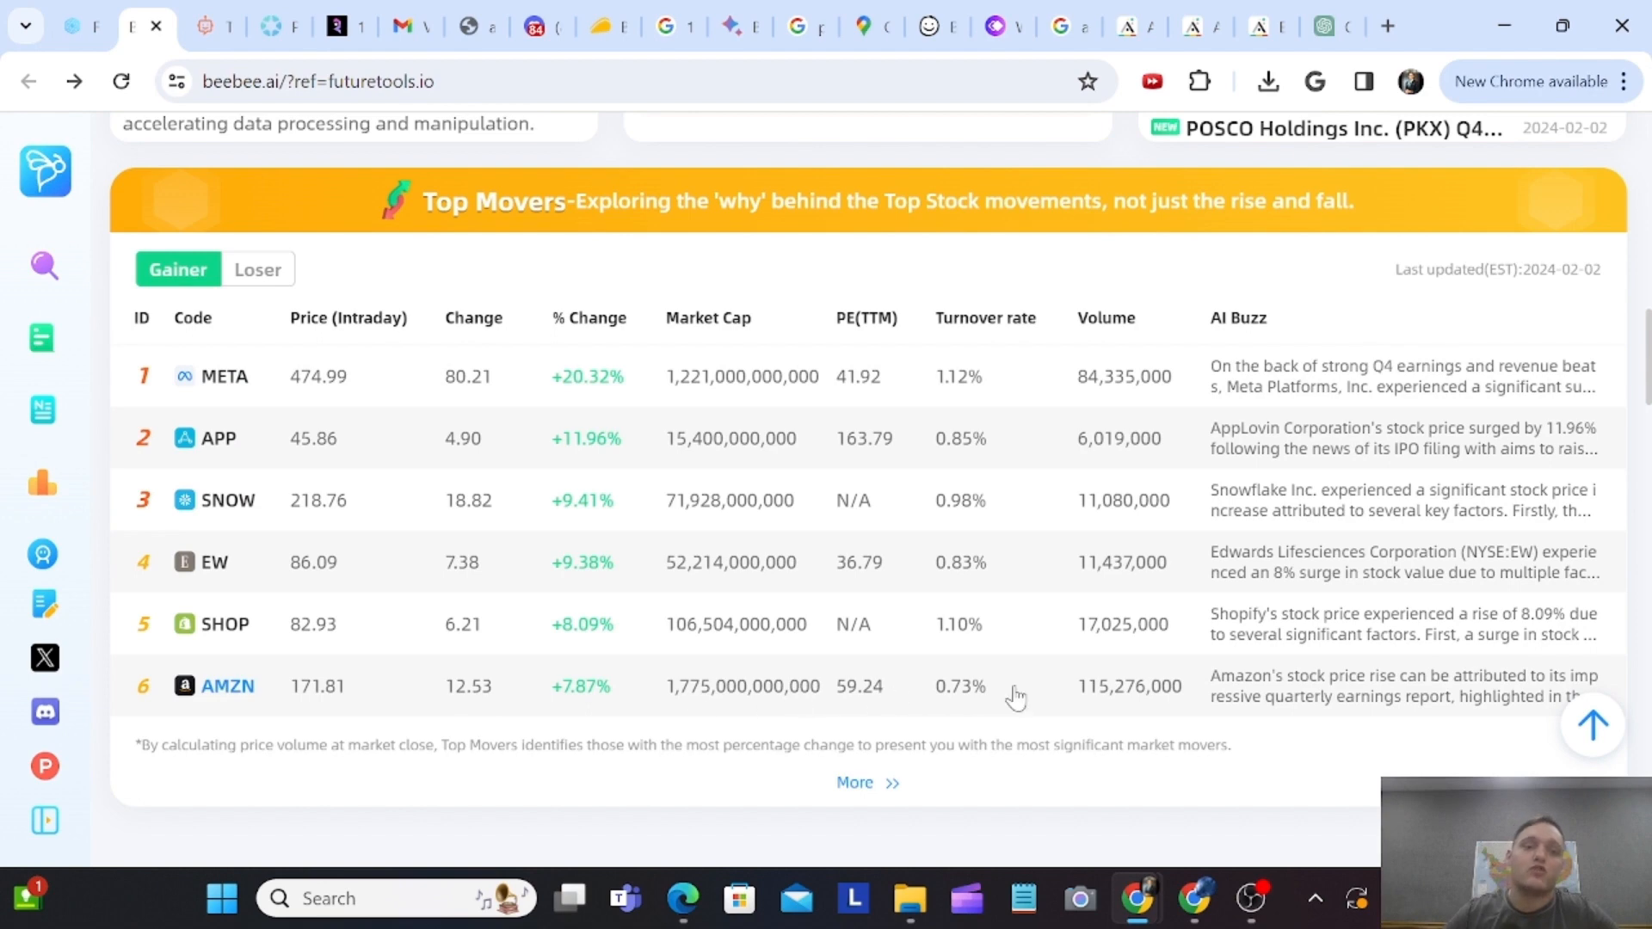
mouse_move(1009, 690)
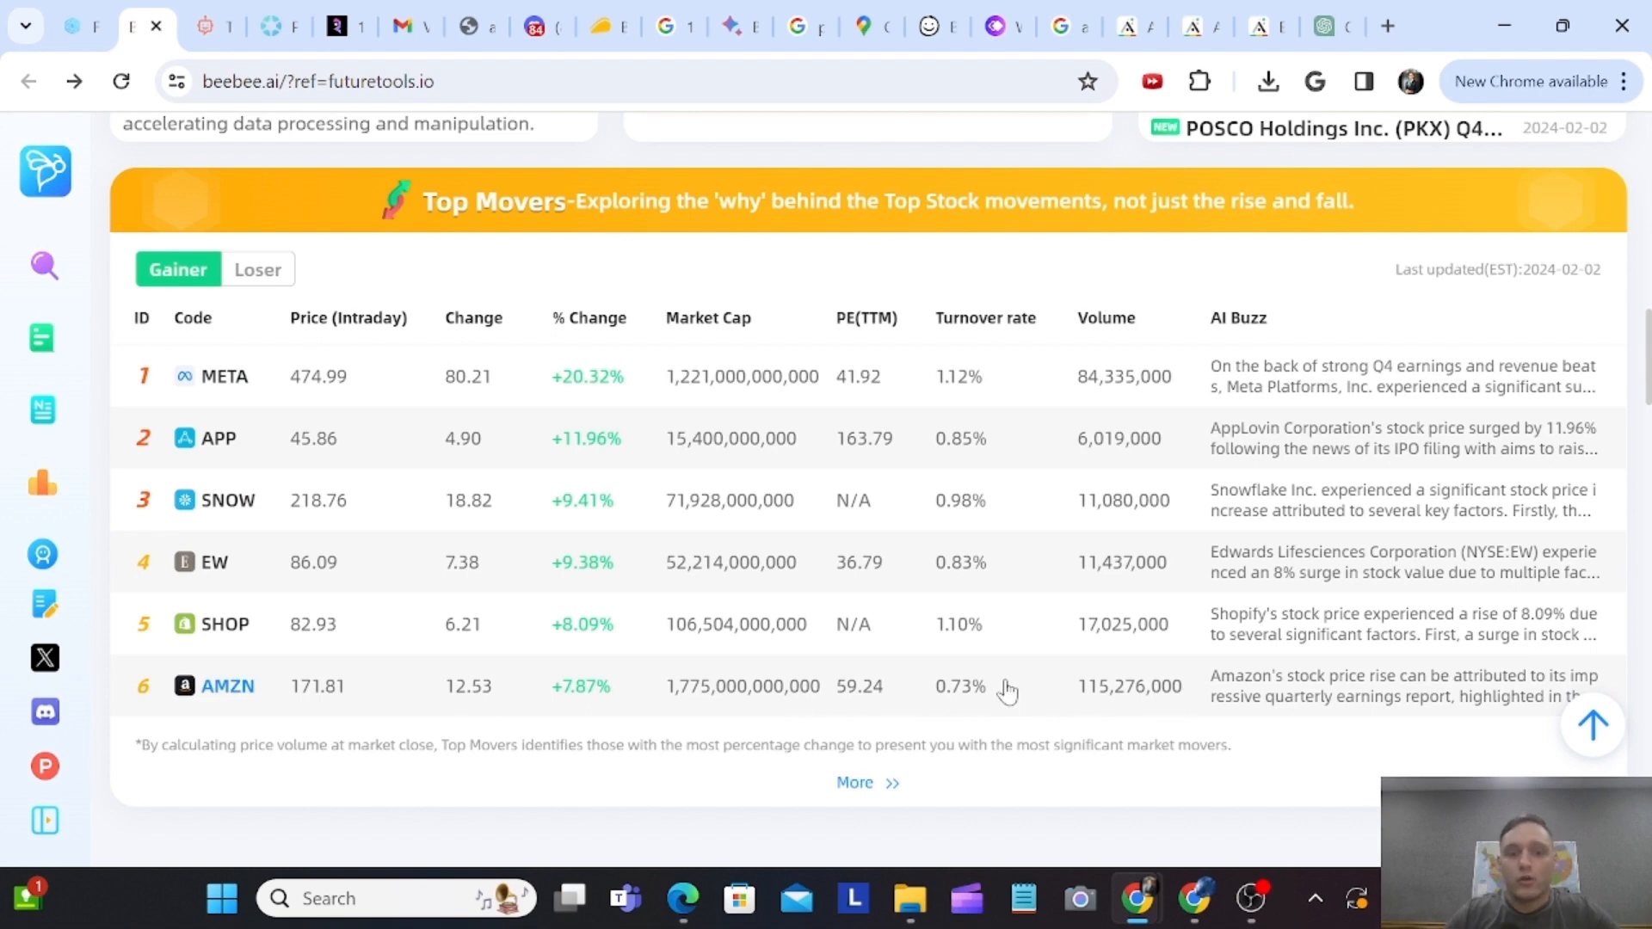
mouse_move(576, 709)
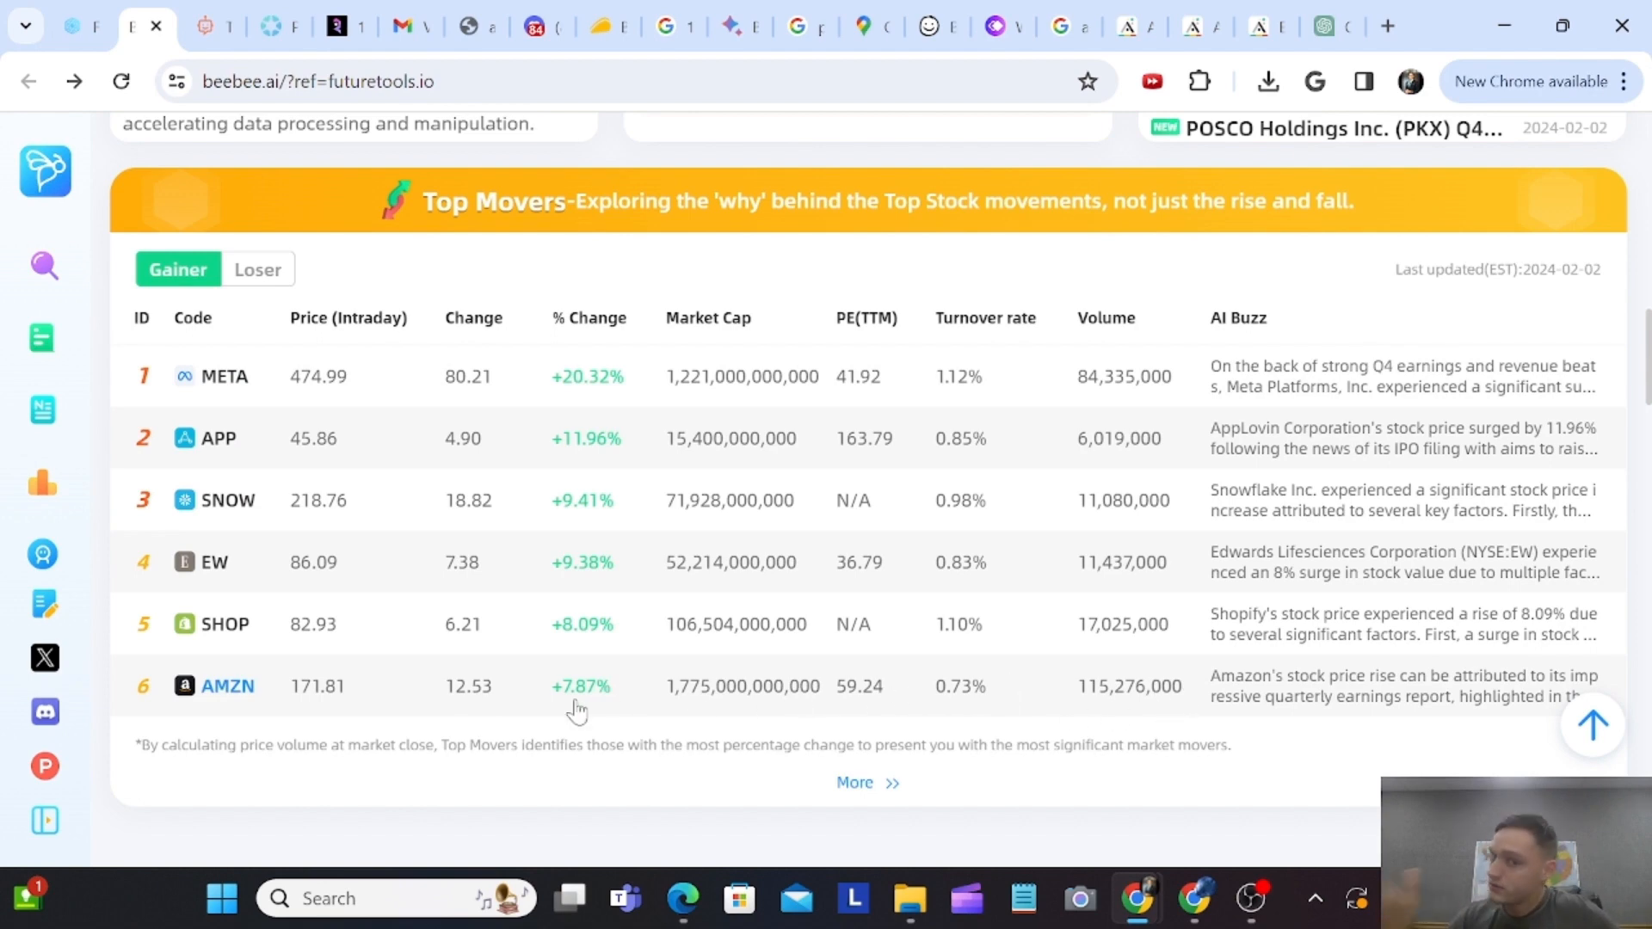
mouse_move(485, 440)
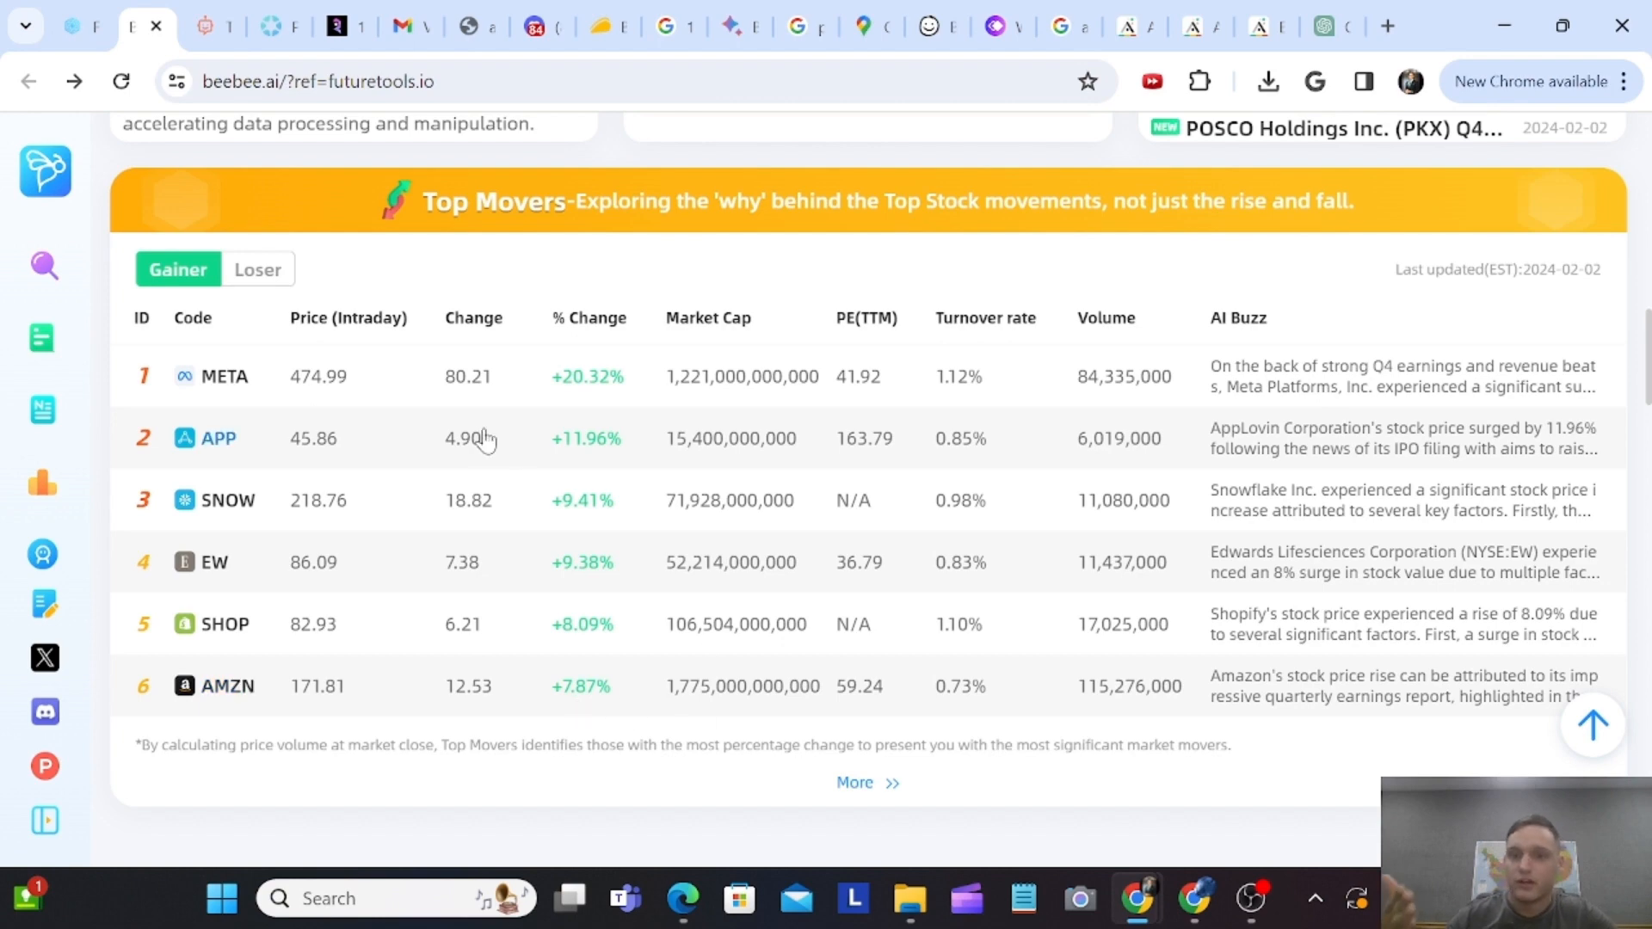
- Highlight the companies-worth-studying line in Three Fundamental Rankings and show the Competitive CEOs slide
scroll(down, 3)
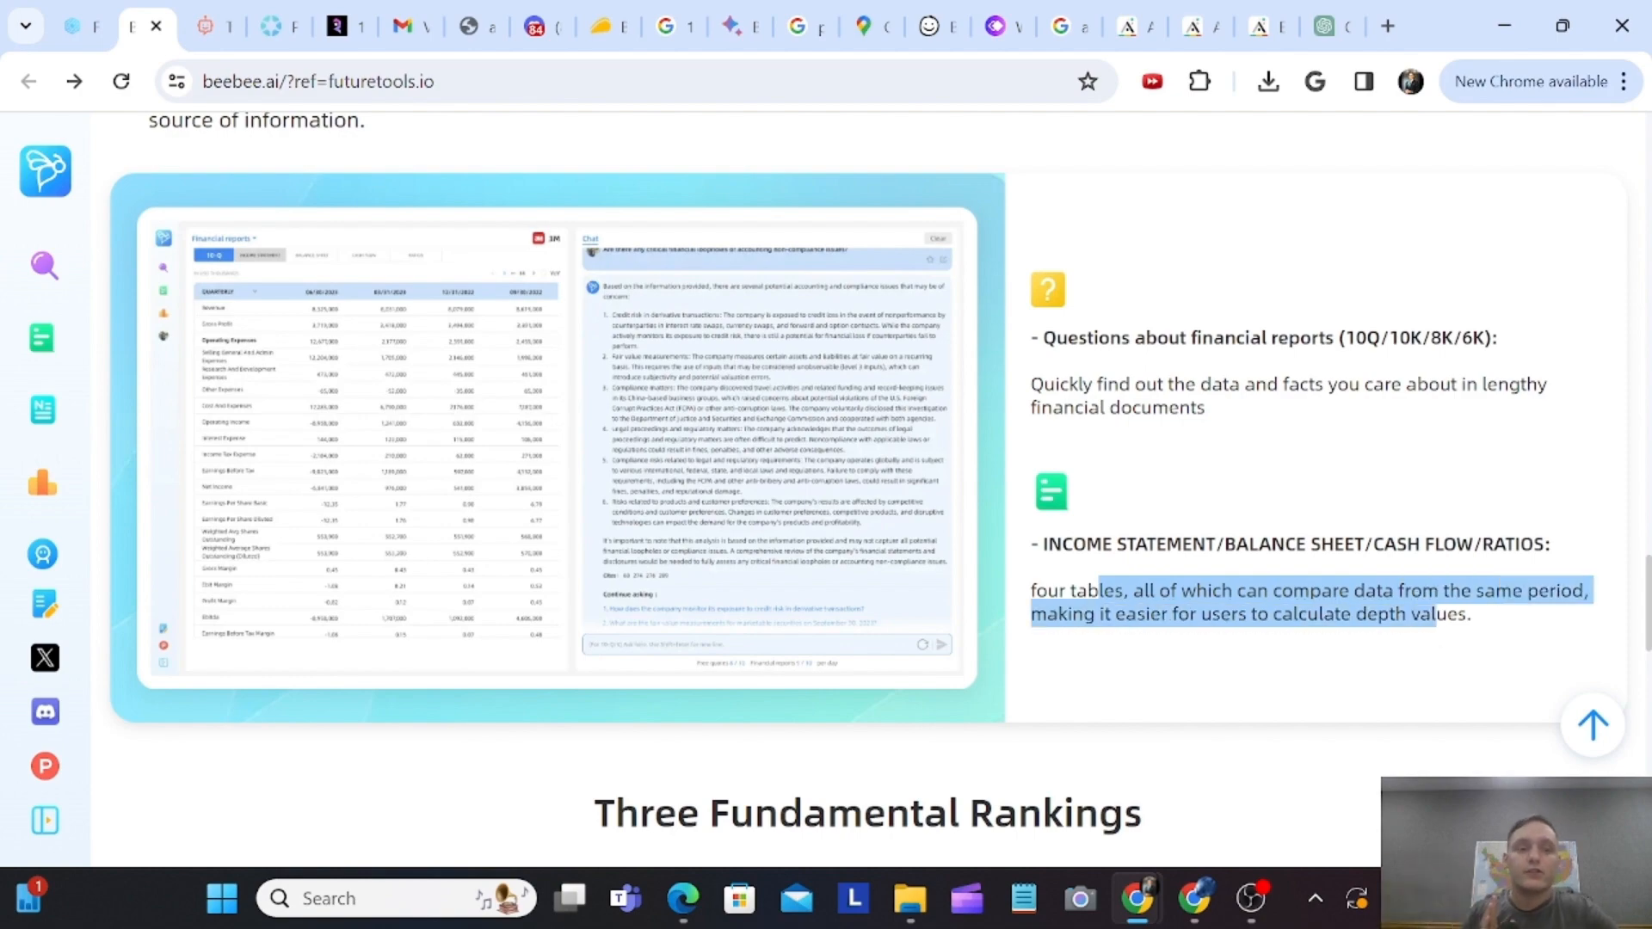
scroll(down, 3)
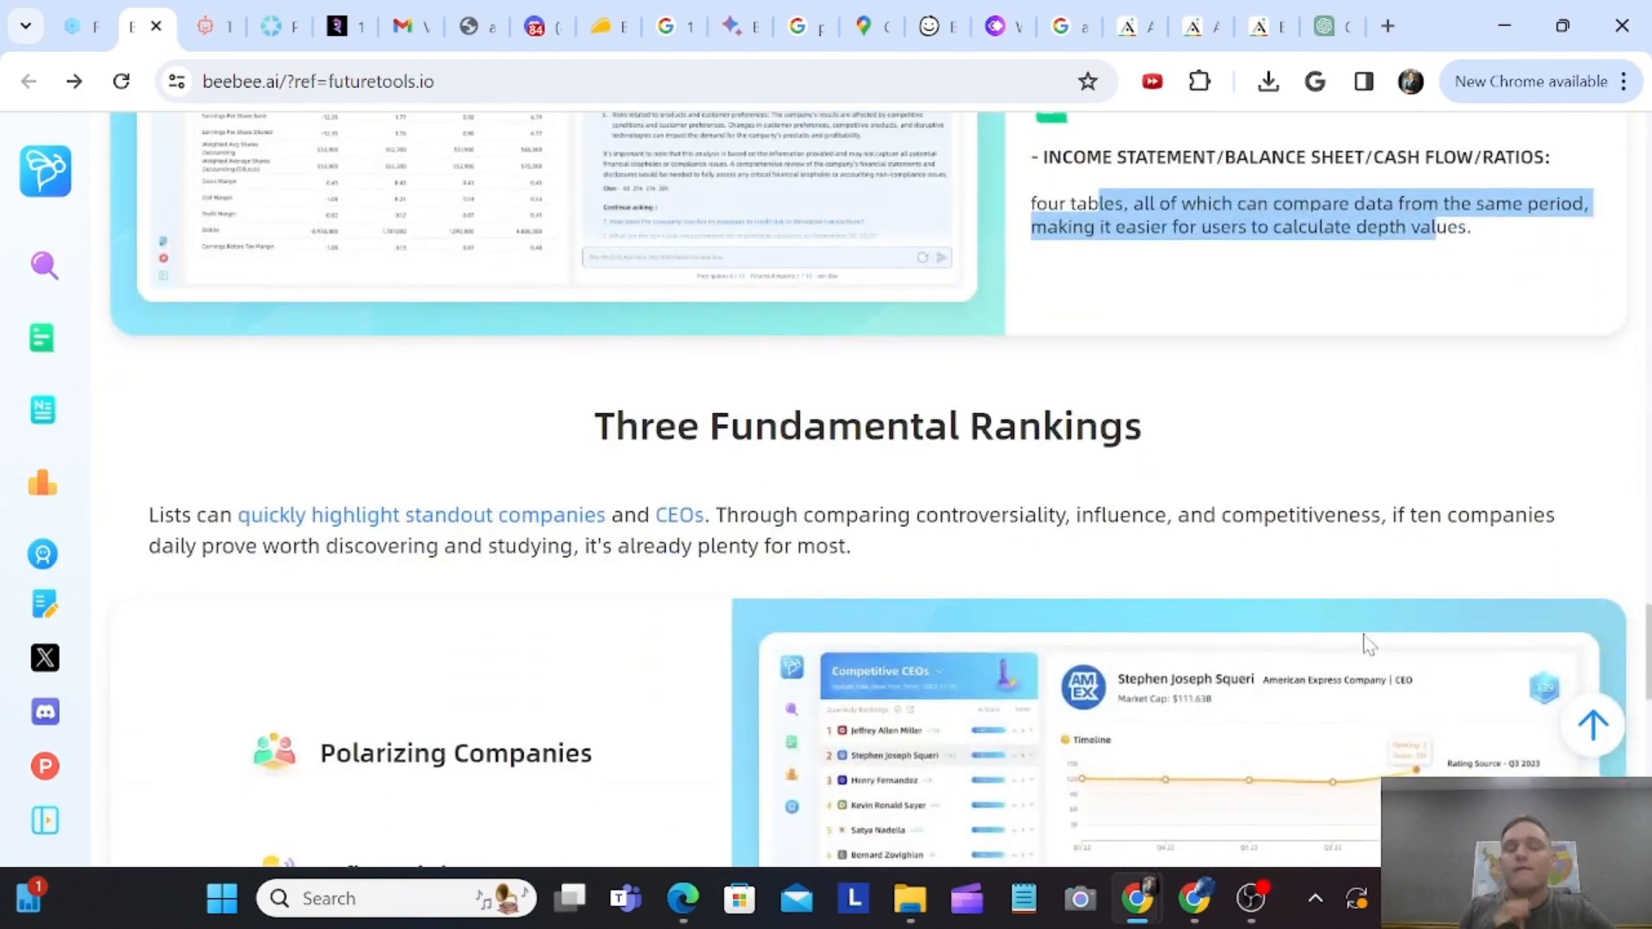
scroll(down, 3)
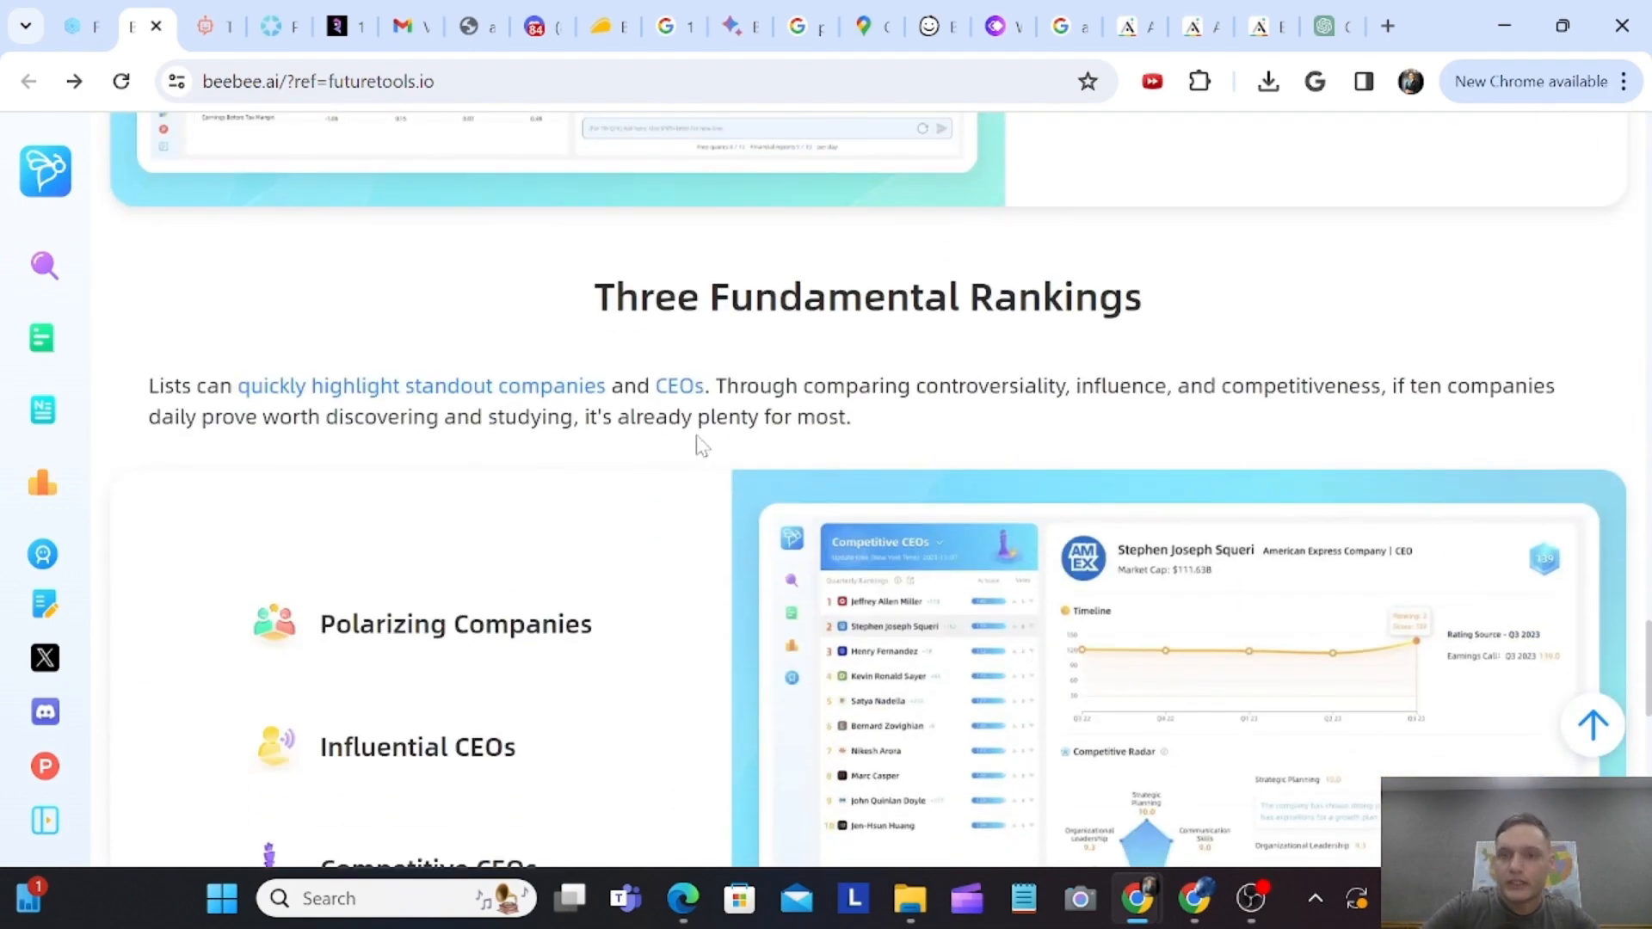
drag(239, 386, 706, 386)
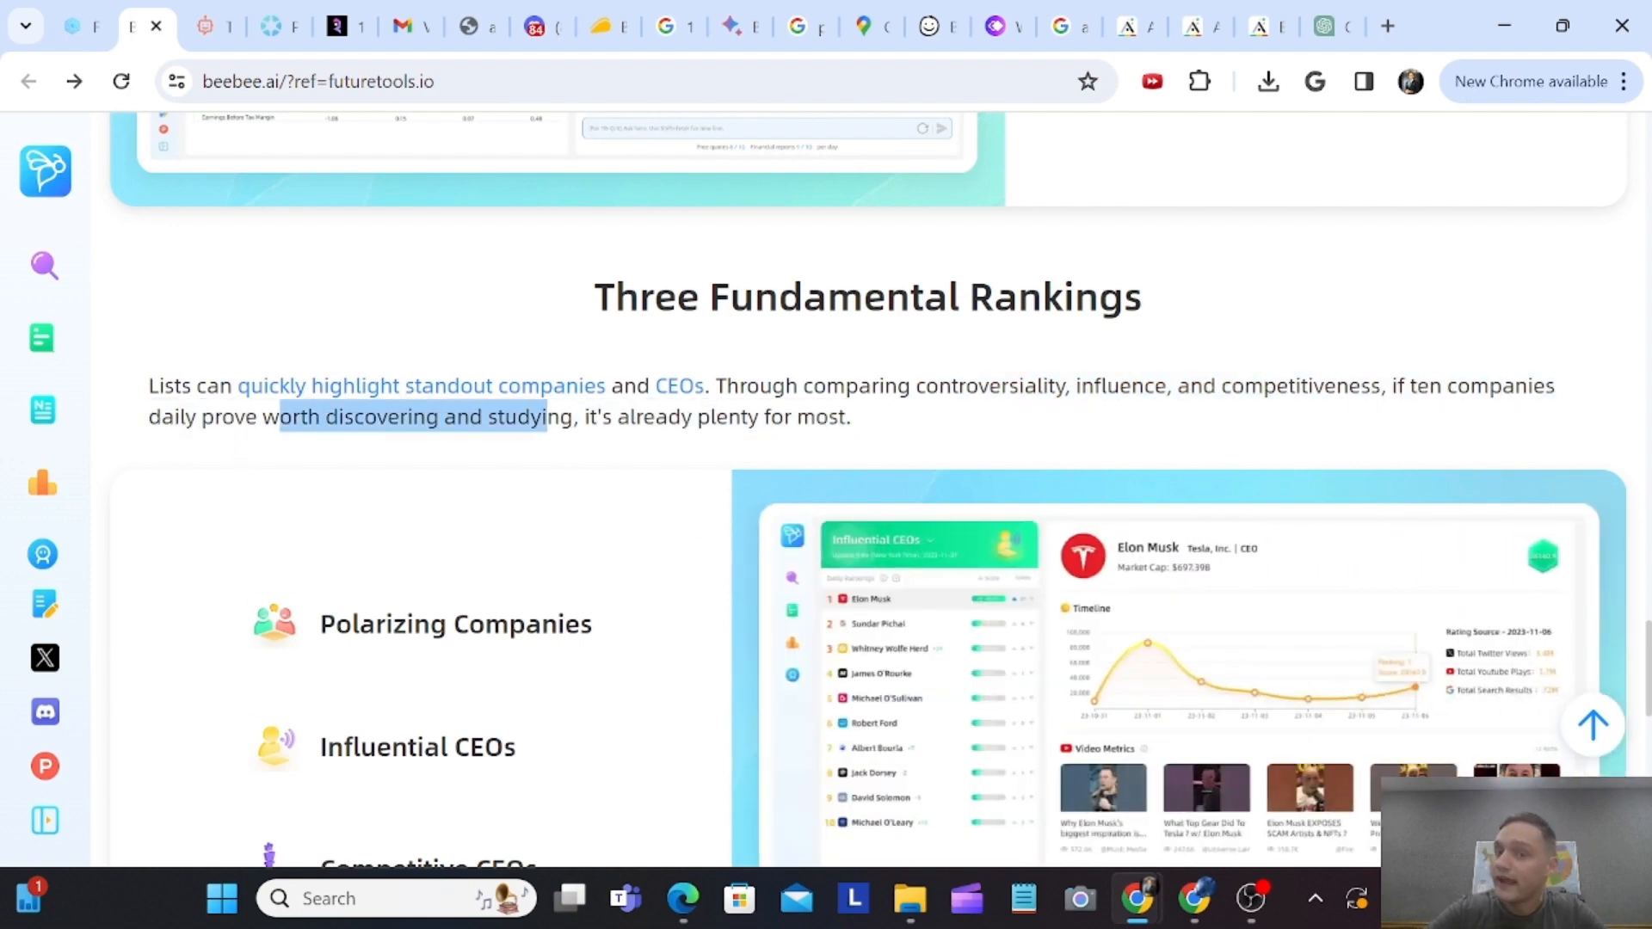
scroll(down, 3)
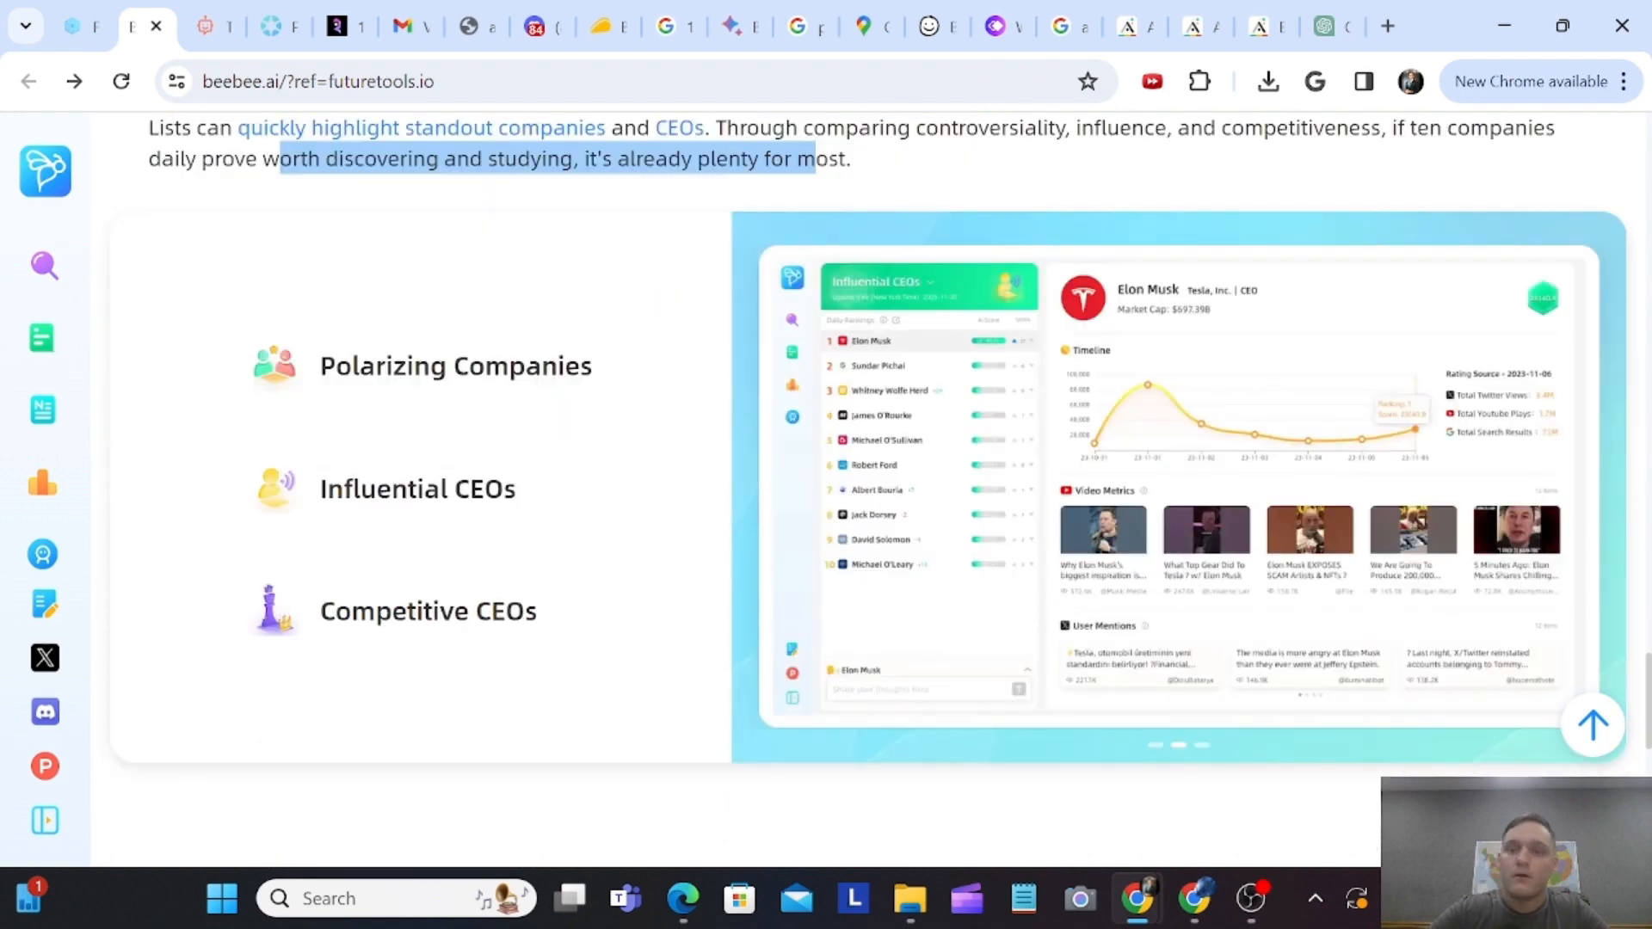
mouse_move(358, 595)
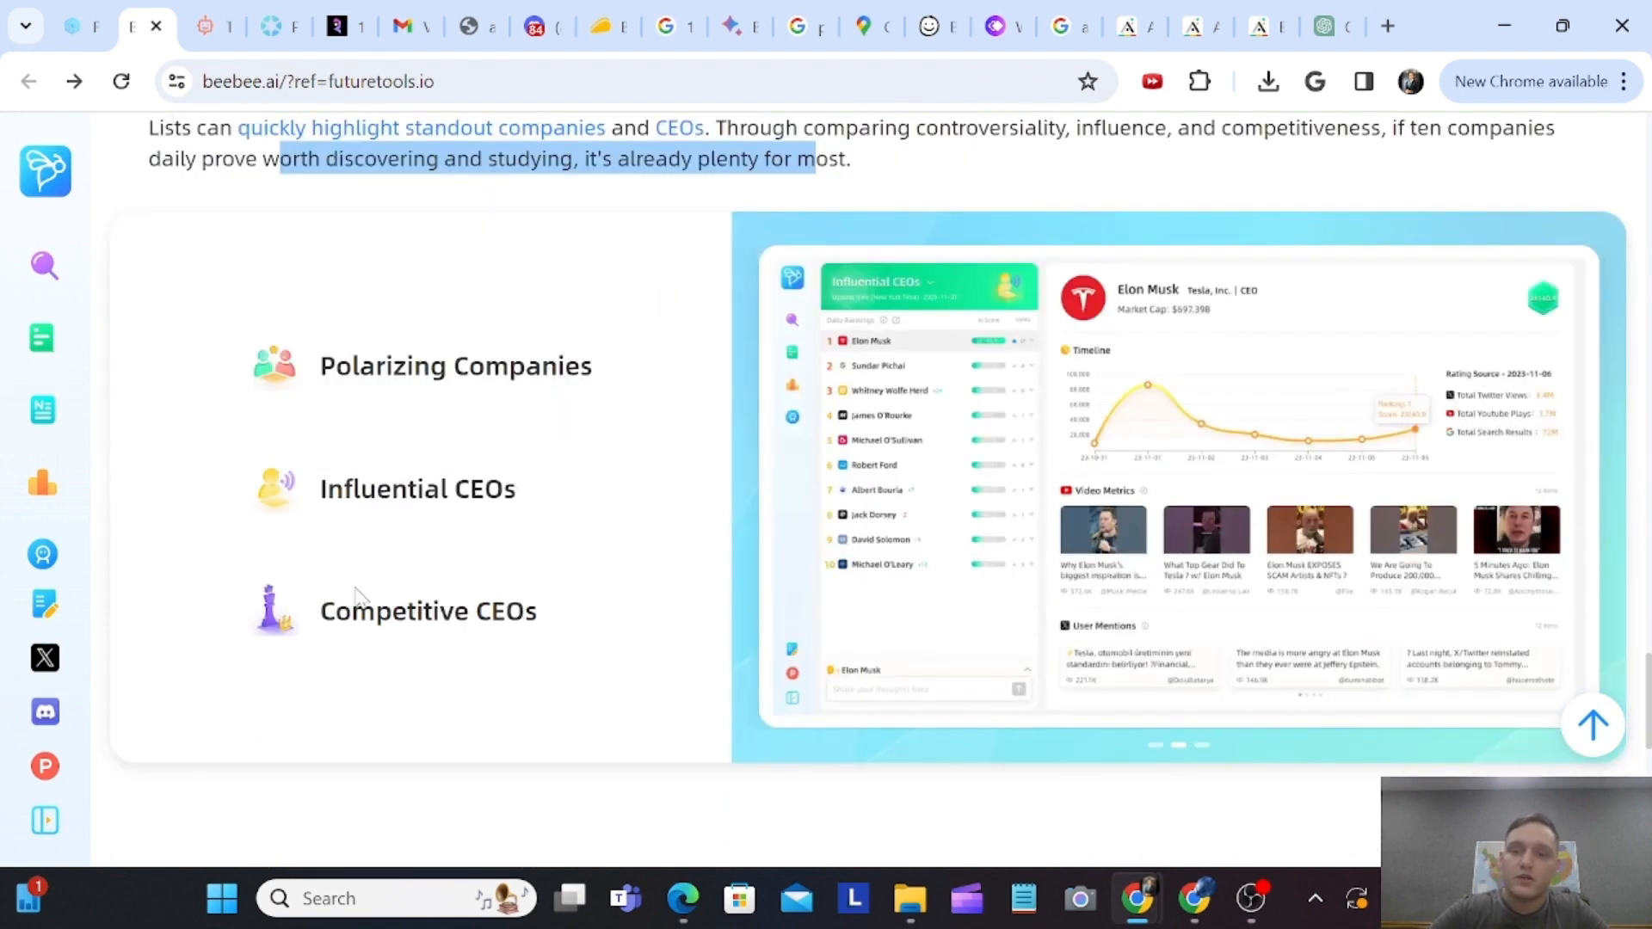
click(1202, 746)
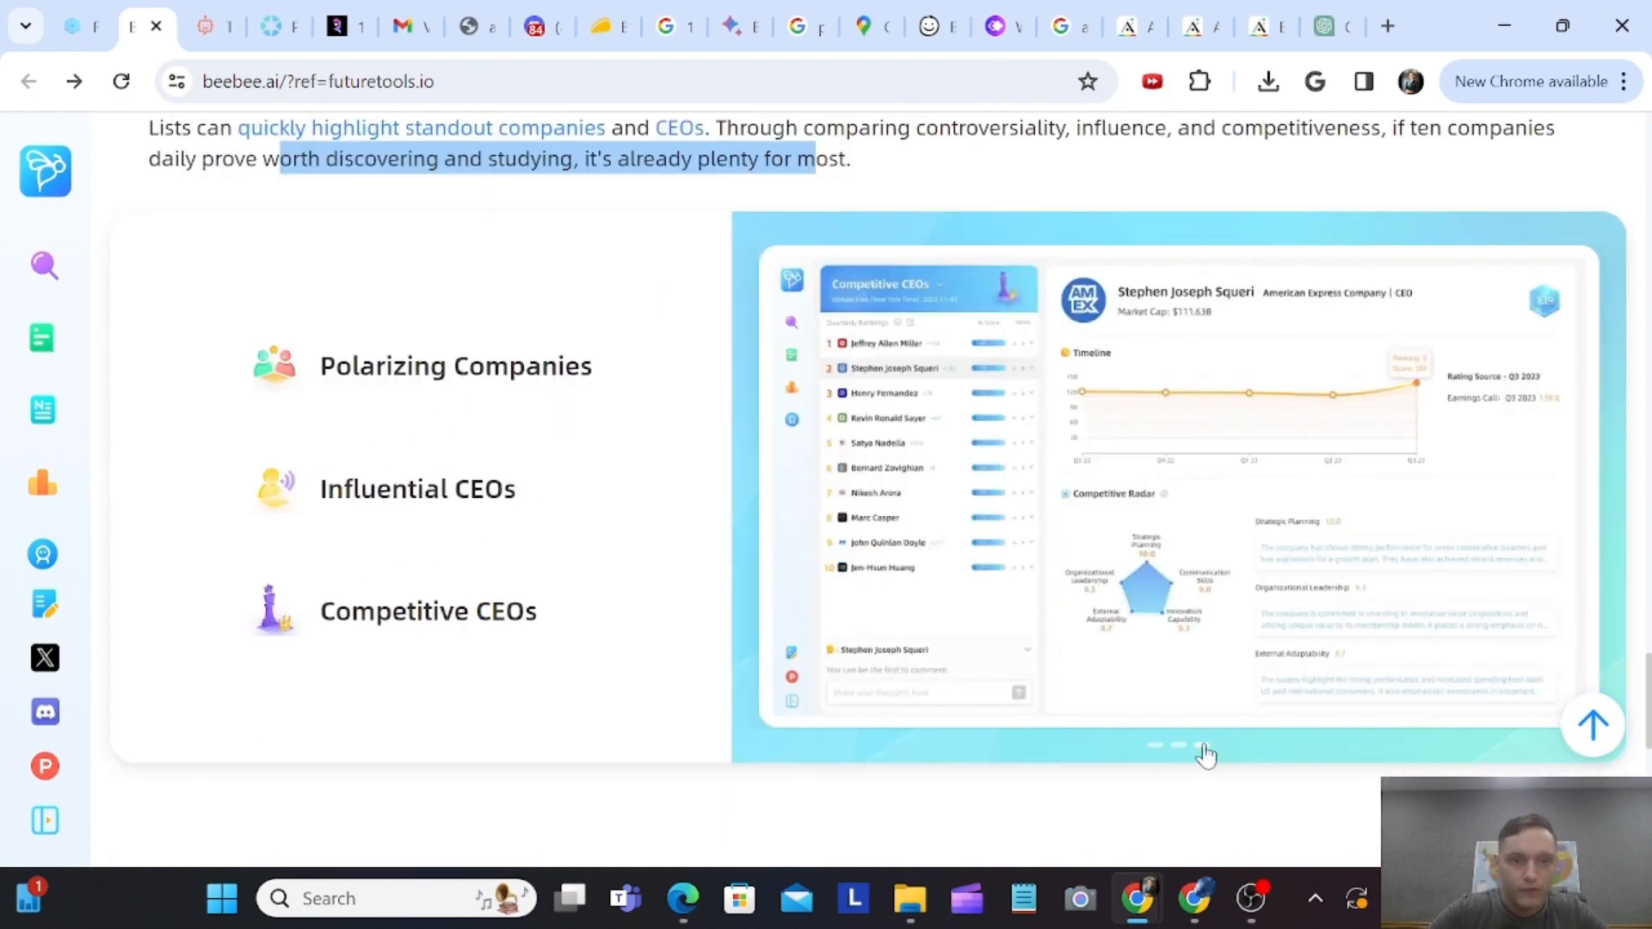
mouse_move(1210, 715)
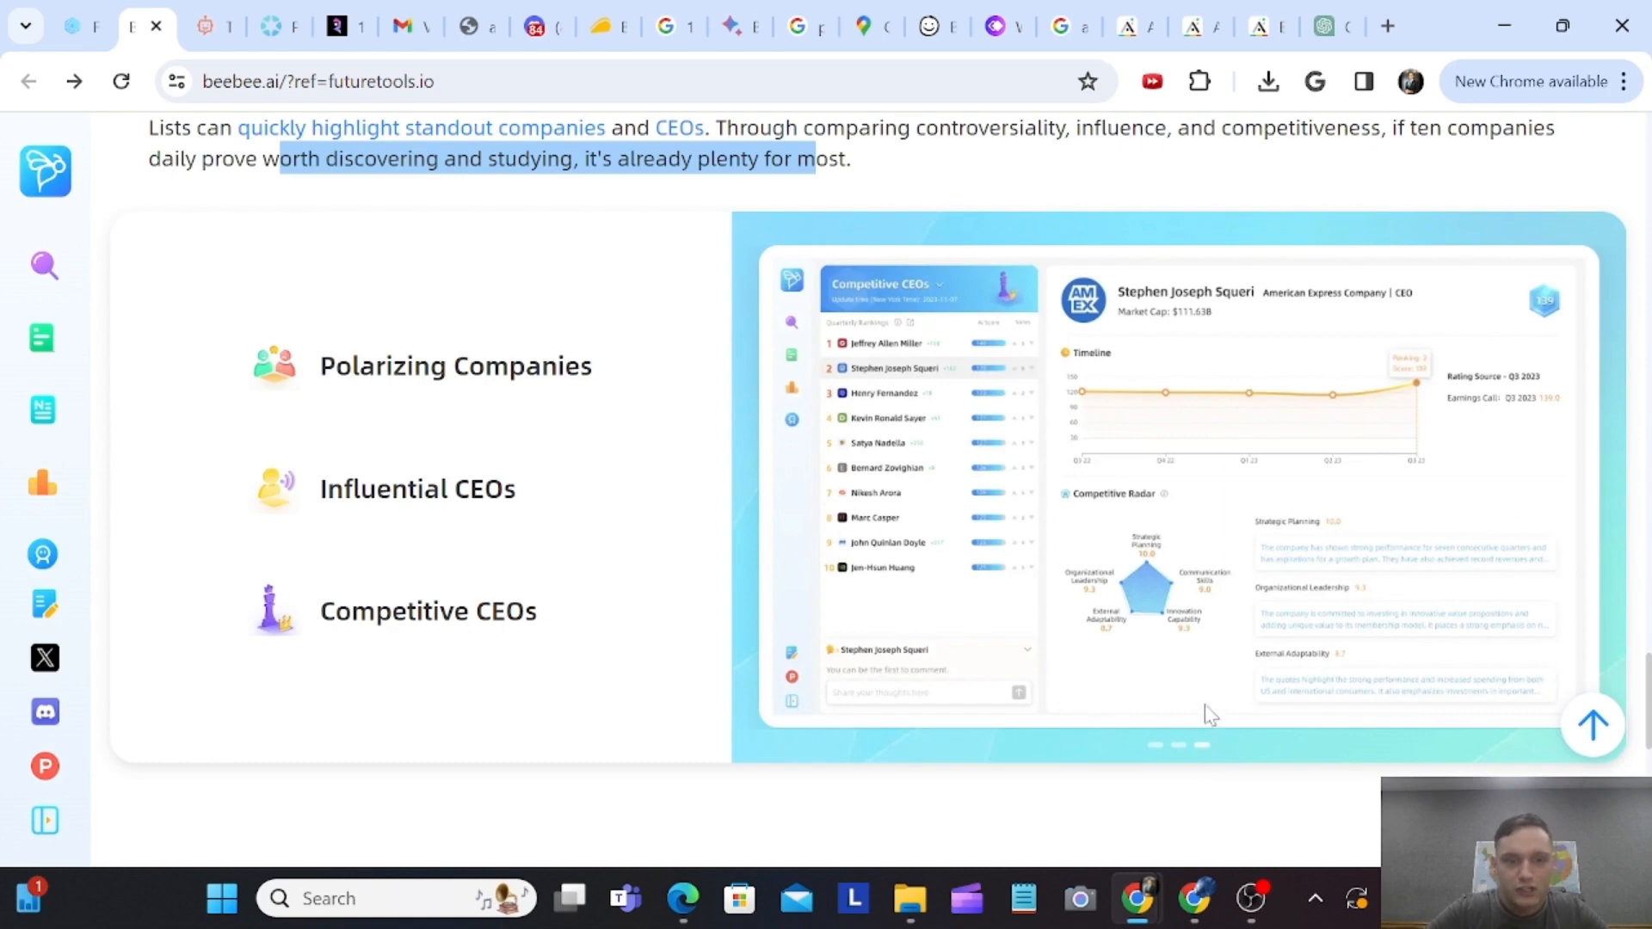
mouse_move(1117, 723)
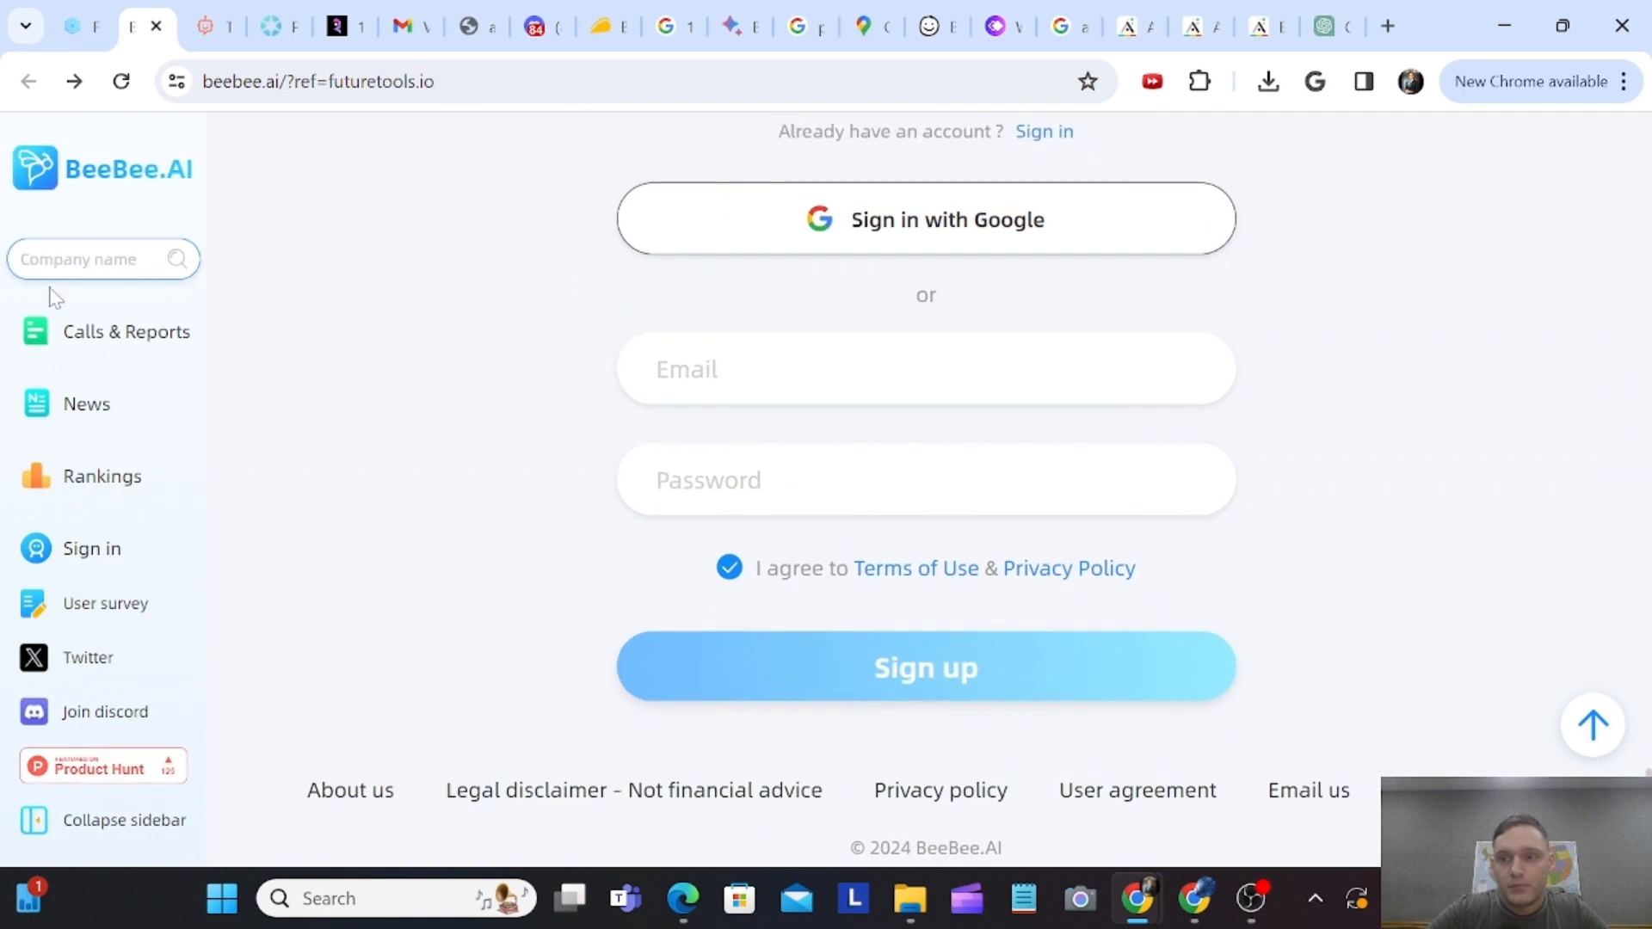
click(125, 332)
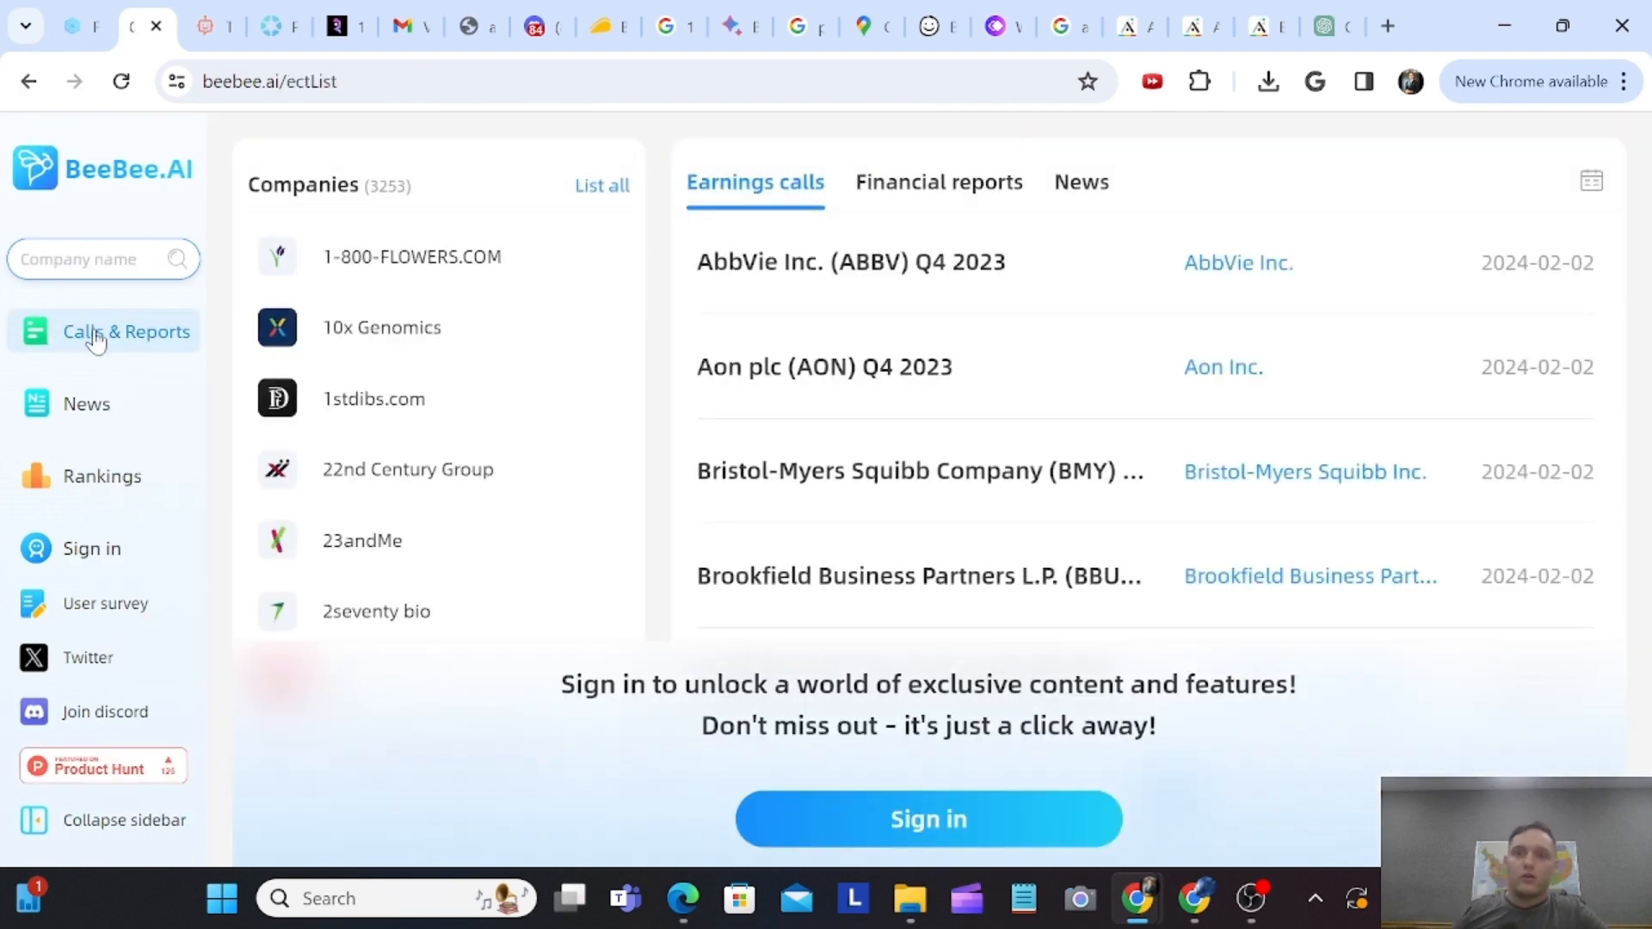
mouse_move(878, 377)
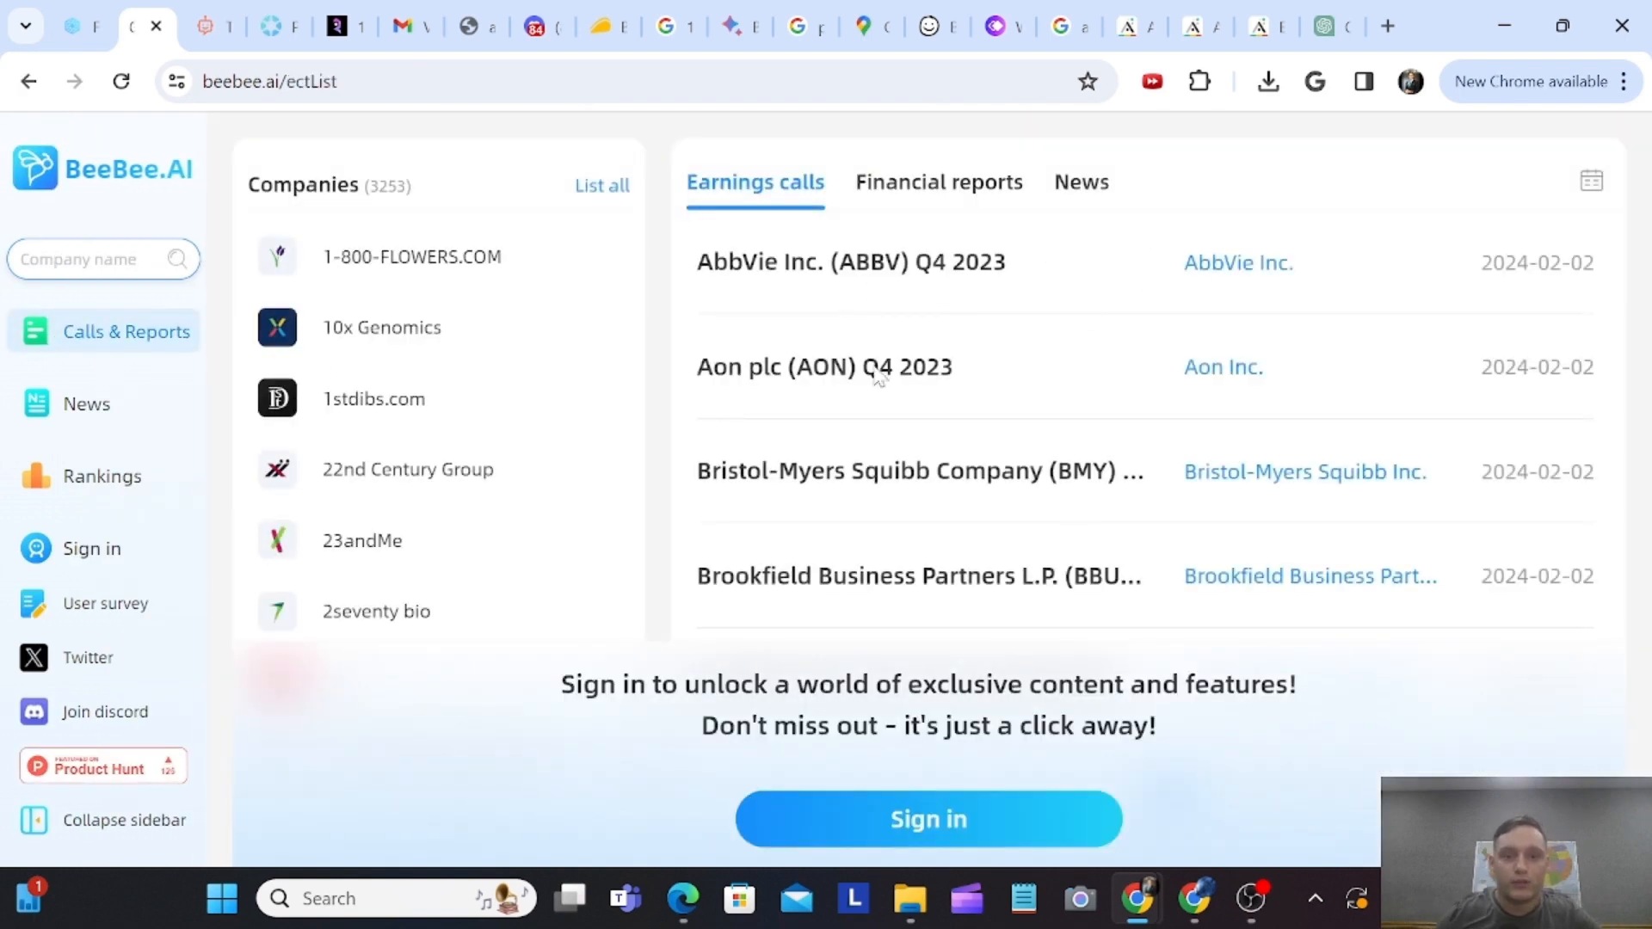
mouse_move(1041, 202)
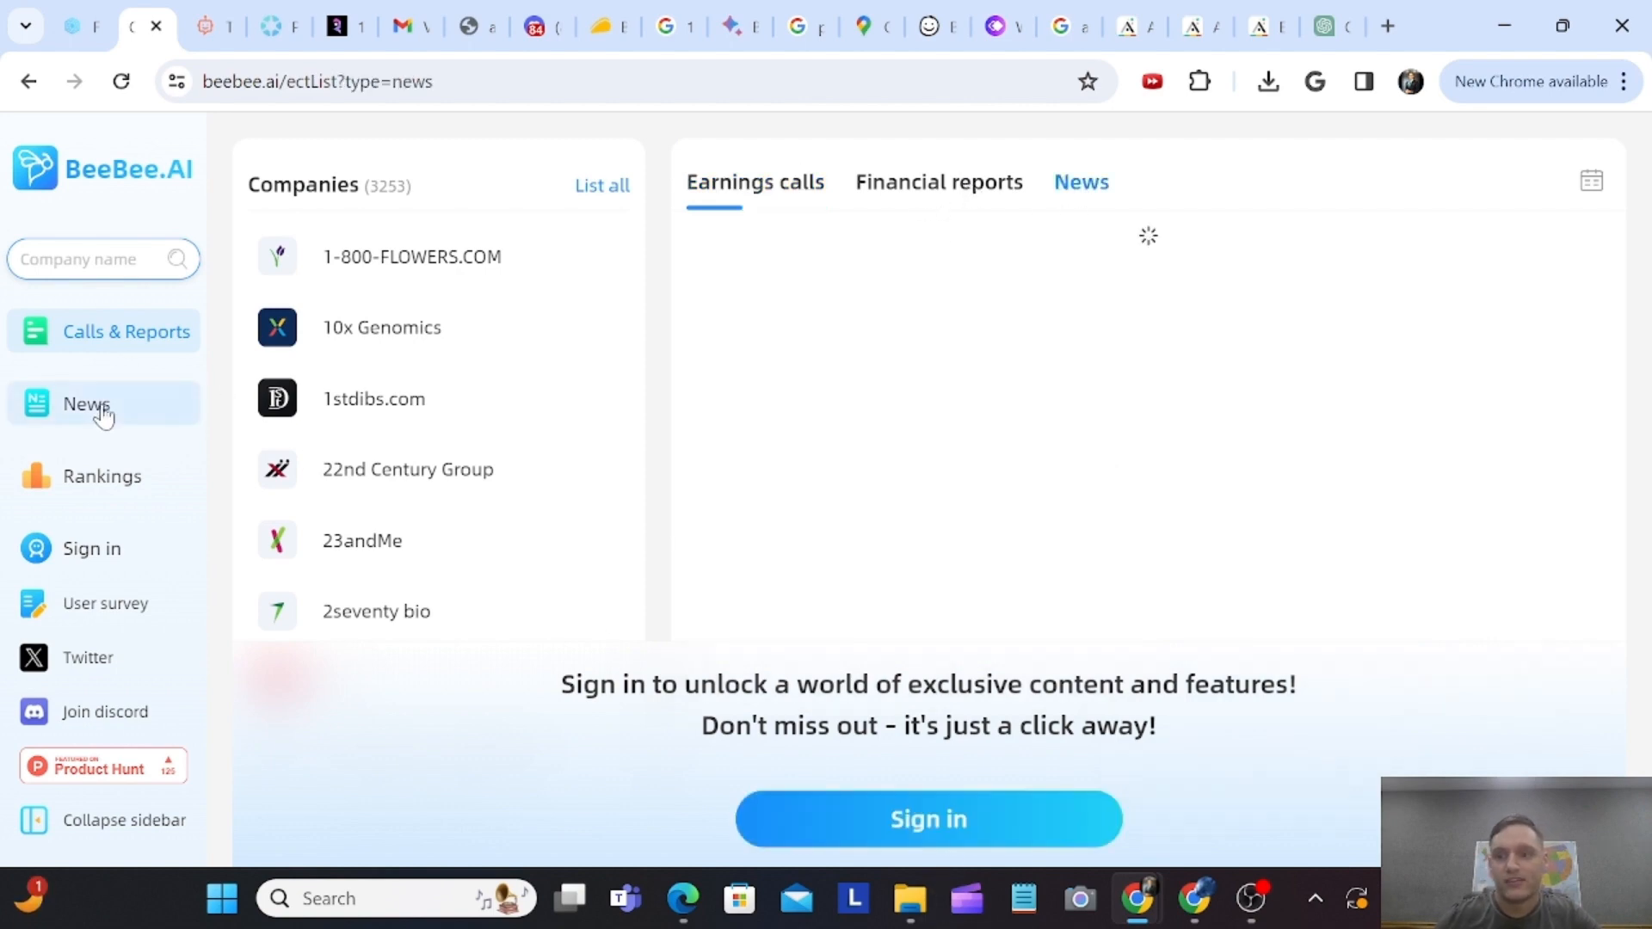
click(926, 820)
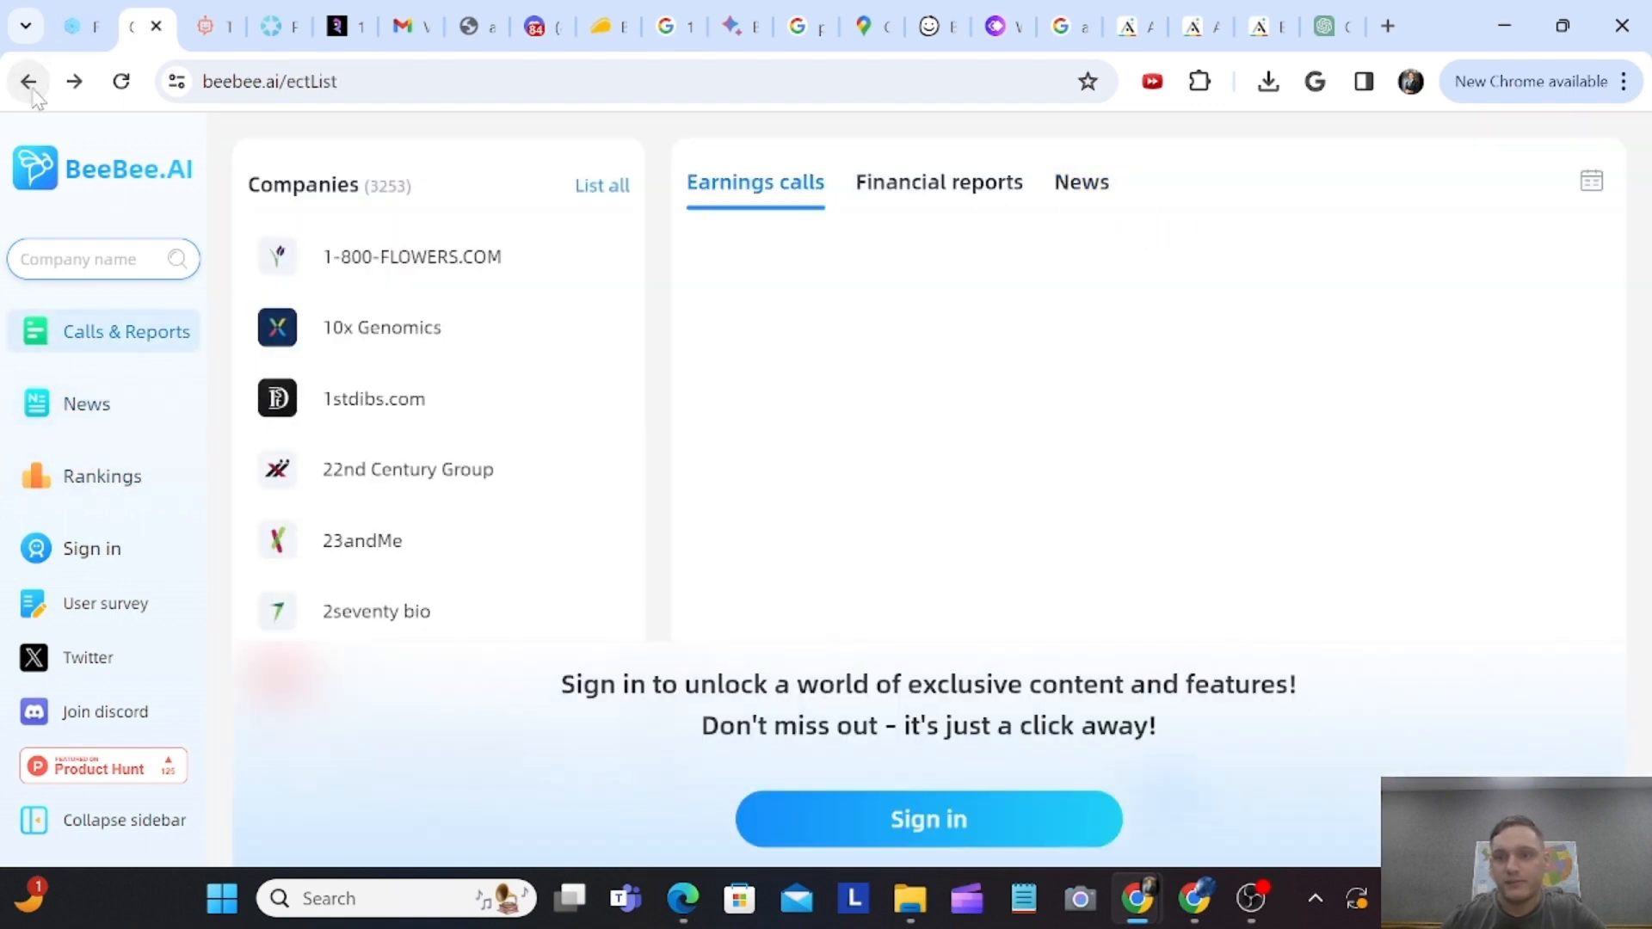
click(928, 820)
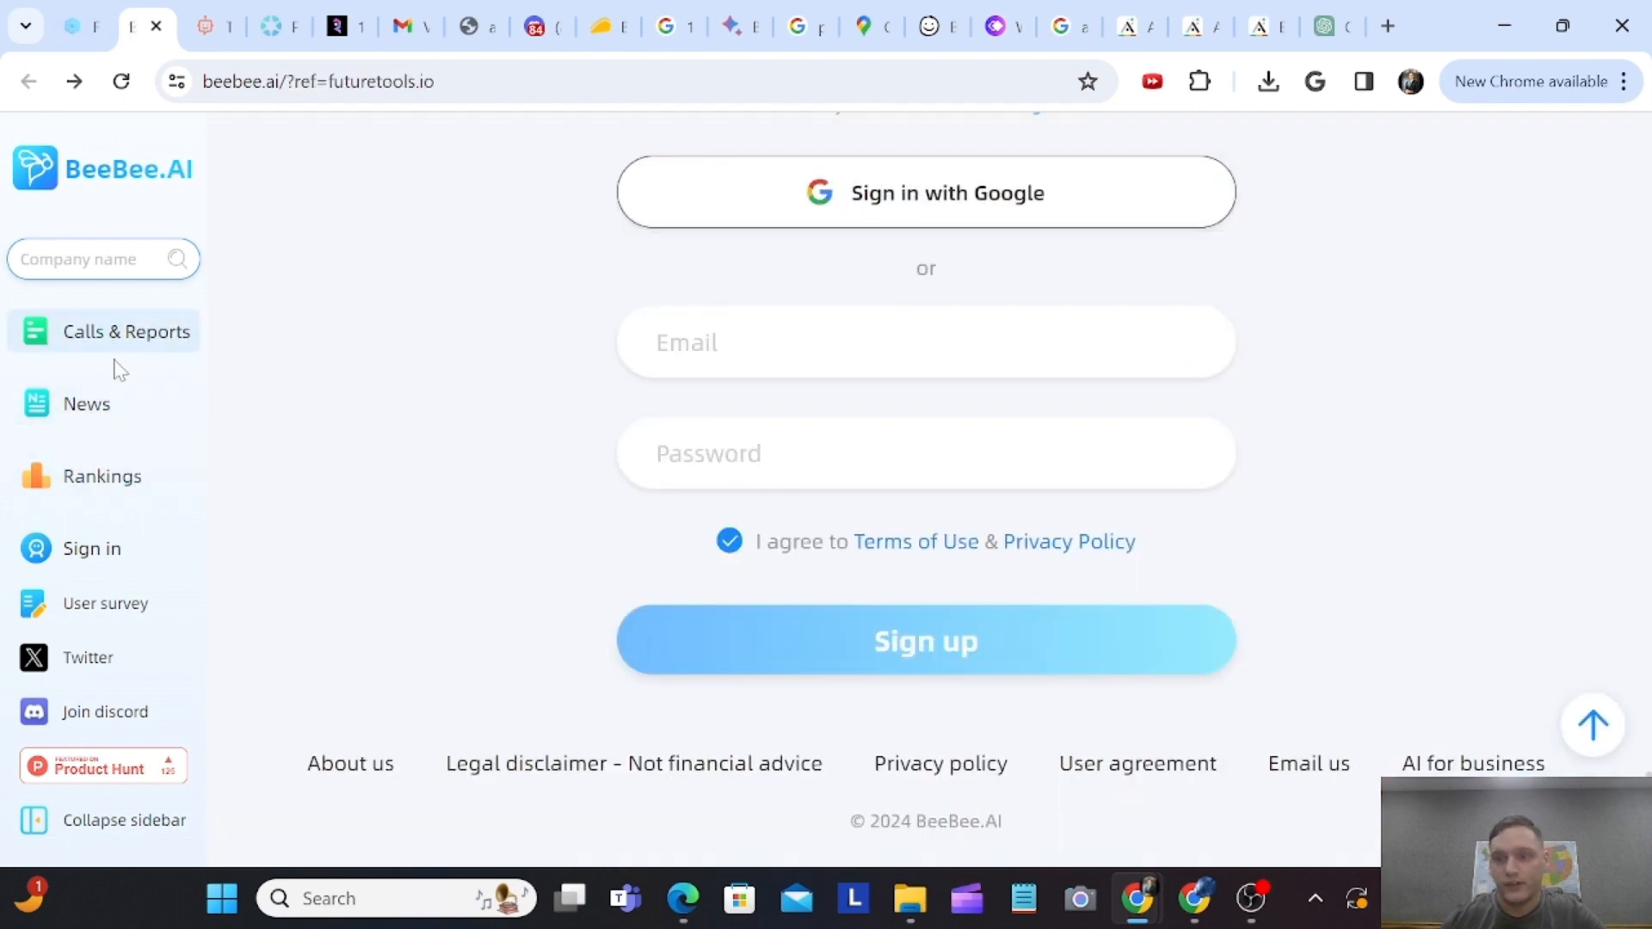
mouse_move(102, 766)
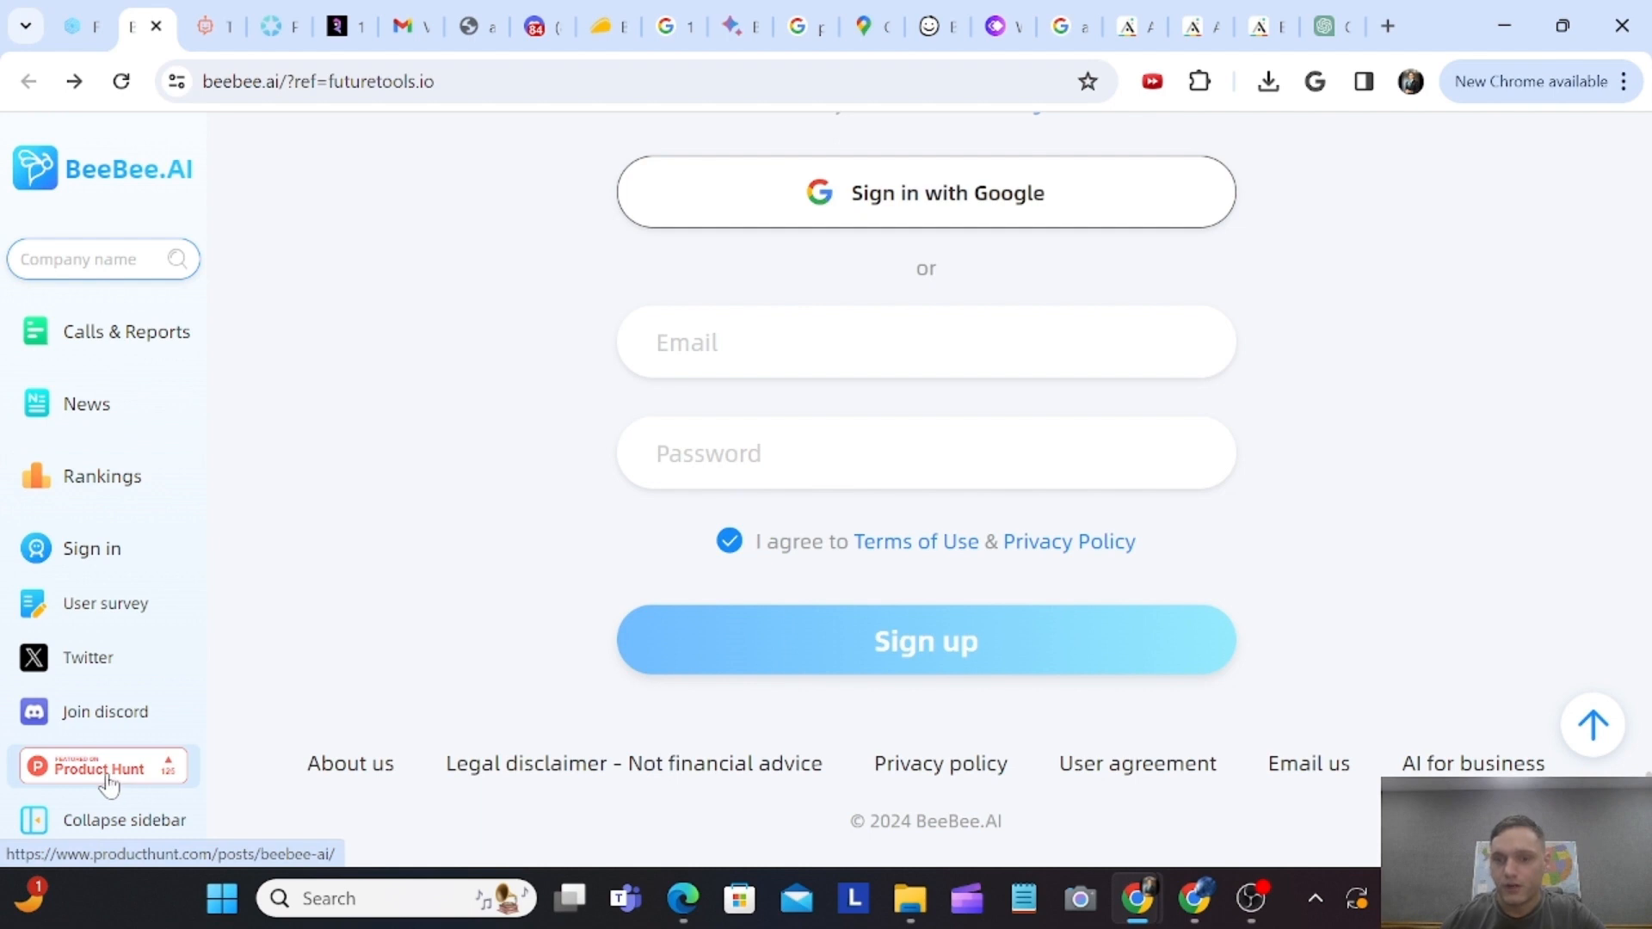
click(925, 640)
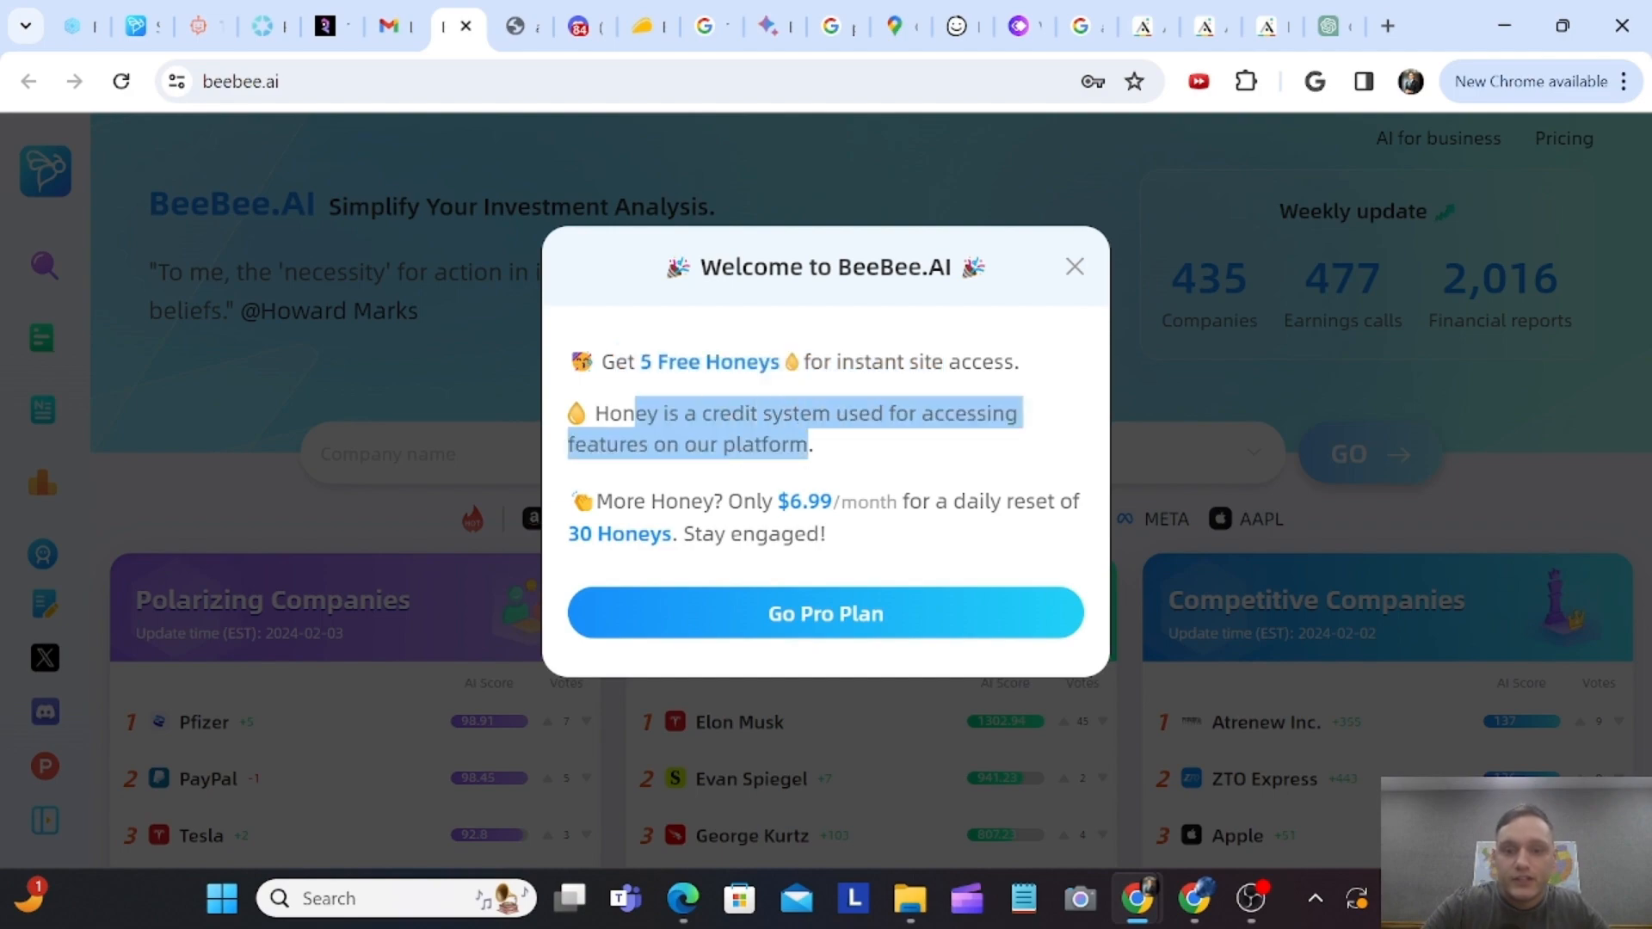
- Preview and dismiss the Pro plan offer, then try the Mind map module on a sample call
click(825, 613)
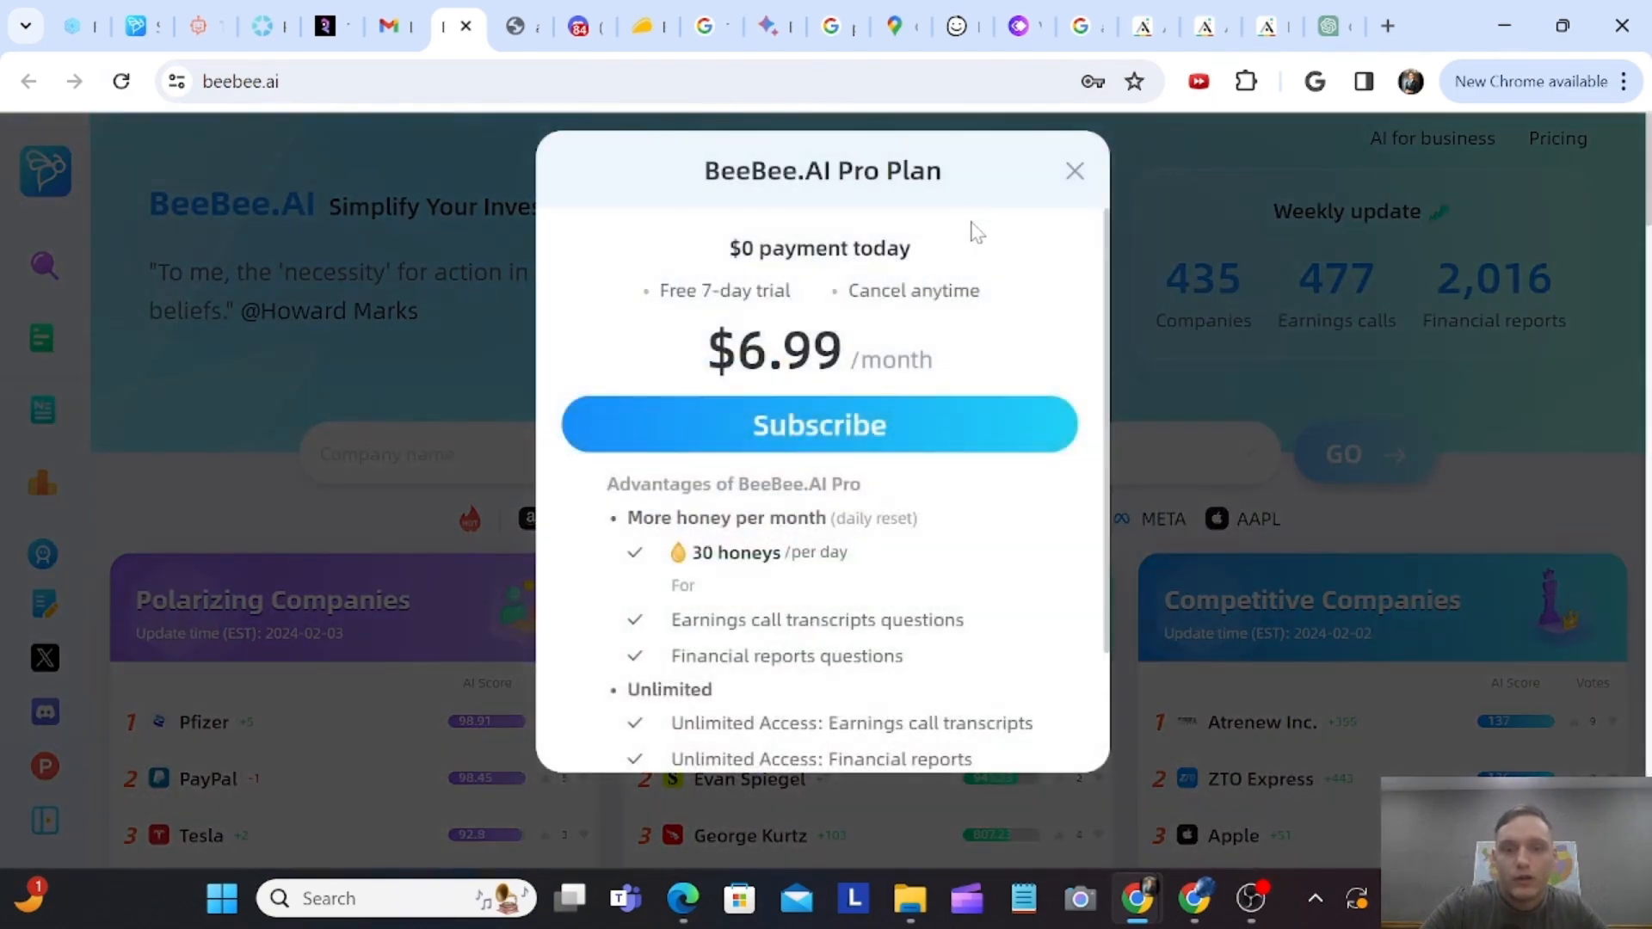
click(1075, 170)
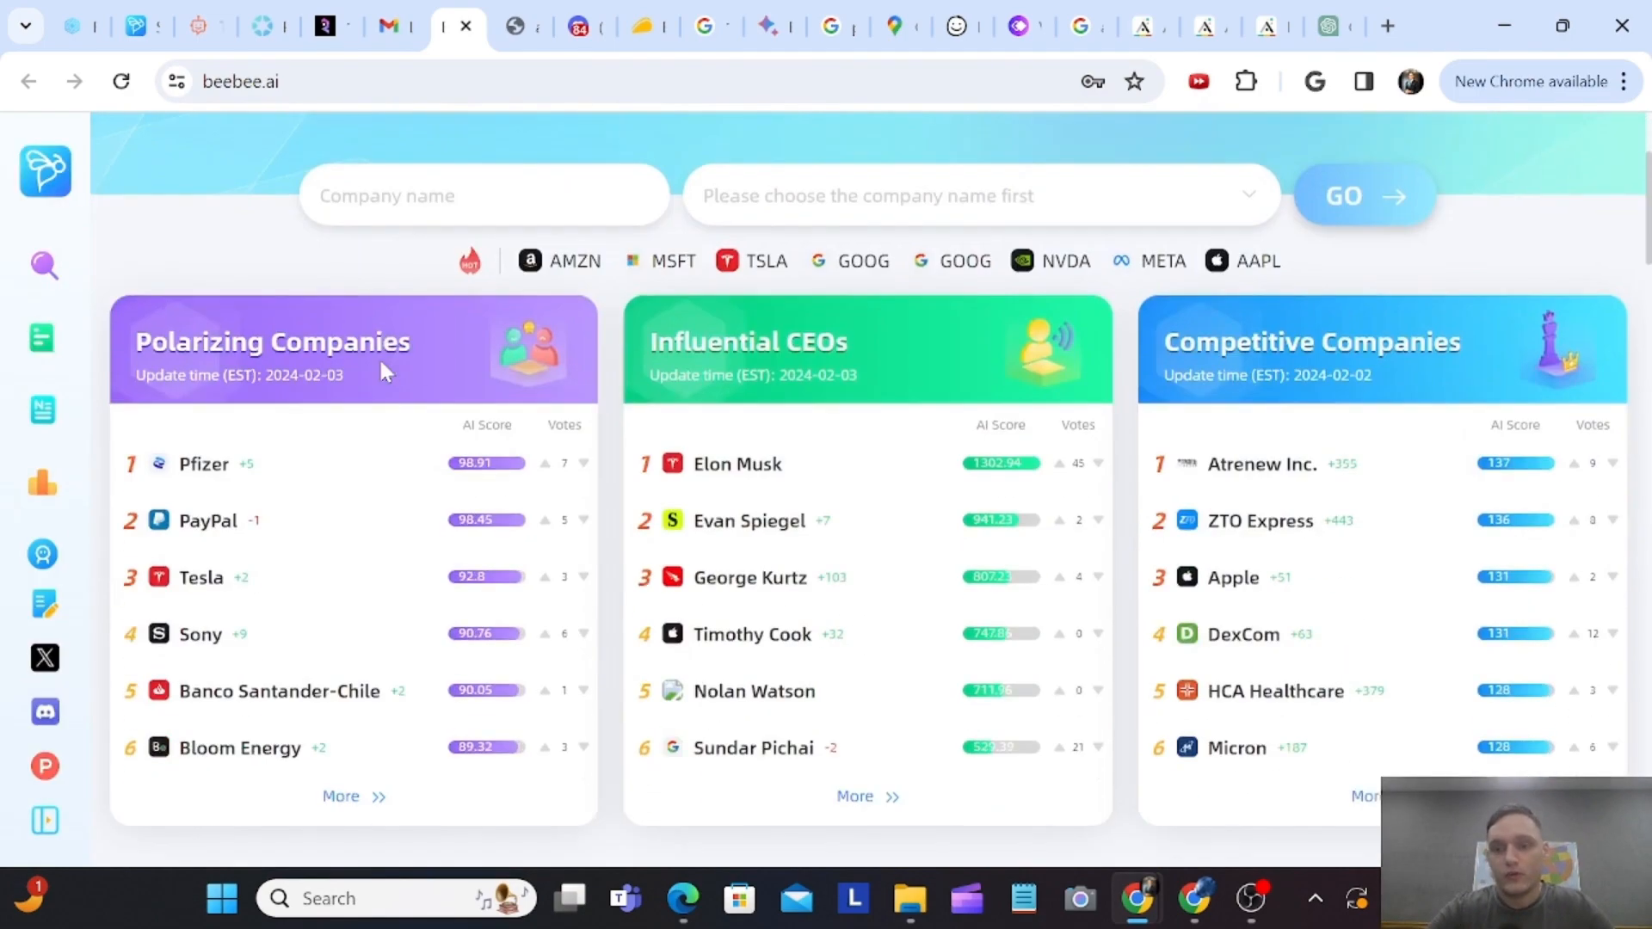
scroll(down, 3)
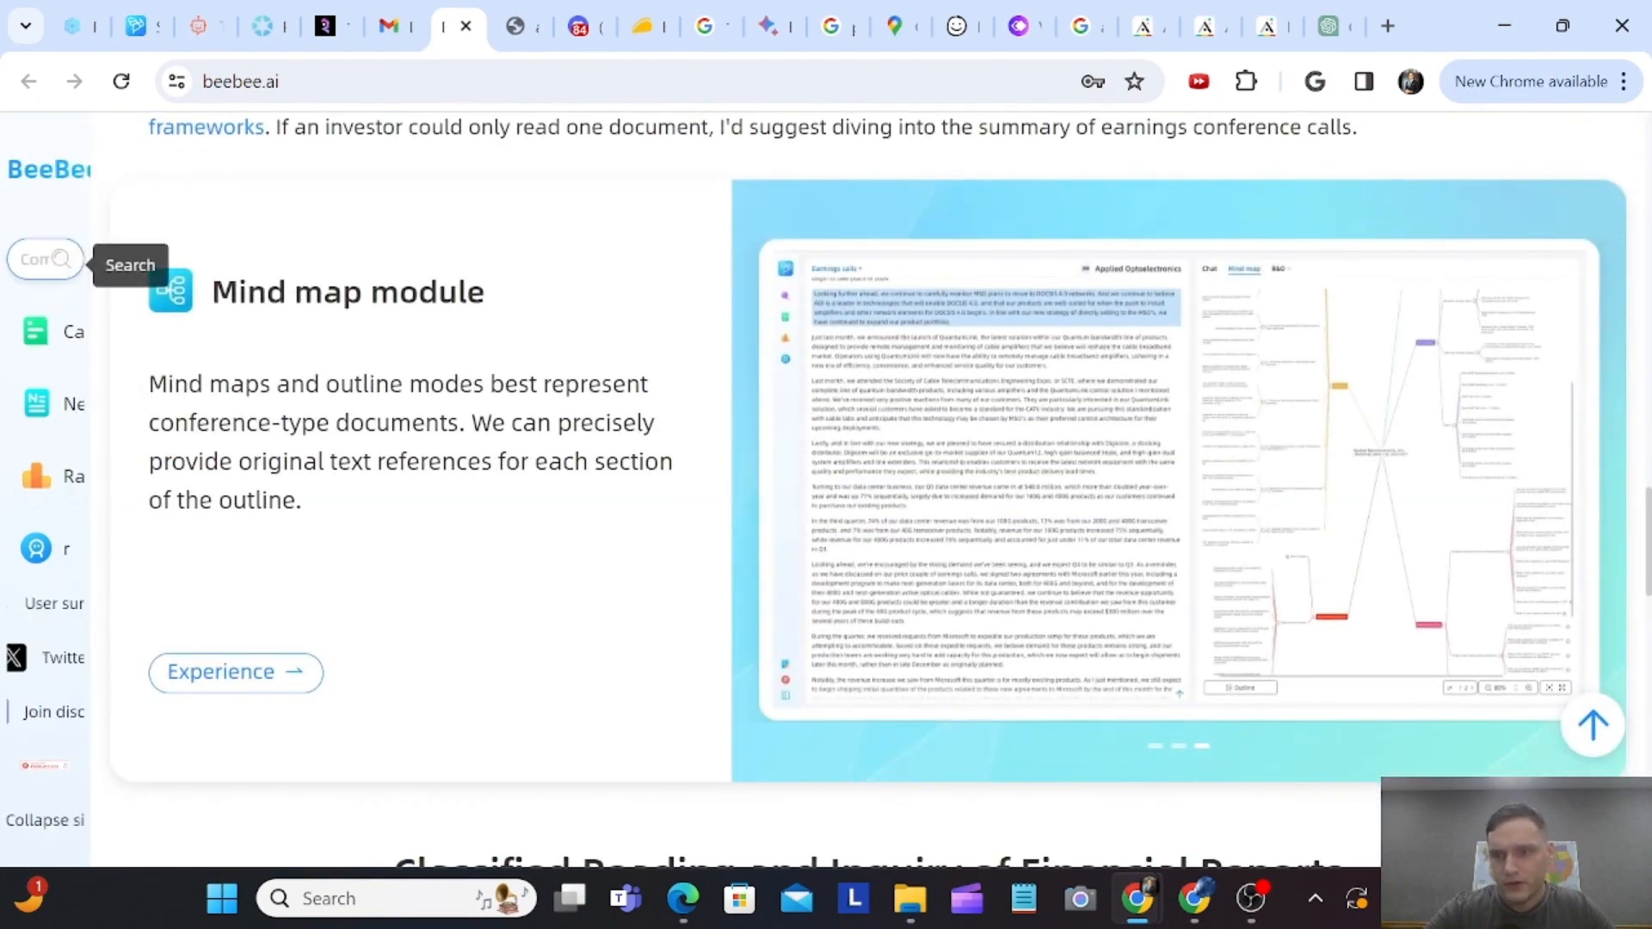
click(126, 331)
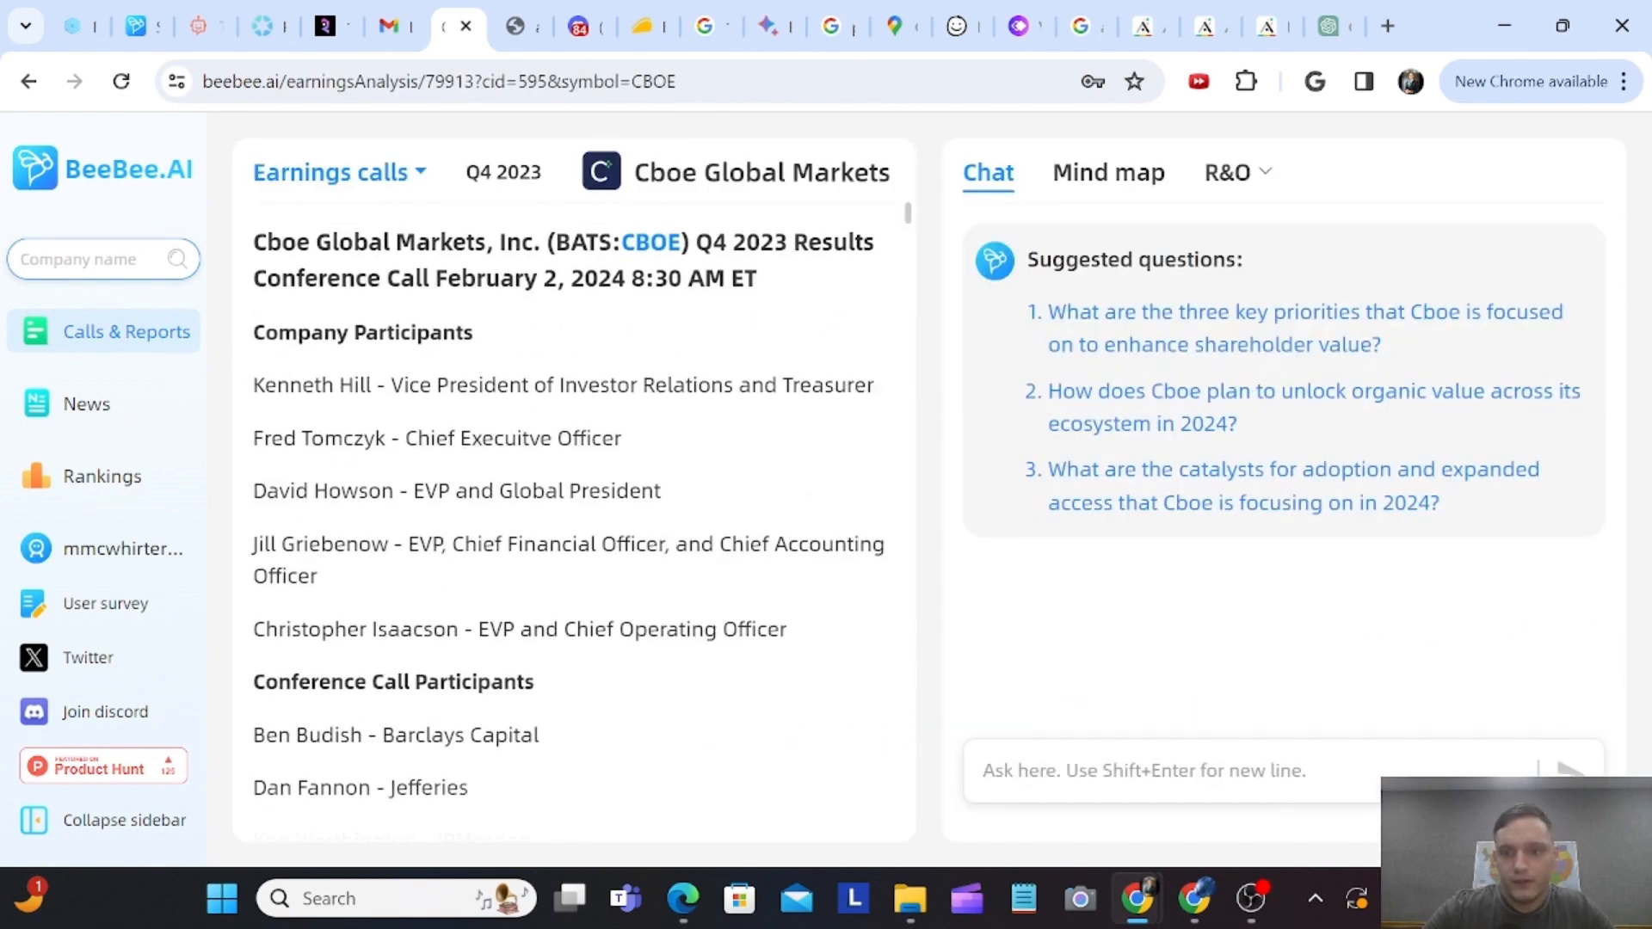
mouse_move(1370, 311)
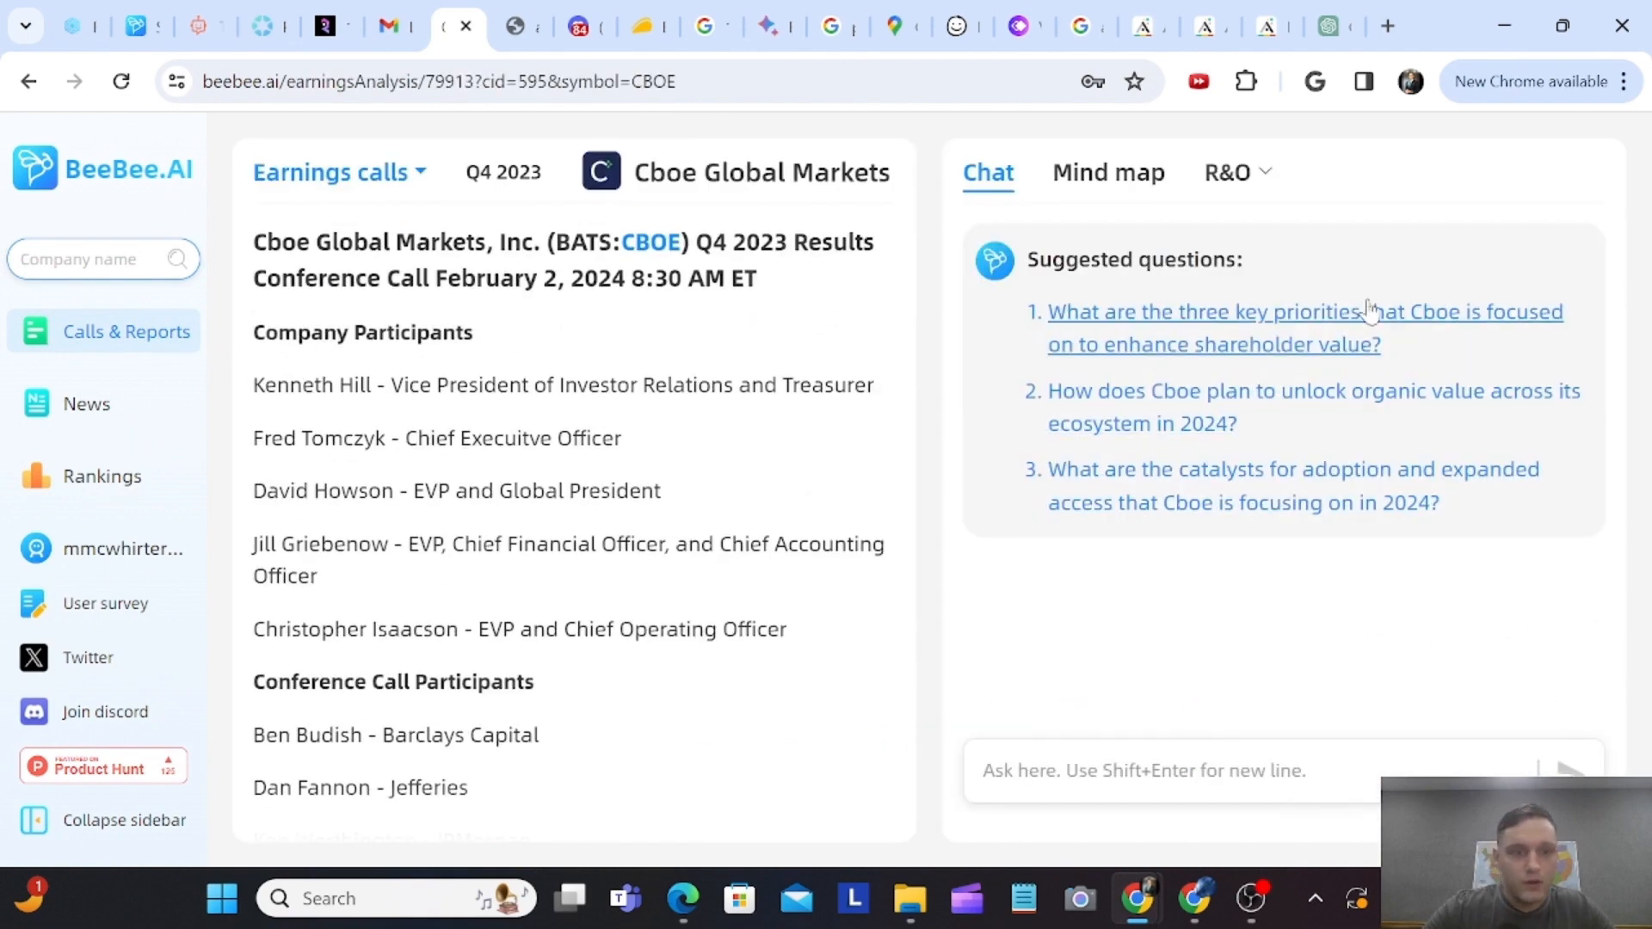
mouse_move(11, 124)
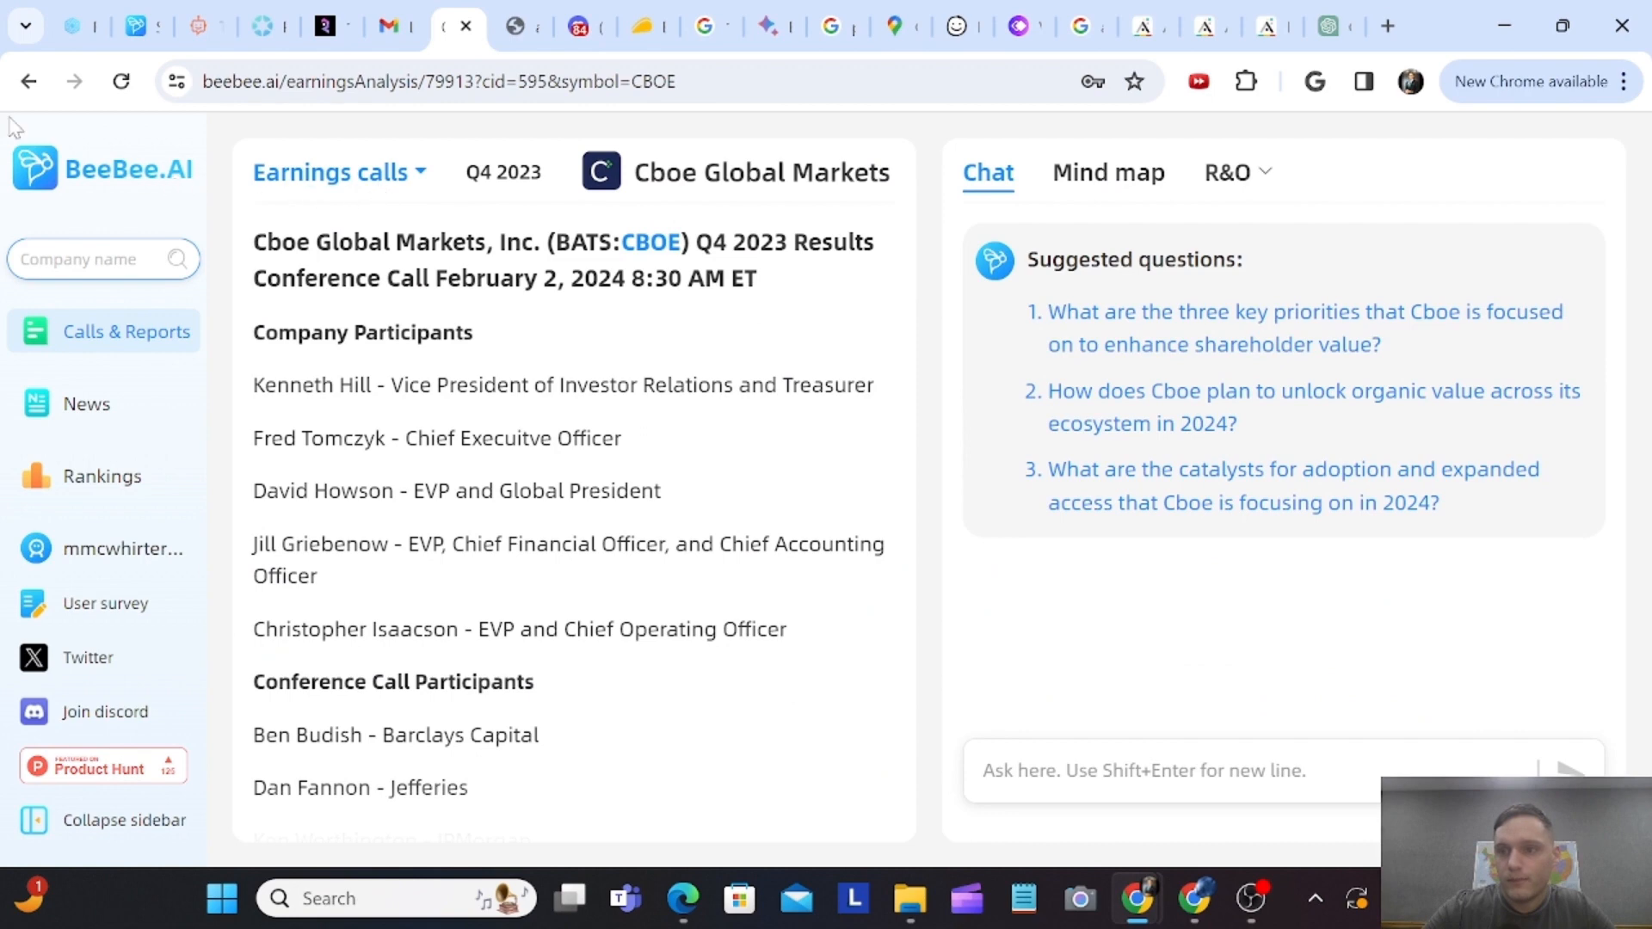
- Open Airbnb's Q3 2023 earnings call and ask the suggested positive-highlights question
click(126, 332)
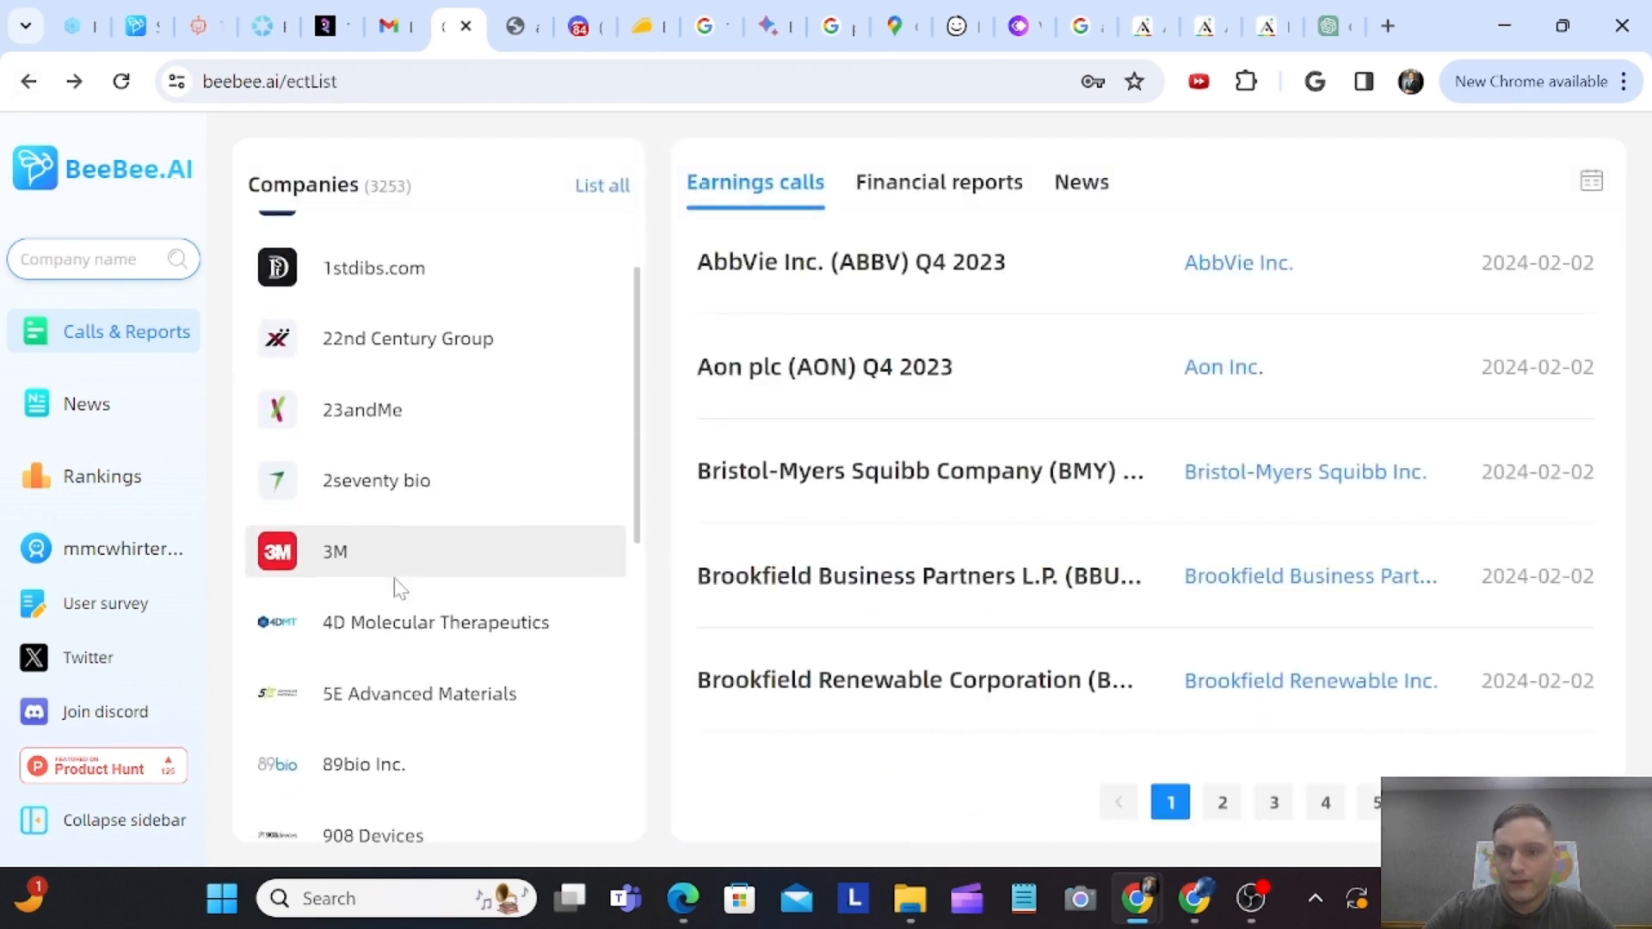
scroll(up, 3)
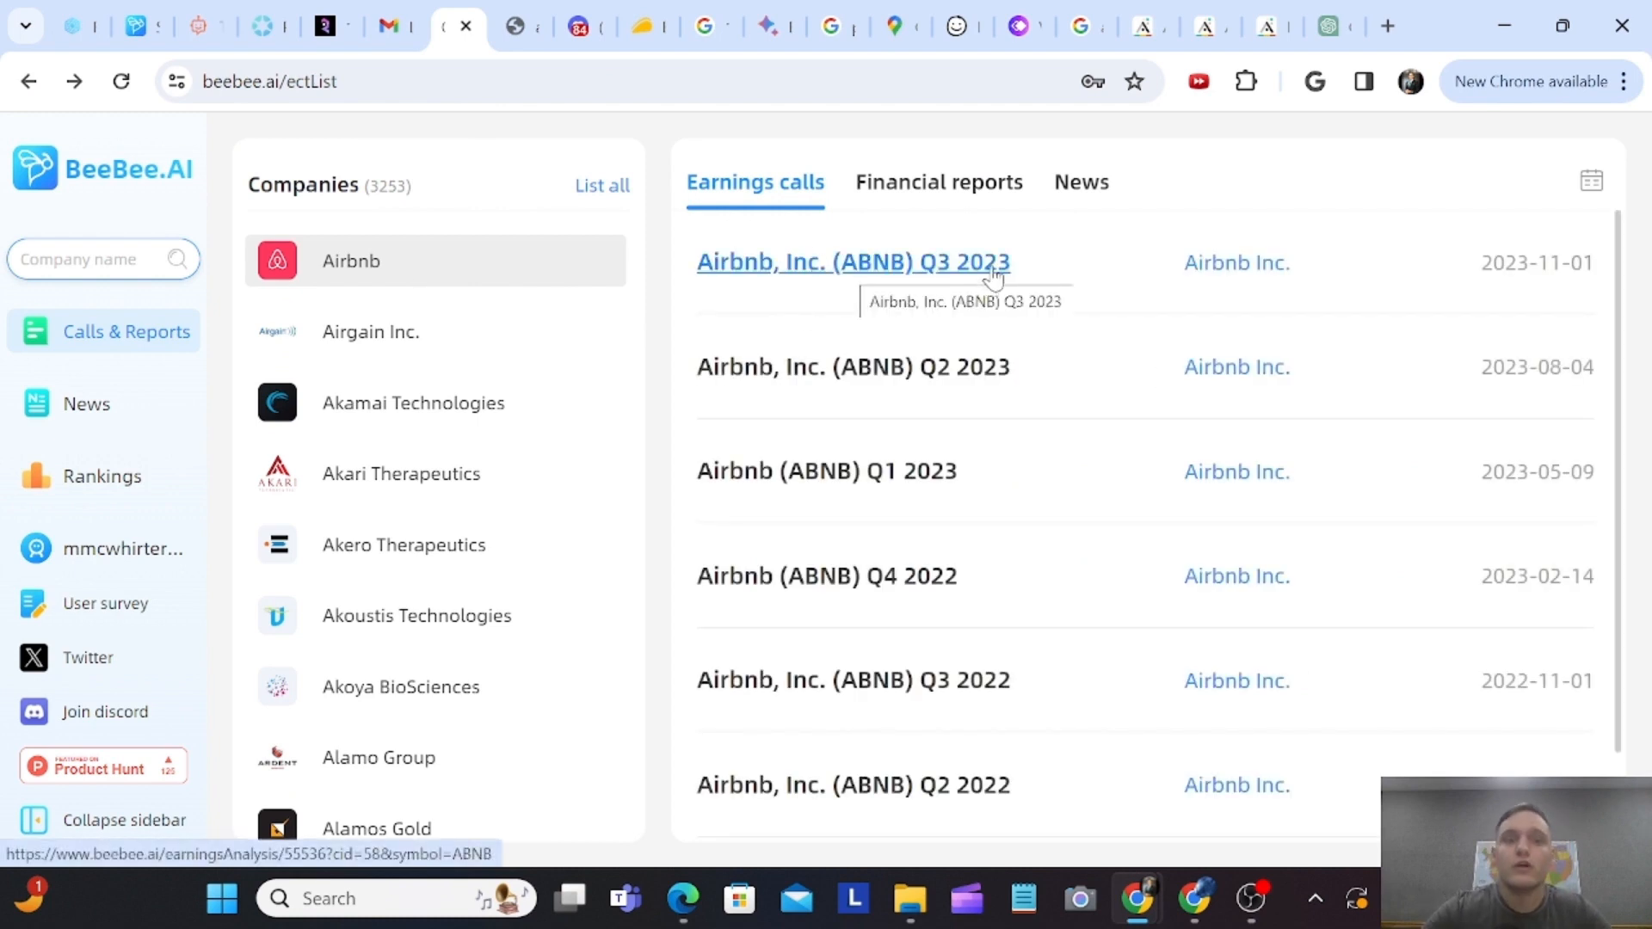
click(853, 261)
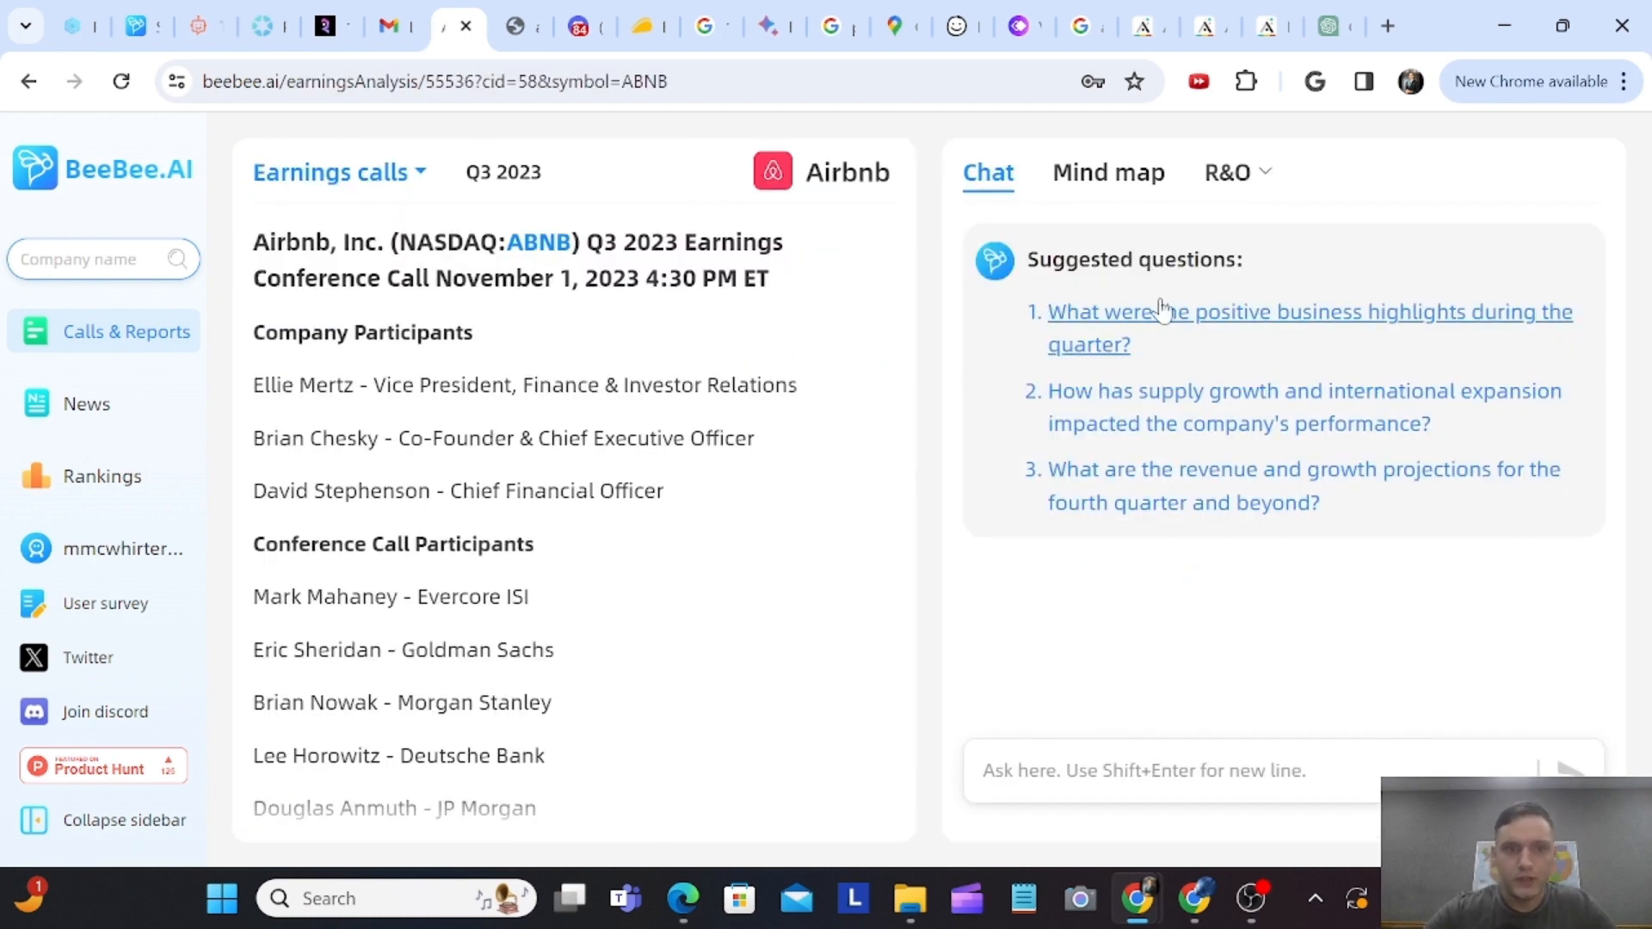
click(1310, 328)
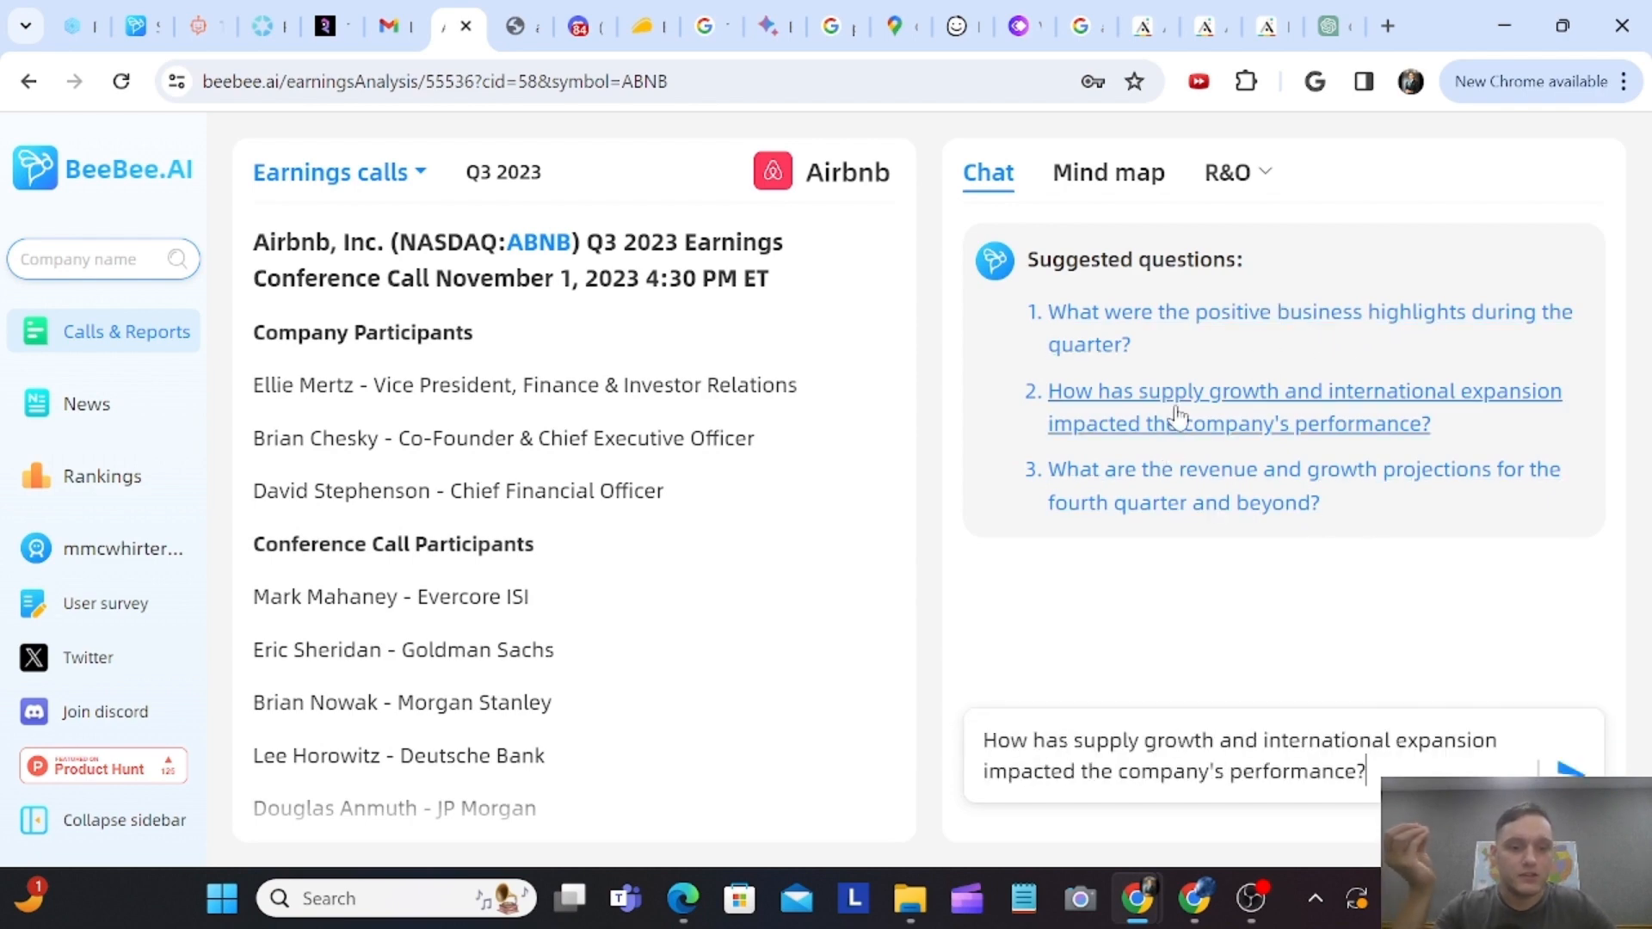
click(1309, 328)
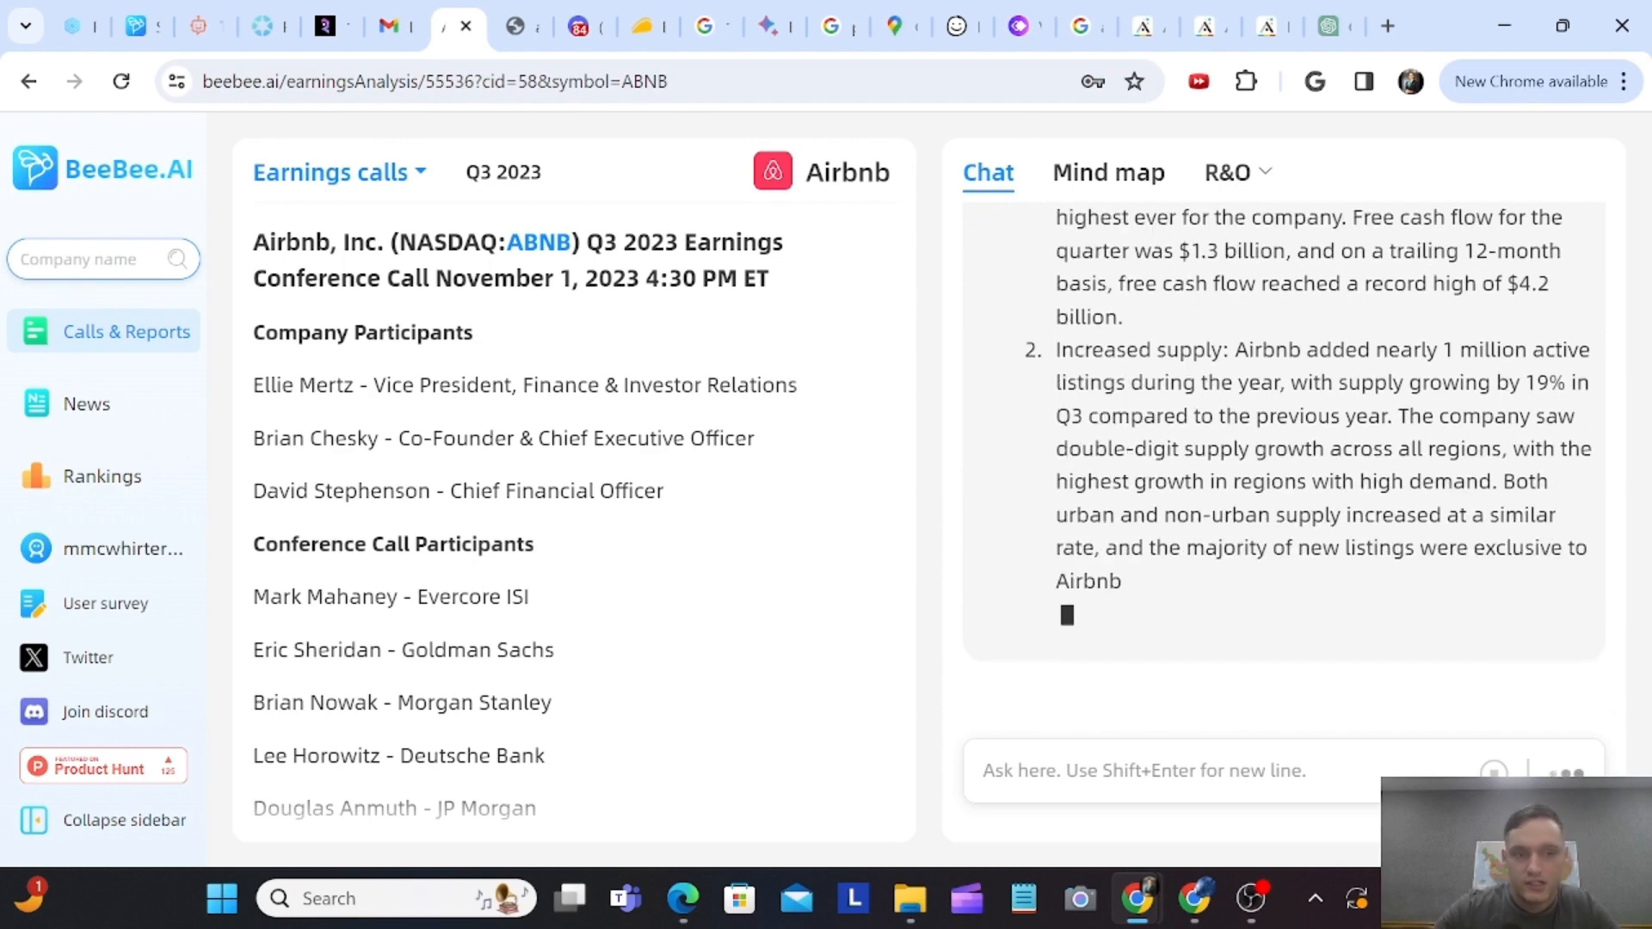
- Explore the Airbnb call's mind map, jumping to the 24-month market-expansion passage, then return to Chat
click(1108, 172)
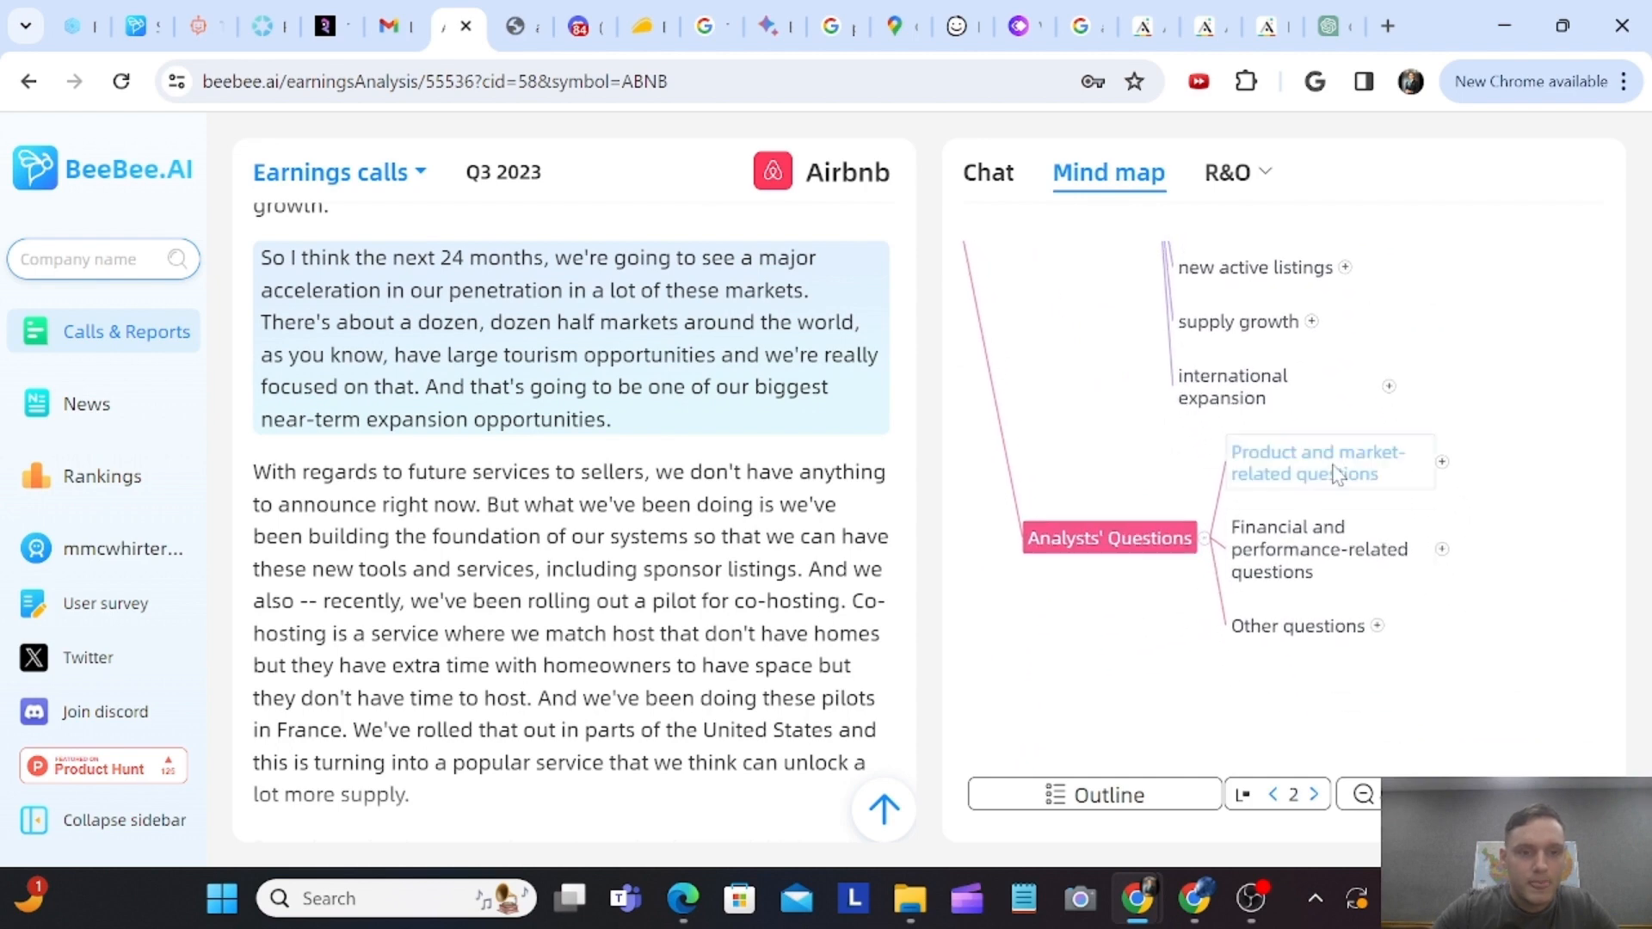
mouse_move(1051, 380)
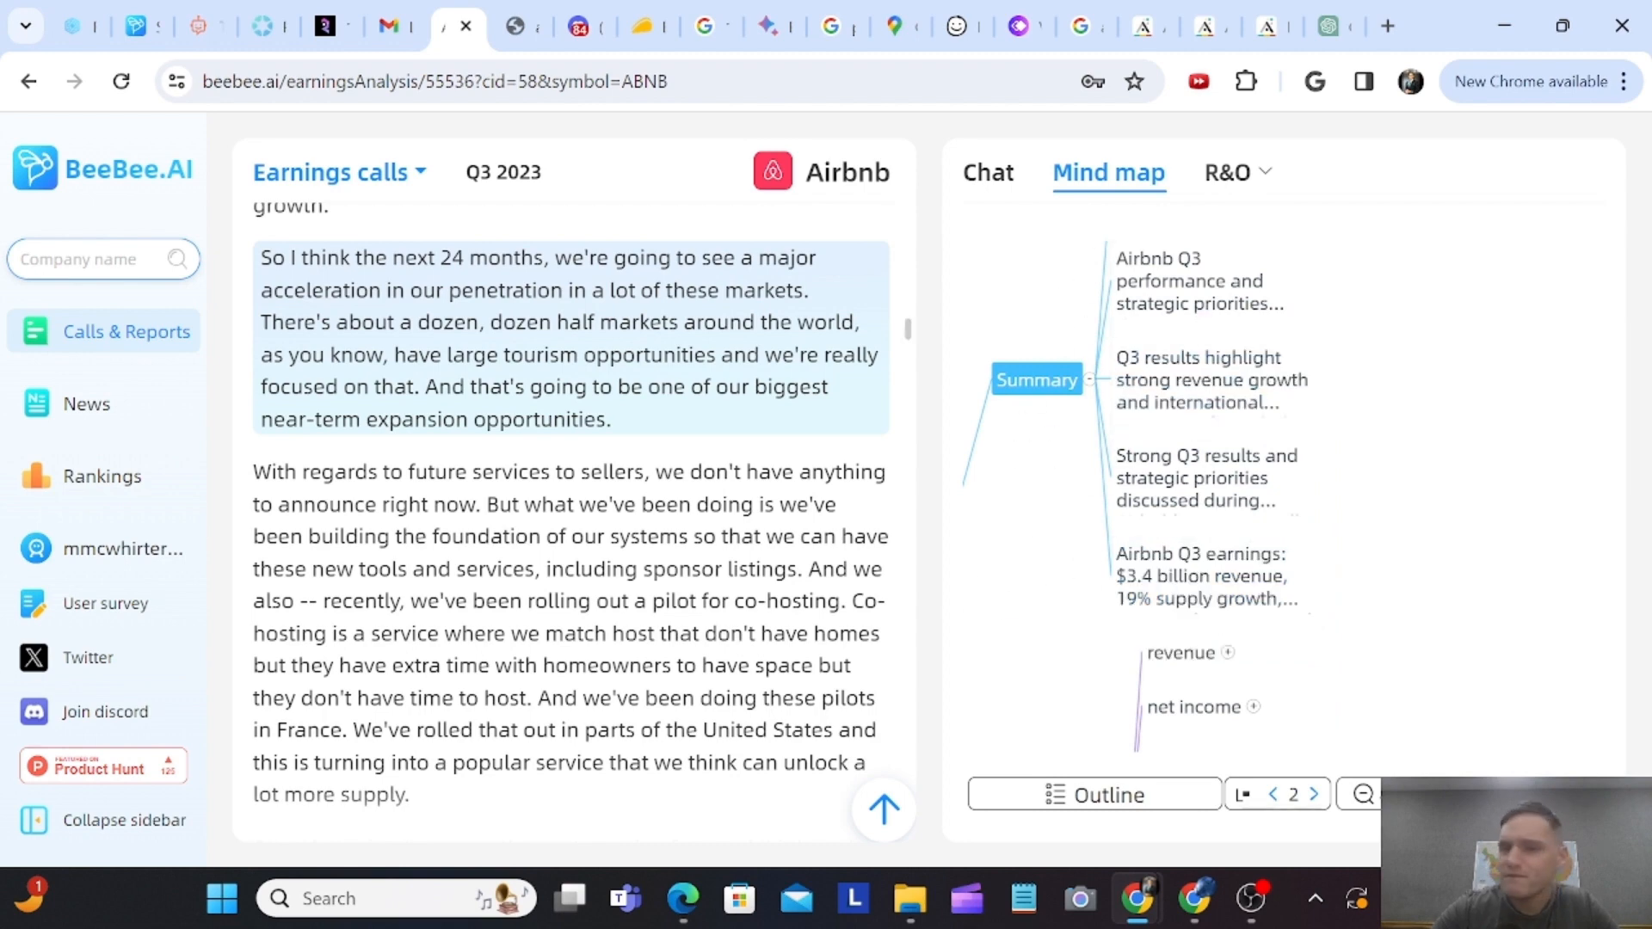
click(986, 172)
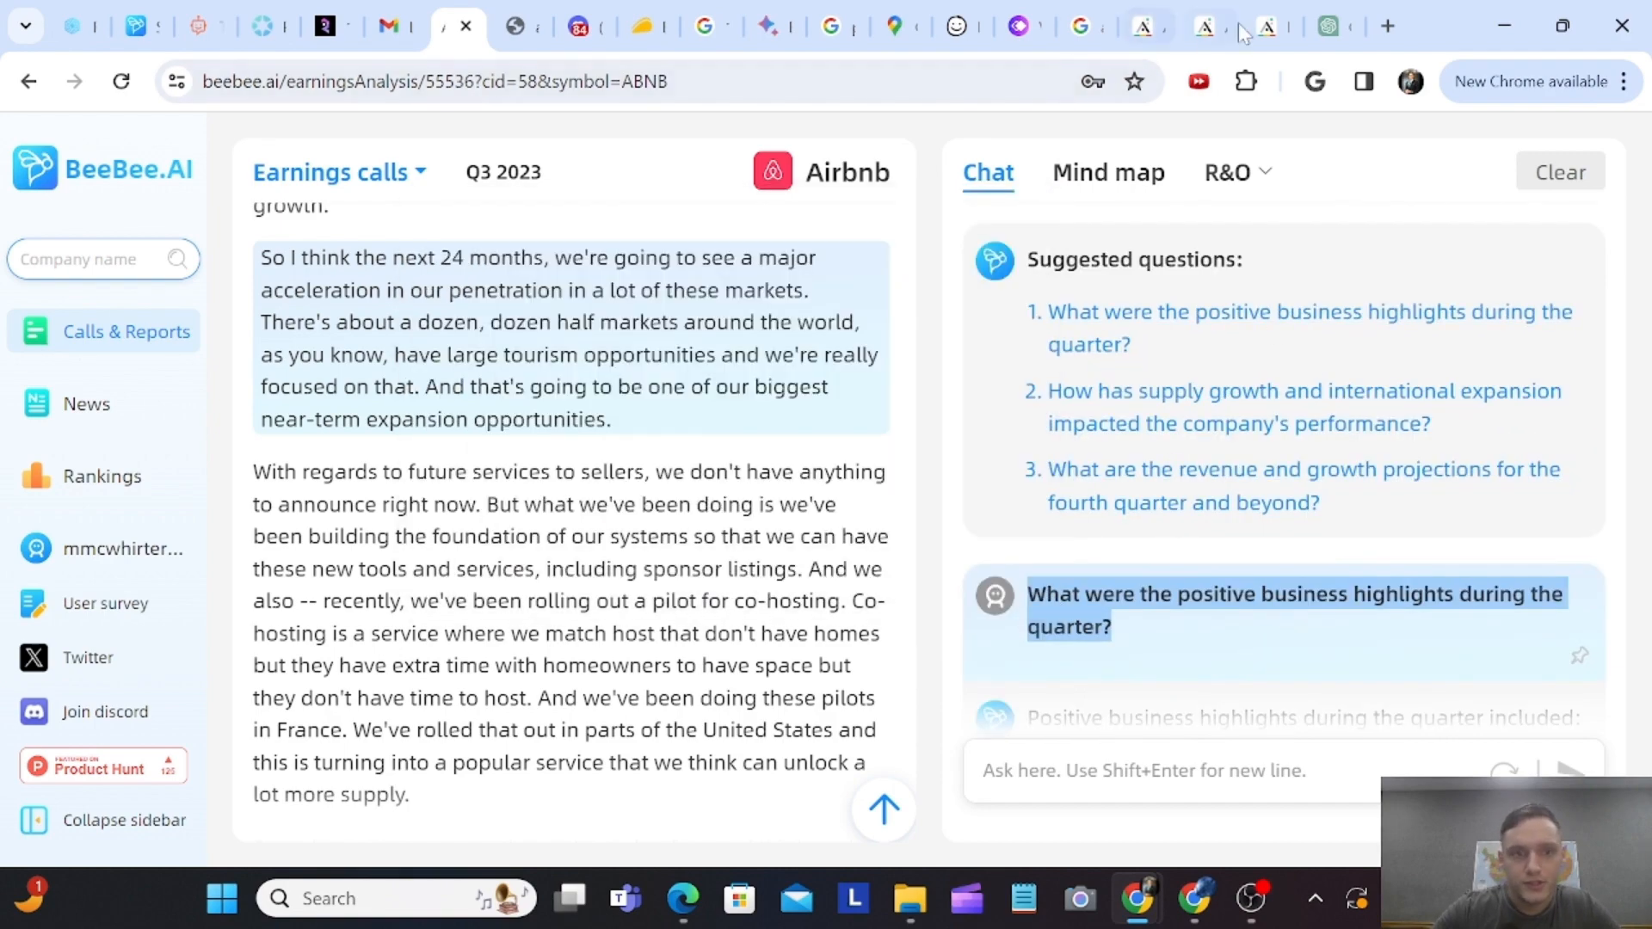
- Get ChatGPT 4's answer to the Airbnb Q3 2023 highlights prompt: $3.4B revenue, 18% growth
click(1317, 25)
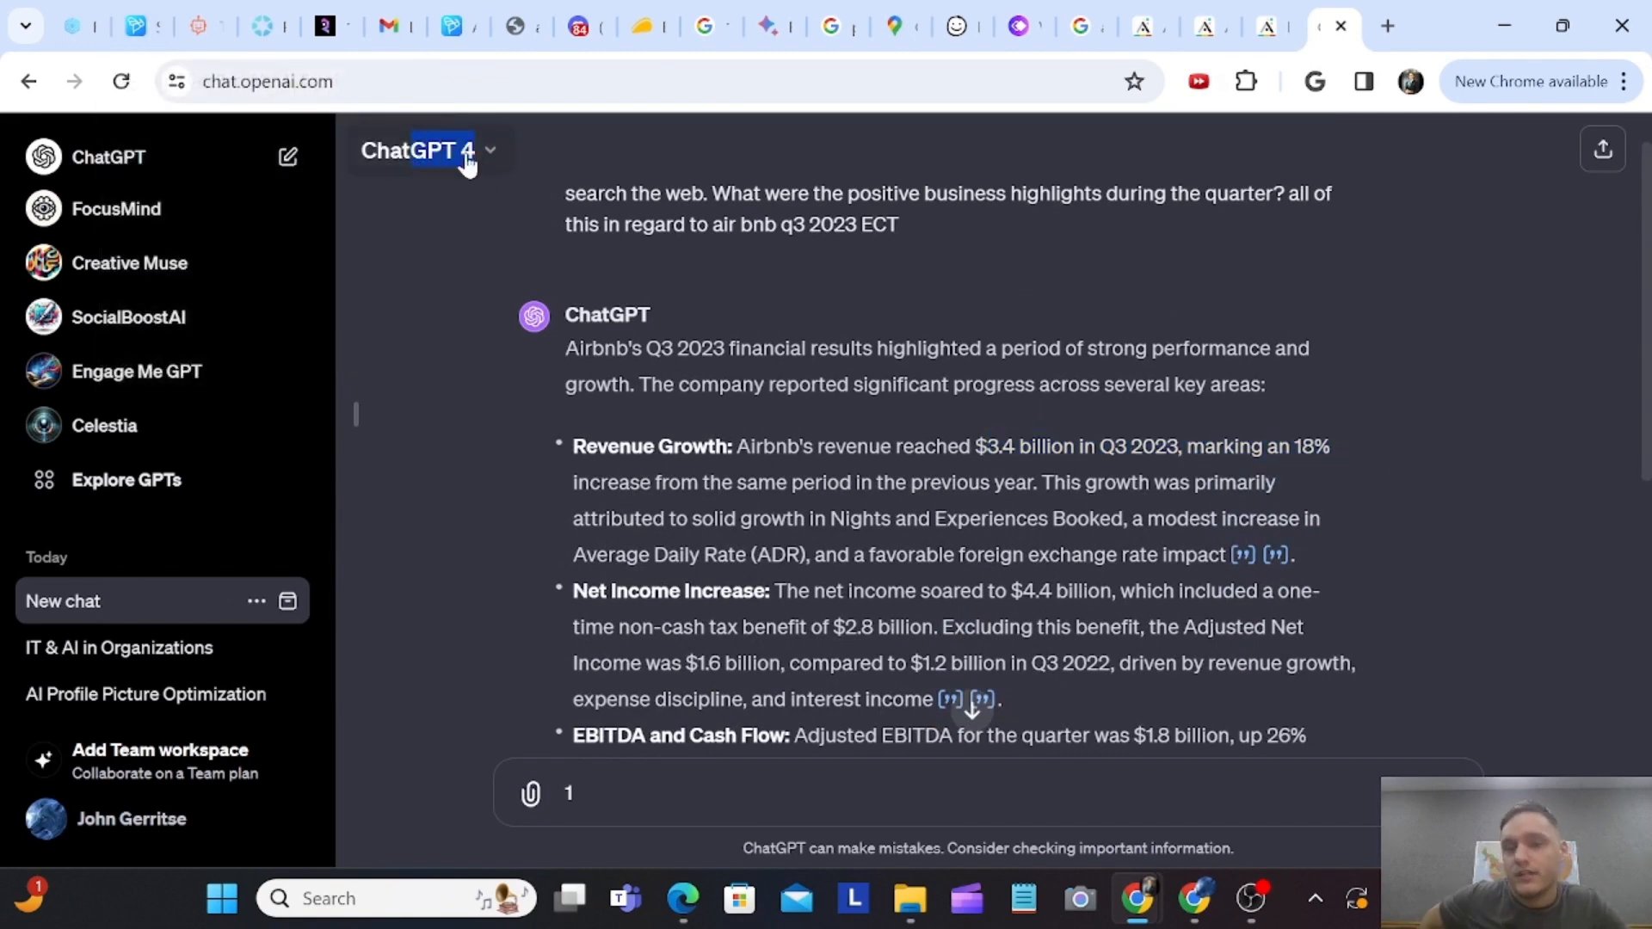
click(1386, 25)
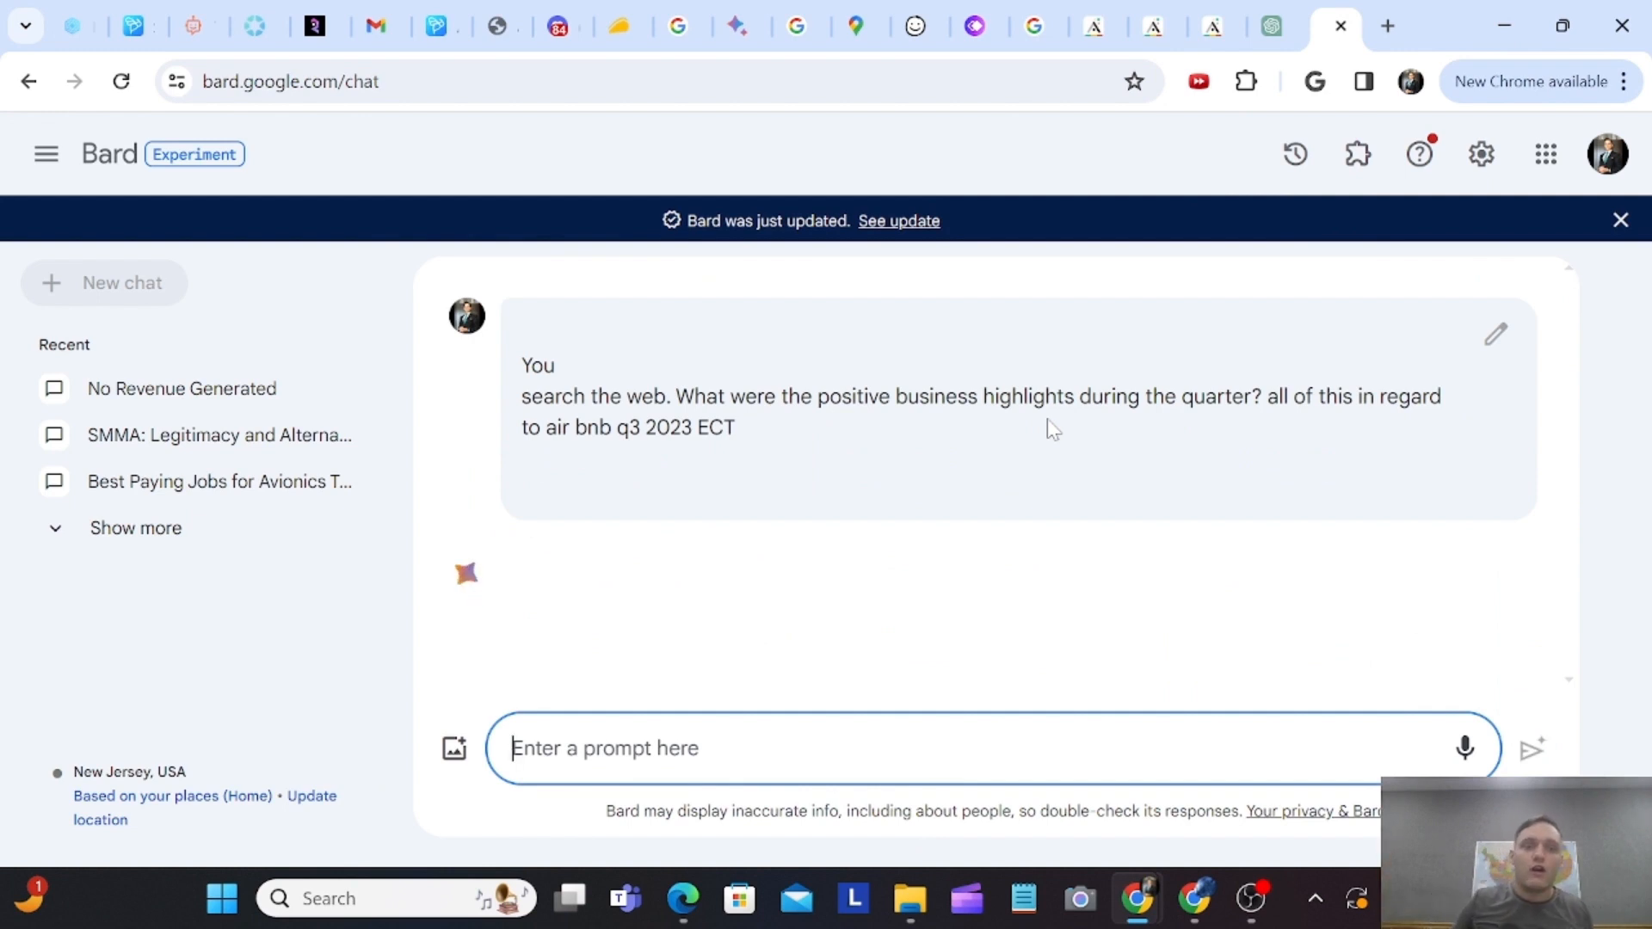
- Submit the same Airbnb prompt in Bard and scroll through its Financial performance section
click(1531, 748)
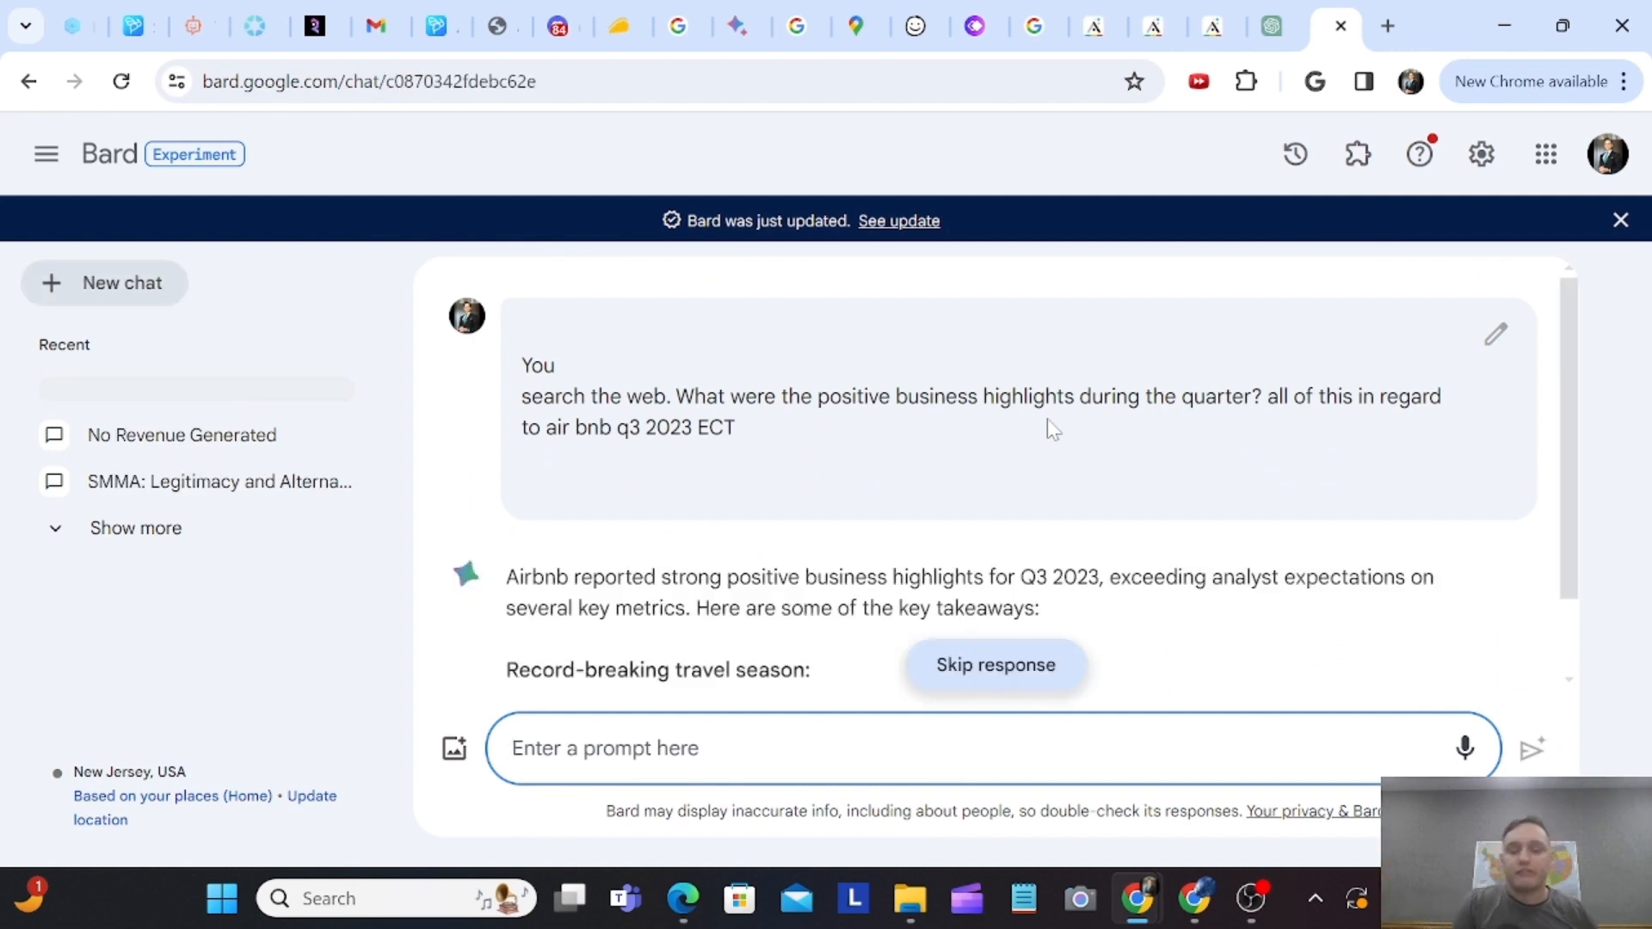
scroll(down, 3)
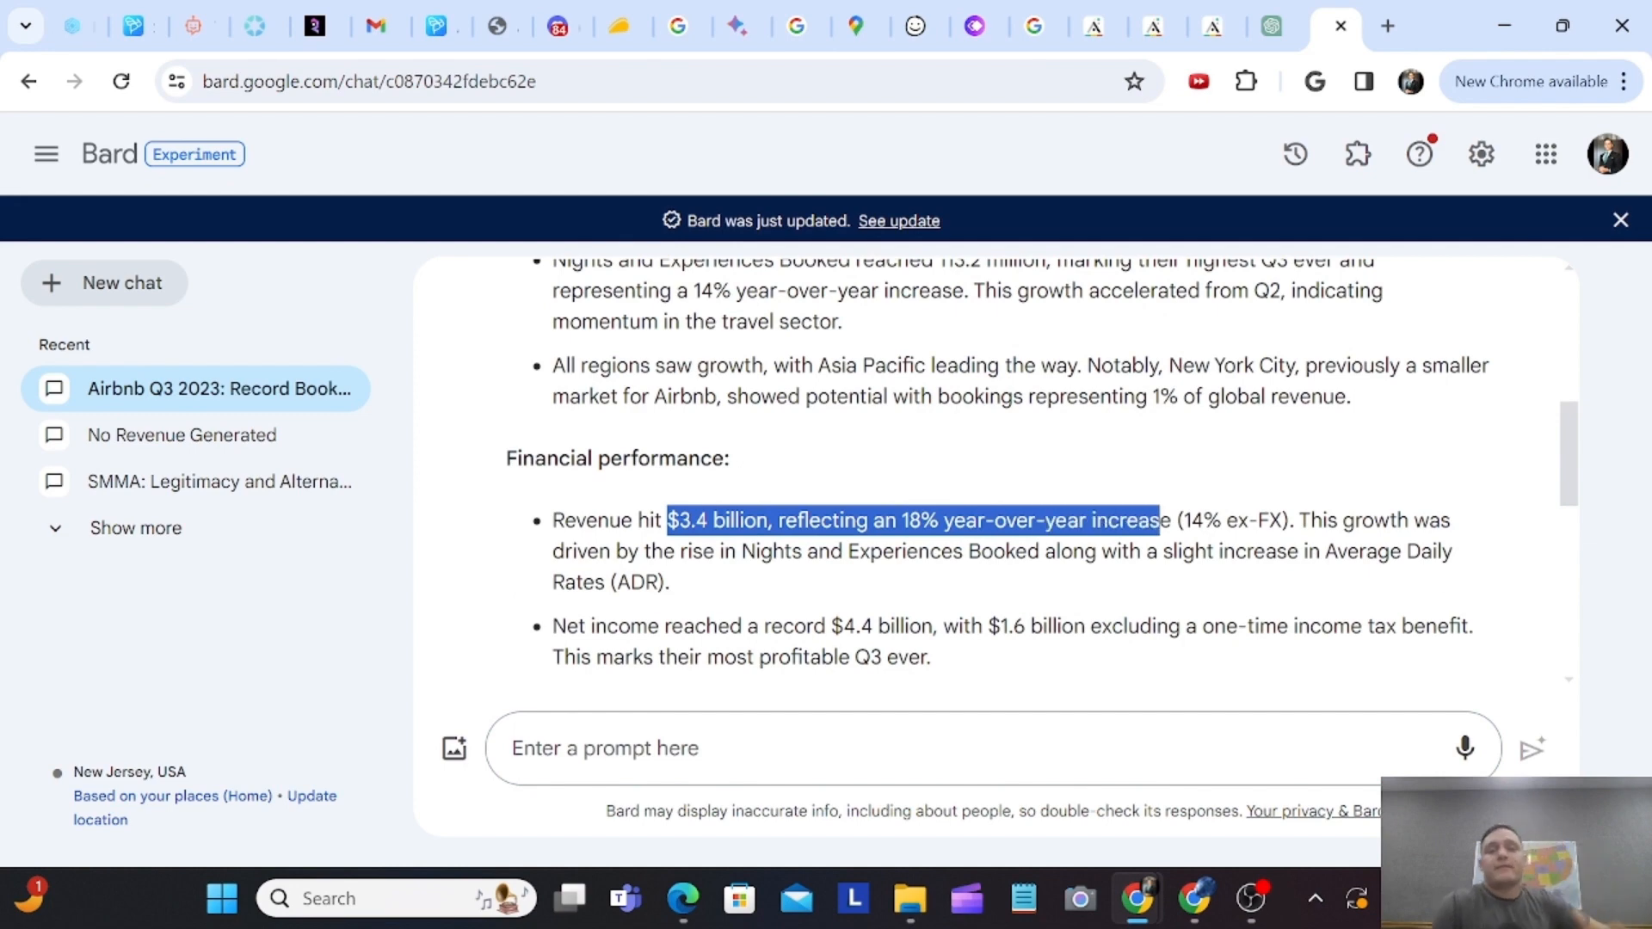
- Compare BeeBee.AI's Airbnb answer against the others, then open the call's Mind map view
click(441, 25)
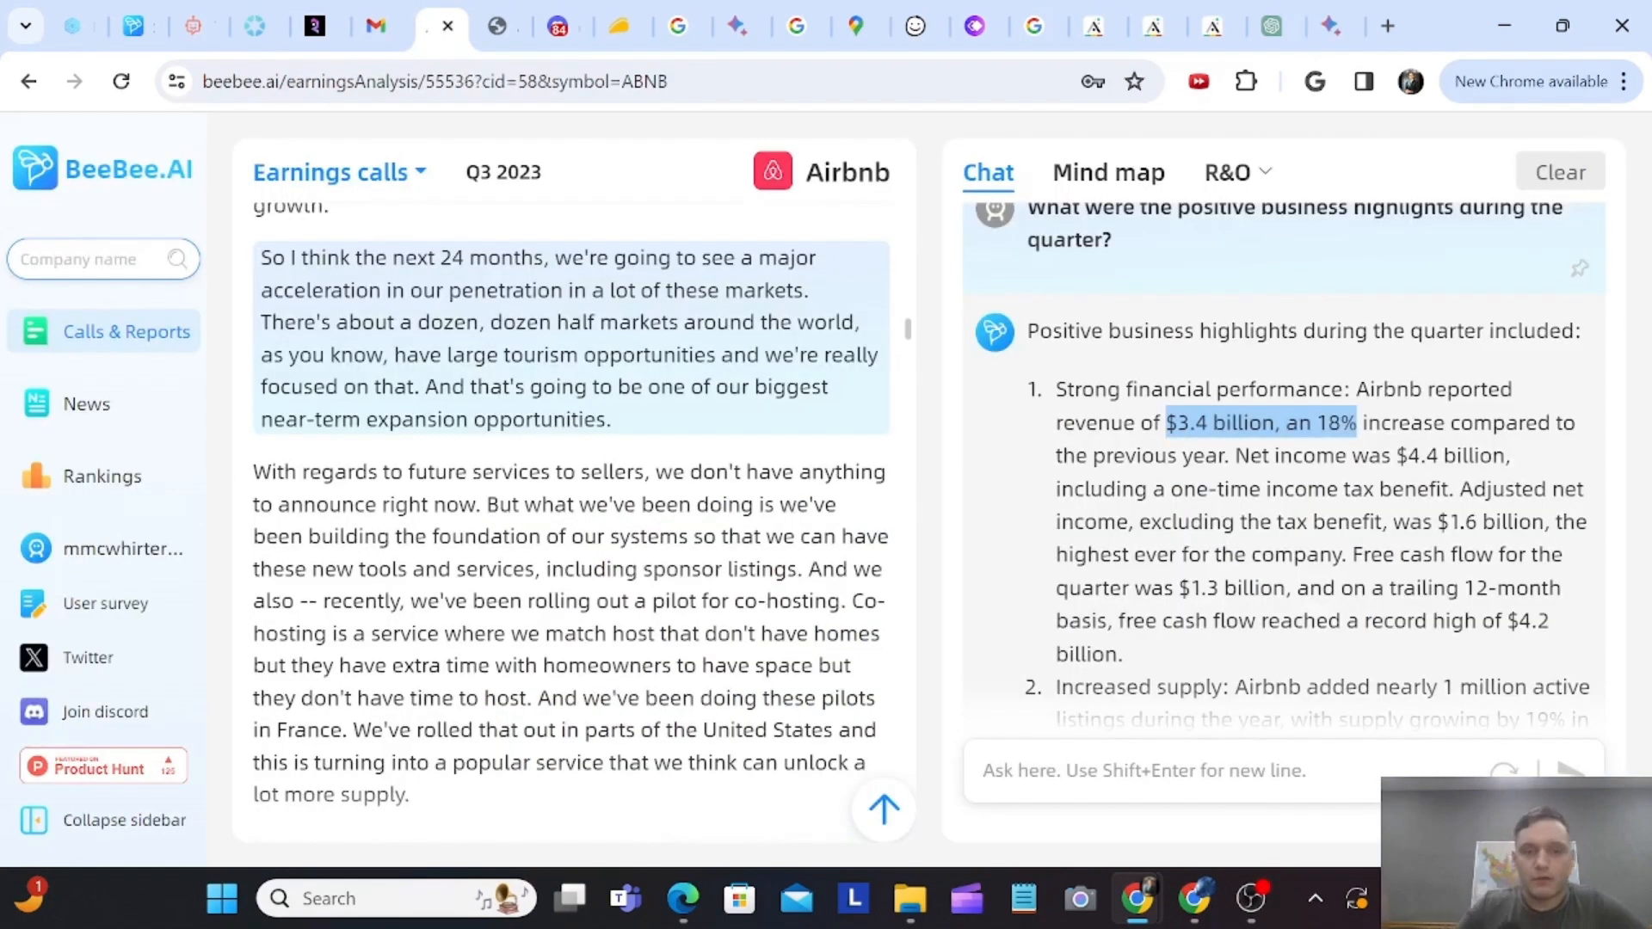
mouse_move(703, 427)
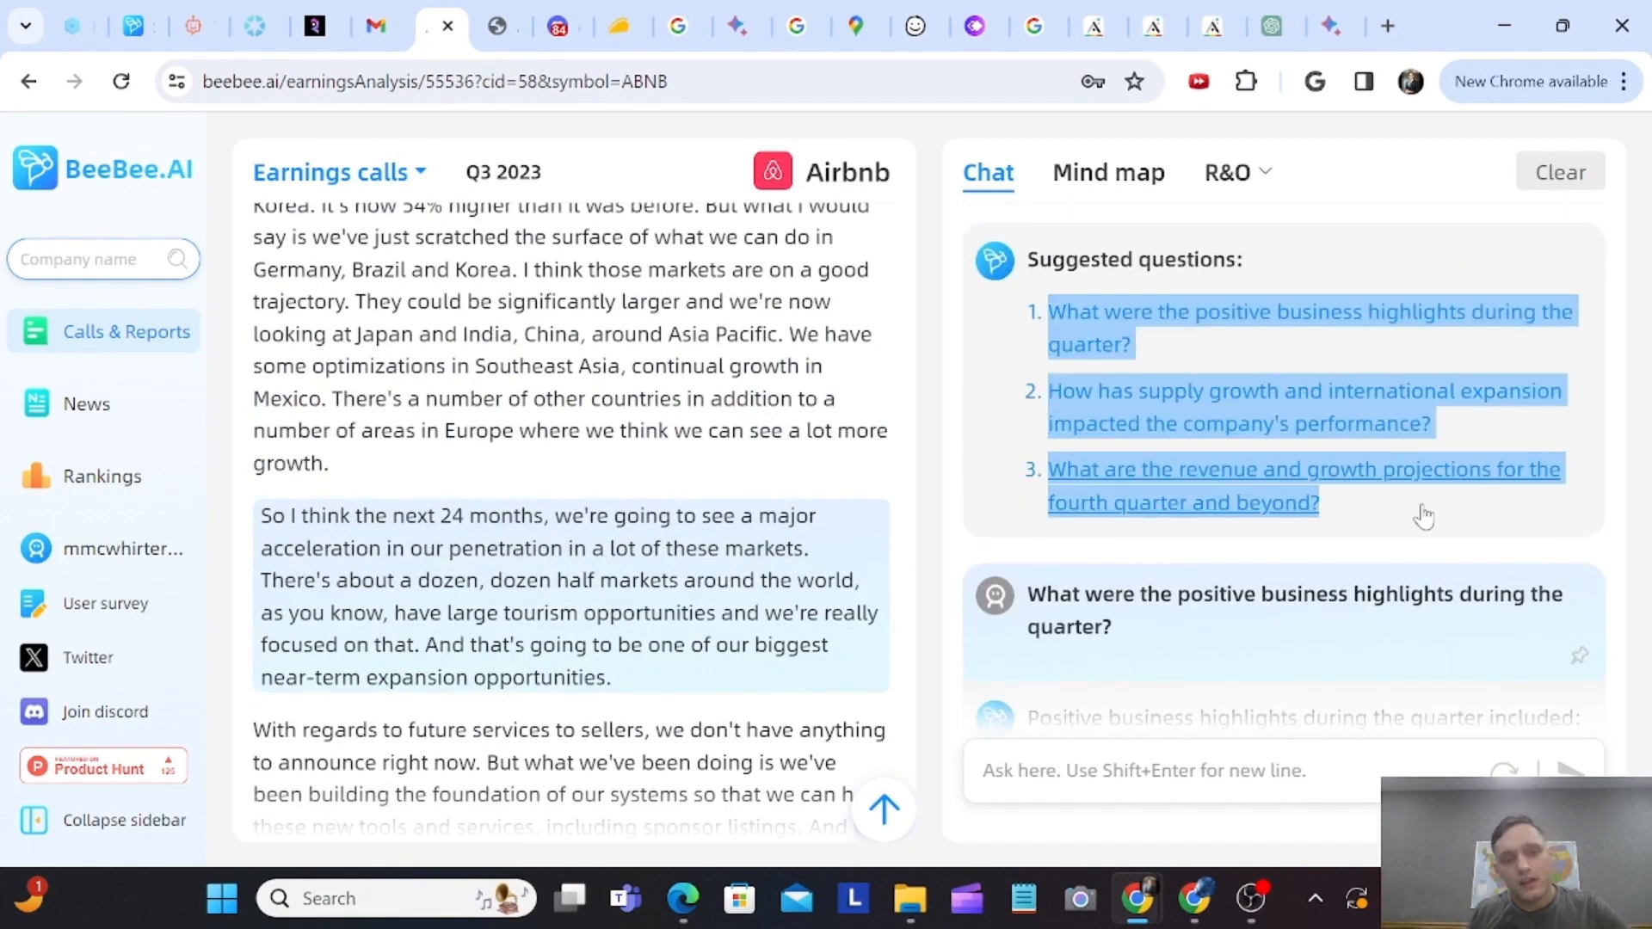
mouse_move(1306, 525)
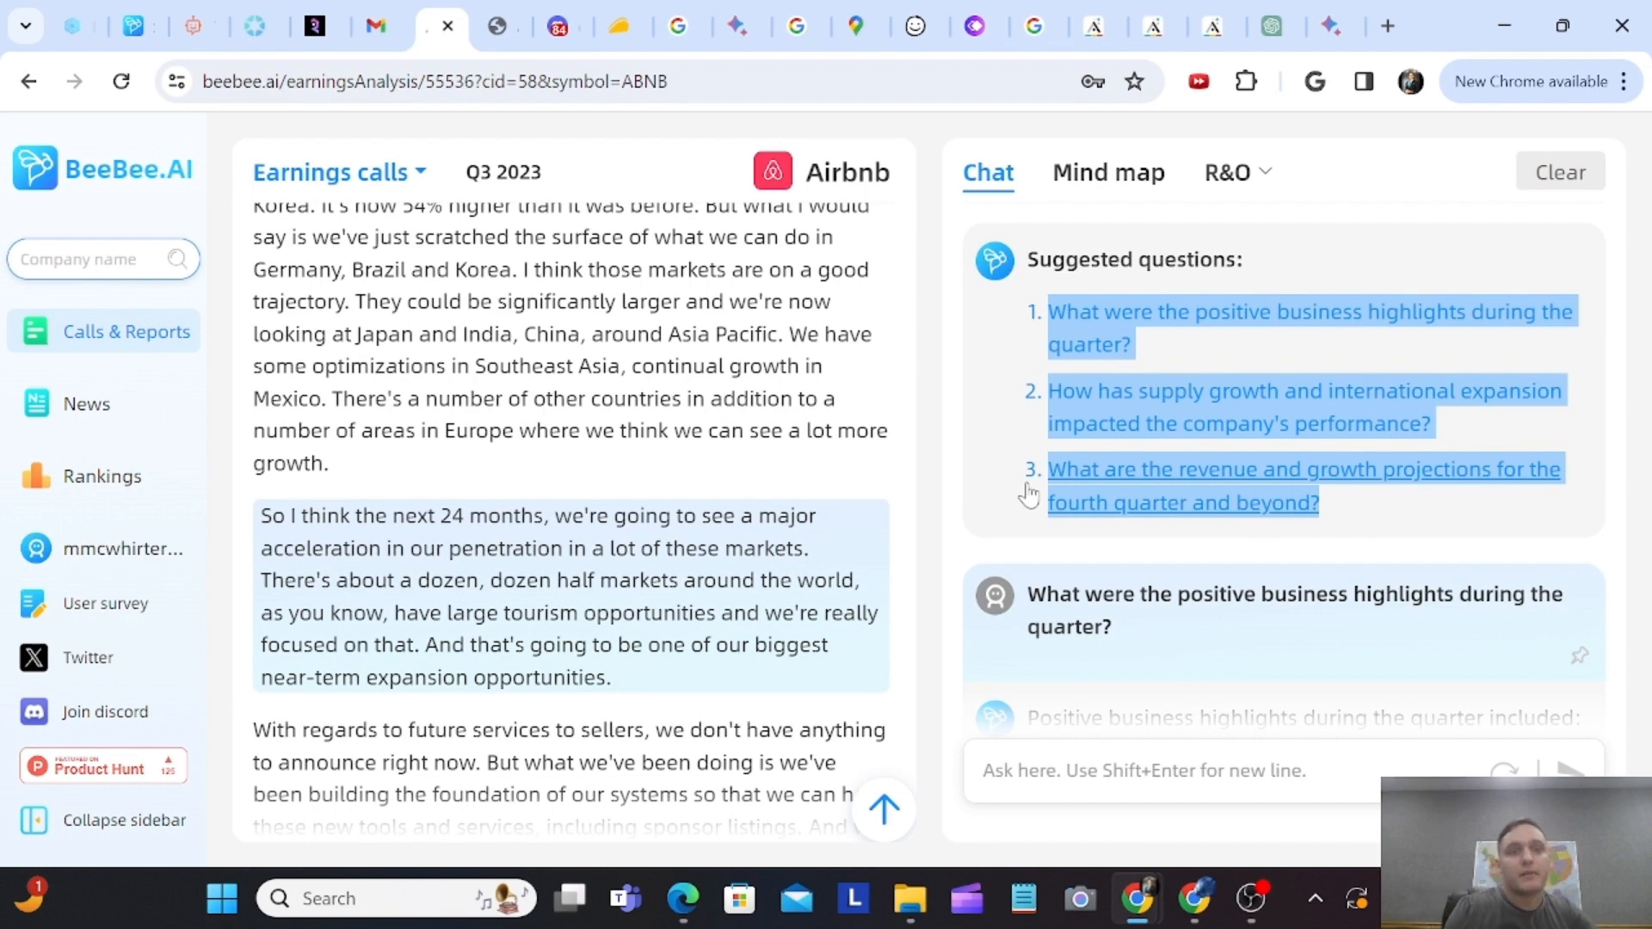
click(1108, 172)
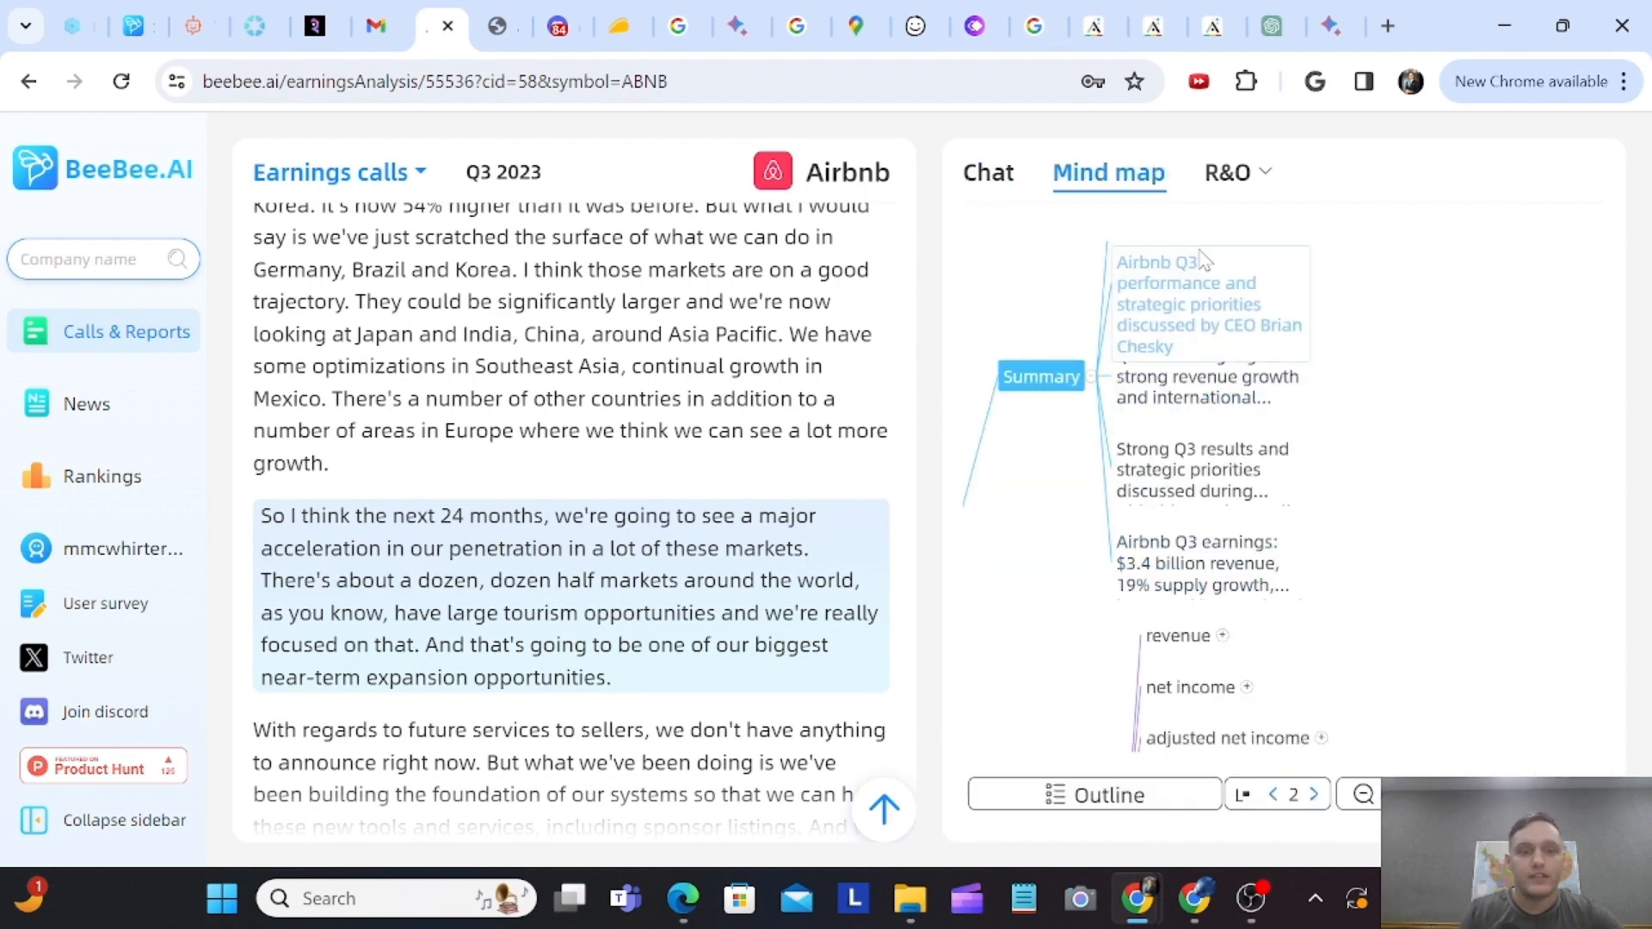
- Open the R&O tab and review the 44 opportunity increases and 20 risk increases
click(1229, 173)
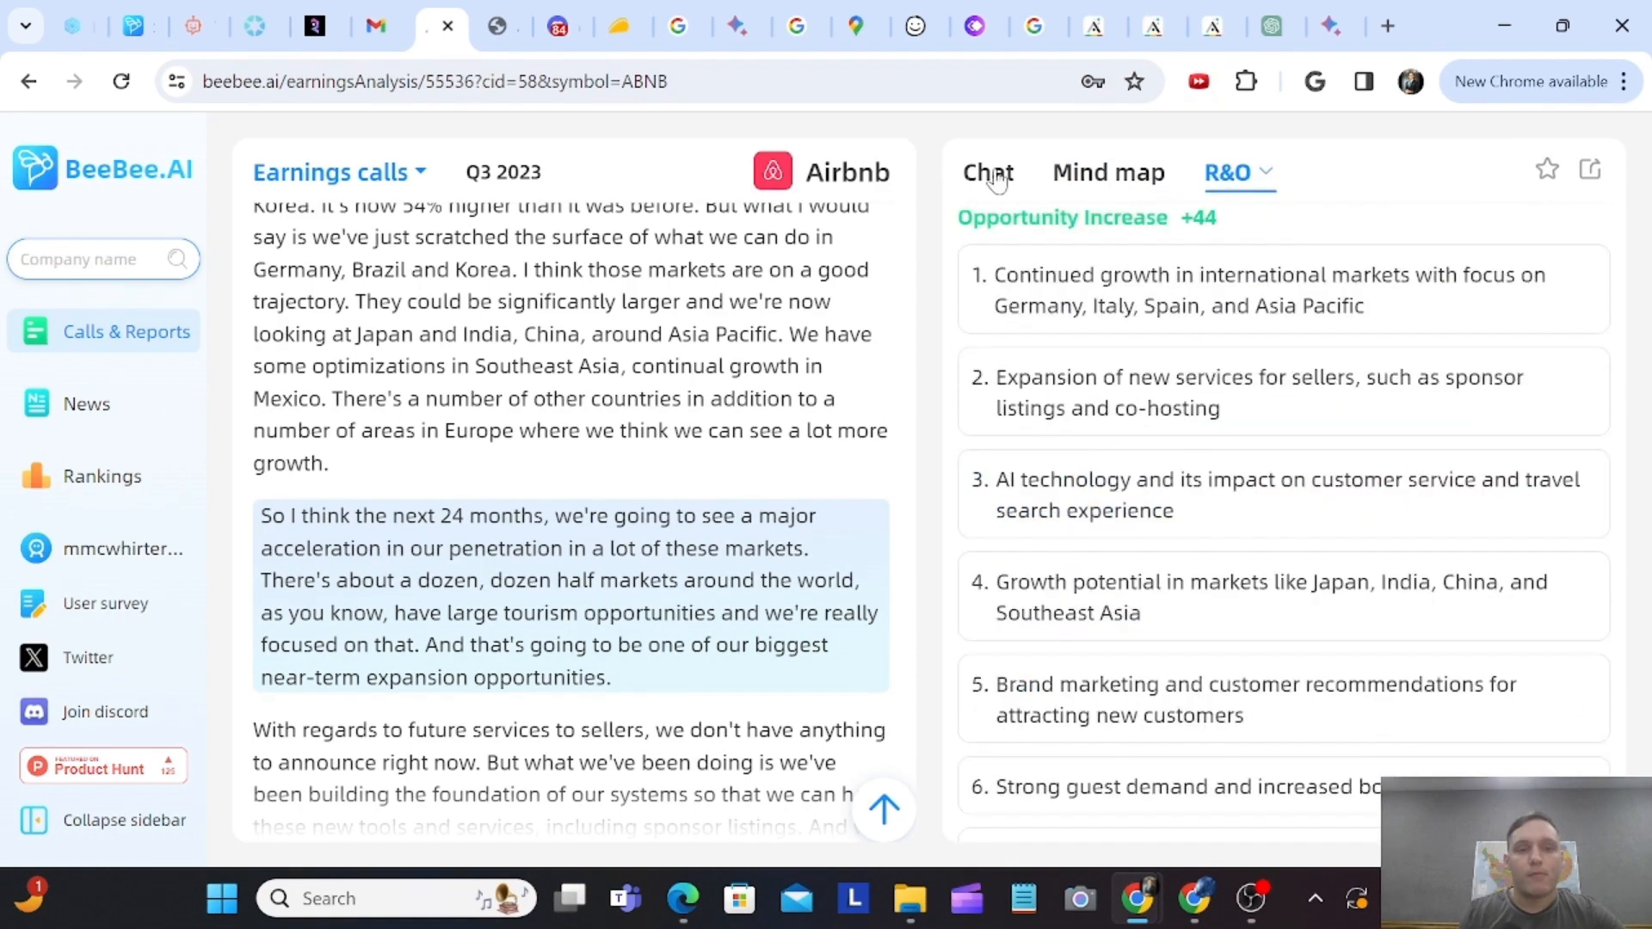
scroll(down, 3)
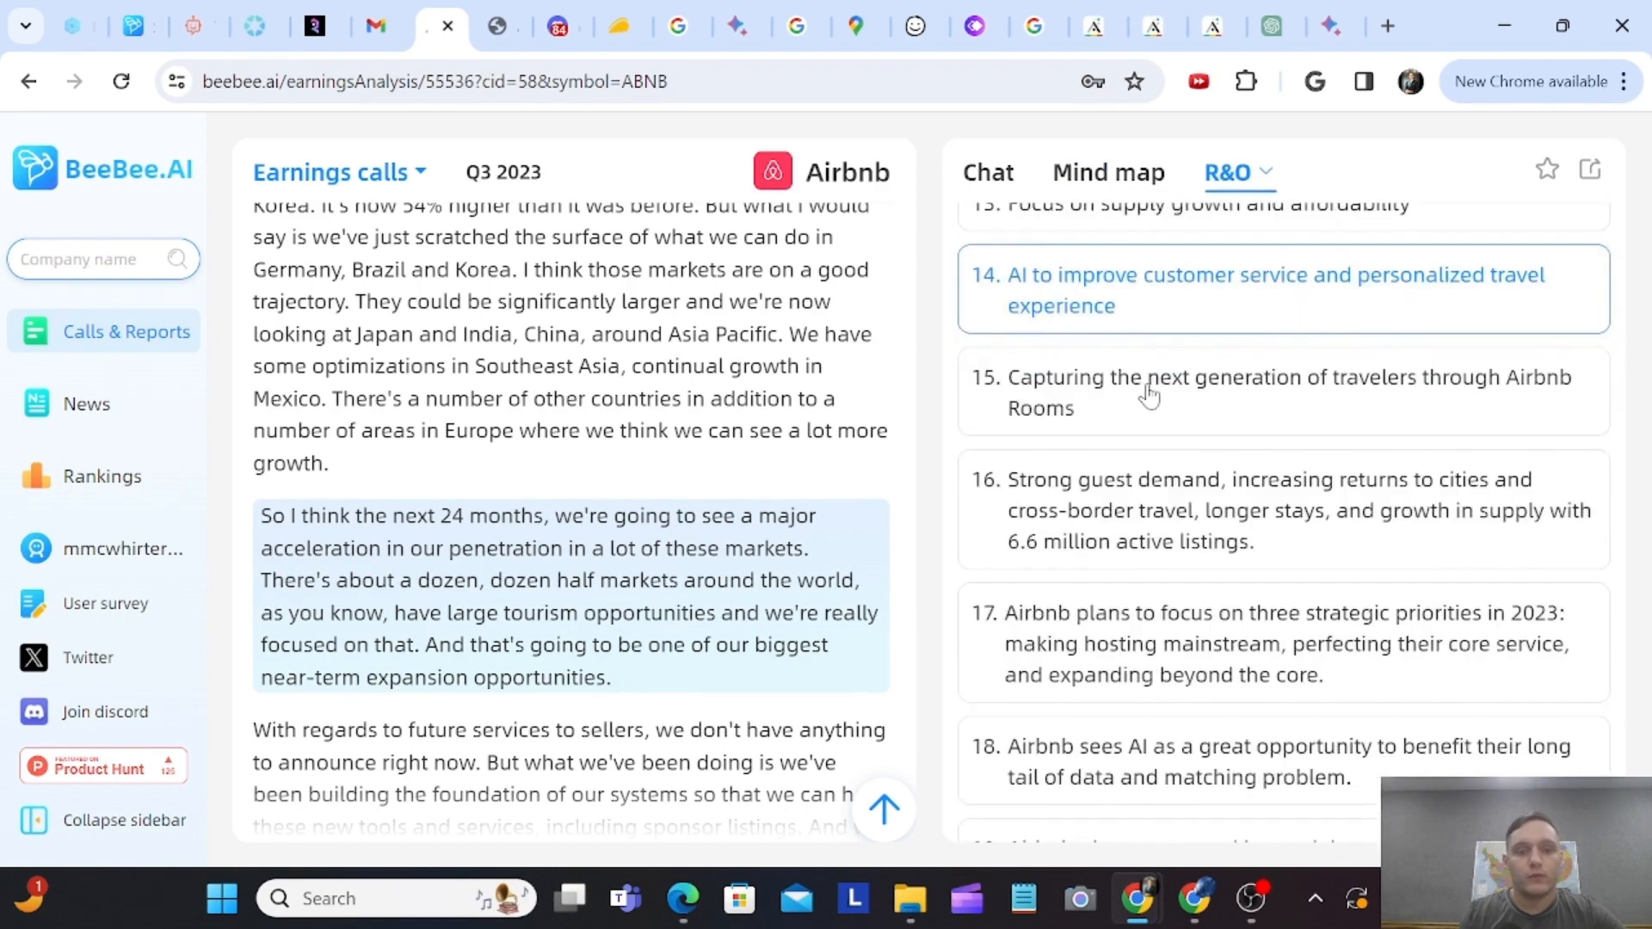
scroll(down, 3)
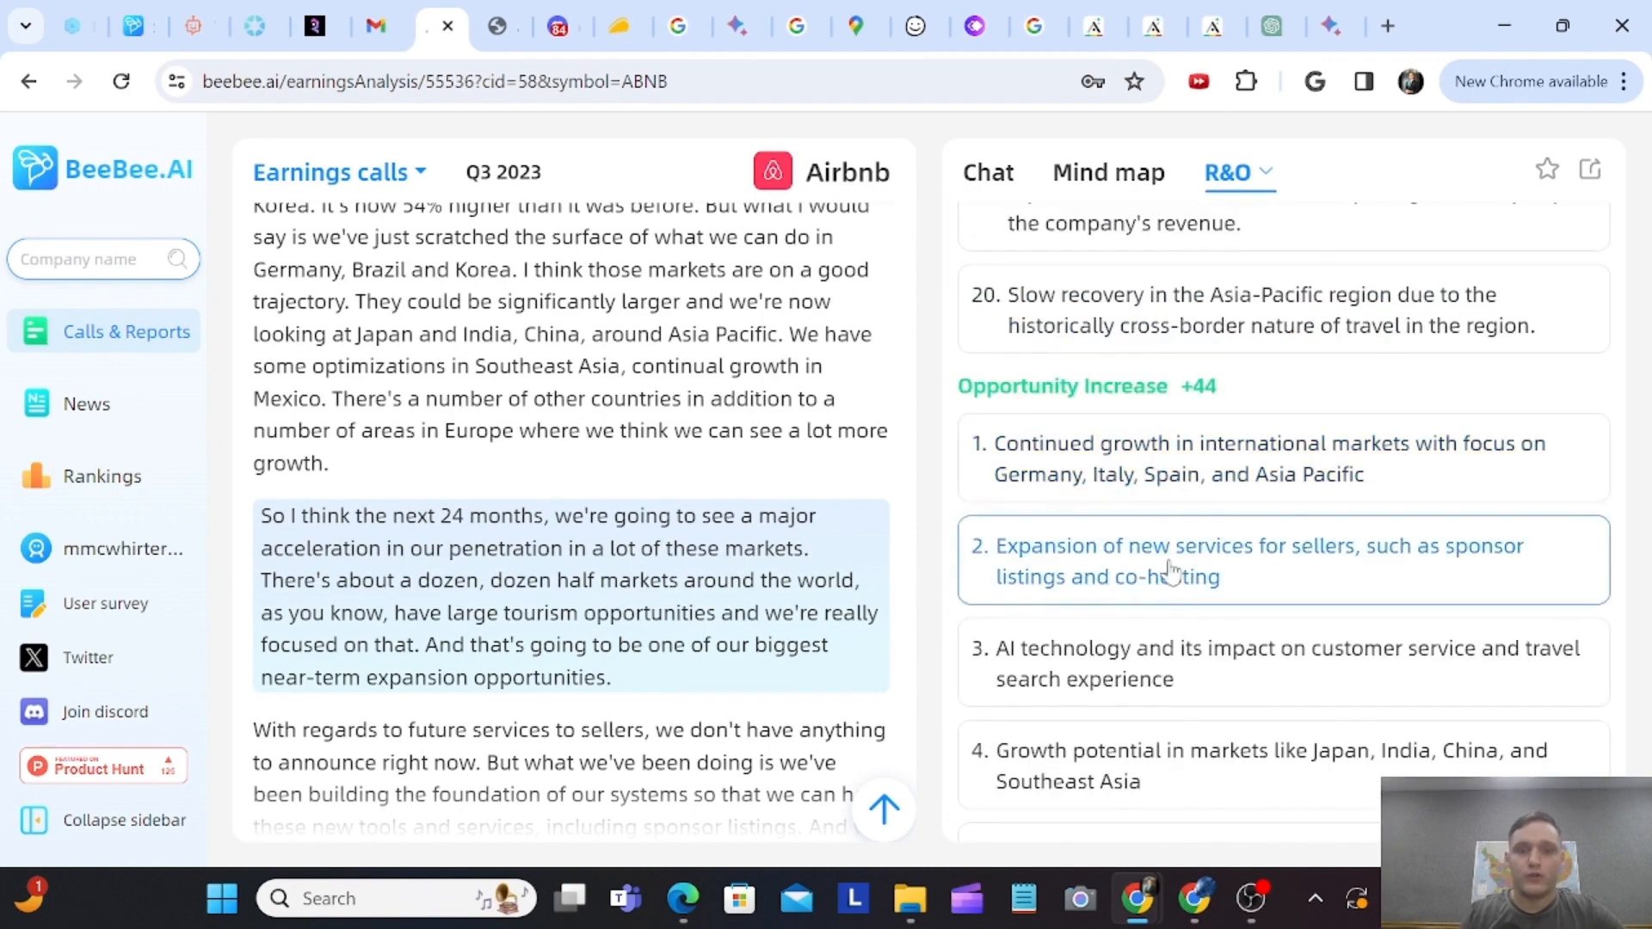
scroll(up, 3)
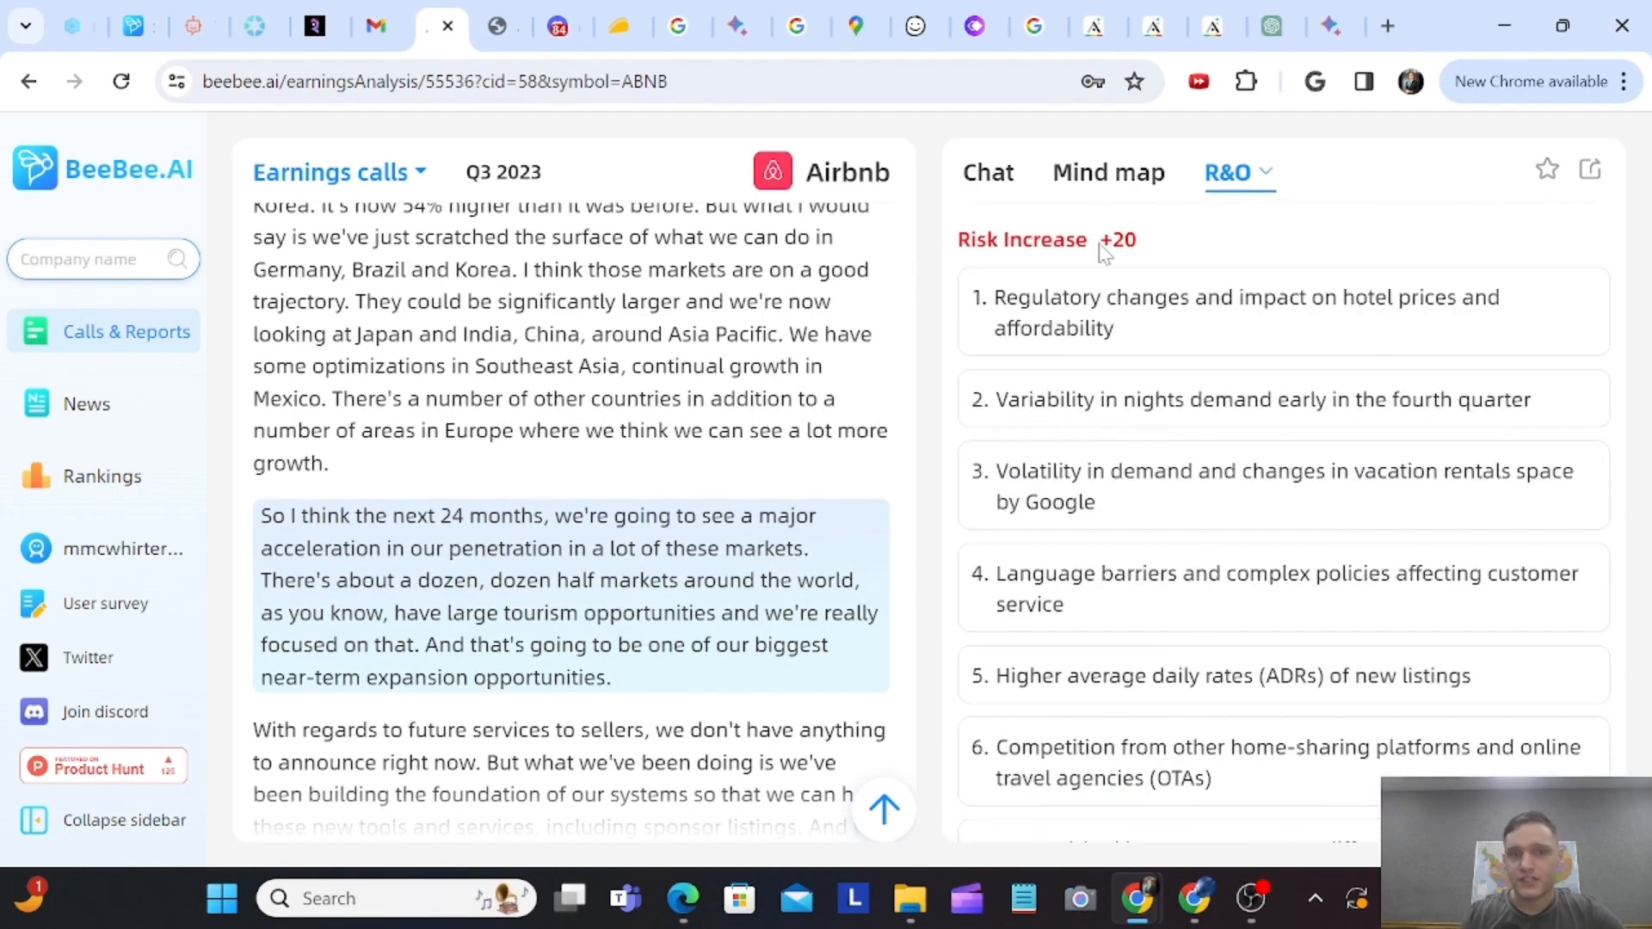
scroll(down, 3)
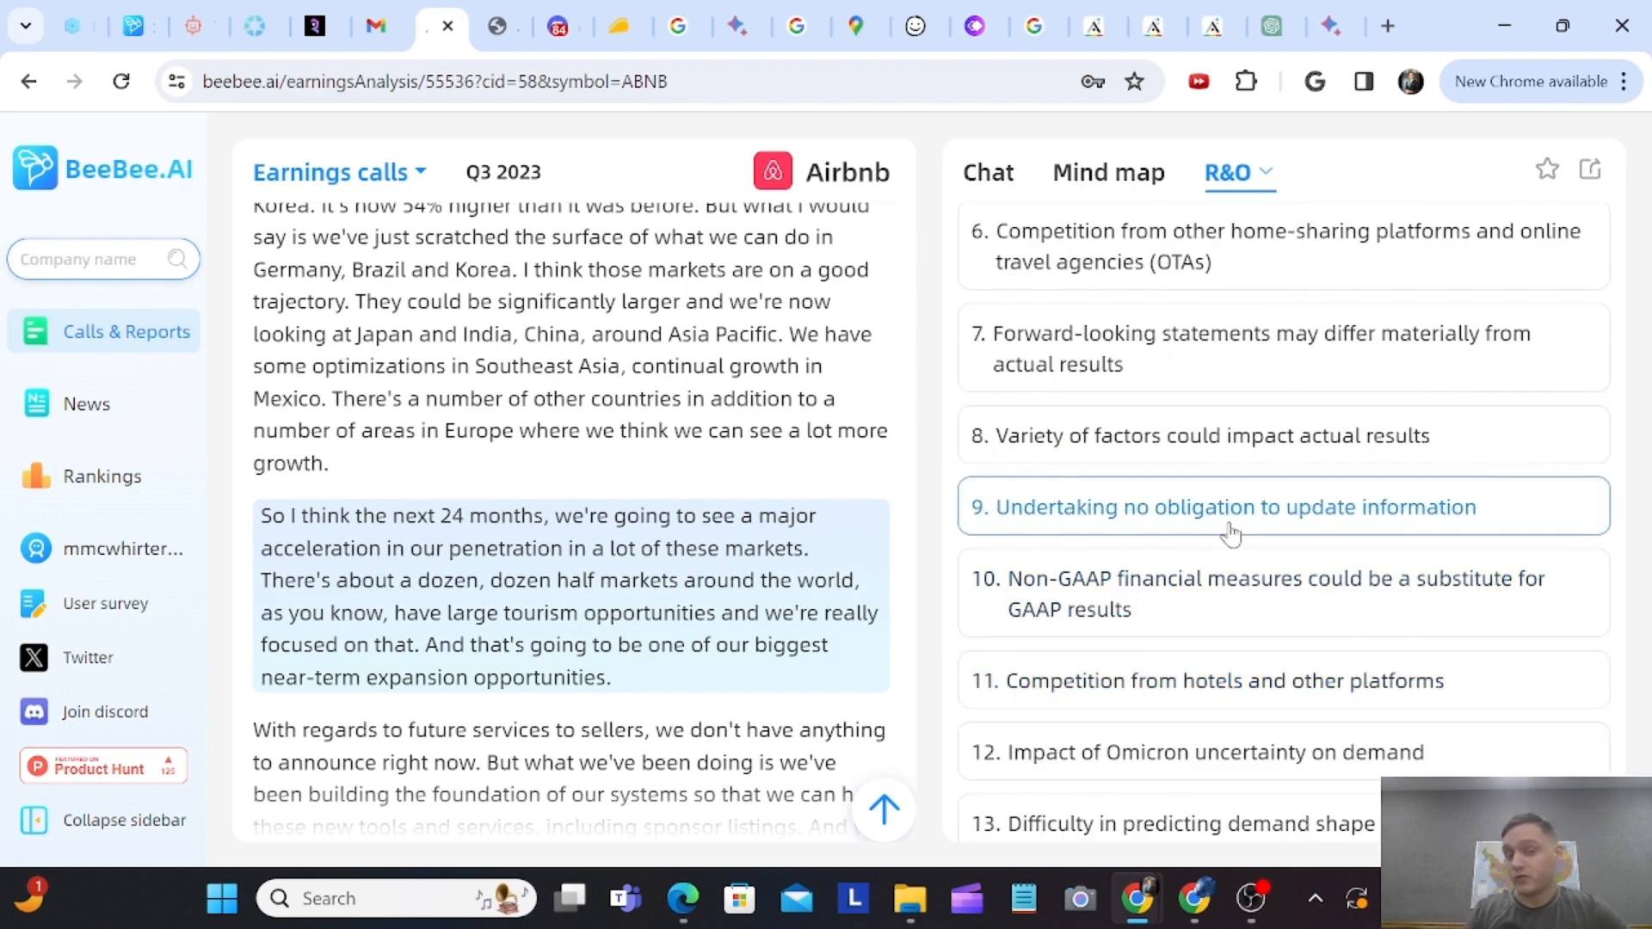
mouse_move(1196, 823)
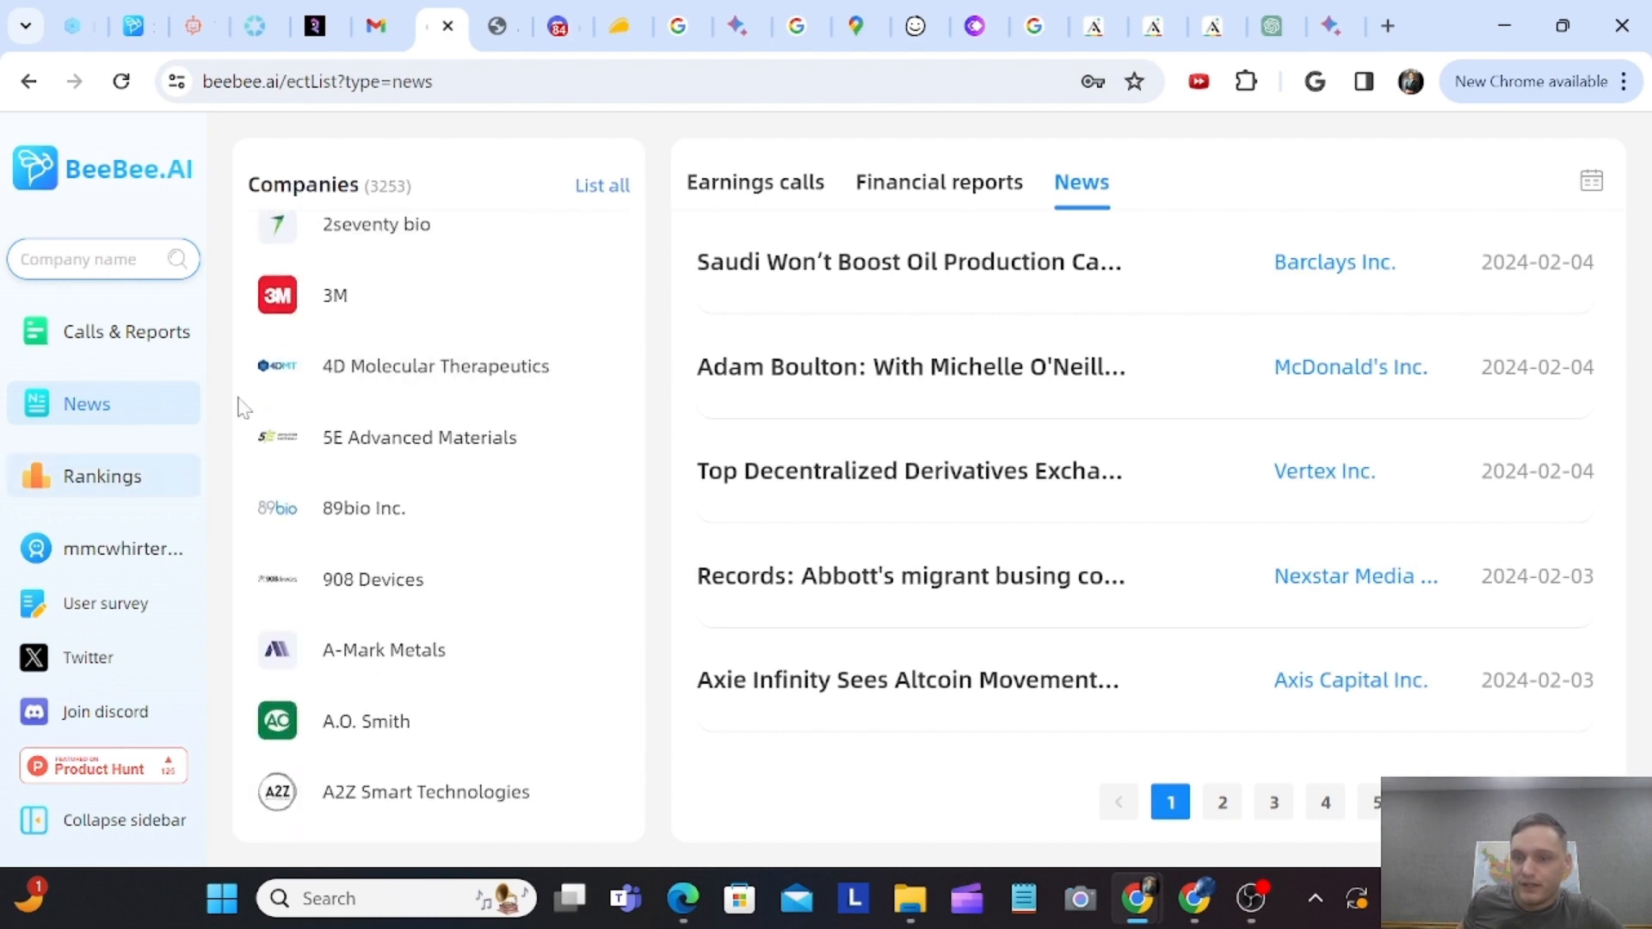
- Open the Polarizing Companies ranking, view Pfizer's price chart, and scroll to its sentiment posts
scroll(down, 3)
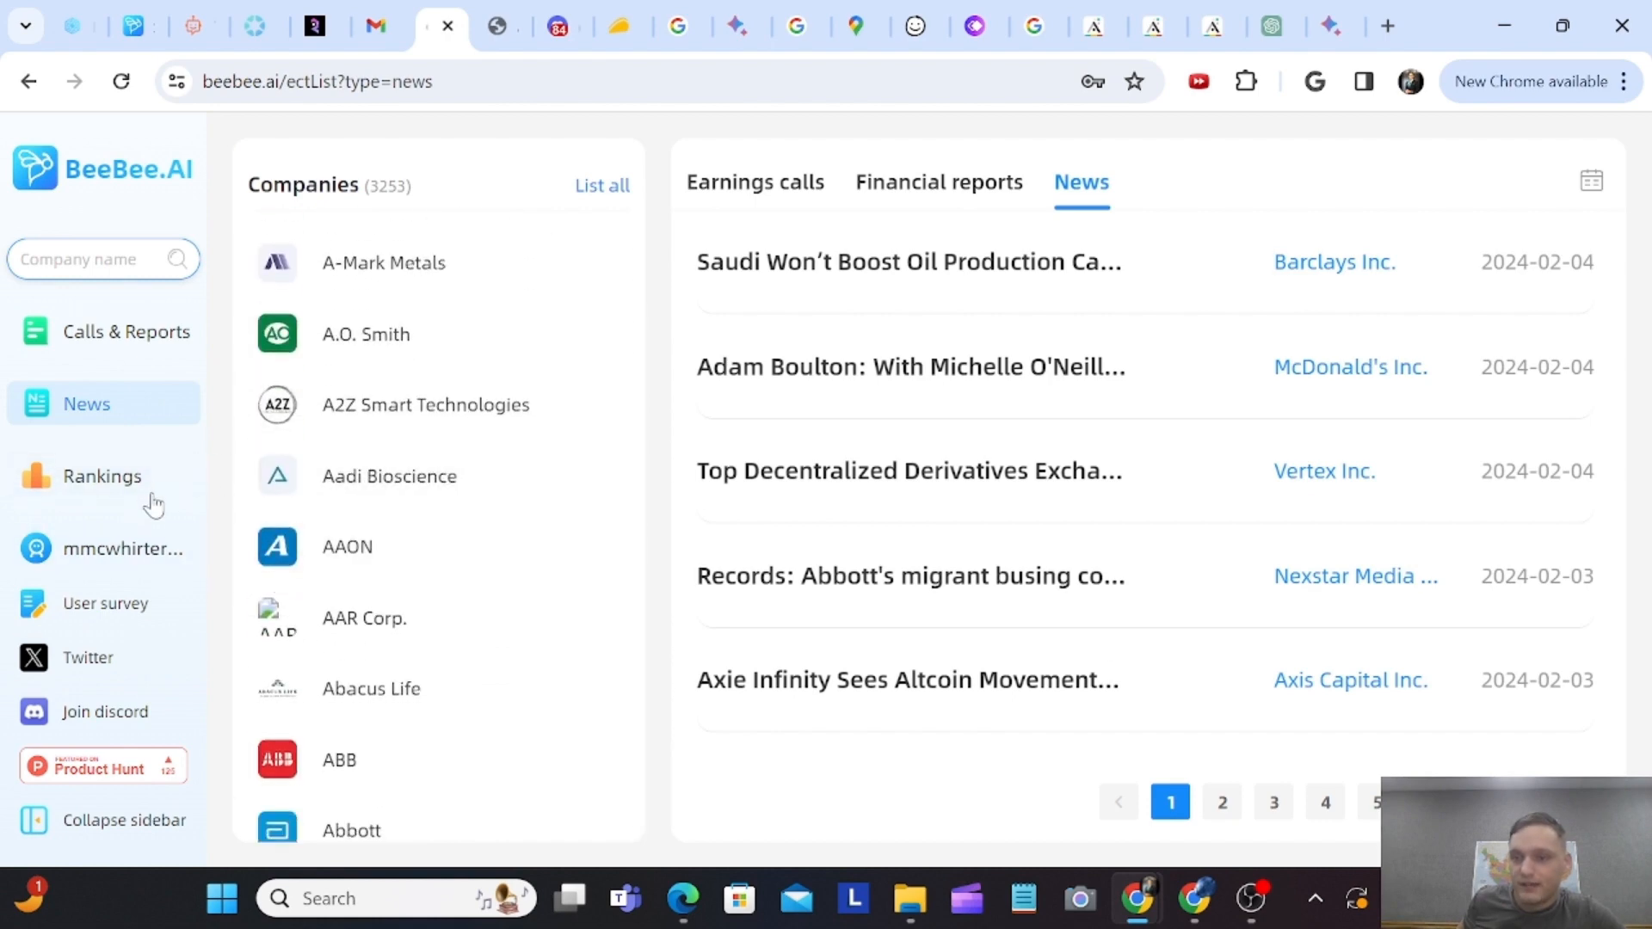
click(102, 475)
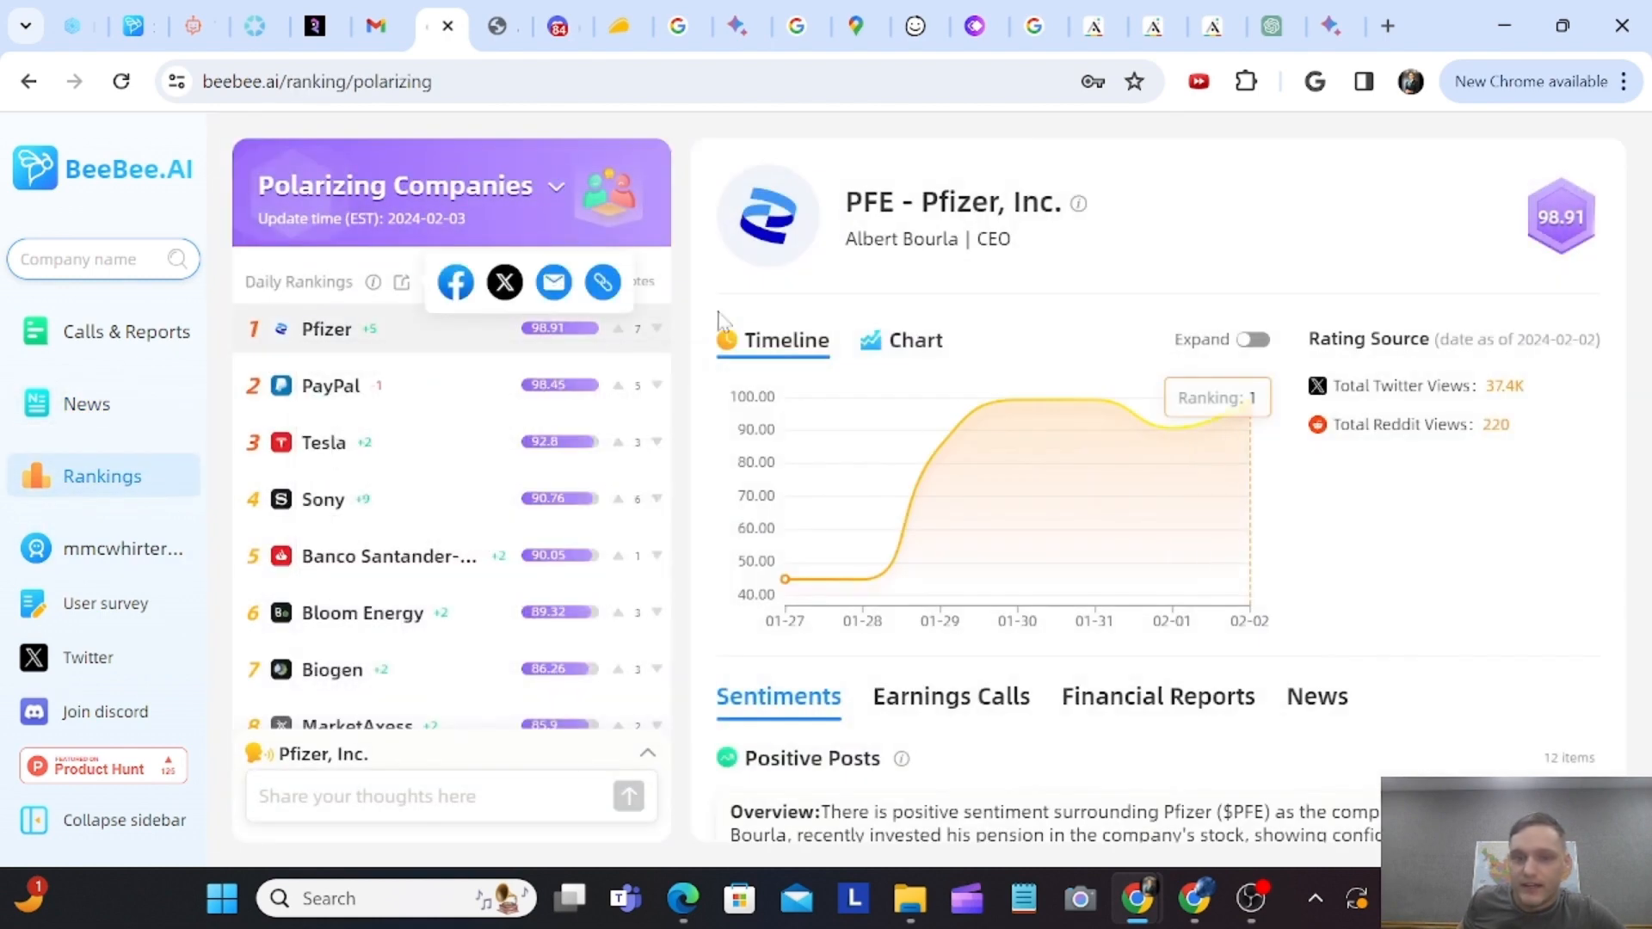
mouse_move(1208, 418)
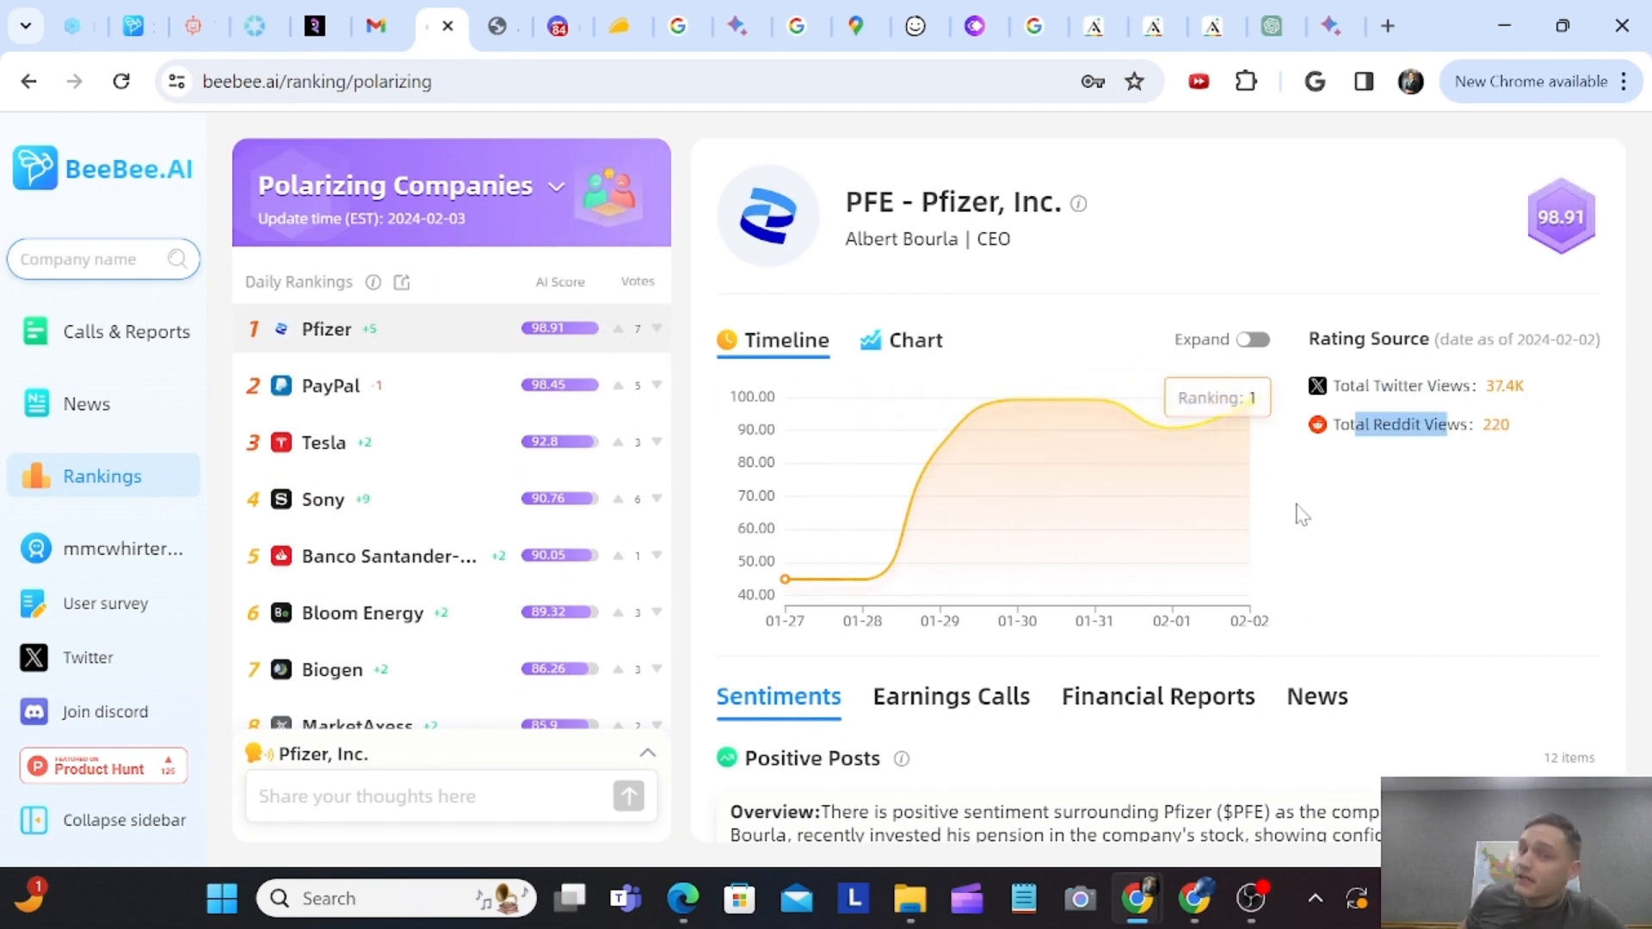
click(916, 339)
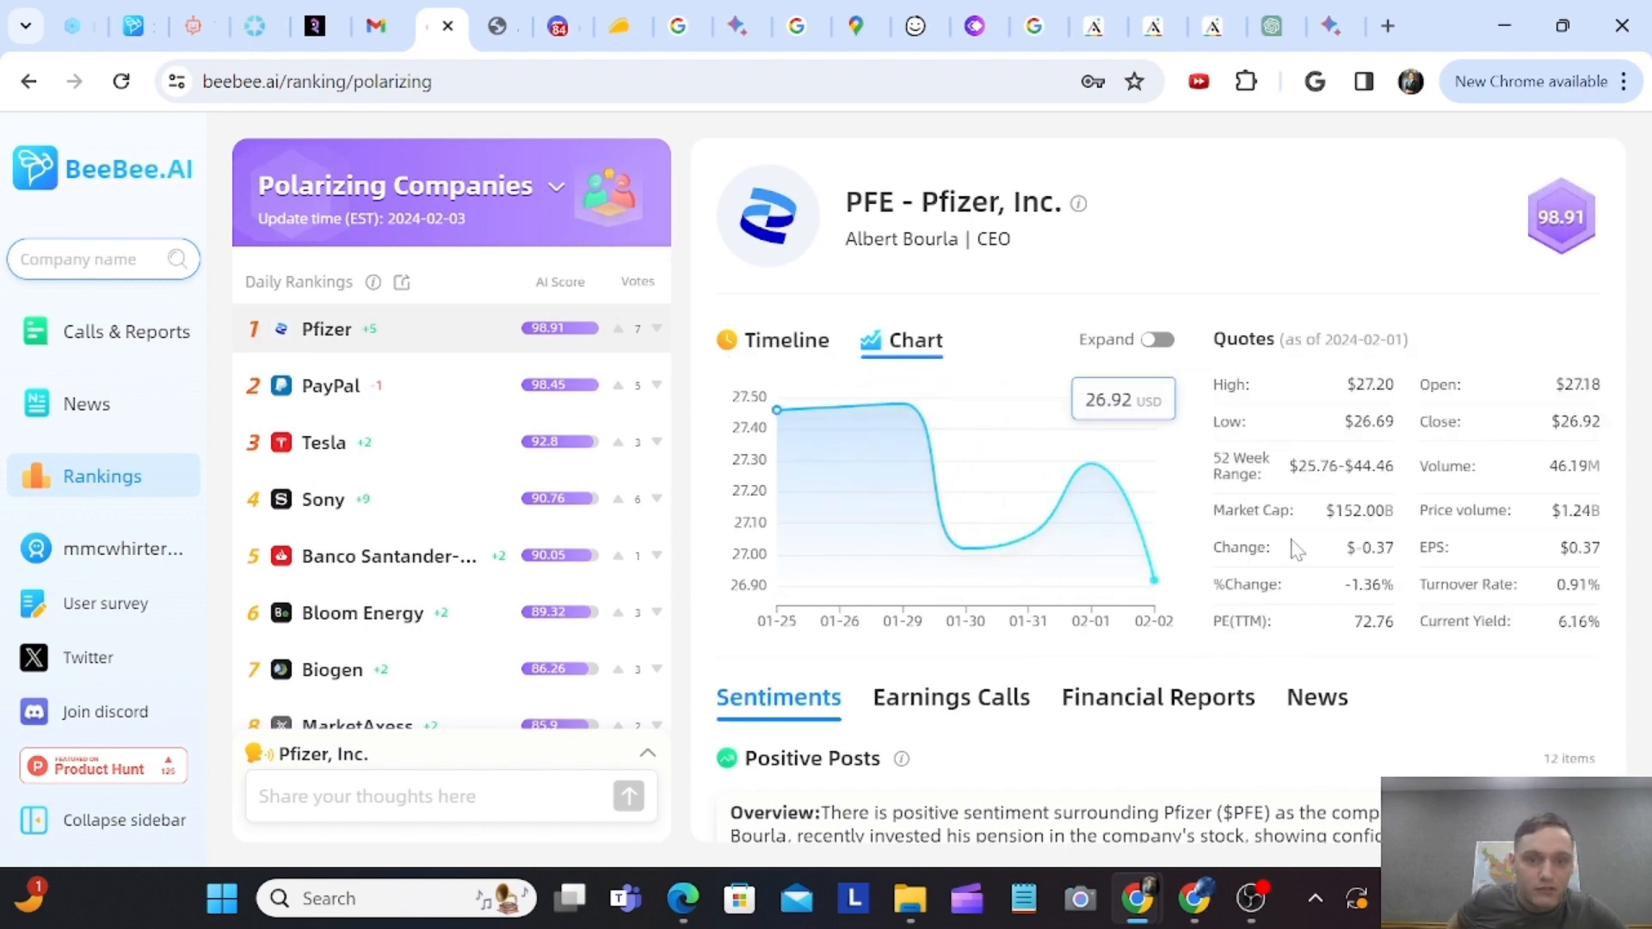
scroll(down, 3)
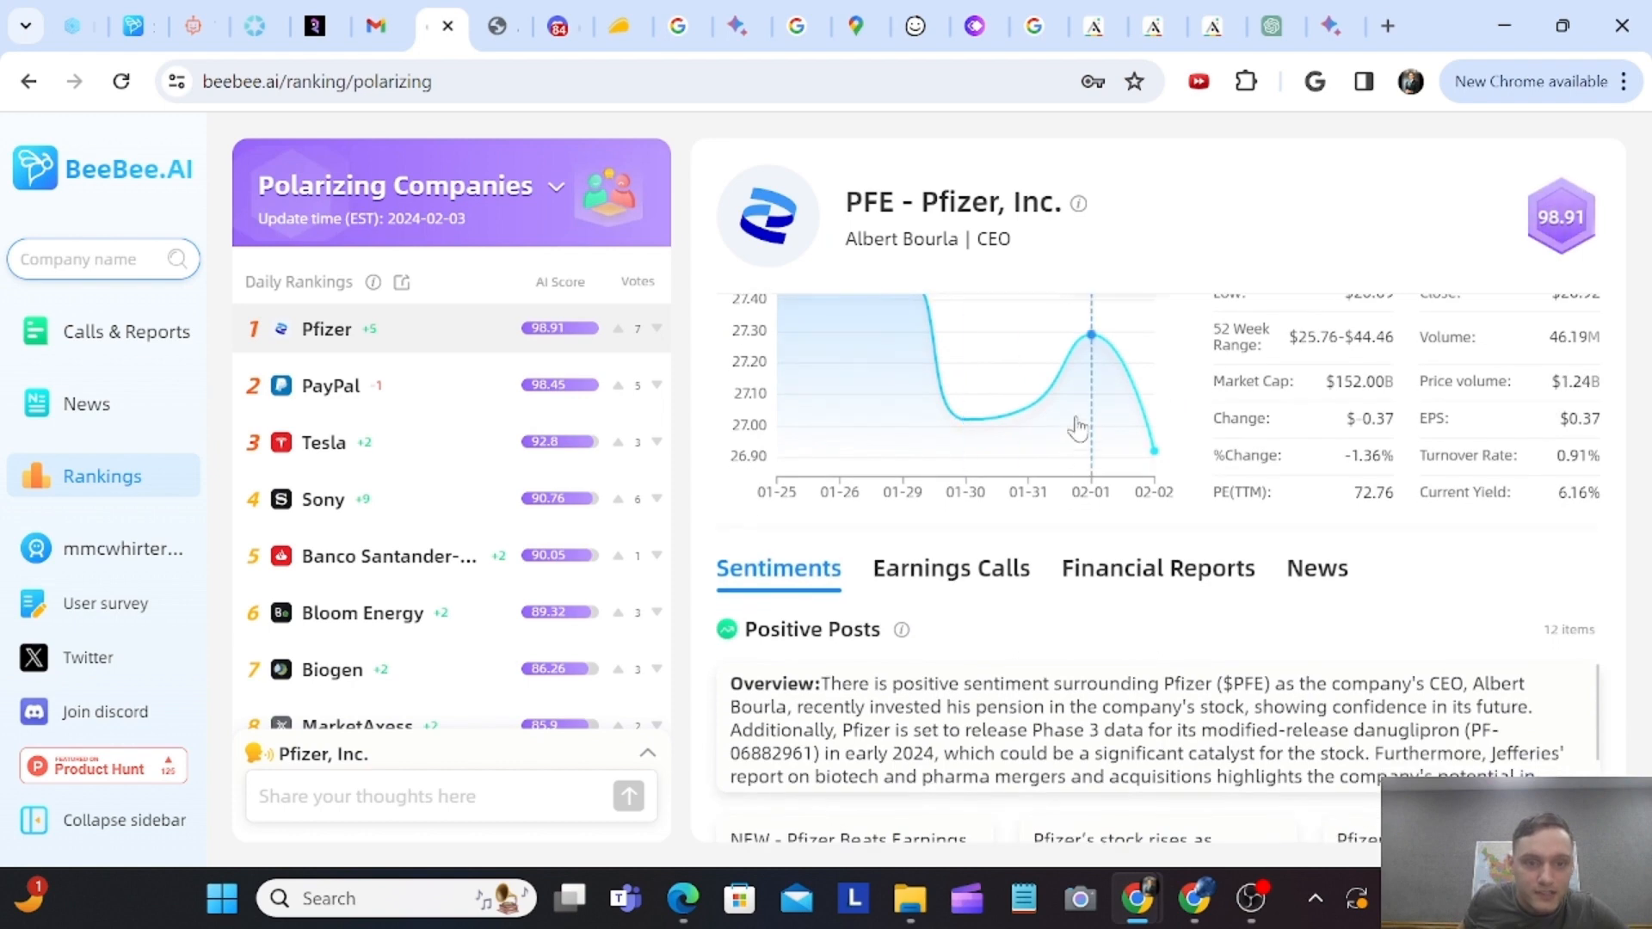
scroll(down, 3)
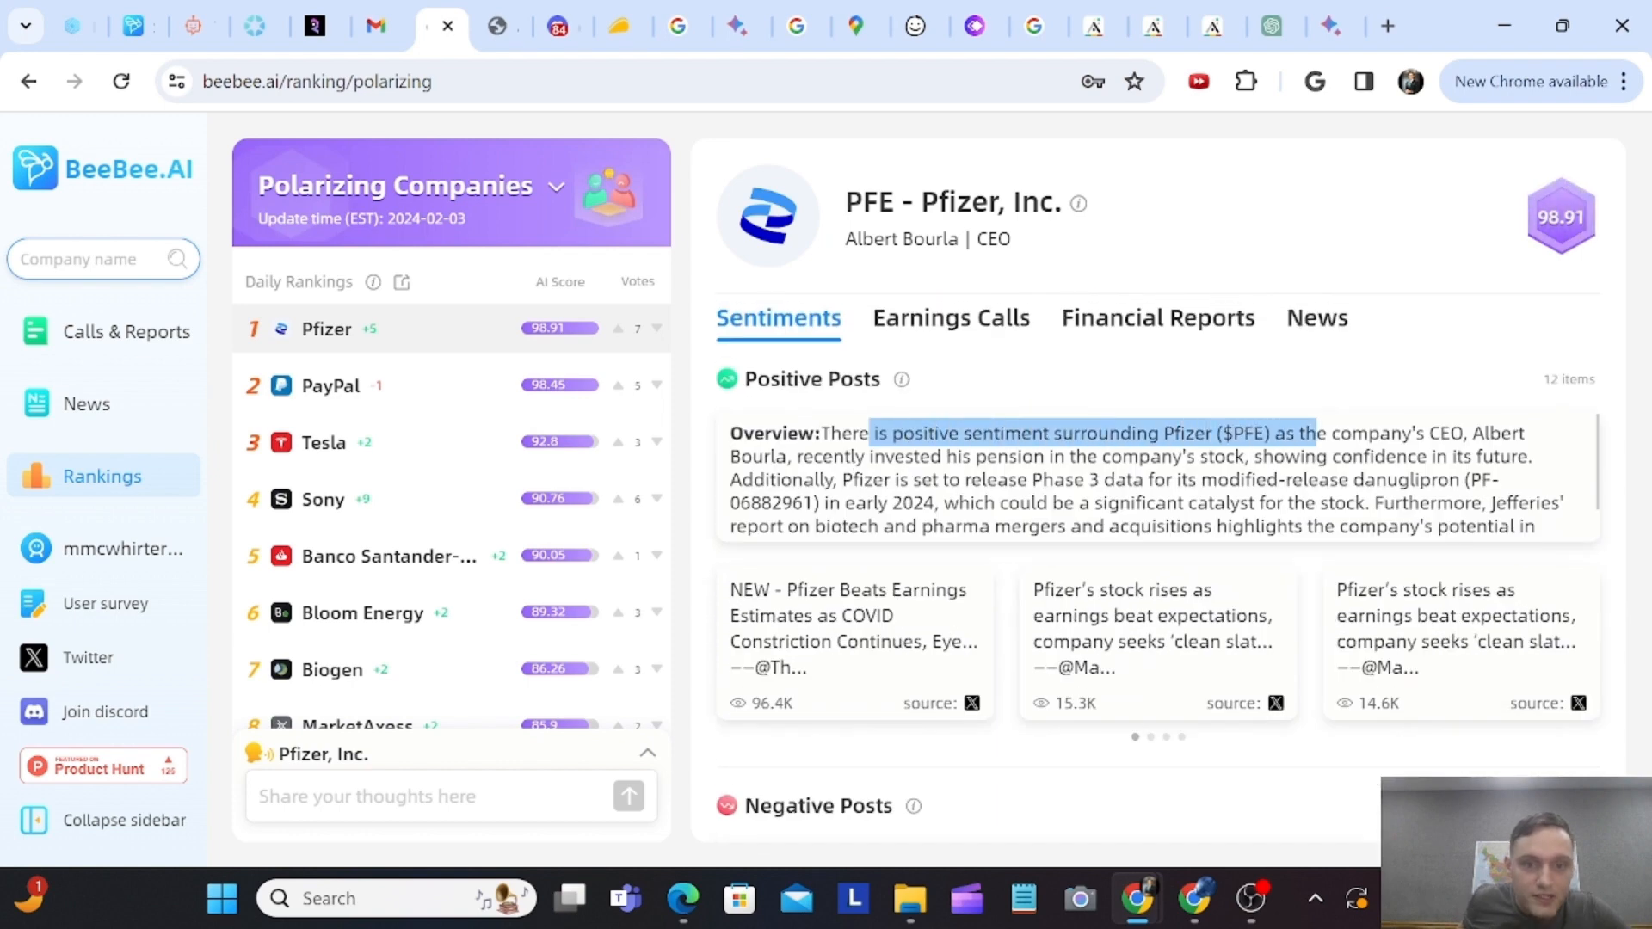
scroll(down, 3)
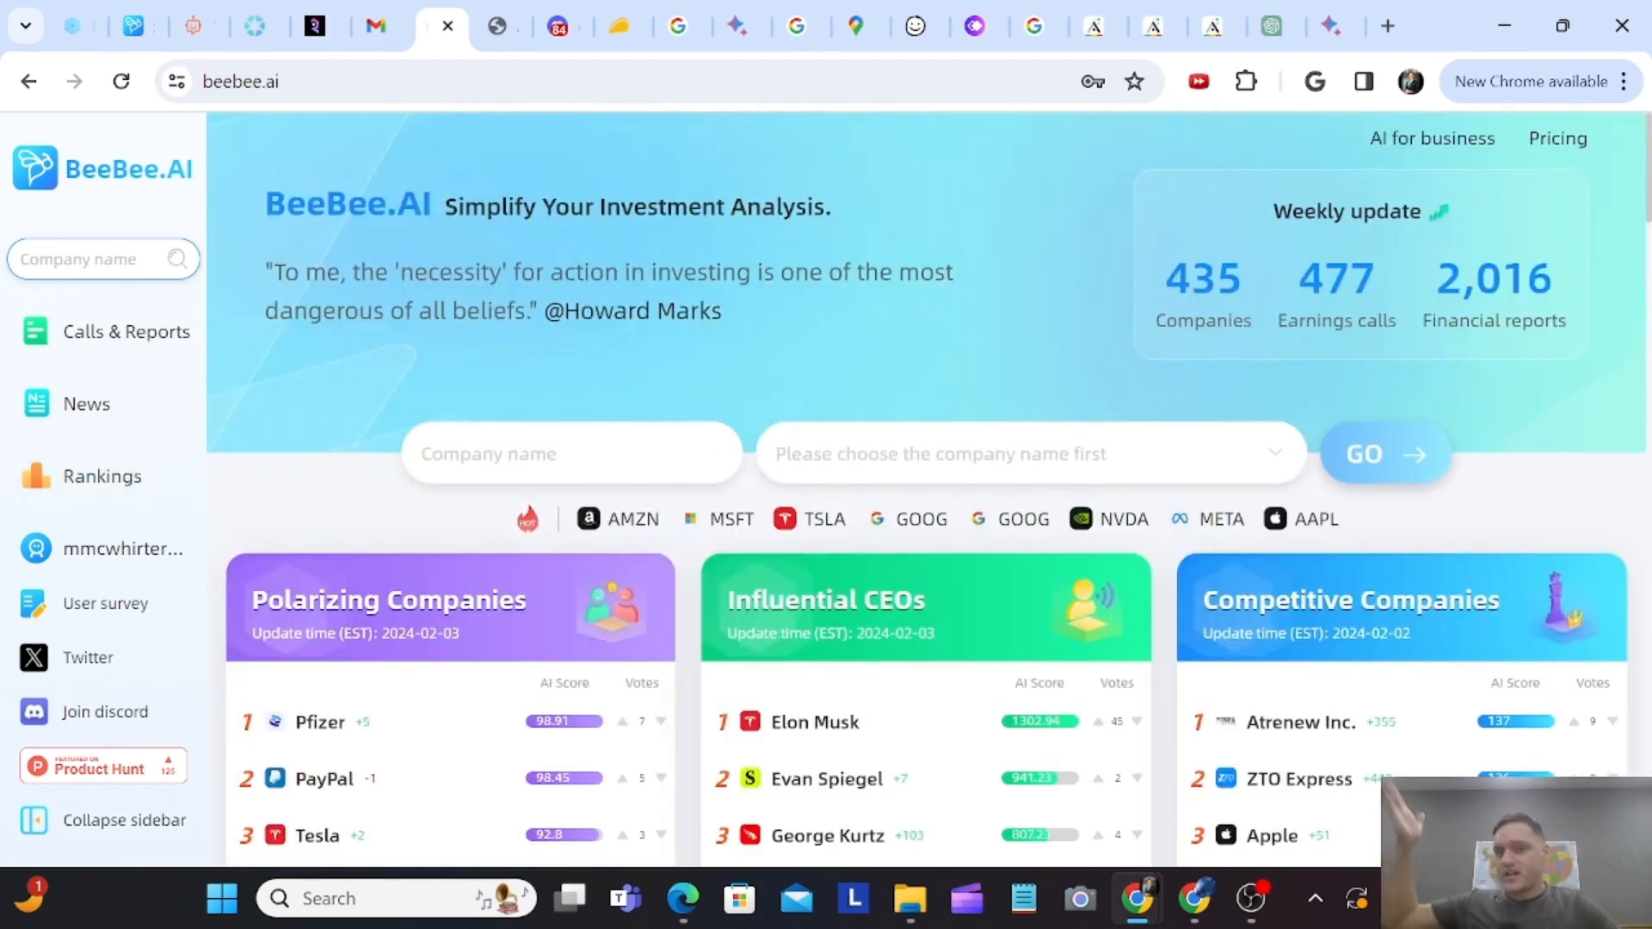
- Scroll BeeBee.AI's home page, then upvote BeeBee Ai on Future Tools, raising 670 to 671
scroll(down, 3)
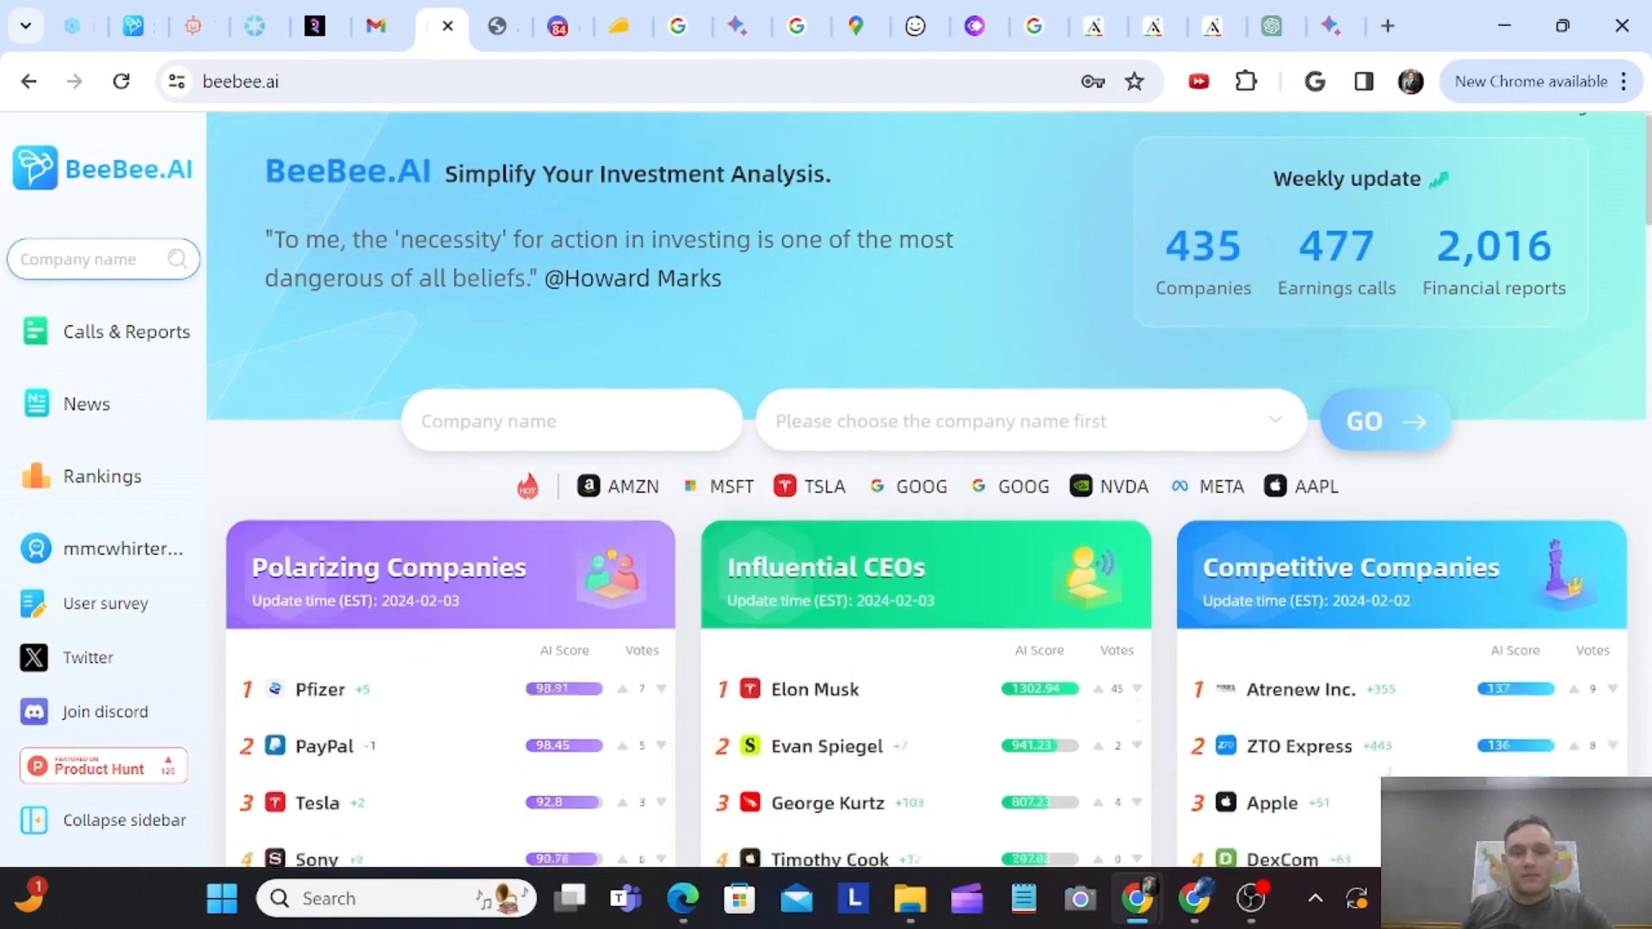
scroll(down, 3)
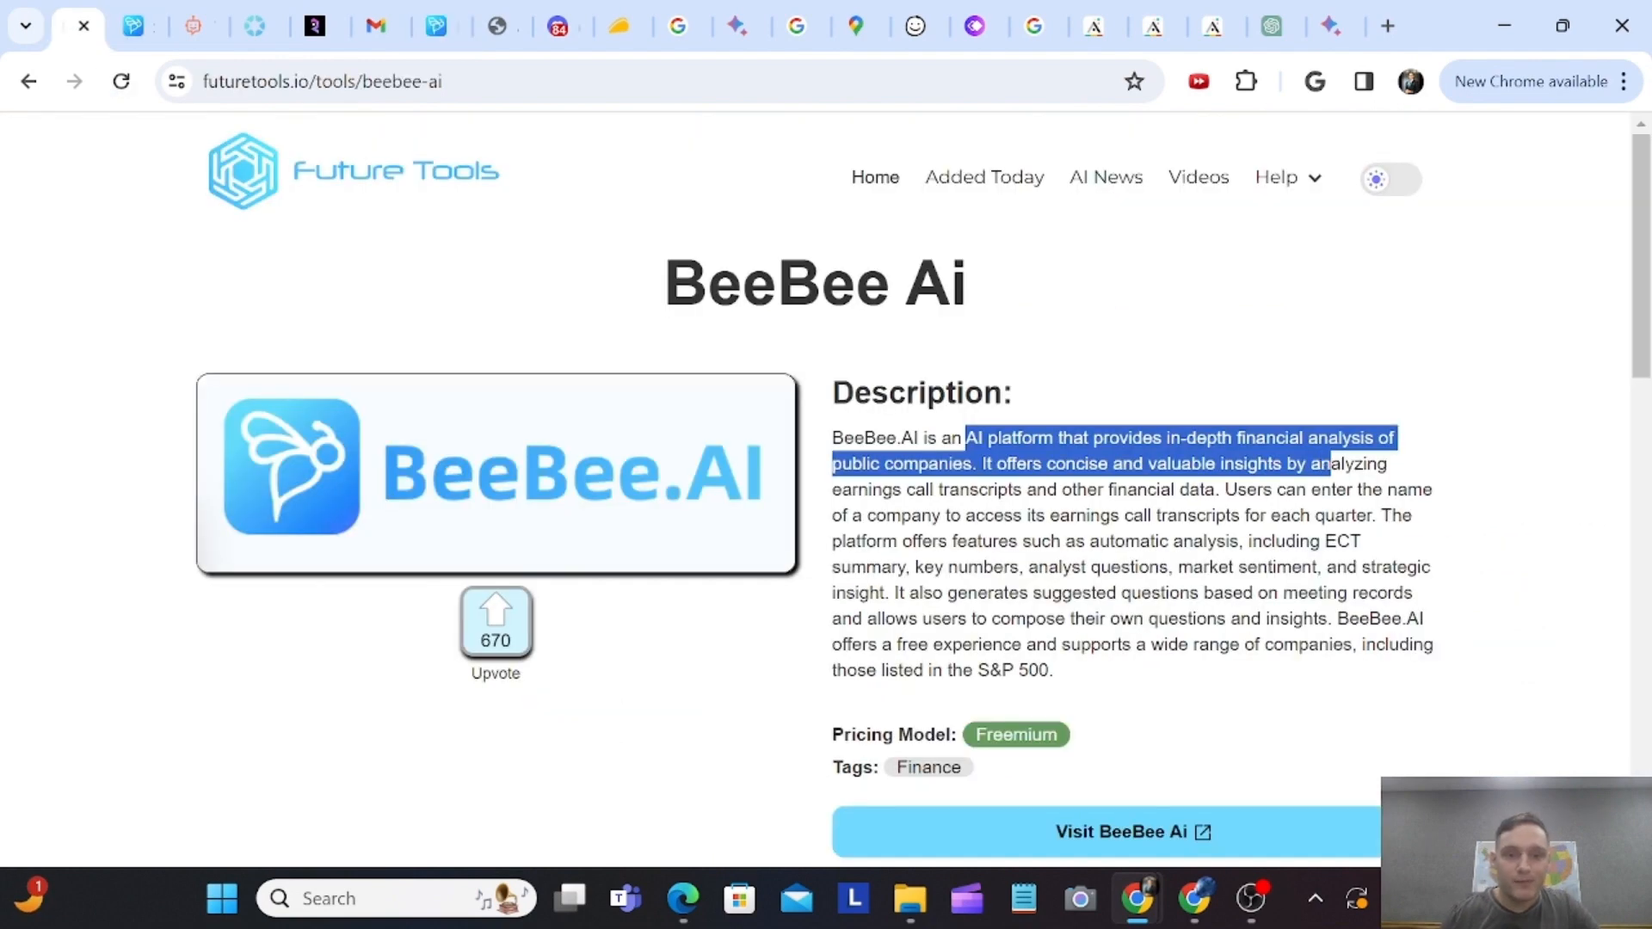
mouse_move(495, 621)
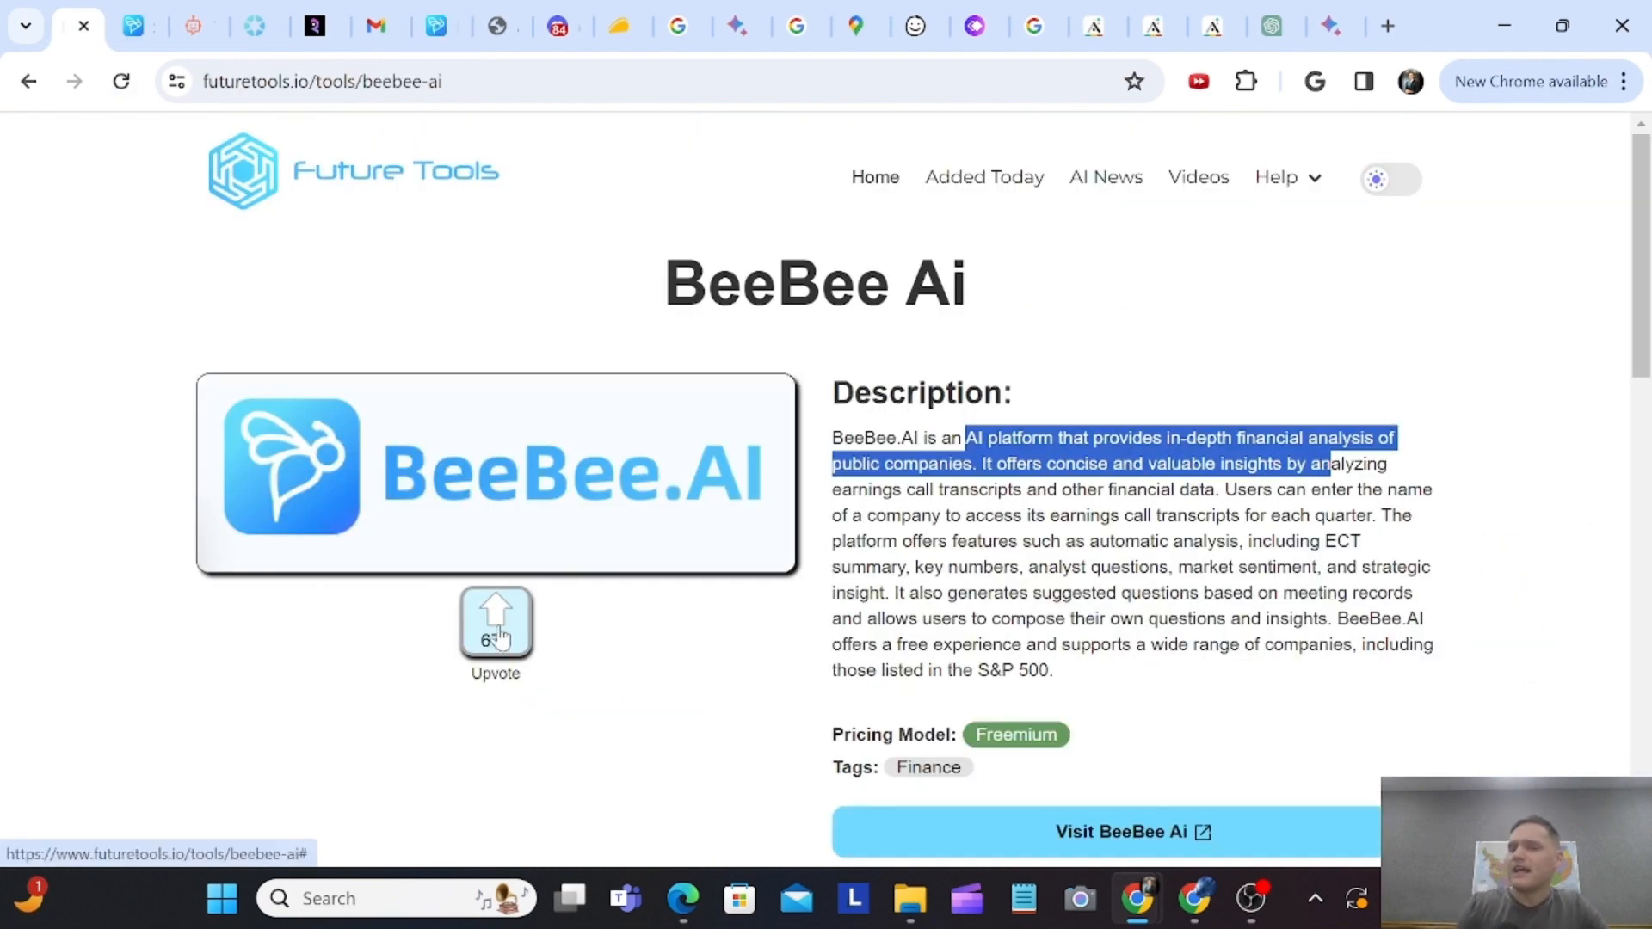
click(495, 616)
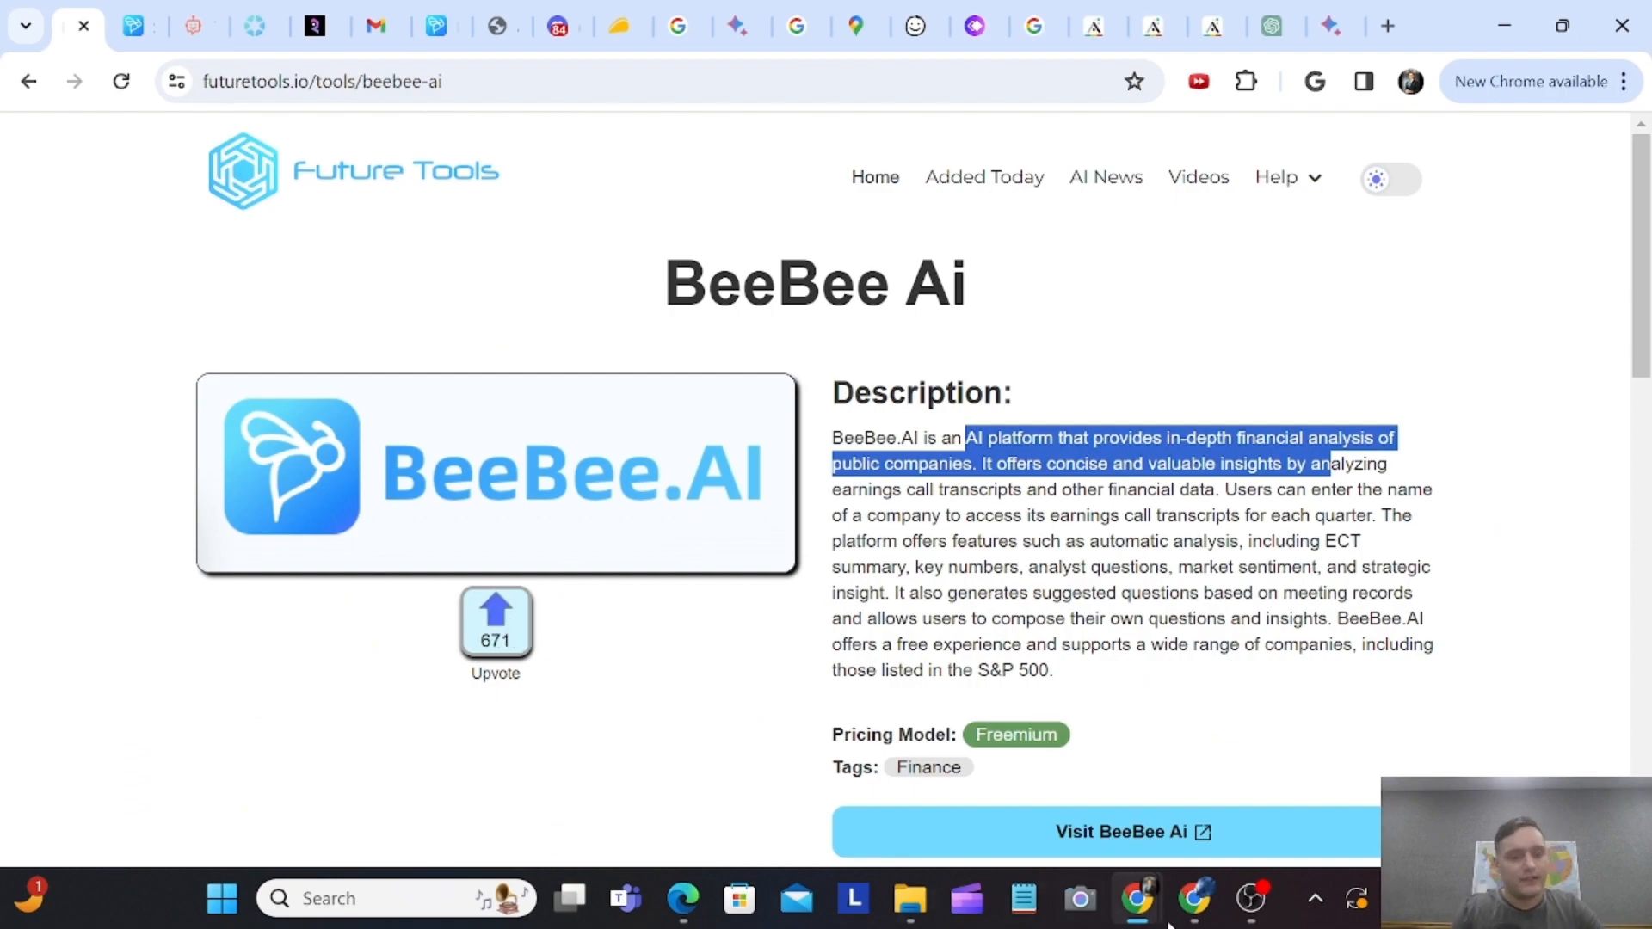